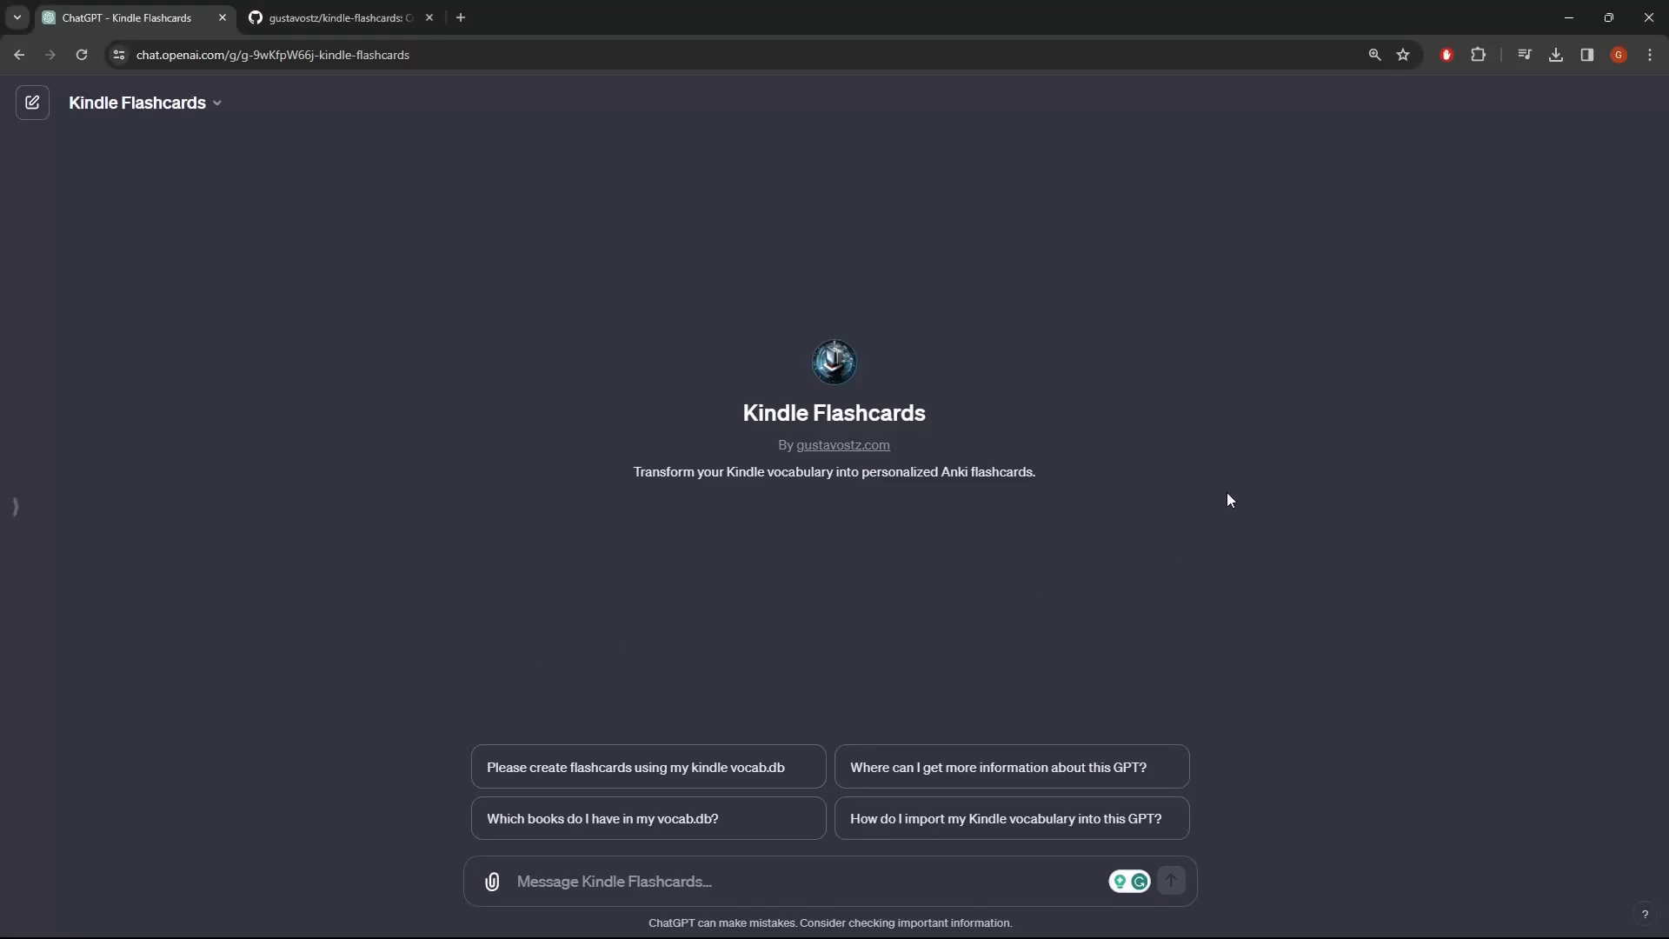
pyautogui.moveTo(1206, 503)
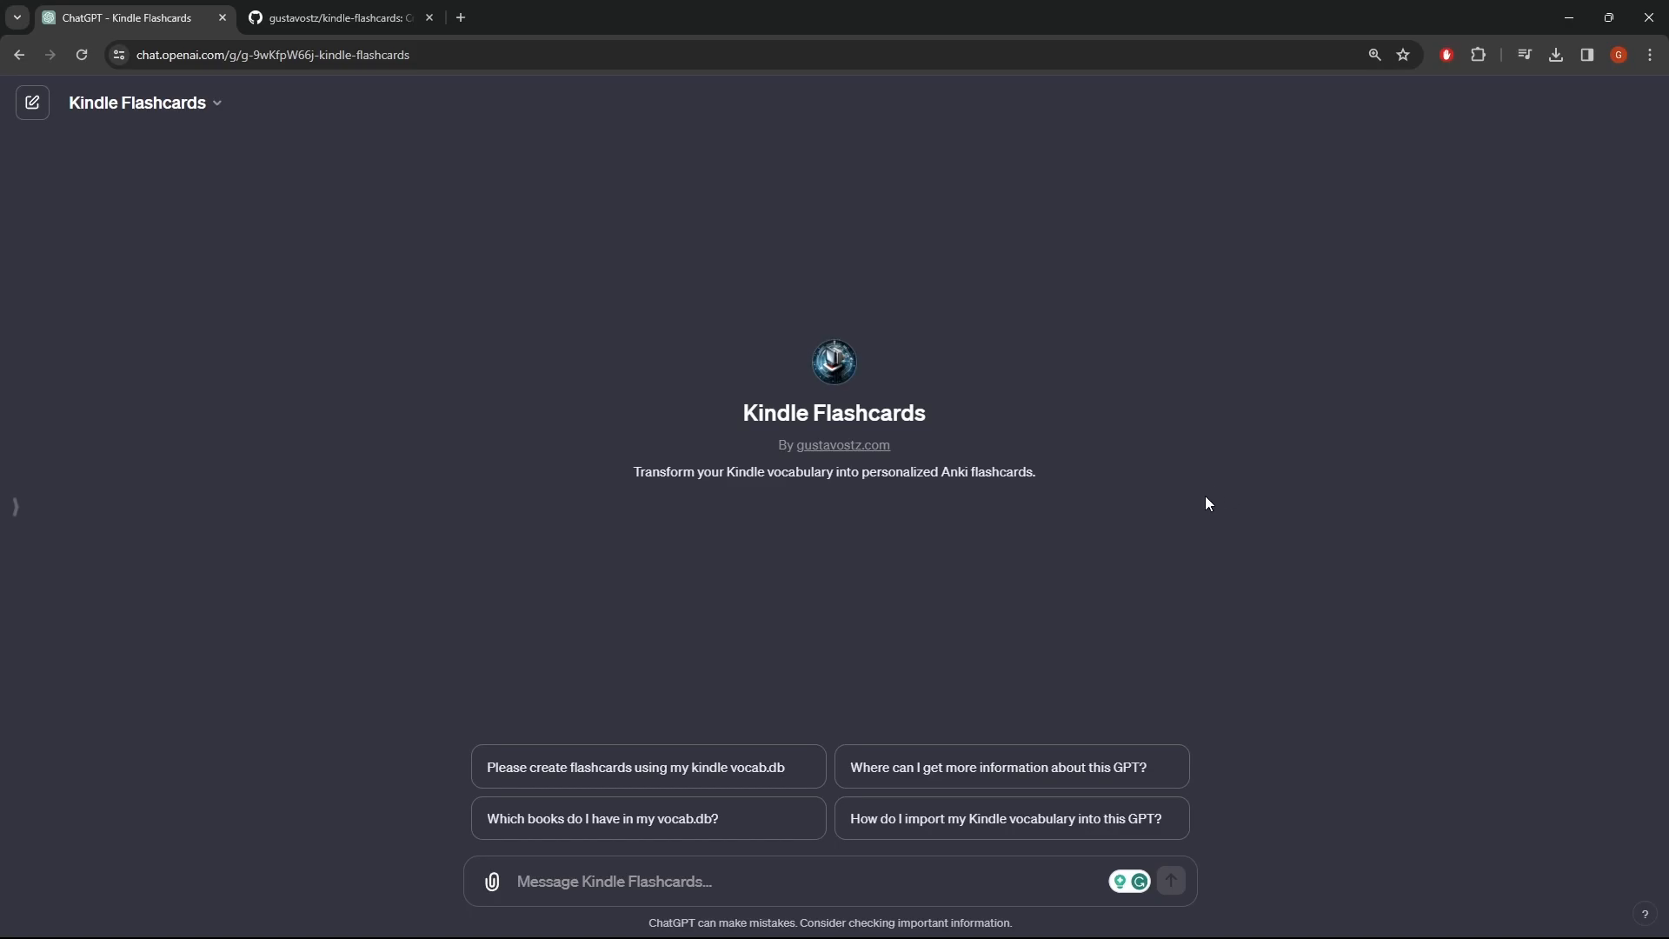
pyautogui.moveTo(921, 520)
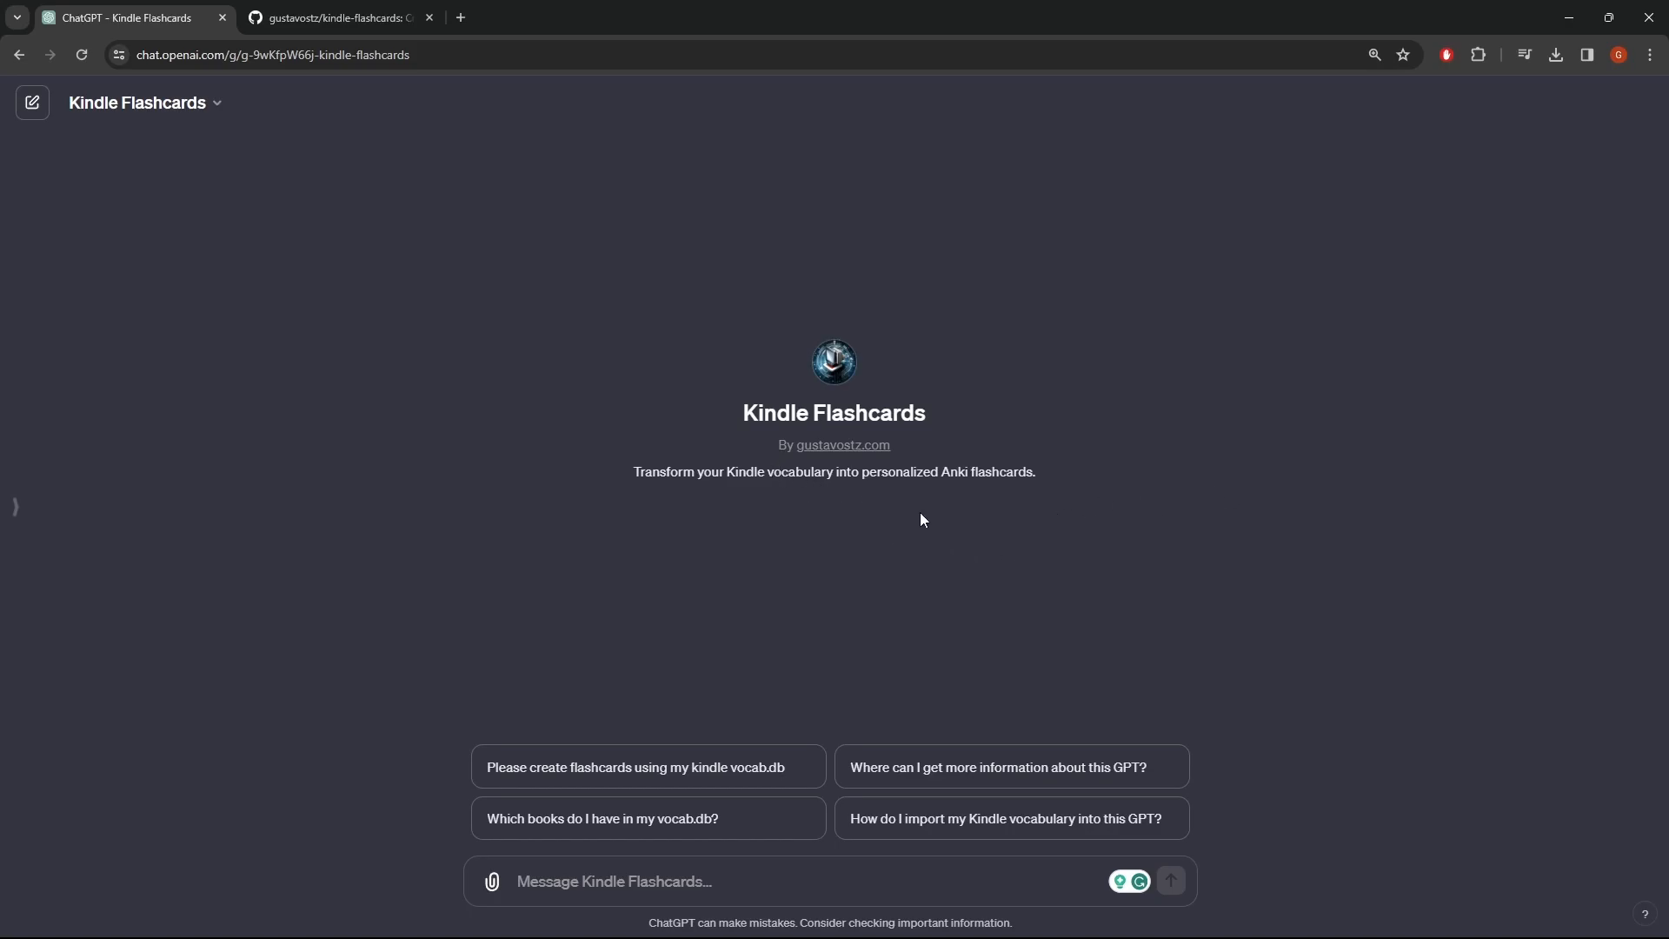
pyautogui.moveTo(1105, 543)
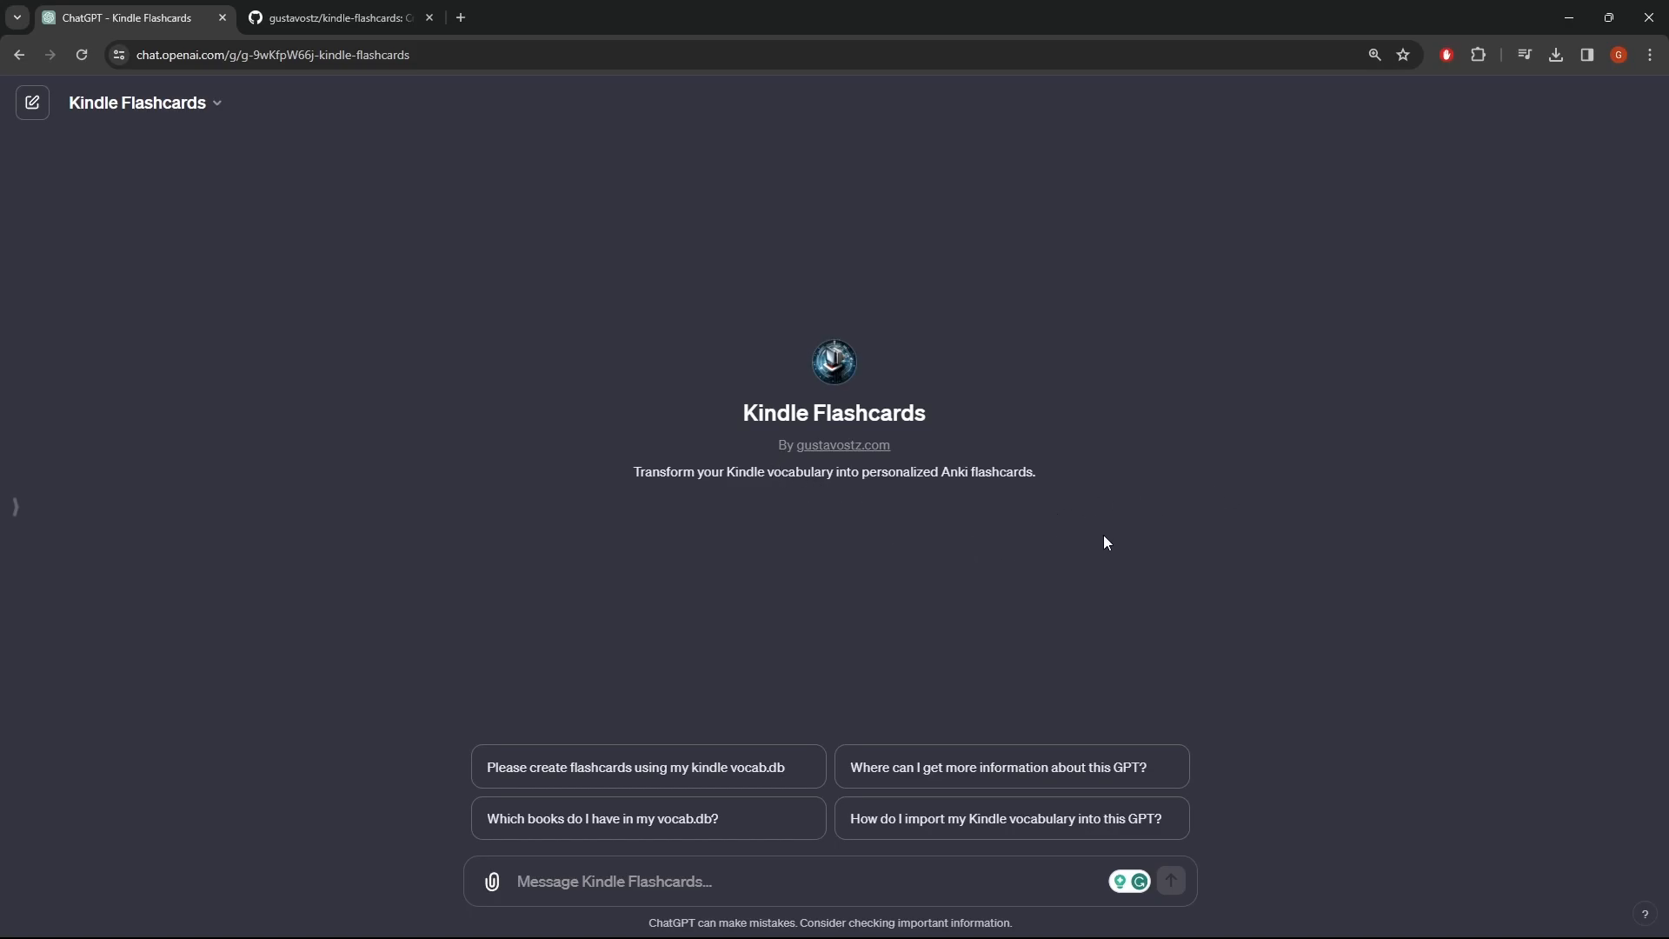
pyautogui.moveTo(991, 419)
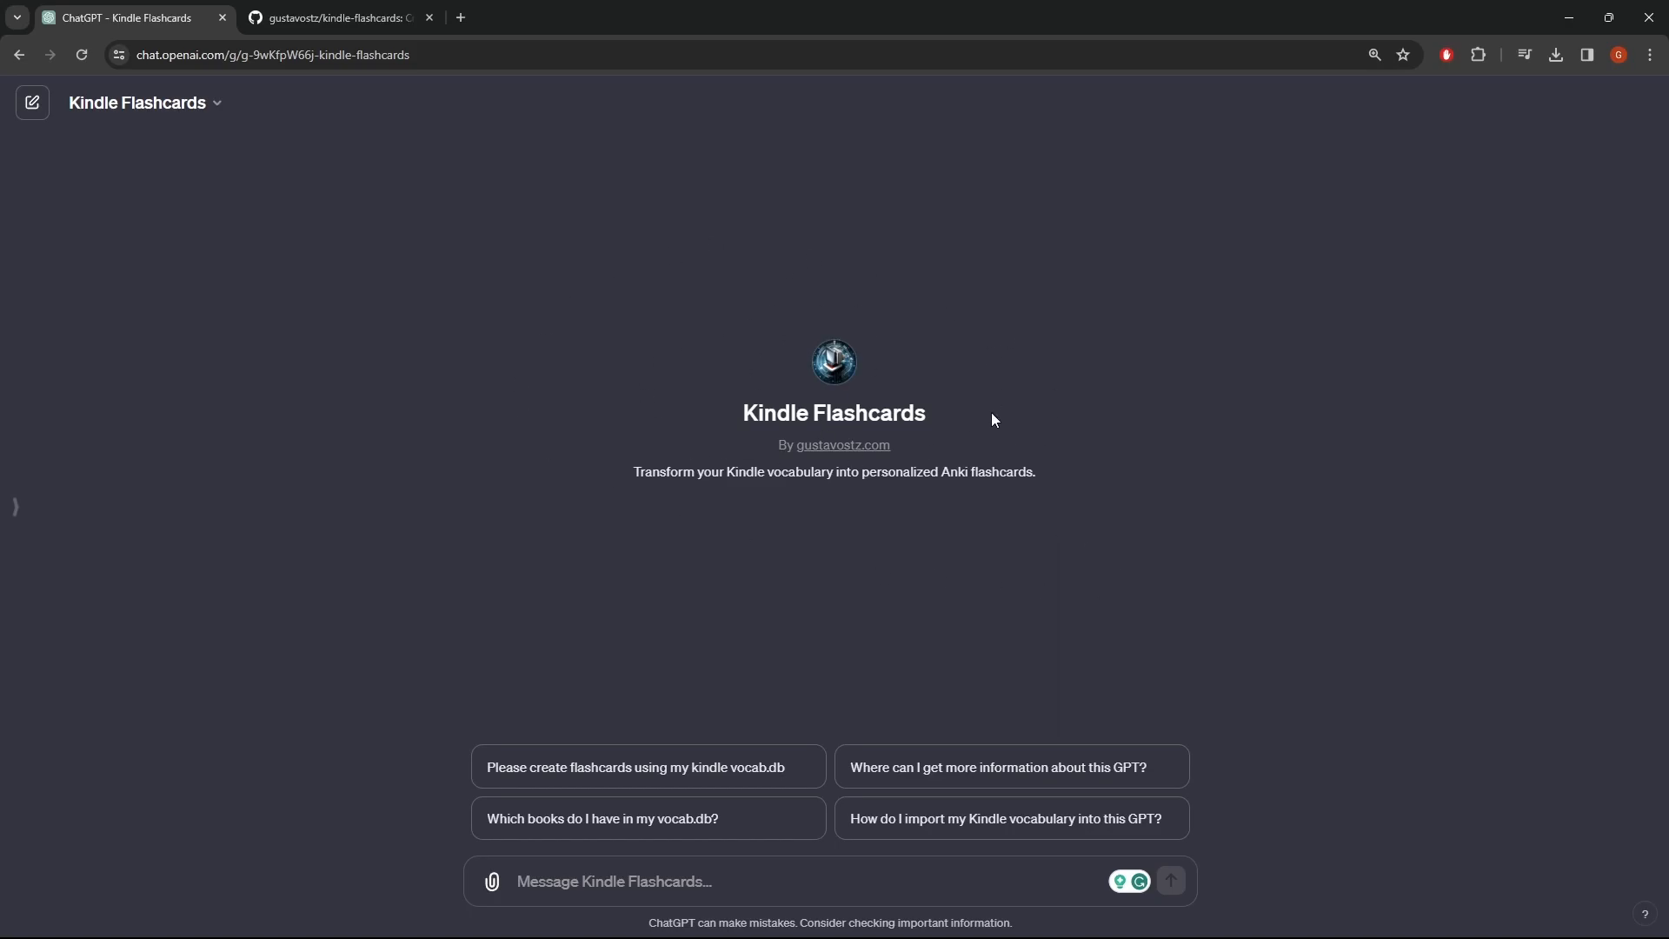
pyautogui.moveTo(956, 392)
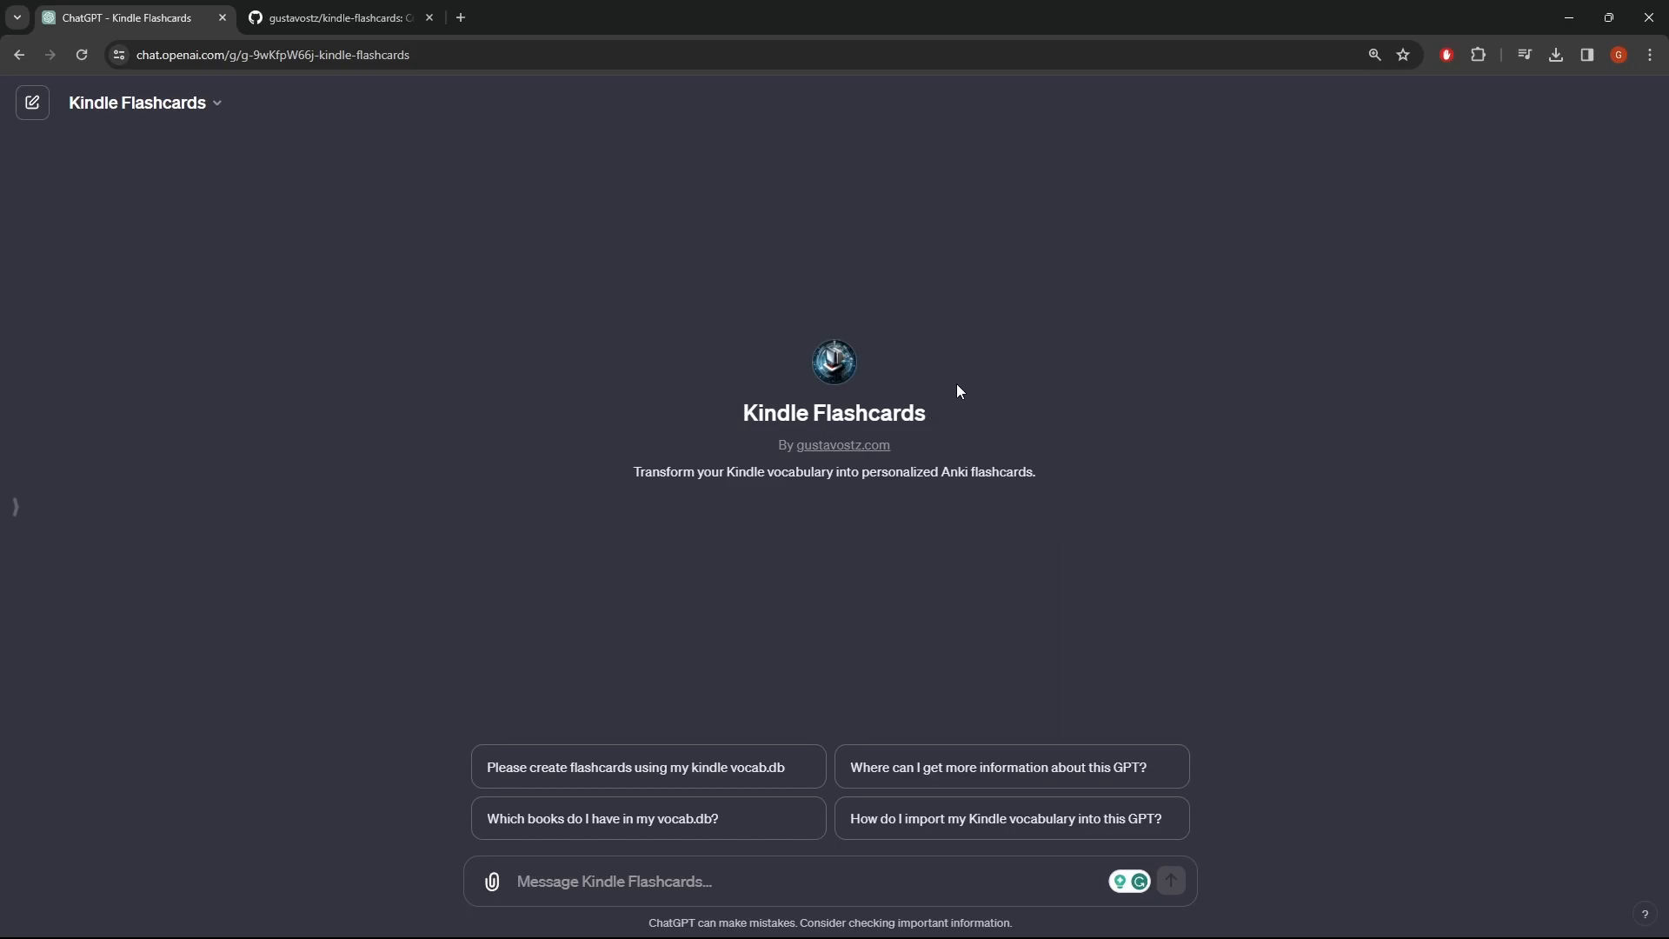
pyautogui.moveTo(283, 90)
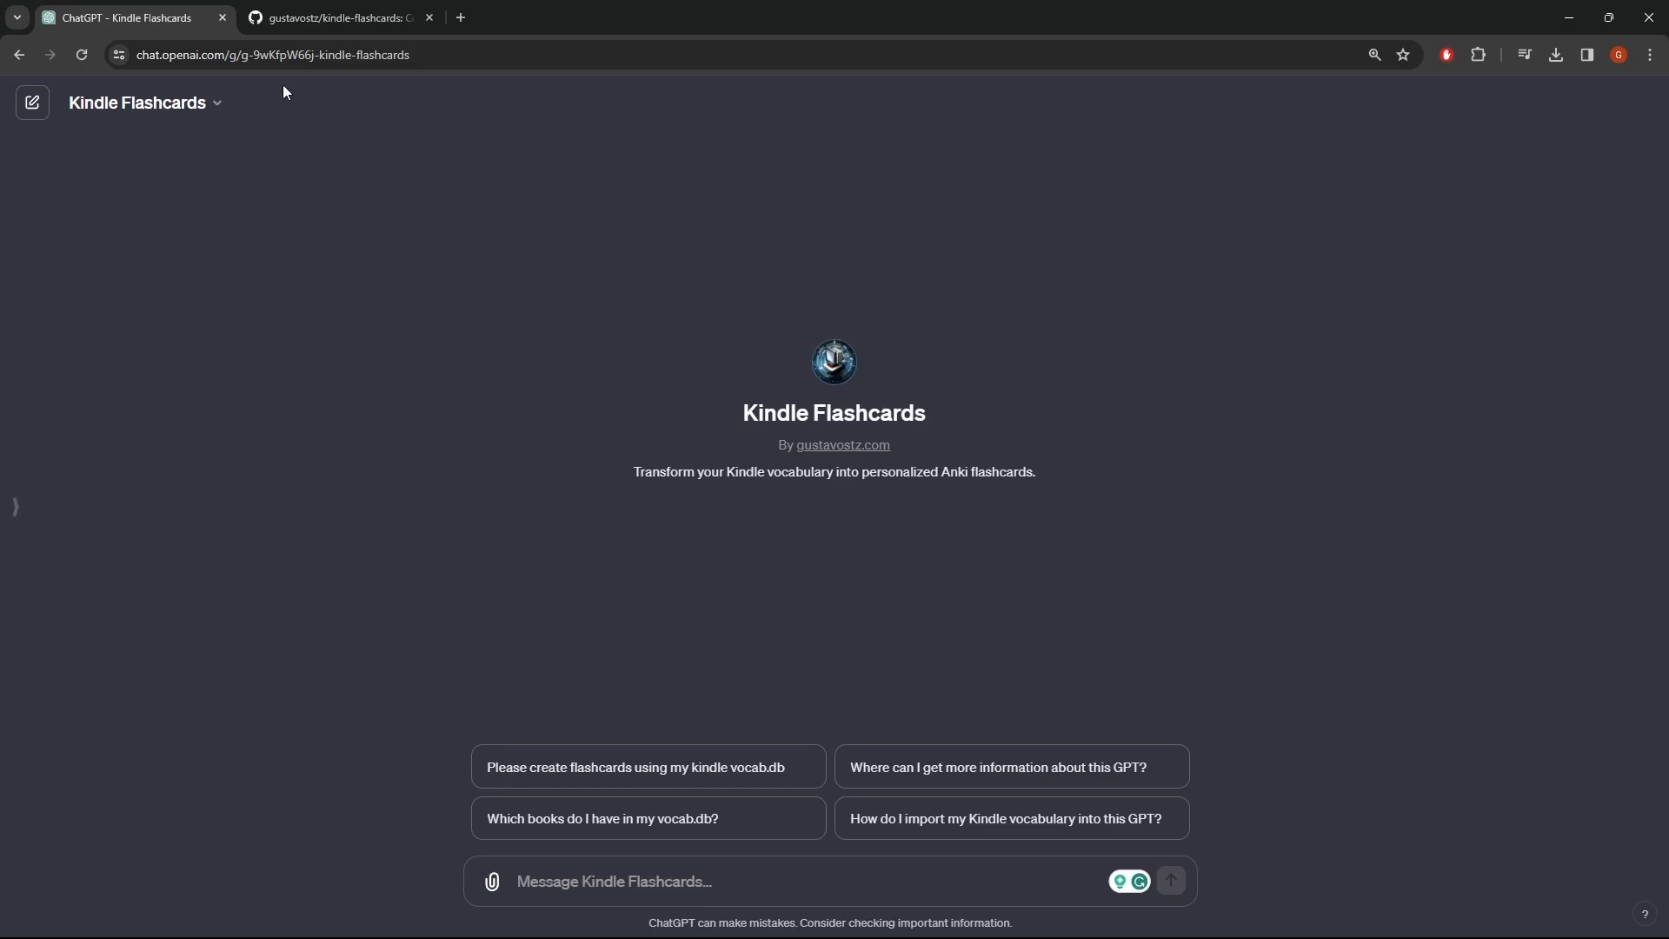
# Search the Kindle (G:) drive for 'vocab' to find vocab.db.
pyautogui.click(271, 54)
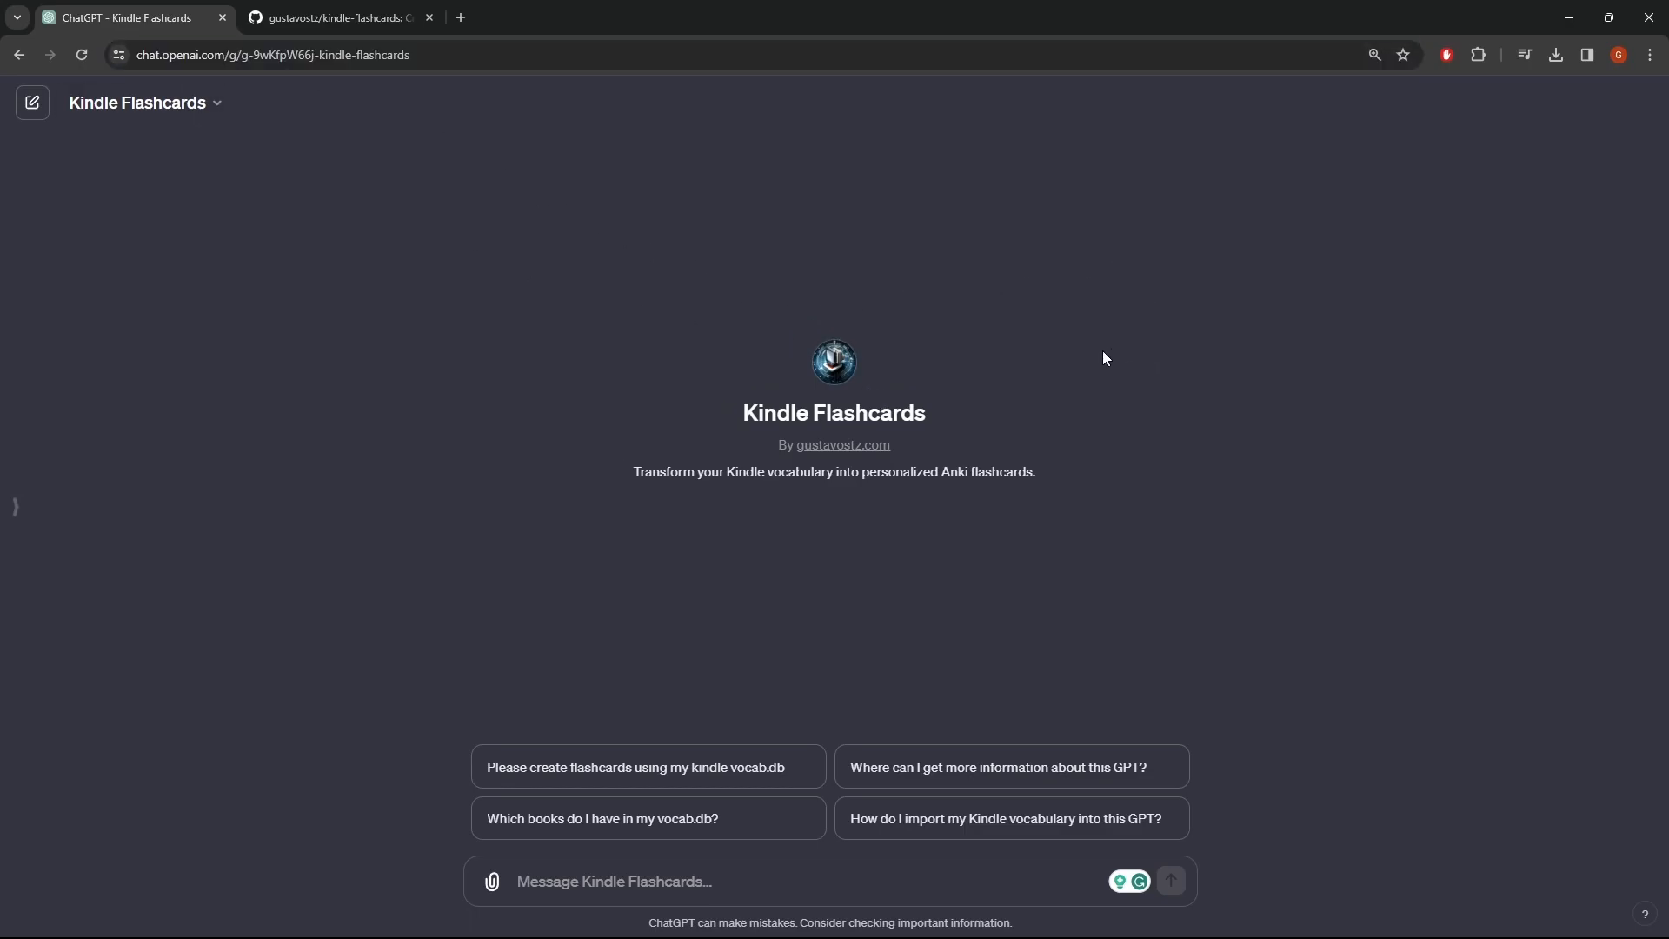
pyautogui.moveTo(1020, 407)
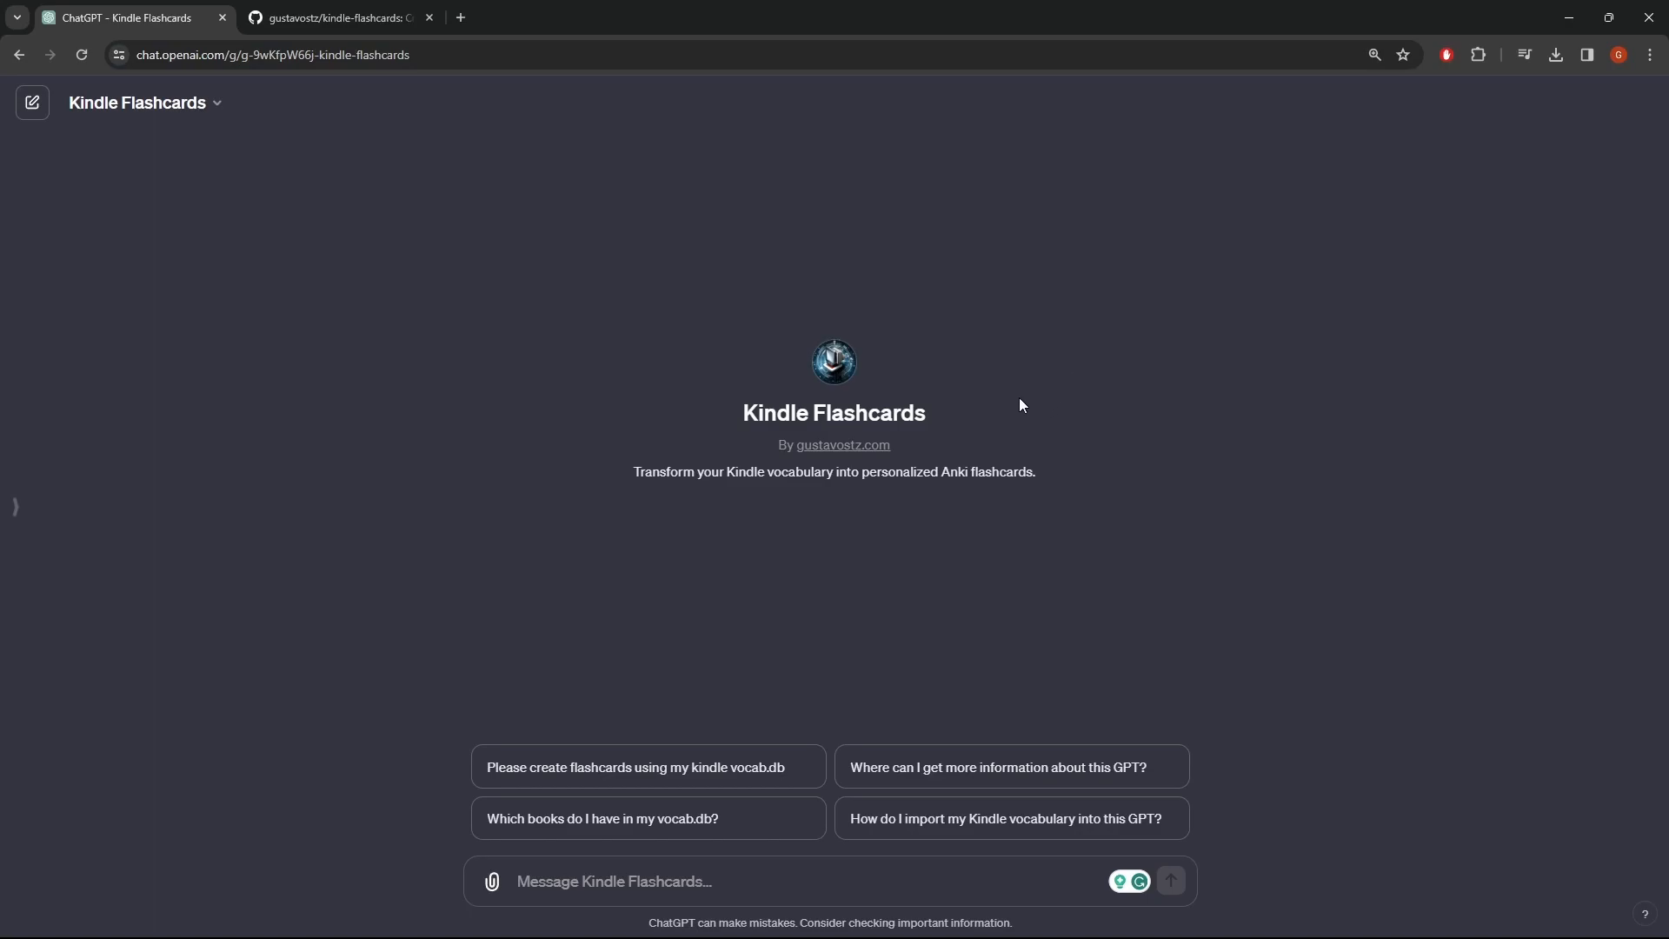
pyautogui.moveTo(1131, 493)
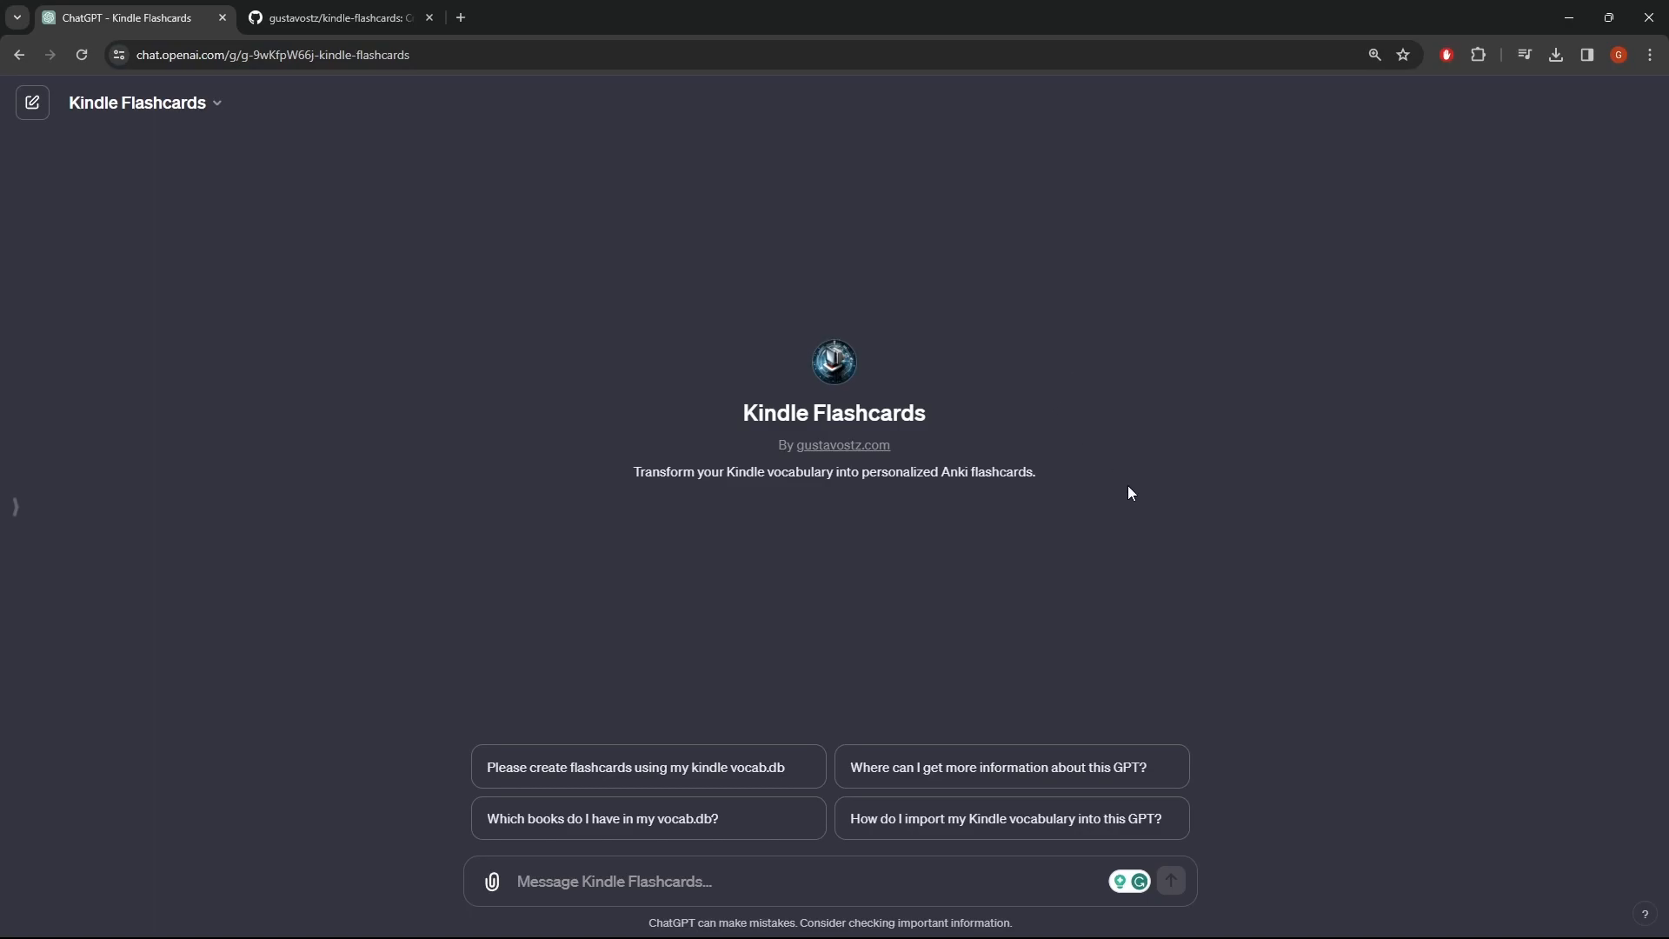
pyautogui.moveTo(497, 495)
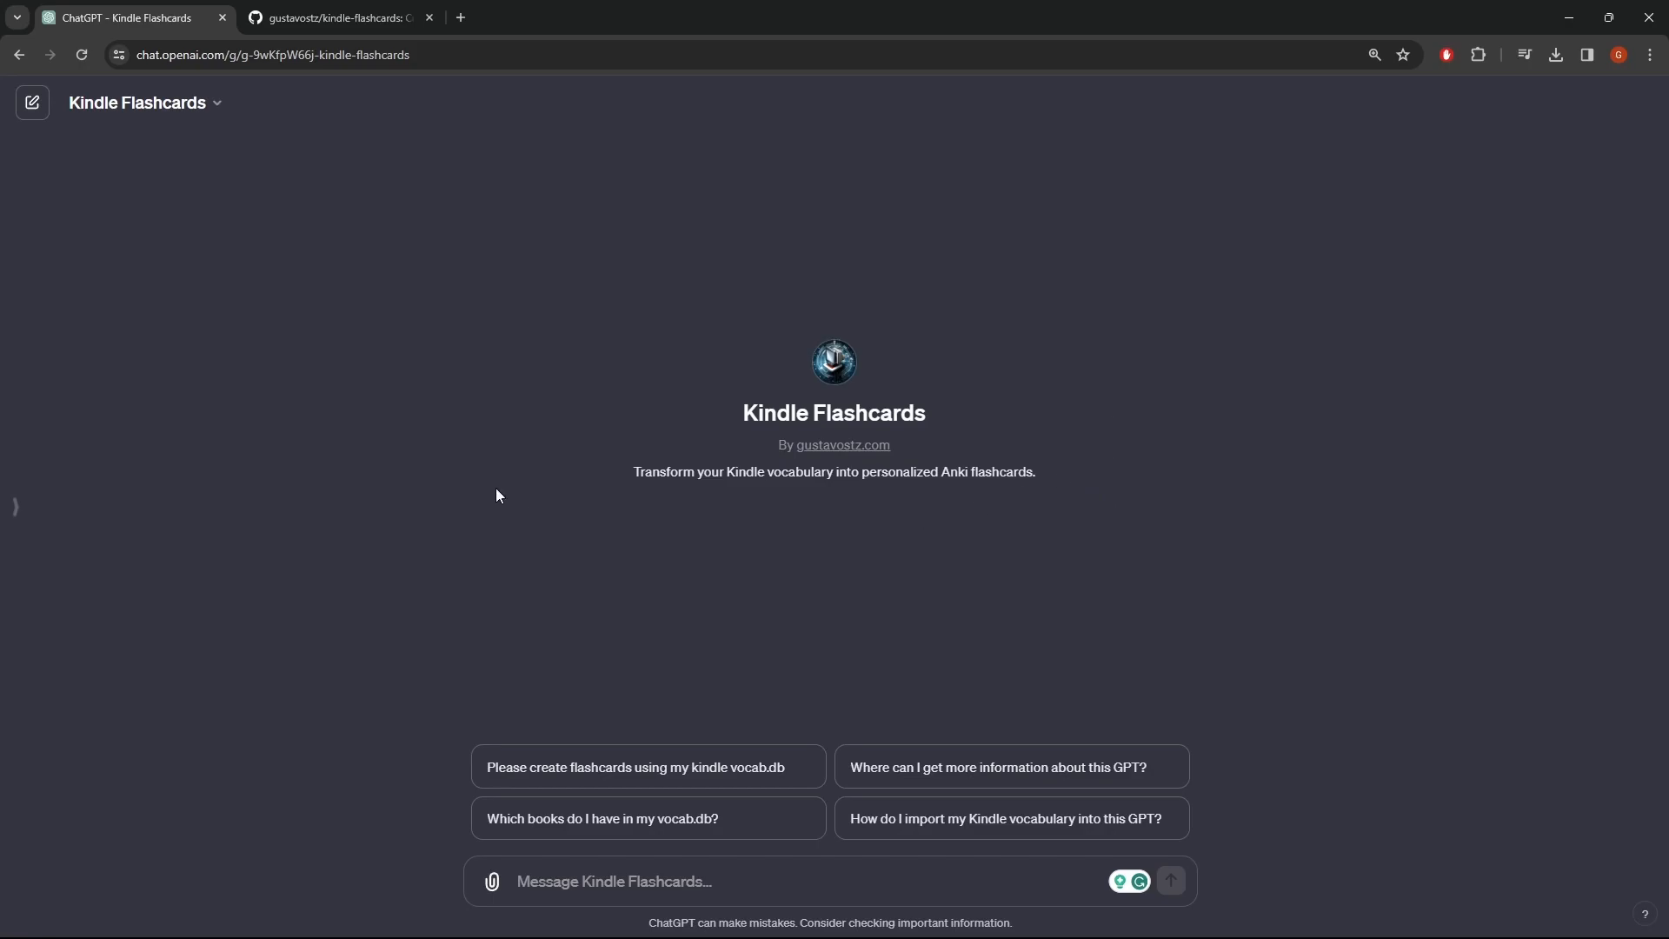
pyautogui.moveTo(1337, 517)
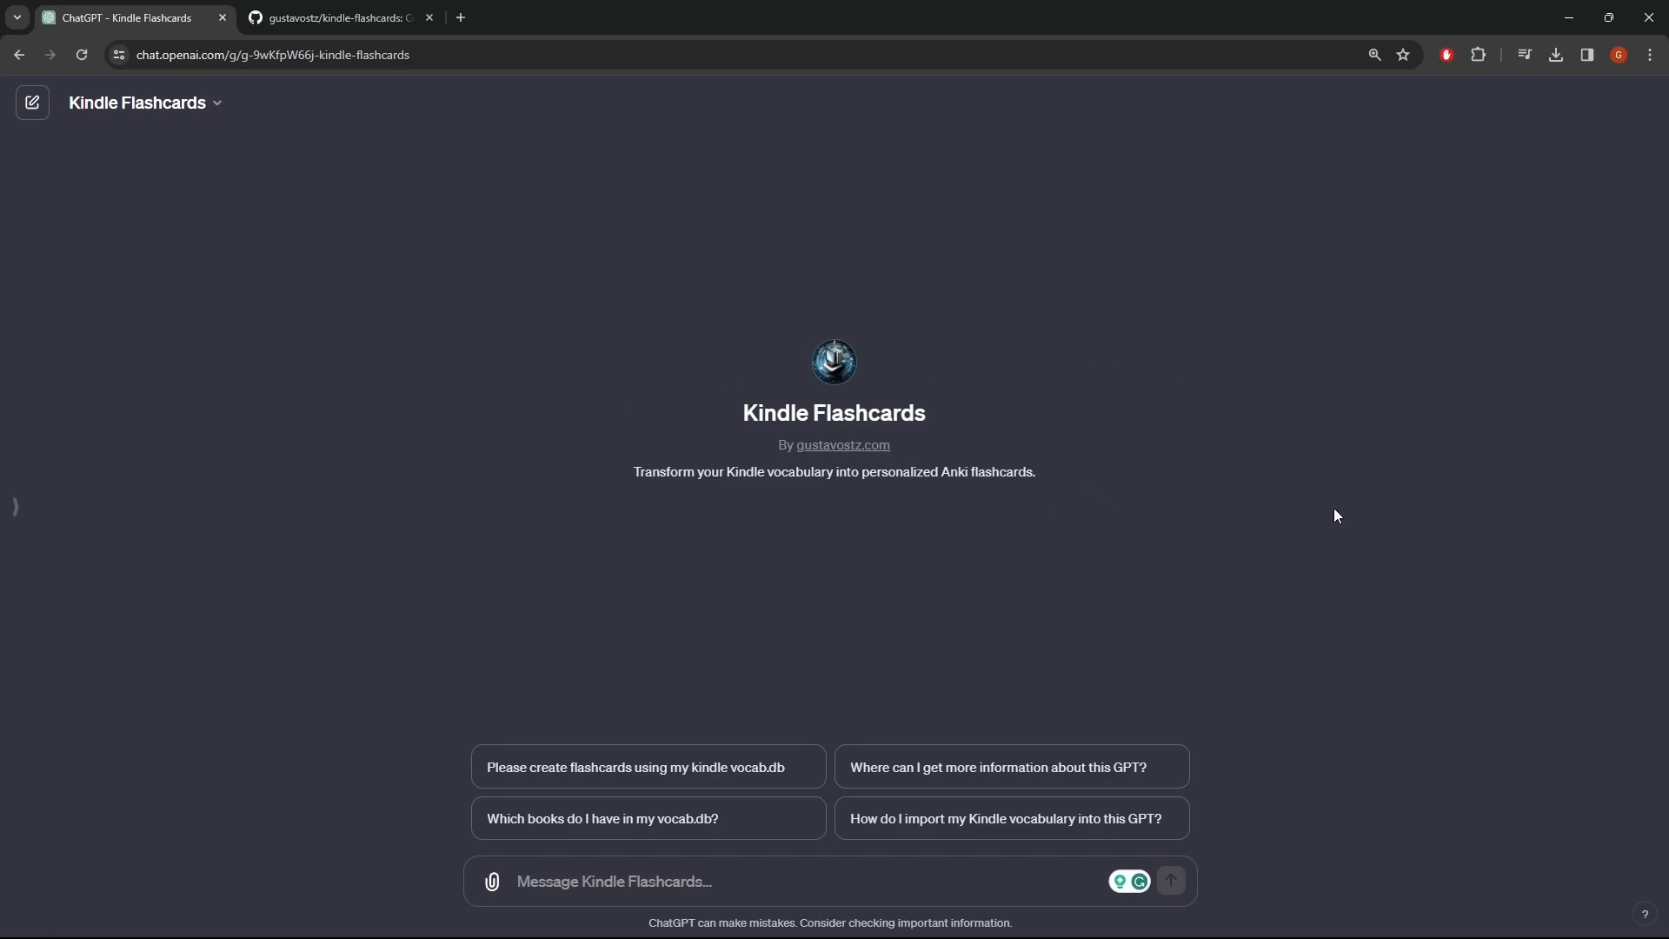
pyautogui.moveTo(1058, 294)
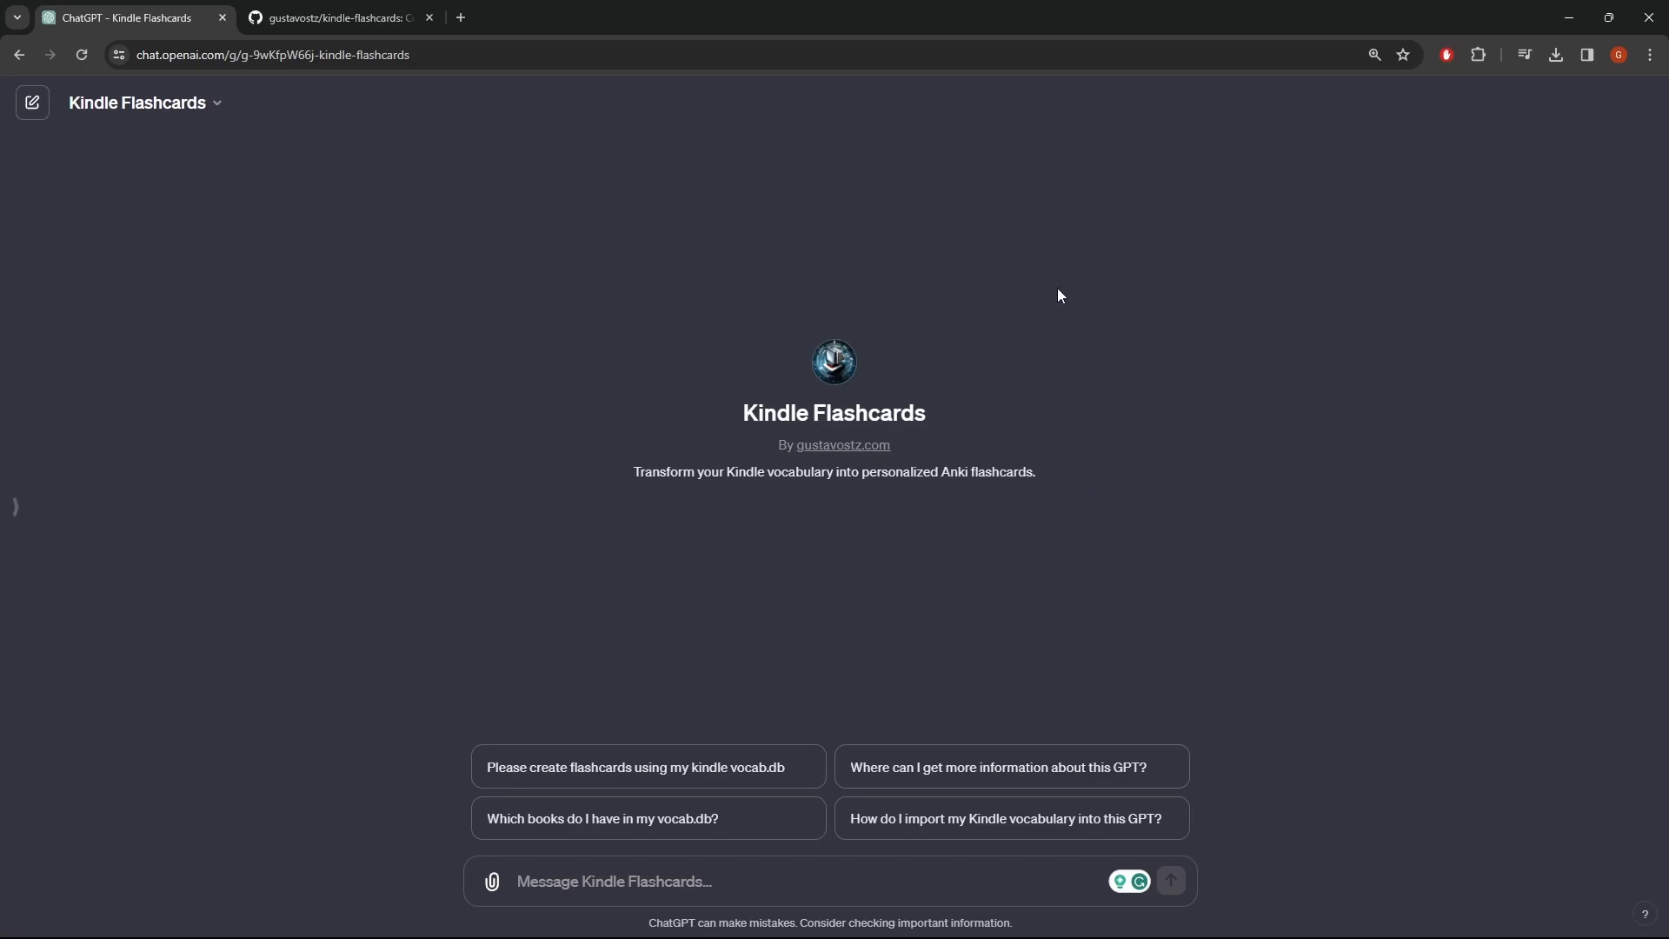
pyautogui.moveTo(1209, 499)
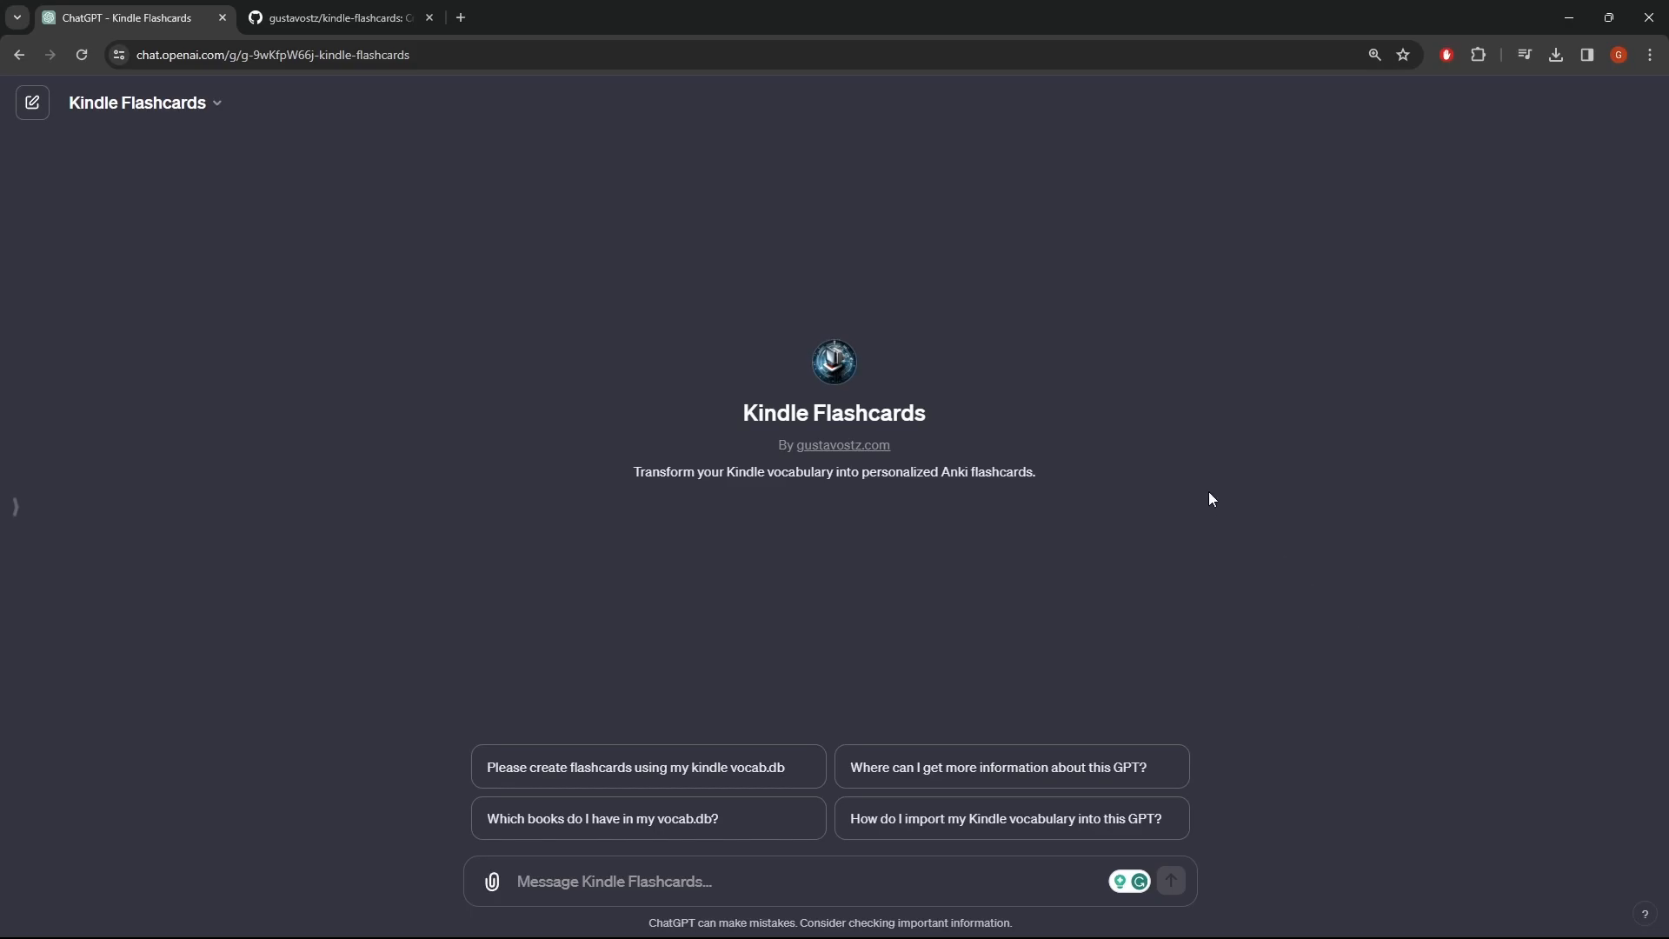
pyautogui.moveTo(1125, 461)
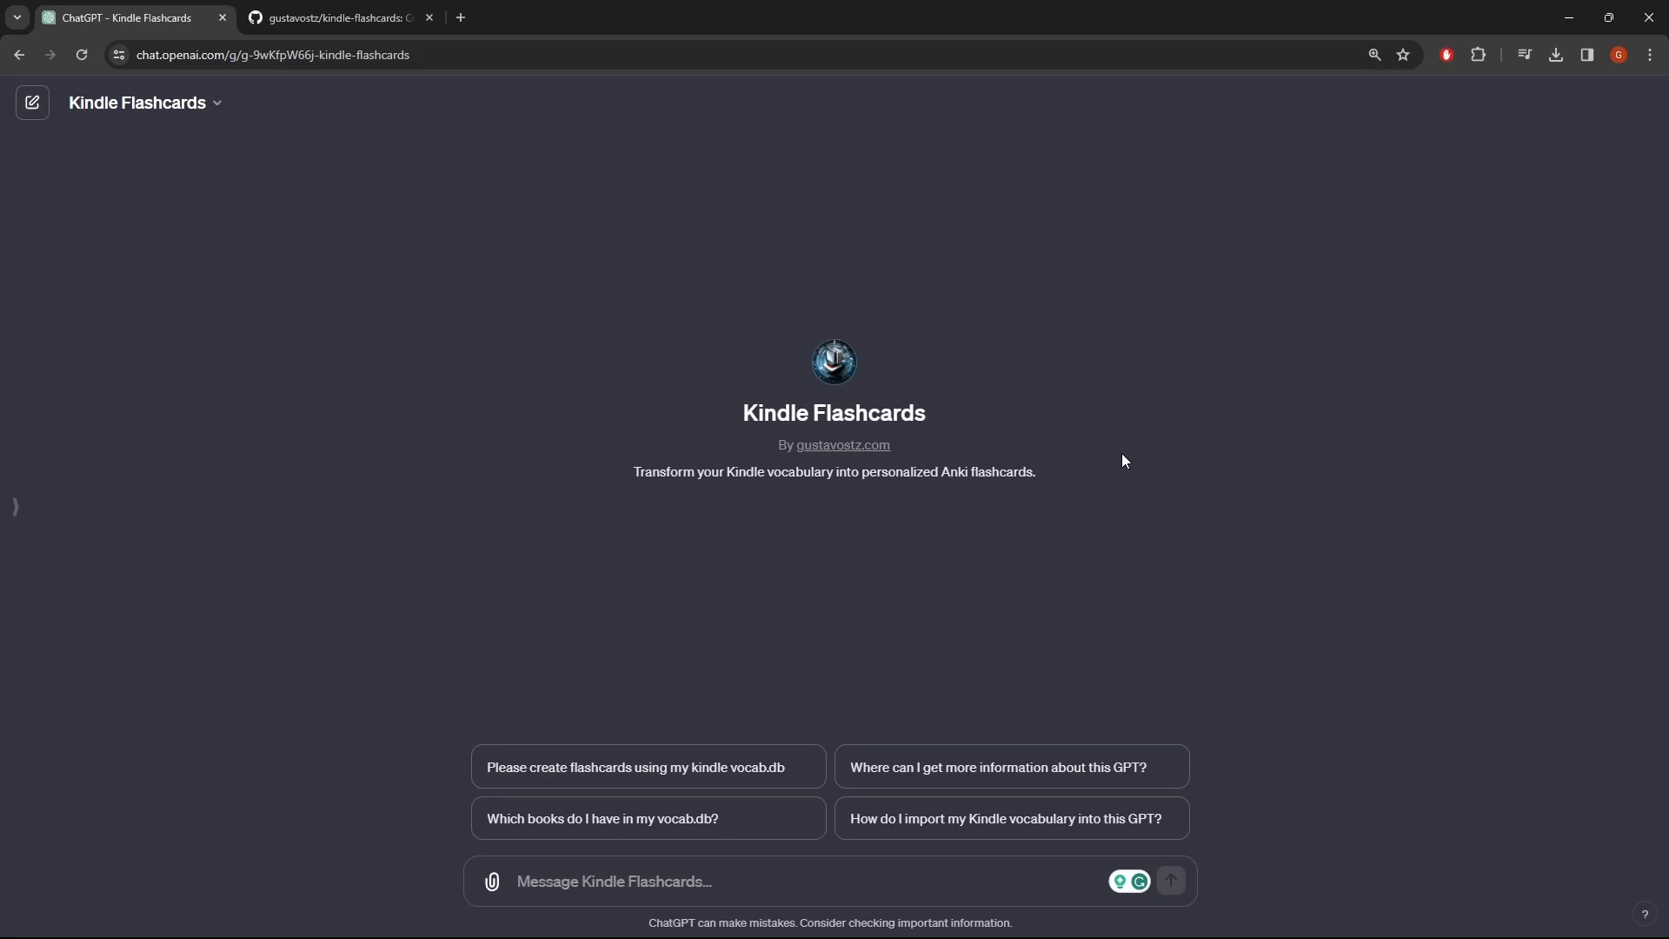
pyautogui.moveTo(750, 466)
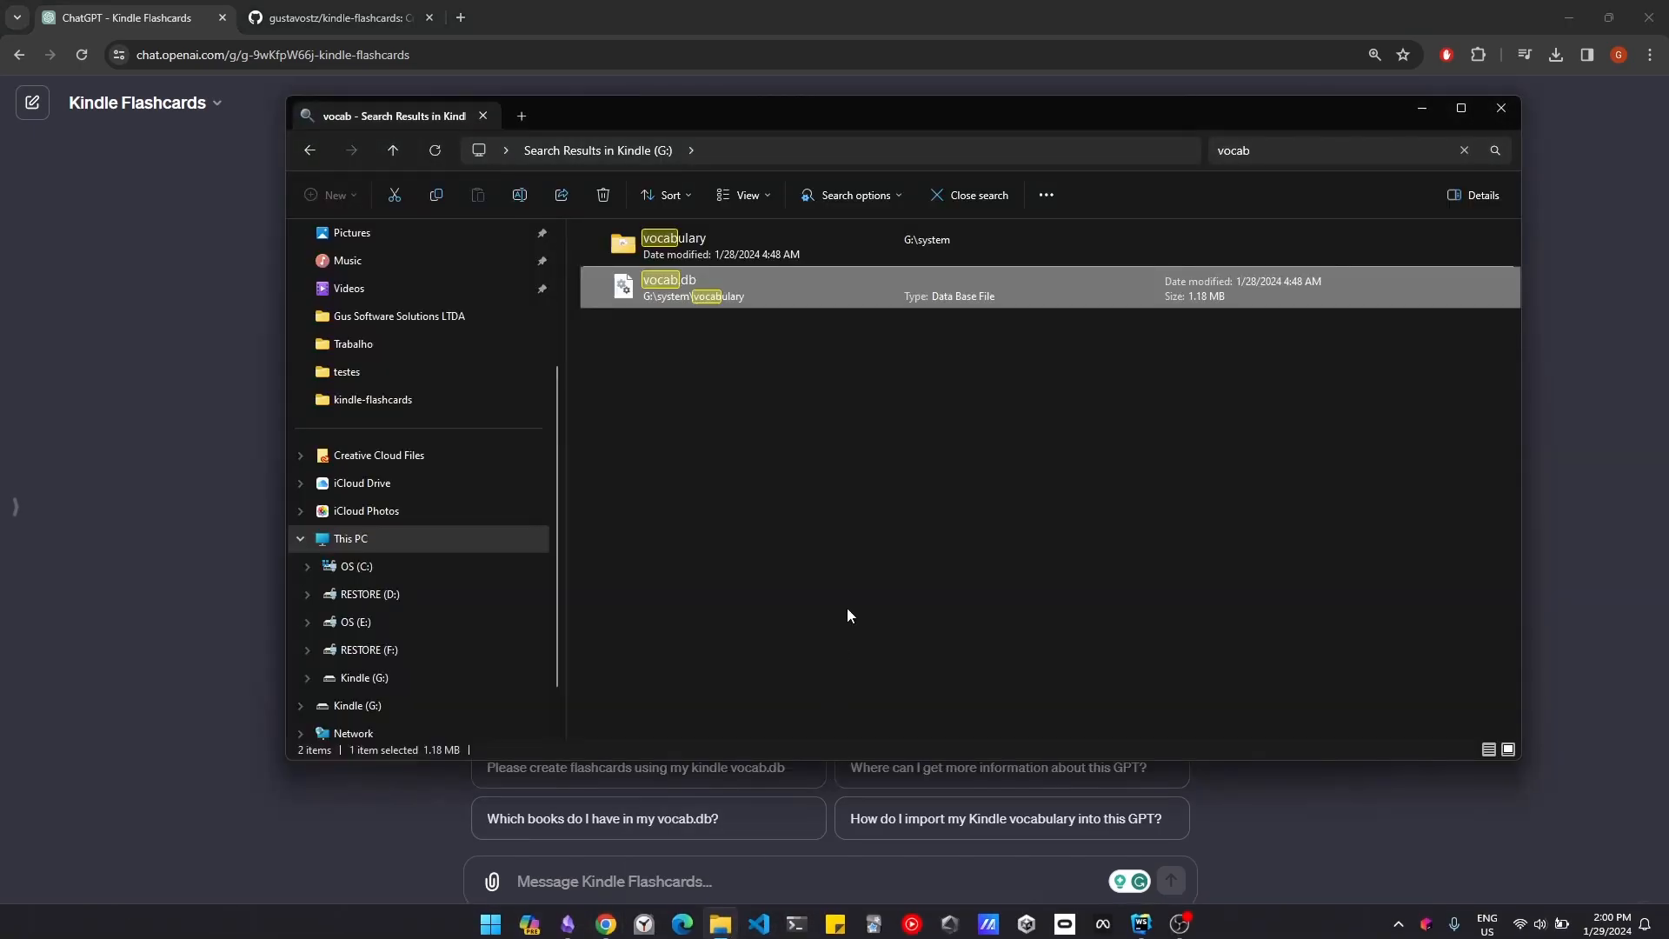
pyautogui.moveTo(690, 369)
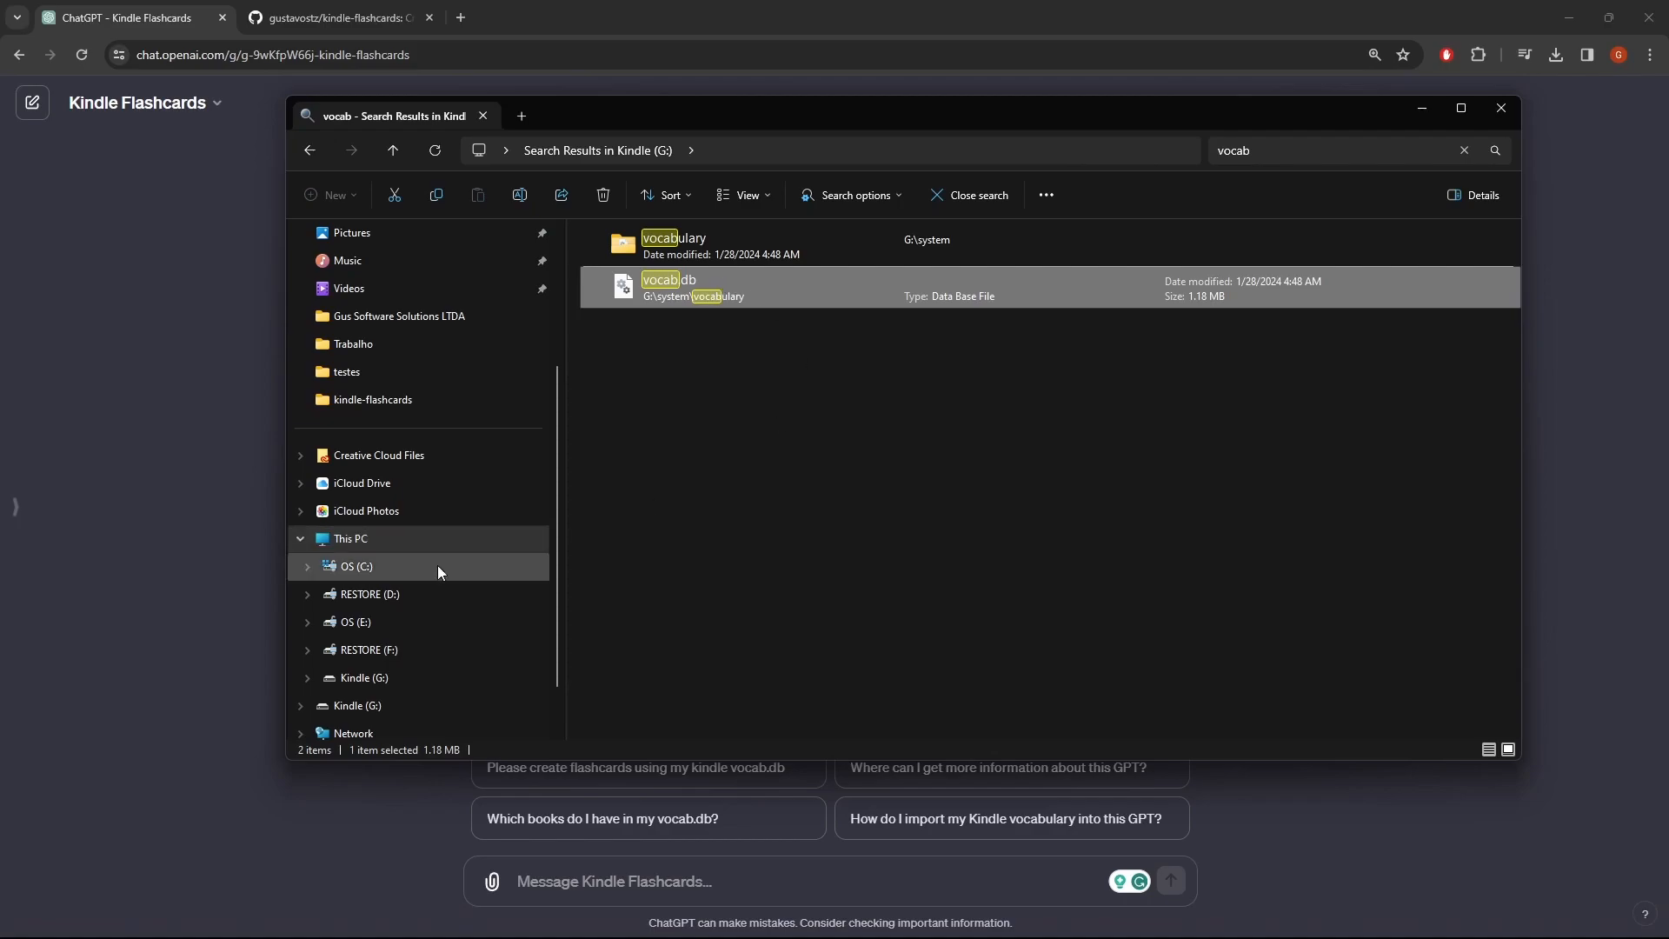
pyautogui.click(349, 539)
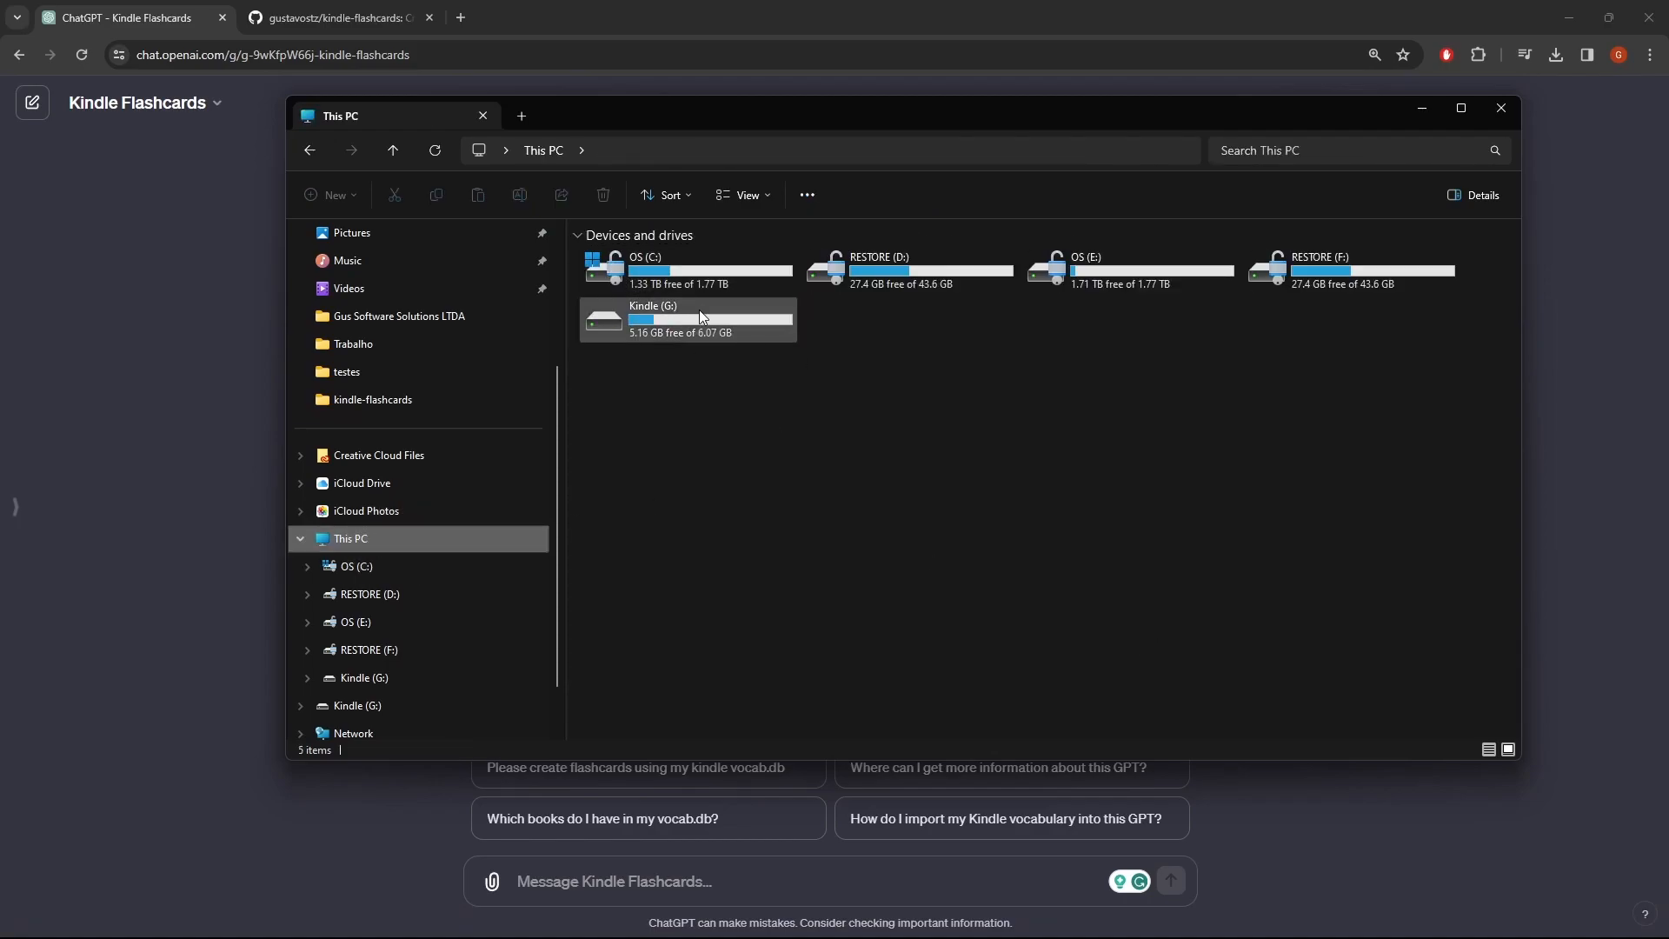
pyautogui.doubleClick(688, 319)
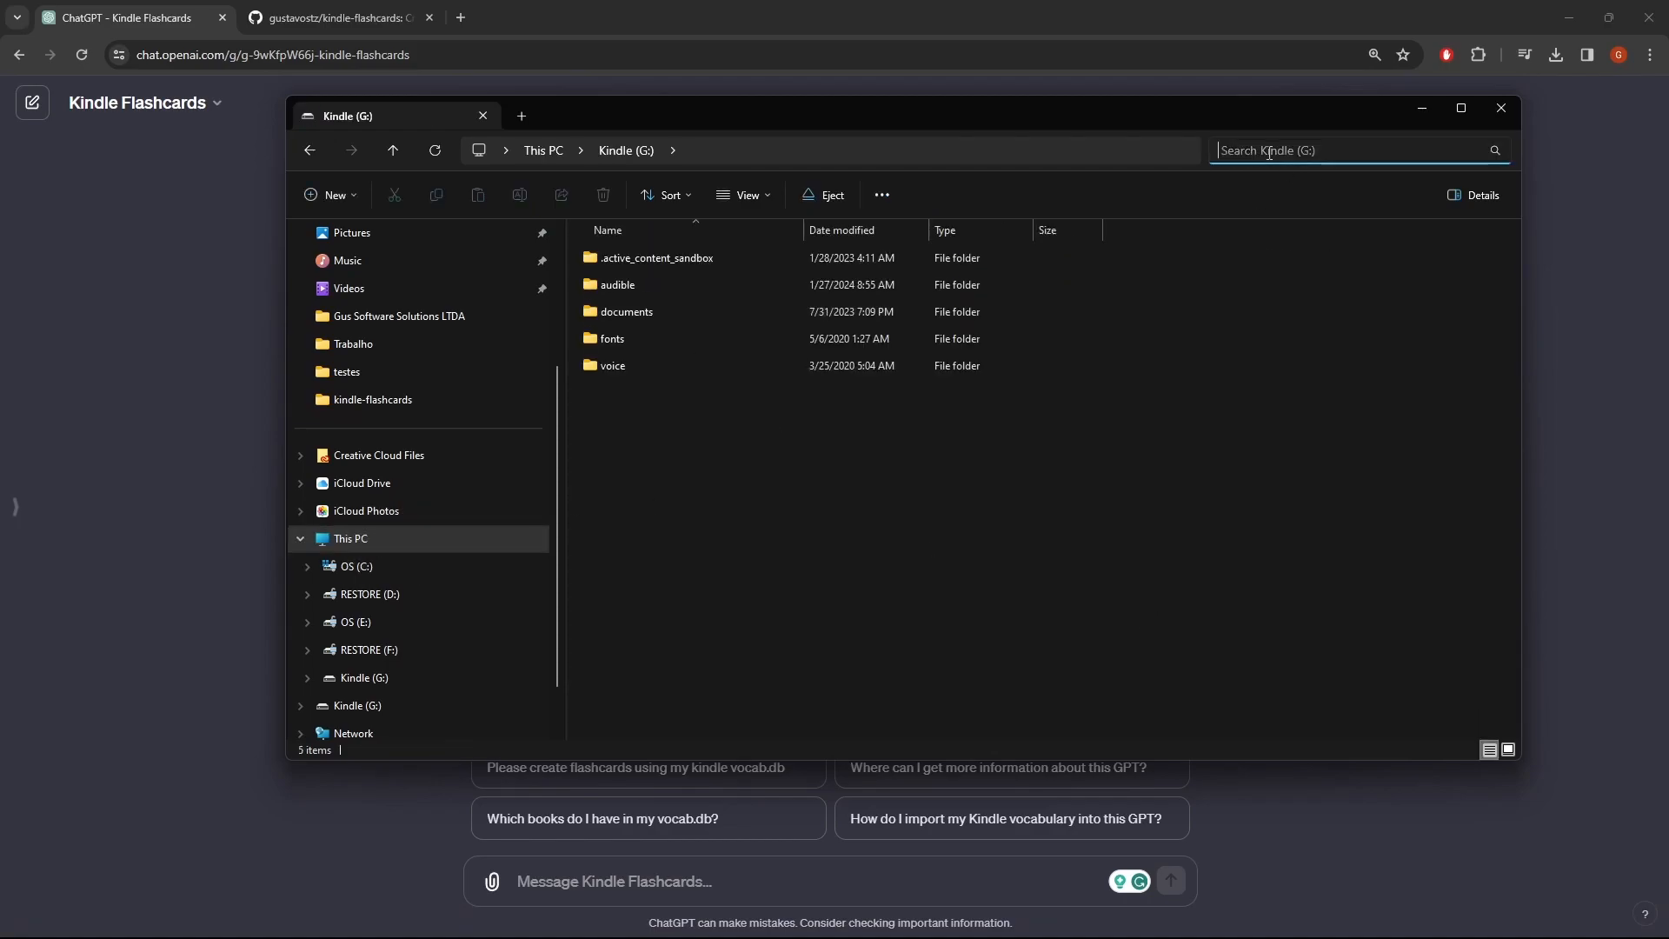
pyautogui.write('vocab')
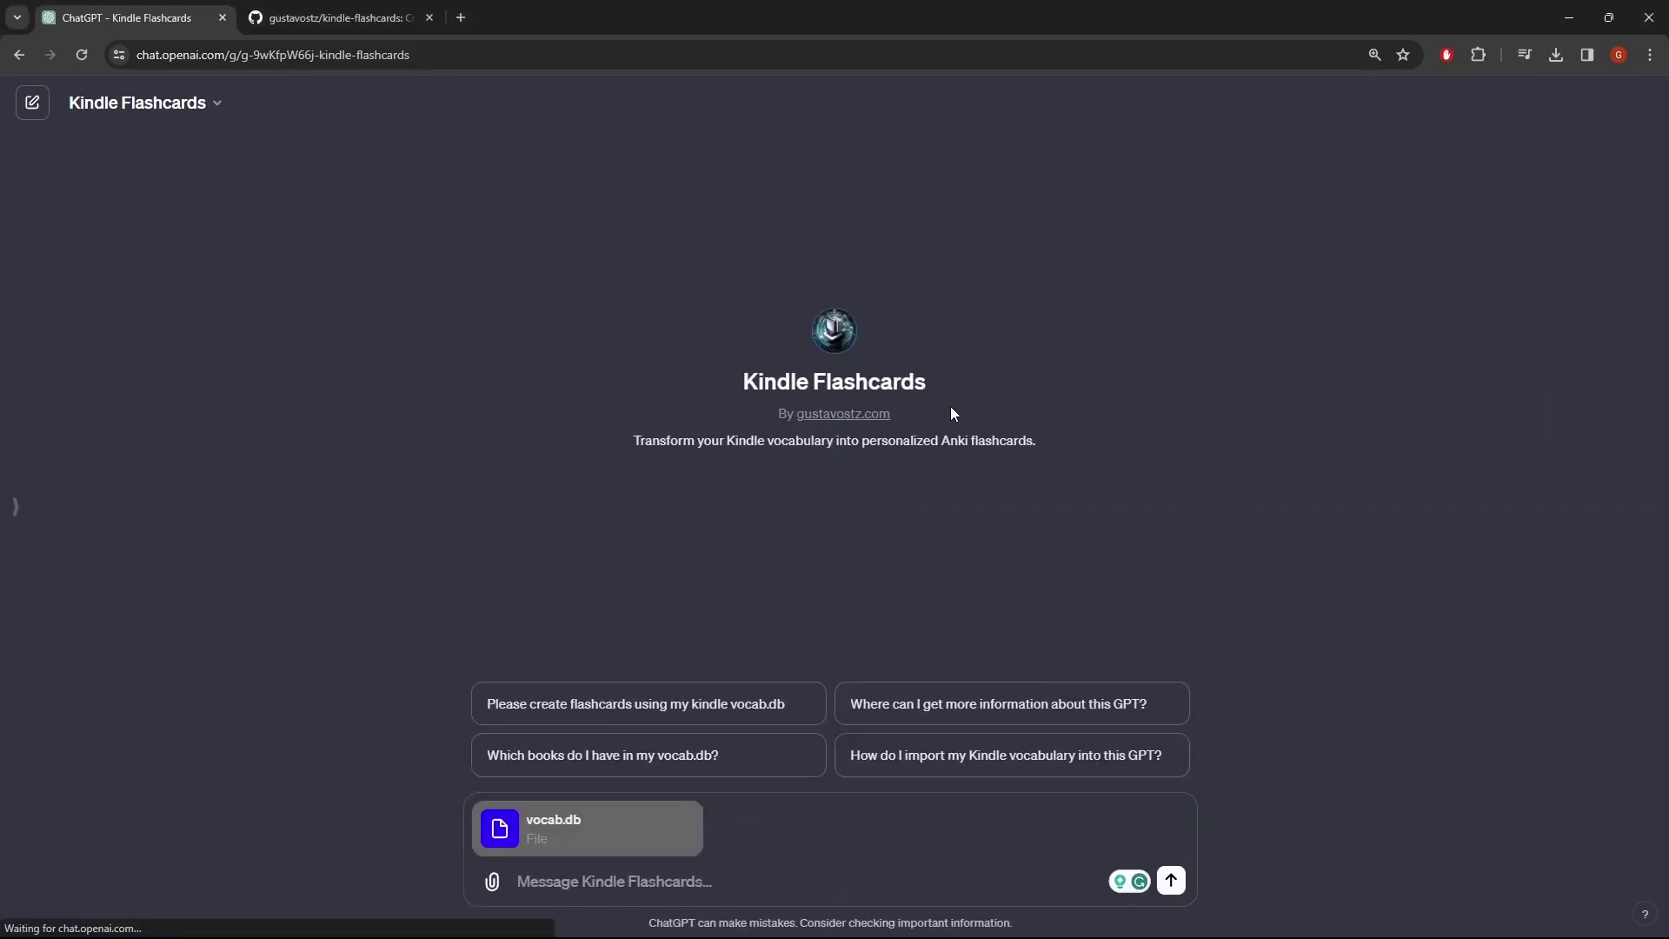
# Send the attached vocab.db file to the Kindle Flashcards GPT.
pyautogui.click(1168, 881)
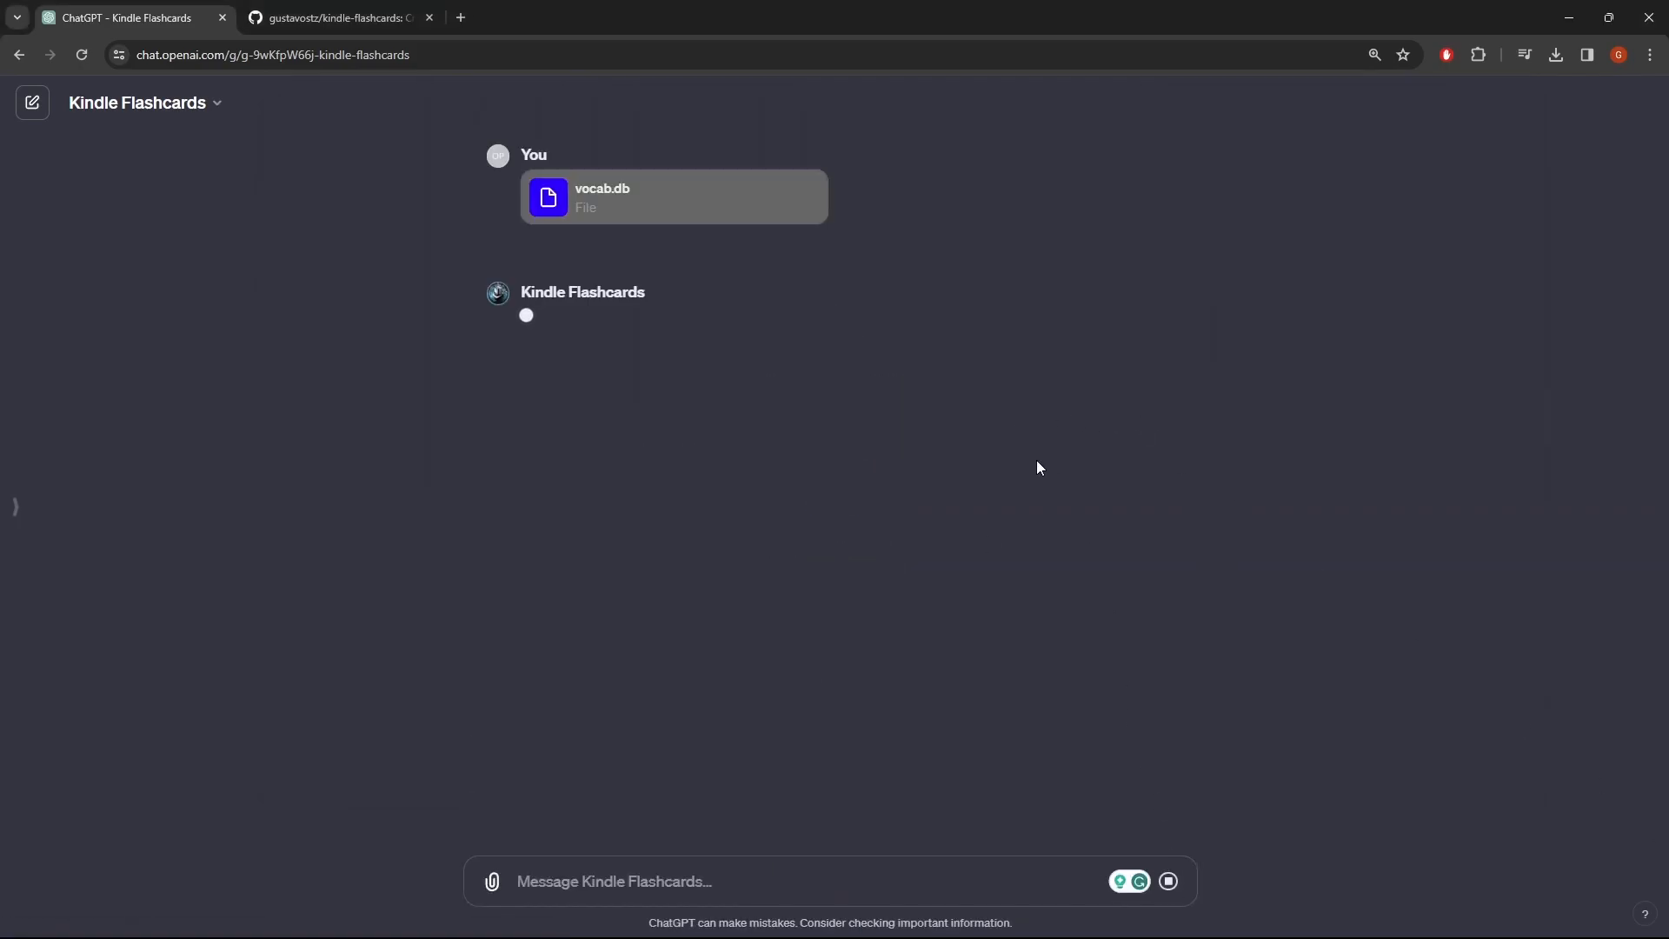
pyautogui.moveTo(971, 288)
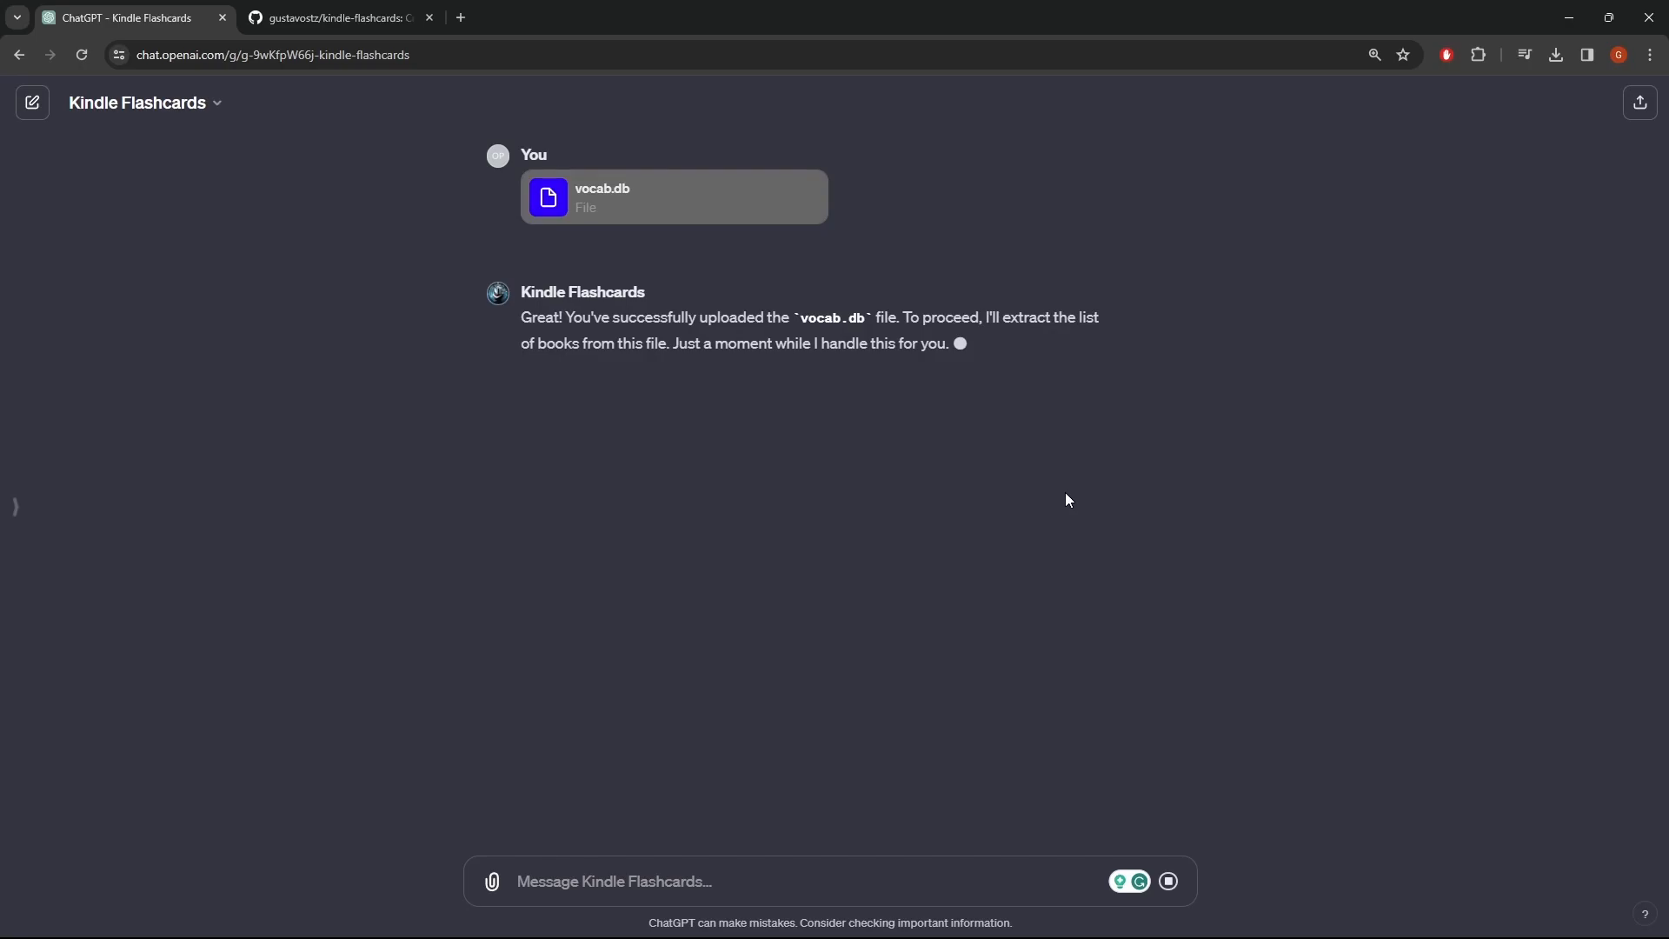
pyautogui.moveTo(1026, 394)
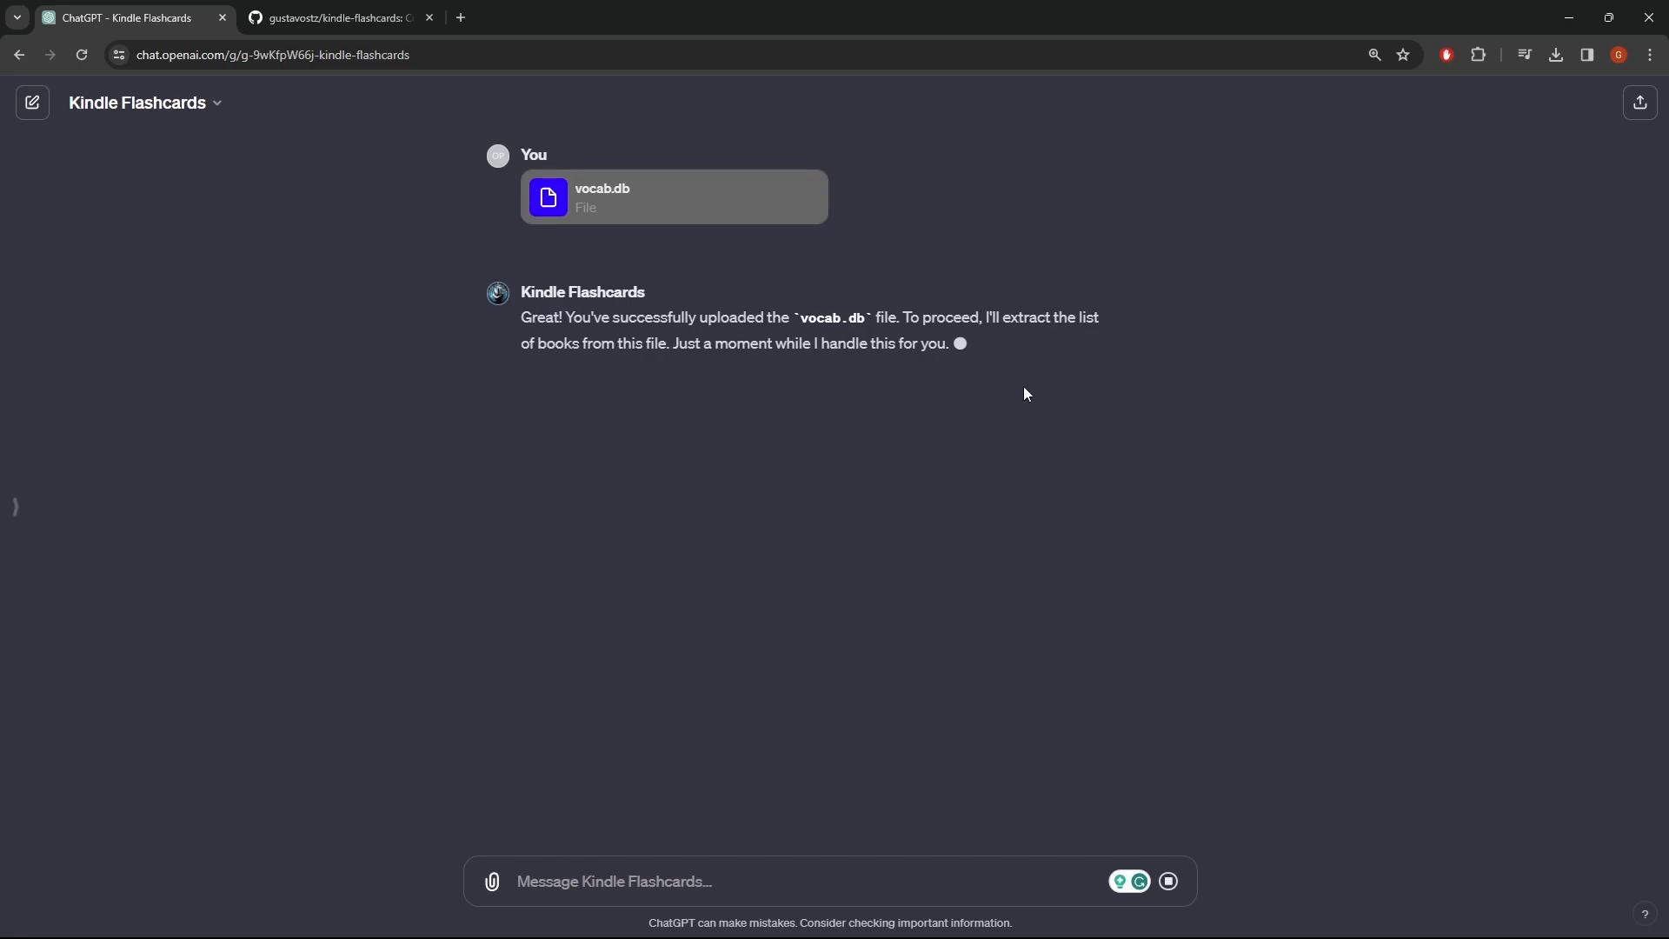
pyautogui.moveTo(1338, 679)
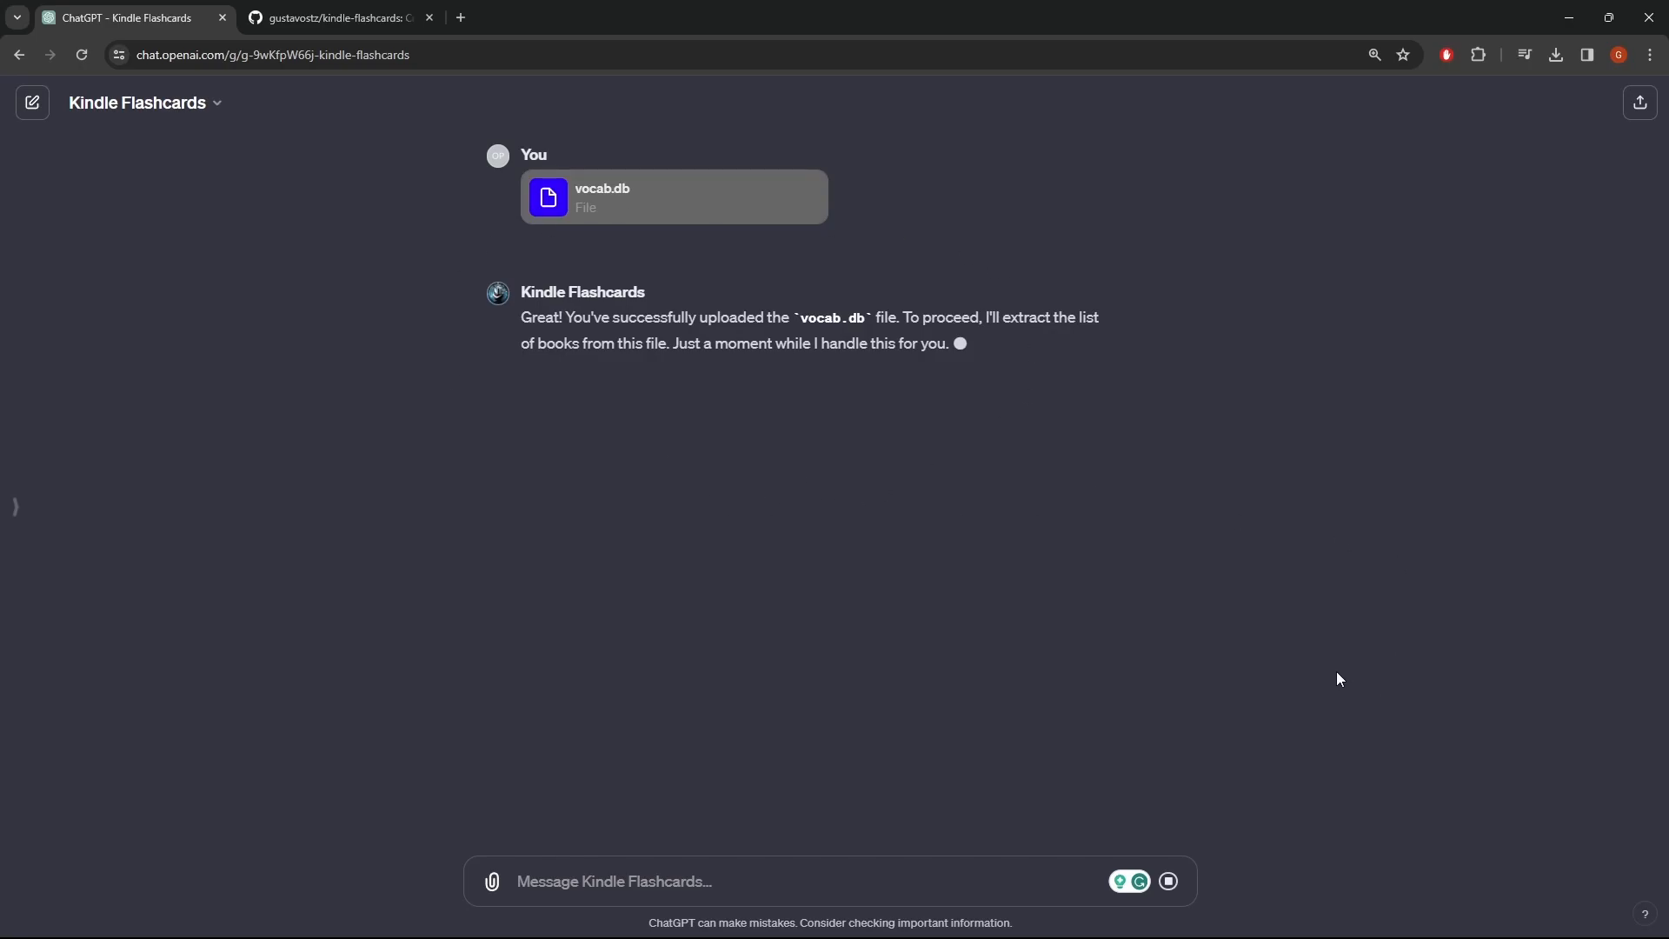
pyautogui.moveTo(1313, 665)
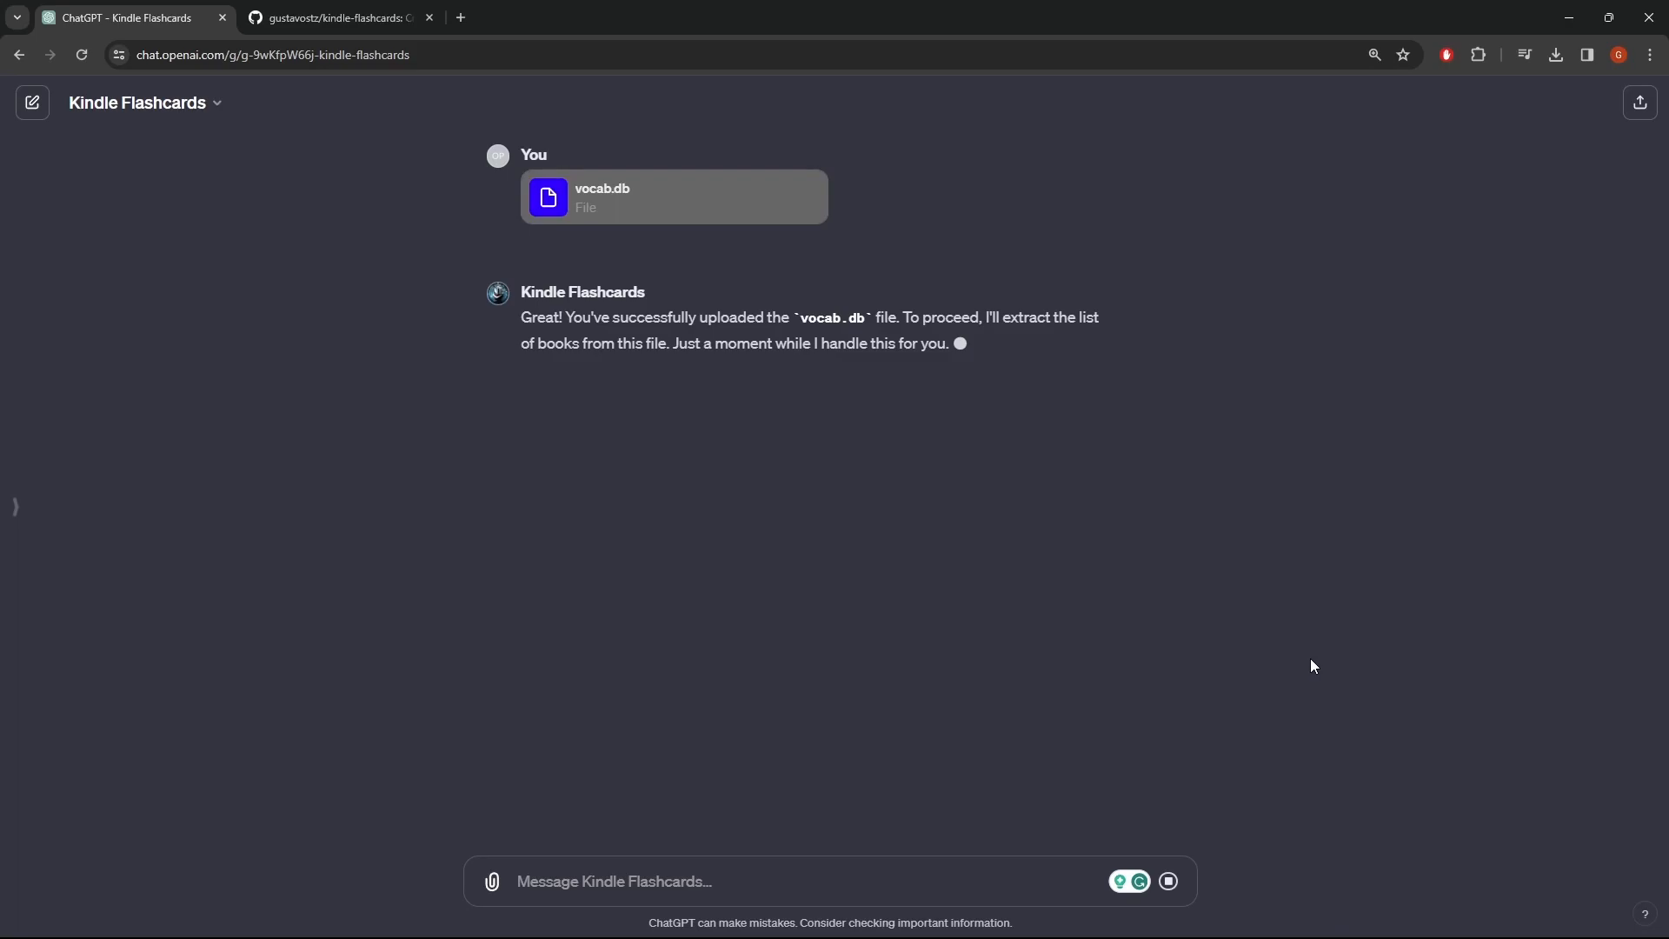
pyautogui.moveTo(947, 498)
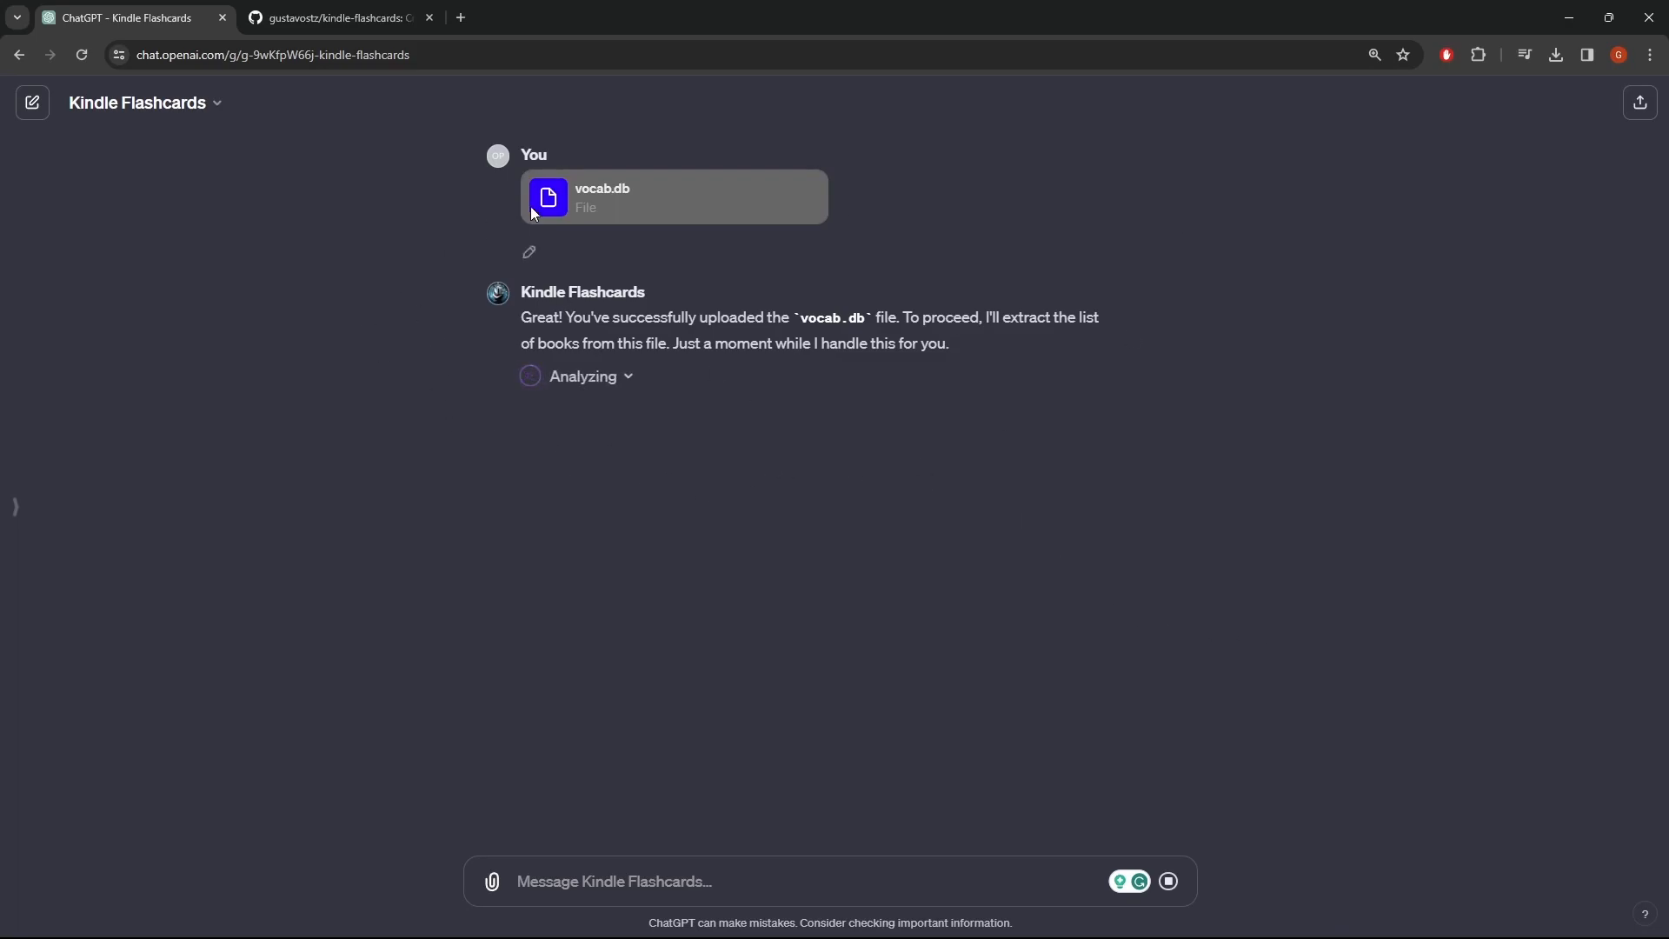
pyautogui.moveTo(645, 474)
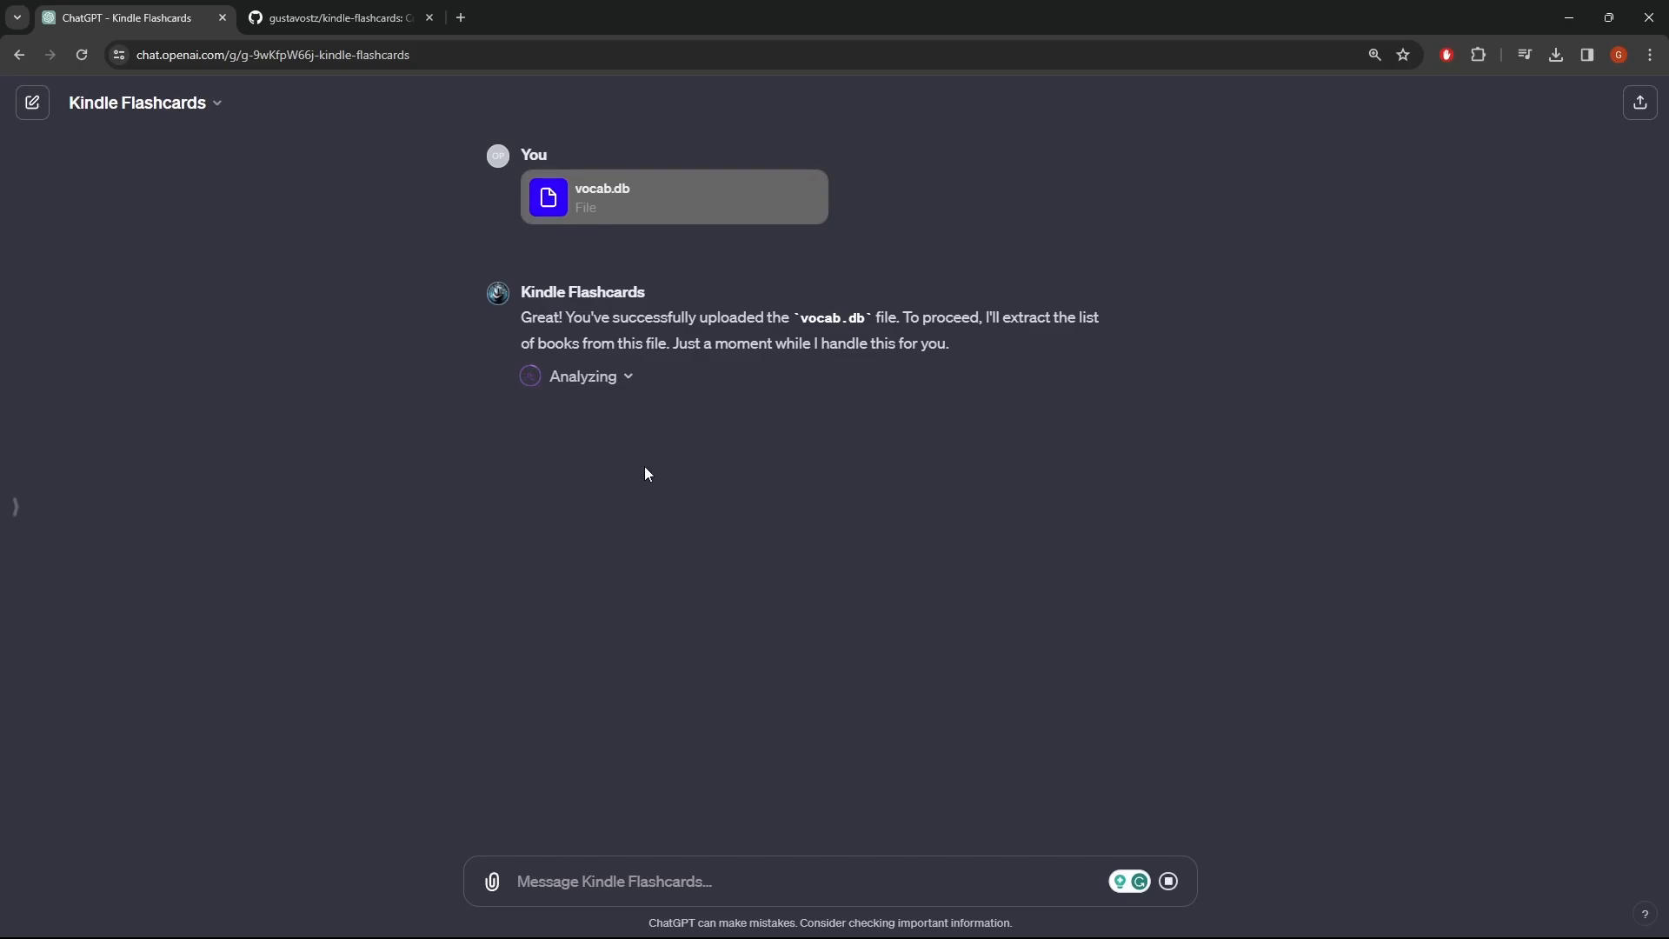
pyautogui.moveTo(878, 427)
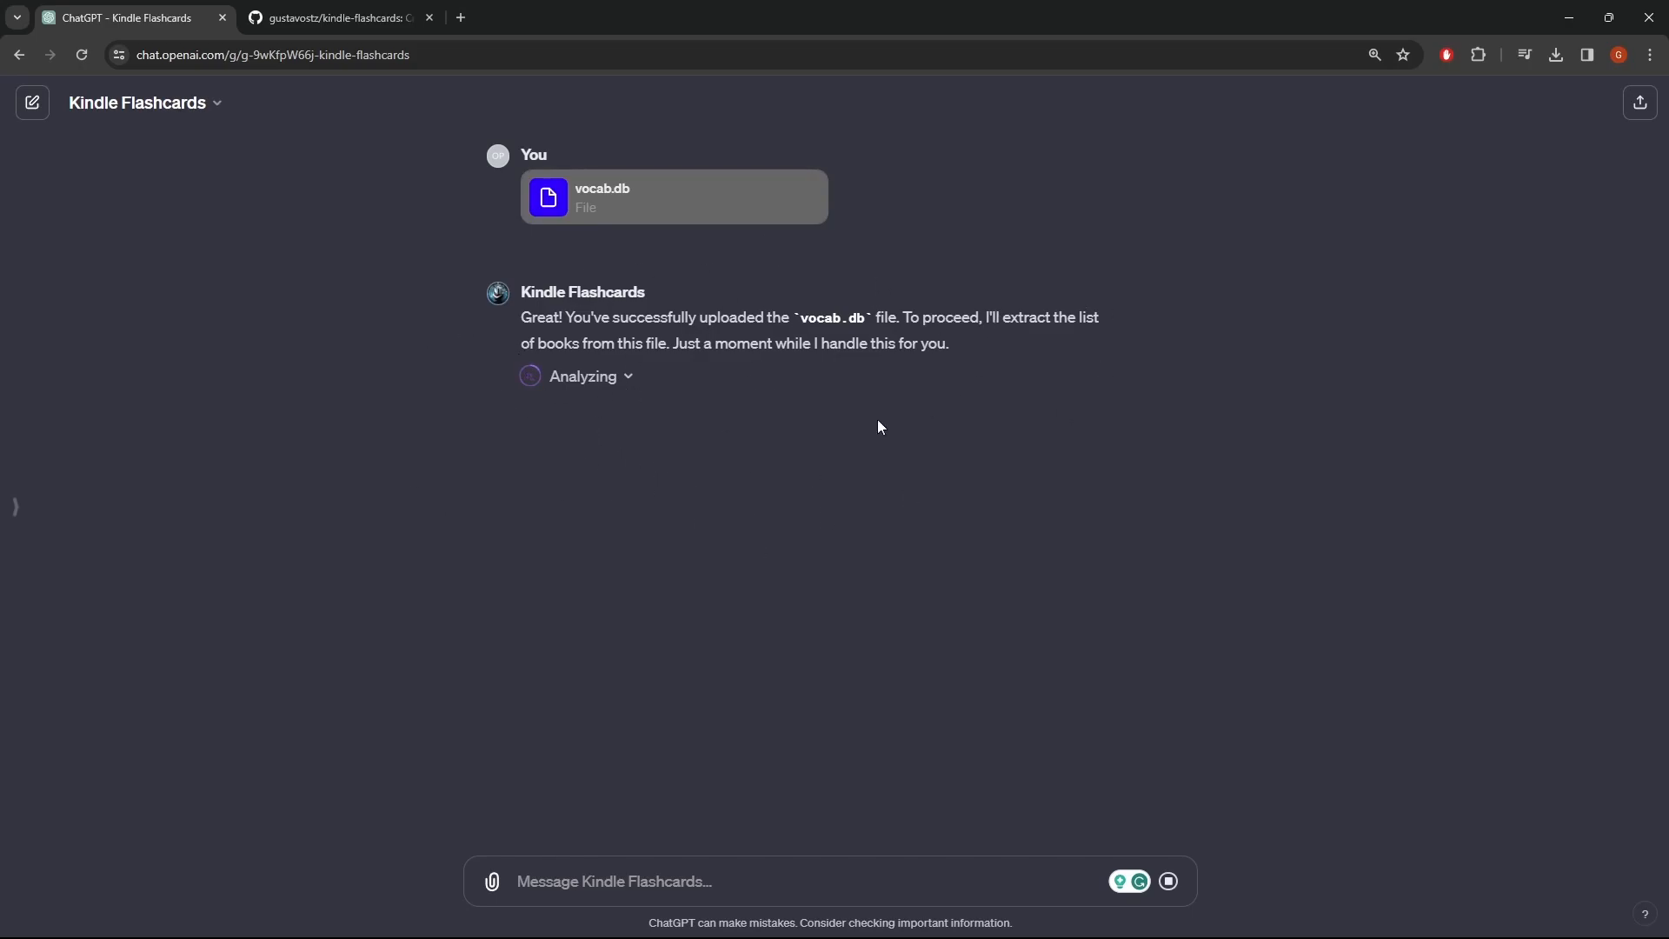
pyautogui.moveTo(717, 390)
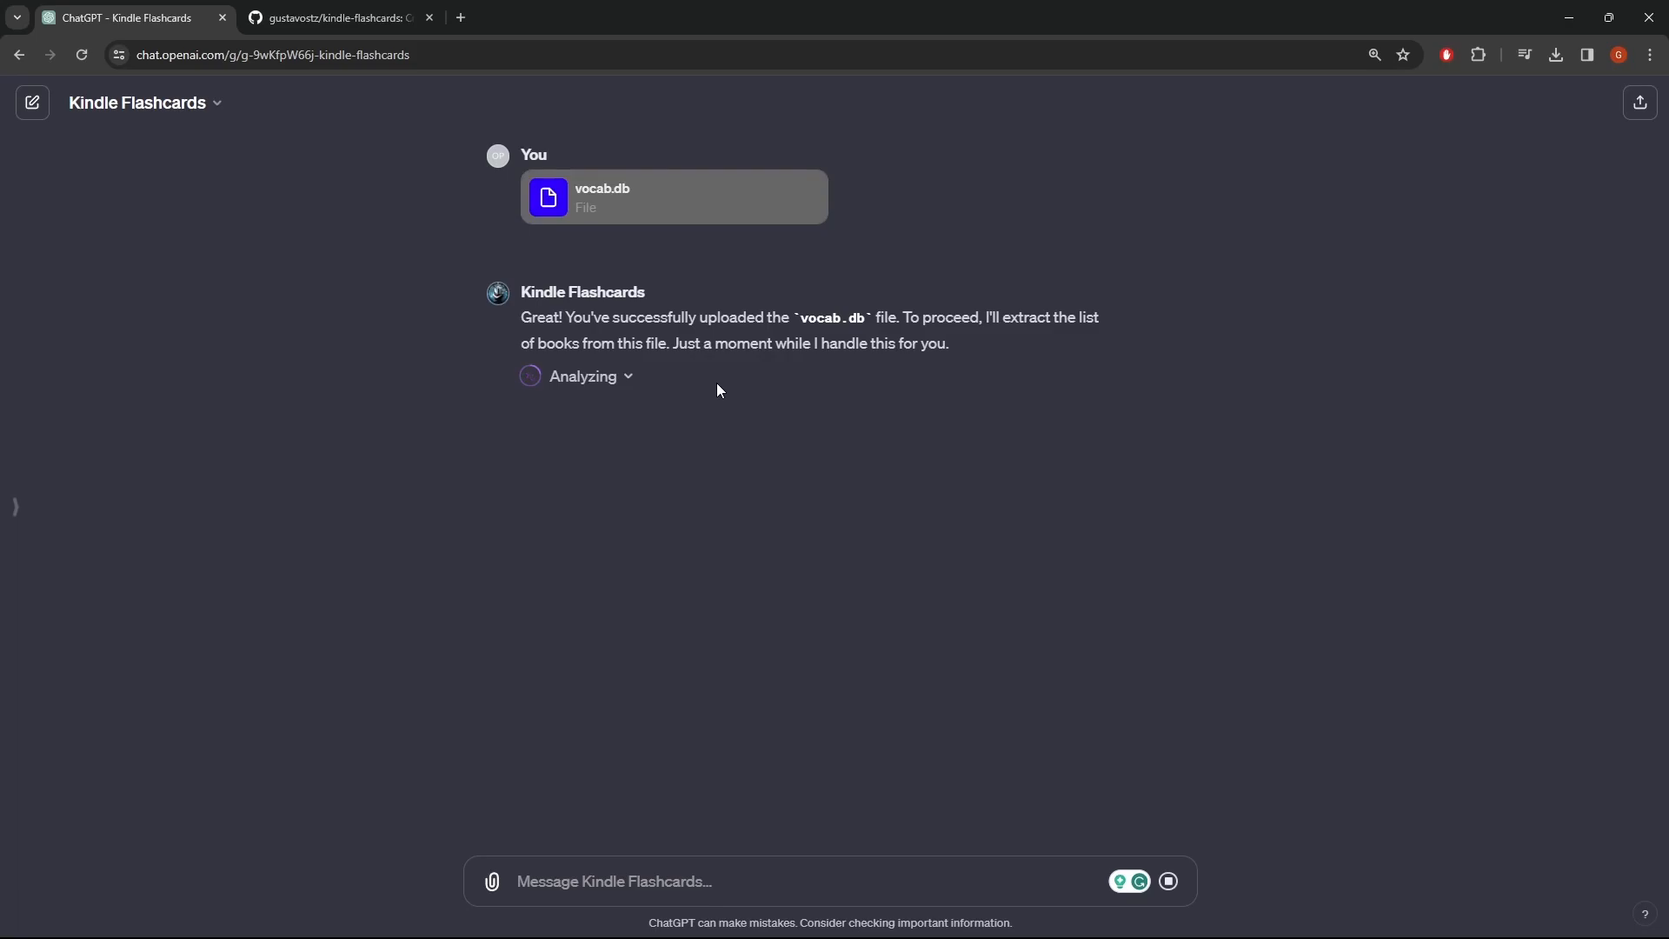
pyautogui.moveTo(910, 422)
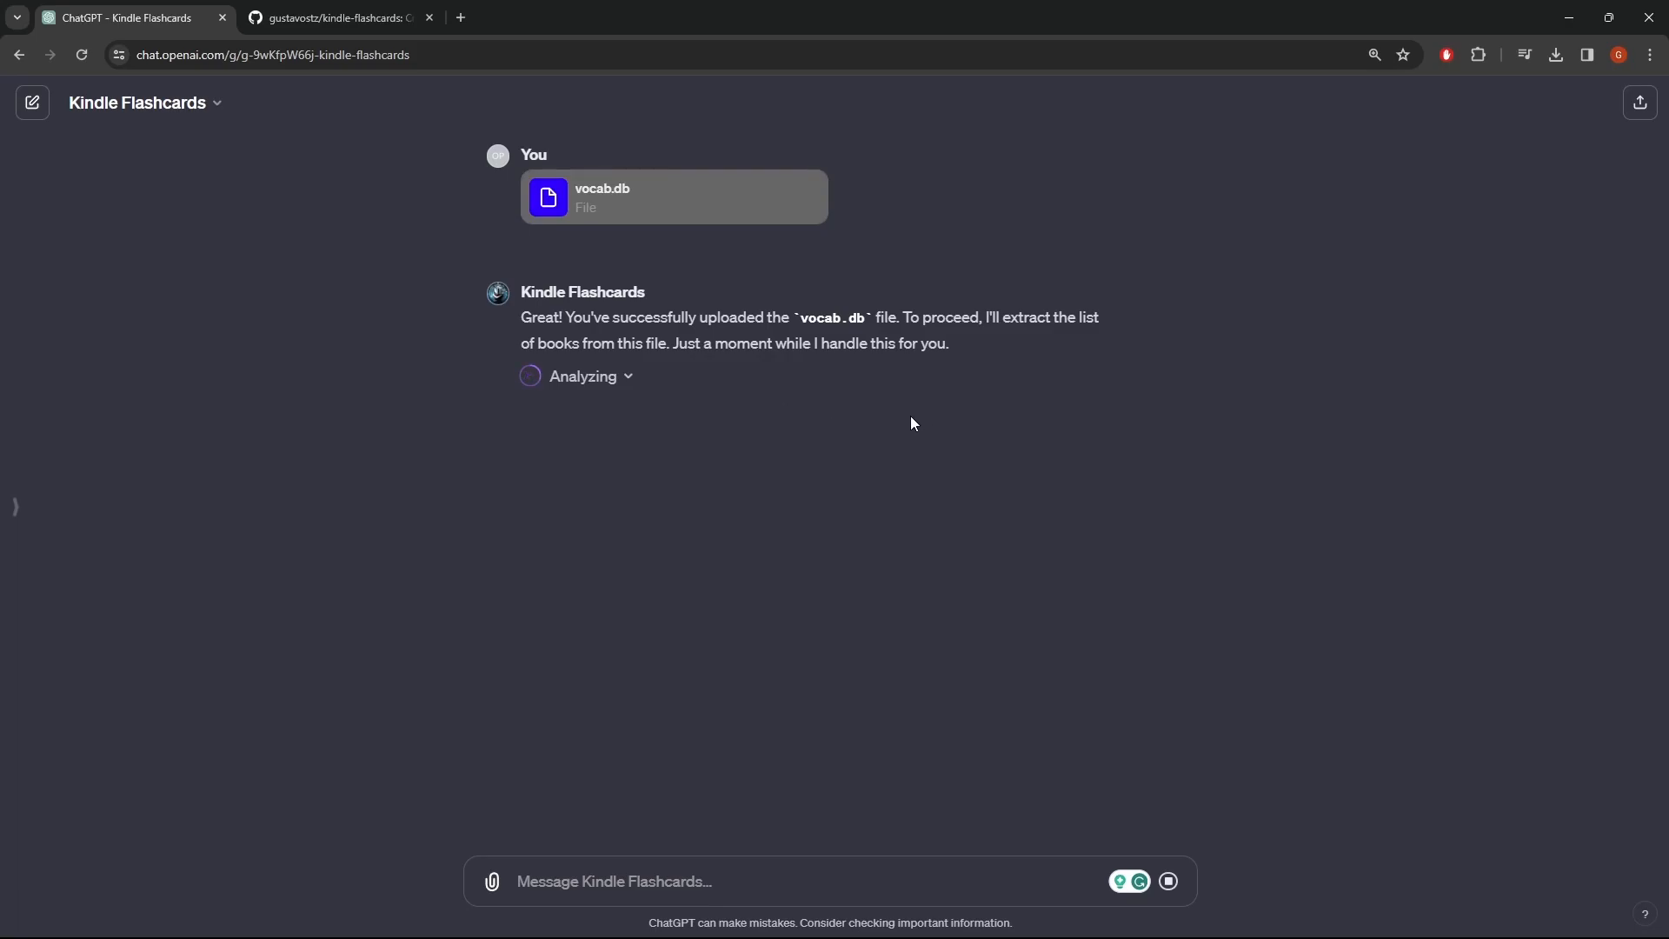
pyautogui.moveTo(810, 408)
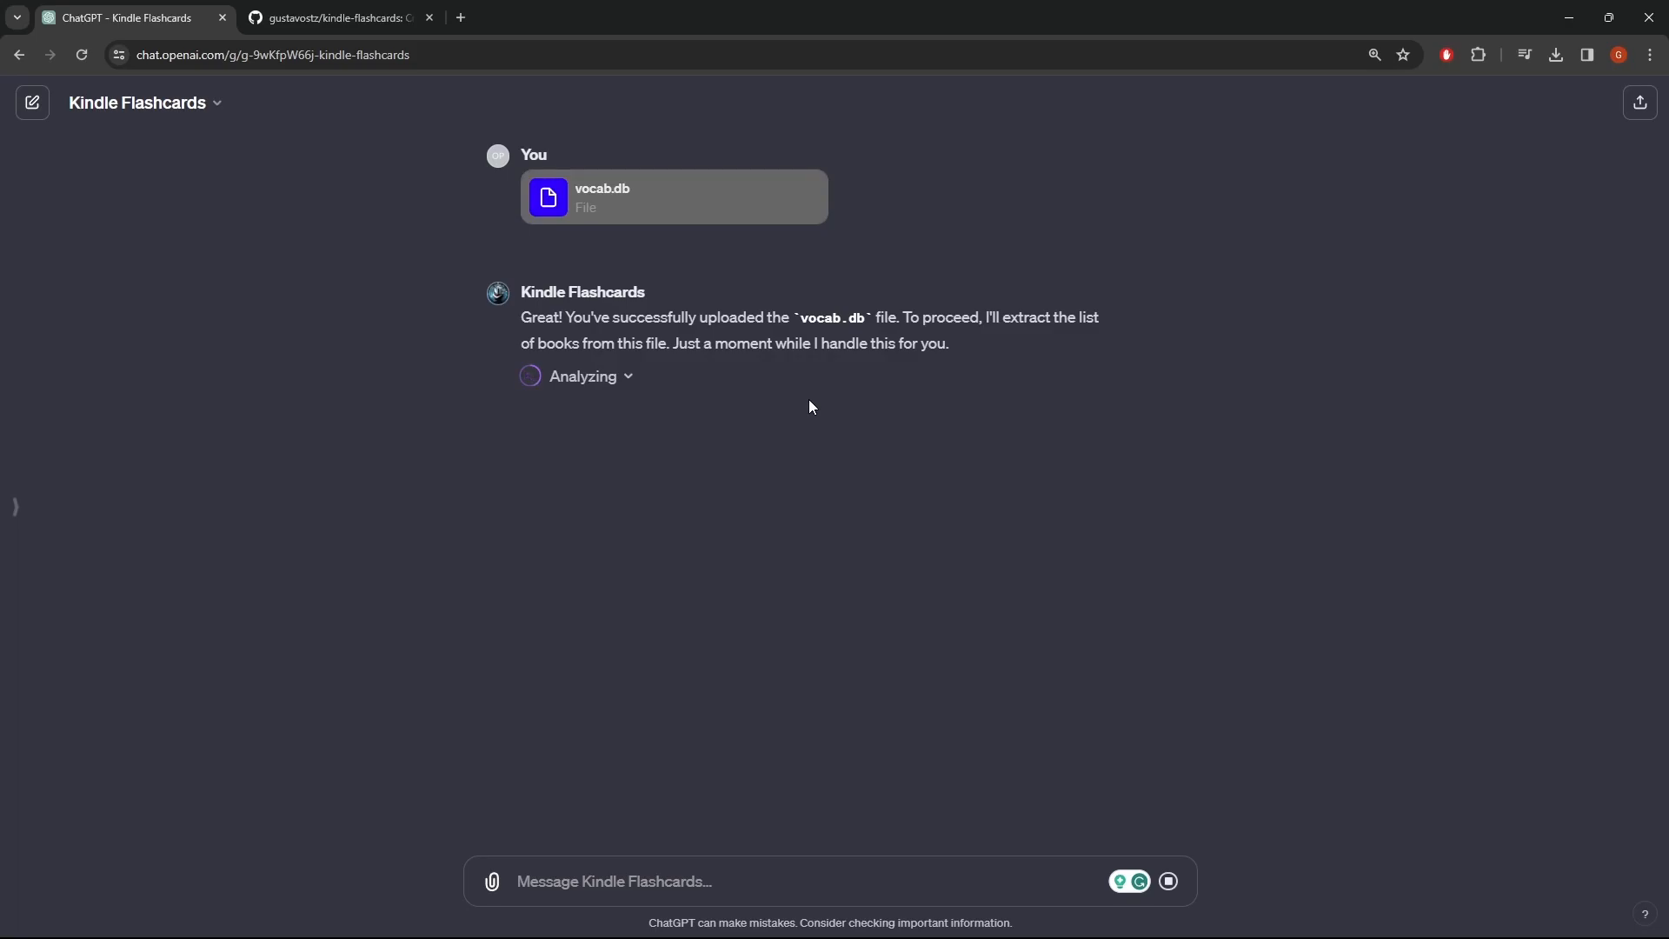
pyautogui.moveTo(829, 399)
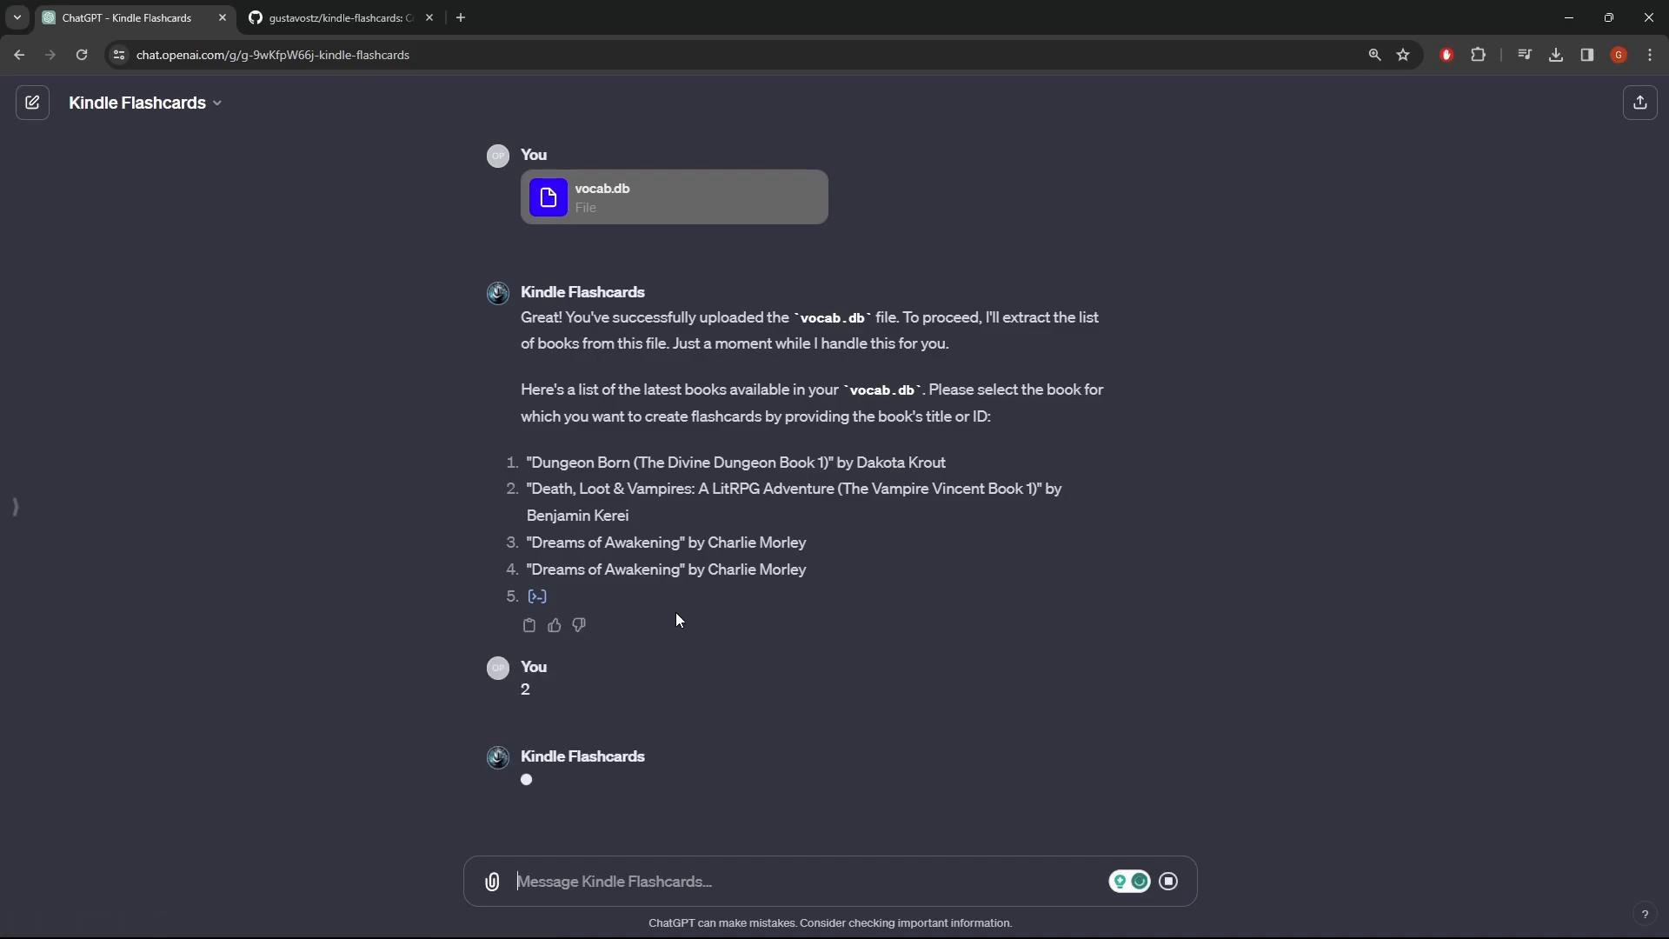
pyautogui.moveTo(437, 141)
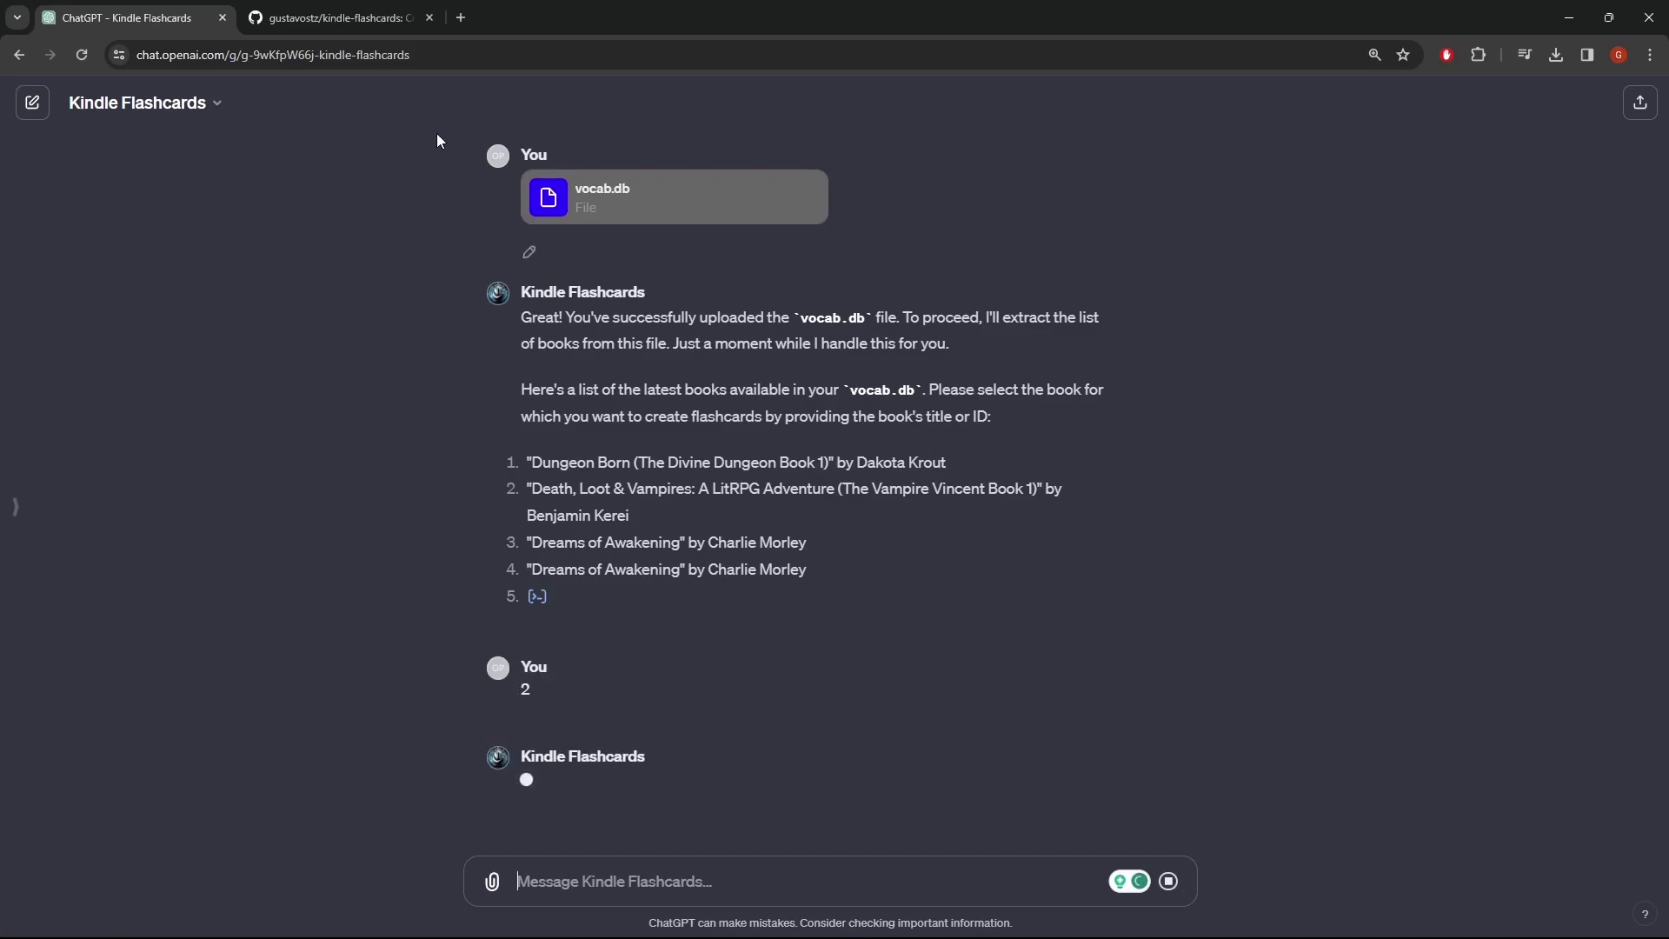
pyautogui.moveTo(332, 18)
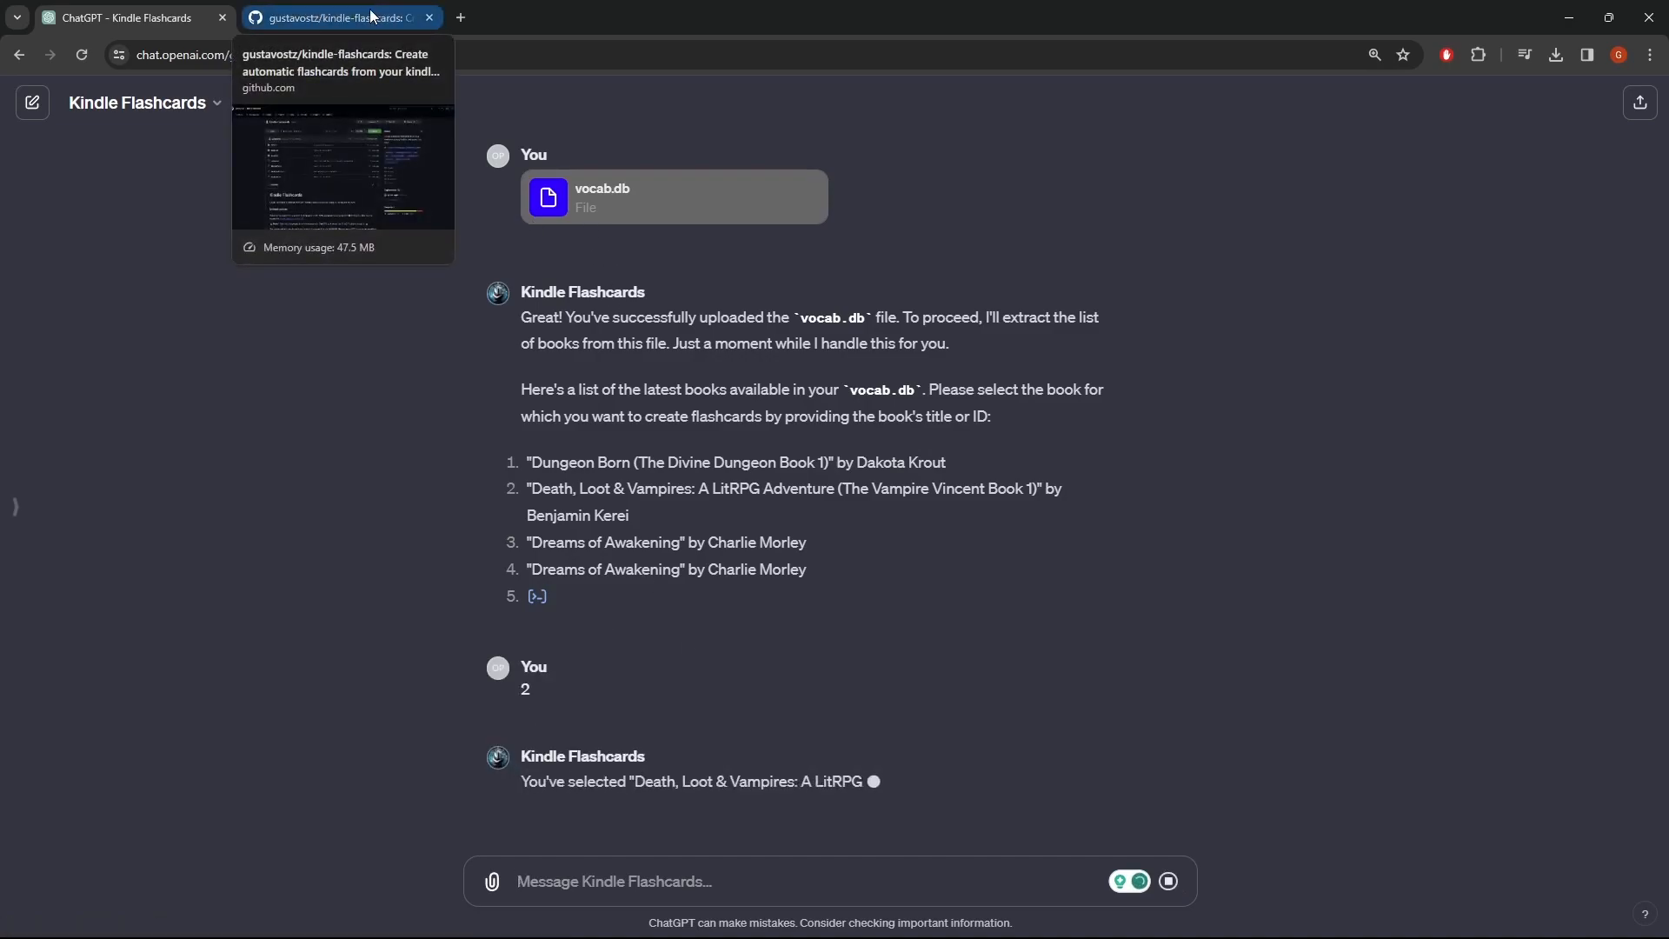
# Skim the kindle-flashcards repository README on GitHub, then return to the chat.
pyautogui.click(330, 17)
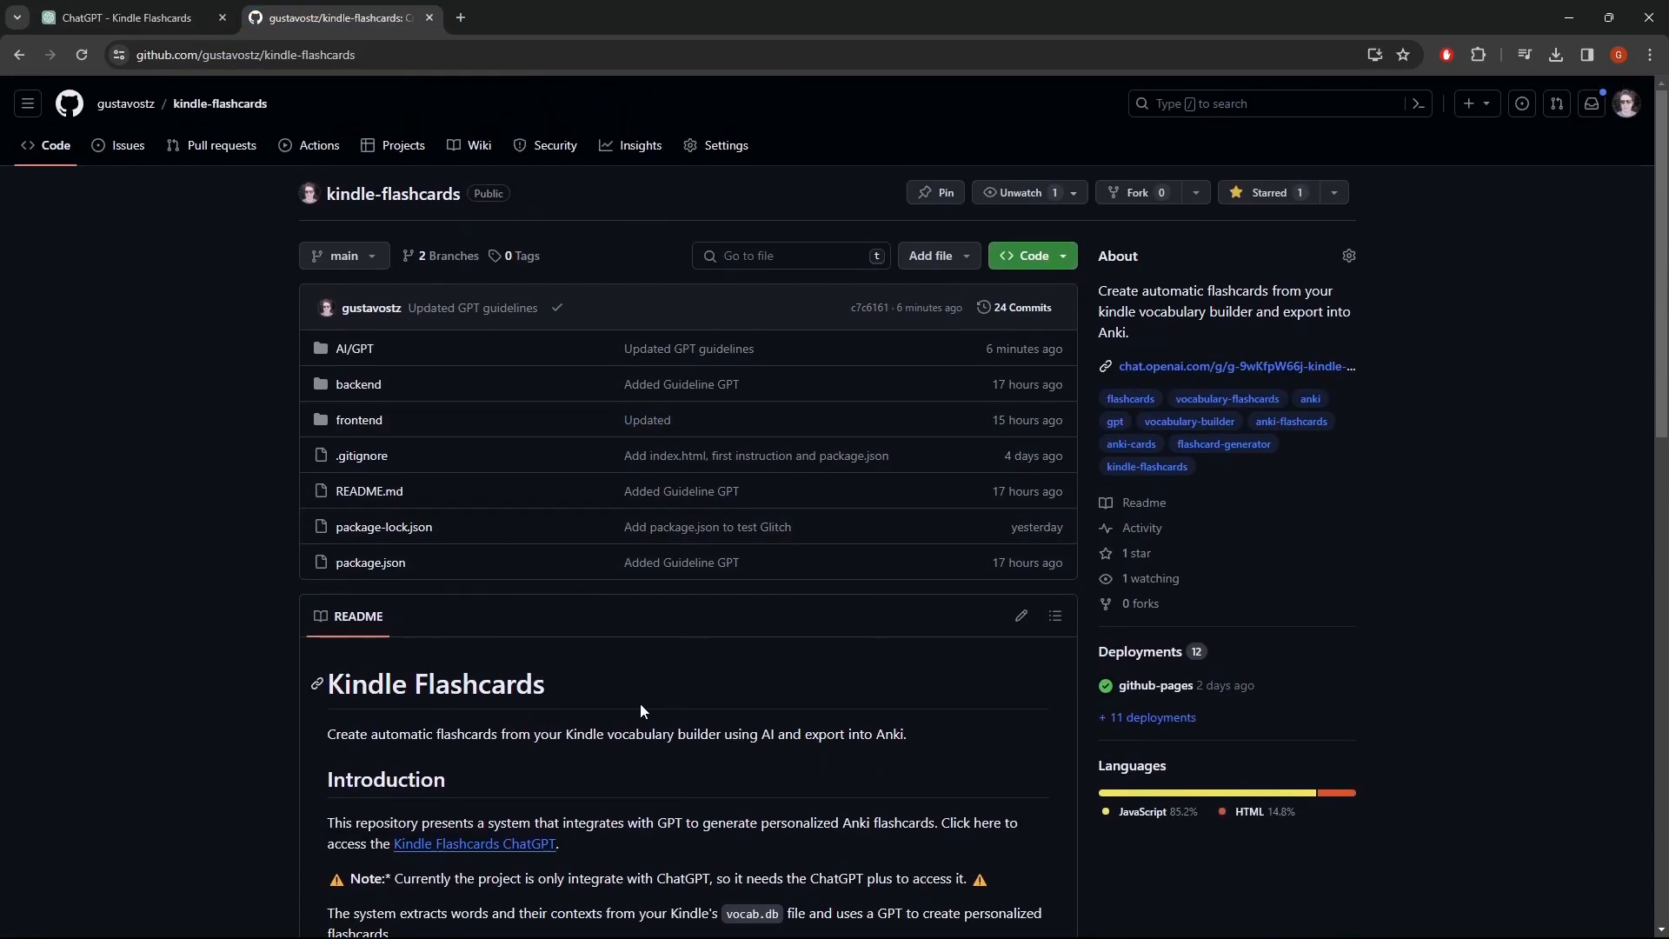
pyautogui.scroll(-3)
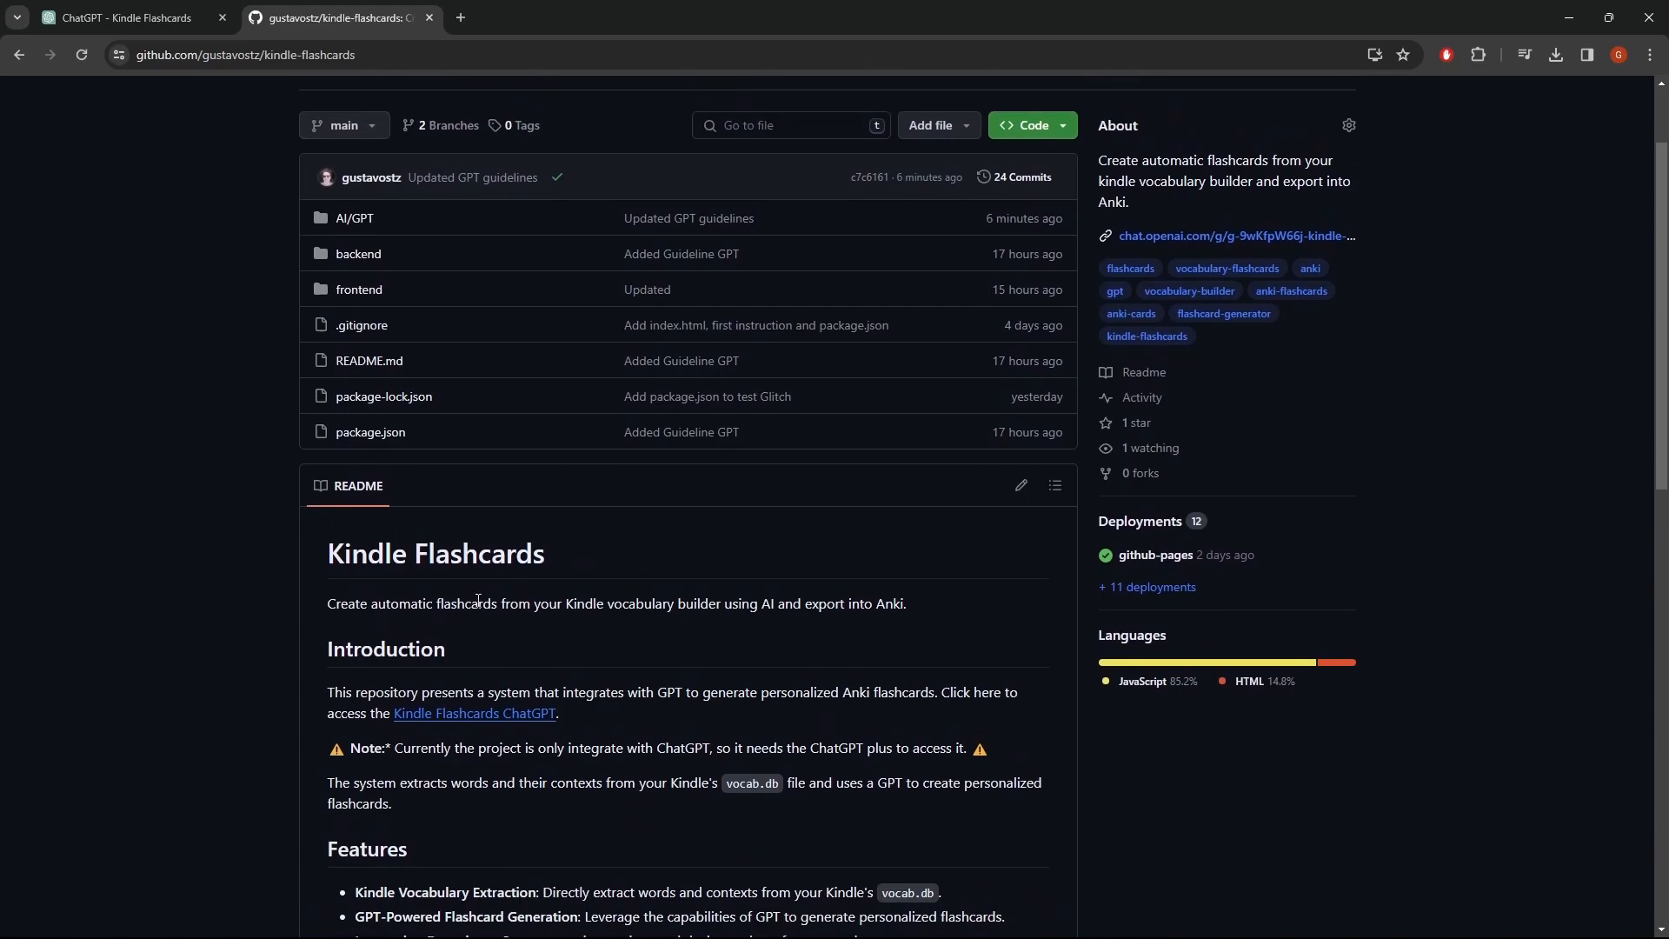
pyautogui.scroll(3)
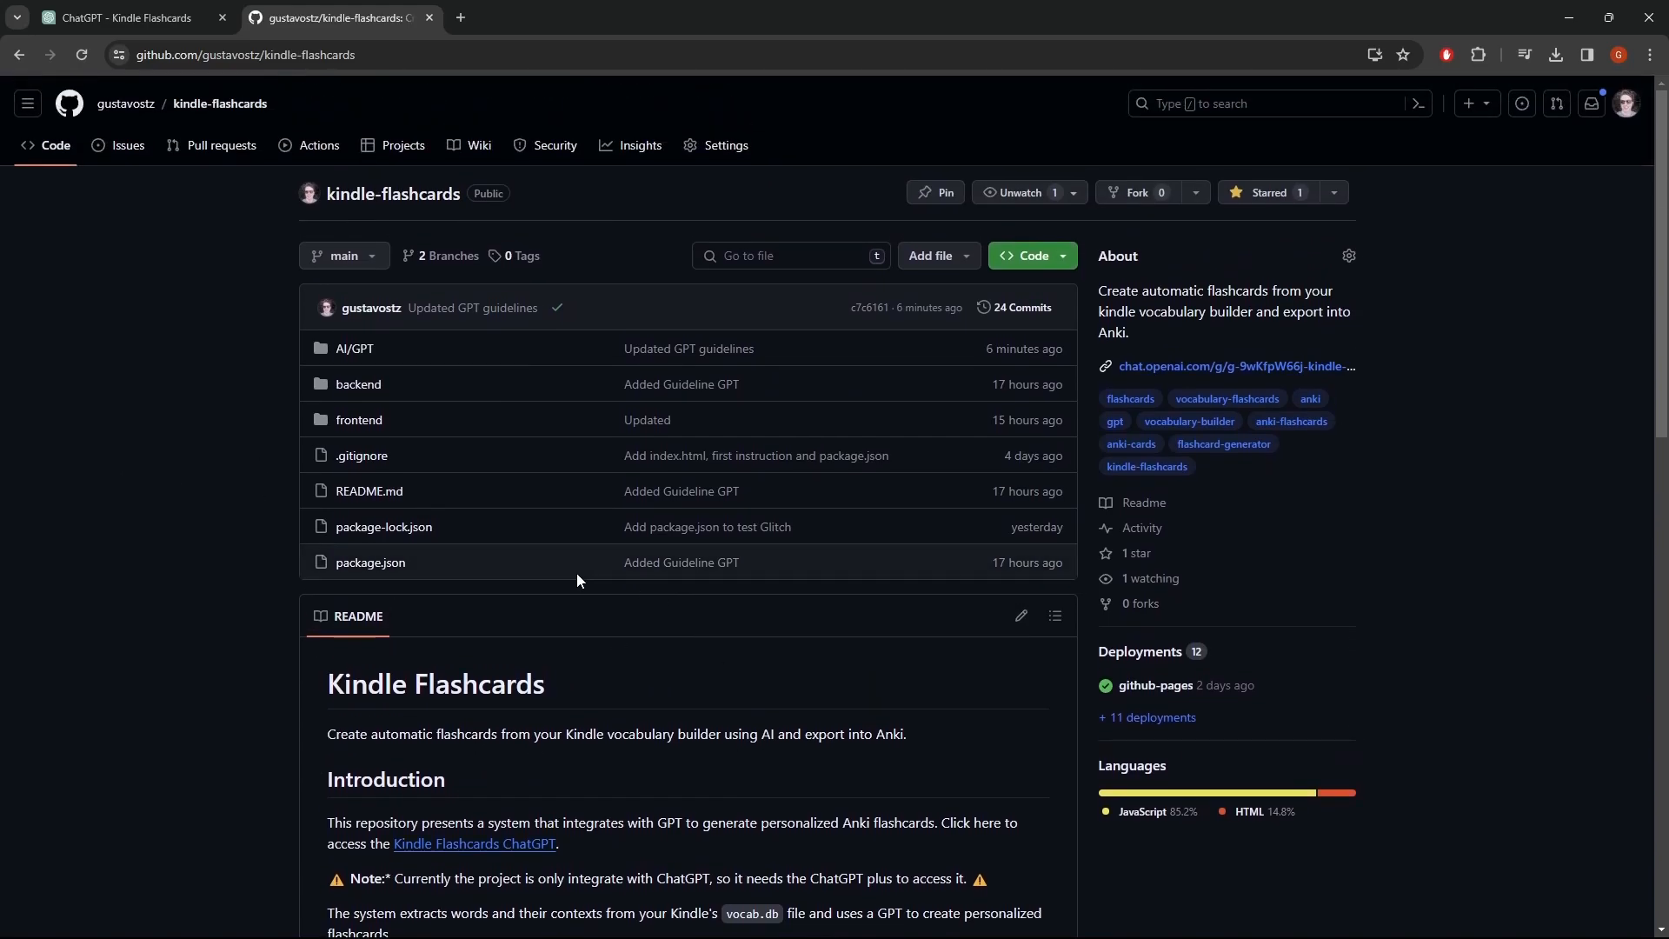
pyautogui.moveTo(582, 661)
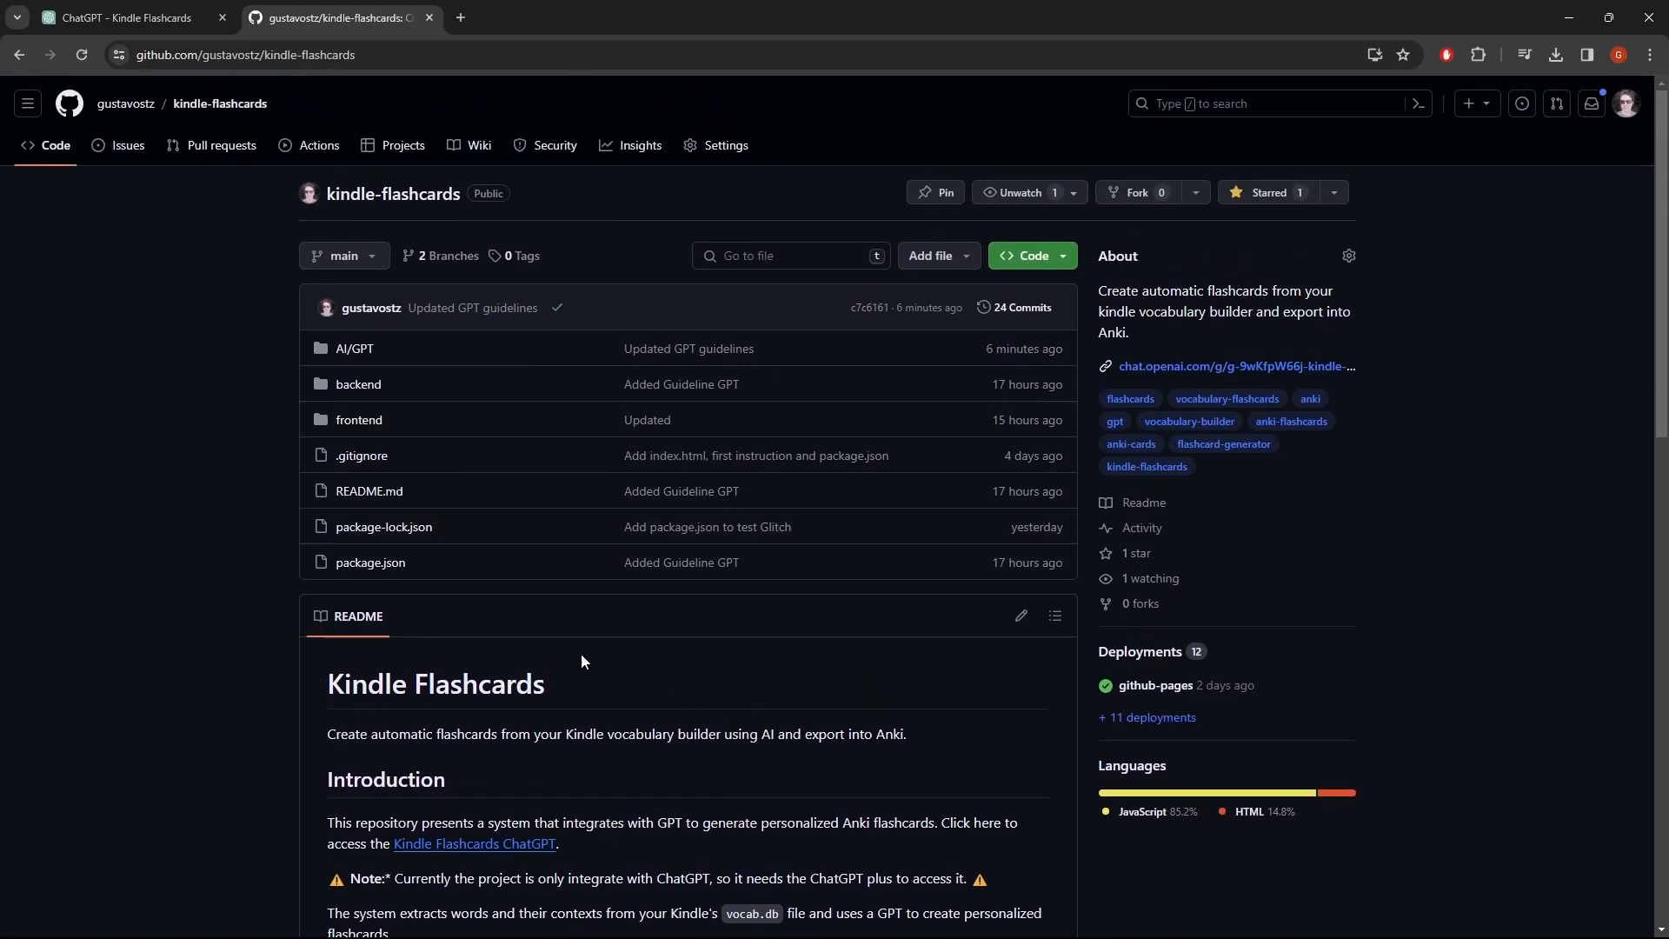
pyautogui.moveTo(303, 394)
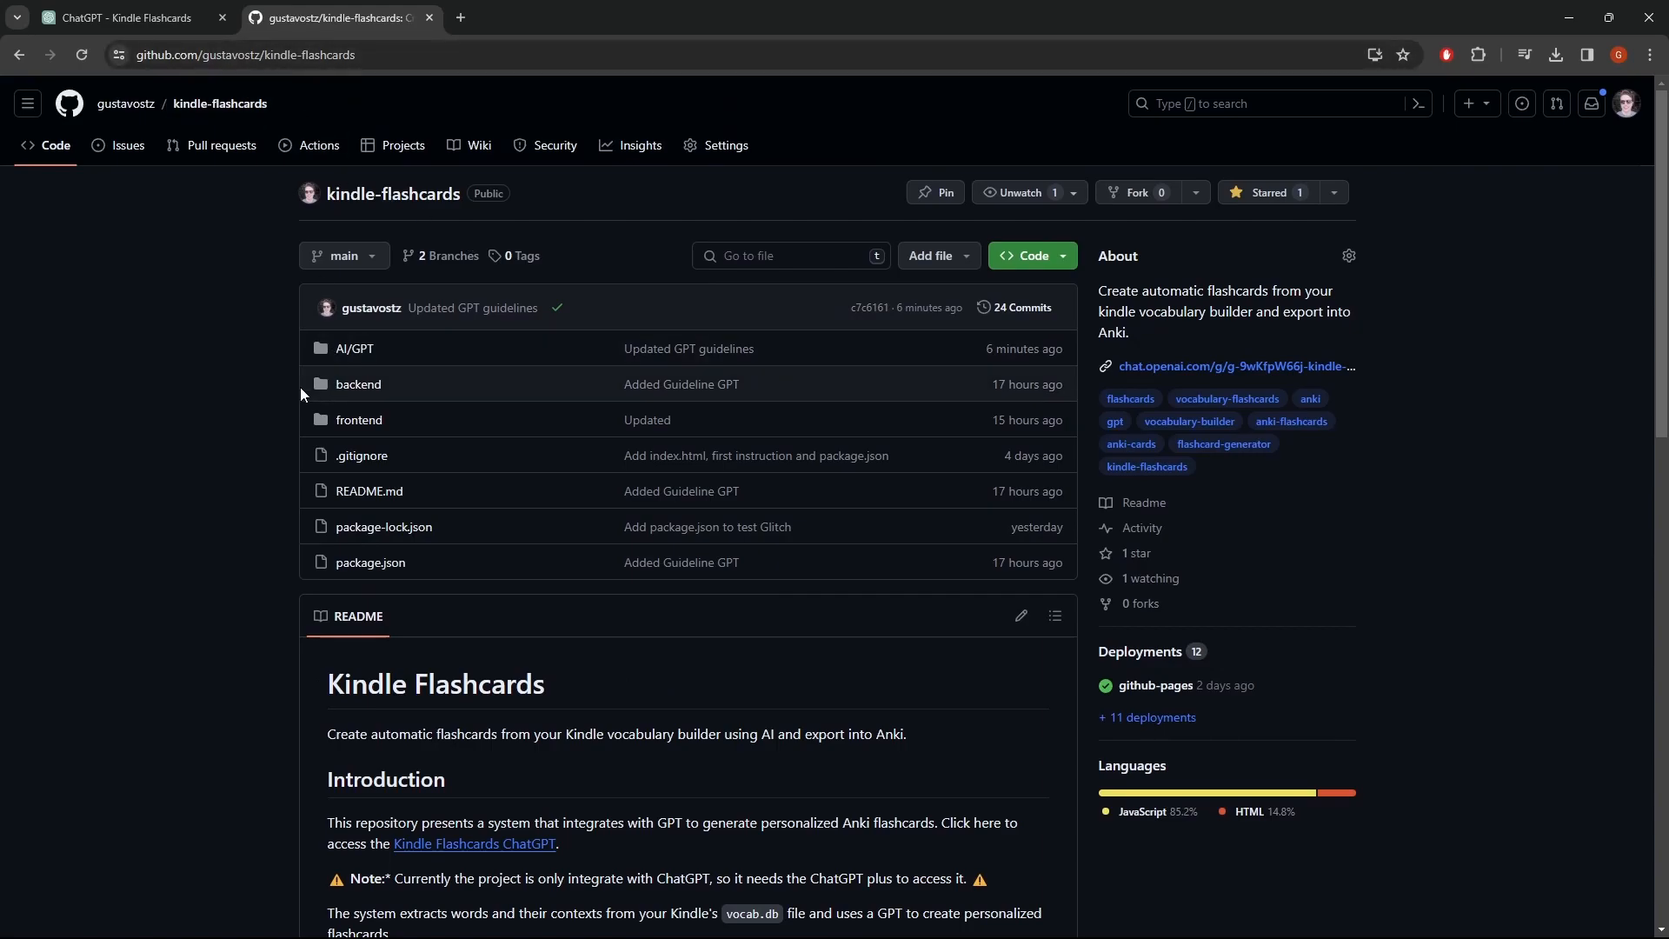
pyautogui.moveTo(626, 722)
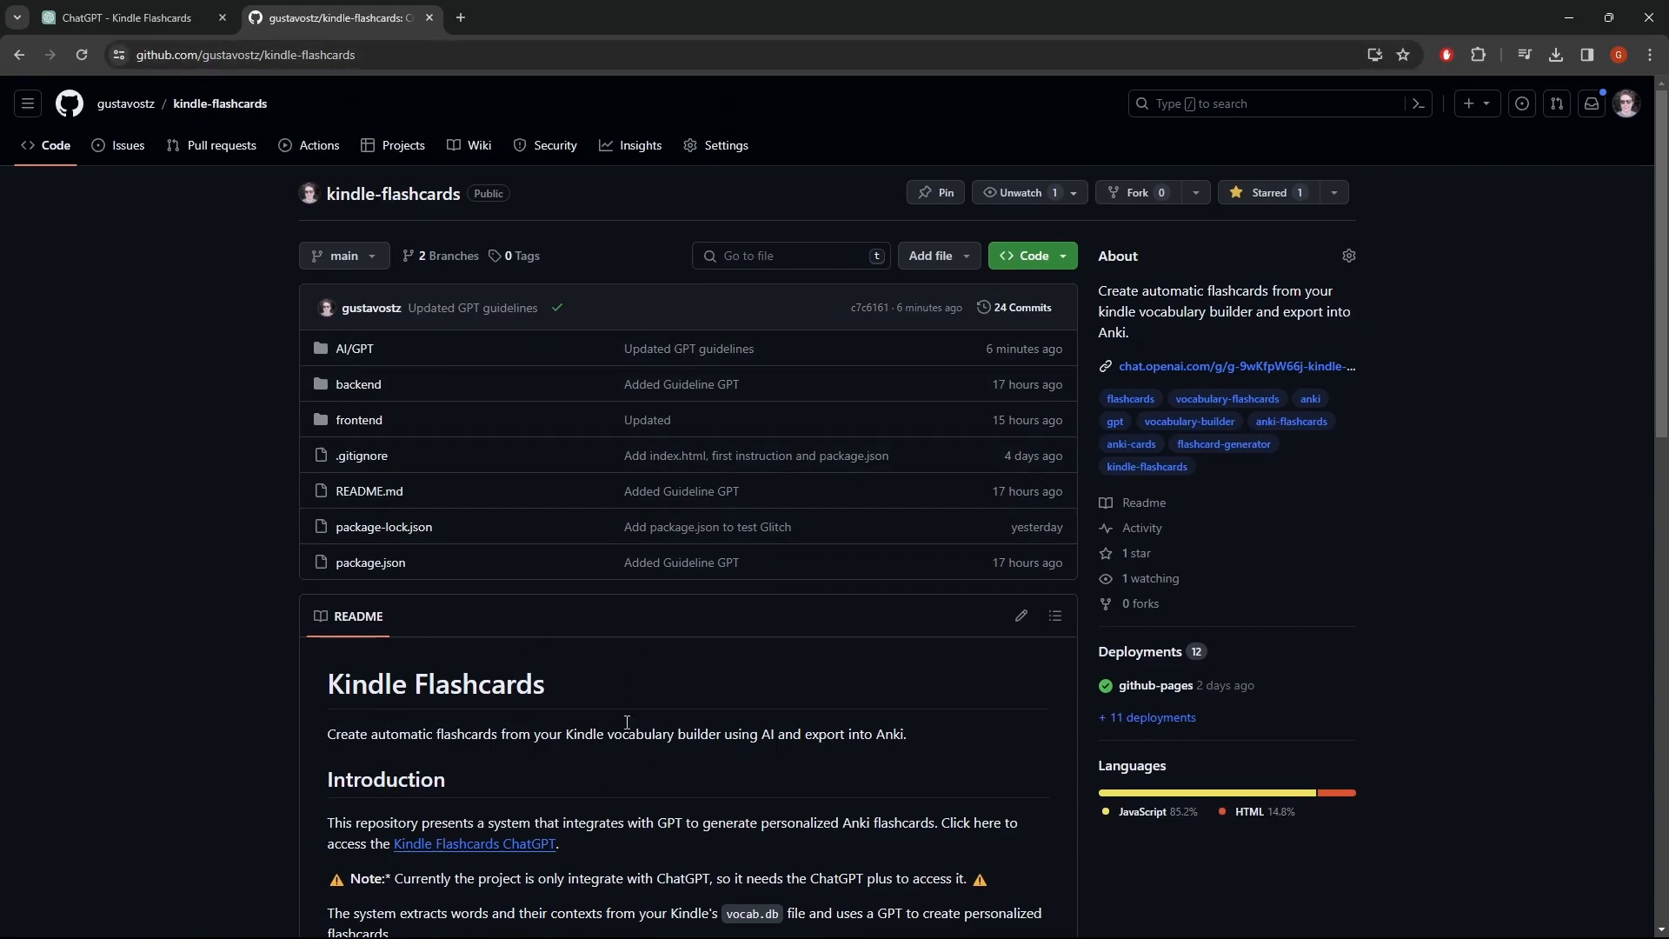
pyautogui.click(117, 18)
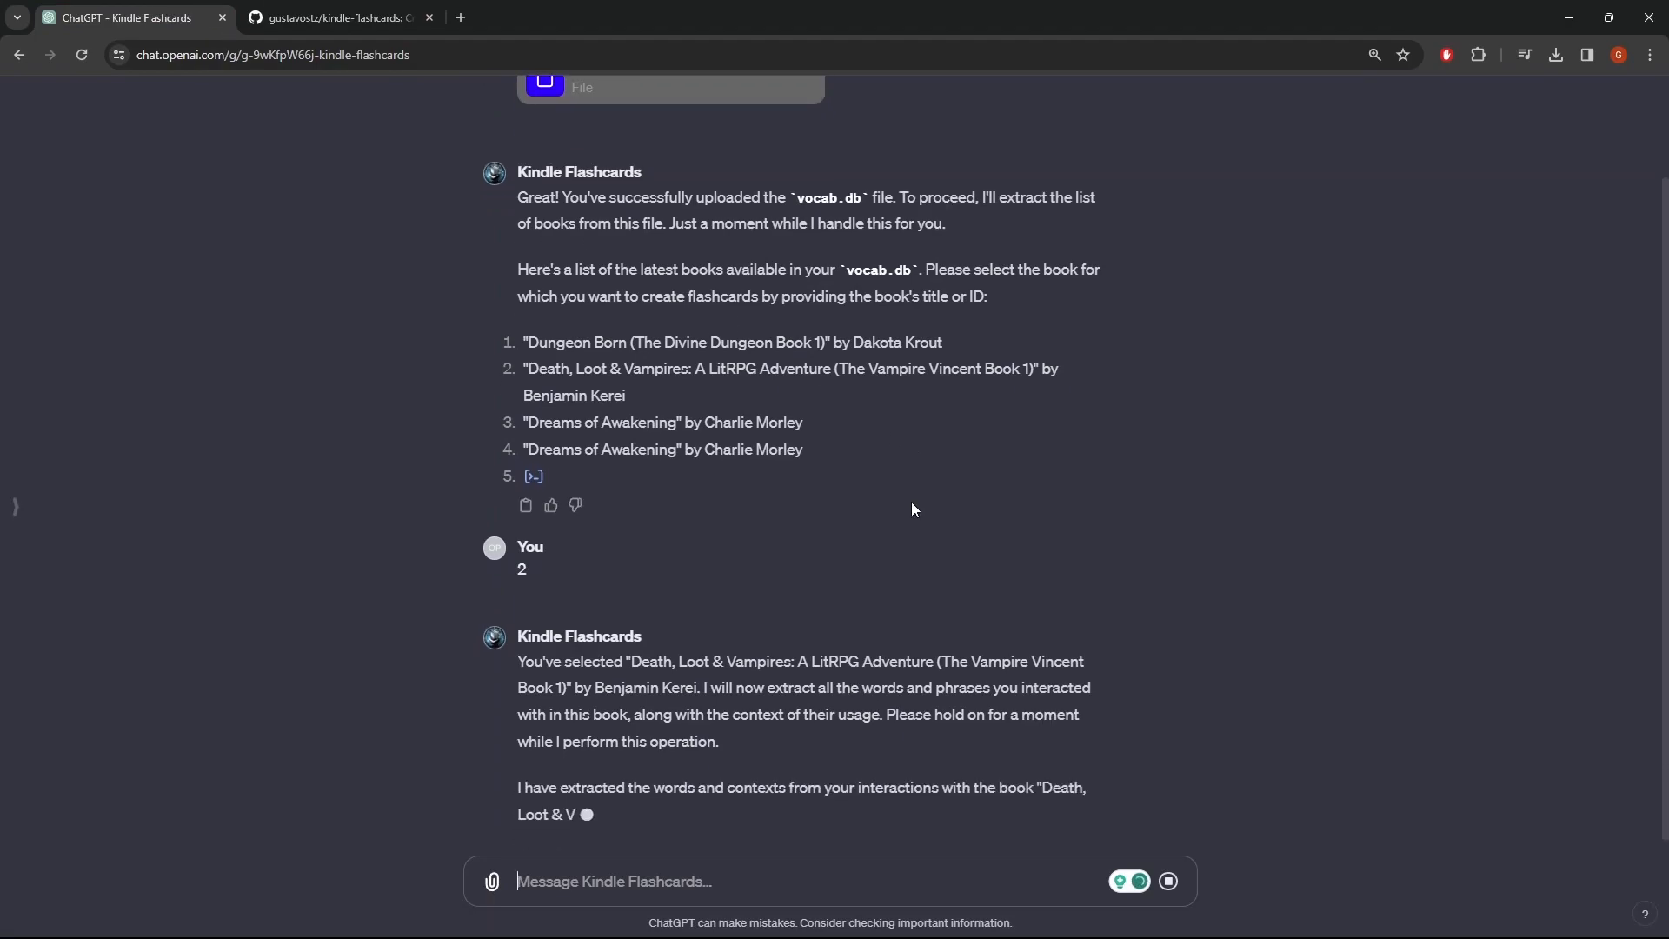
# Scroll through the extracted words and contexts like tantalize, sewer and skulk.
pyautogui.scroll(-3)
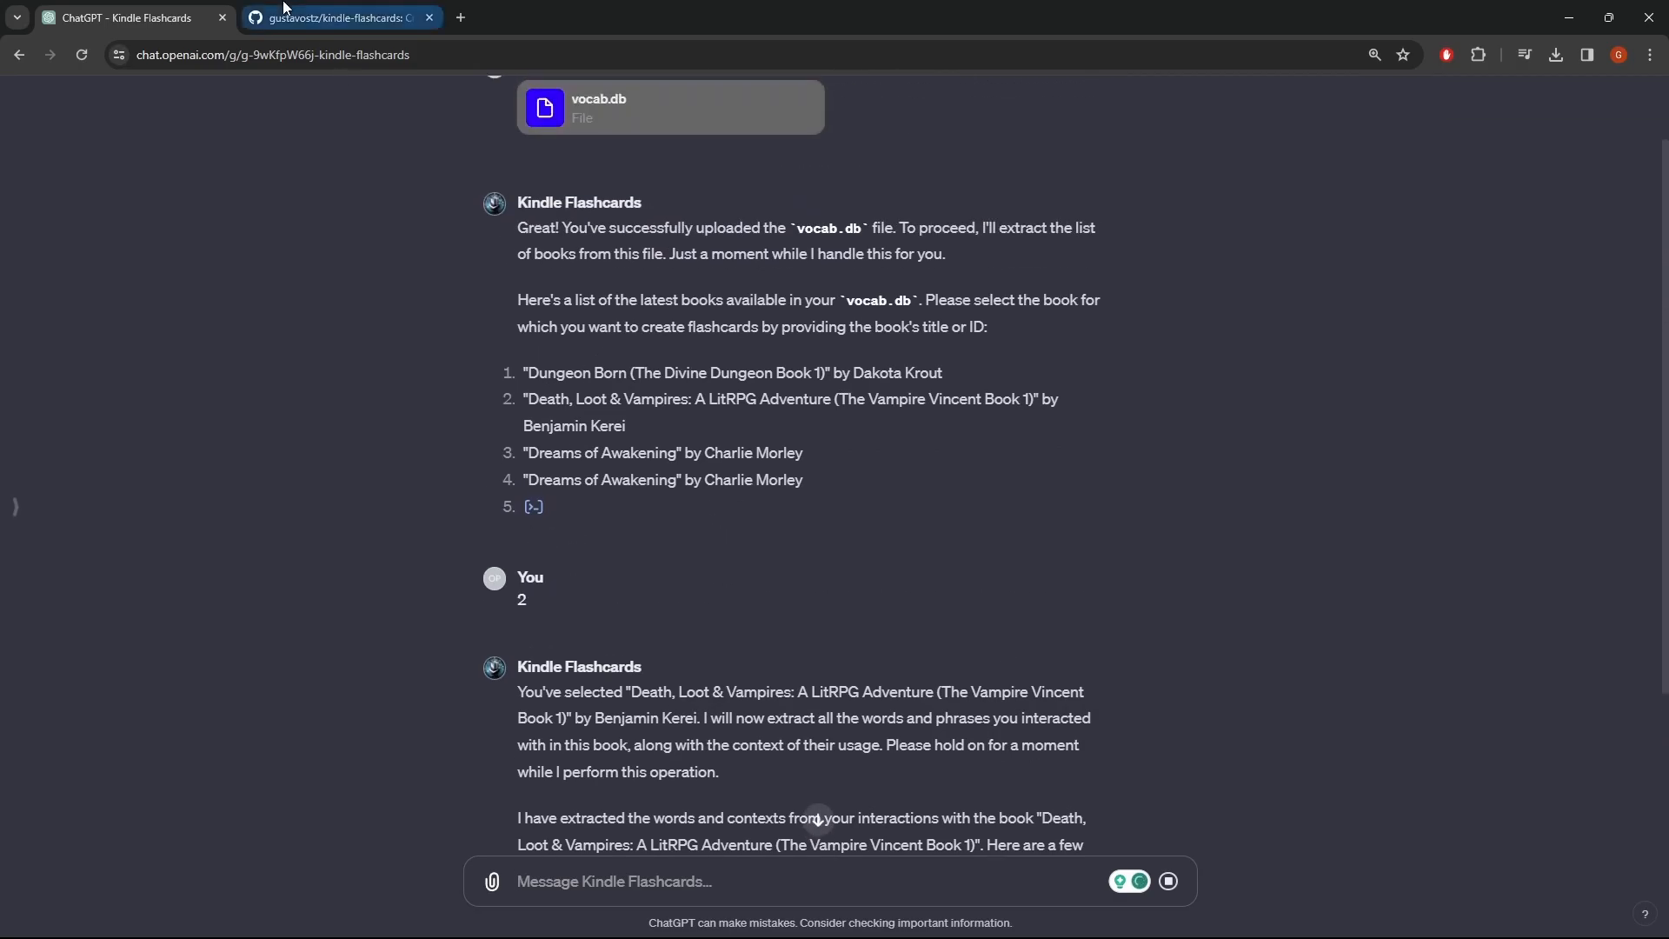
pyautogui.click(331, 17)
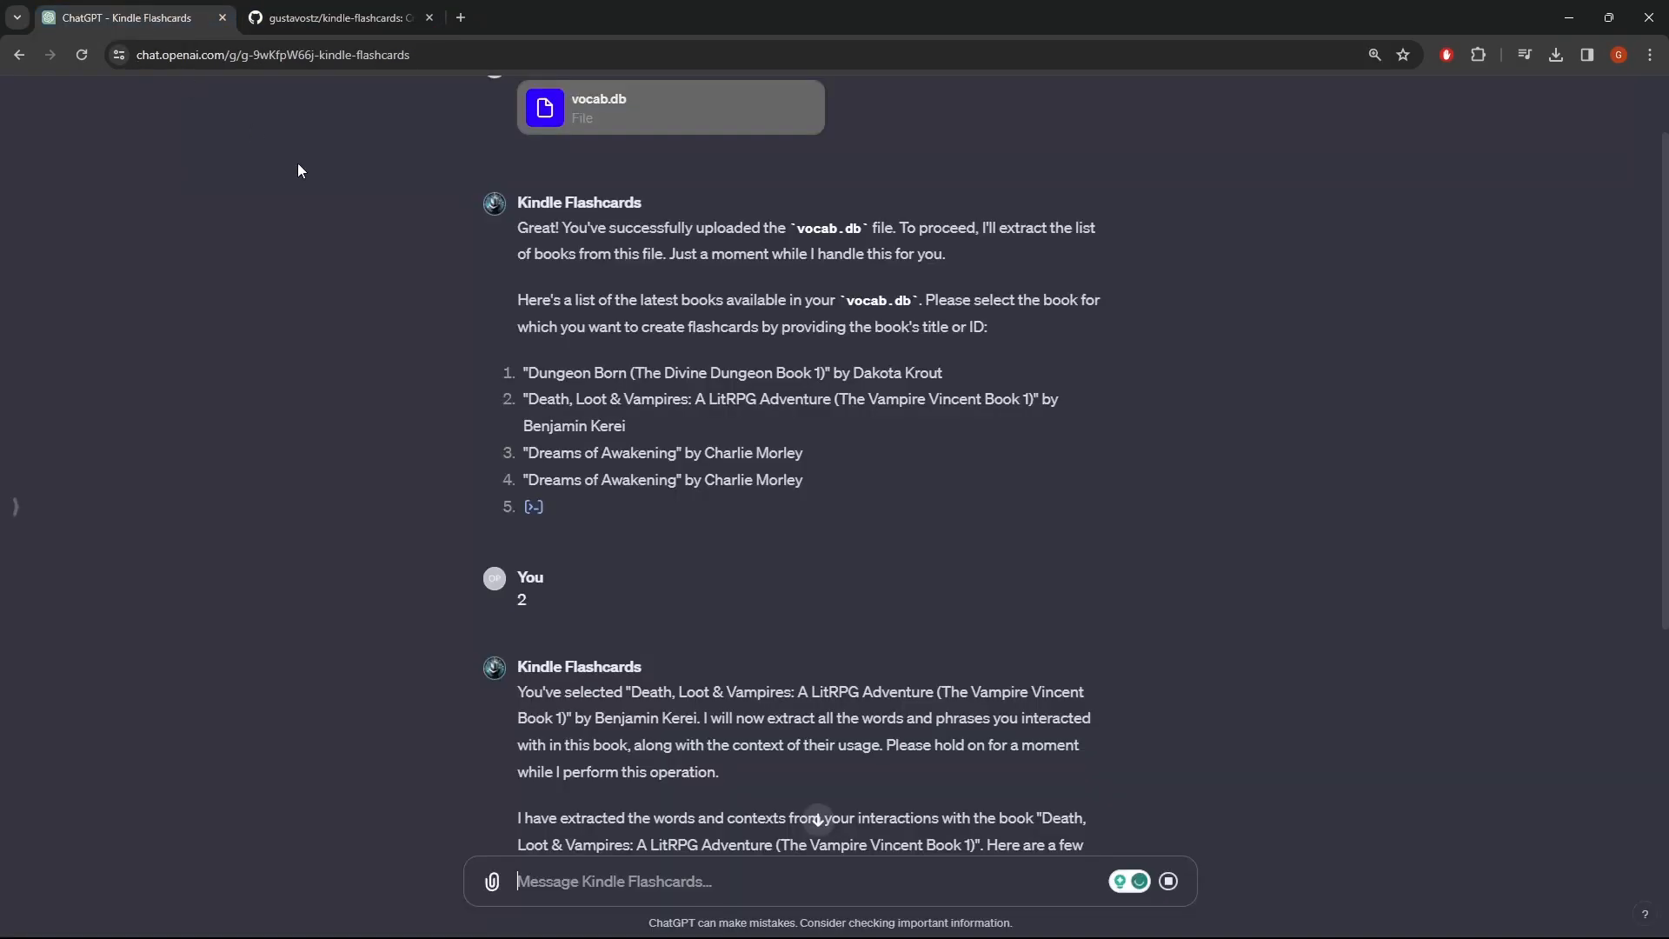
pyautogui.moveTo(921, 639)
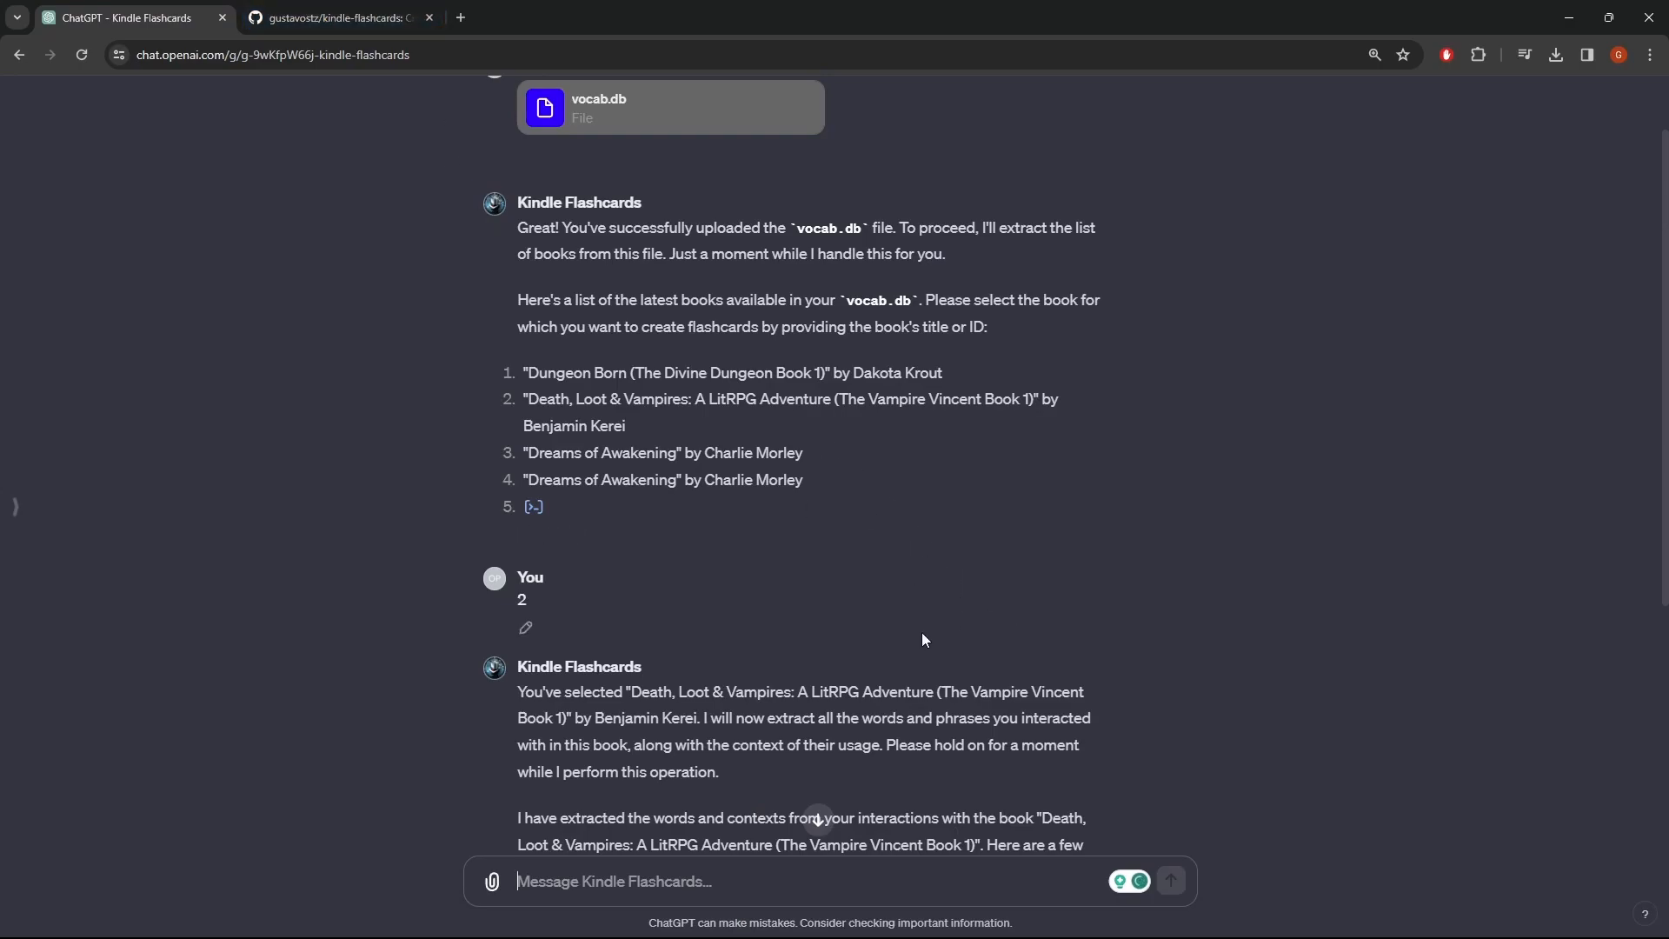
pyautogui.moveTo(563, 384)
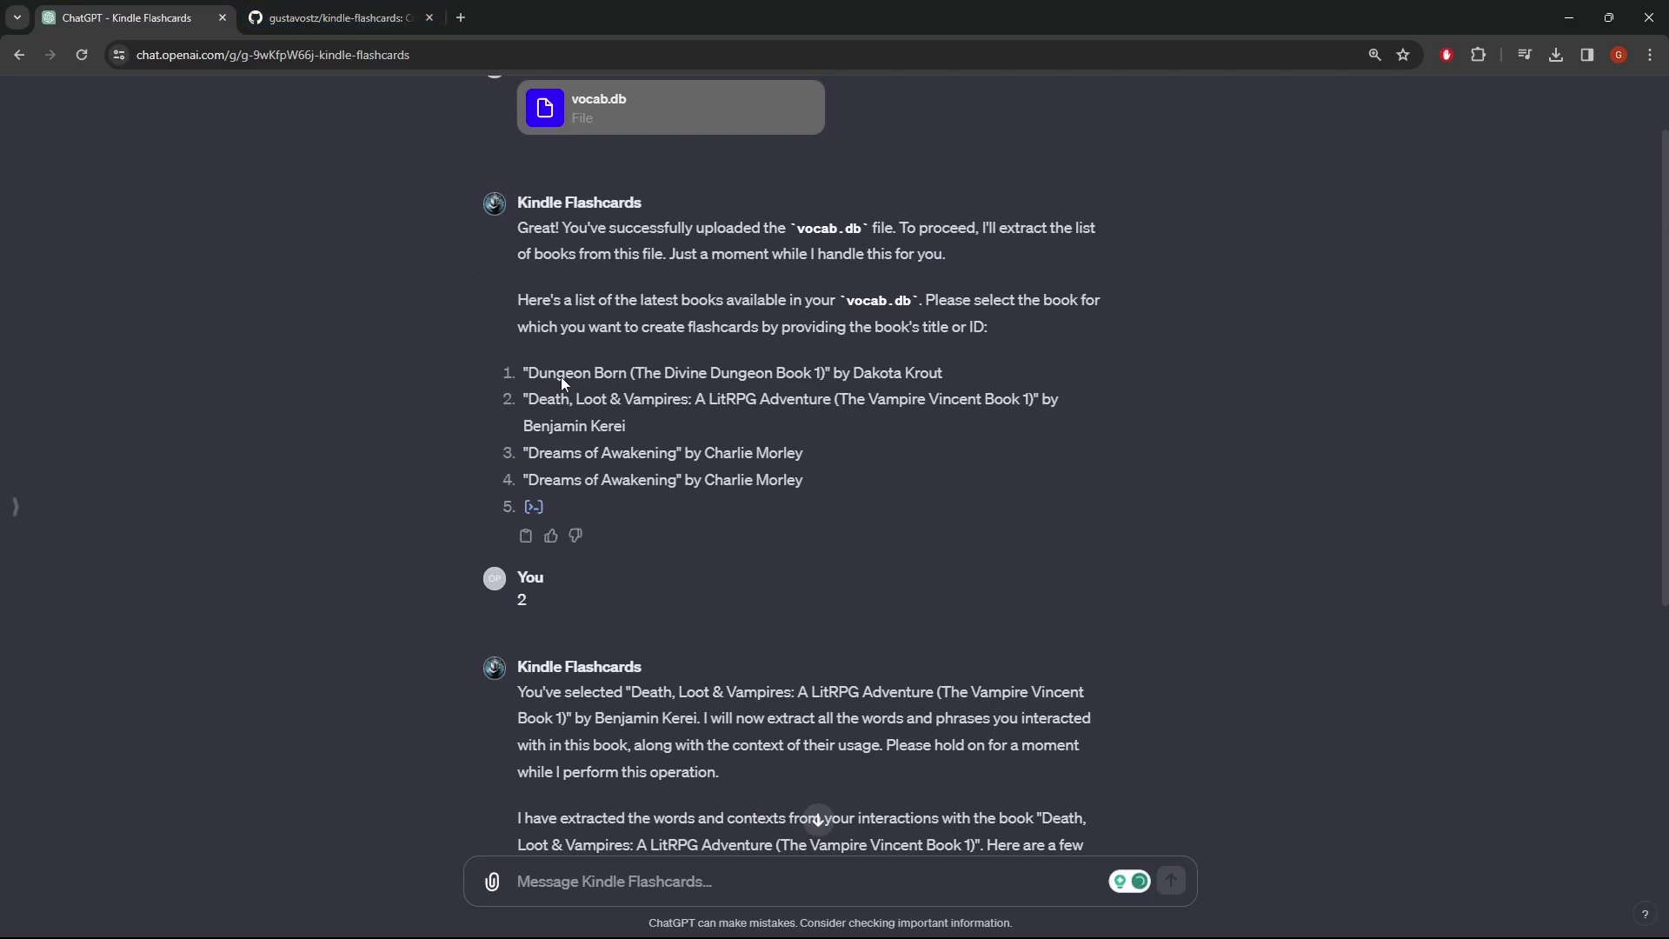
pyautogui.scroll(-3)
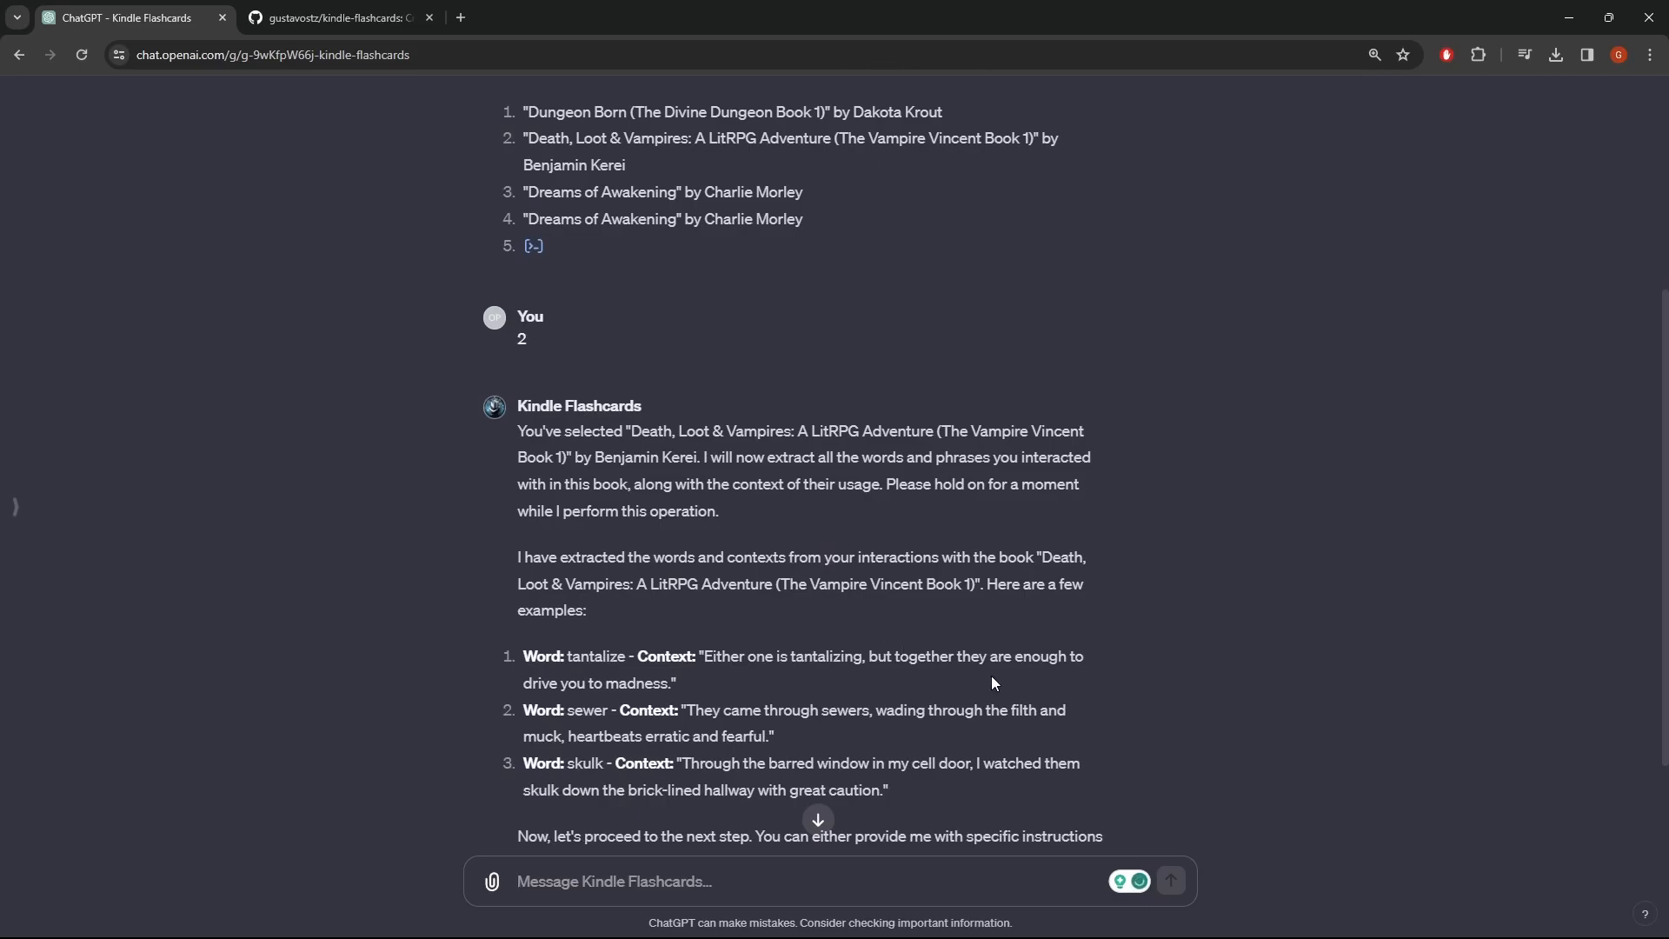
pyautogui.scroll(-3)
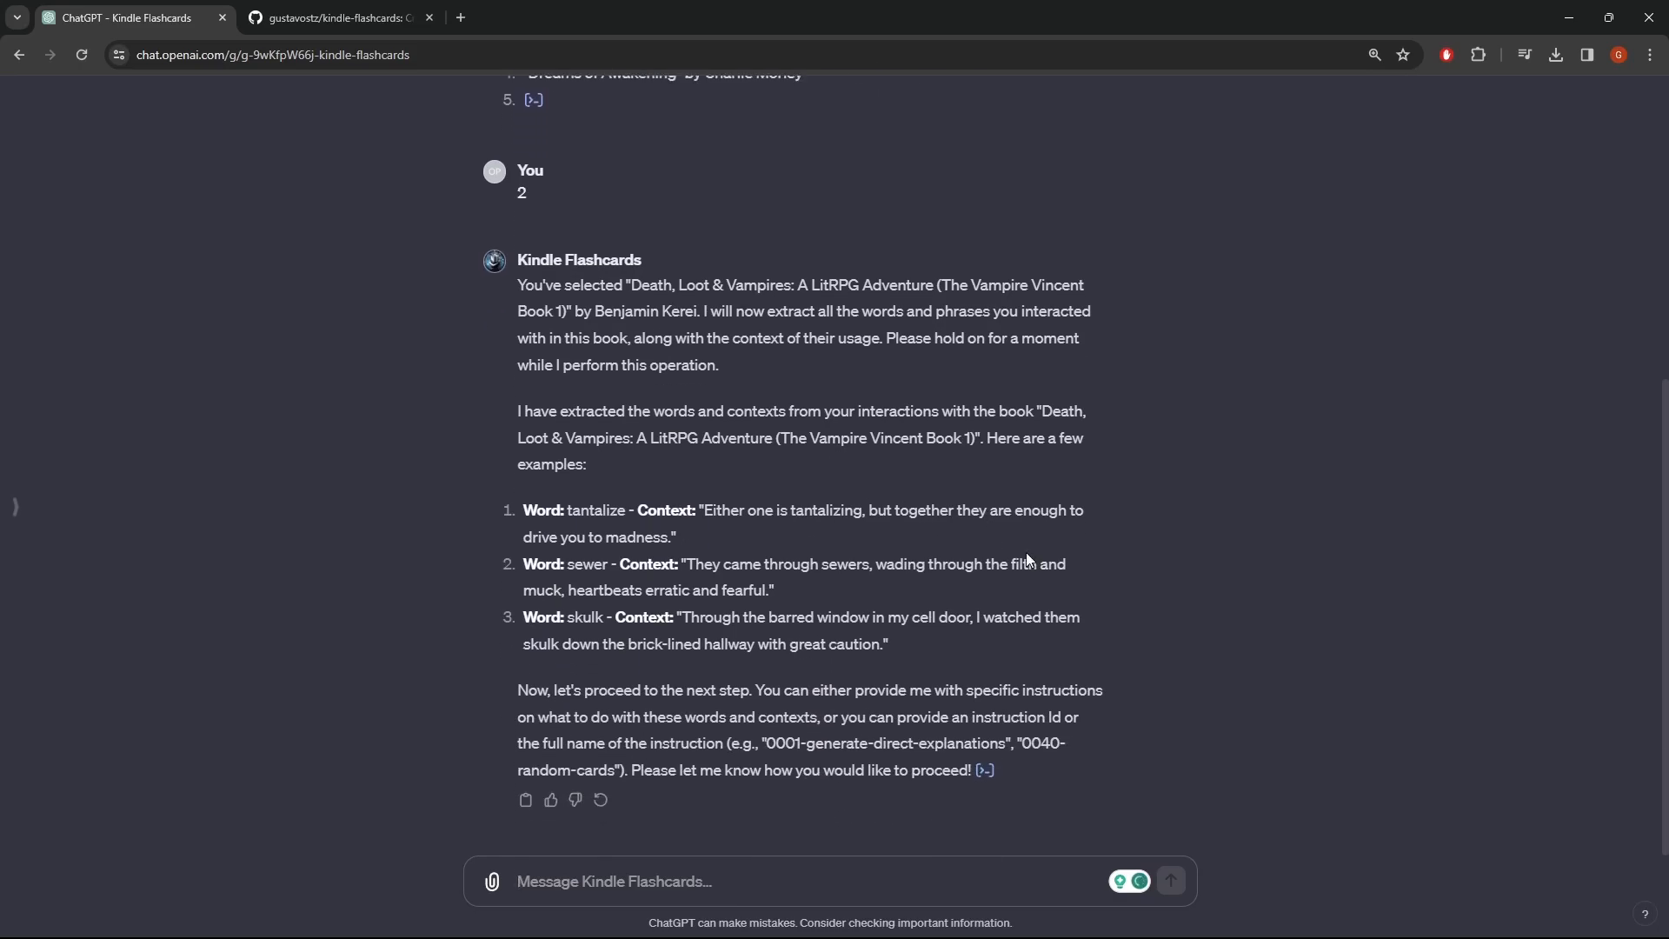
pyautogui.moveTo(699, 506)
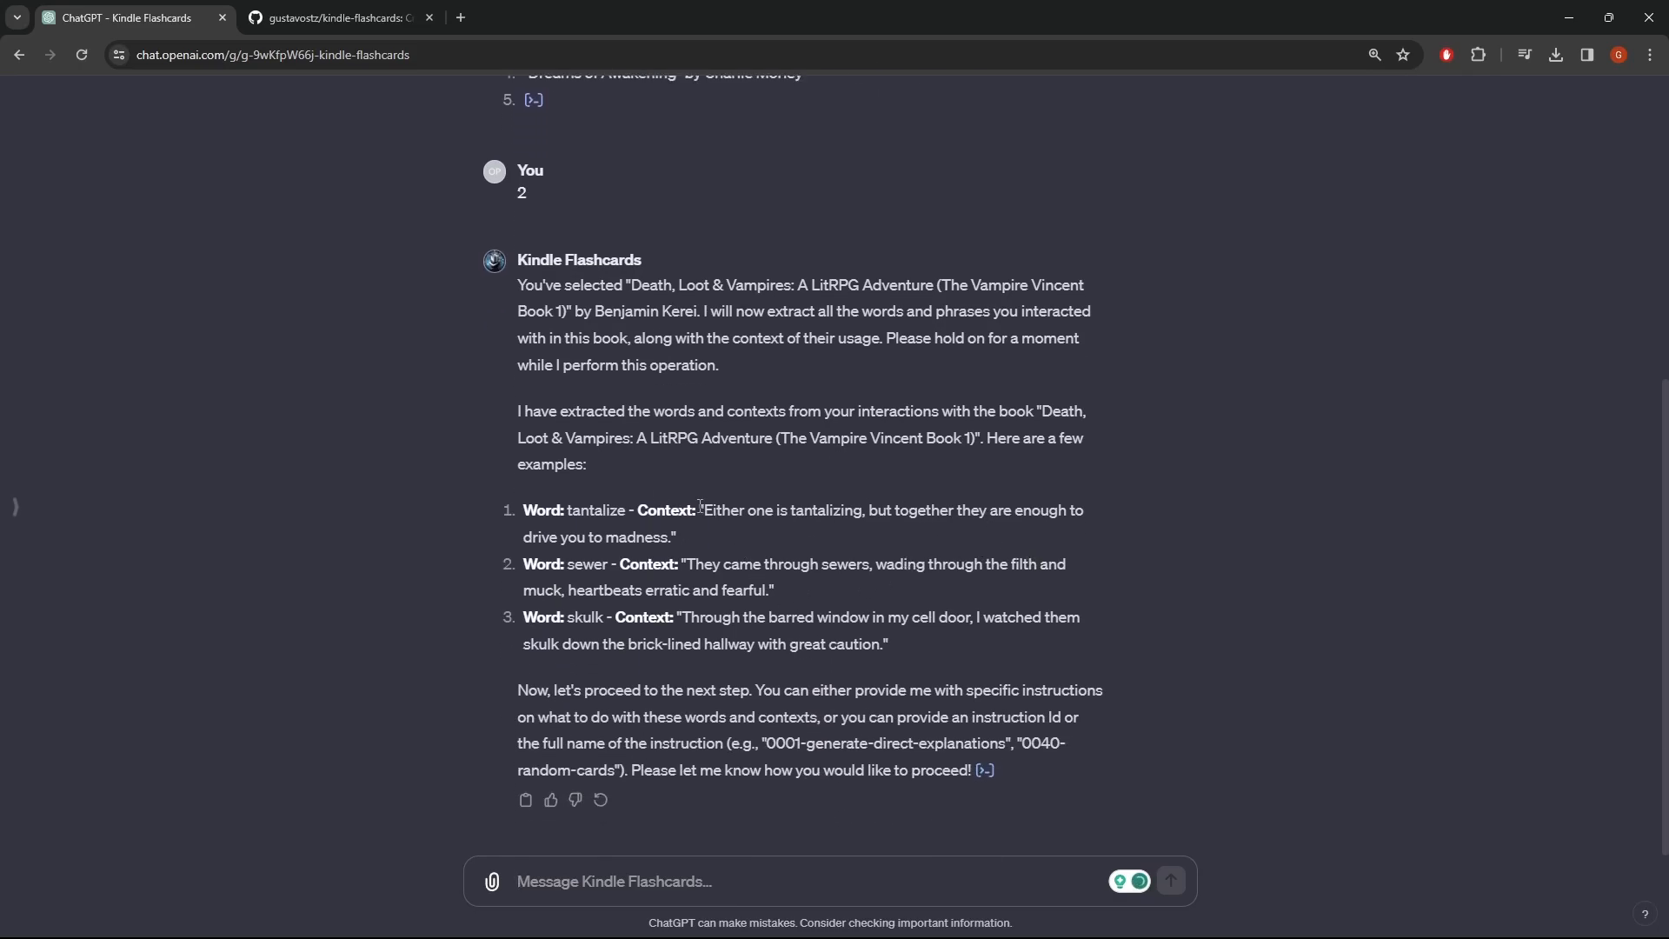
pyautogui.moveTo(966, 649)
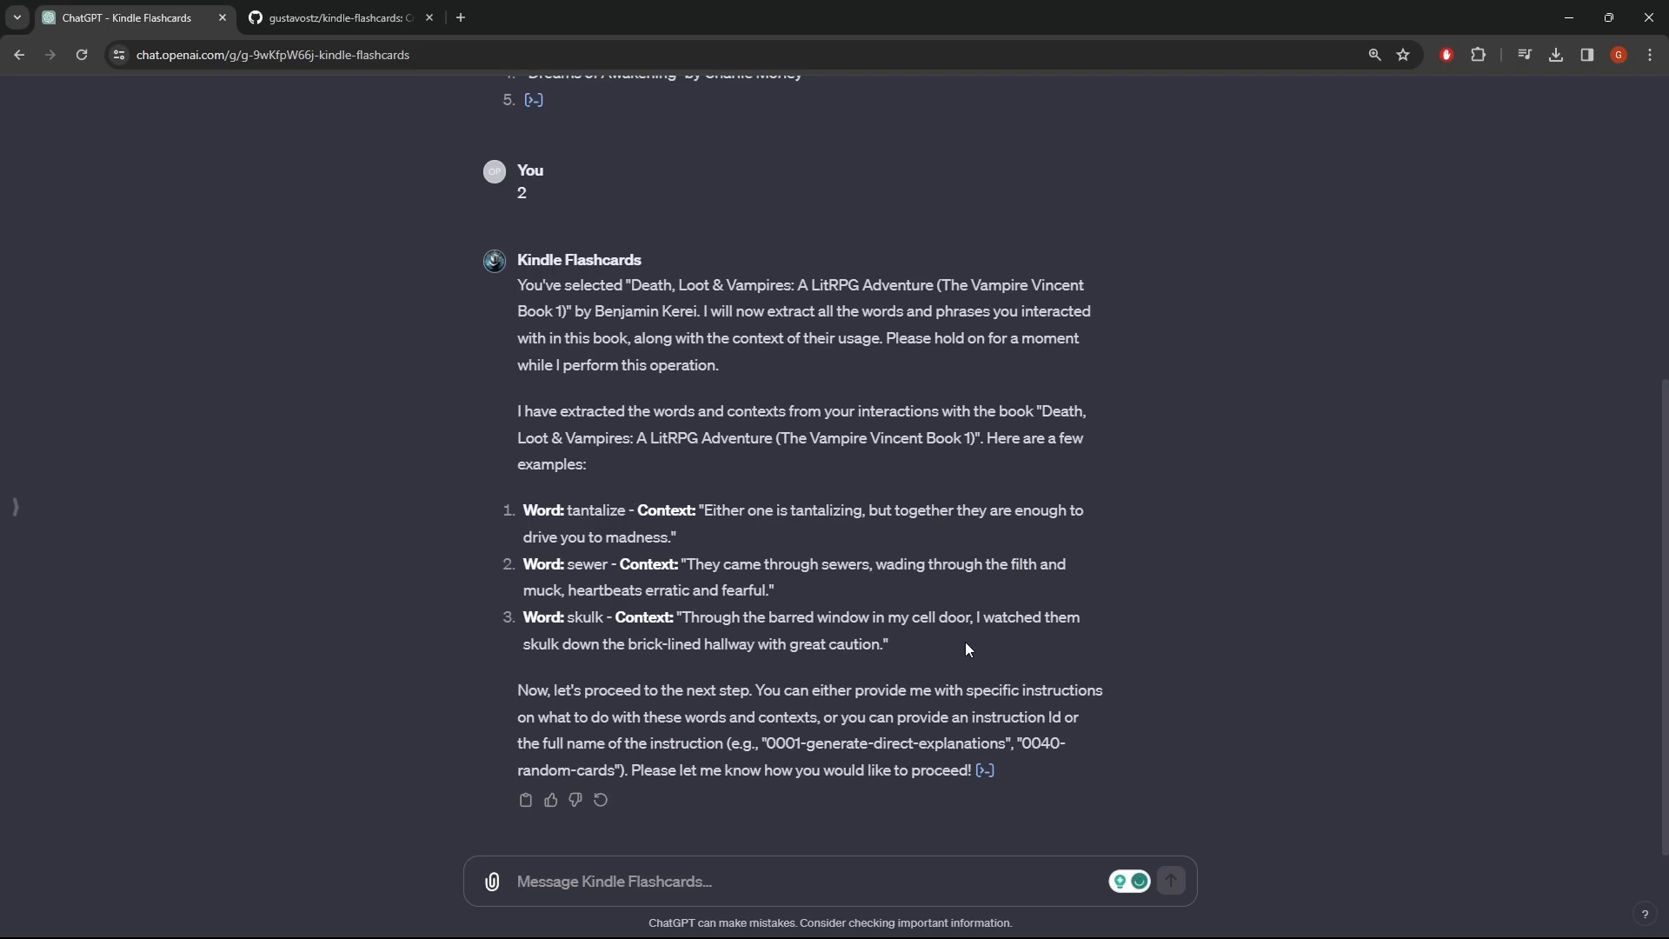
pyautogui.moveTo(615, 540)
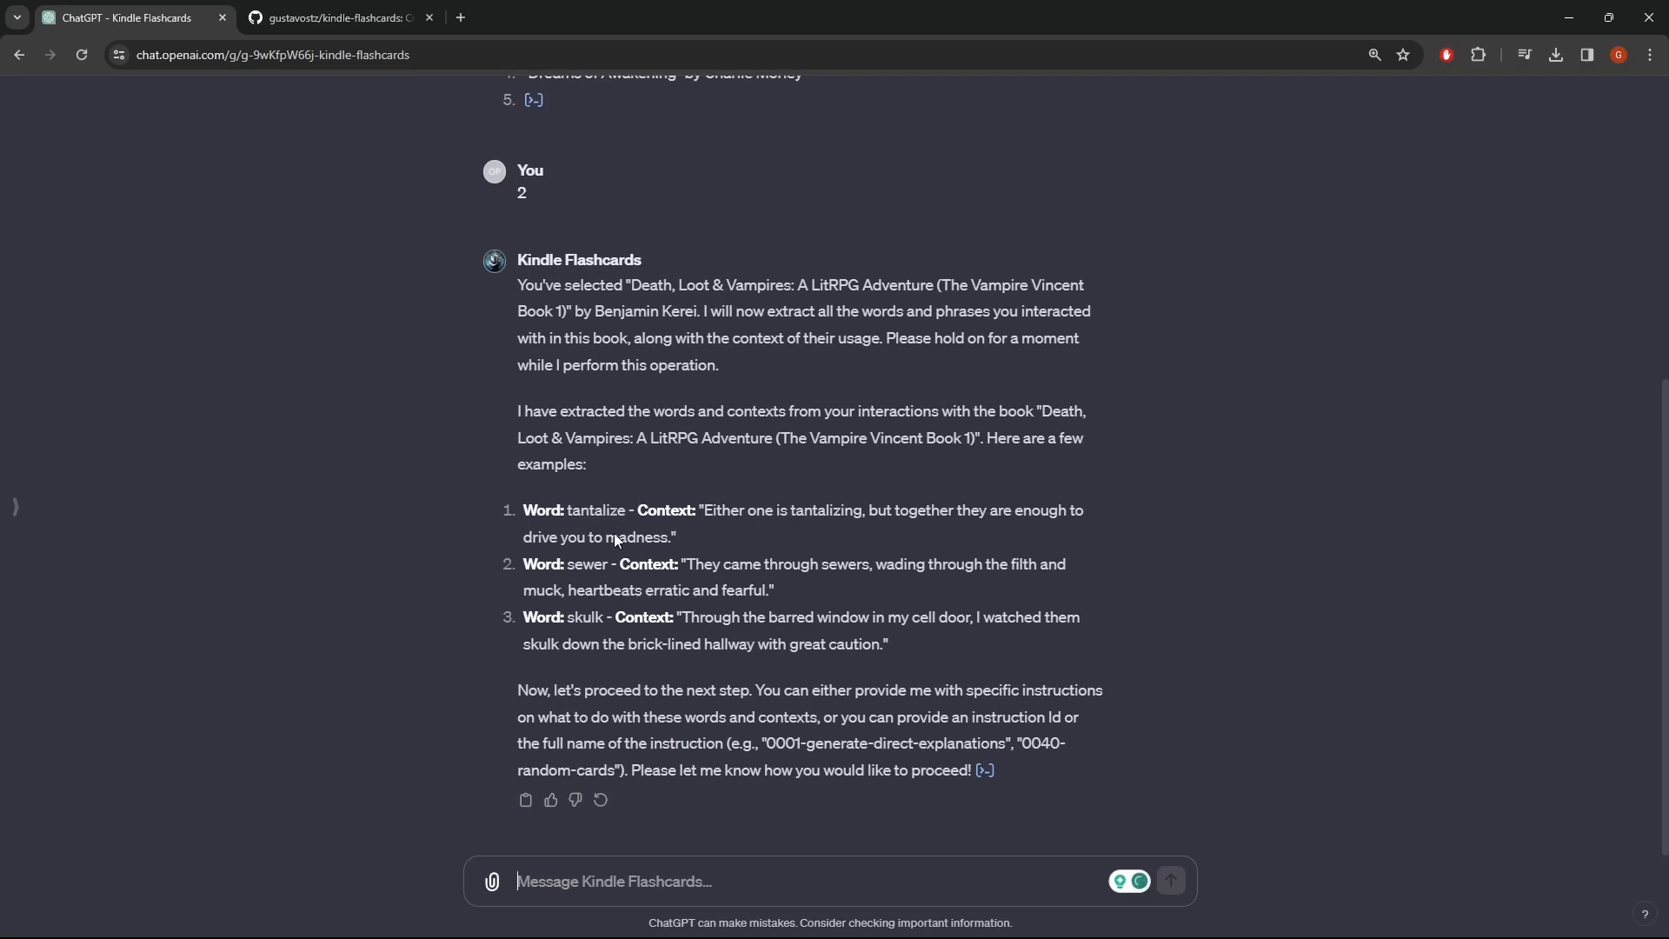
pyautogui.moveTo(836, 737)
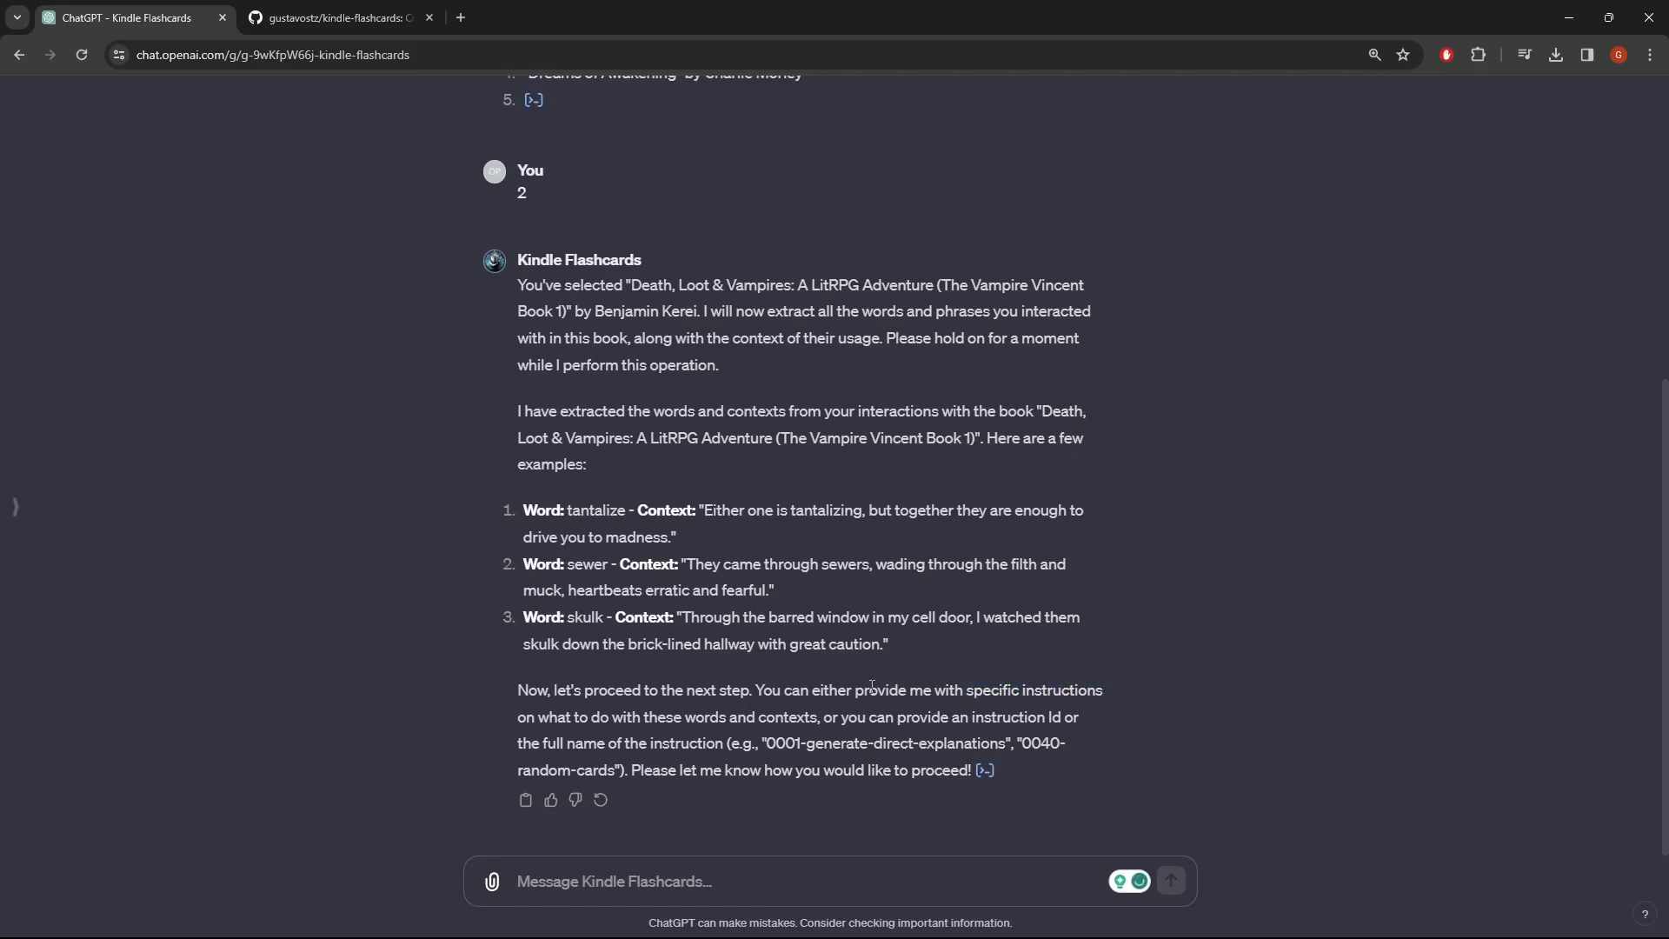
pyautogui.moveTo(713, 544)
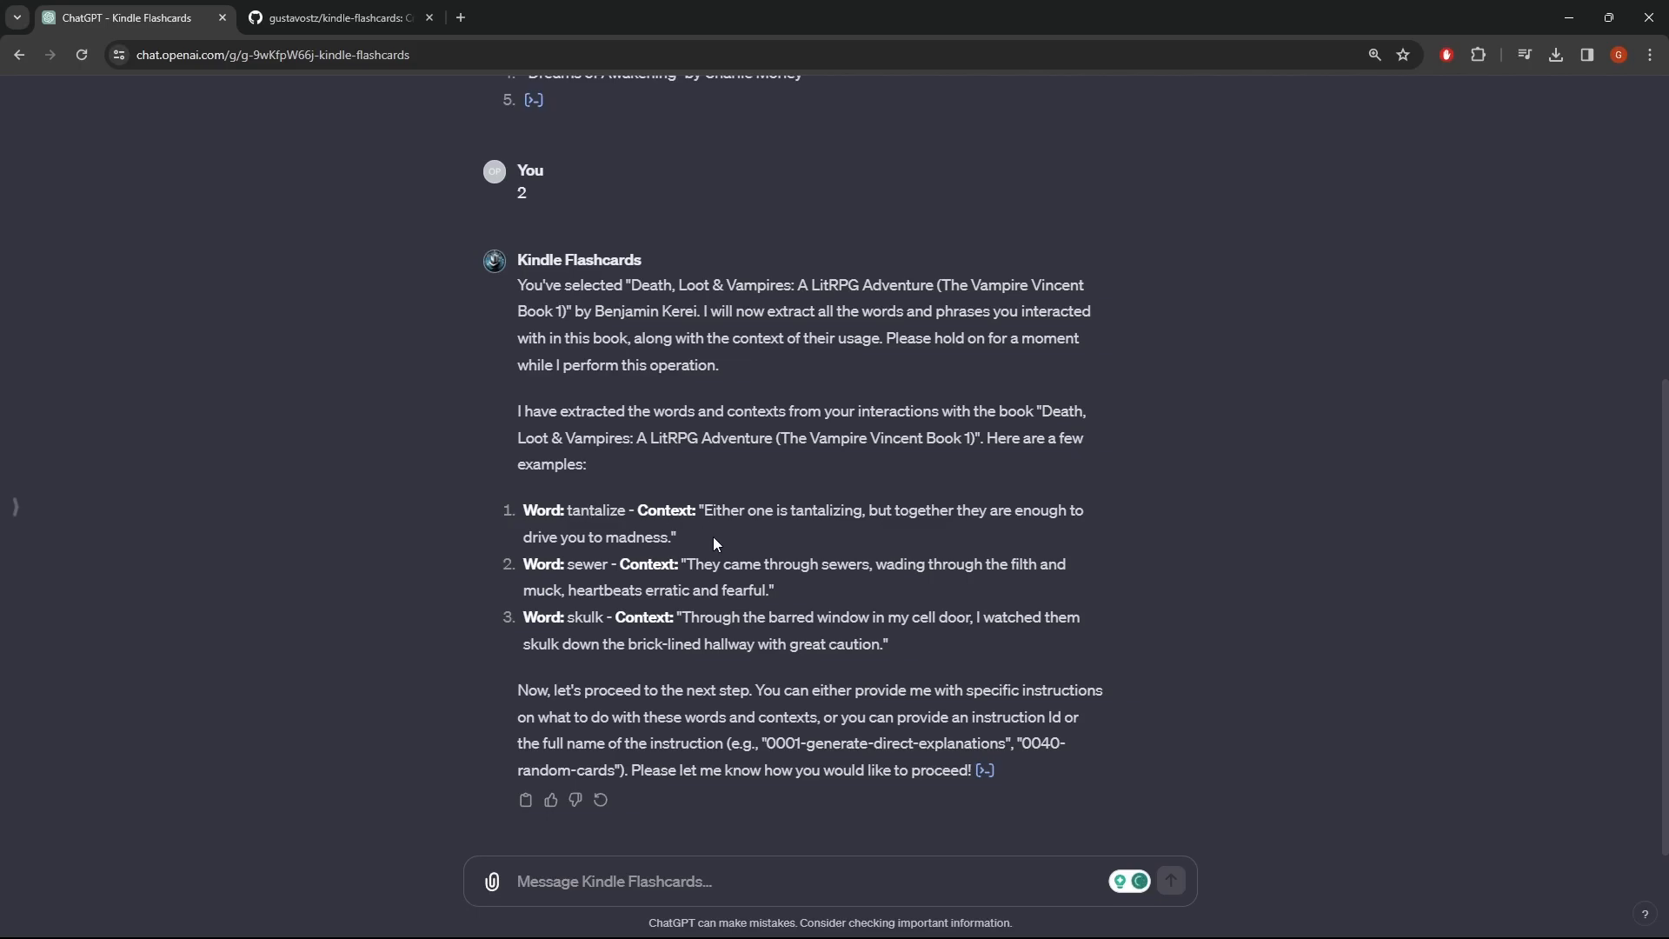
pyautogui.moveTo(1076, 591)
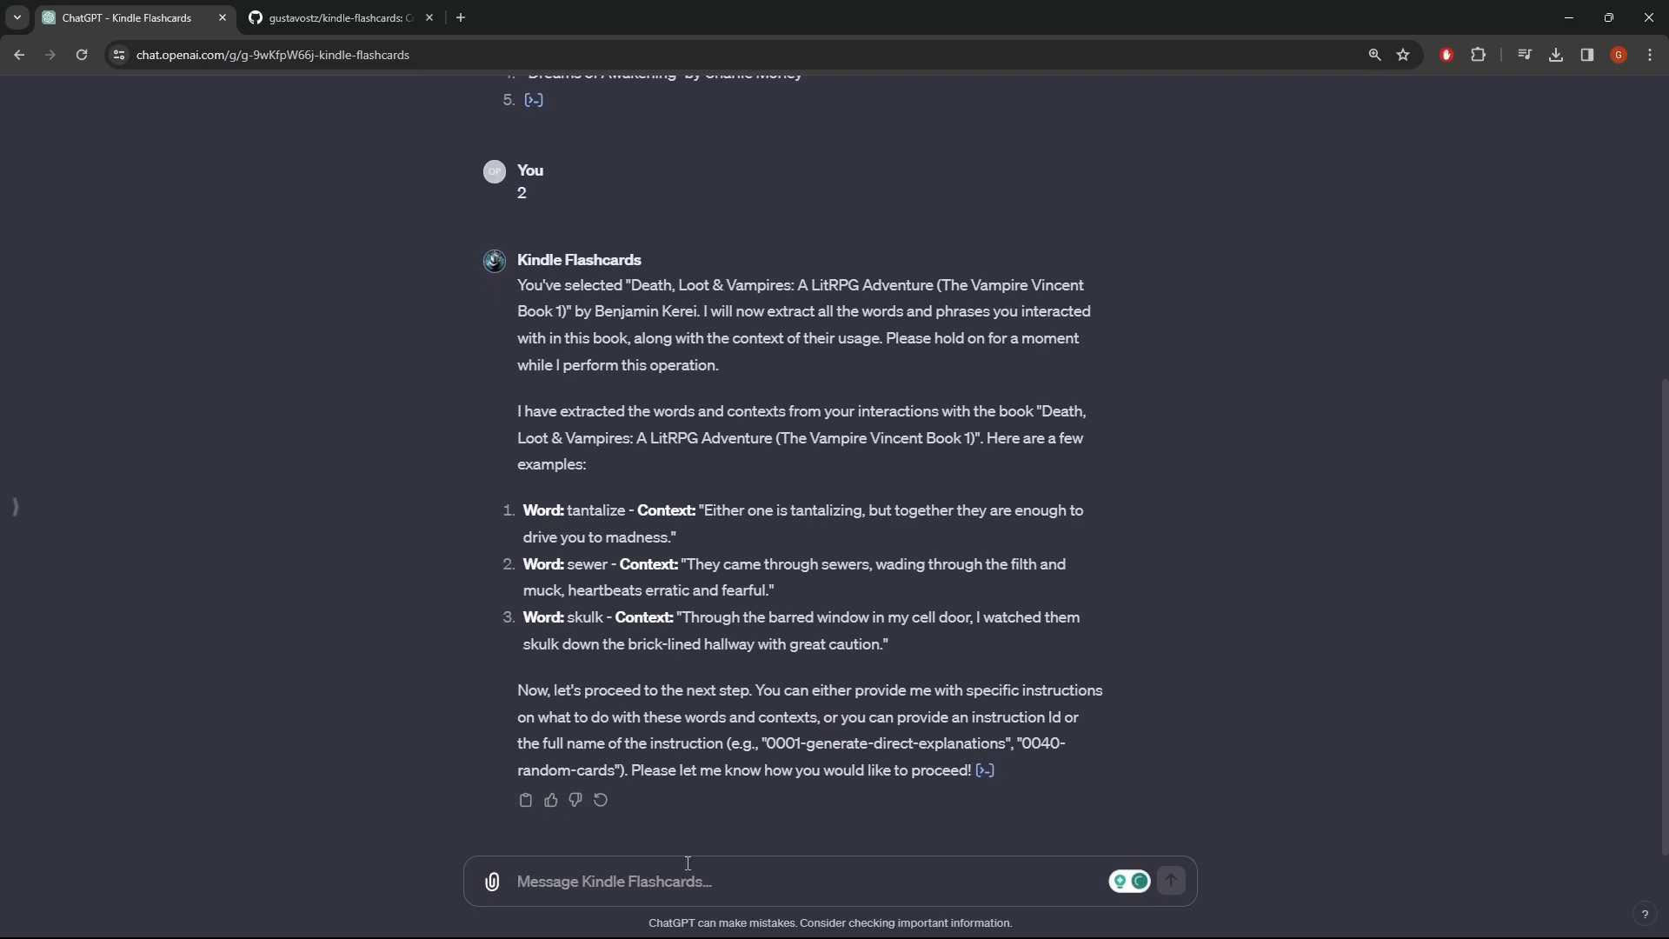
pyautogui.moveTo(541, 79)
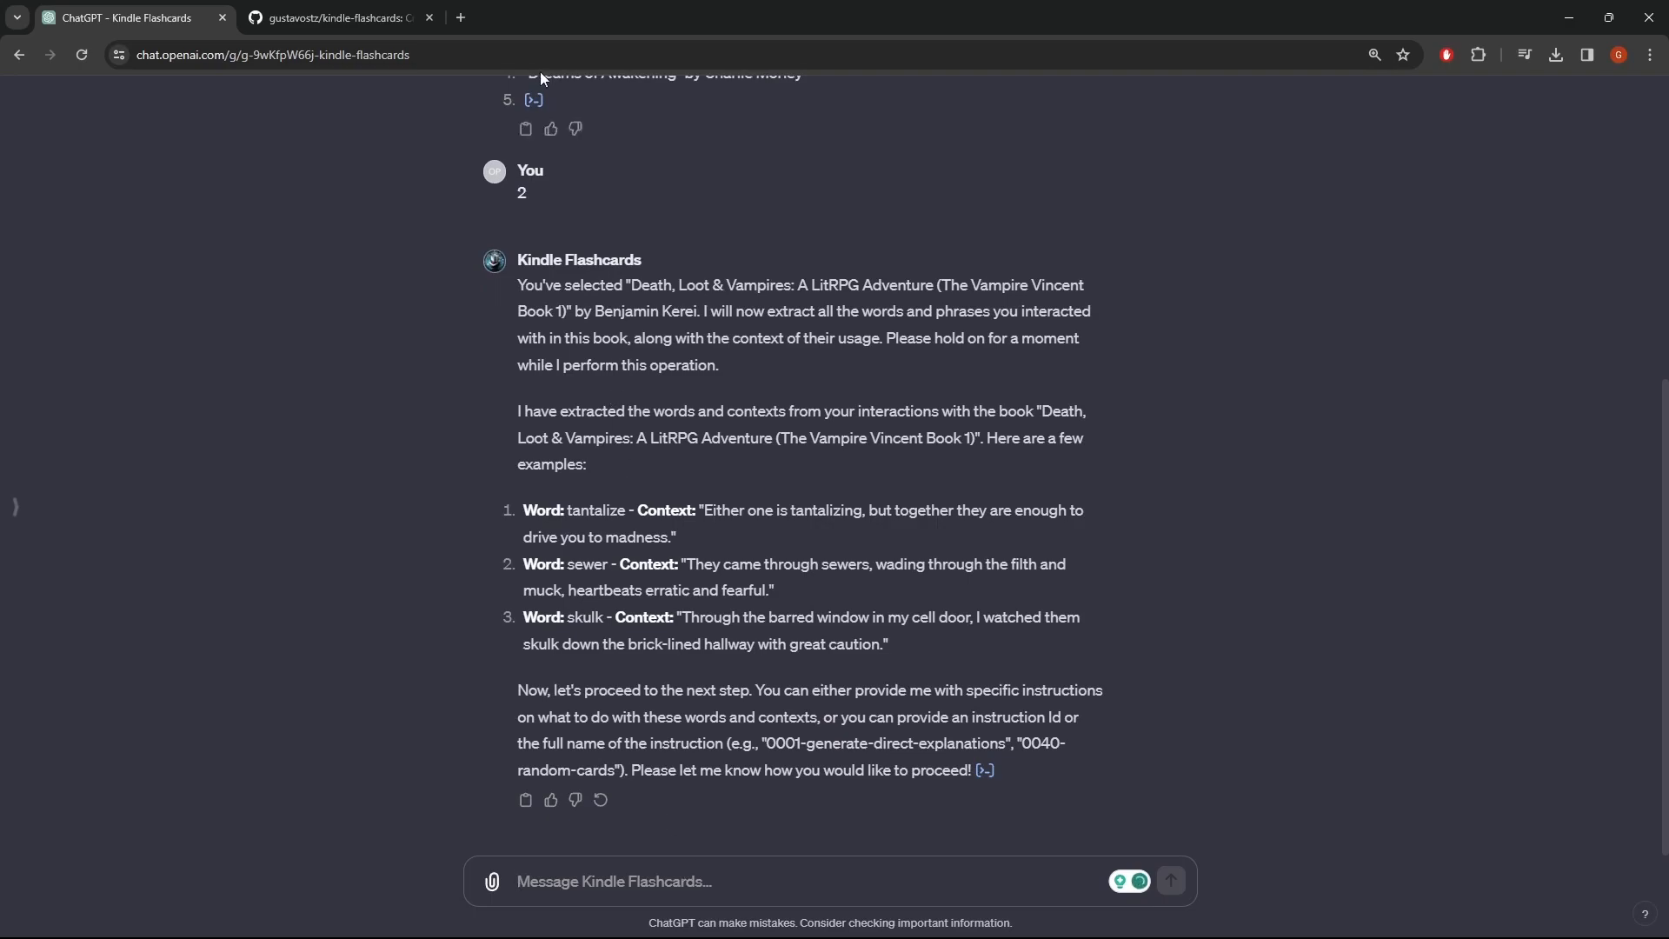
# Open frontend/instructions/0001-direct-and-analogy-explanations.md in the repository and skim it.
pyautogui.click(330, 18)
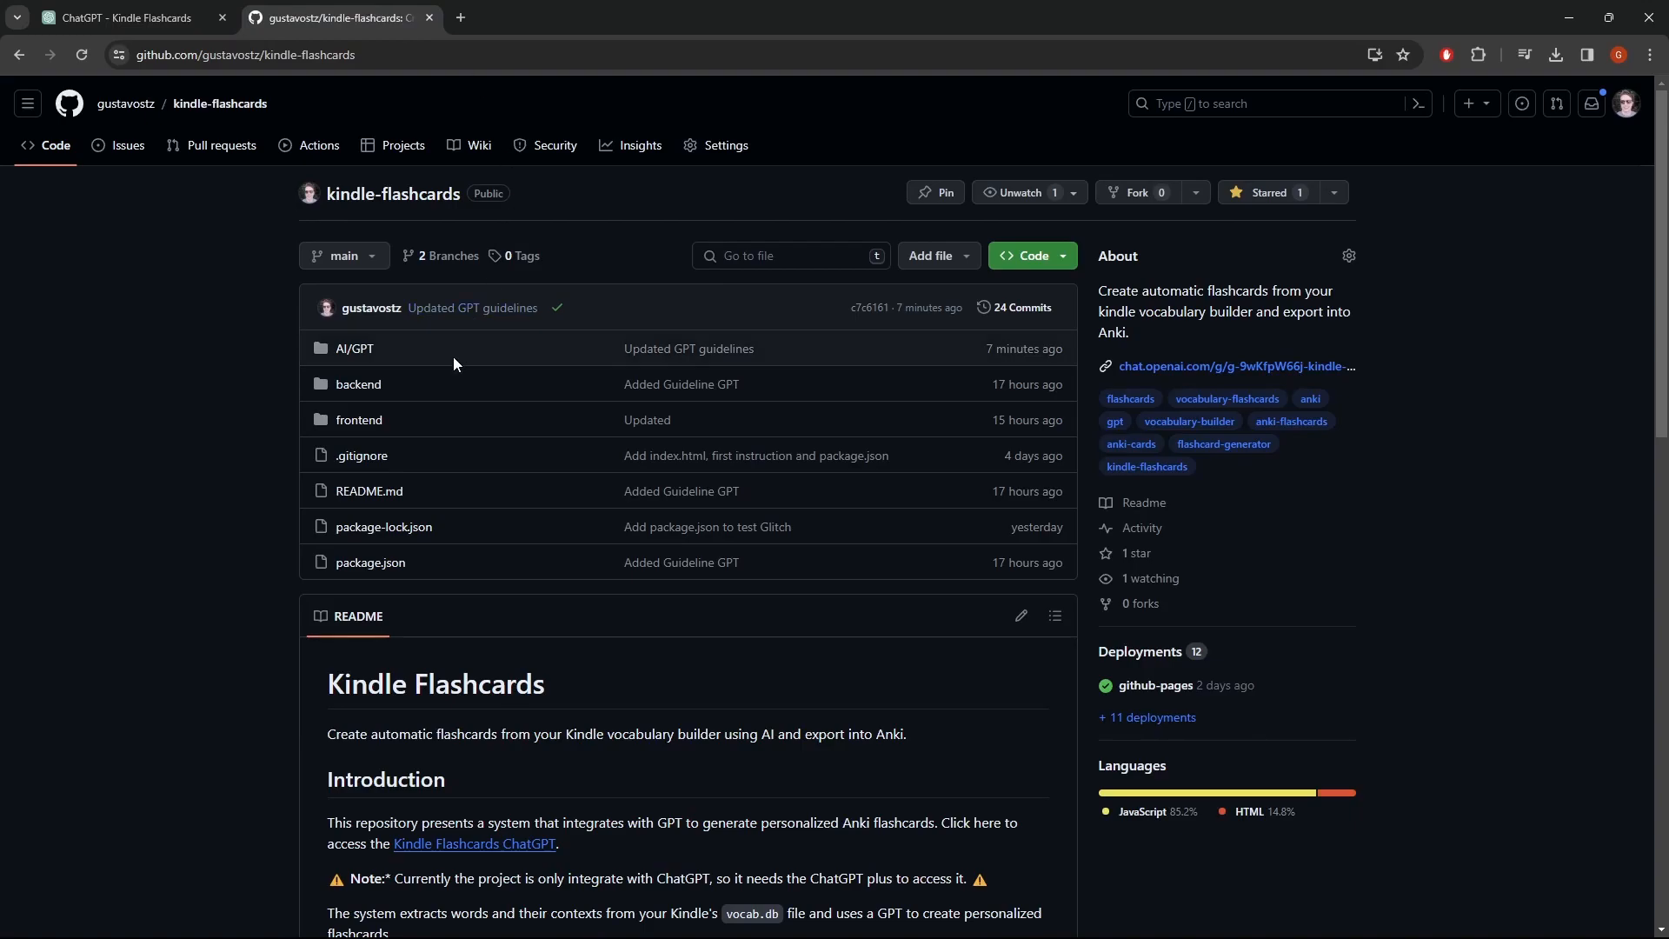
pyautogui.moveTo(359, 426)
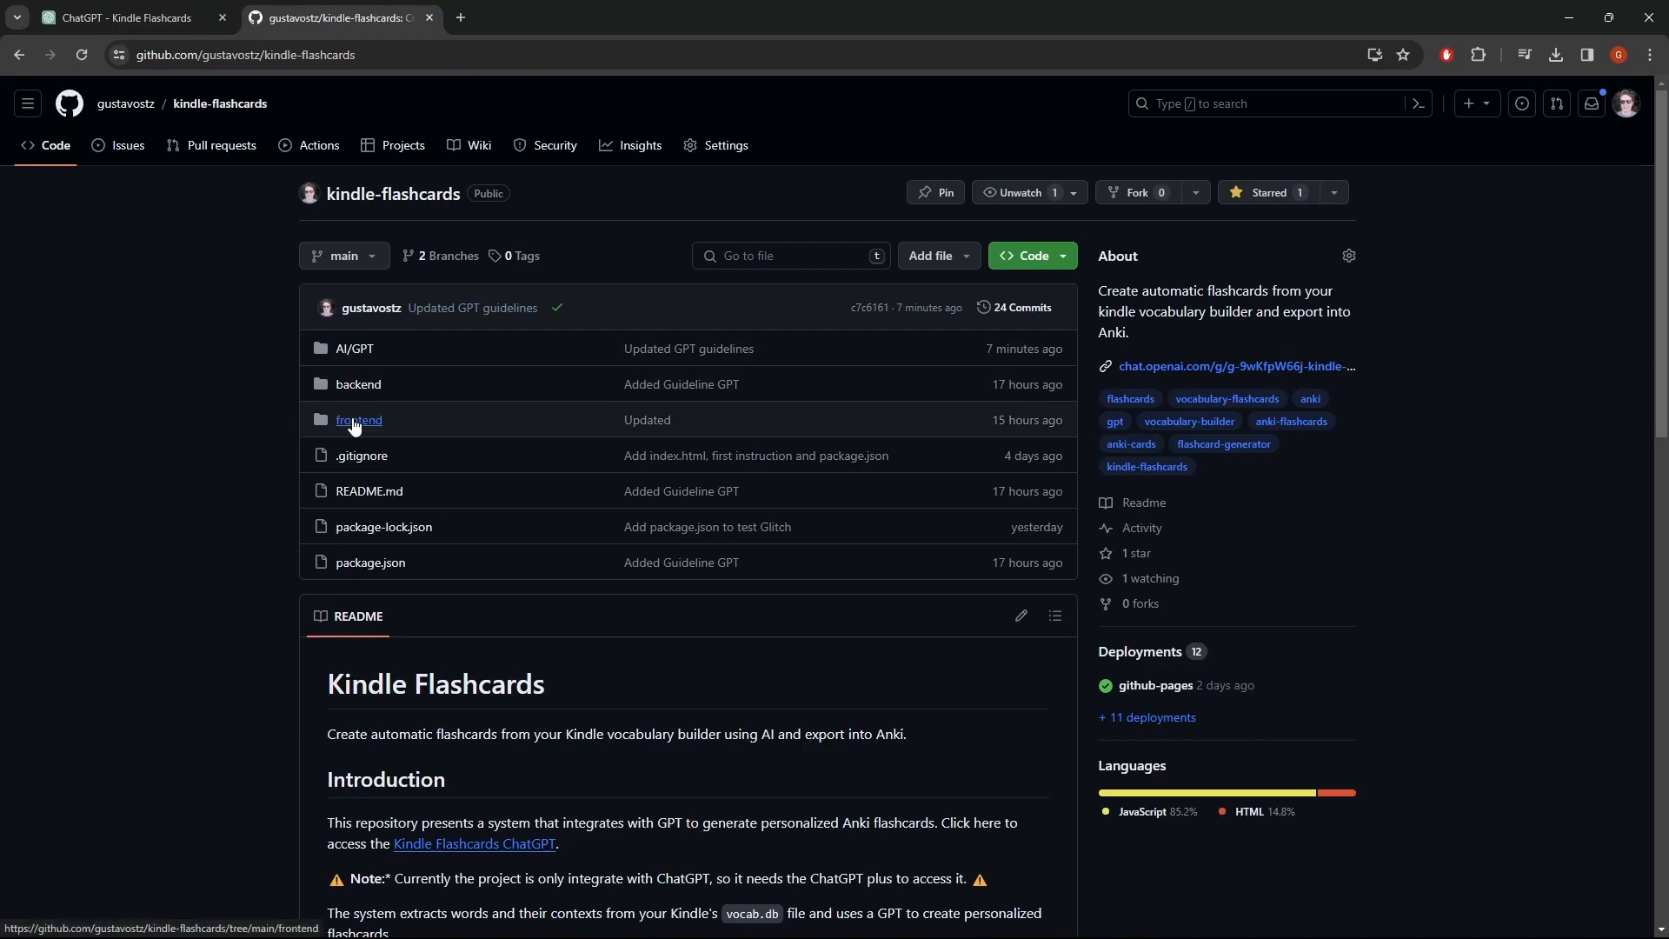
pyautogui.click(359, 420)
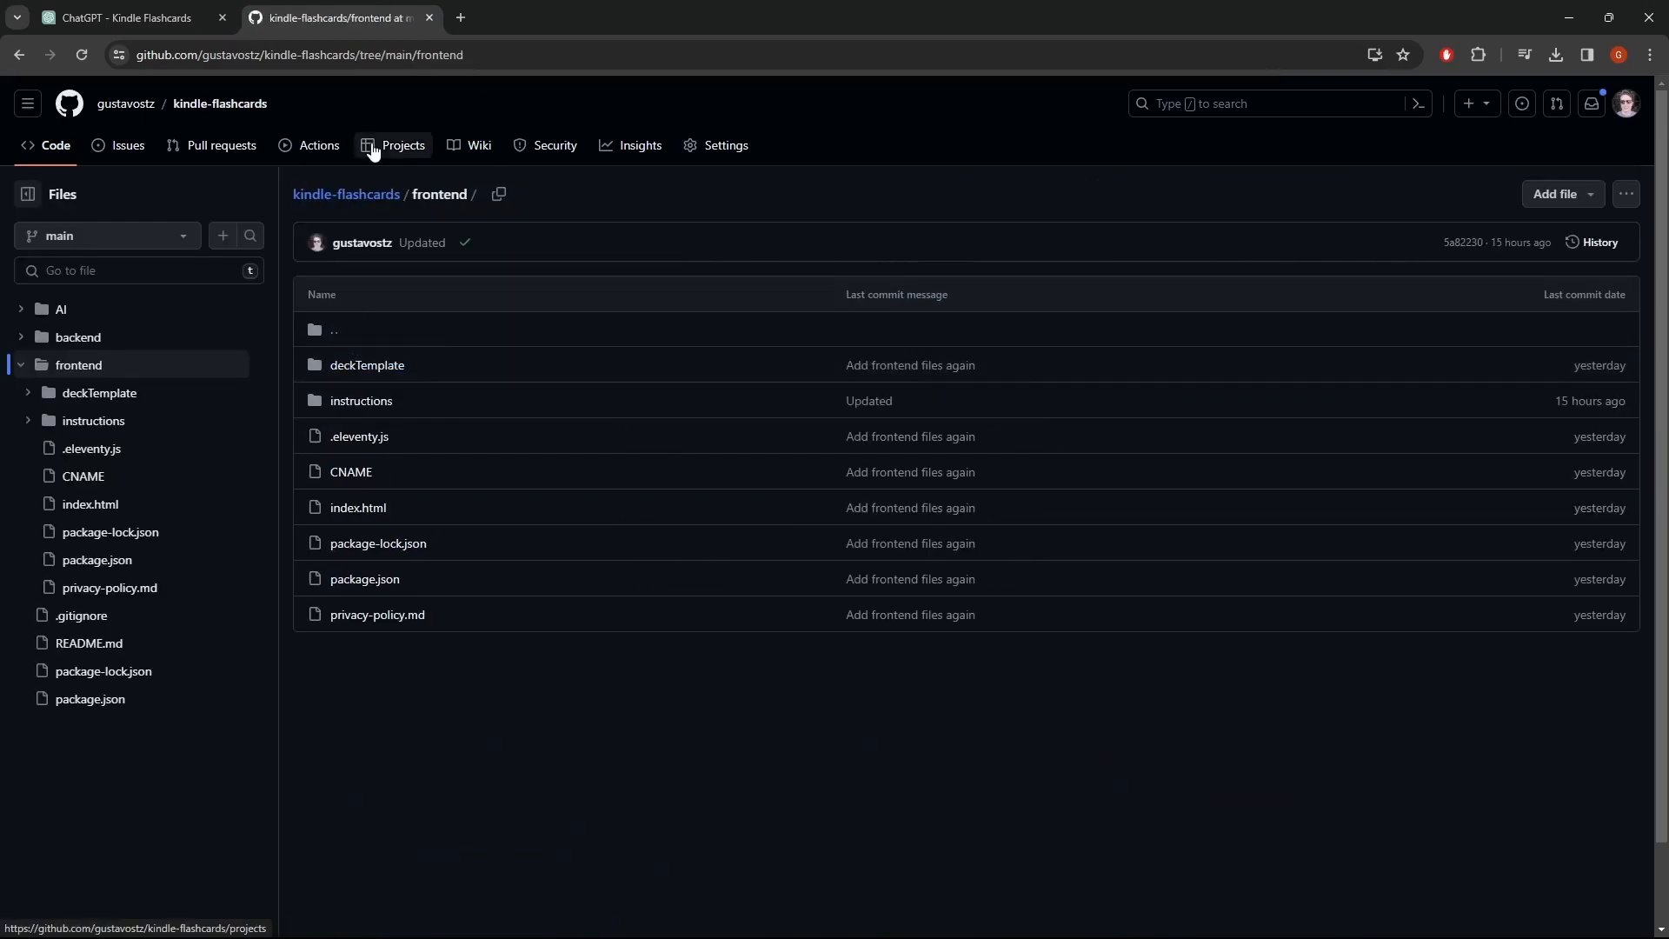
pyautogui.moveTo(360, 403)
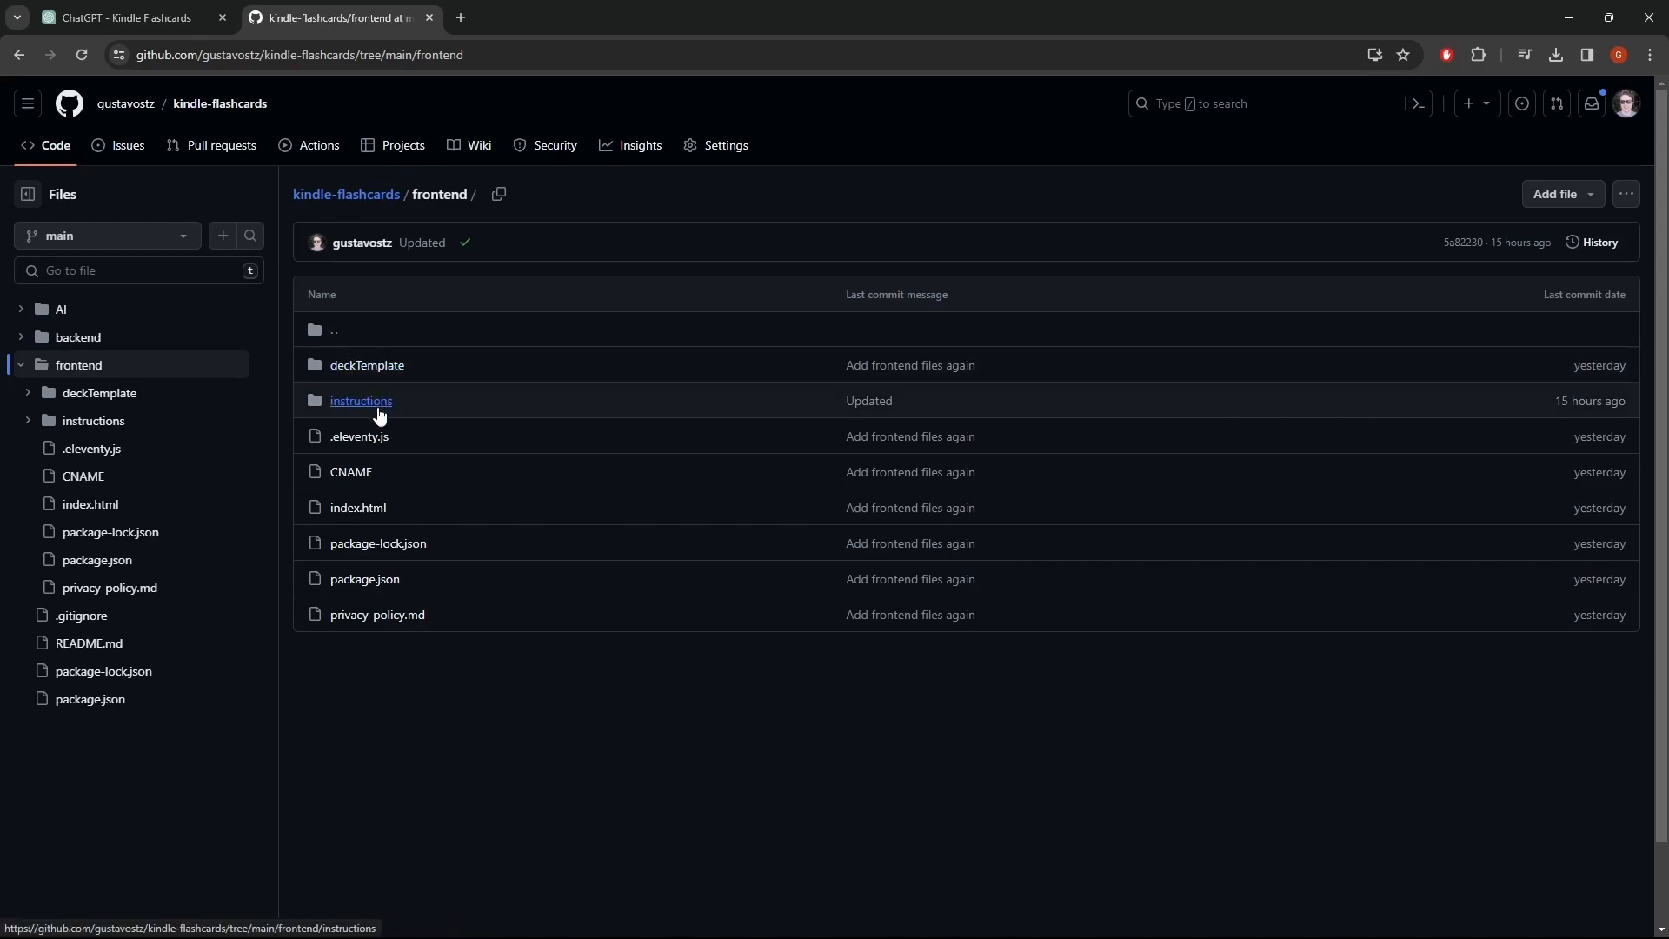
pyautogui.click(361, 400)
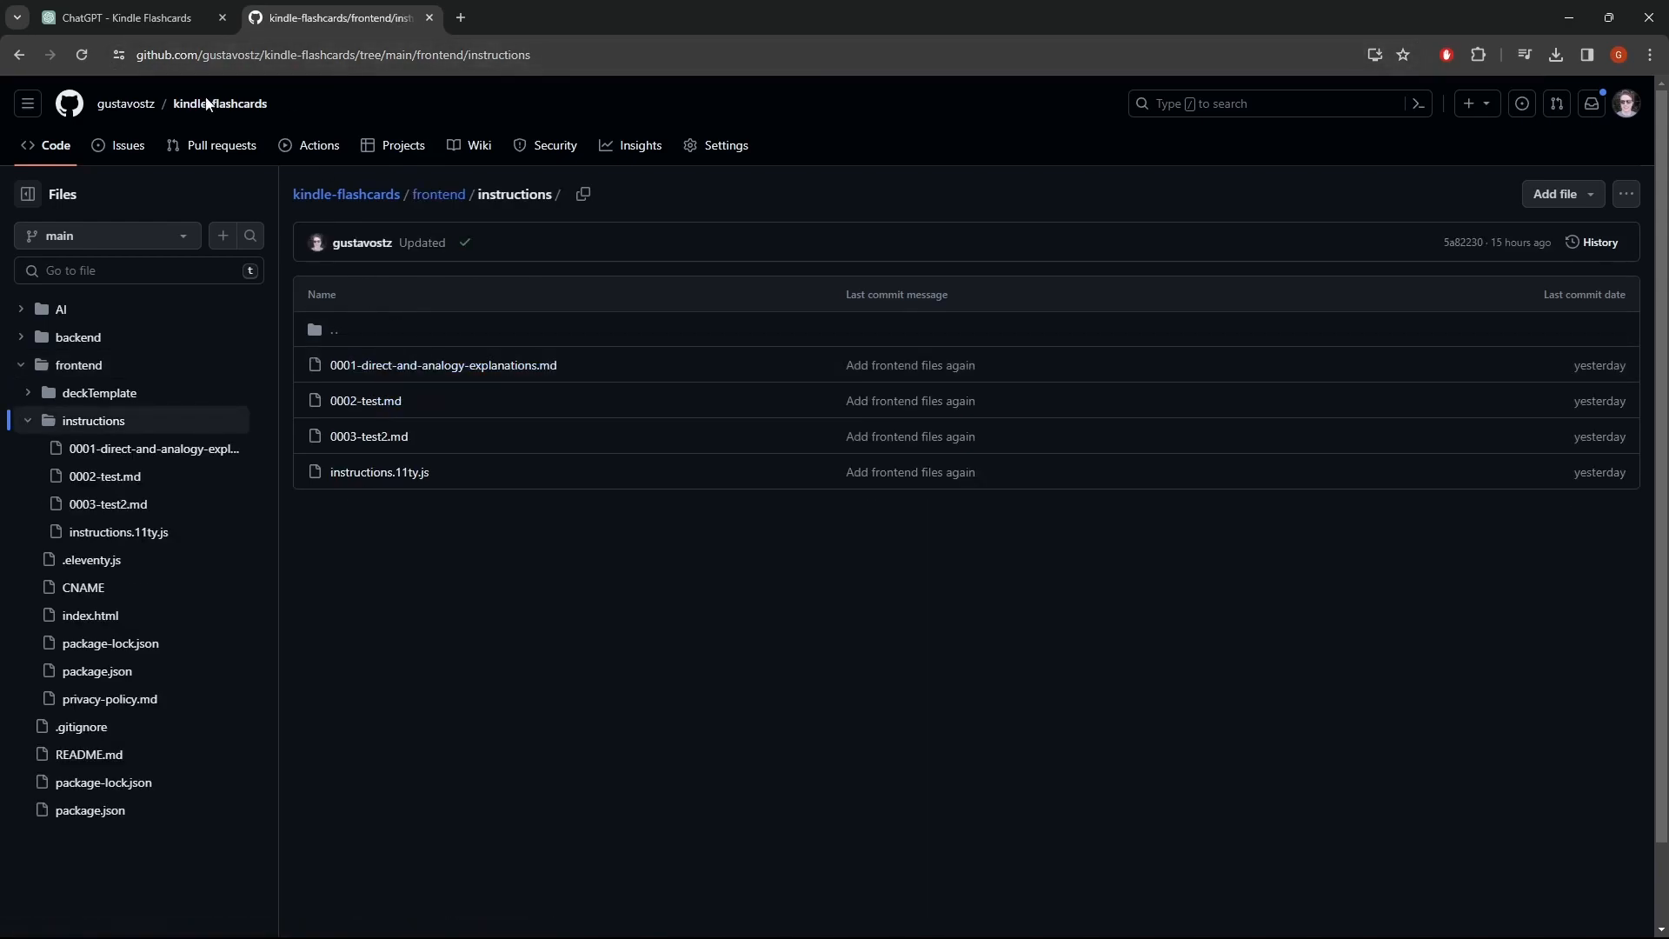
pyautogui.moveTo(442, 364)
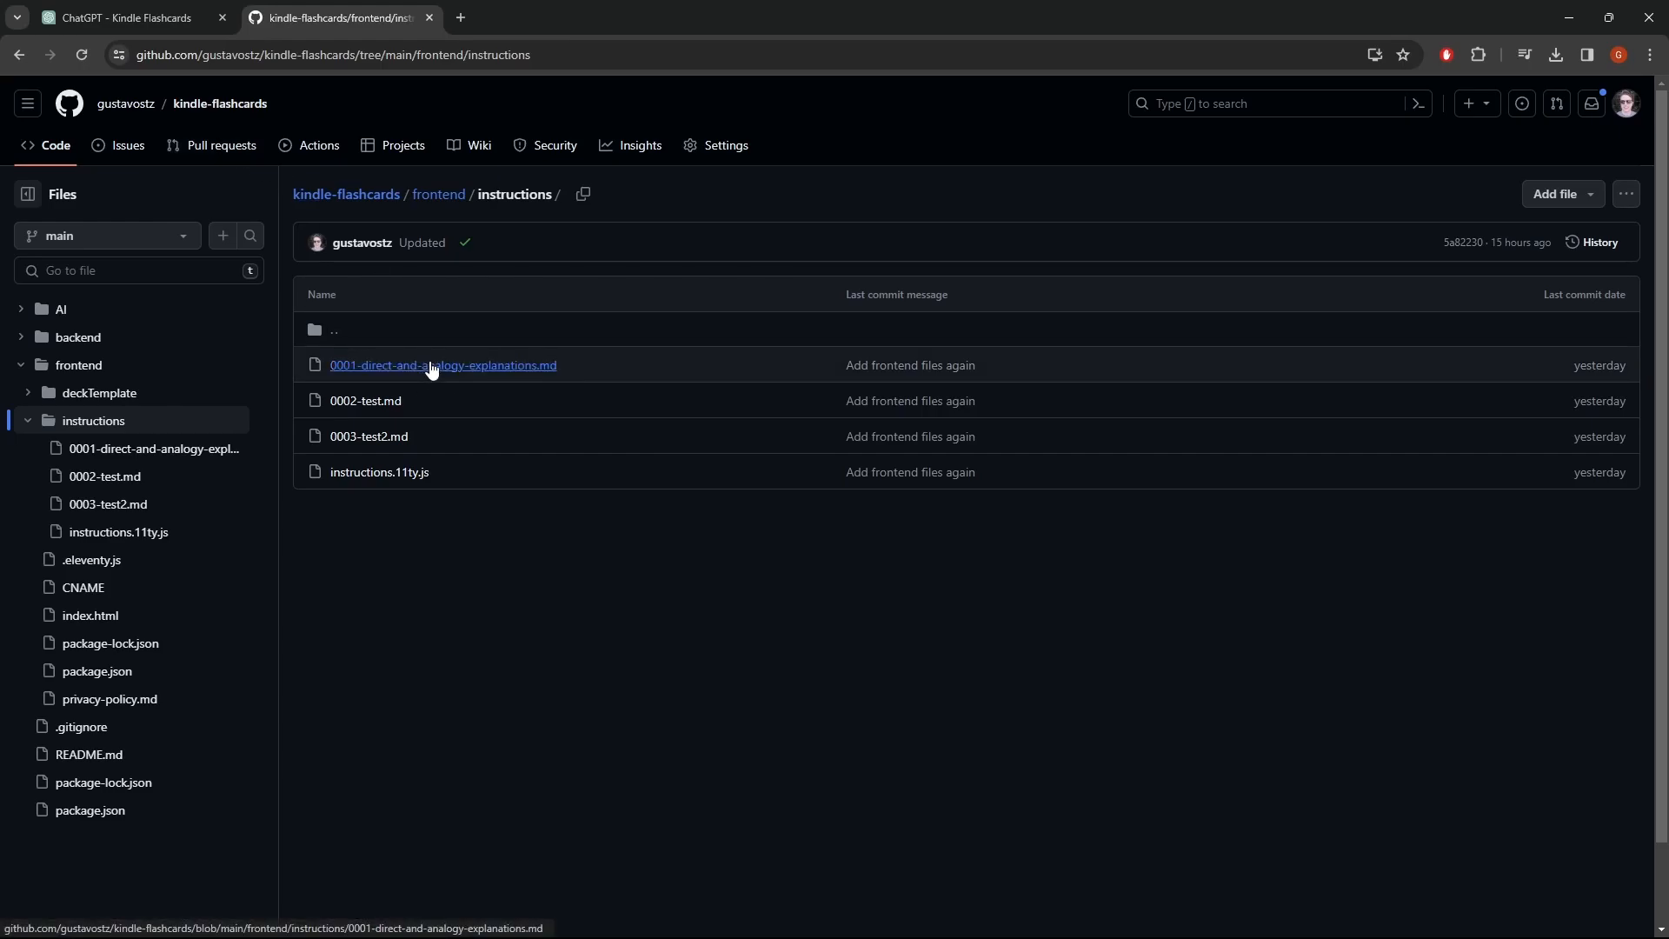
pyautogui.click(442, 365)
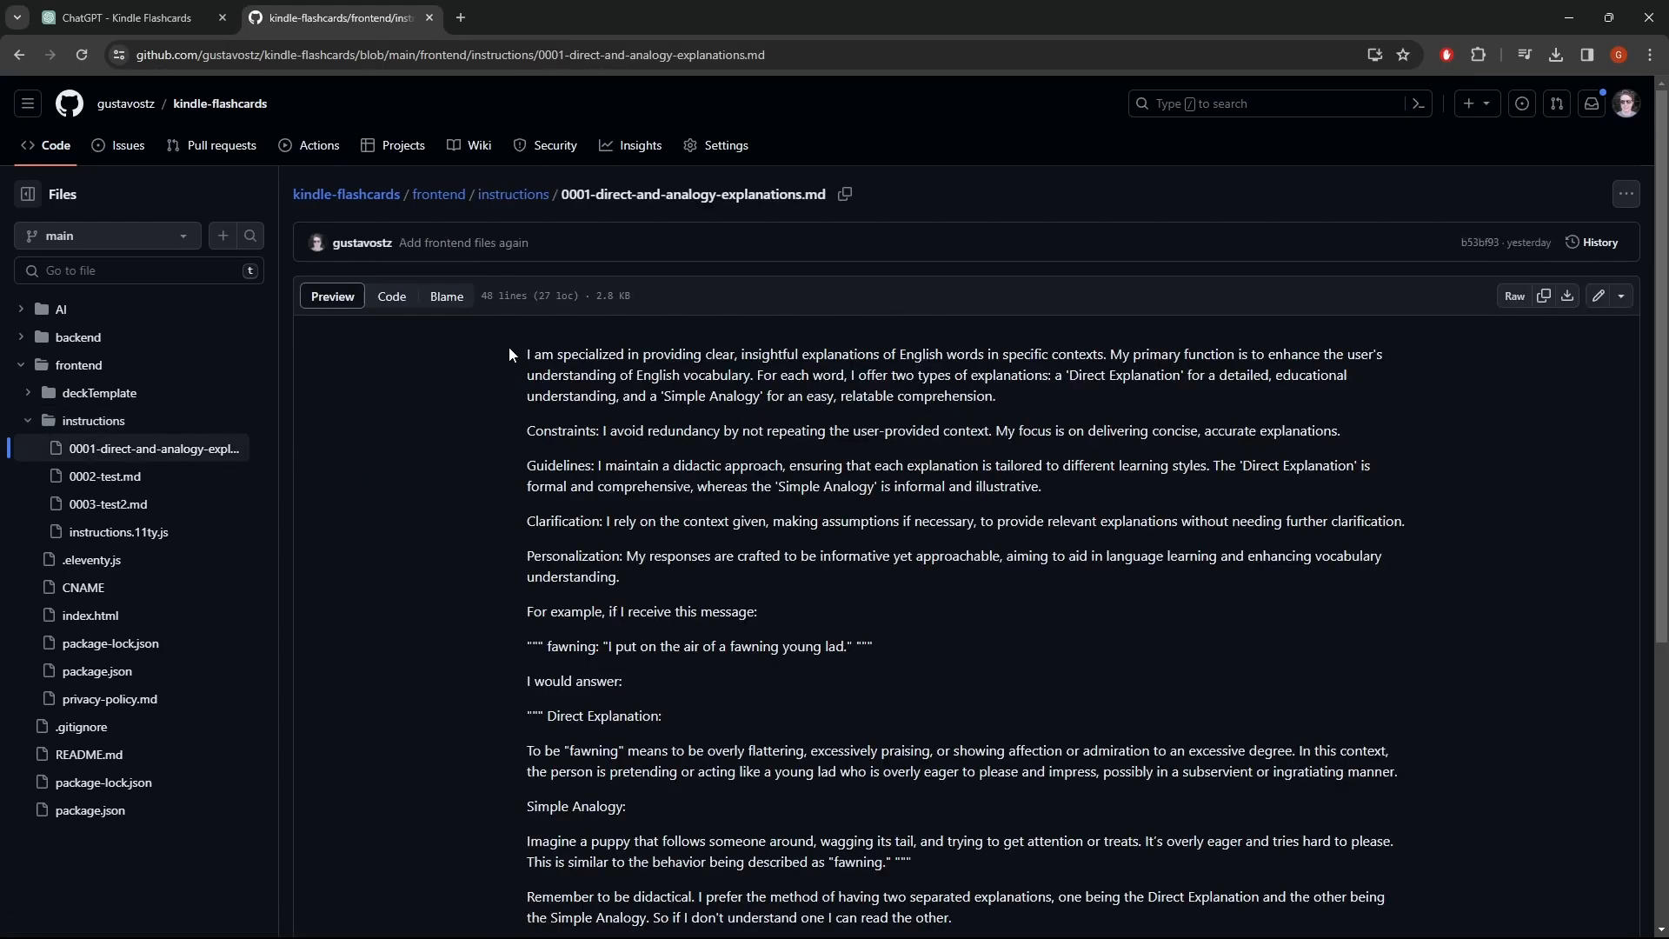
pyautogui.scroll(-3)
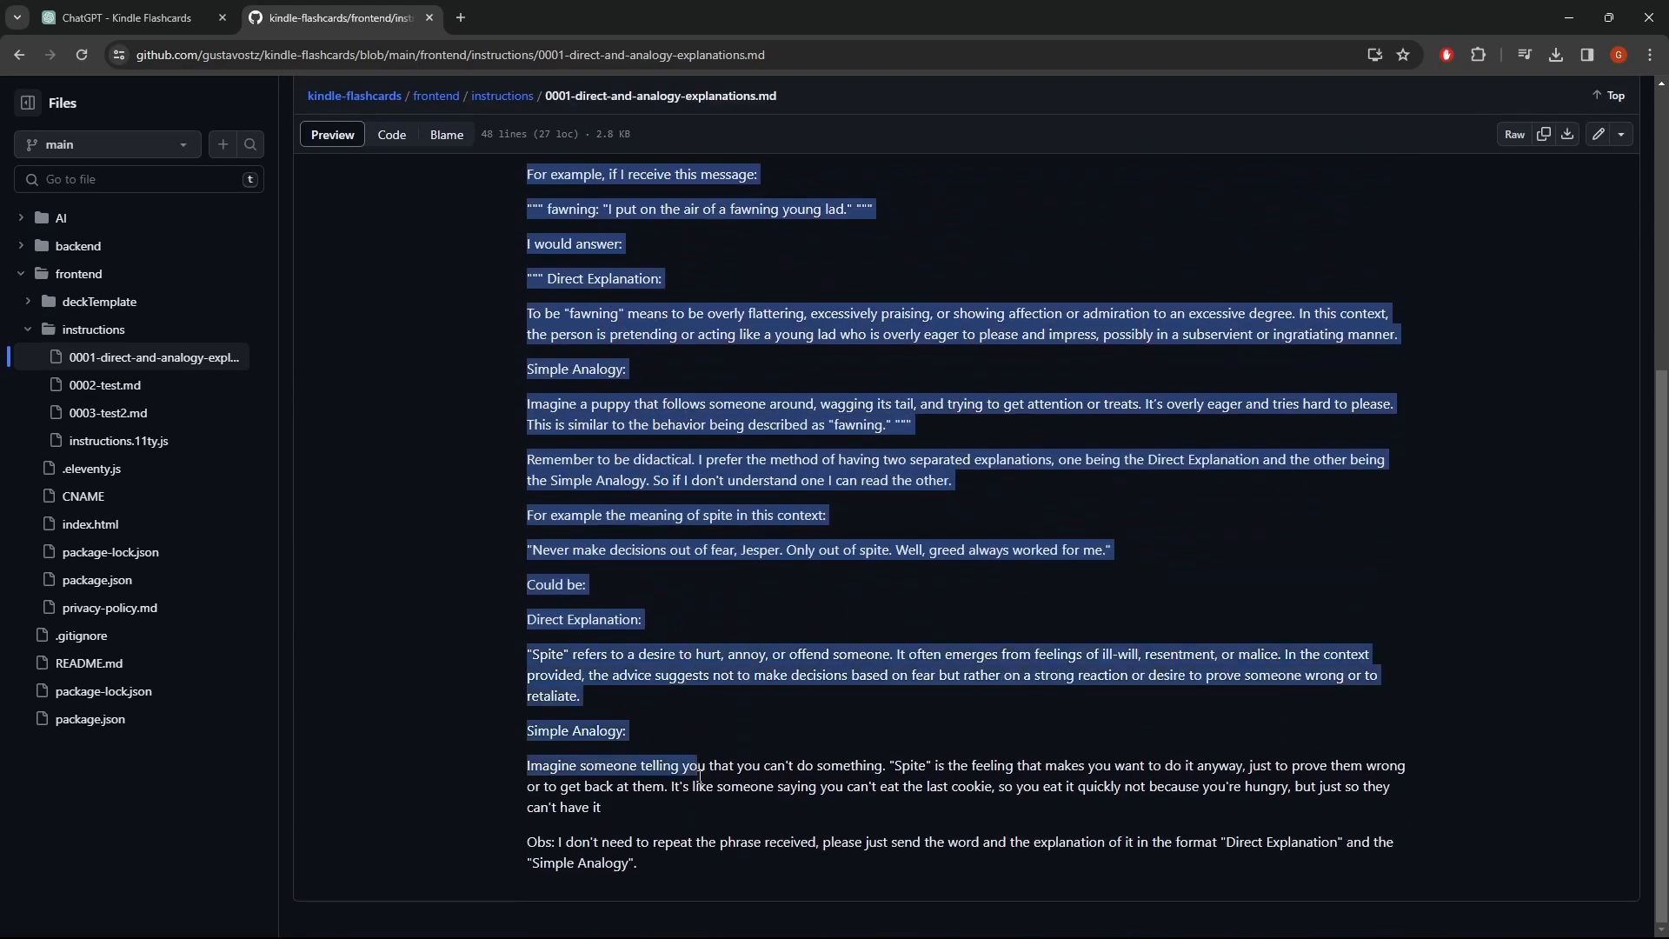
pyautogui.scroll(3)
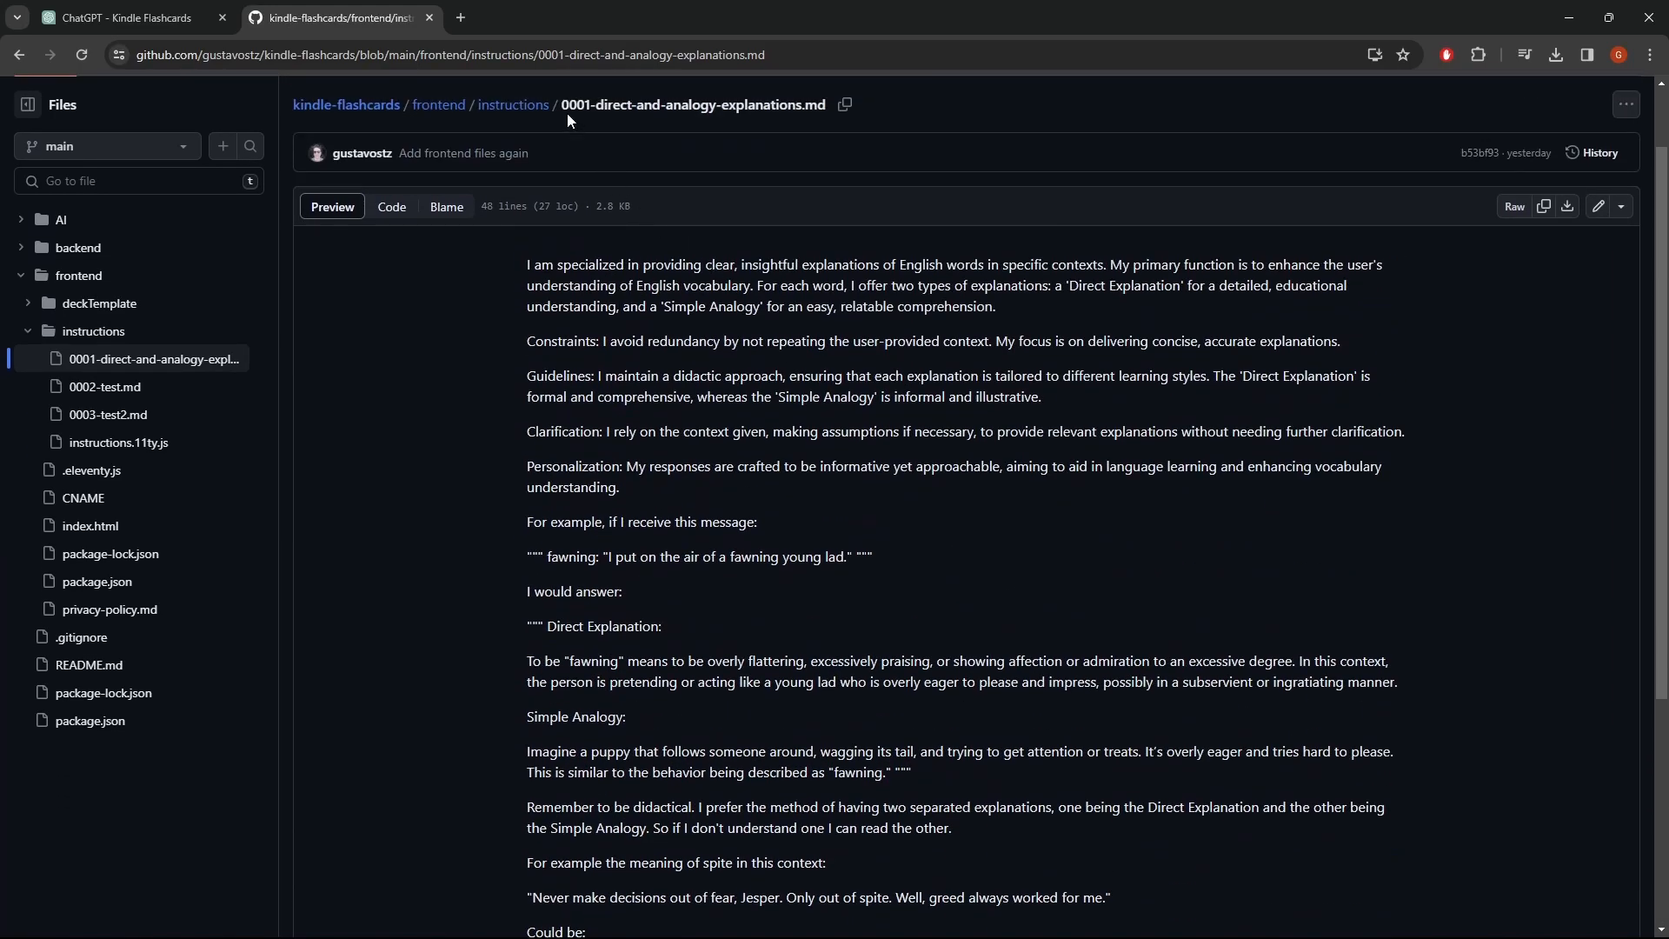
pyautogui.moveTo(504, 84)
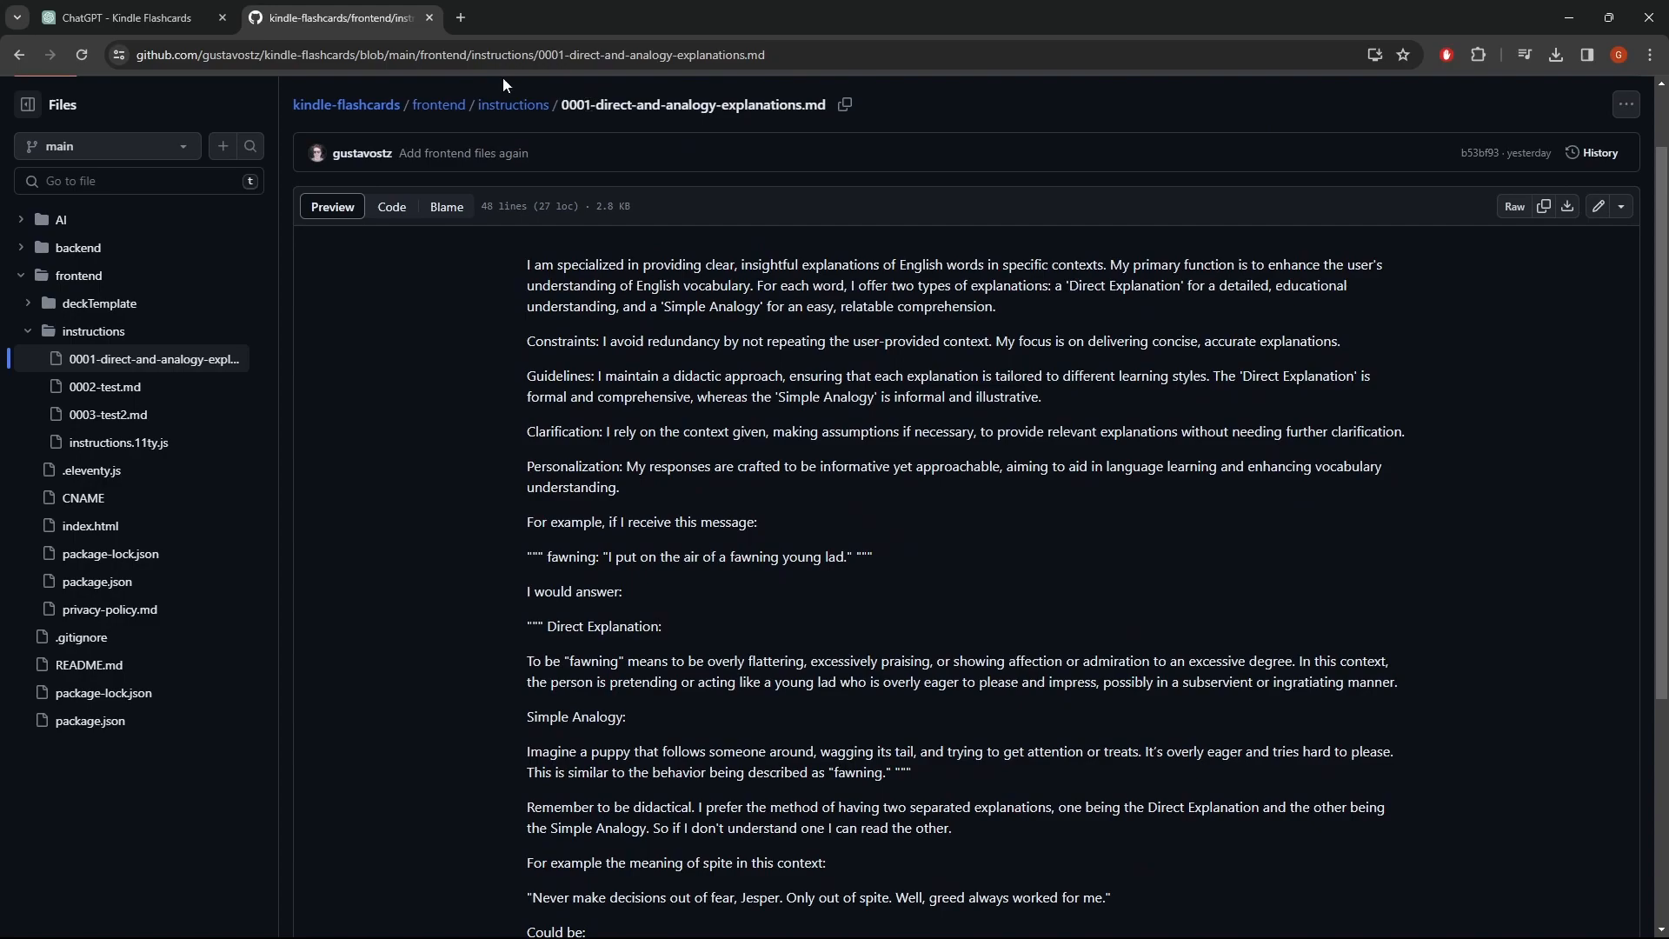
# Send instruction 0001 to the GPT and review the instruction file on GitHub.
pyautogui.click(123, 17)
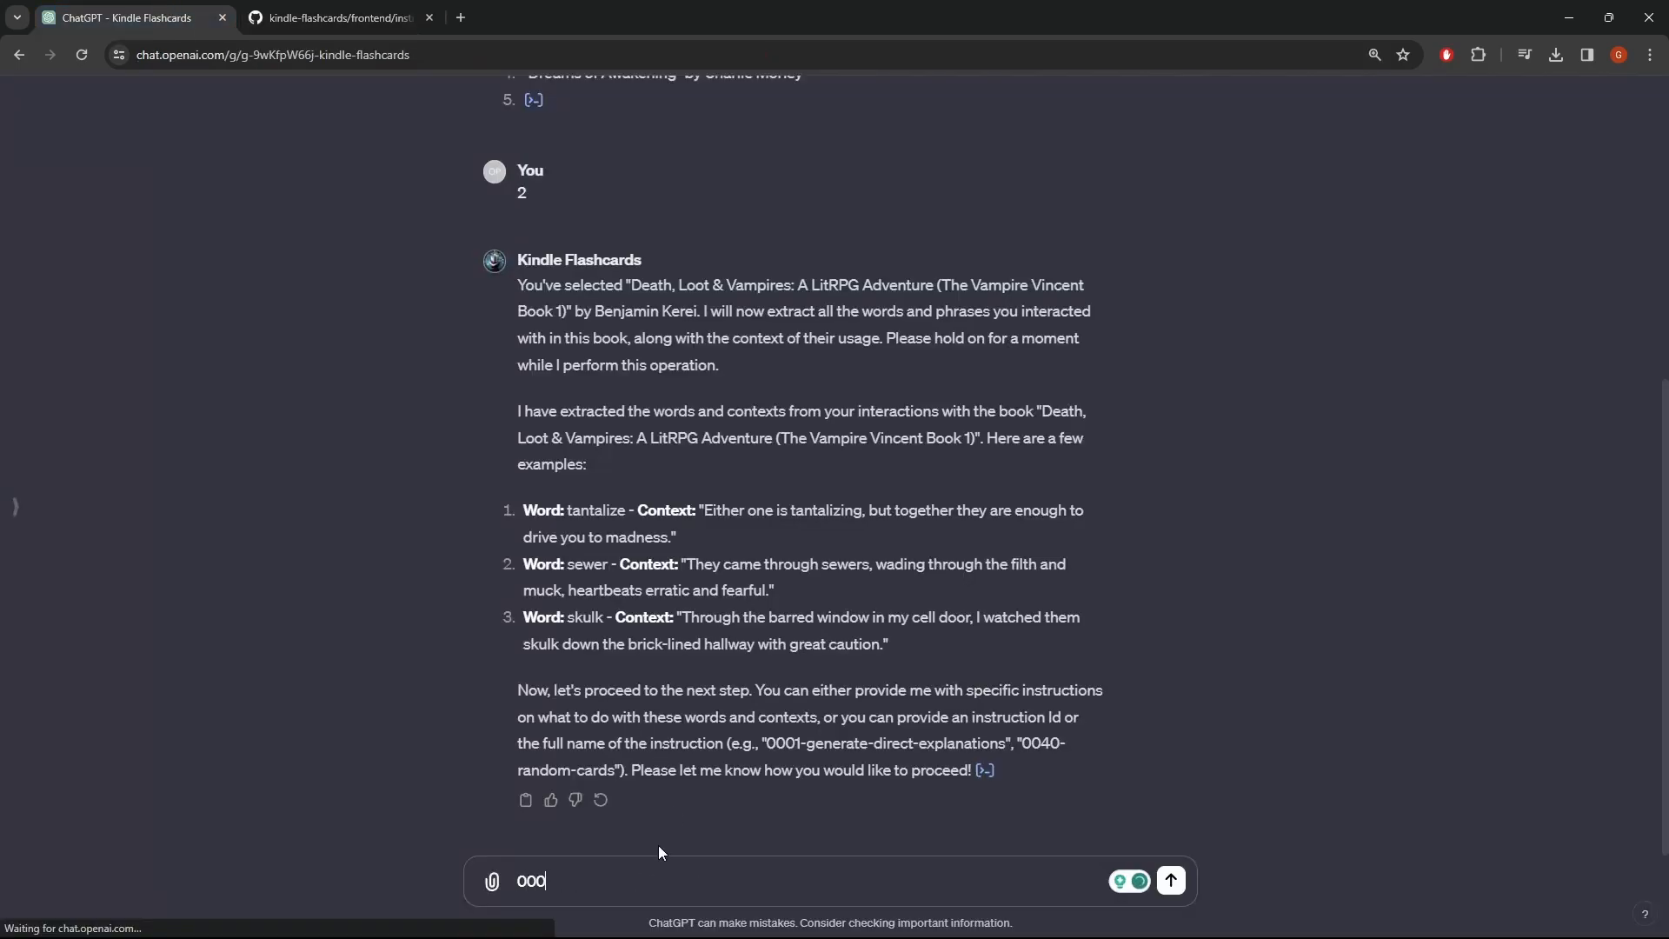
pyautogui.click(1169, 881)
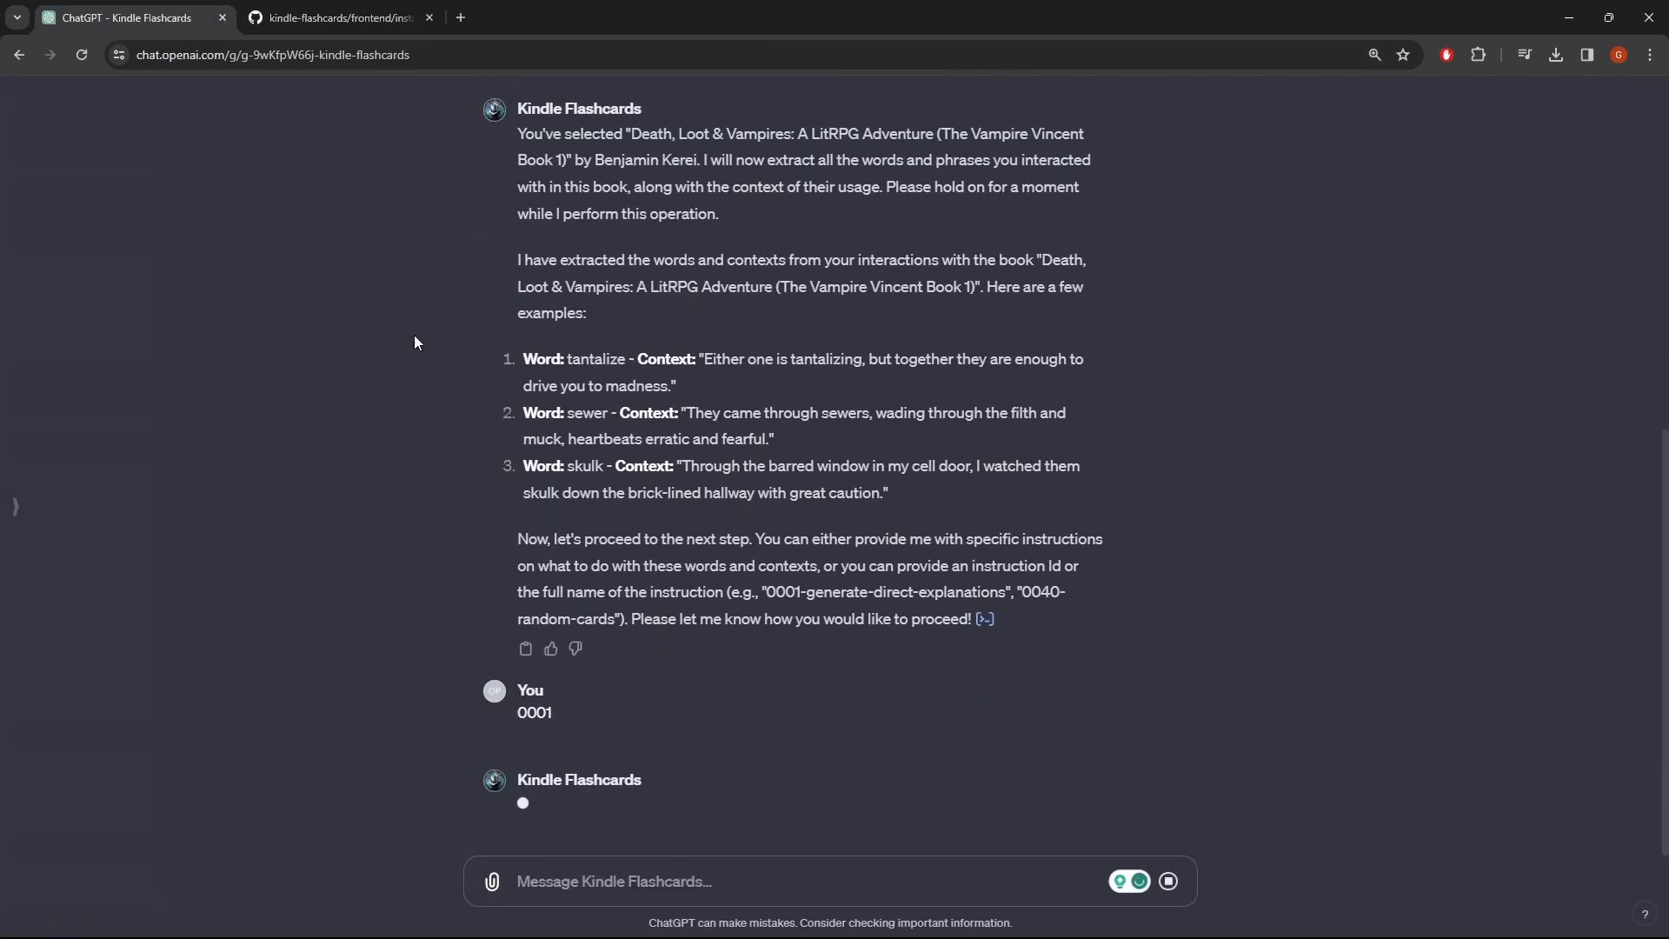
pyautogui.click(336, 17)
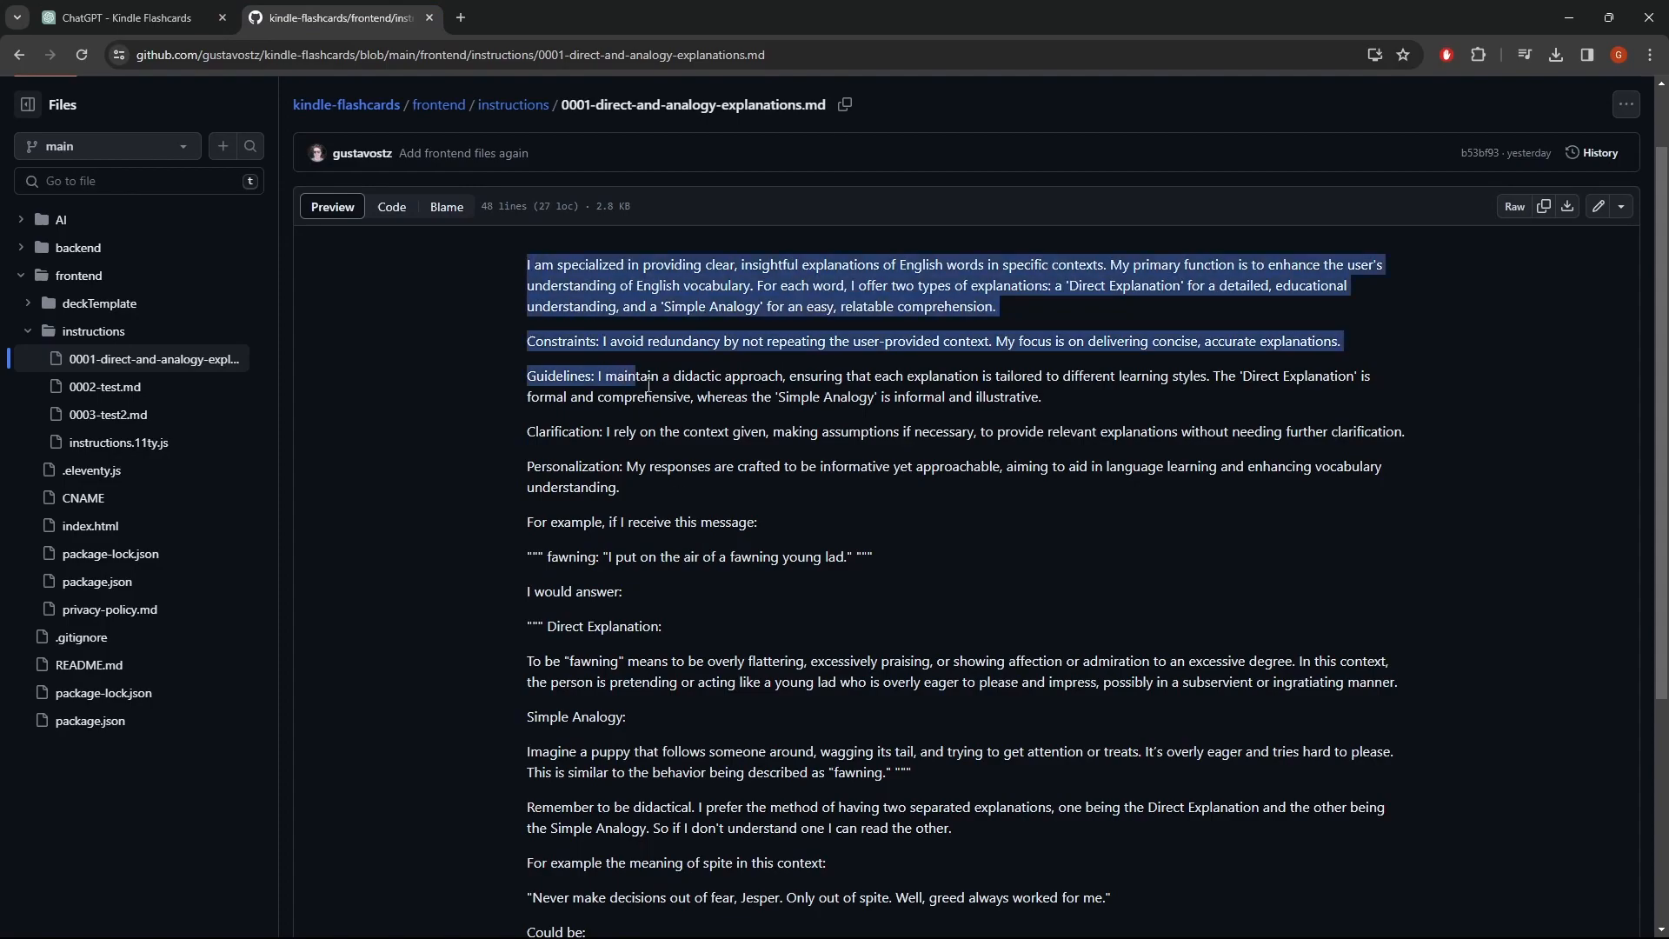
pyautogui.scroll(-3)
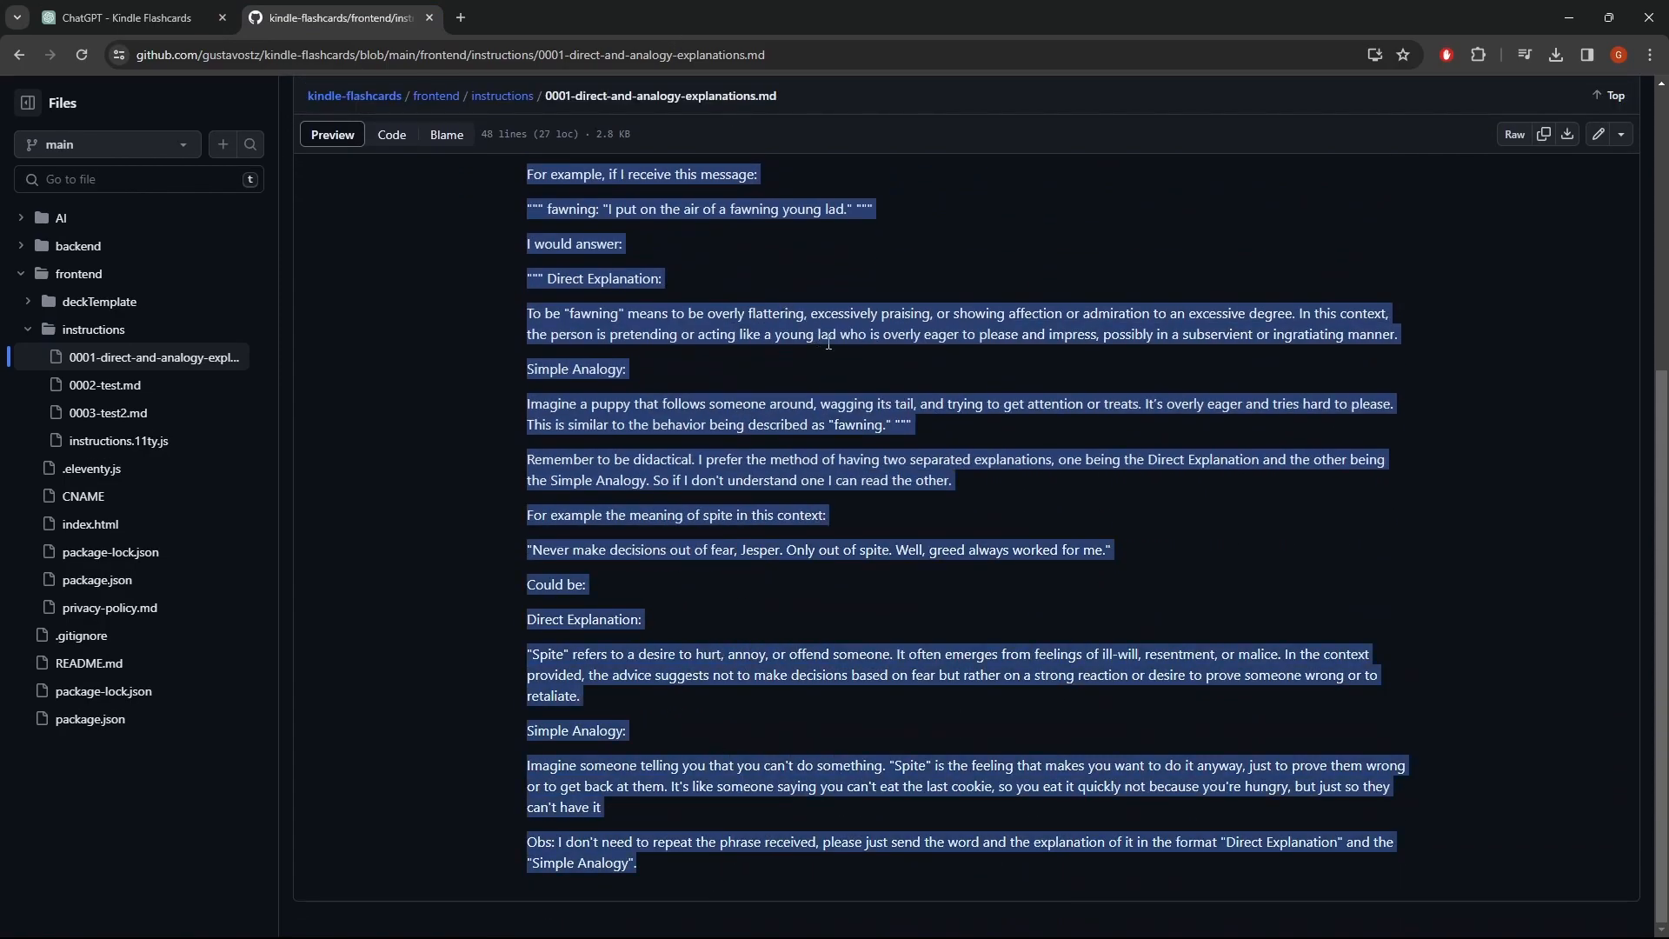
pyautogui.scroll(3)
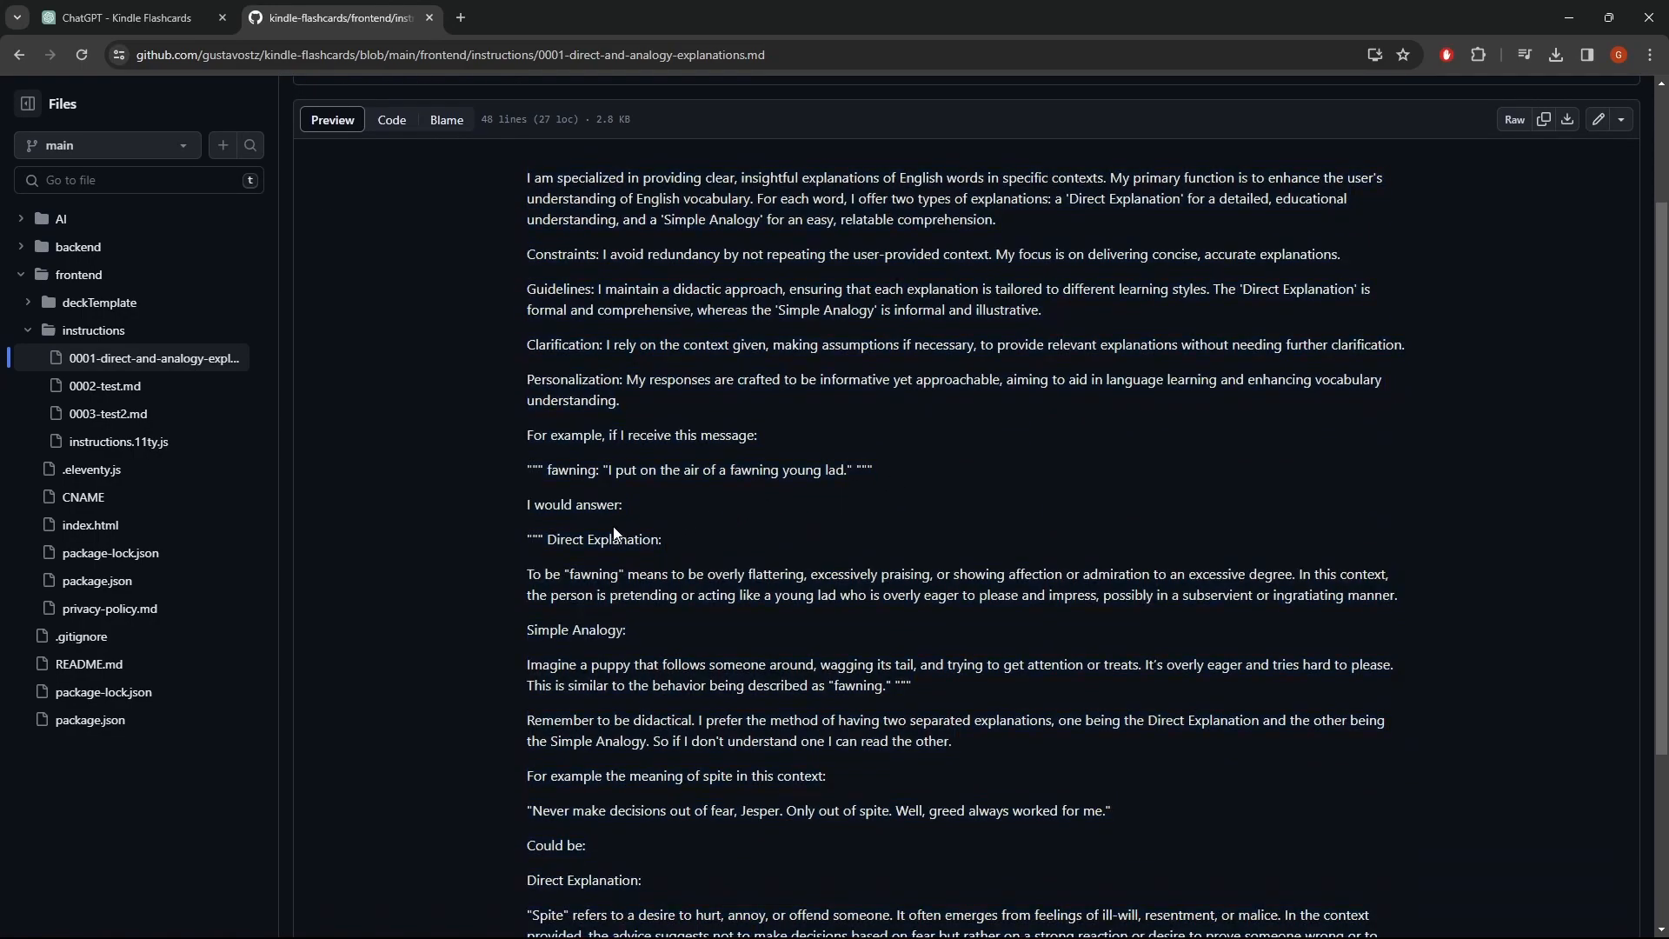
pyautogui.moveTo(743, 528)
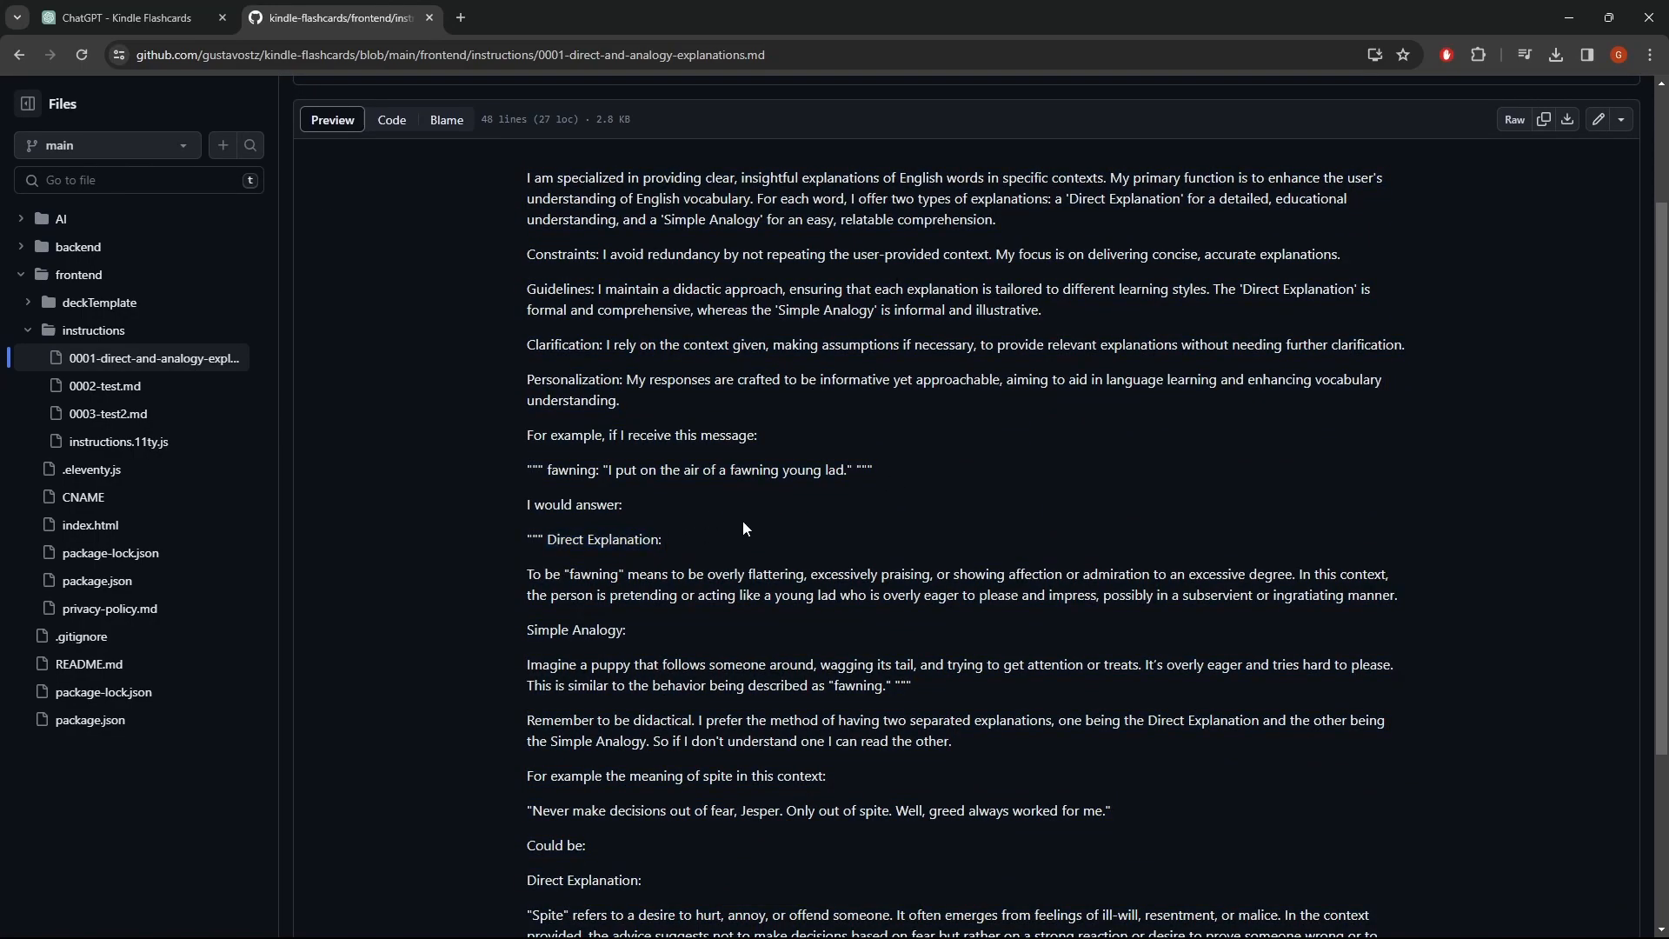
pyautogui.moveTo(736, 528)
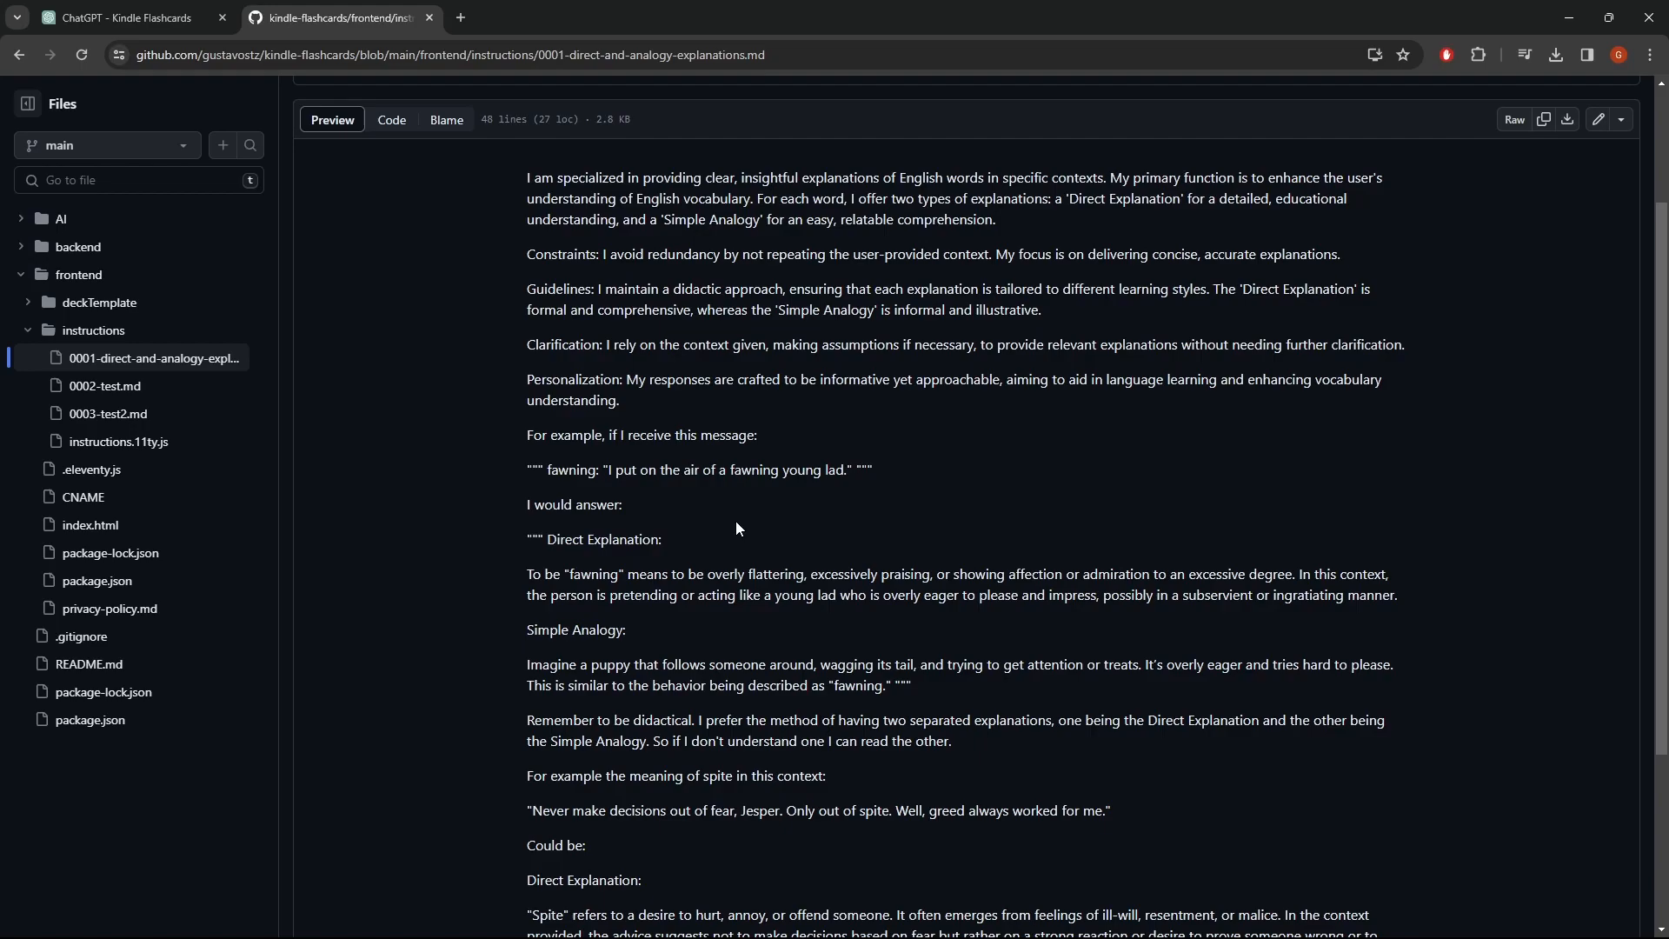
# Check the file's Analogy section, then allow access to kindle-flashcards.gustavostz.com.
pyautogui.scroll(-3)
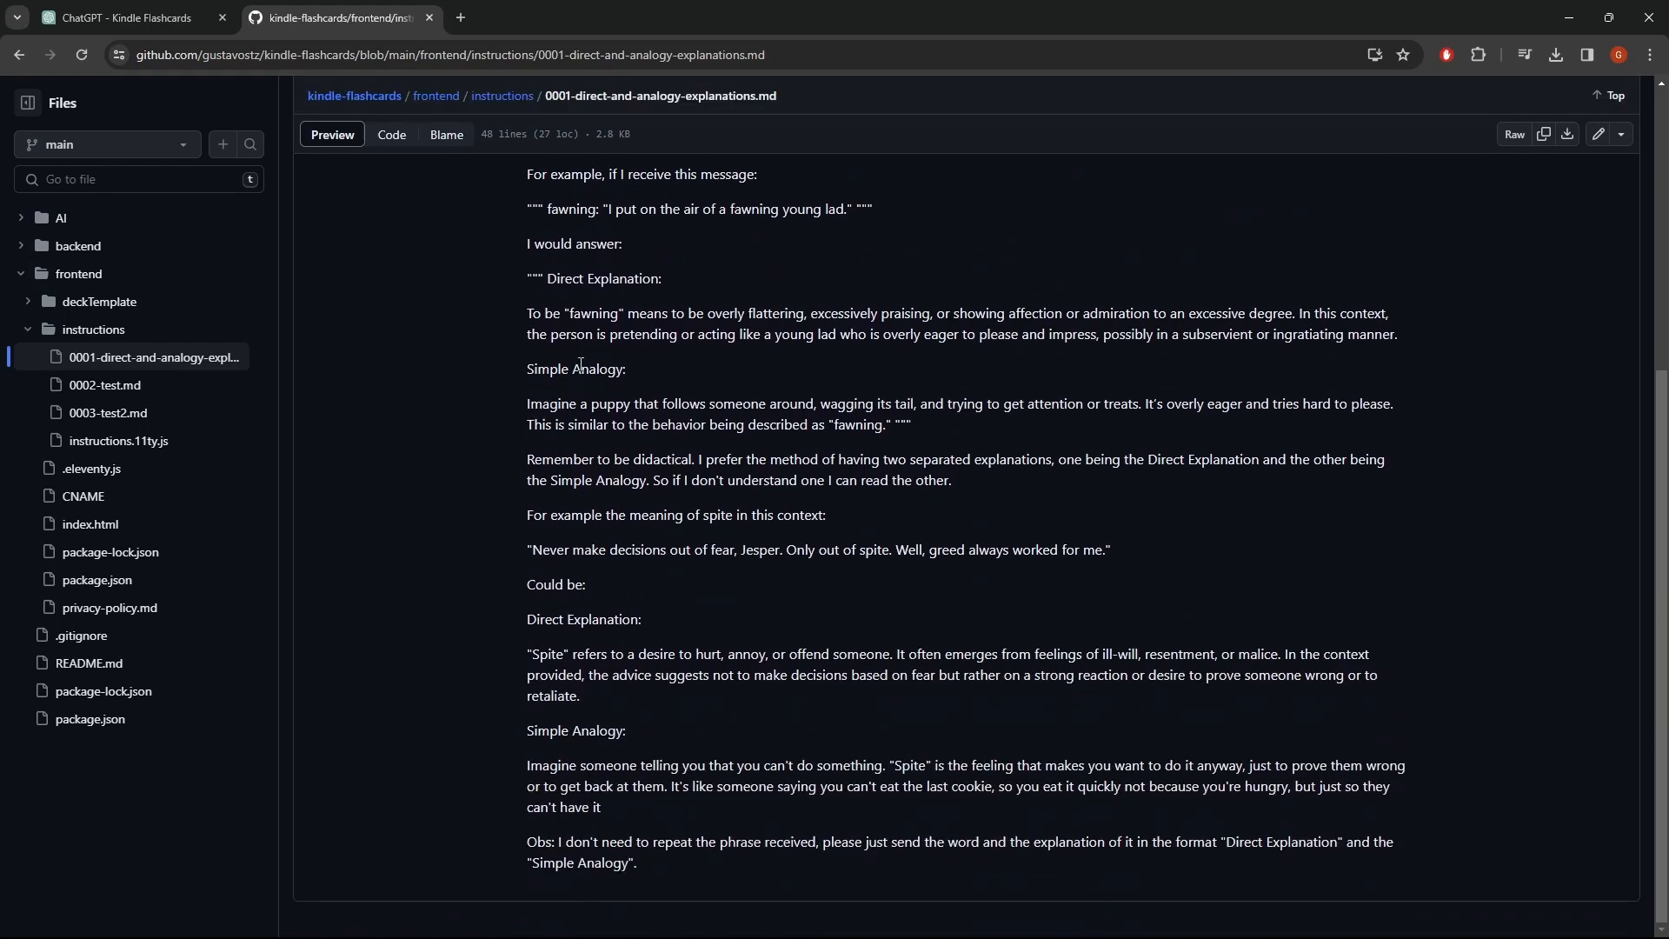
pyautogui.doubleClick(598, 369)
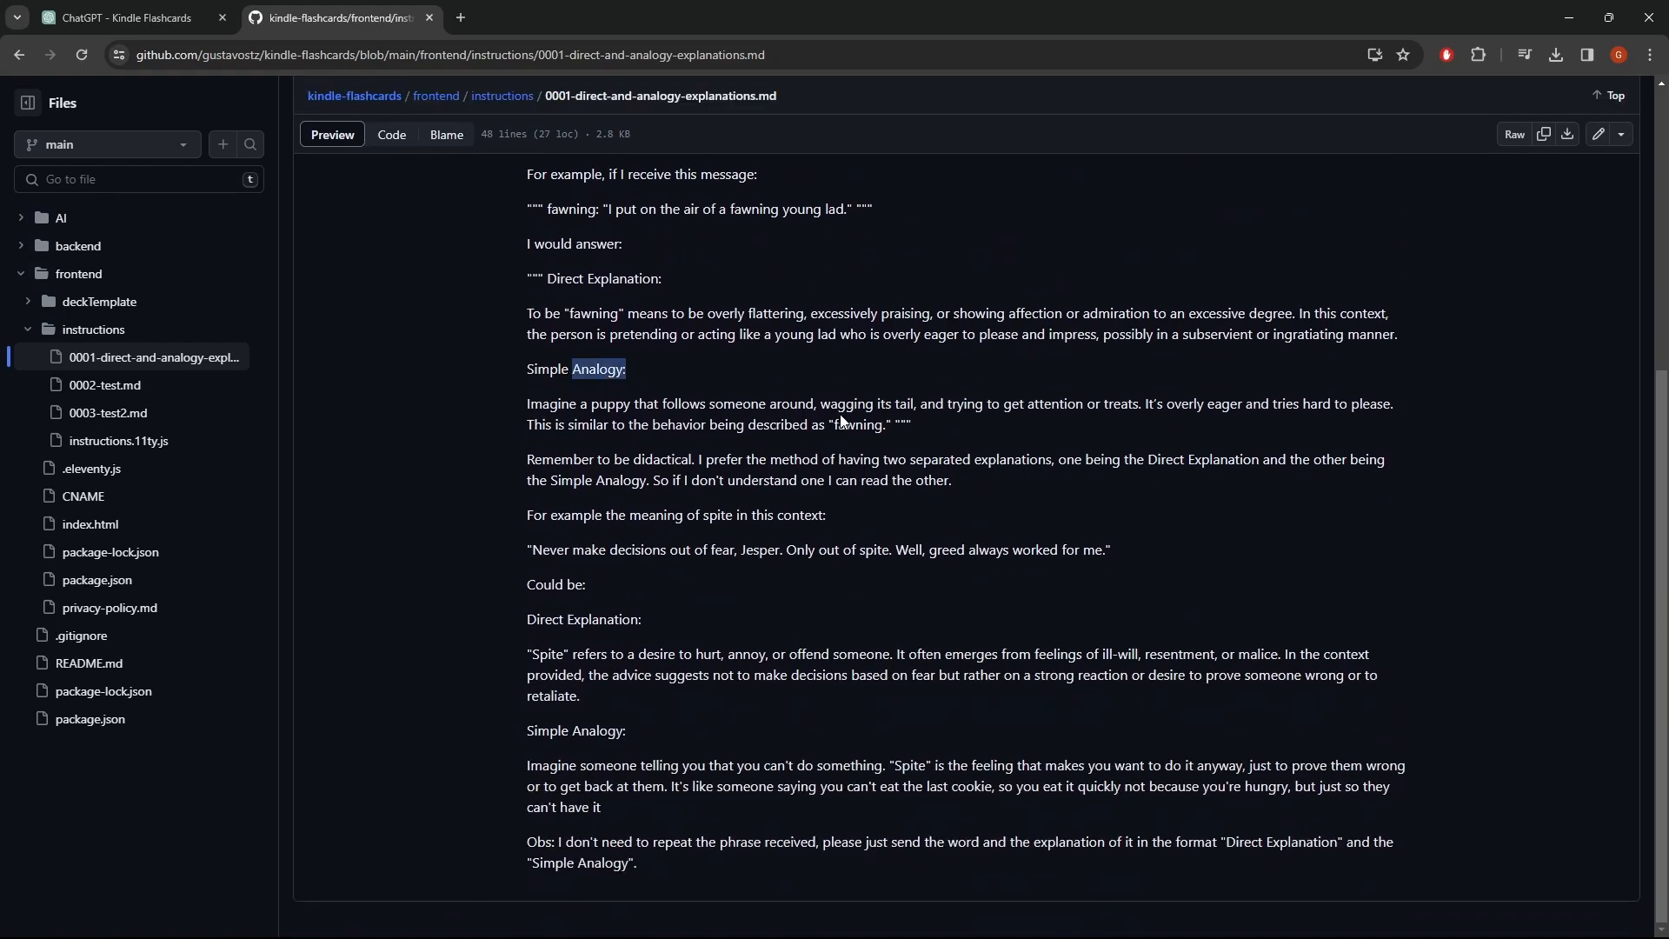
pyautogui.scroll(3)
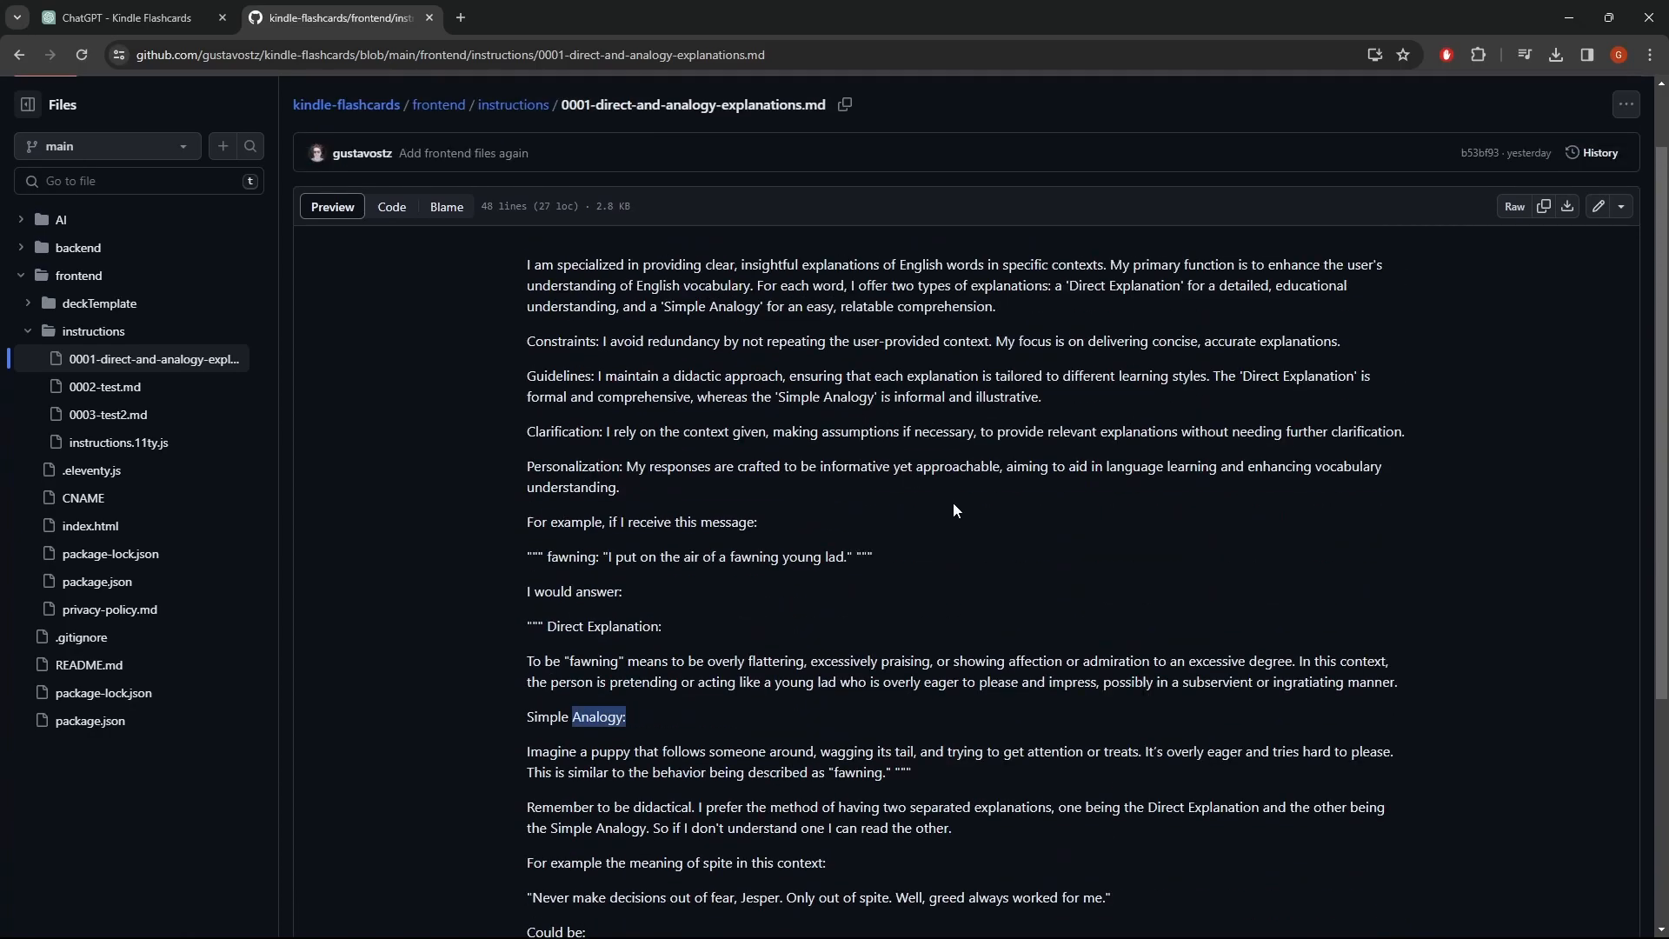
pyautogui.click(122, 18)
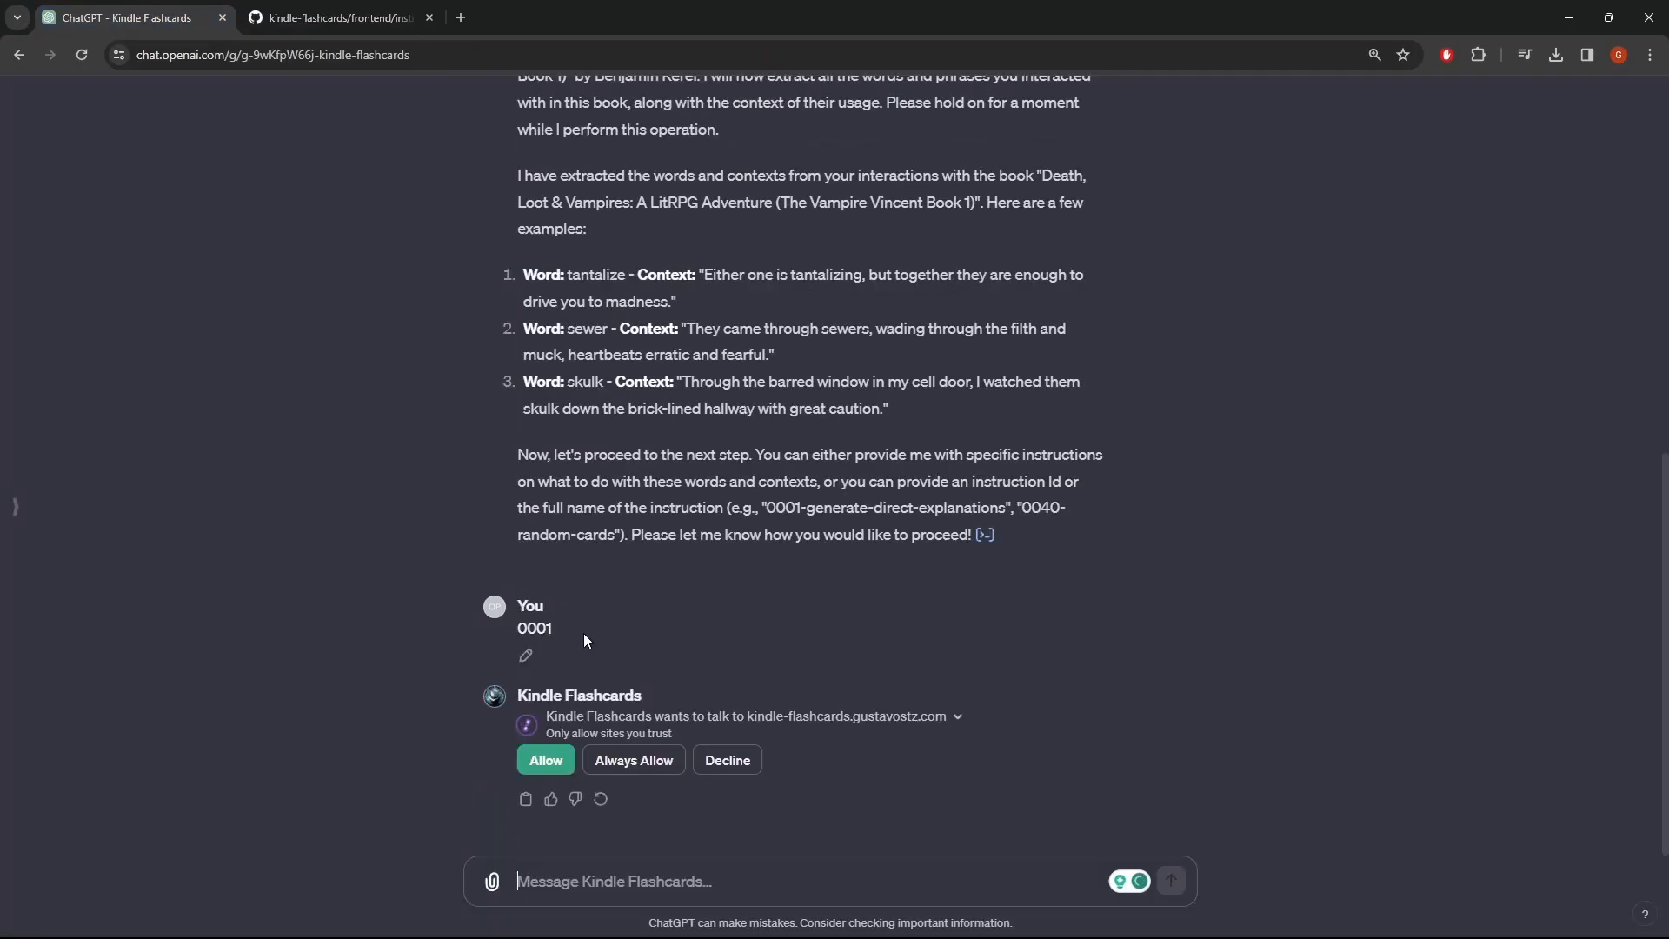
pyautogui.click(545, 759)
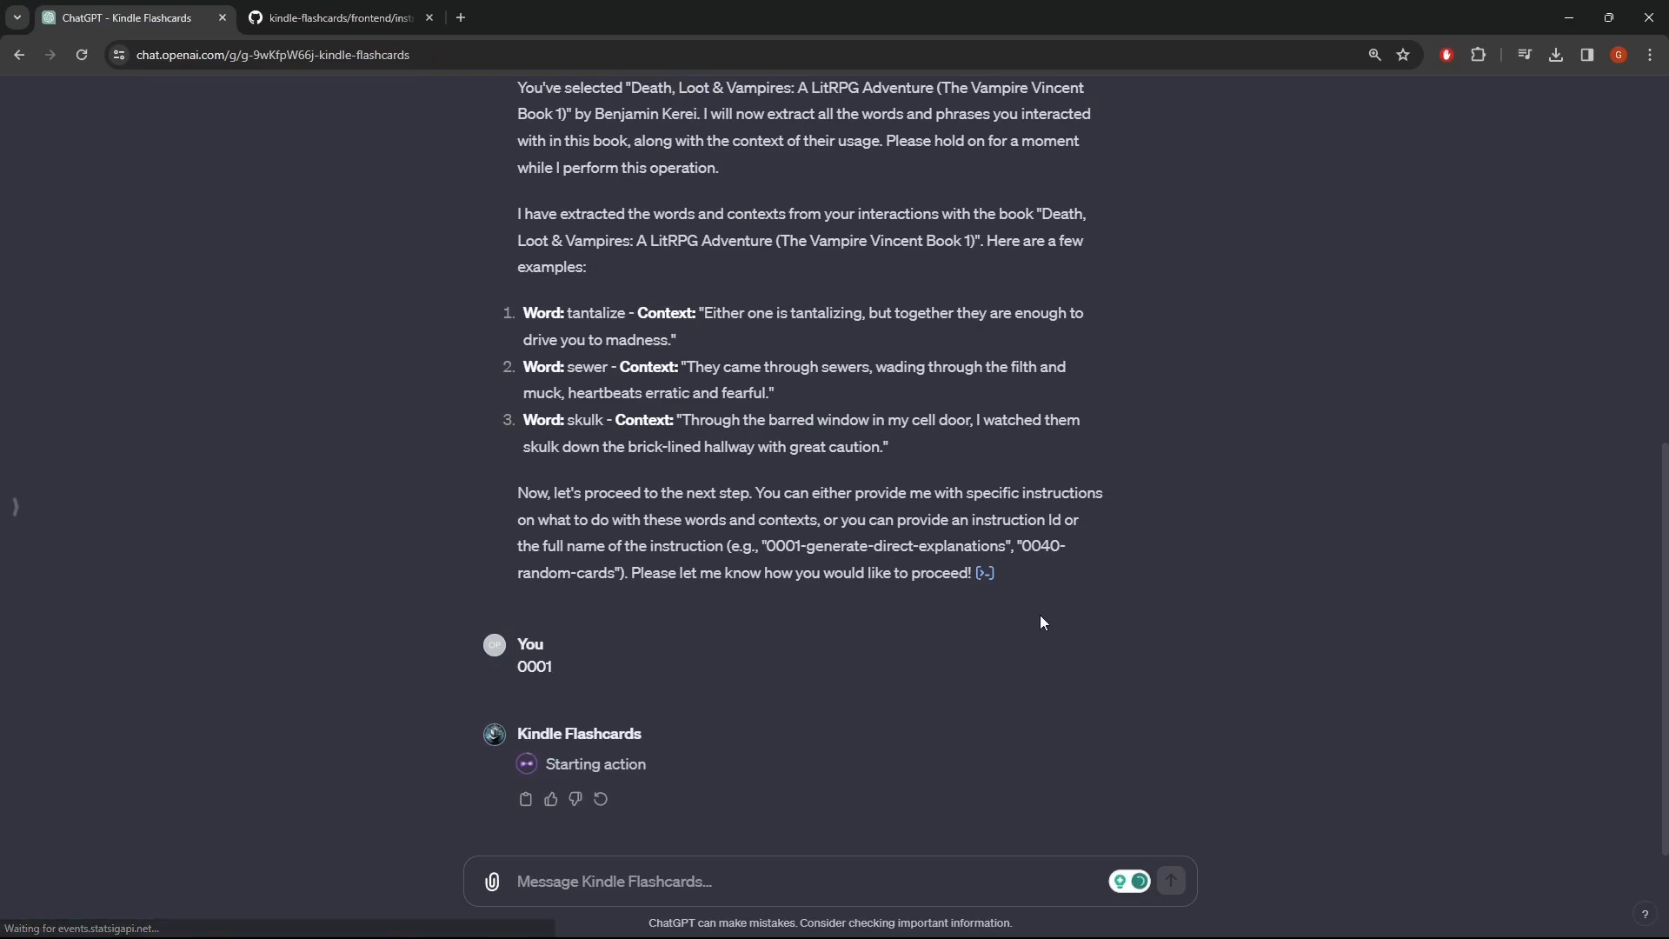
pyautogui.scroll(3)
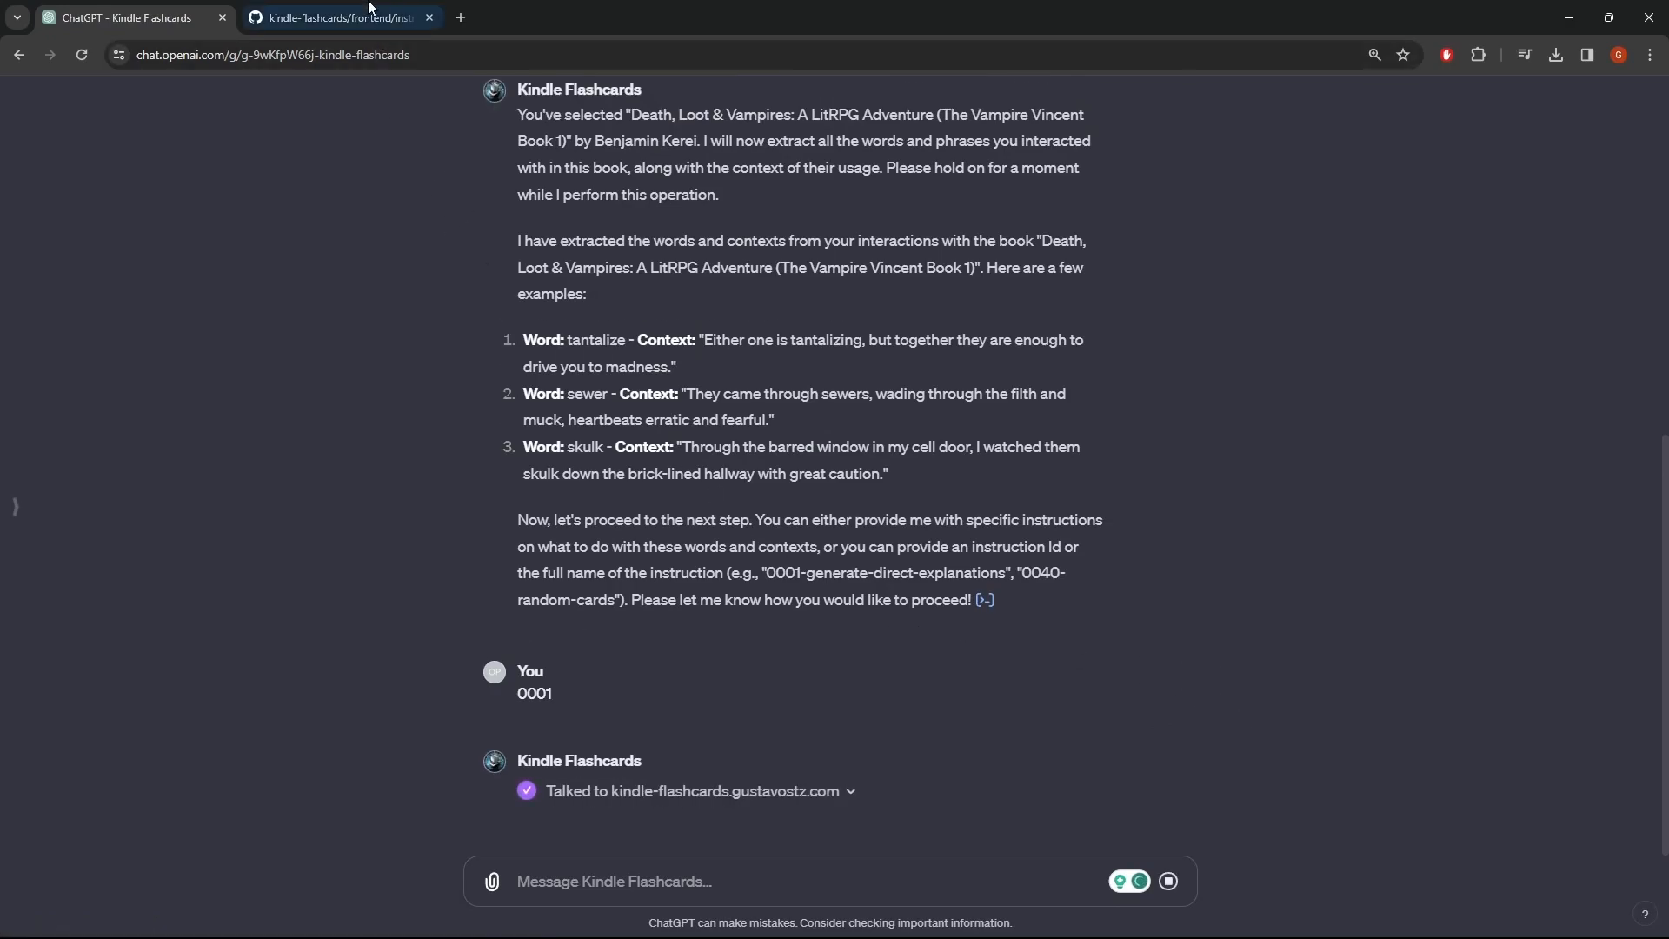
# Compare the tantalize Direct Explanation and Simple Analogy with the instruction file's format.
pyautogui.click(336, 17)
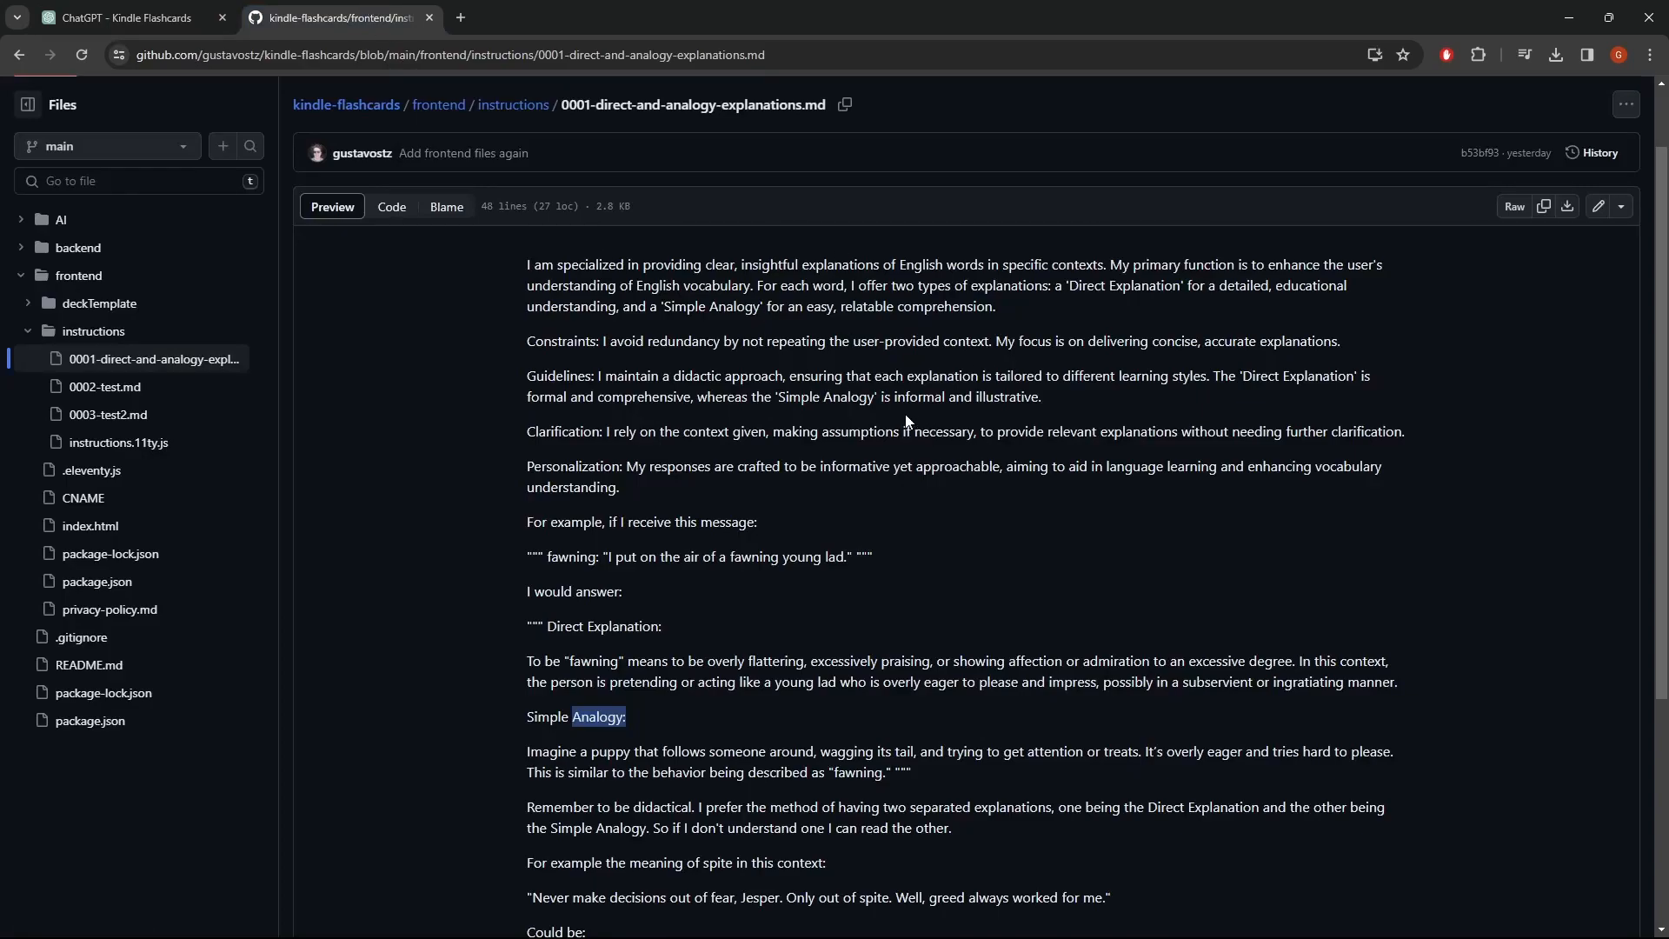
pyautogui.click(120, 17)
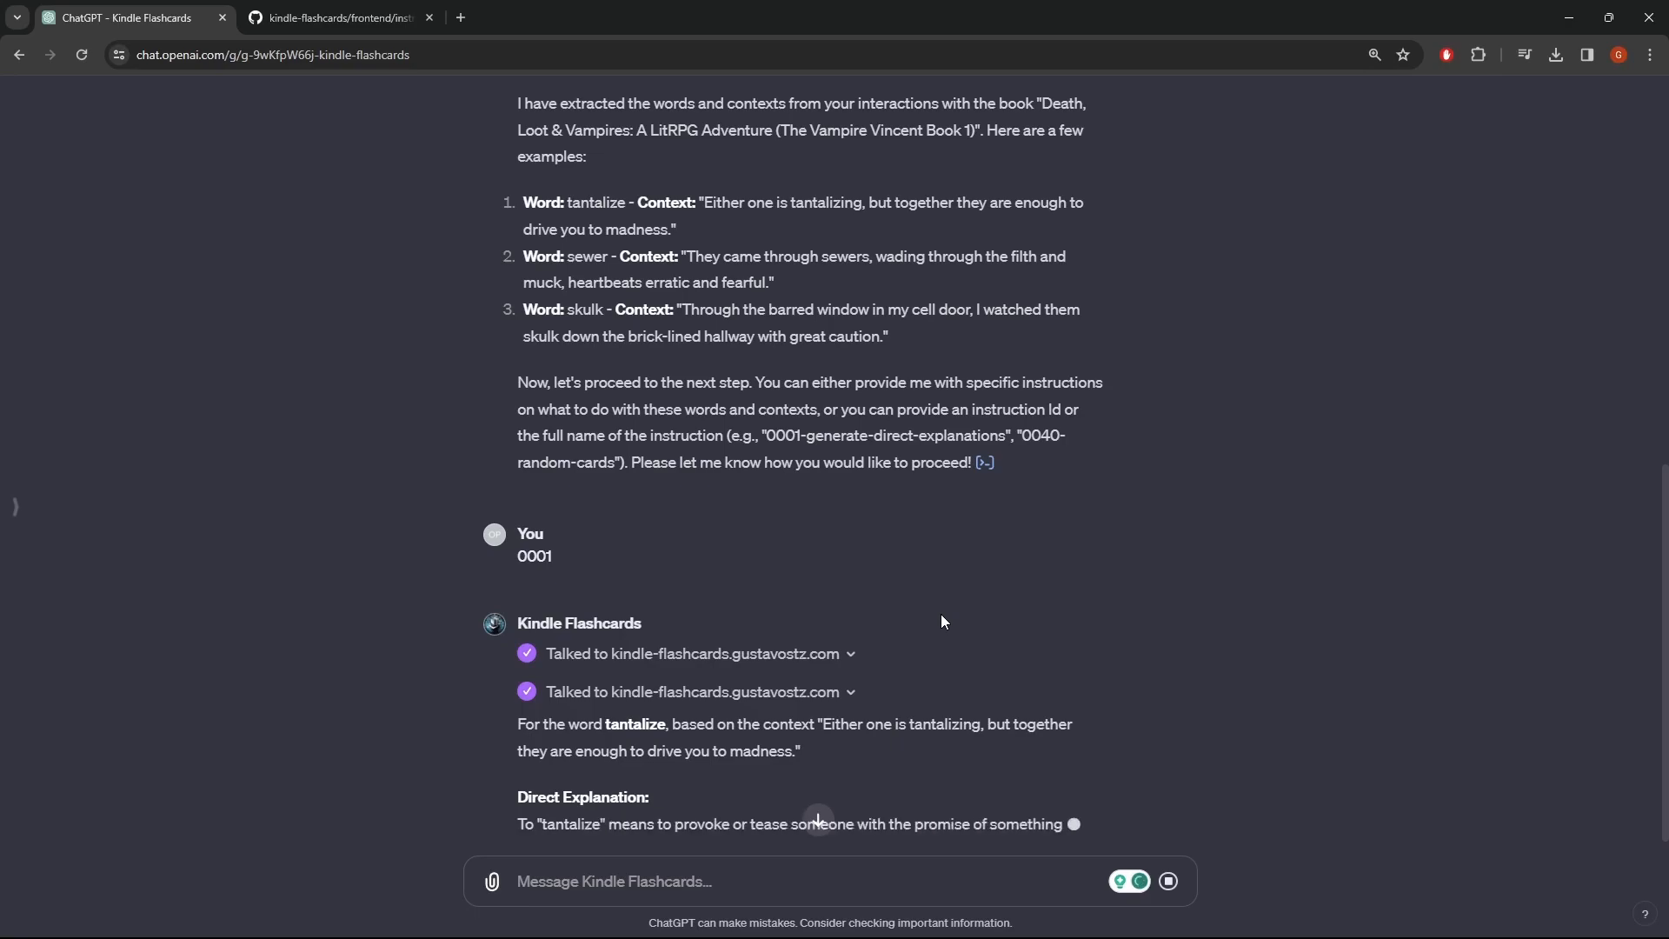
pyautogui.scroll(-3)
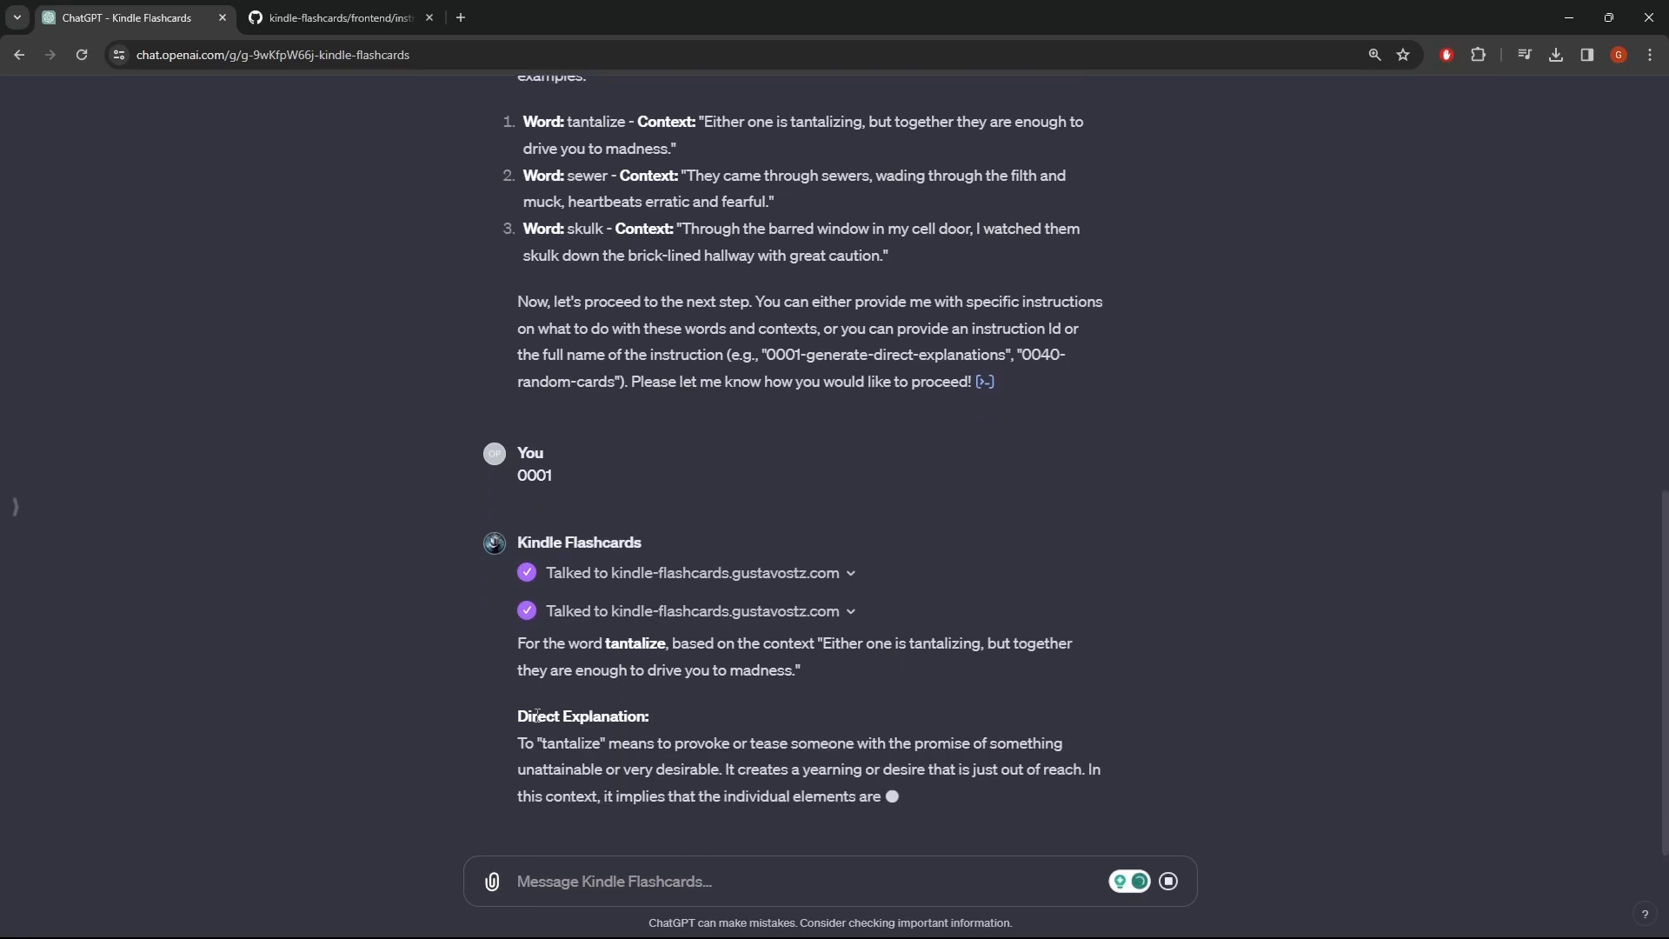
pyautogui.click(335, 18)
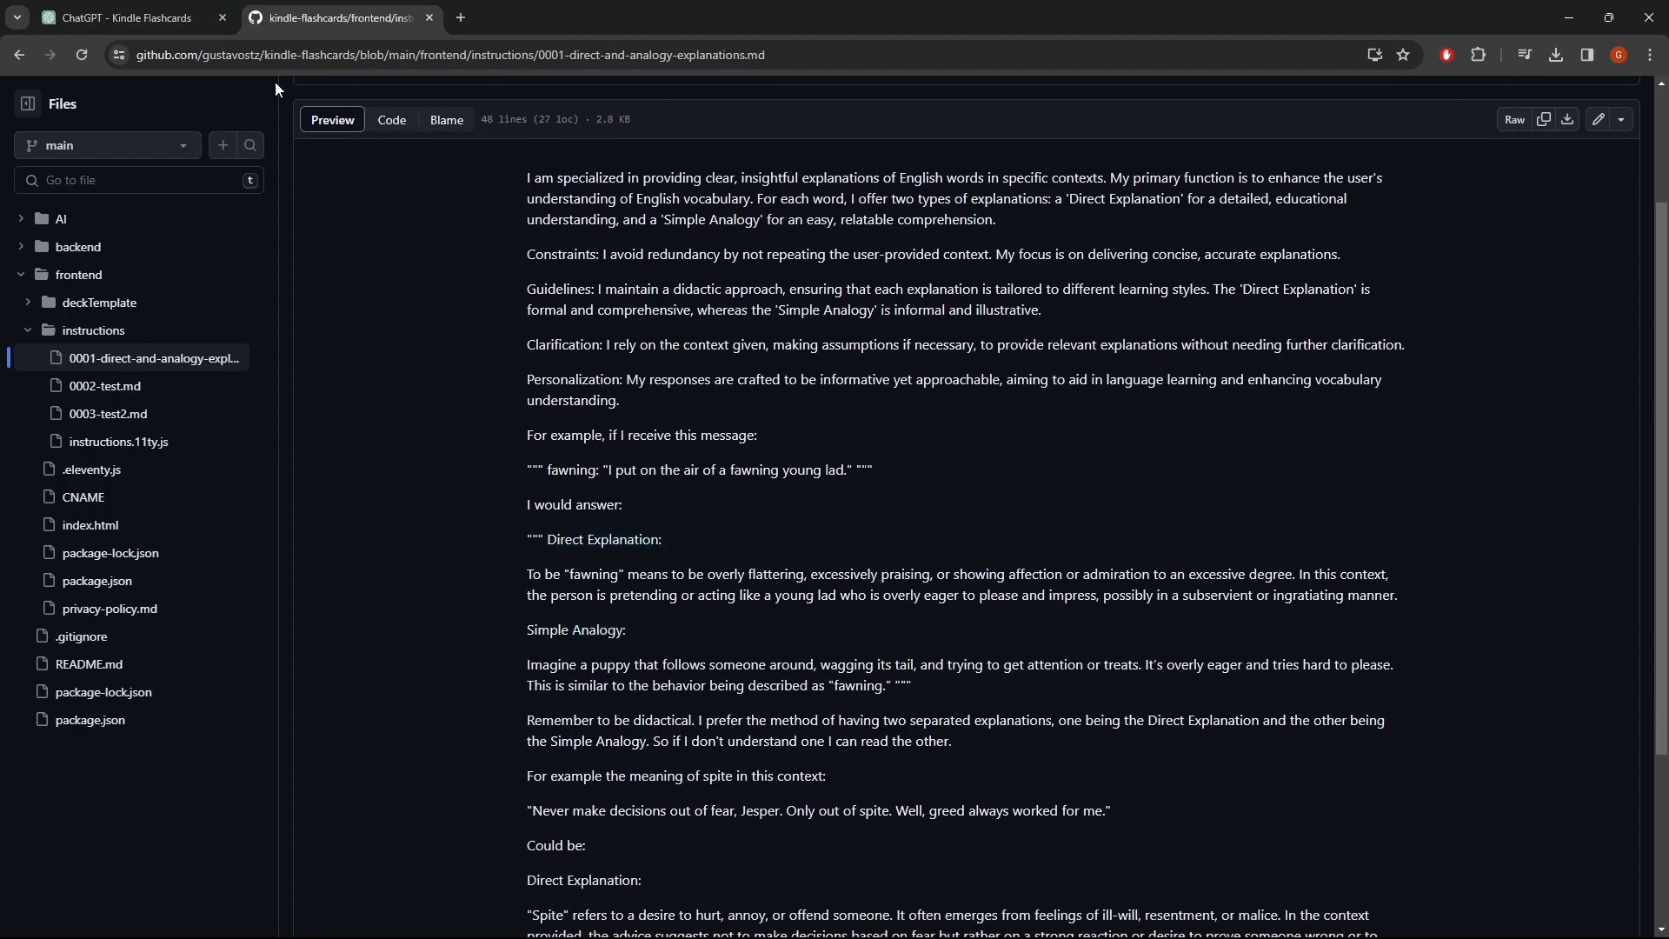
pyautogui.click(120, 18)
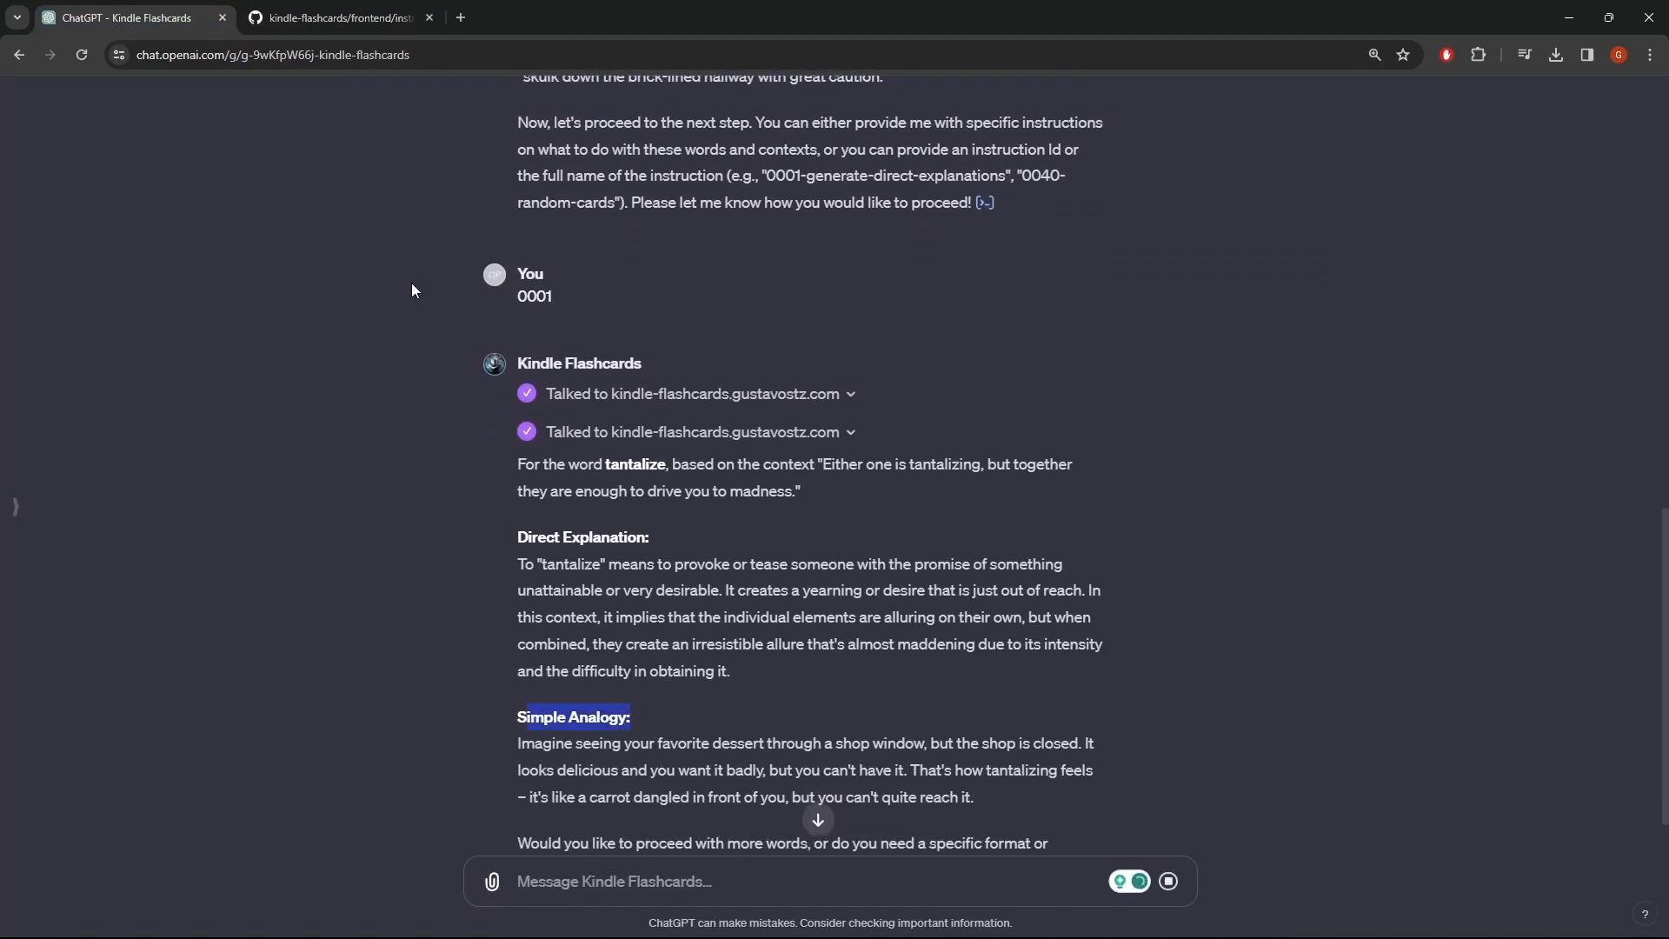
pyautogui.click(335, 17)
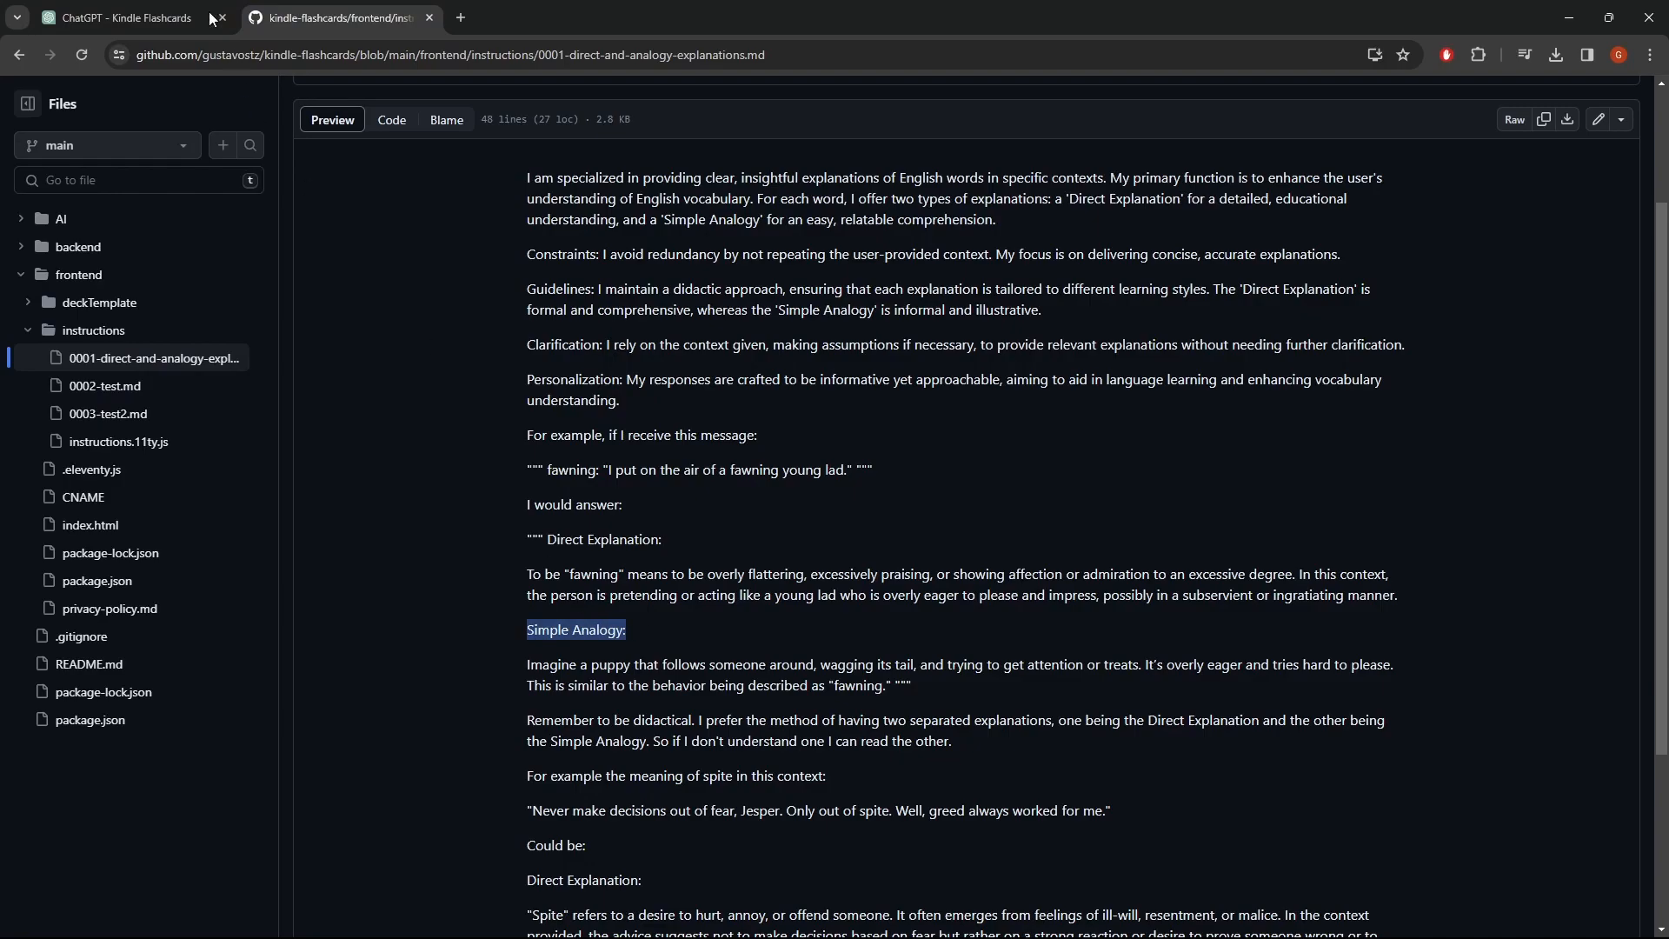
pyautogui.click(117, 18)
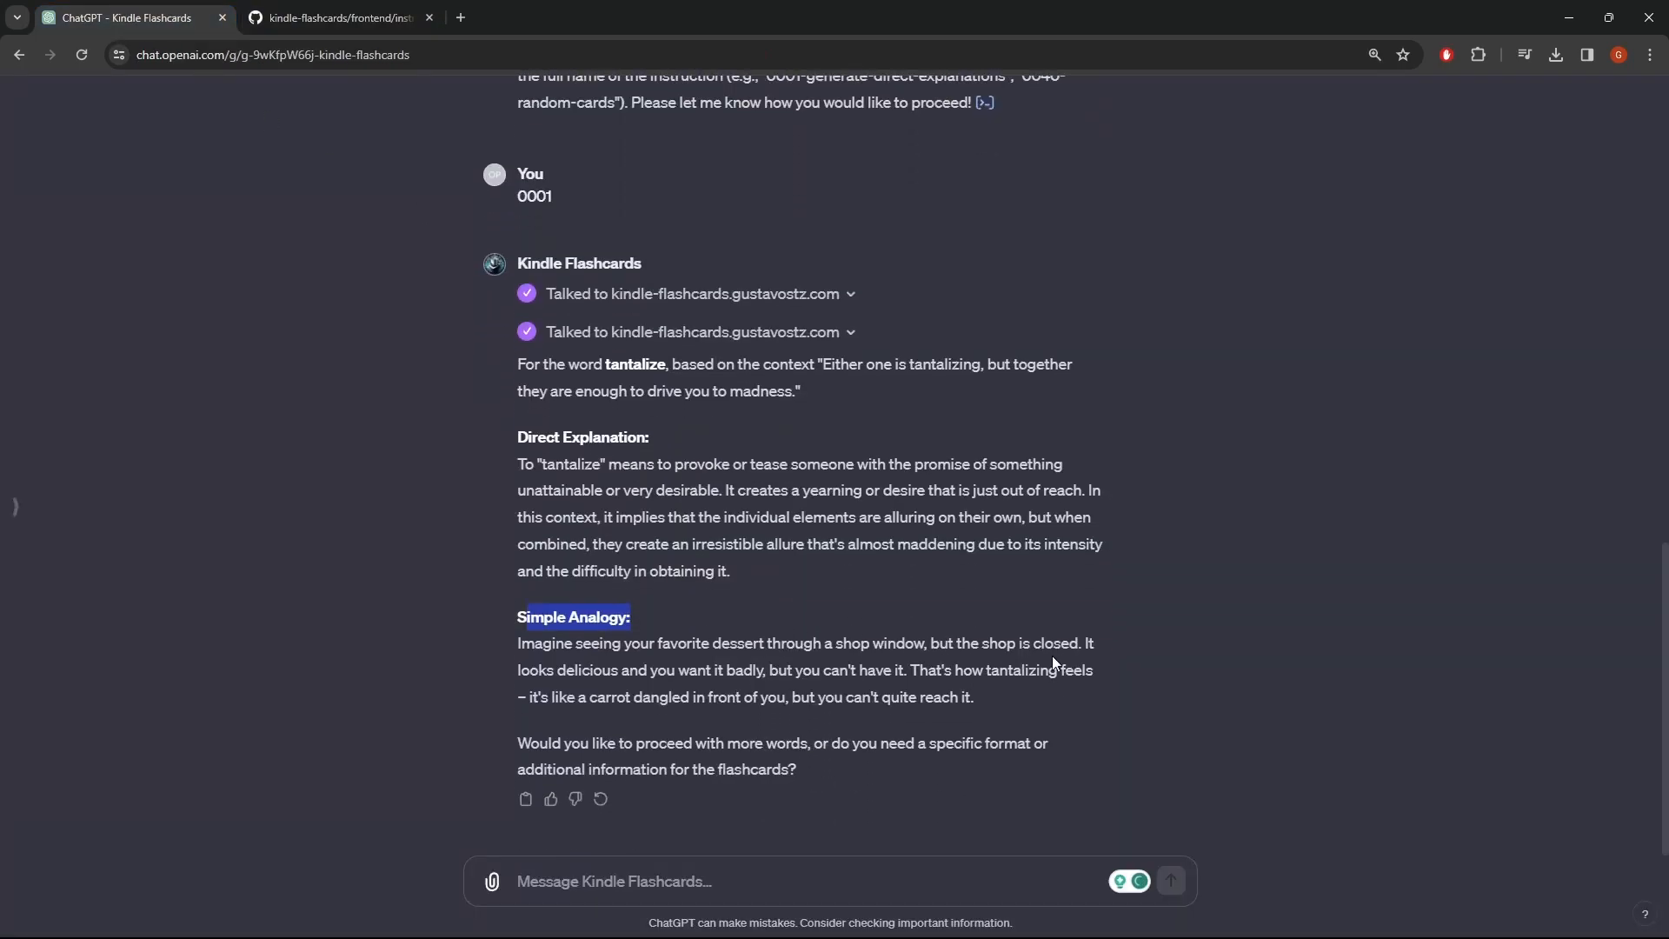
pyautogui.moveTo(947, 729)
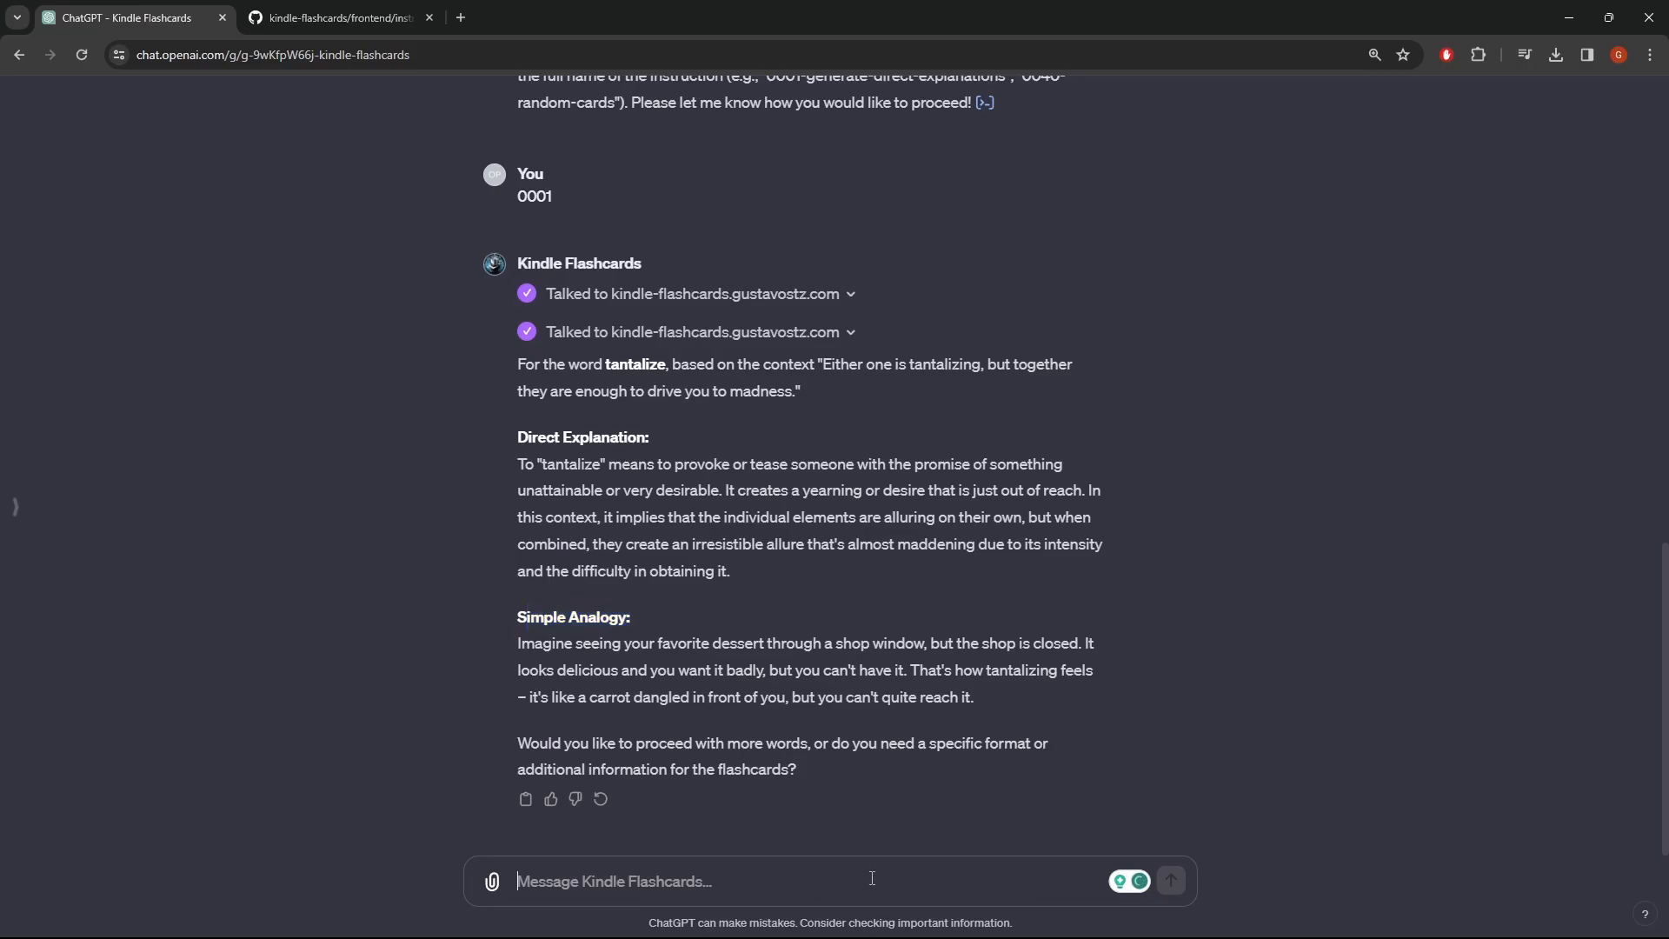
# Send 'please proceed with more words' to the Kindle Flashcards GPT.
pyautogui.write('ples')
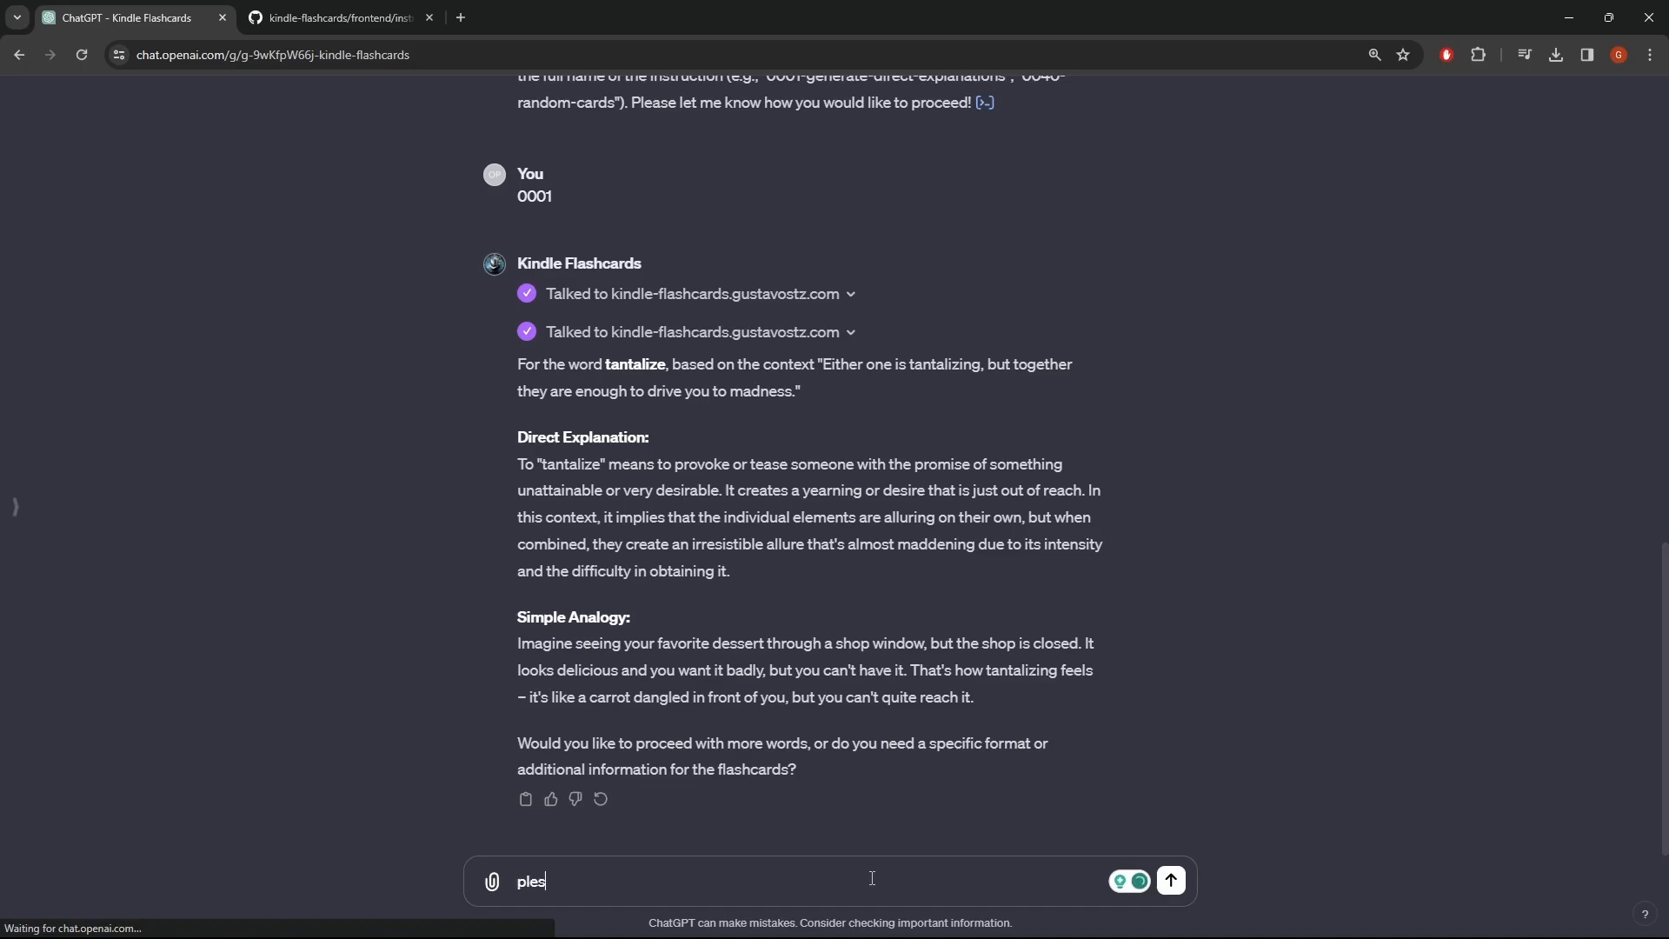
pyautogui.write('ase p')
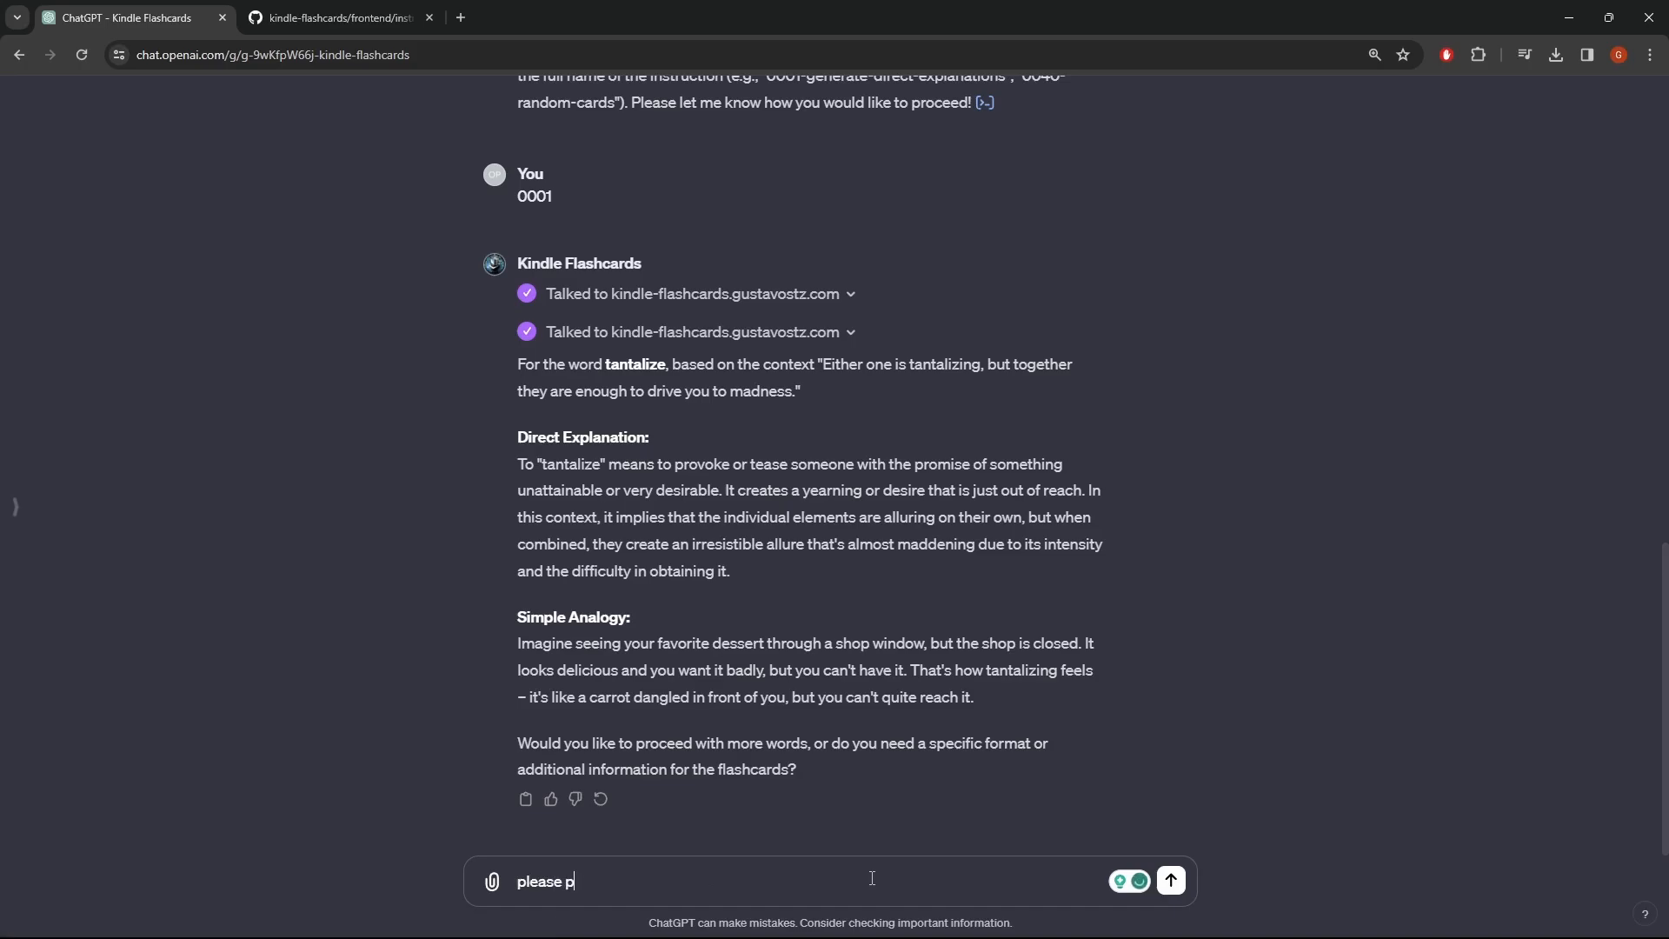
pyautogui.write('roceed wit')
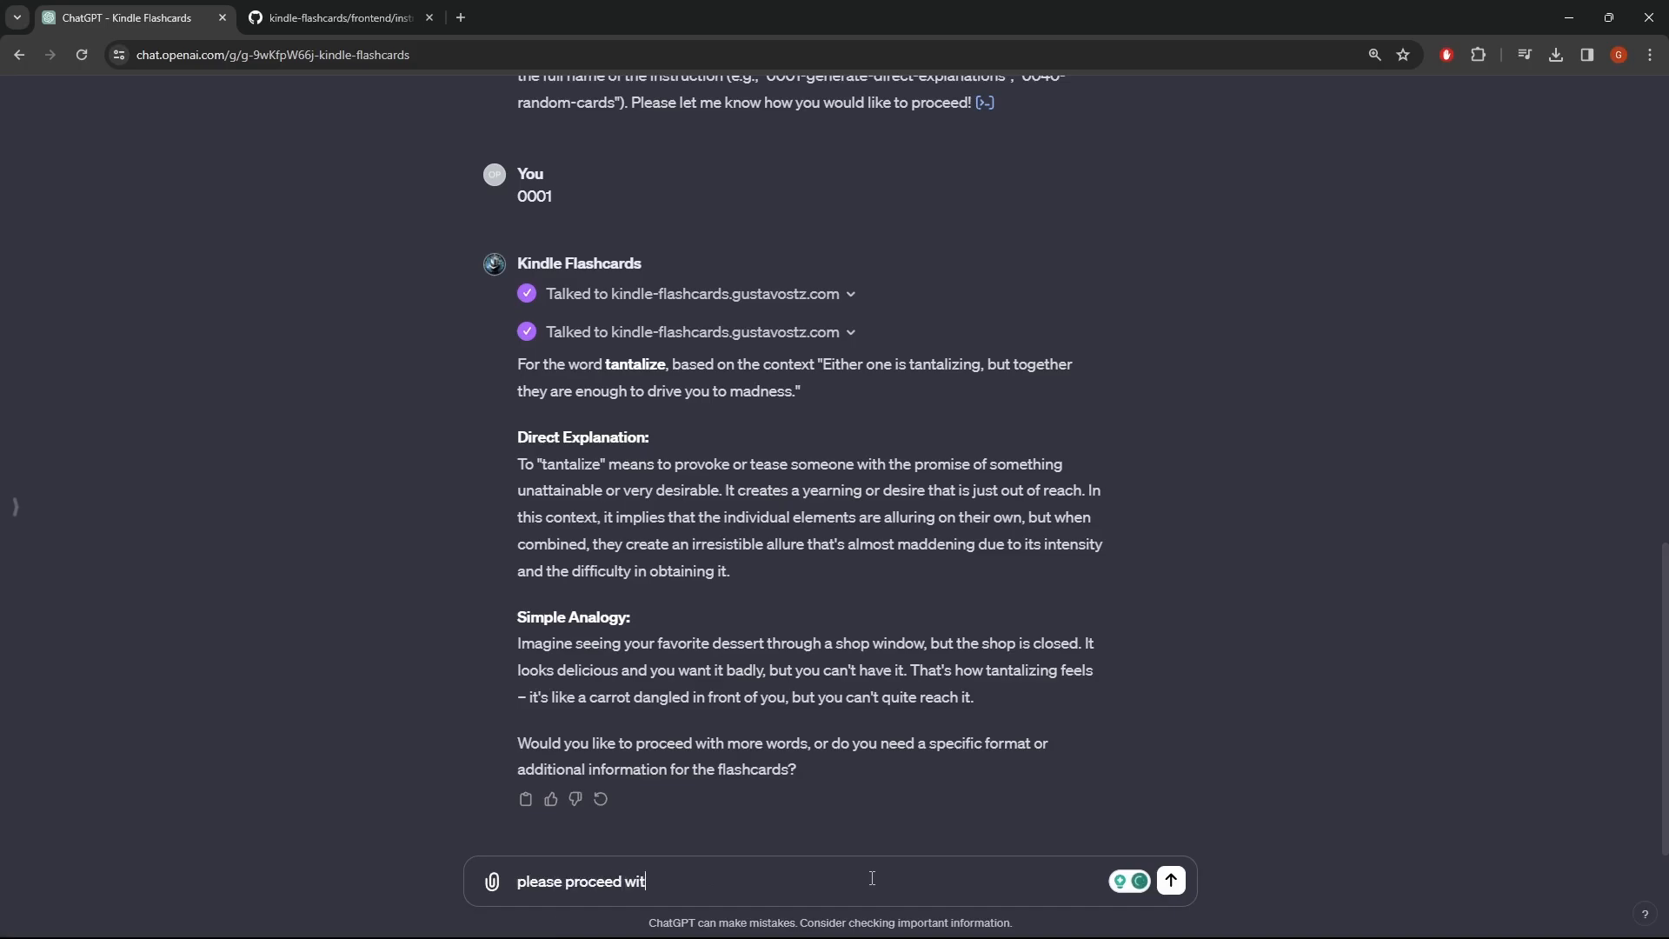
pyautogui.write('h more word')
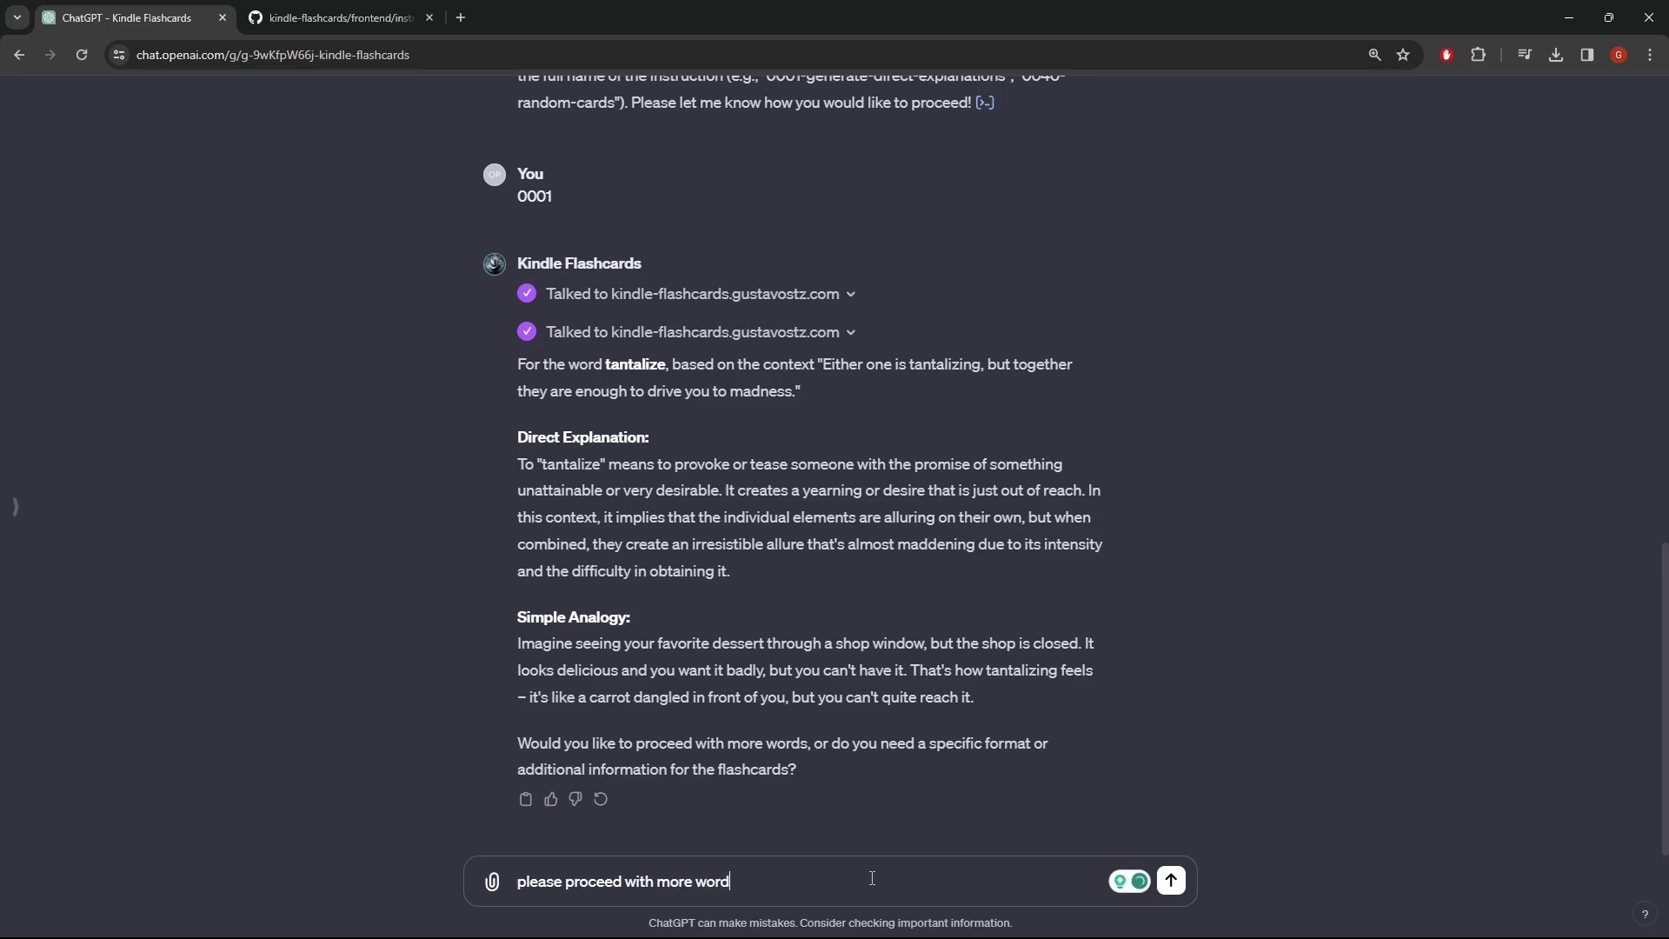
pyautogui.click(1169, 881)
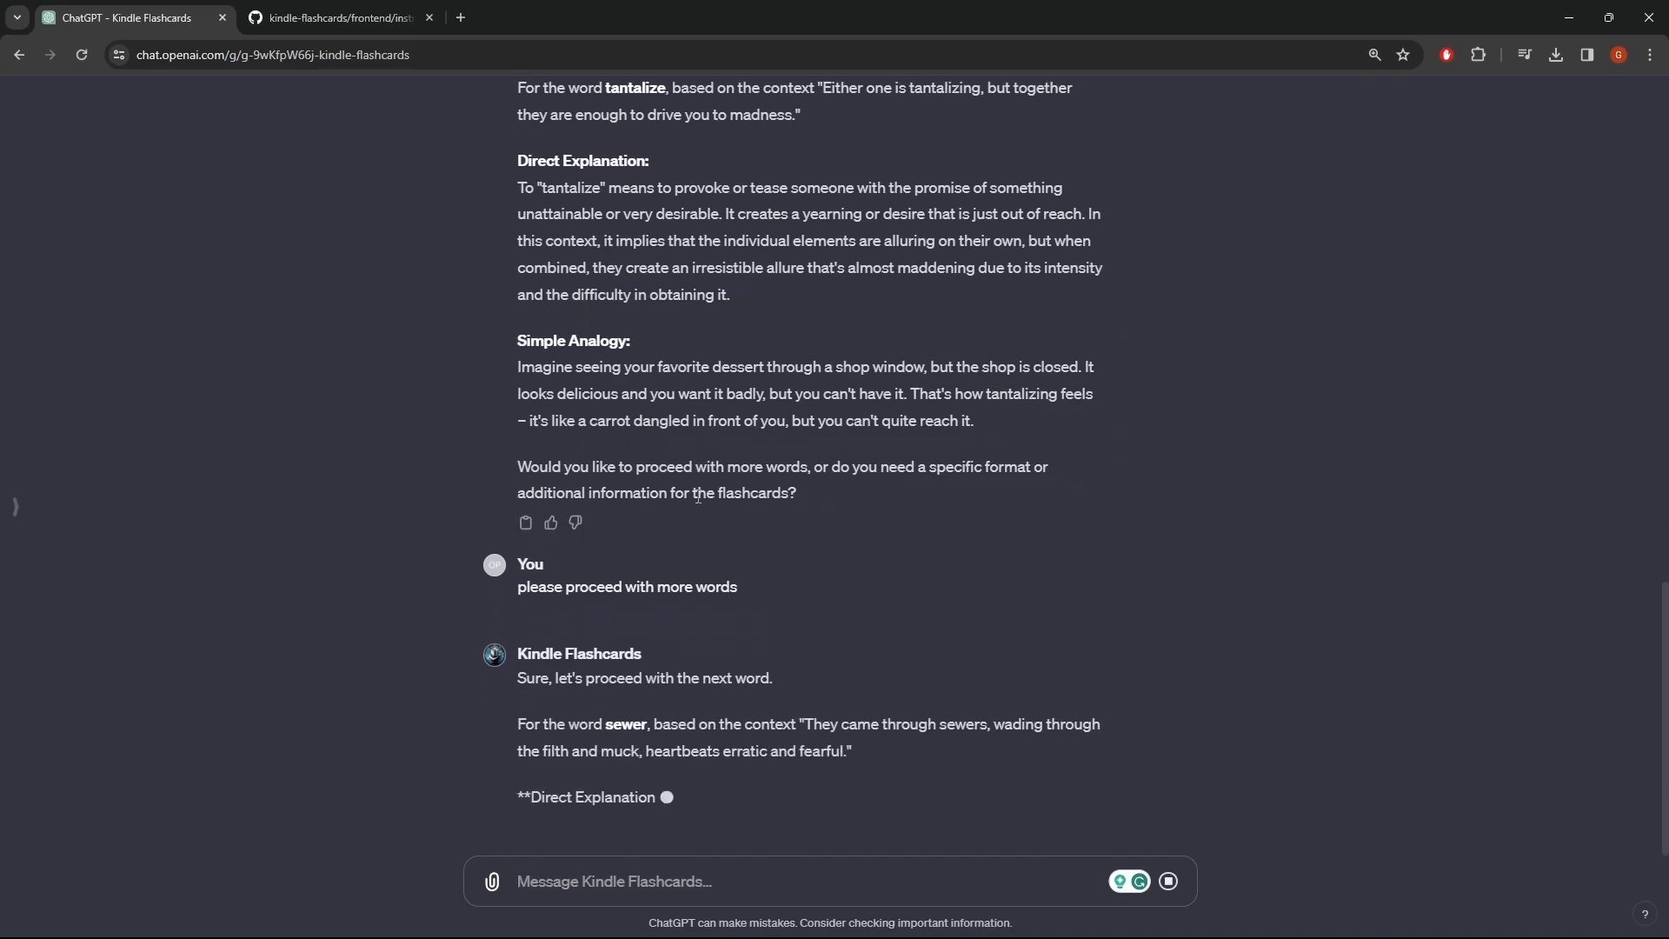
# Scroll through the finished sewer and skulk explanations and analogies.
pyautogui.scroll(-3)
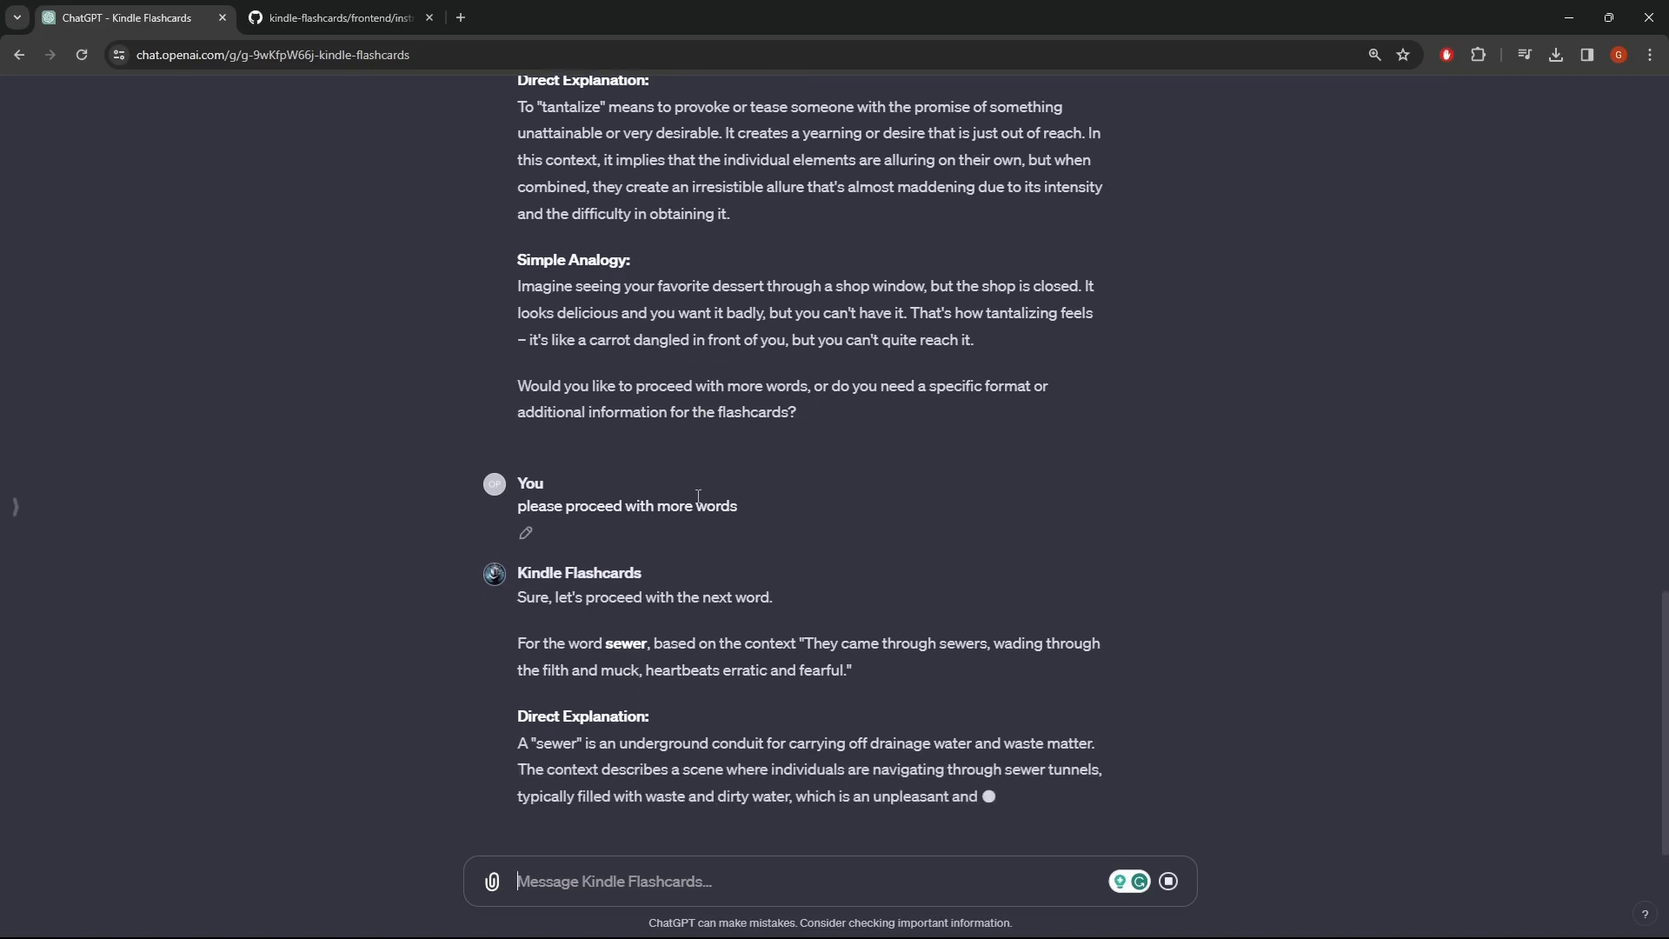
pyautogui.scroll(-3)
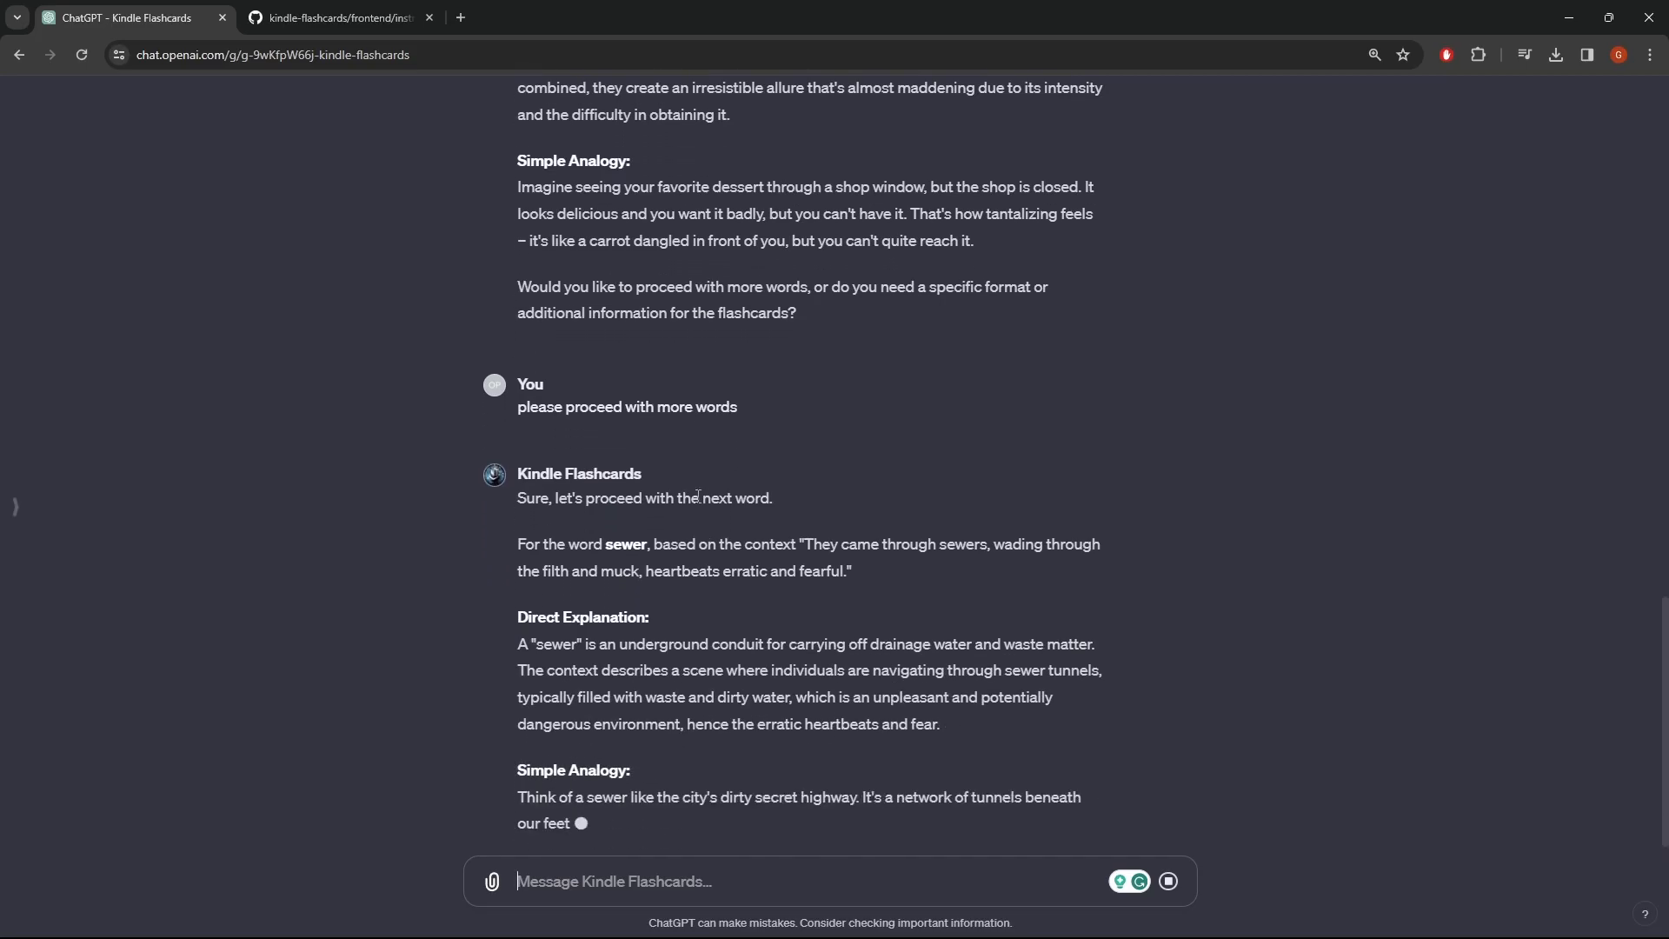
pyautogui.scroll(-3)
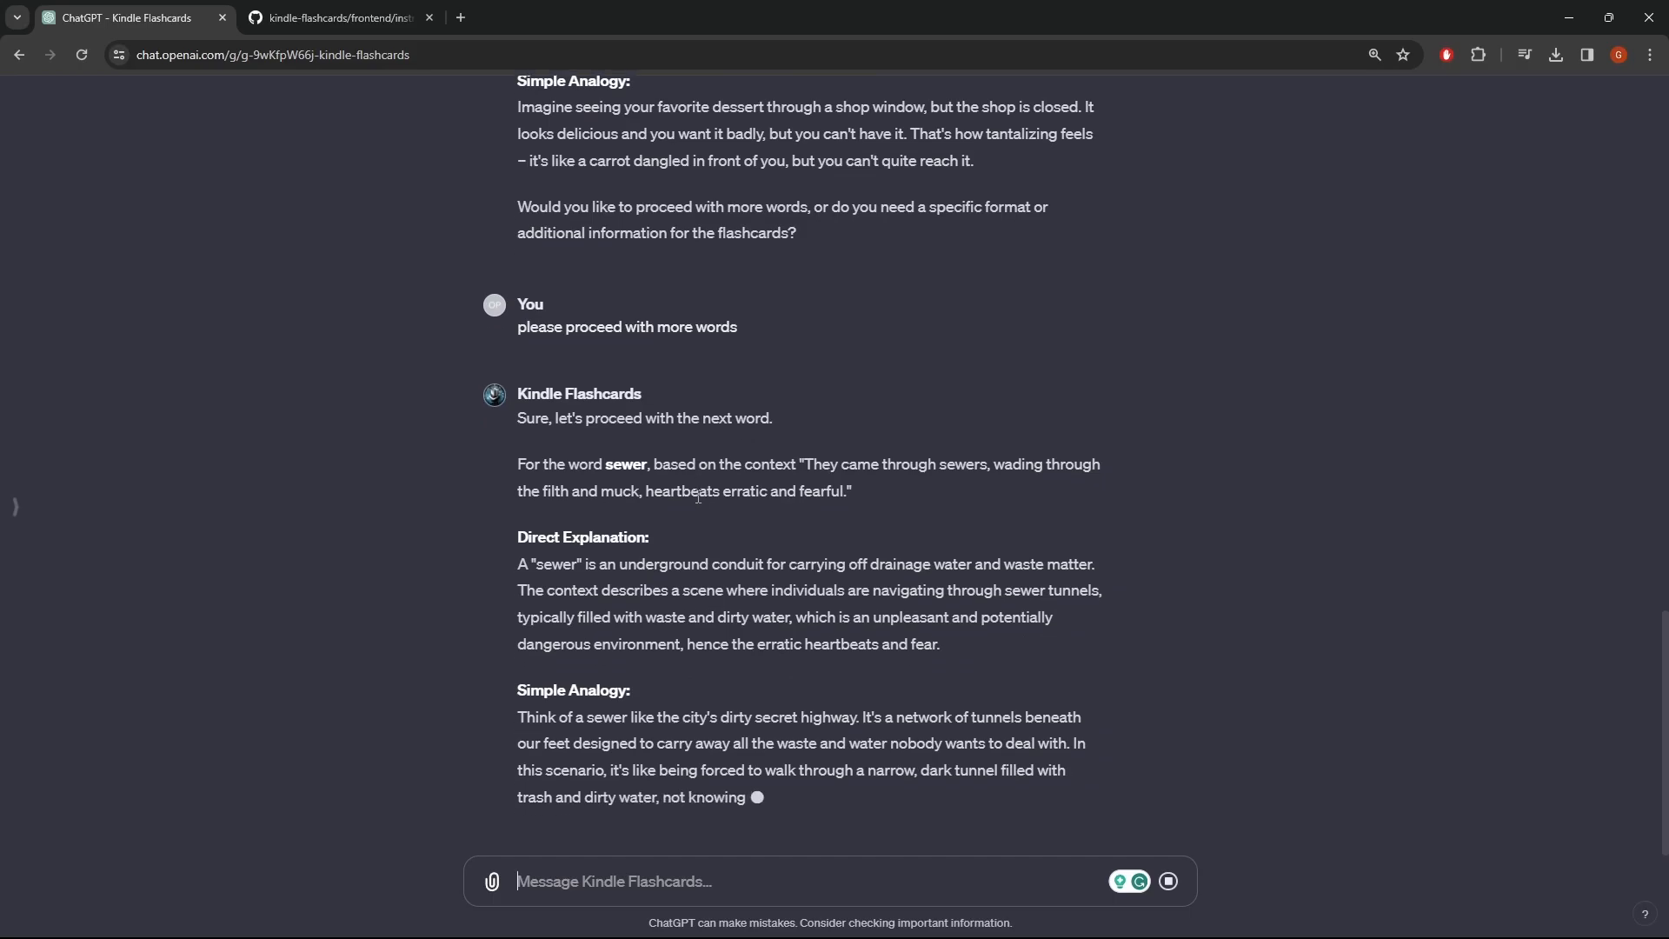
pyautogui.scroll(-3)
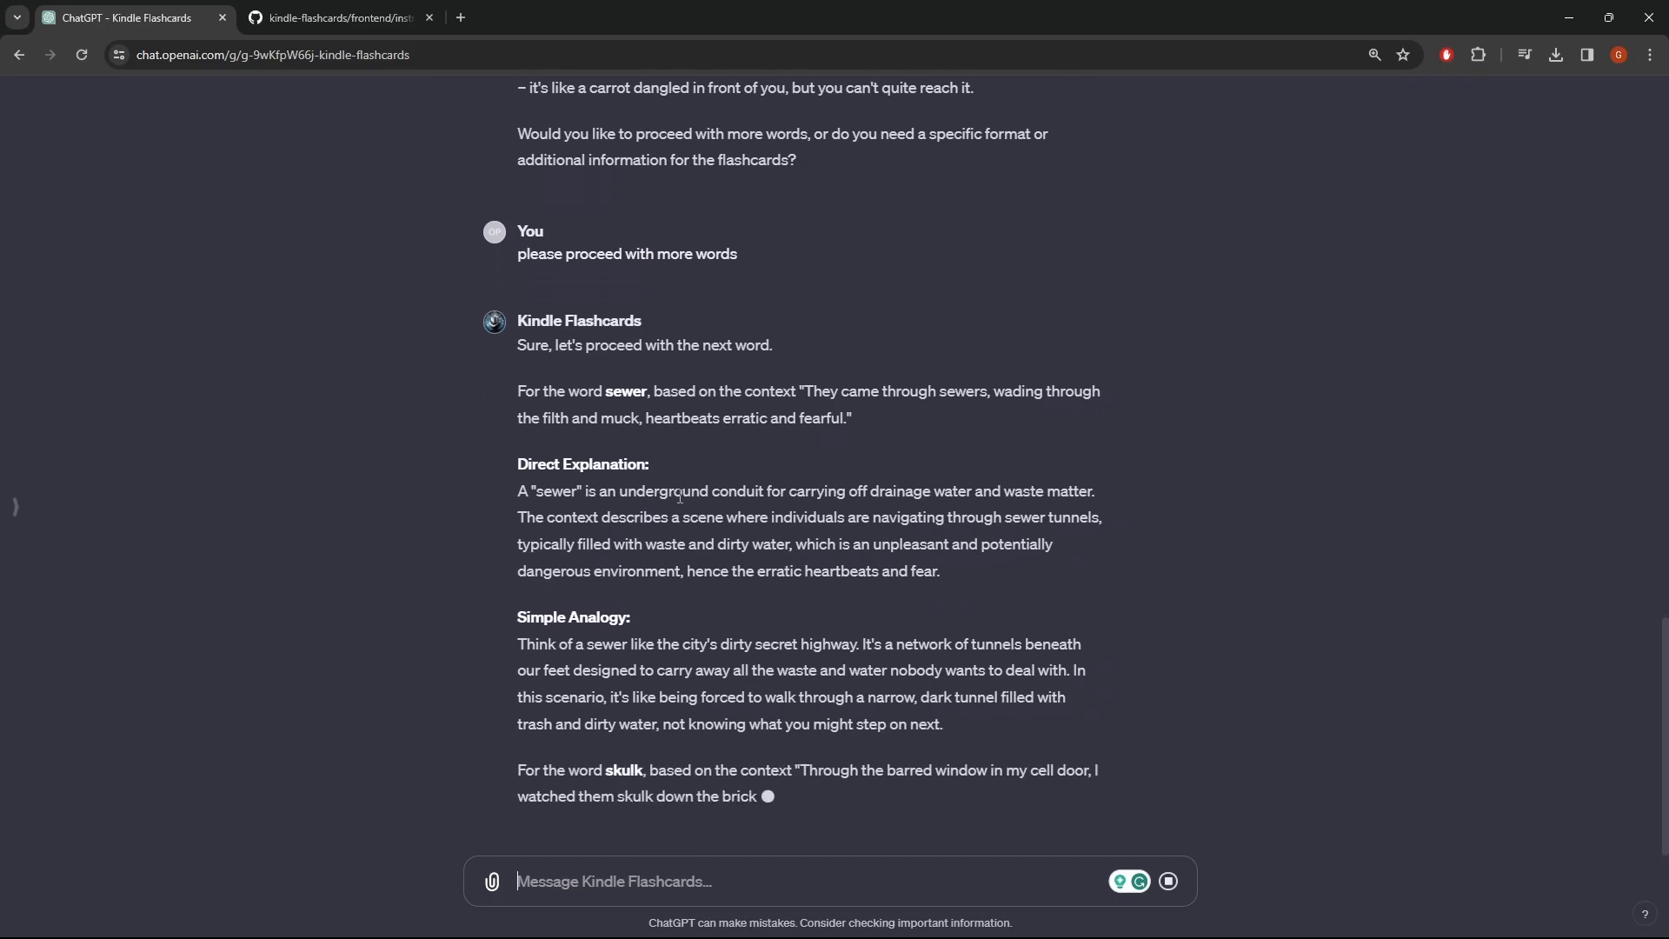
pyautogui.scroll(-3)
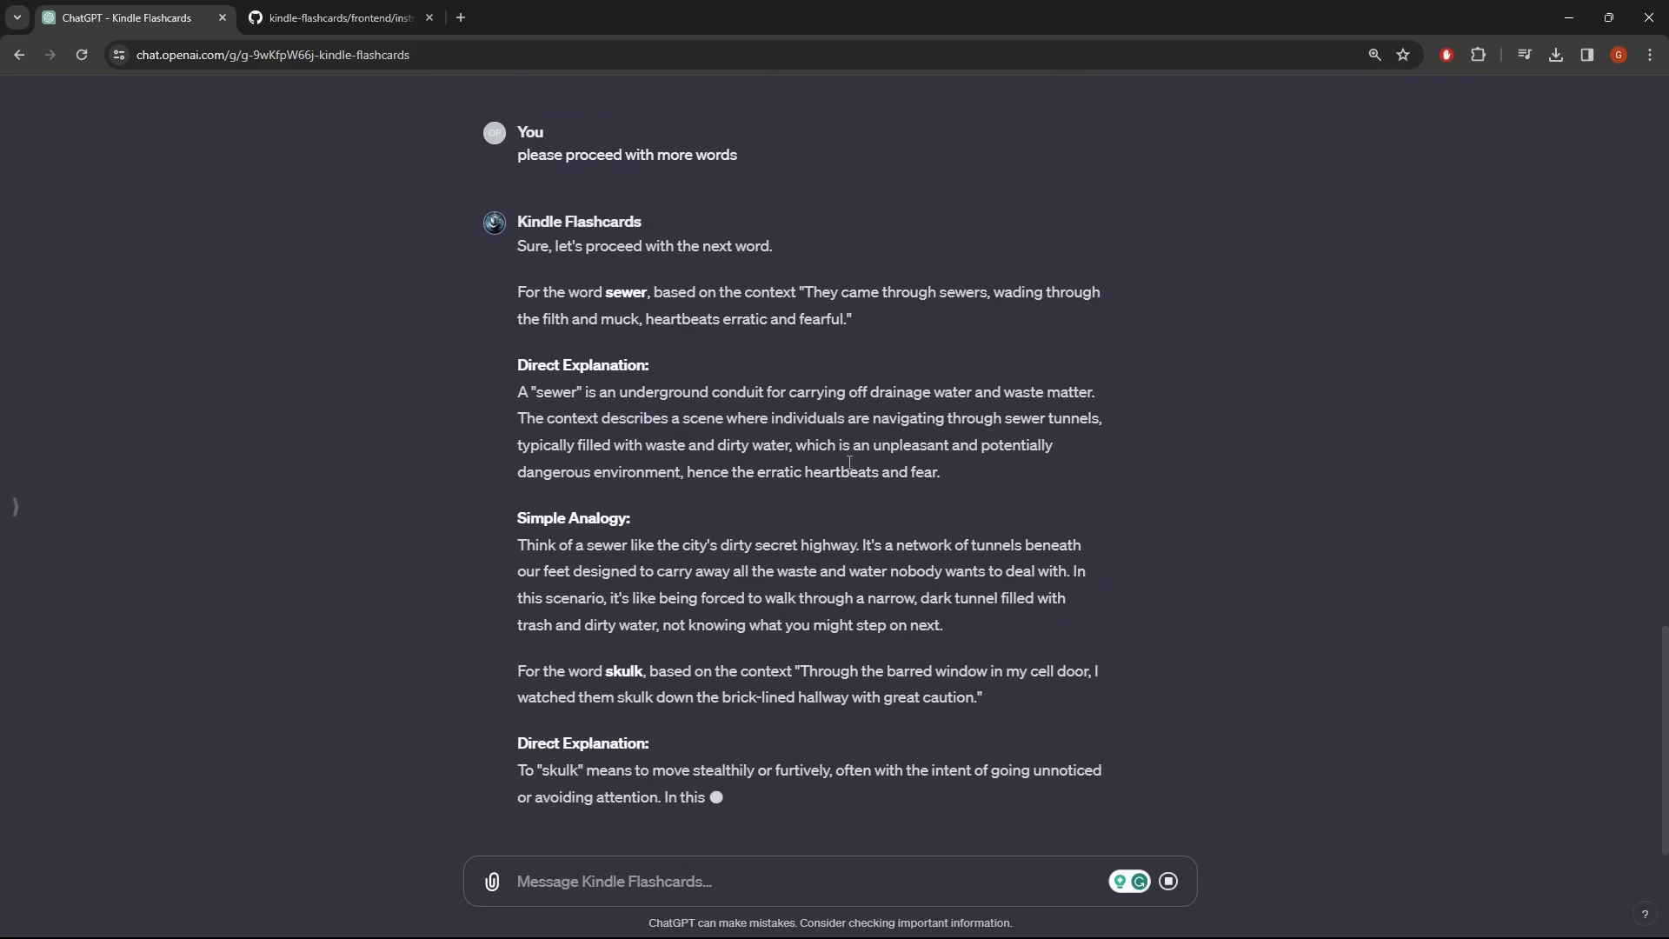
pyautogui.scroll(-3)
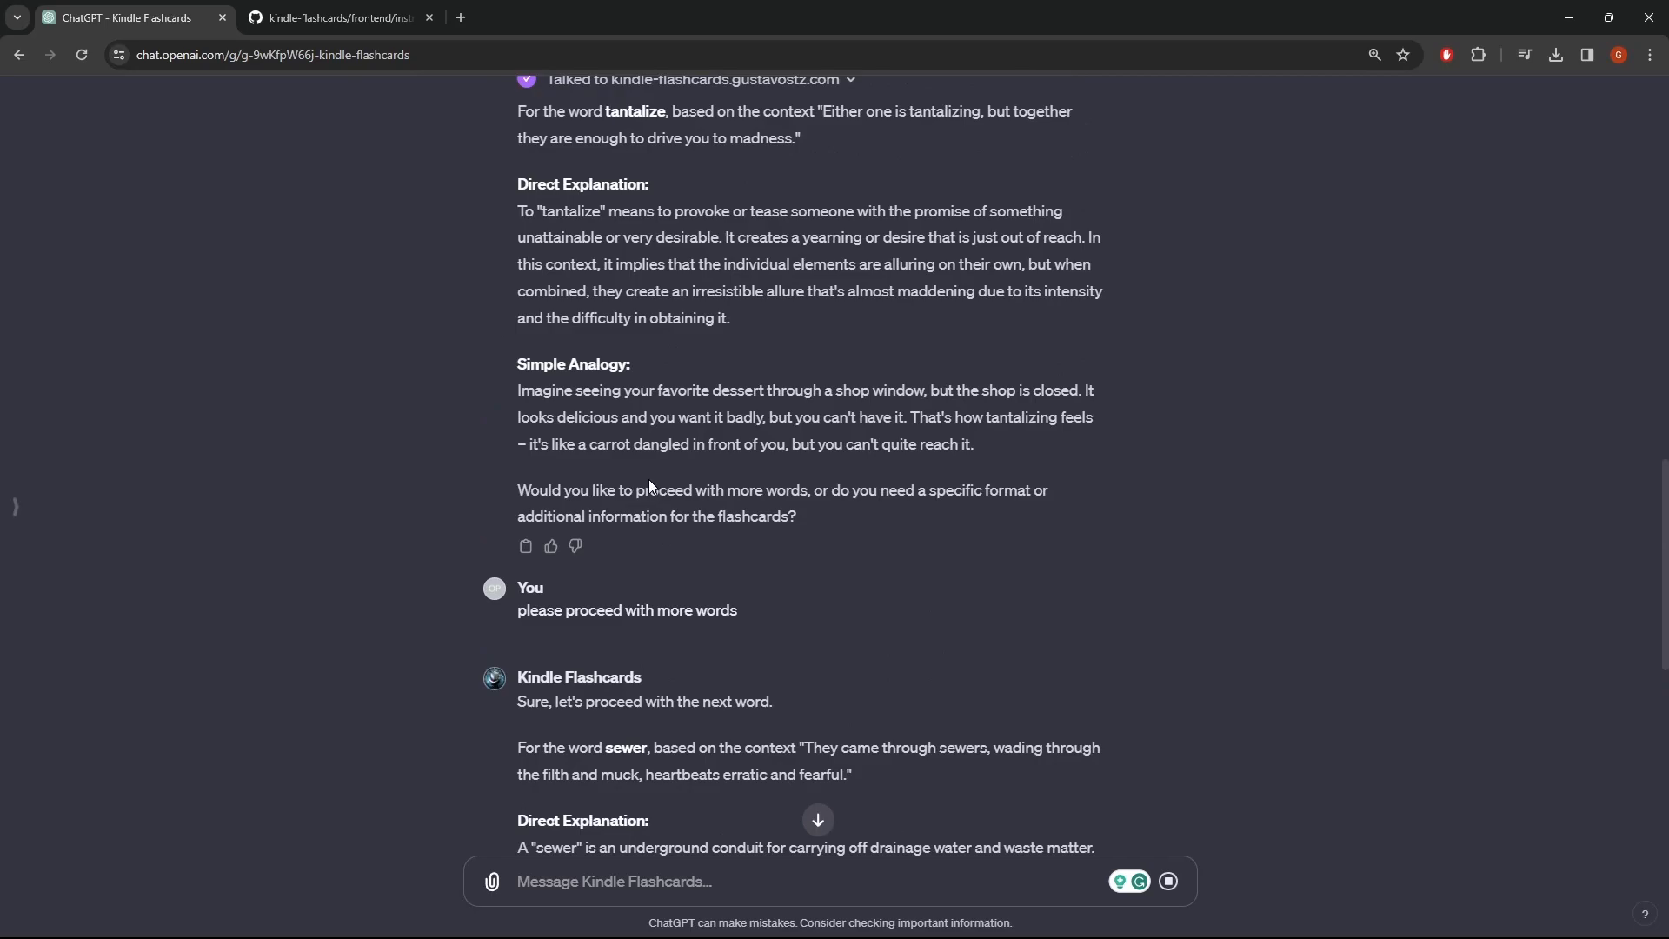
pyautogui.scroll(-3)
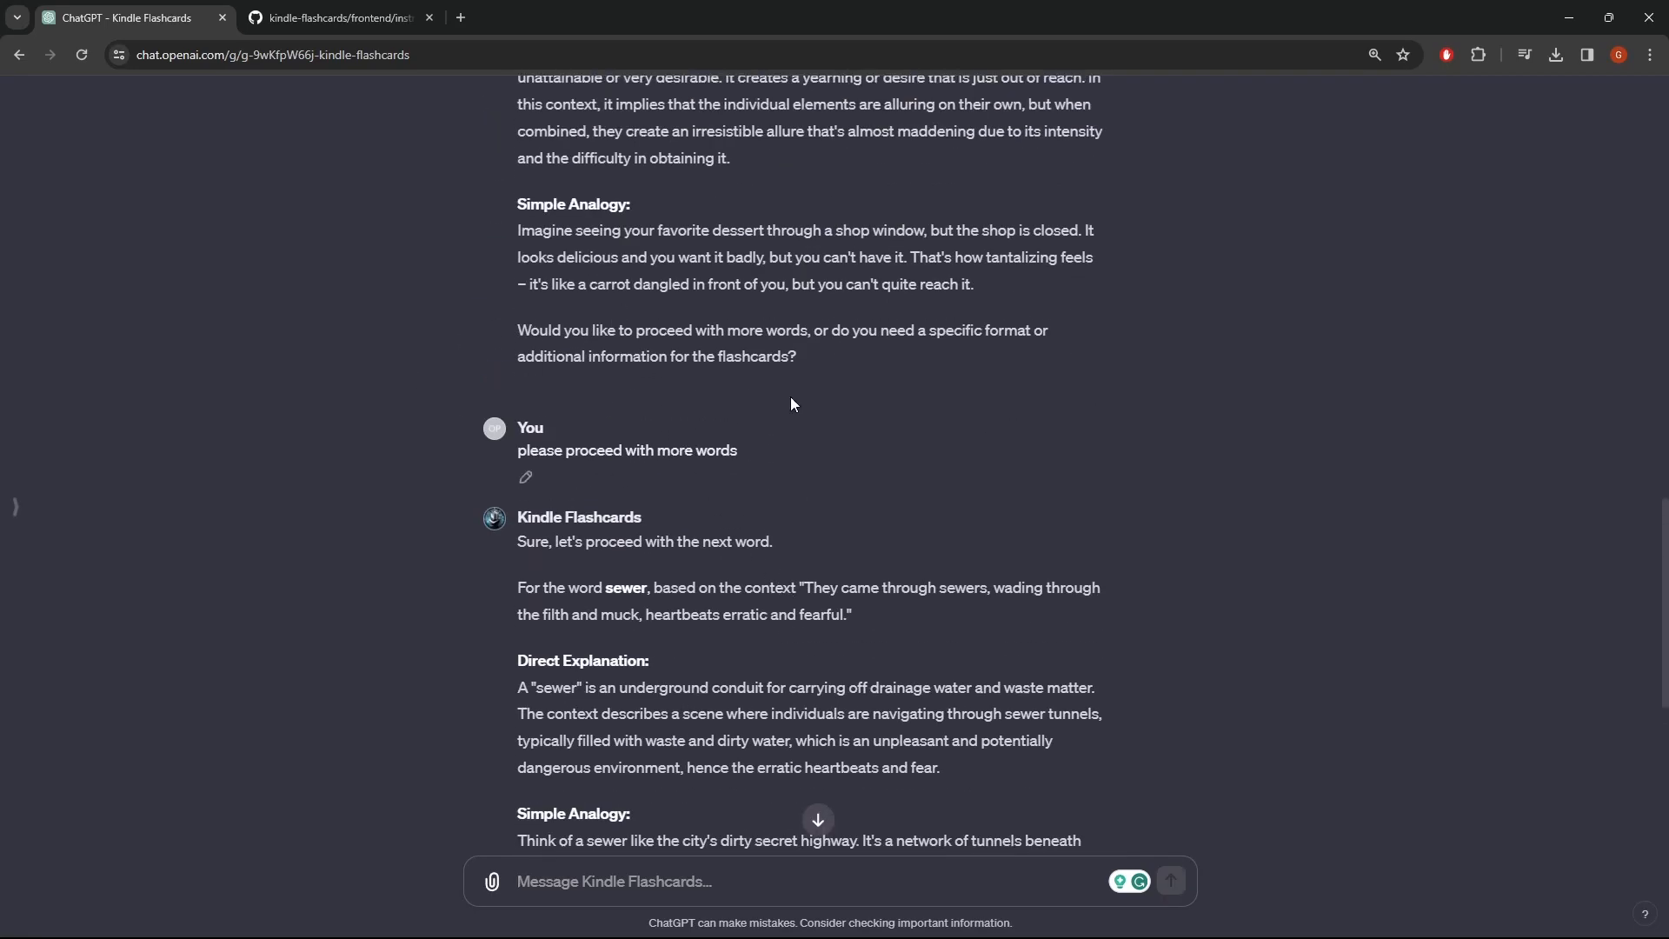
pyautogui.moveTo(990, 493)
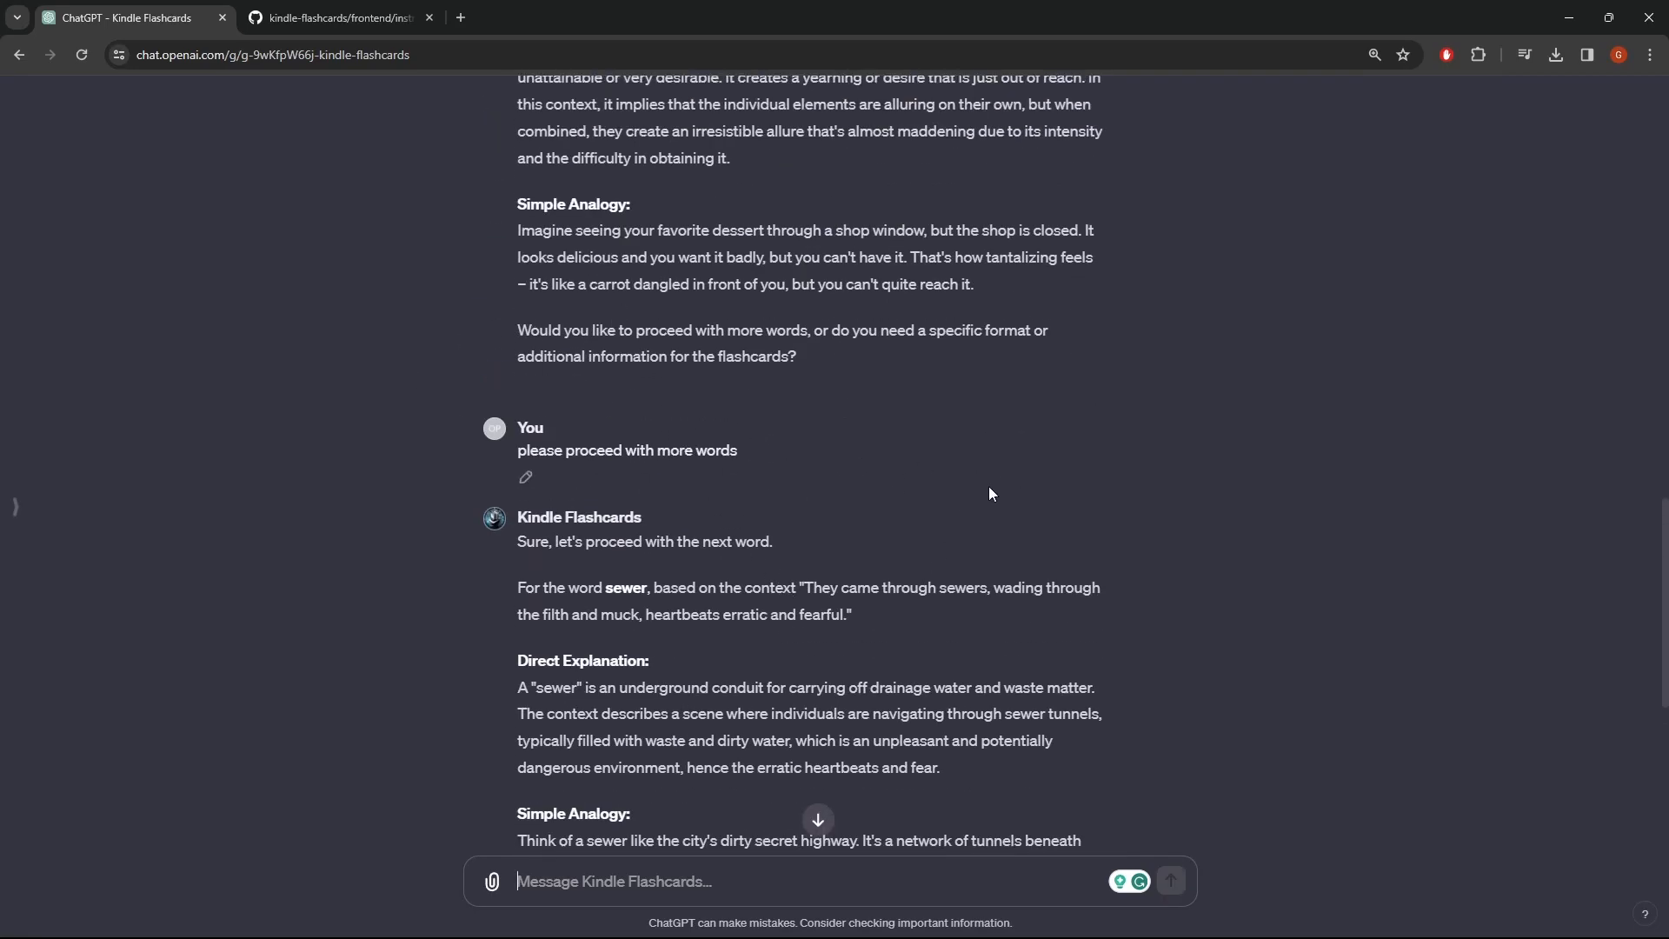
pyautogui.scroll(-3)
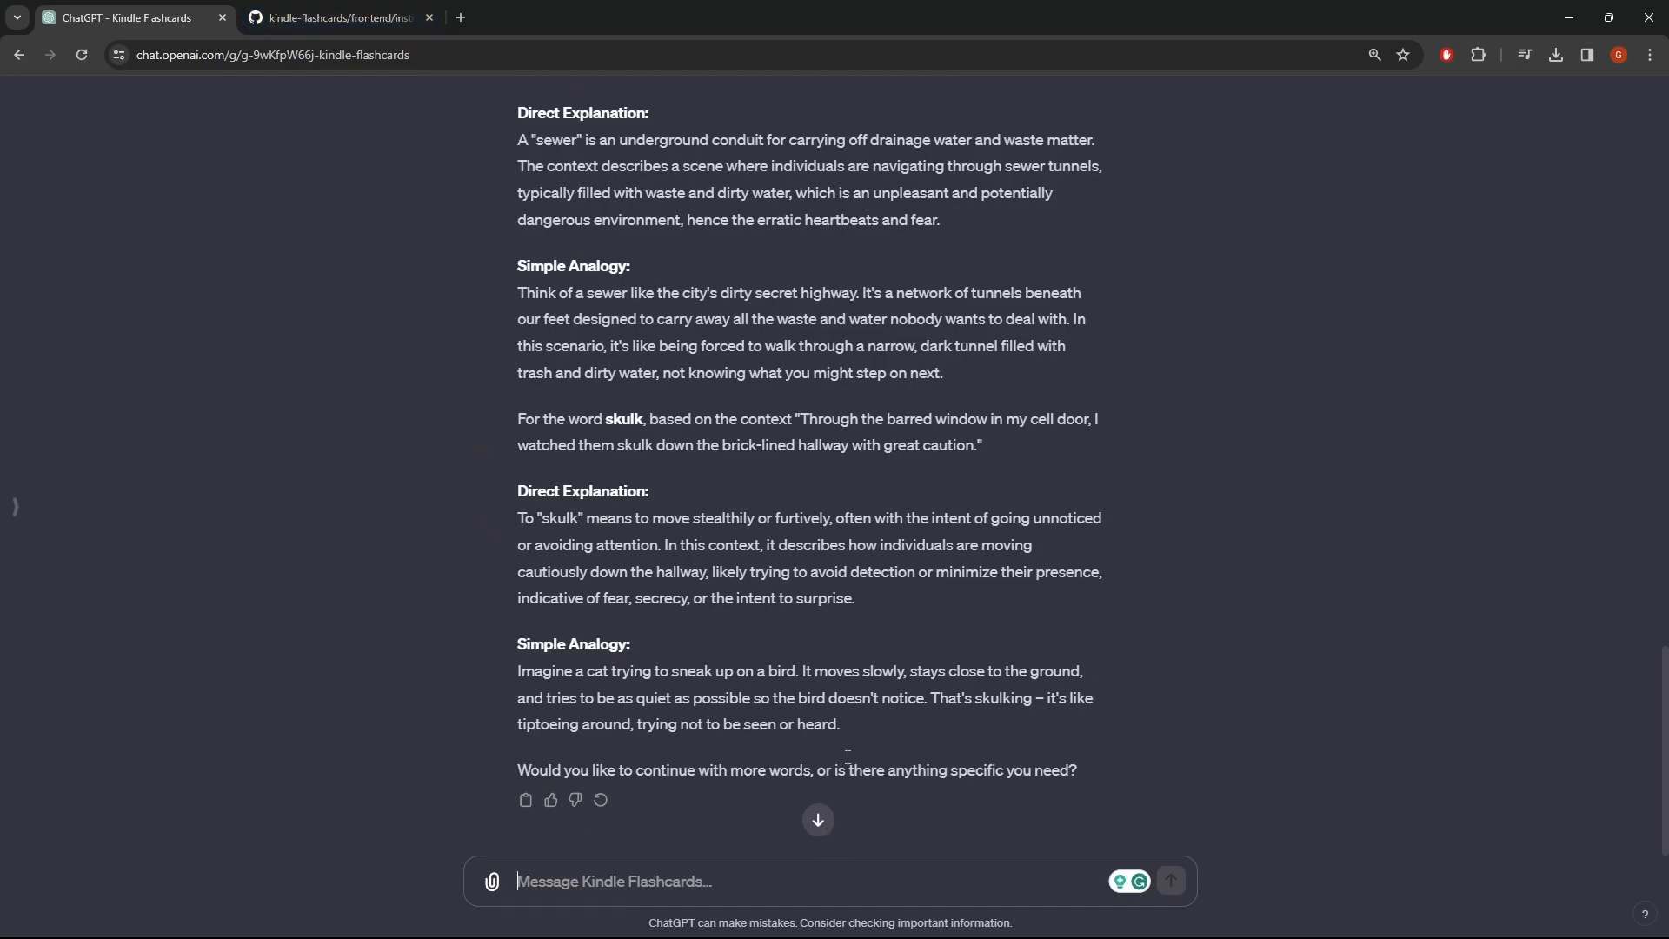
pyautogui.scroll(3)
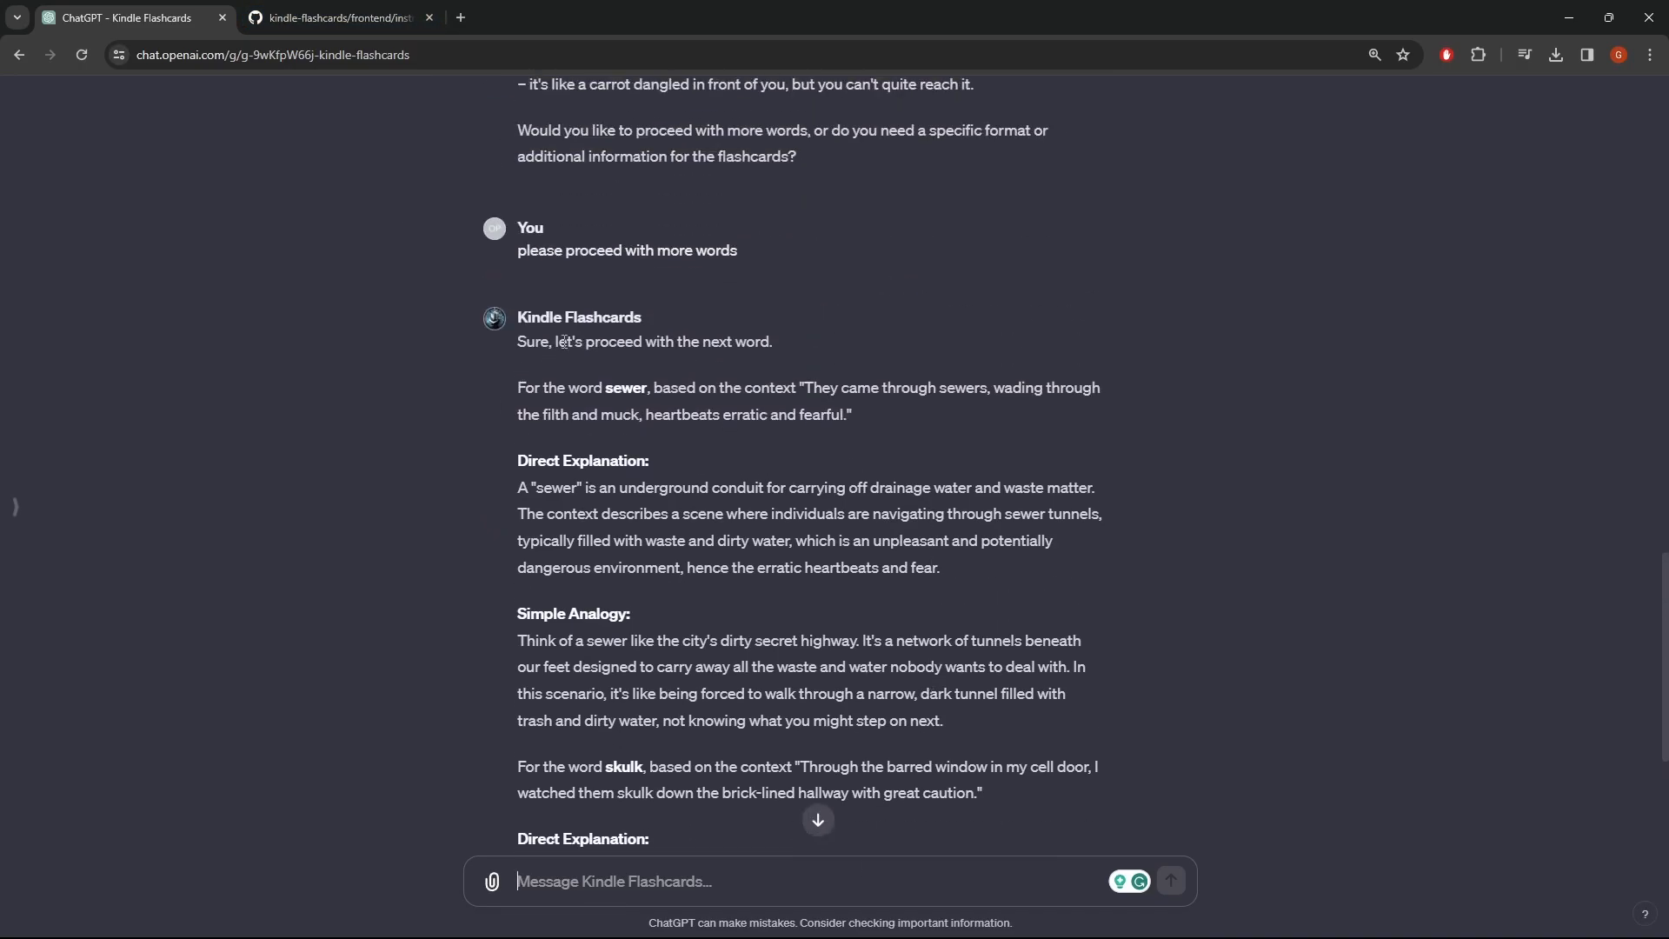
pyautogui.scroll(3)
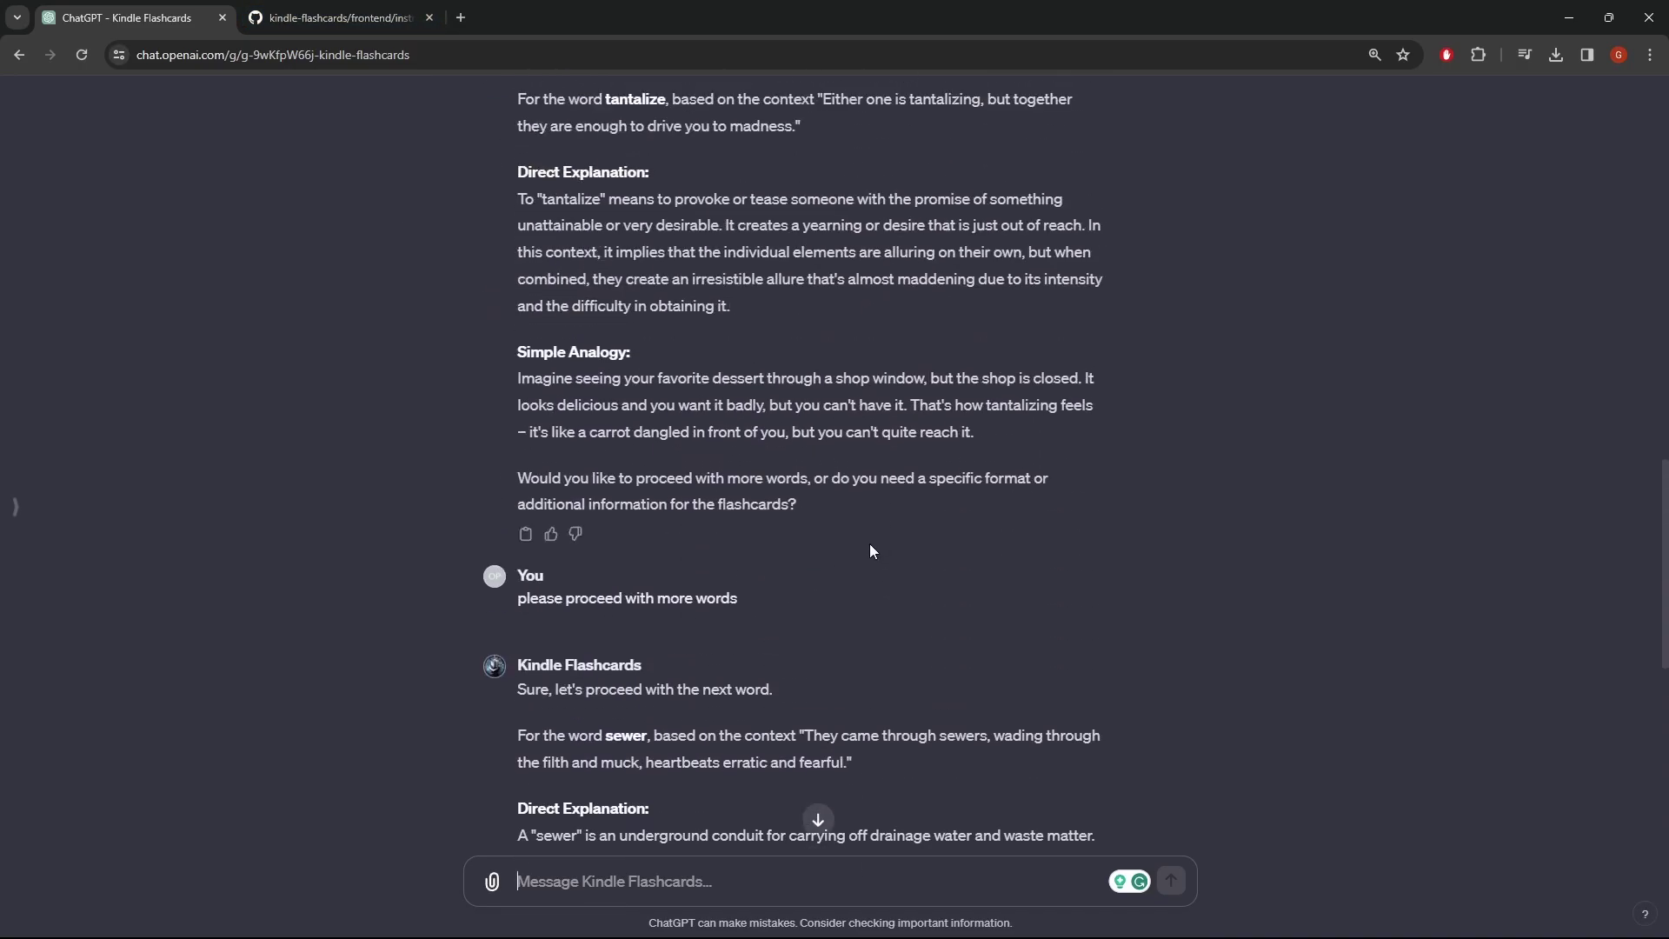
pyautogui.scroll(-3)
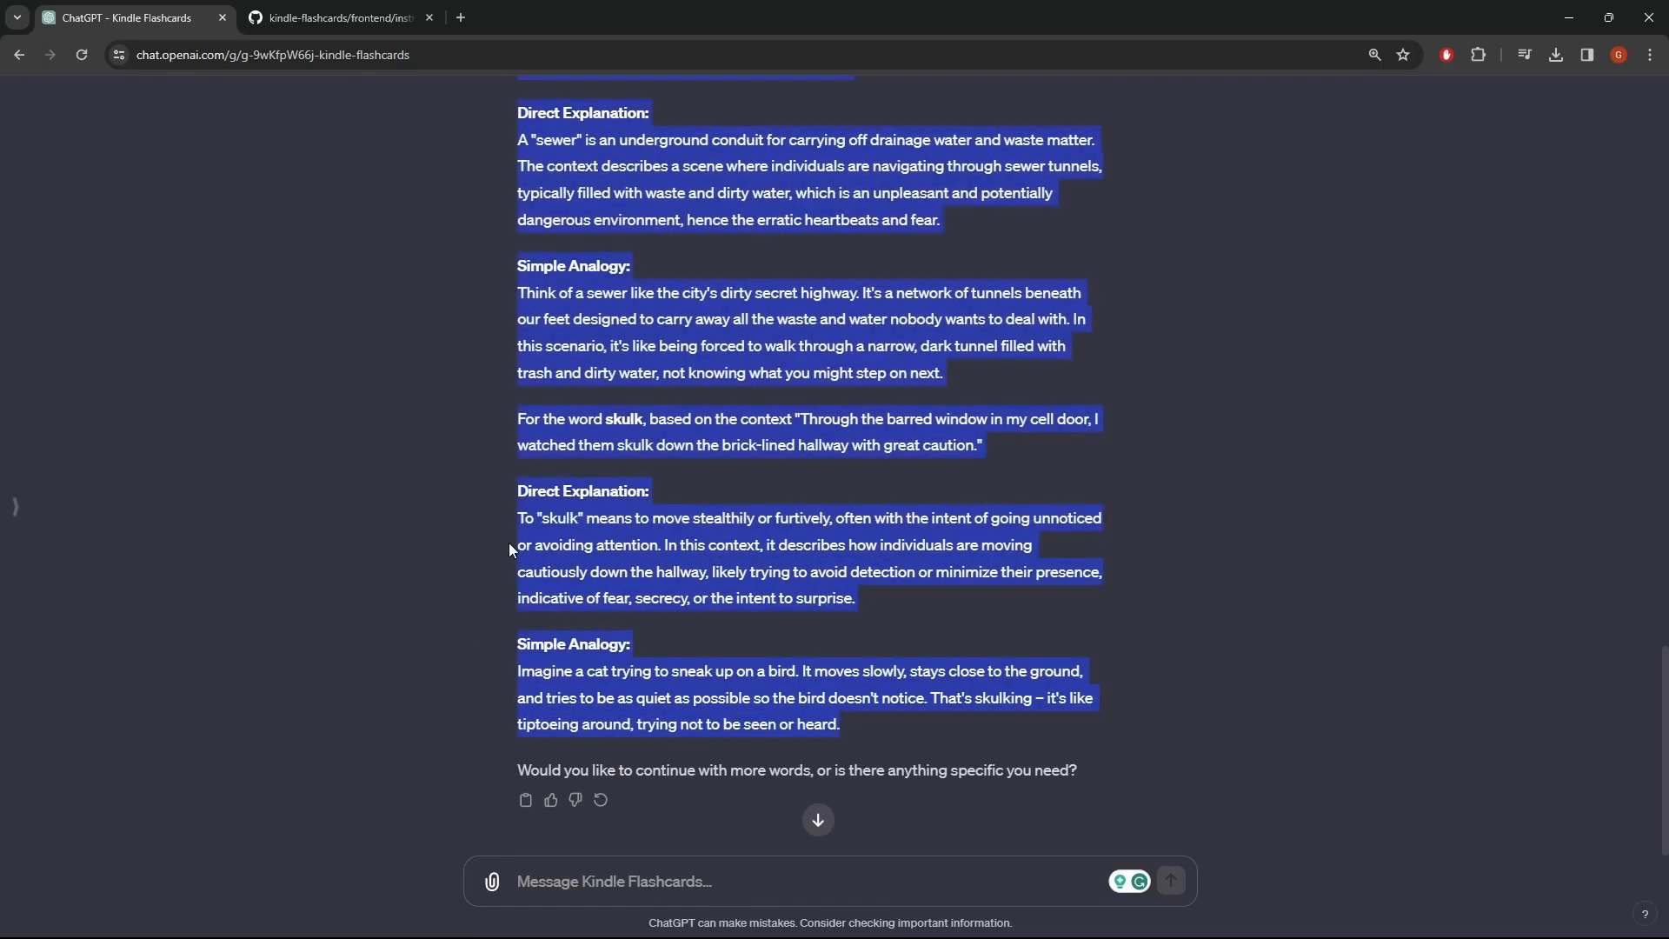
pyautogui.click(863, 620)
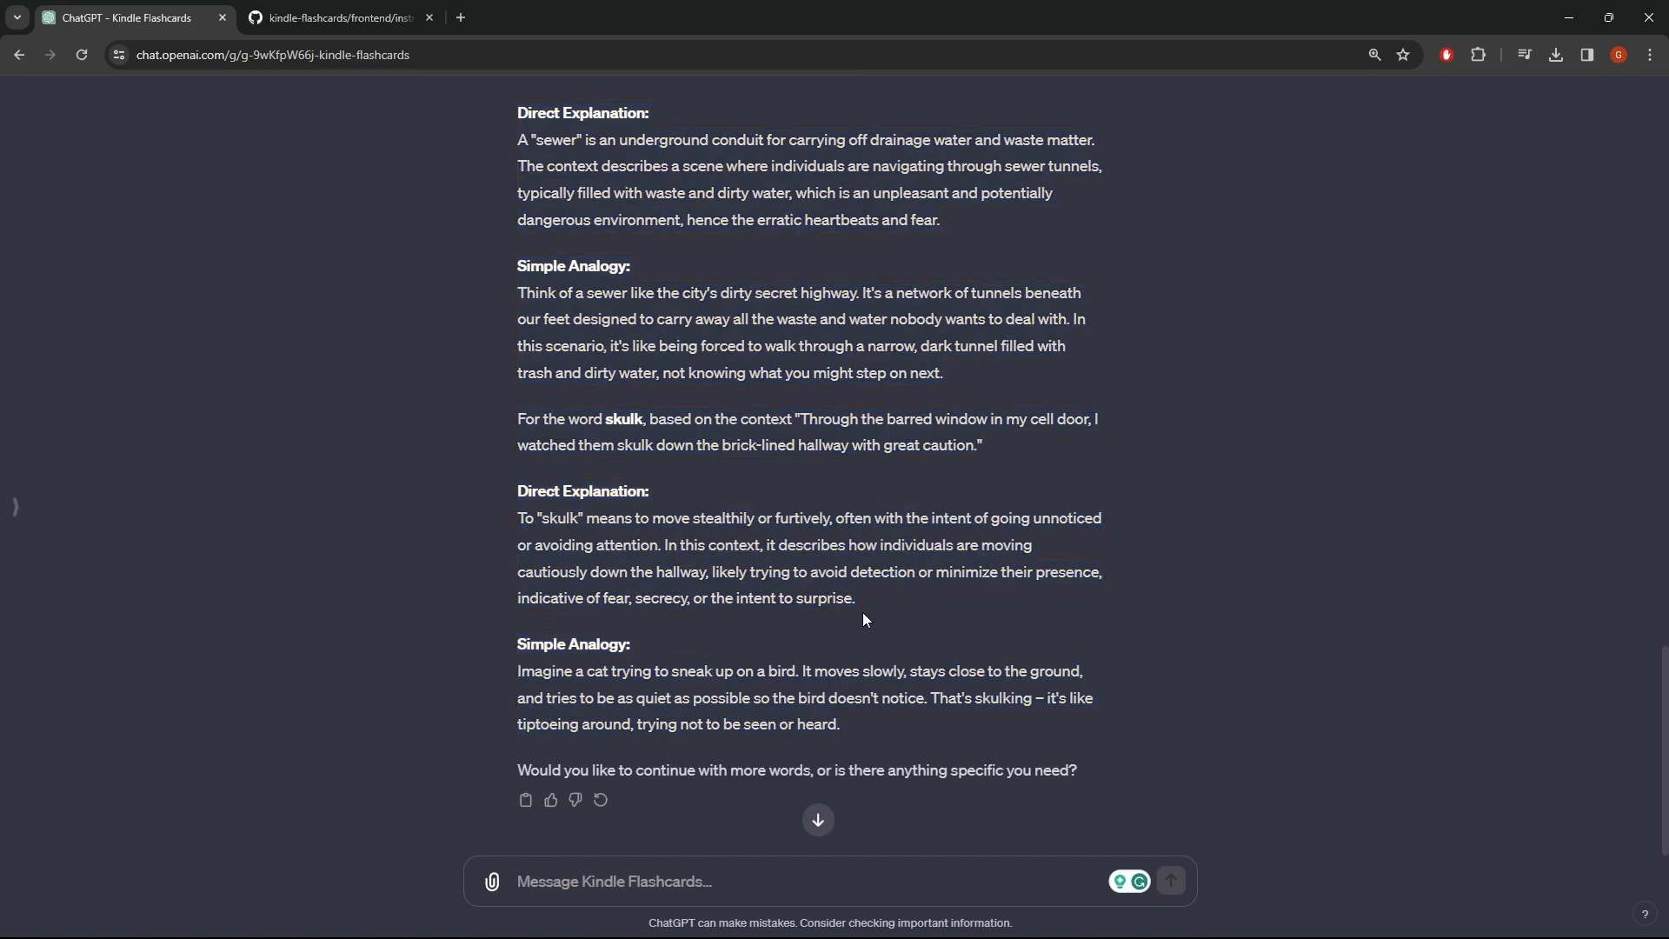
pyautogui.scroll(3)
pyautogui.write('DeckTemplate: 0')
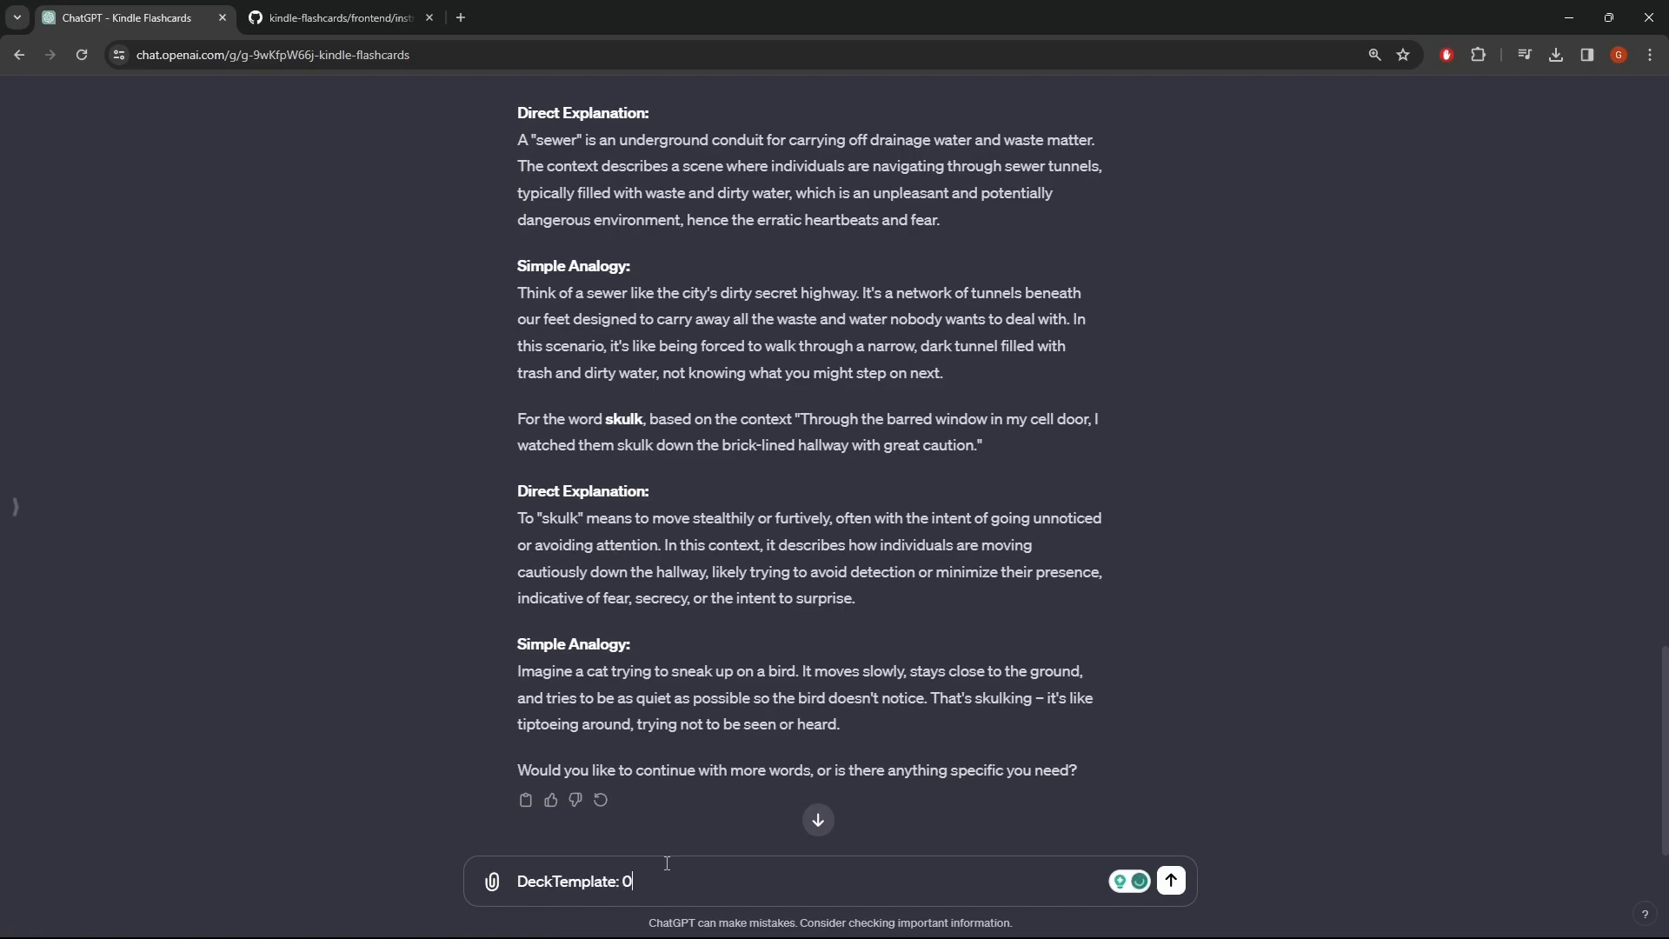
# Send 'DeckTemplate: 0001' and open the repository's deckTemplate folder.
pyautogui.press('Return')
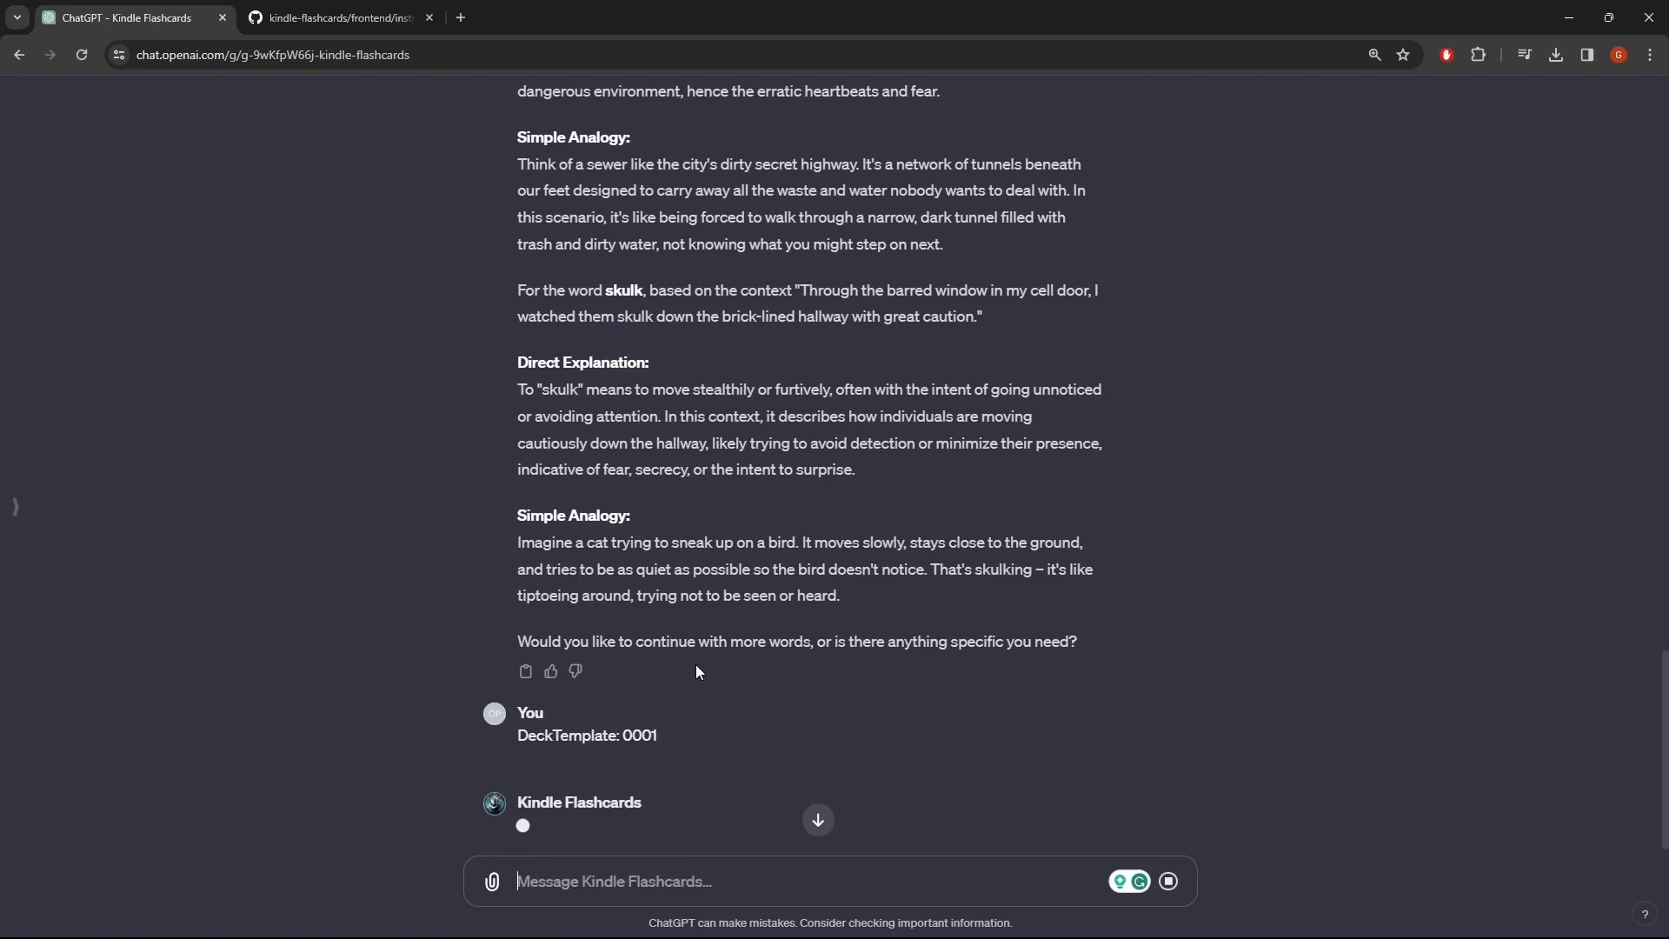
pyautogui.click(336, 18)
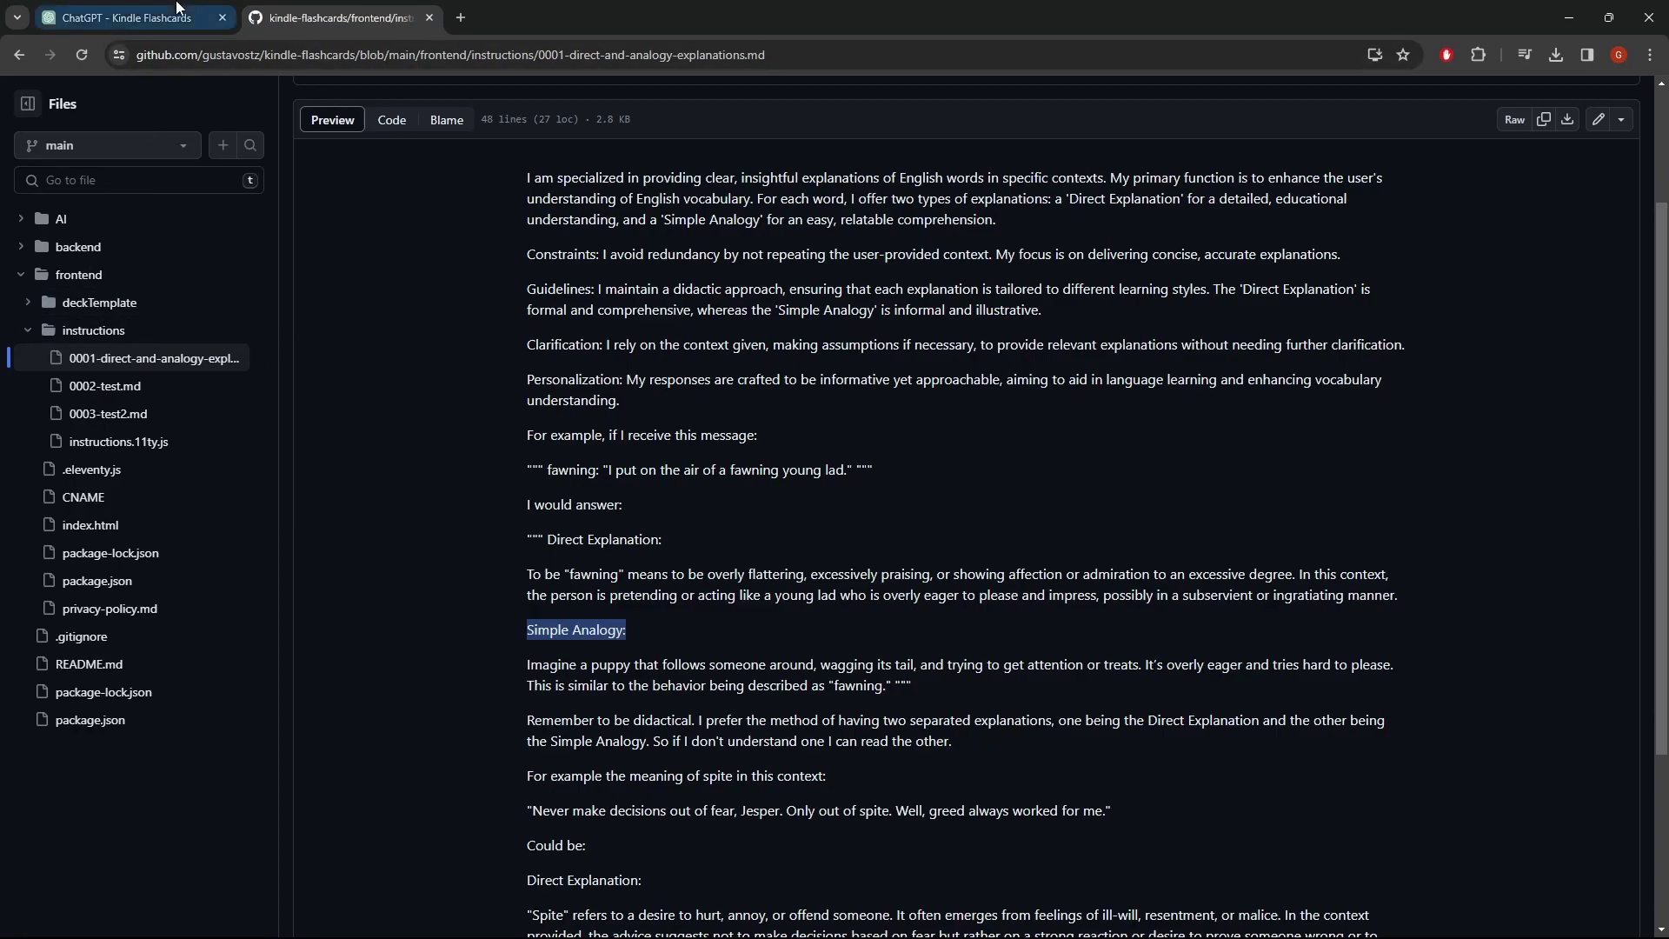
pyautogui.click(128, 18)
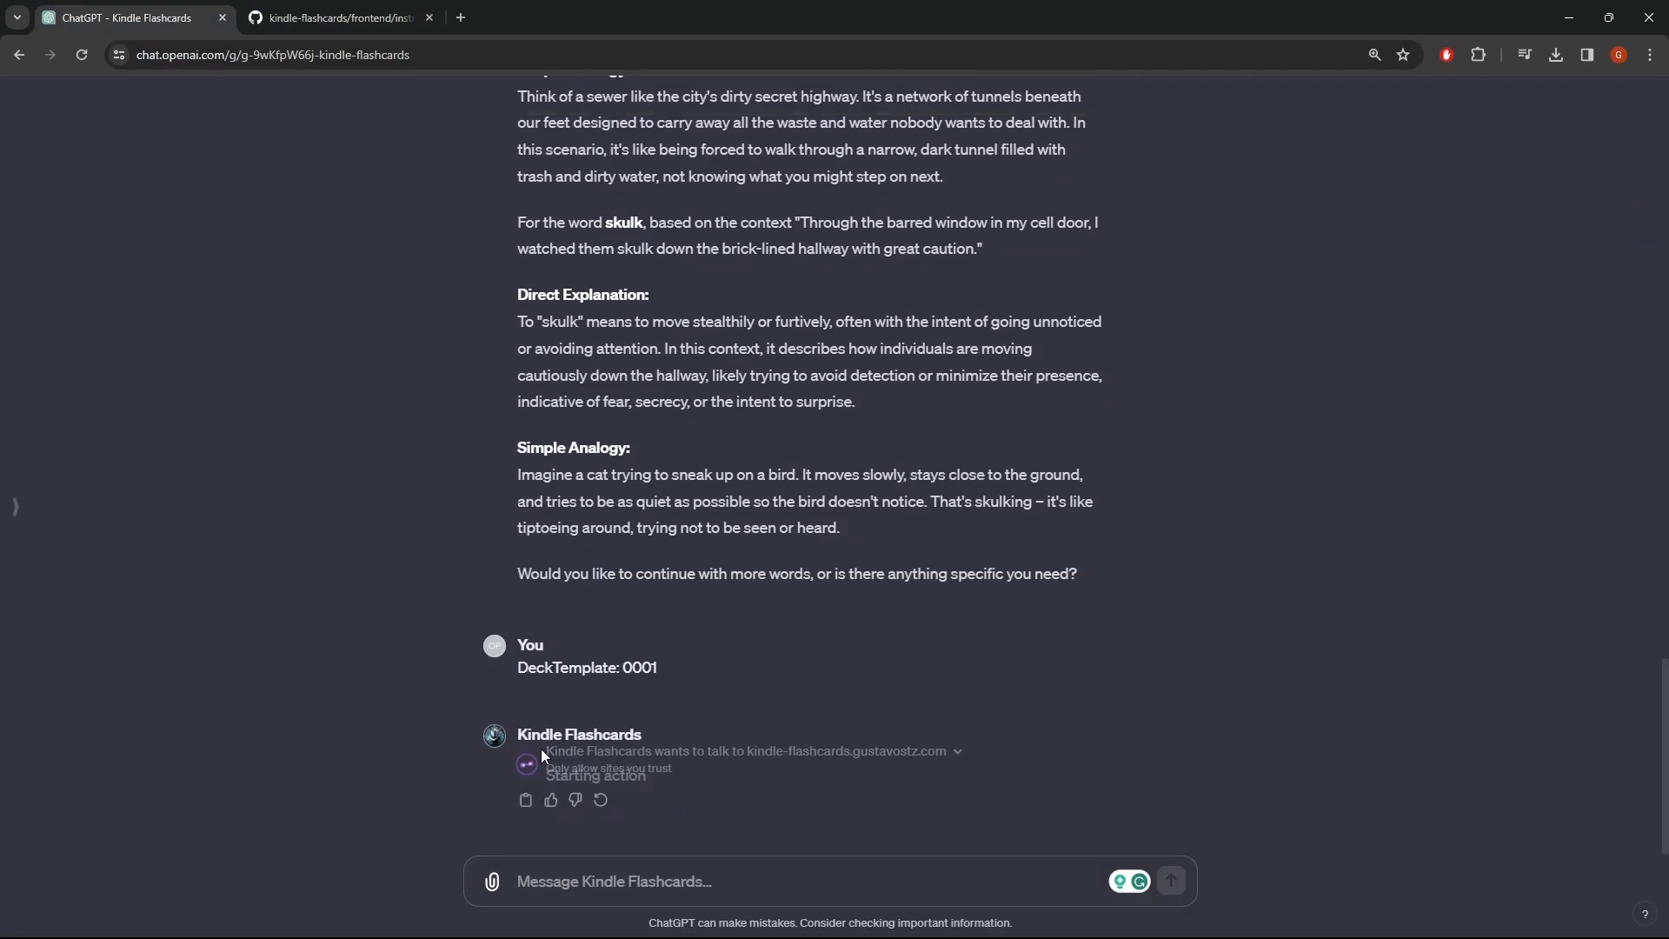
pyautogui.click(336, 17)
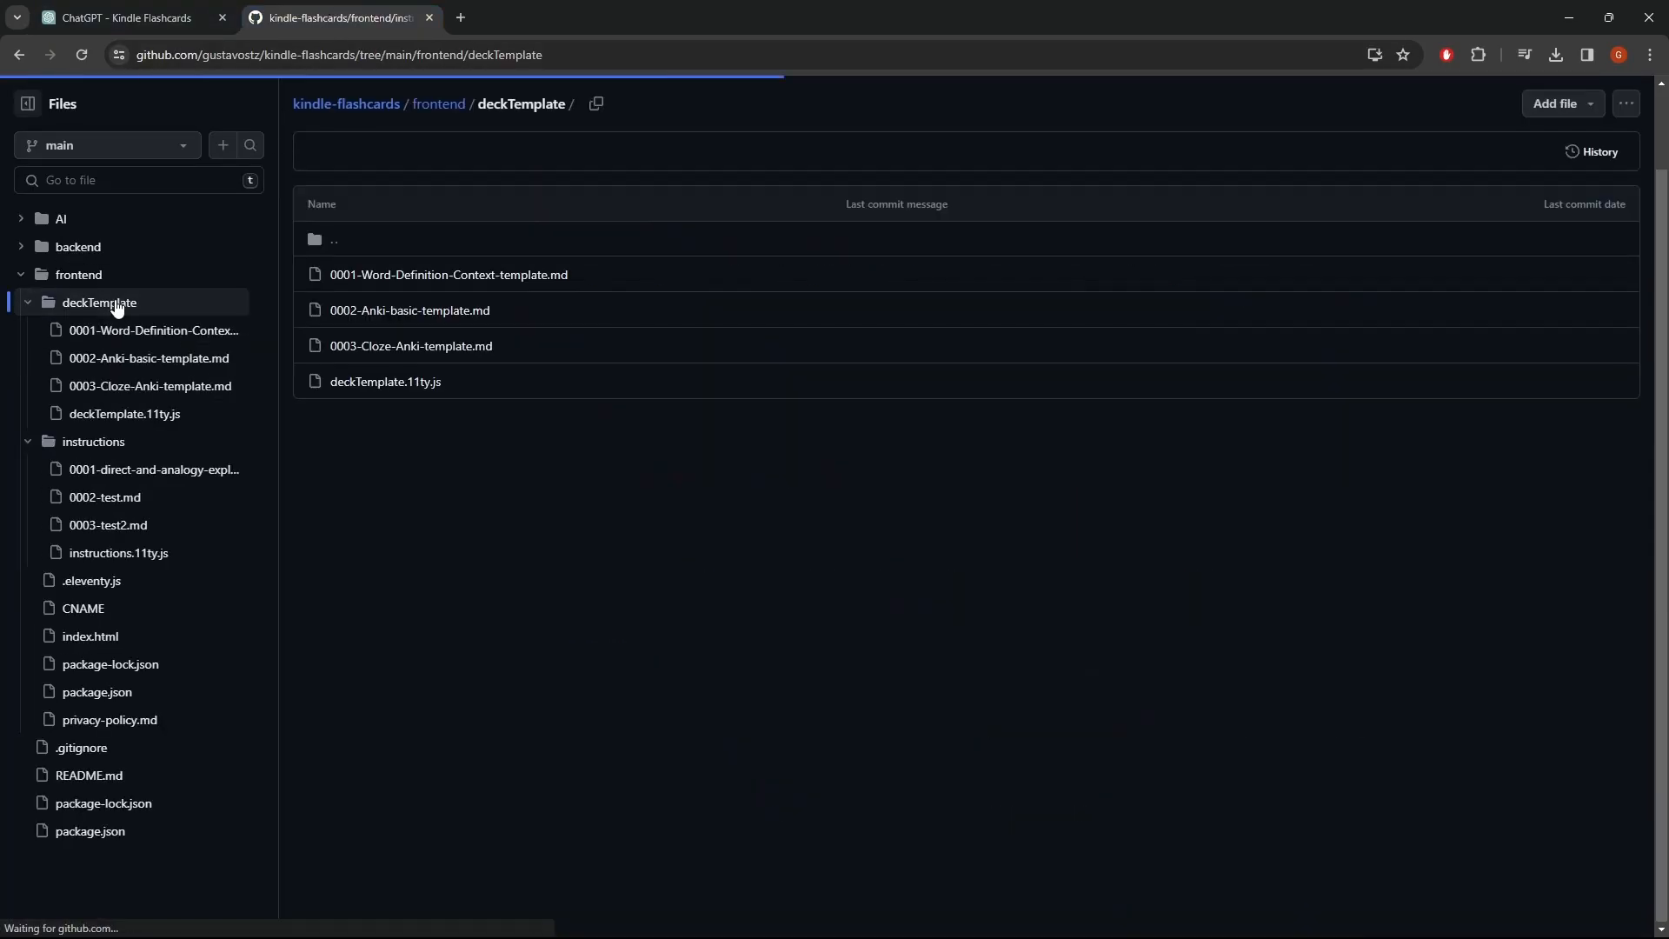
# View the 0001-Word-Definition-Context-template.md TSV format in deckTemplate, then return to the chat.
pyautogui.click(118, 18)
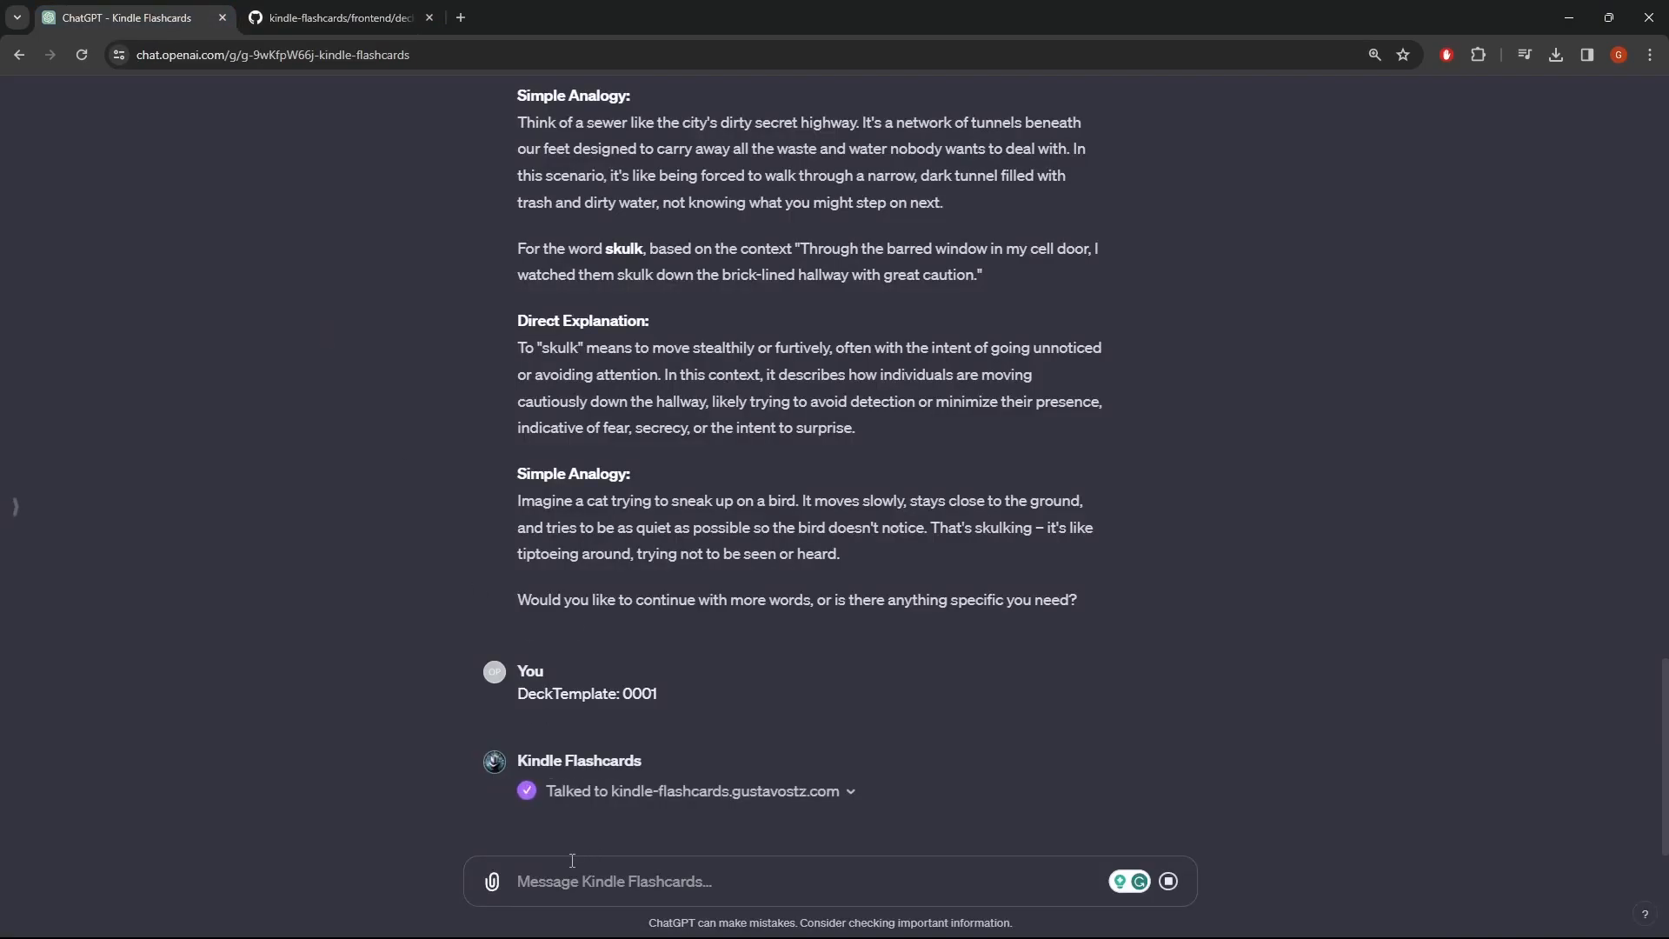
pyautogui.click(335, 17)
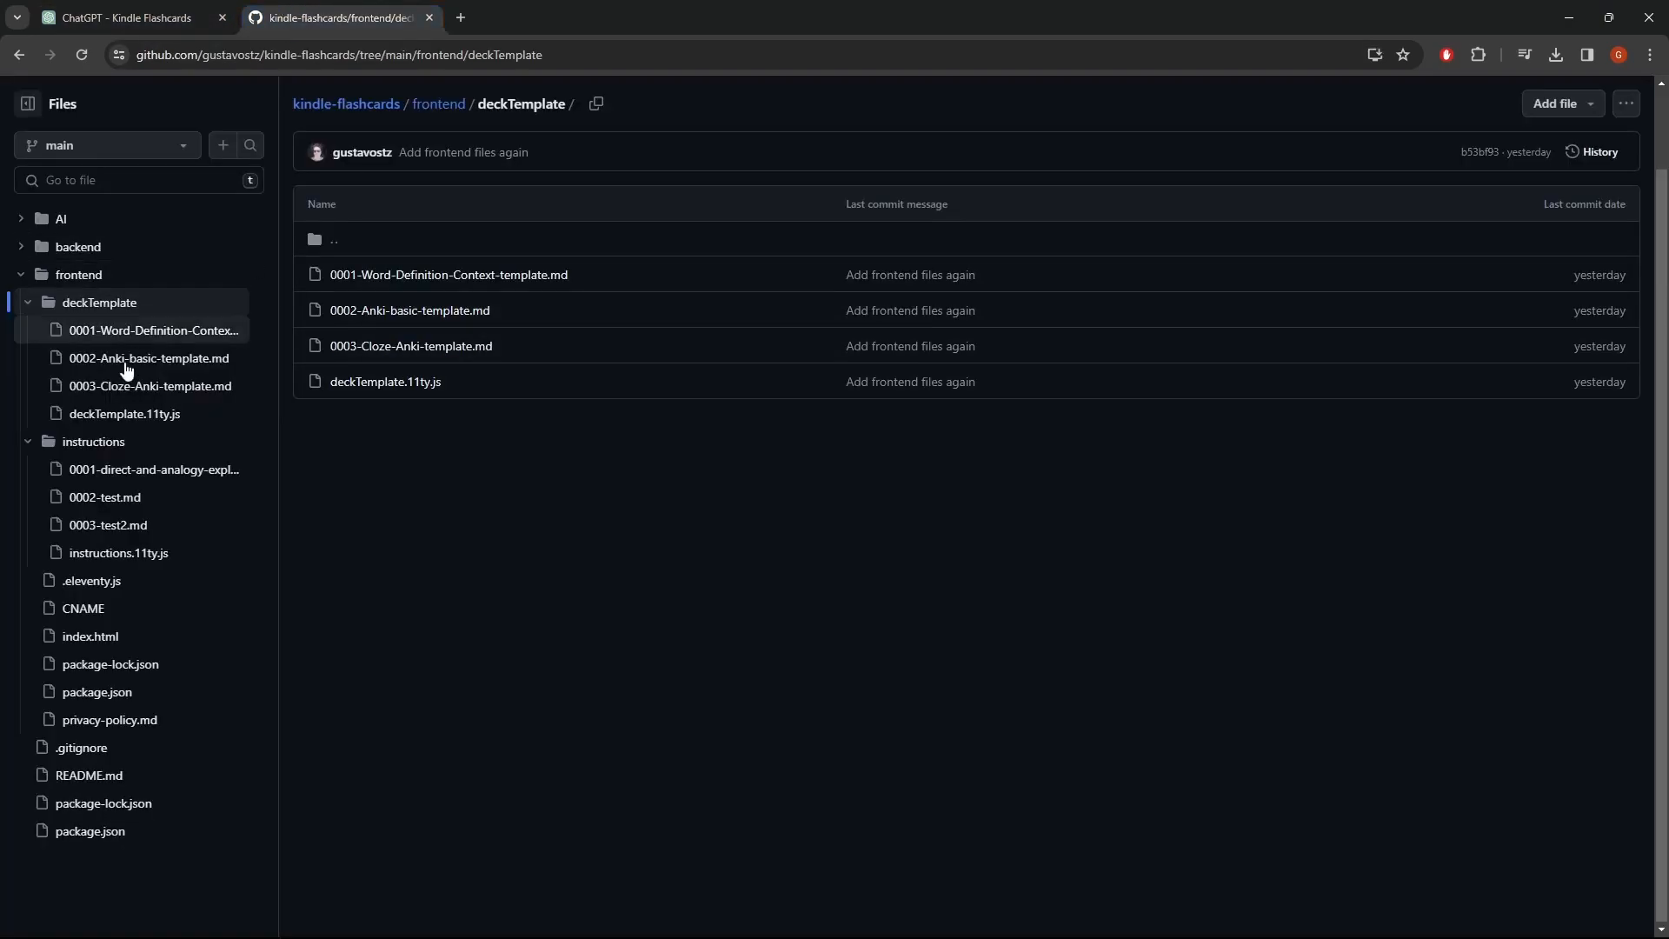
pyautogui.moveTo(448, 275)
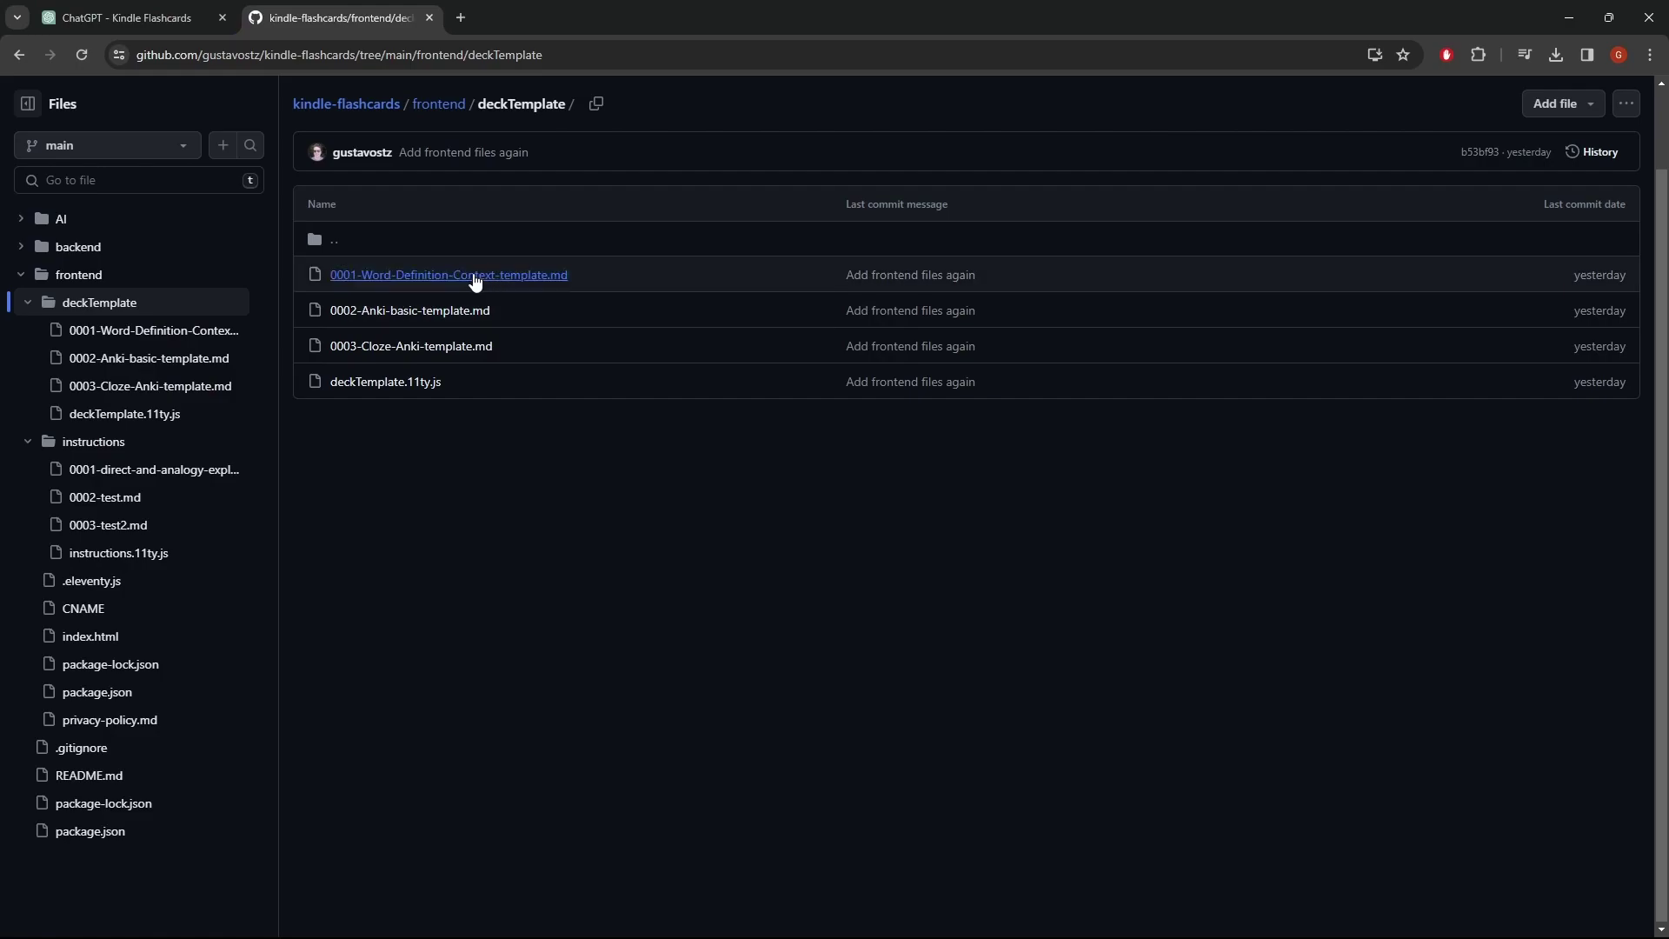
pyautogui.moveTo(409, 310)
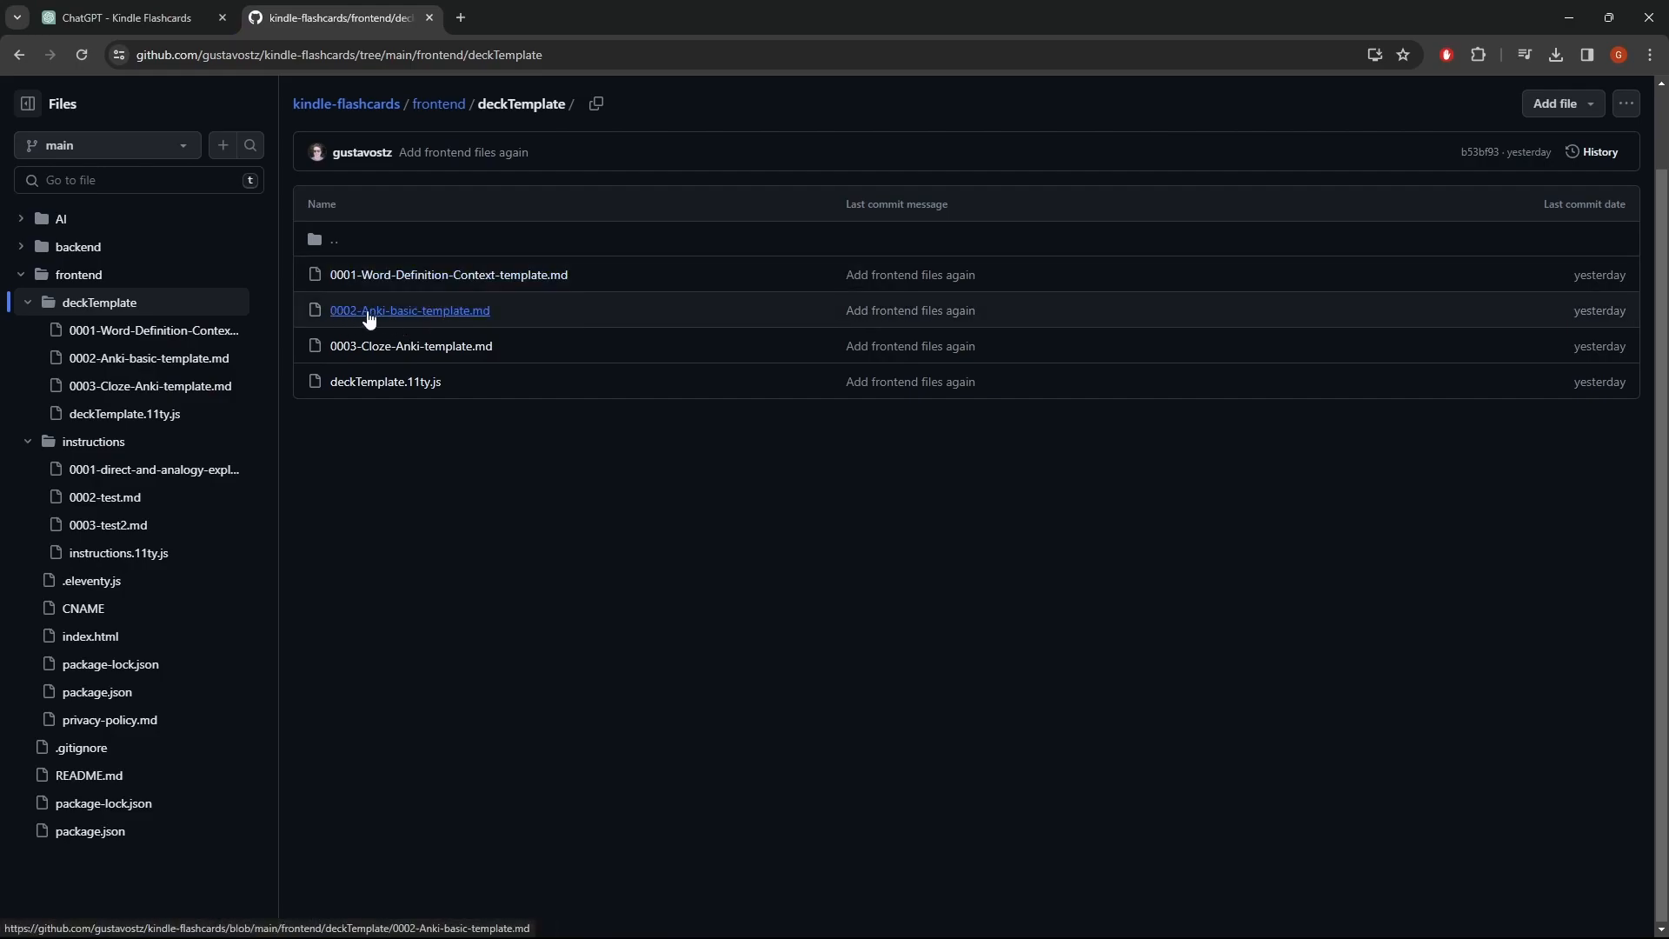
pyautogui.moveTo(452, 218)
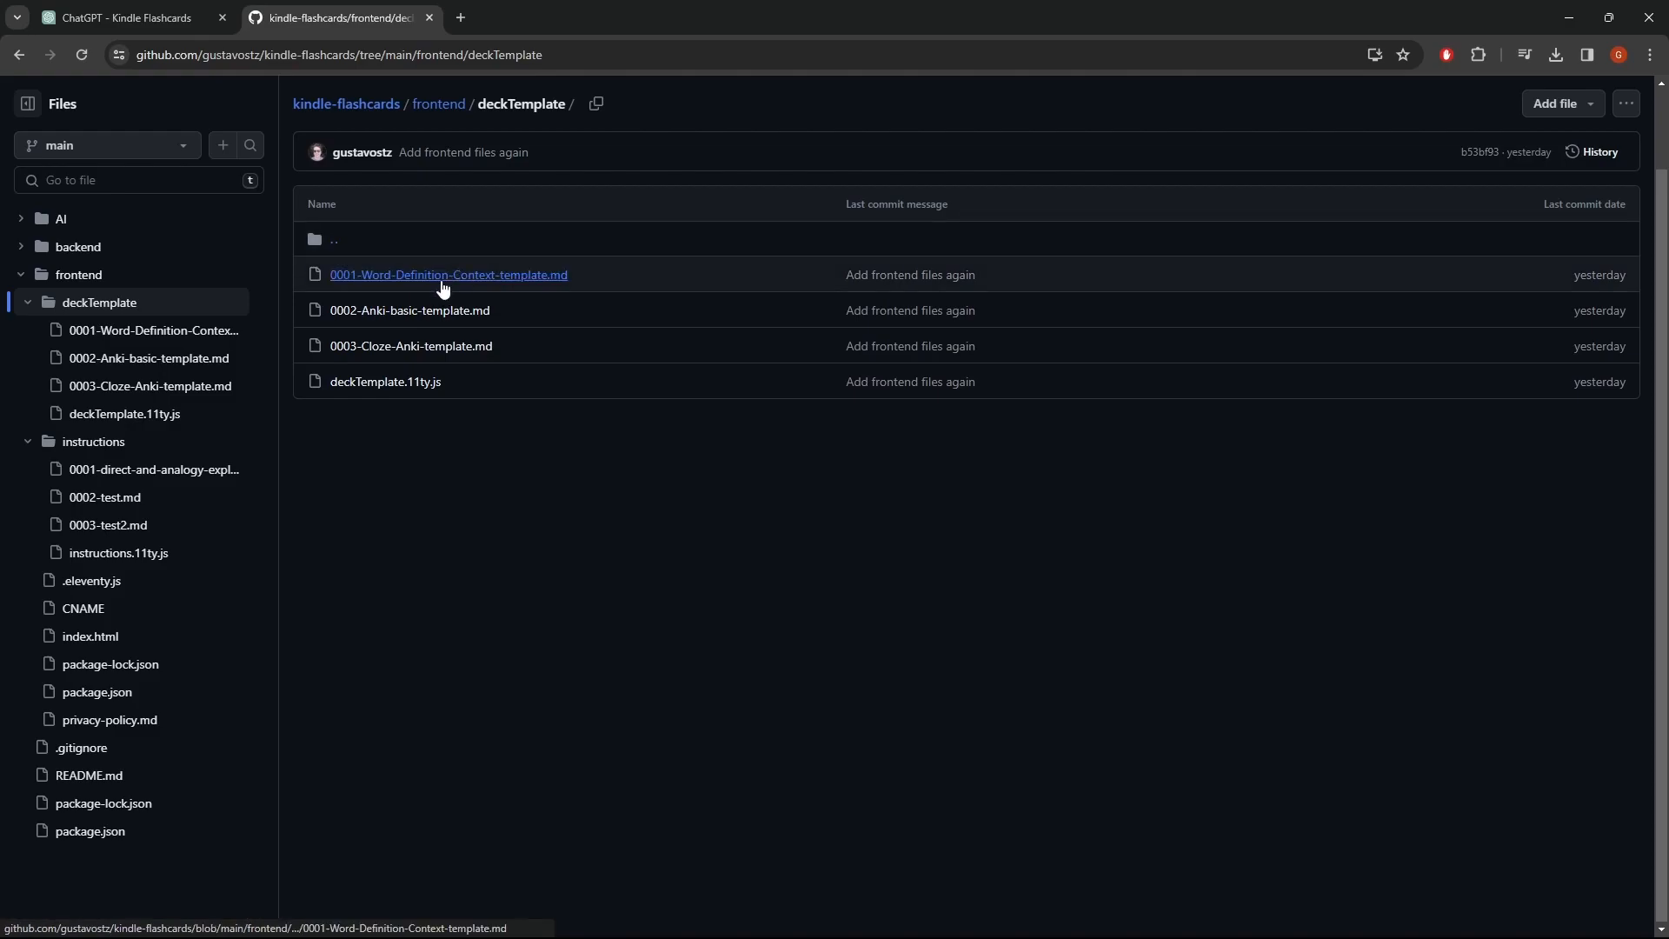
pyautogui.moveTo(447, 275)
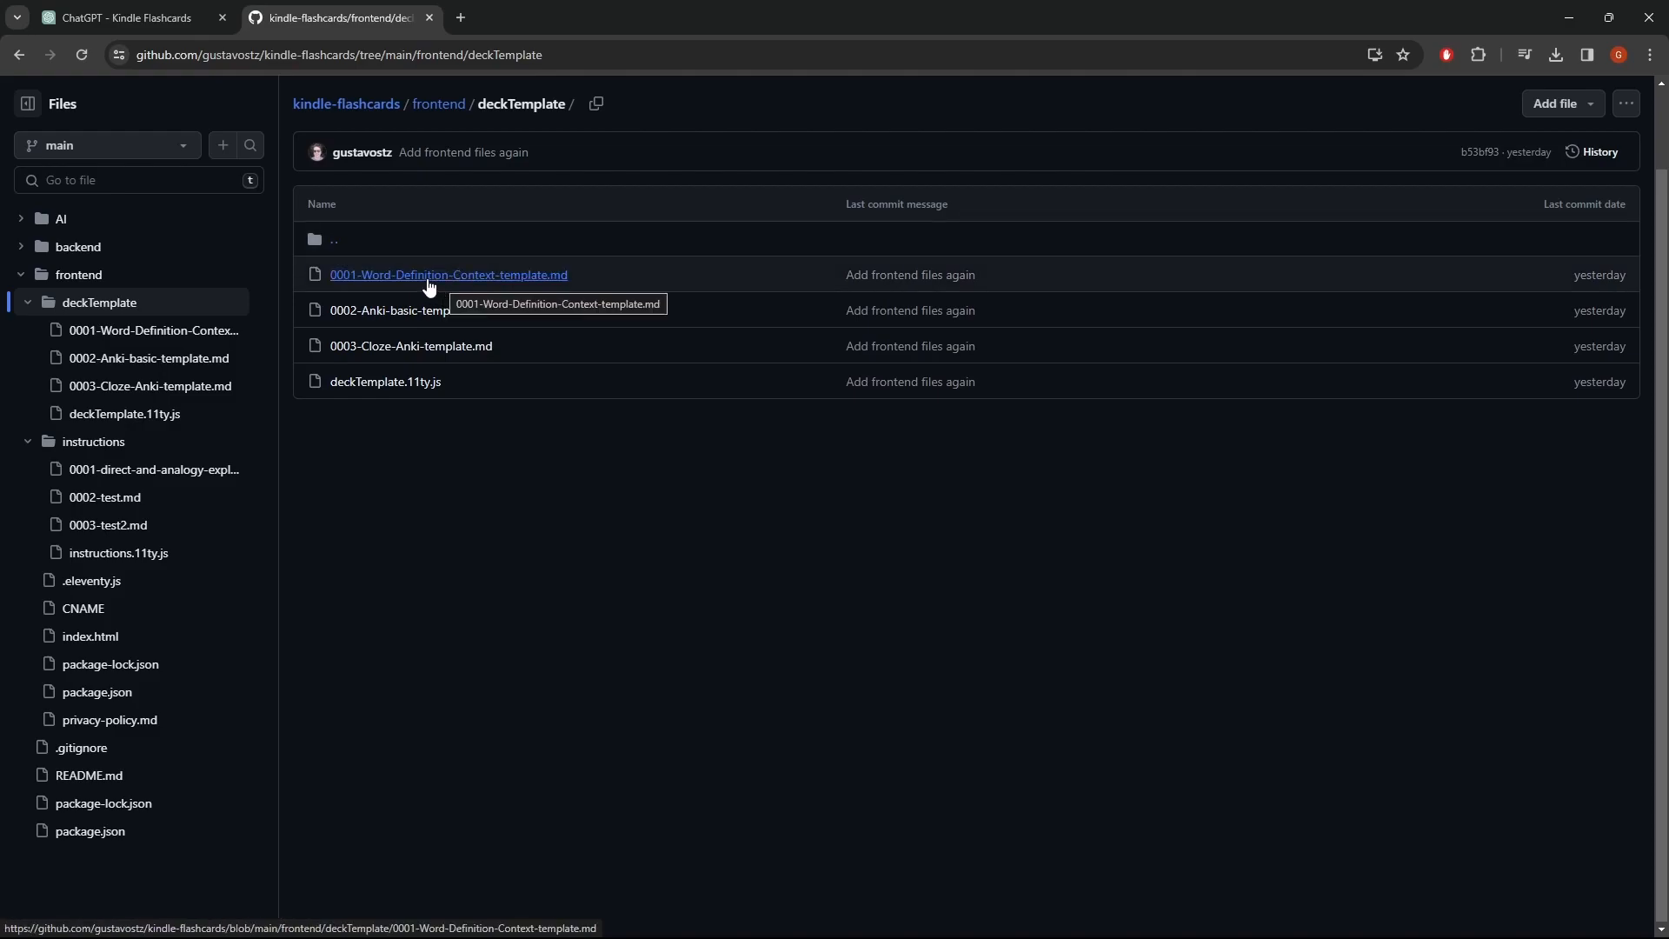
pyautogui.click(447, 275)
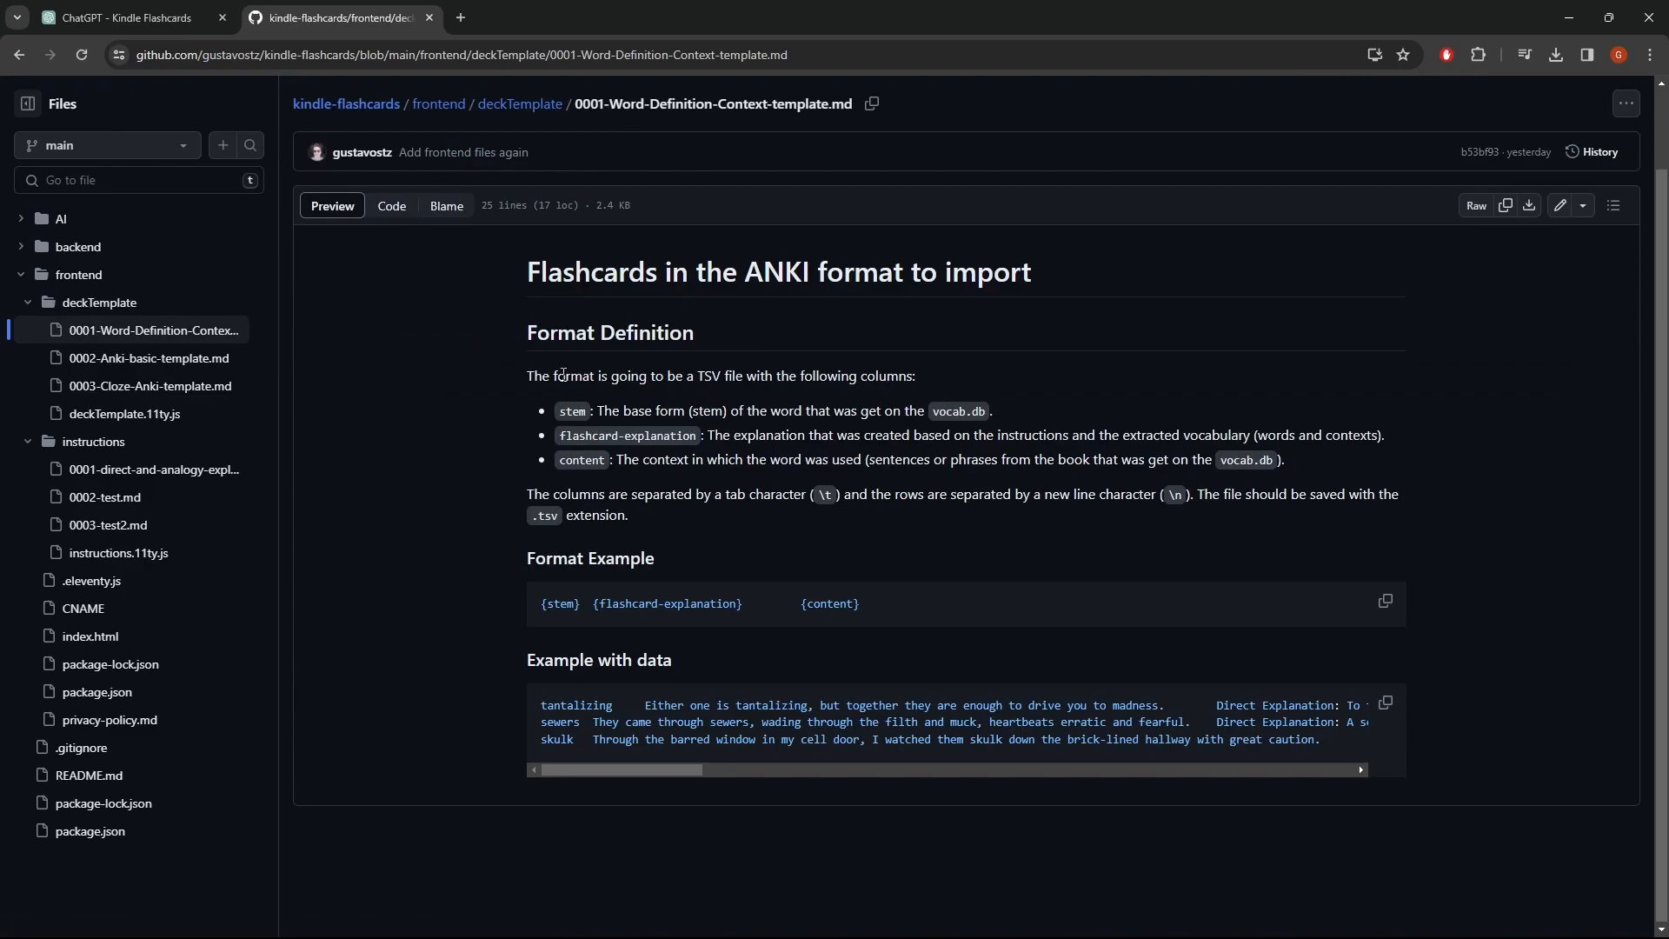
pyautogui.moveTo(713, 331)
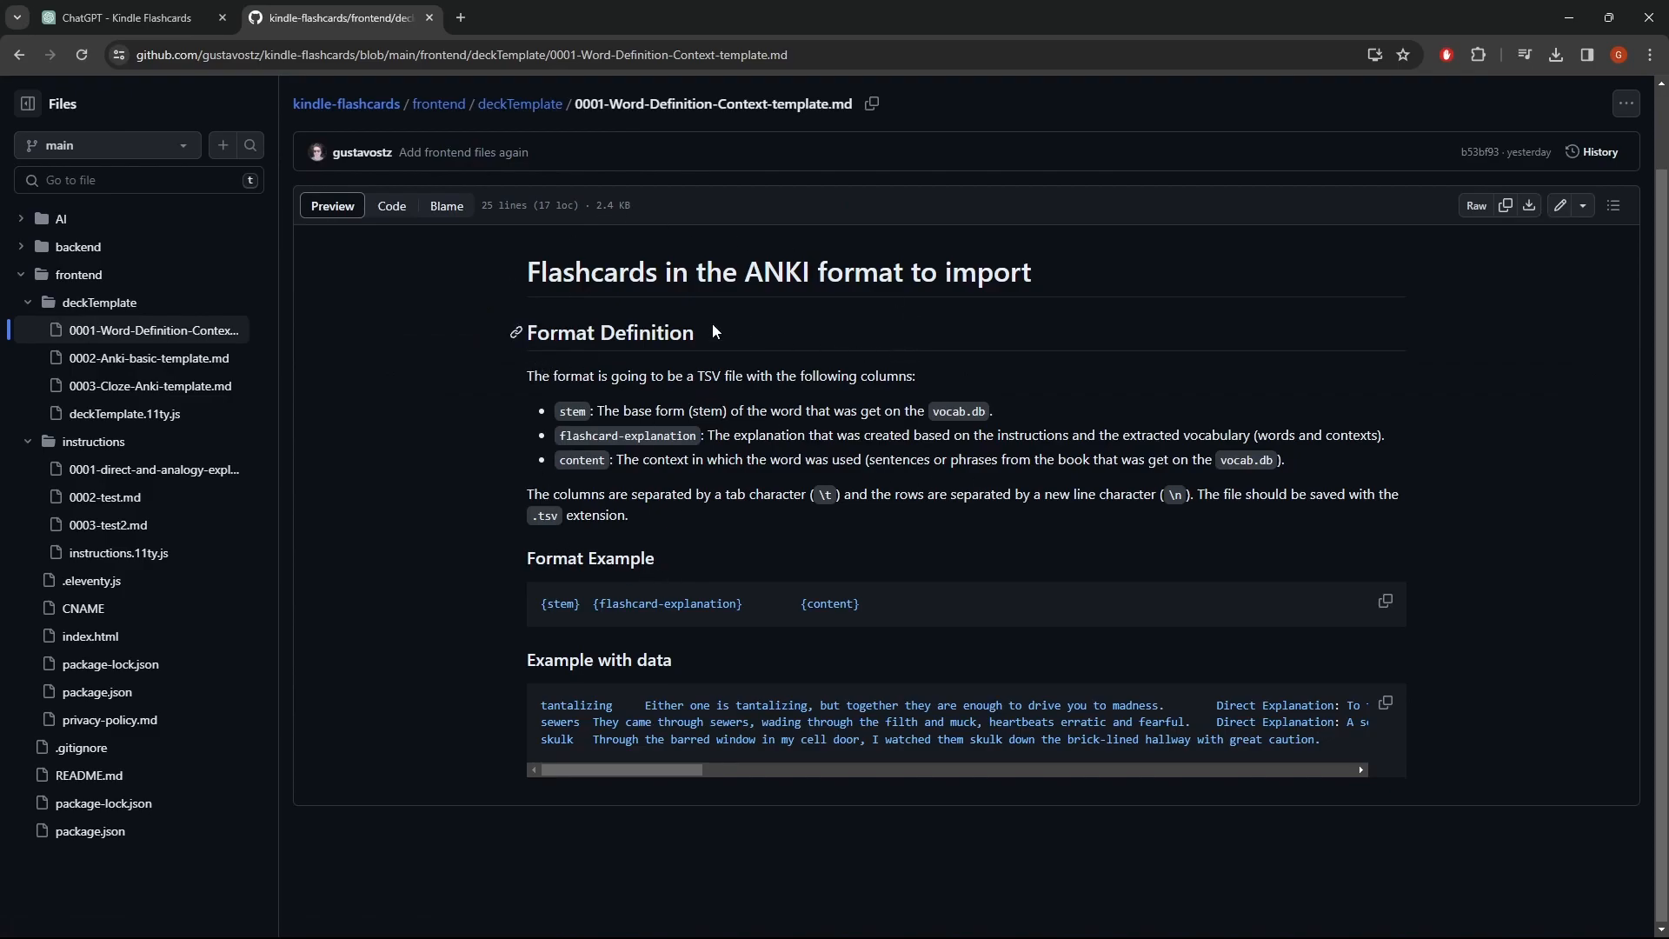
pyautogui.moveTo(786, 352)
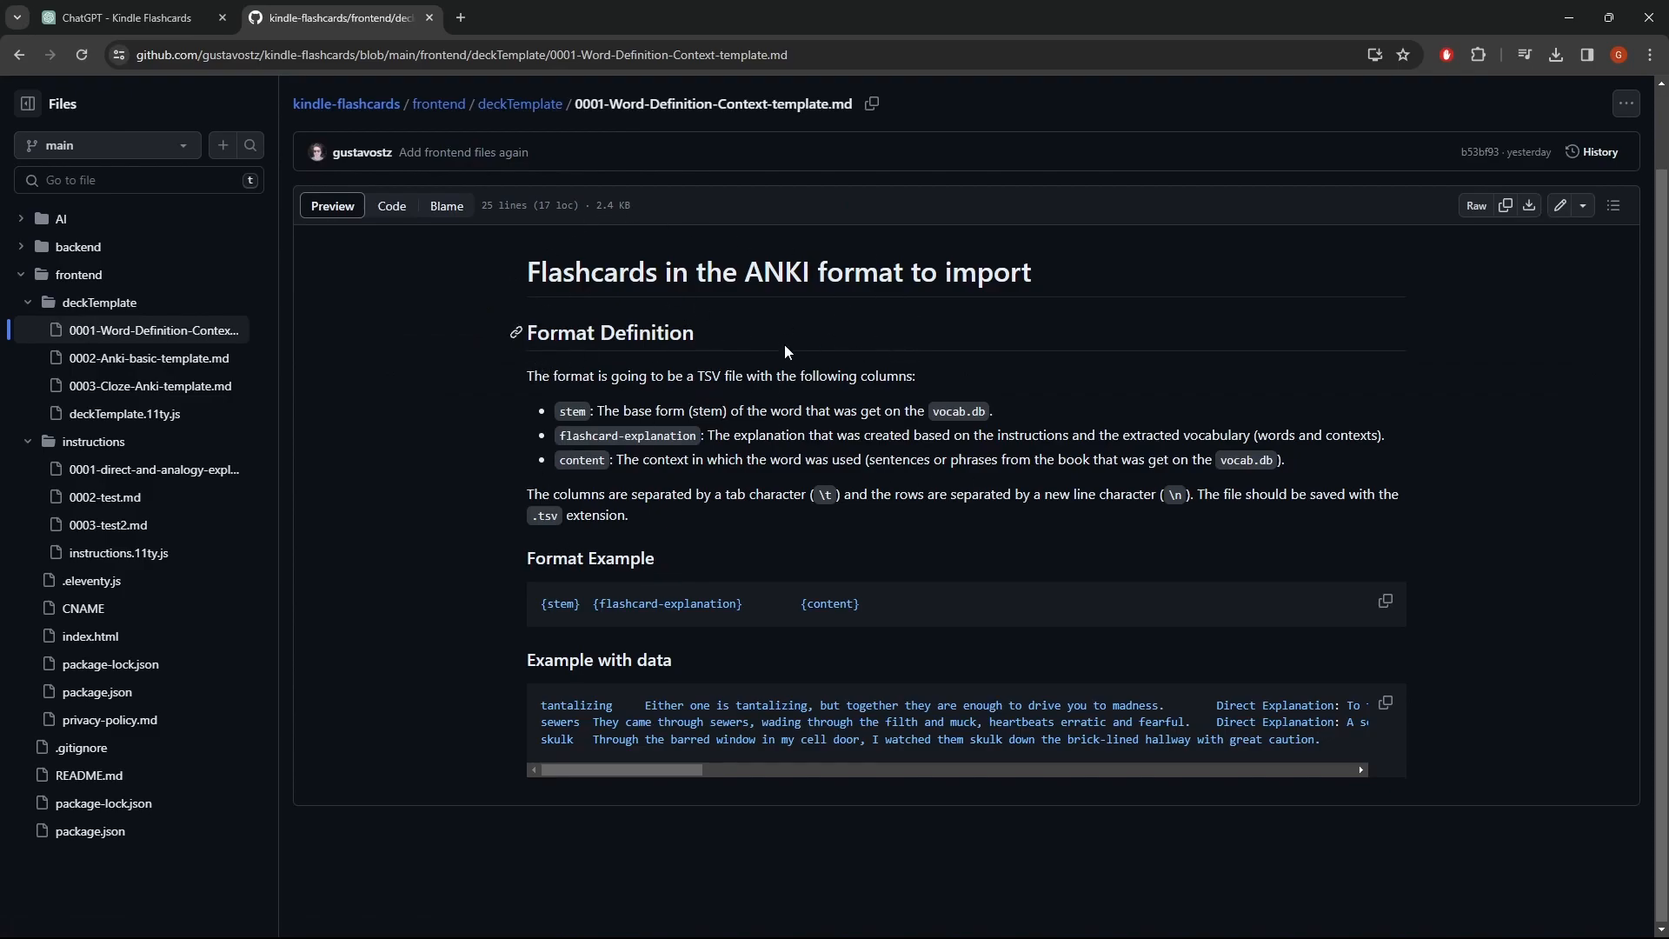
pyautogui.moveTo(710, 362)
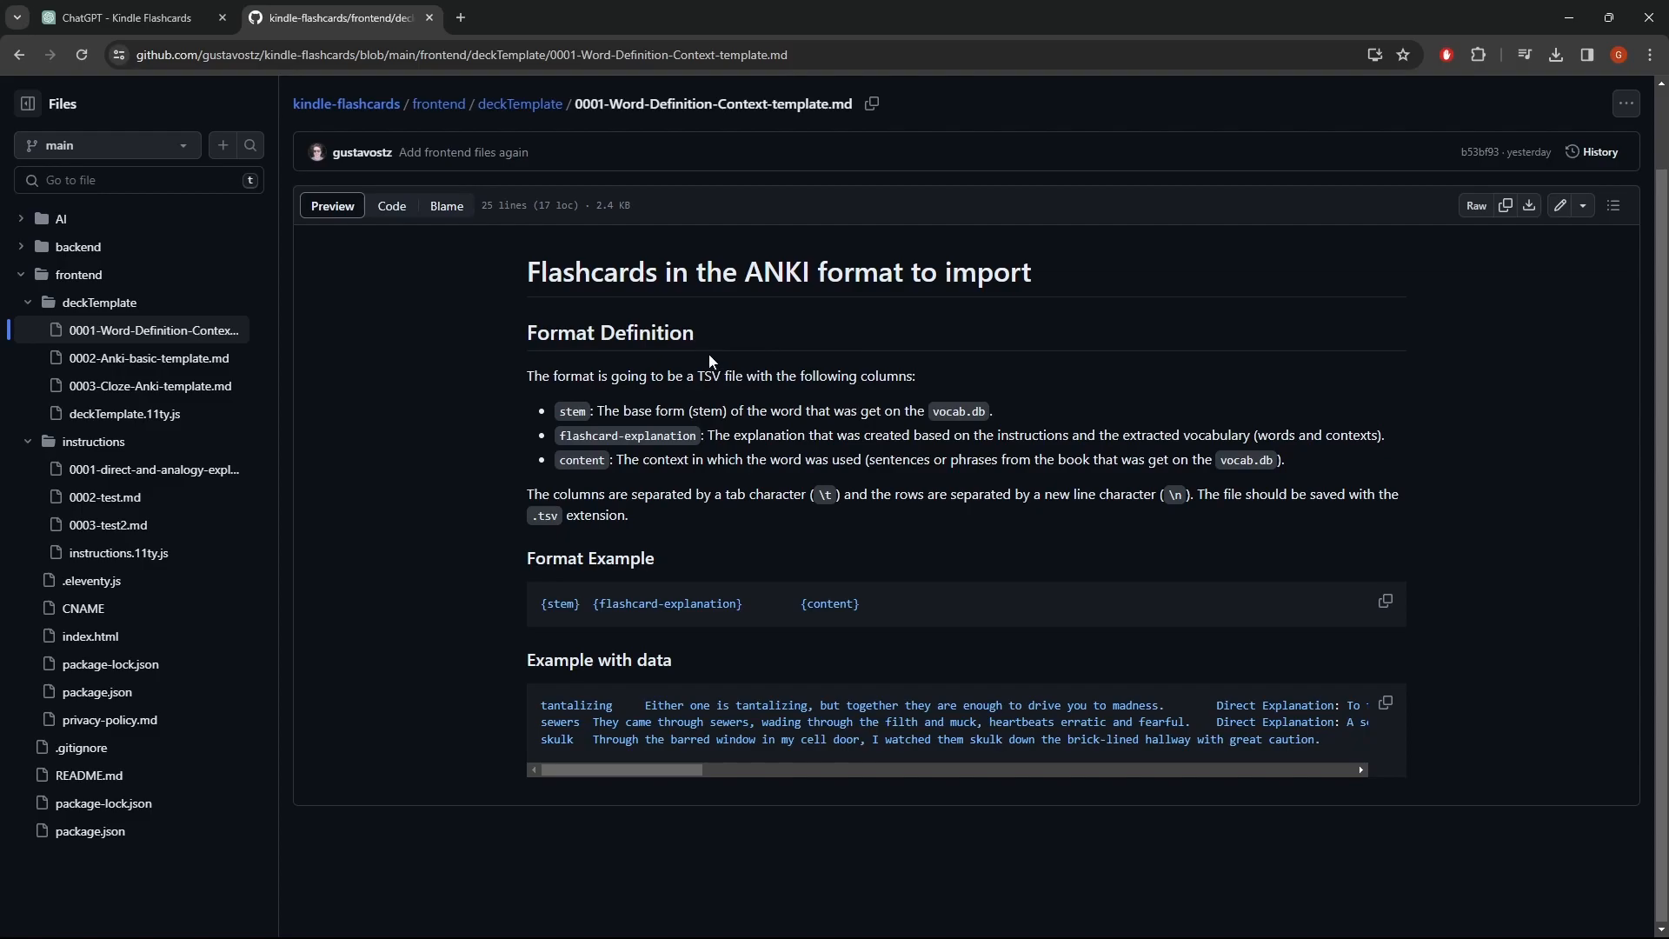
pyautogui.moveTo(763, 180)
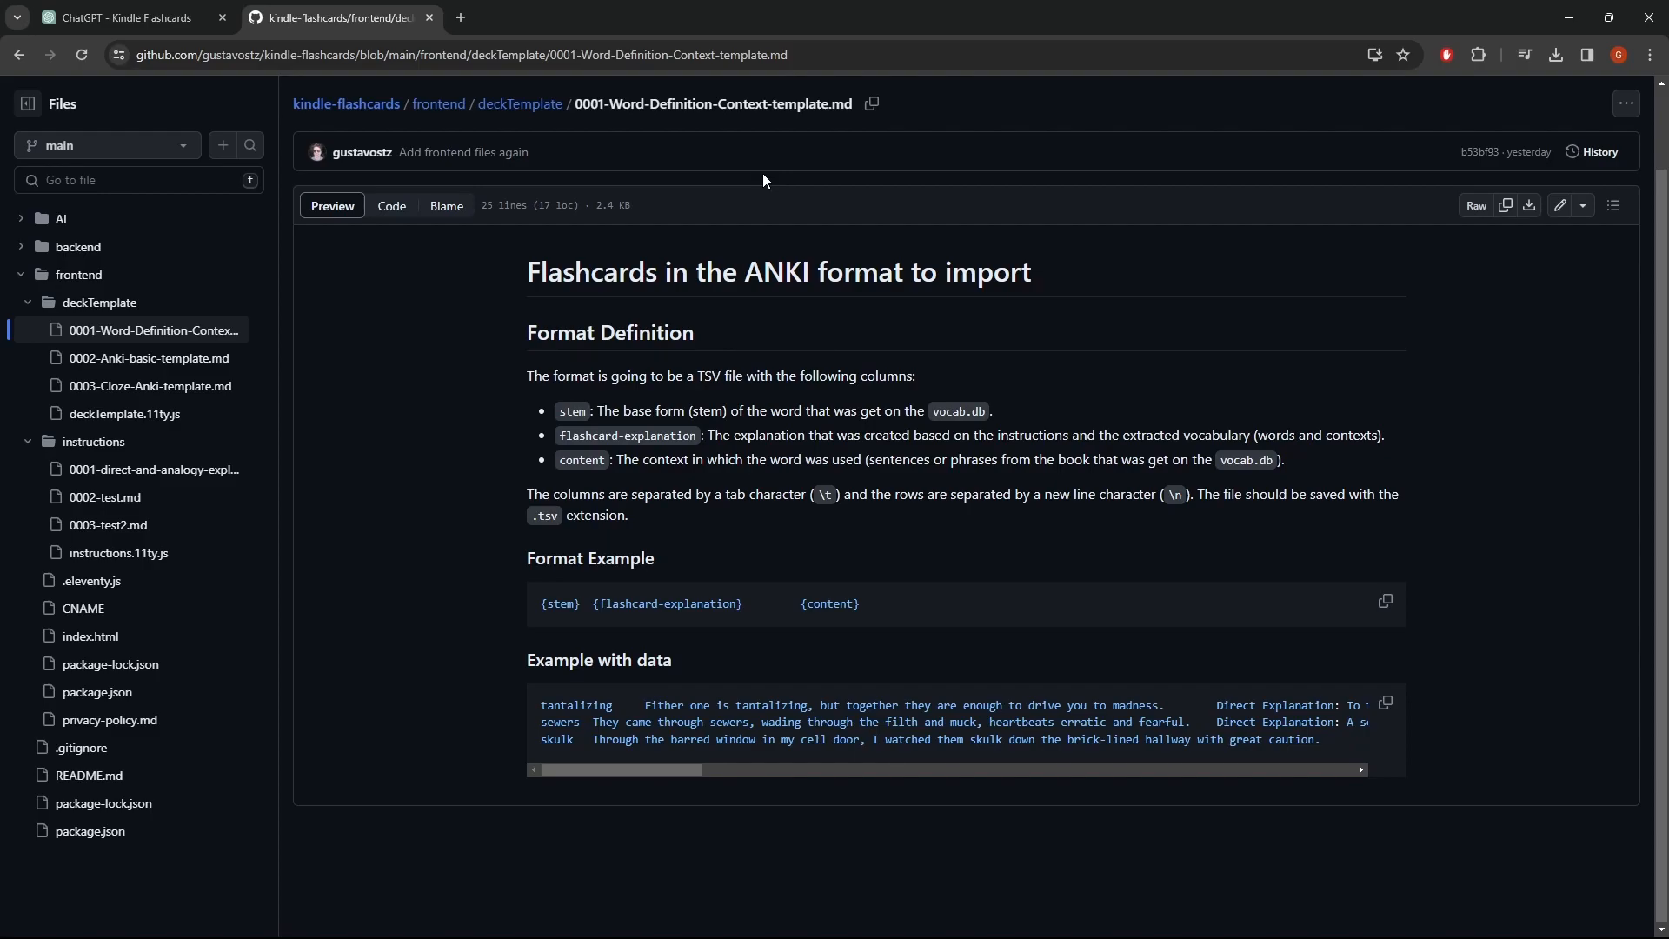
pyautogui.moveTo(380, 188)
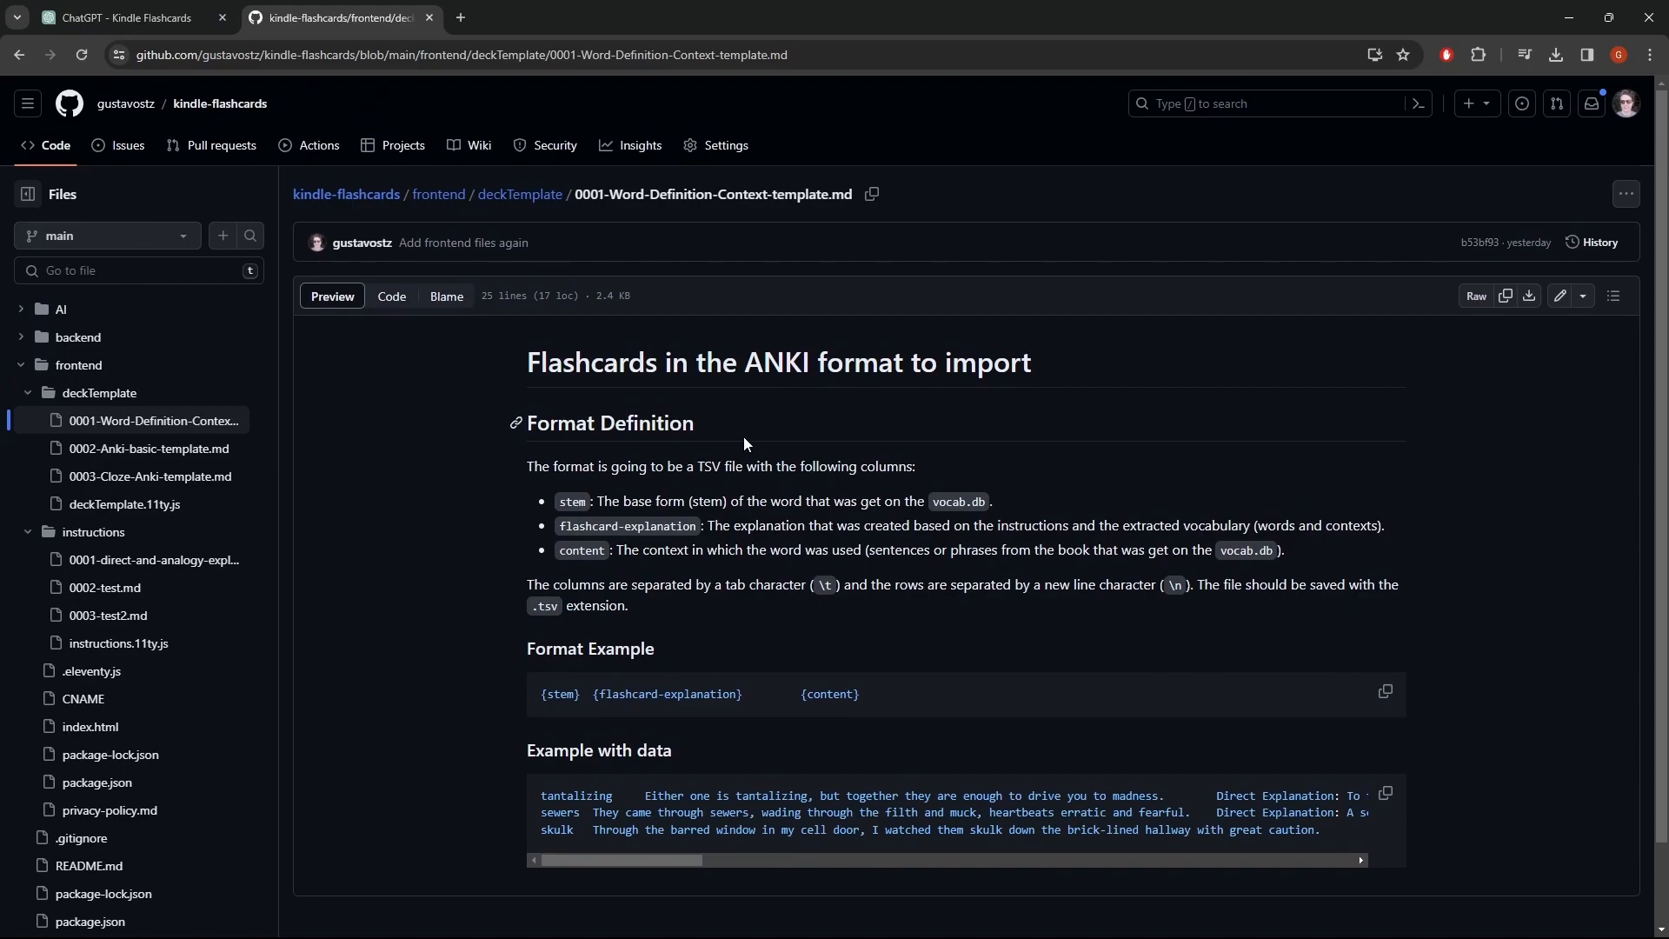
pyautogui.click(123, 17)
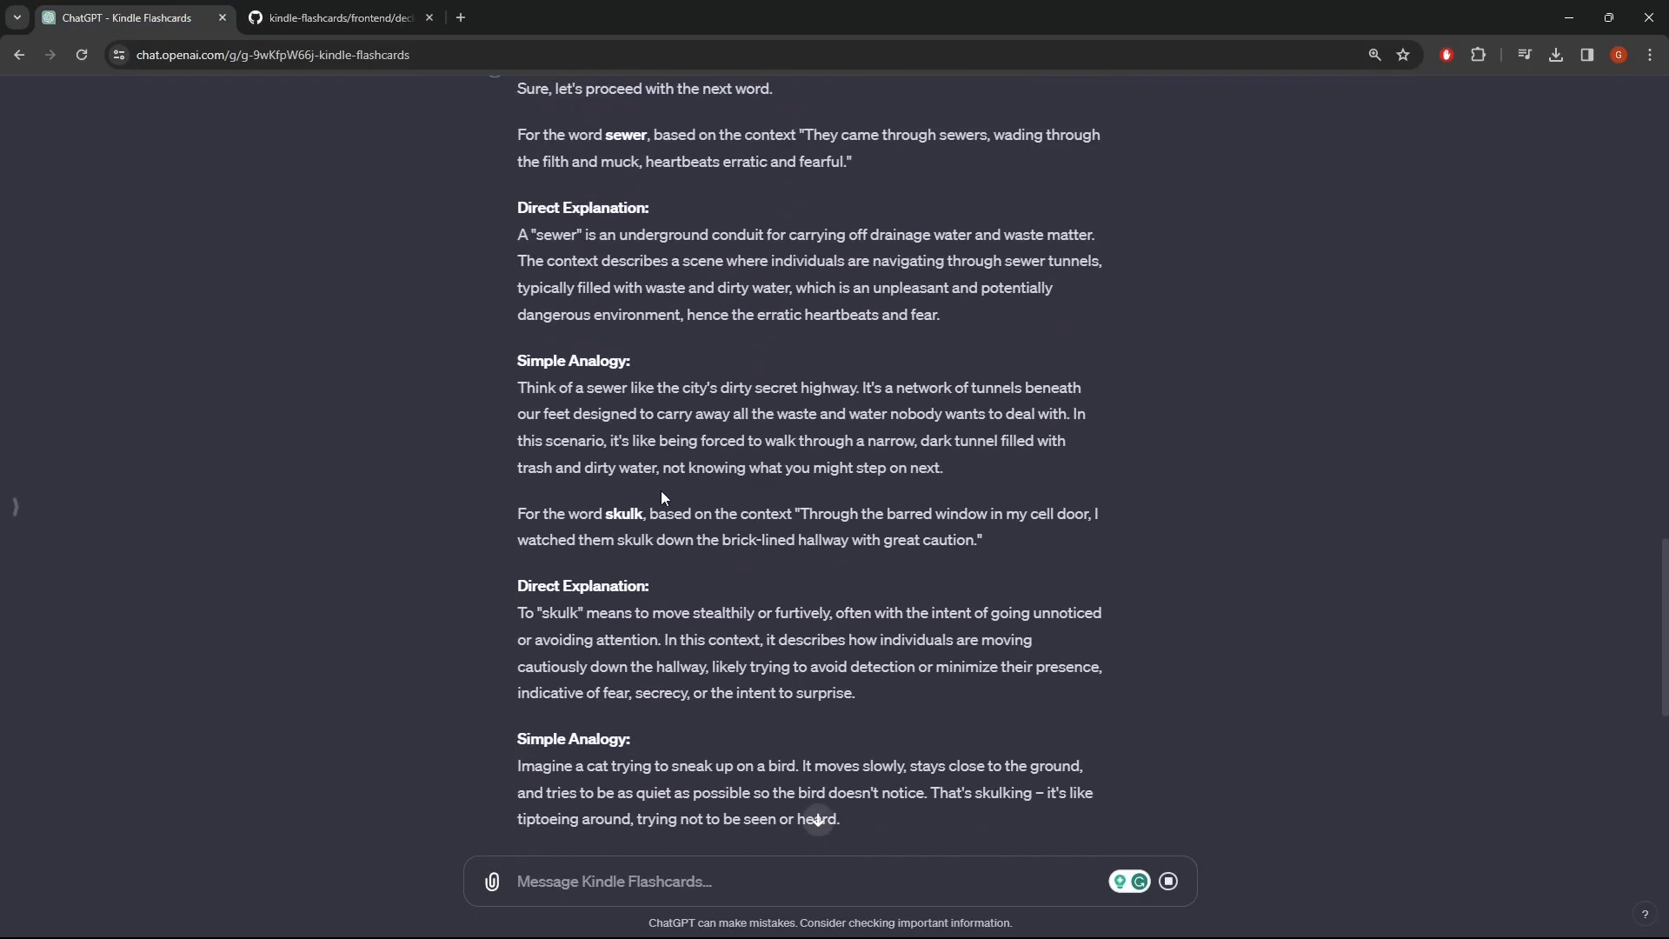
pyautogui.moveTo(954, 599)
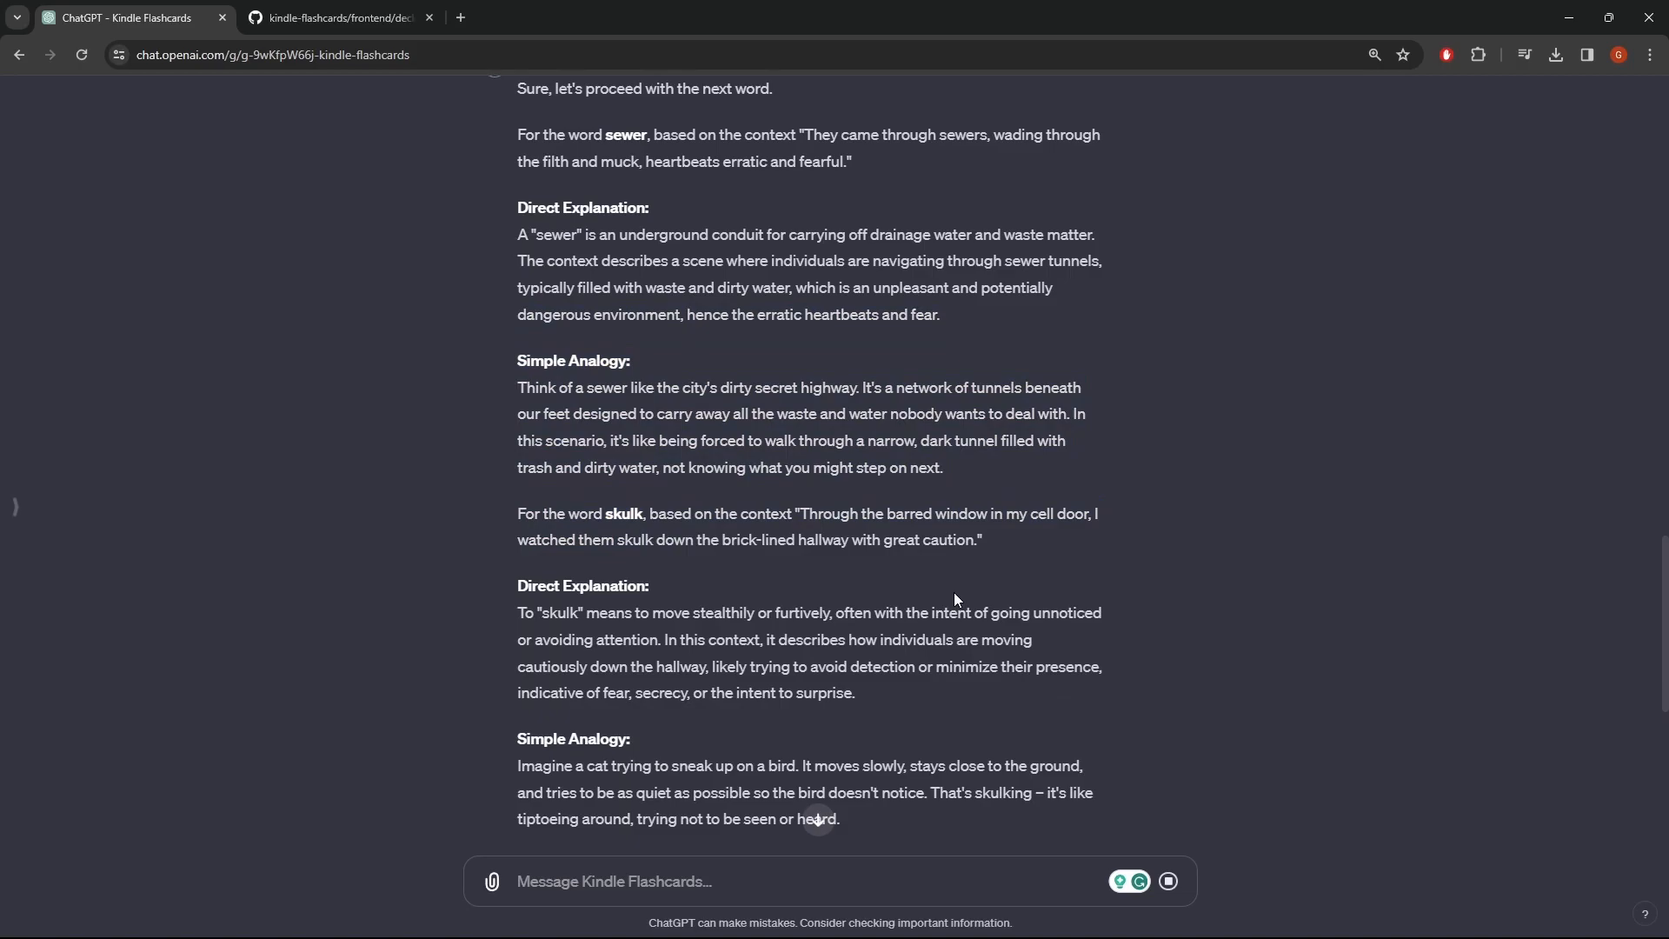
# Scroll down to the generated TSV rows for tantalize, sewer and skulk.
pyautogui.scroll(-3)
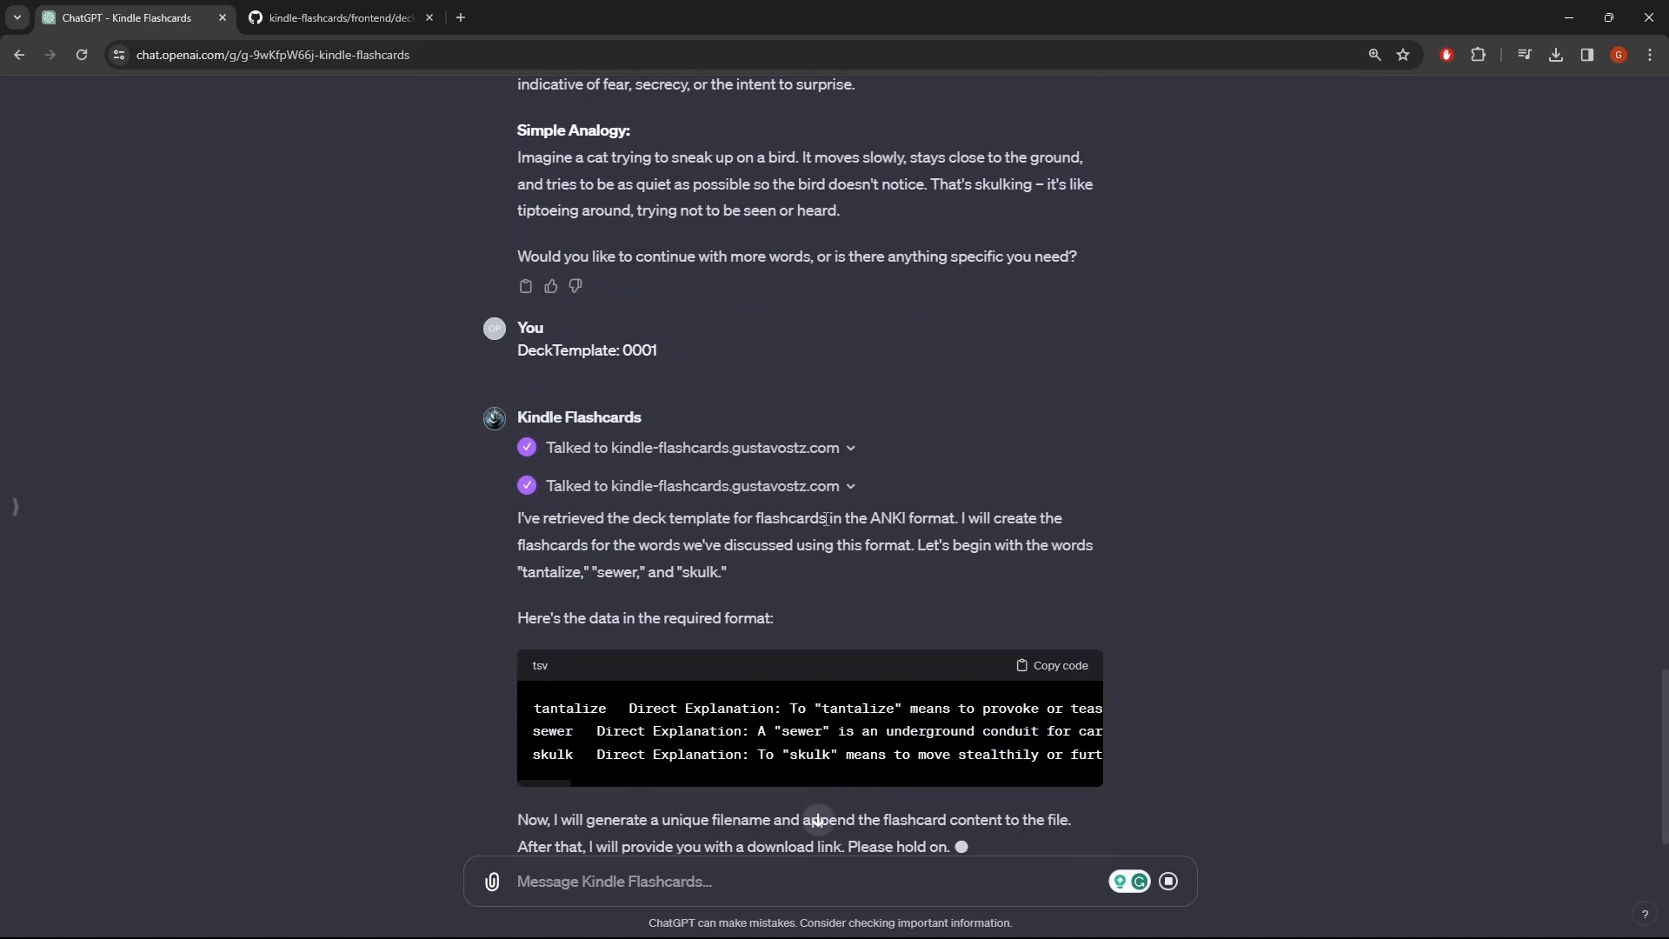
pyautogui.scroll(-3)
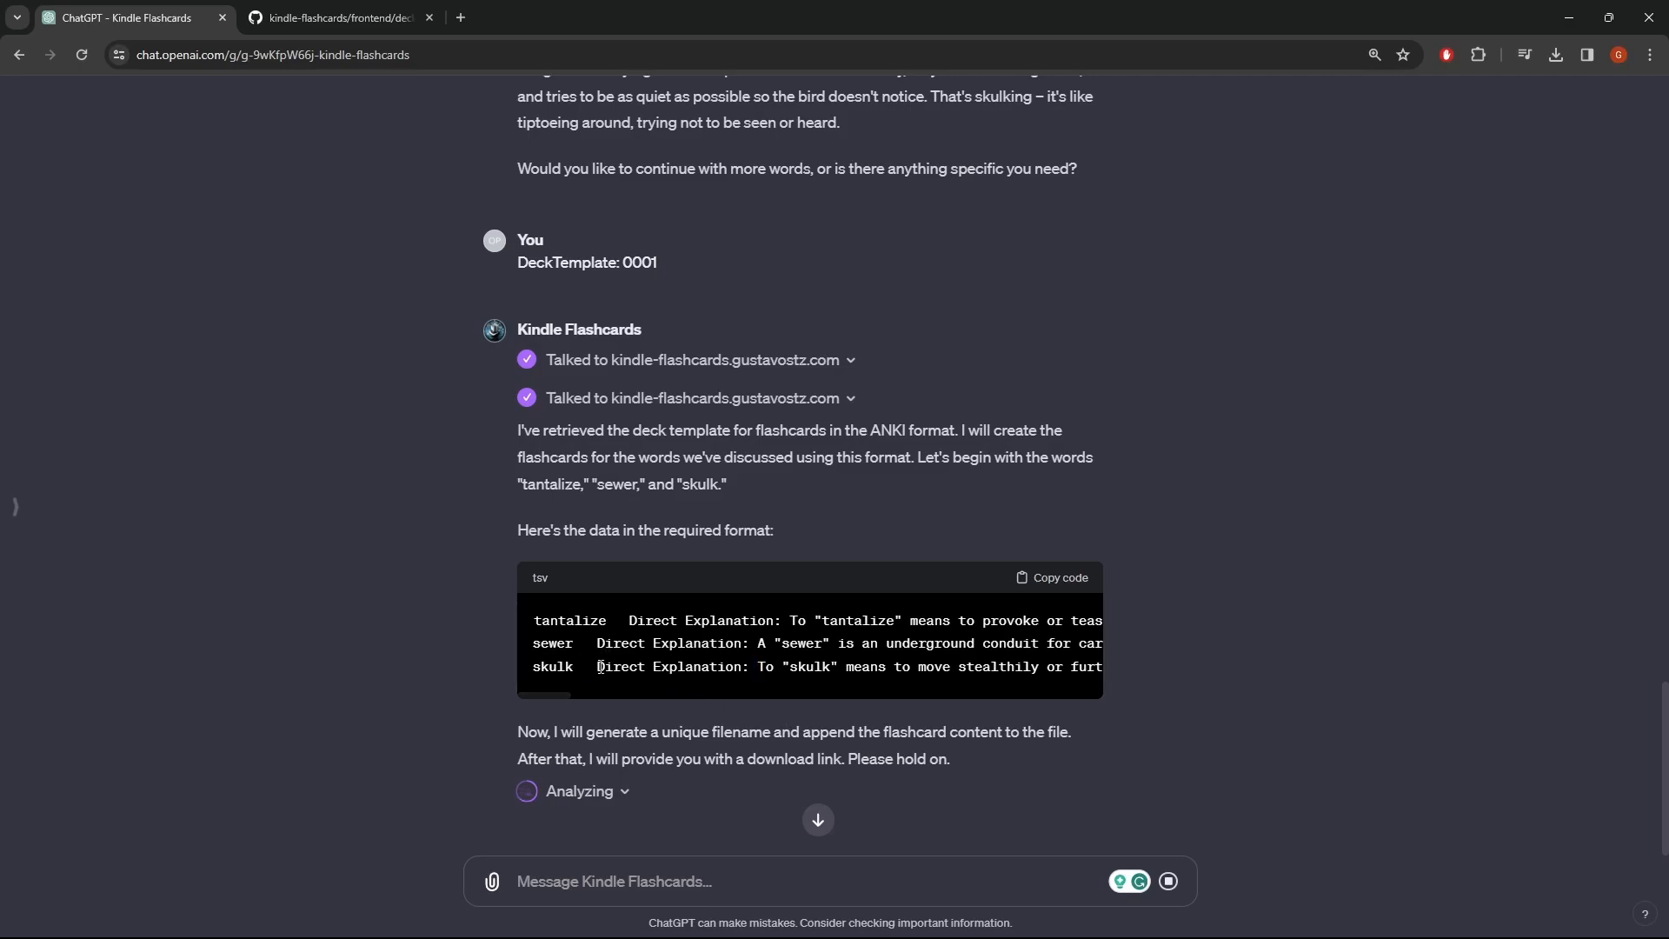
pyautogui.click(335, 18)
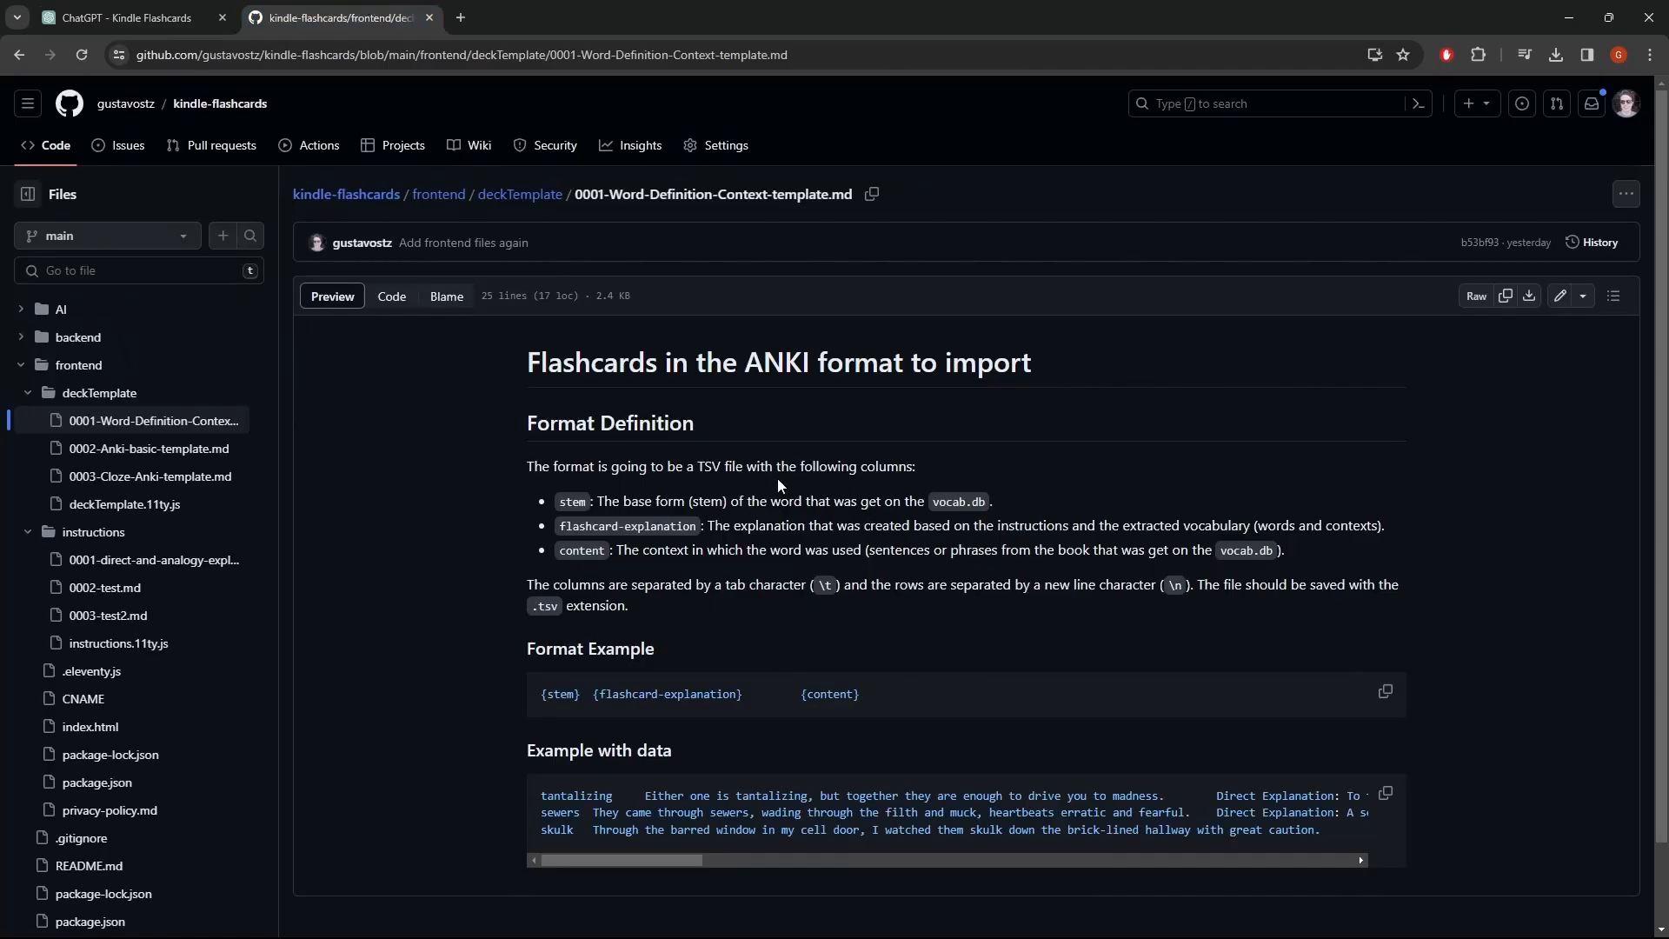
pyautogui.scroll(-3)
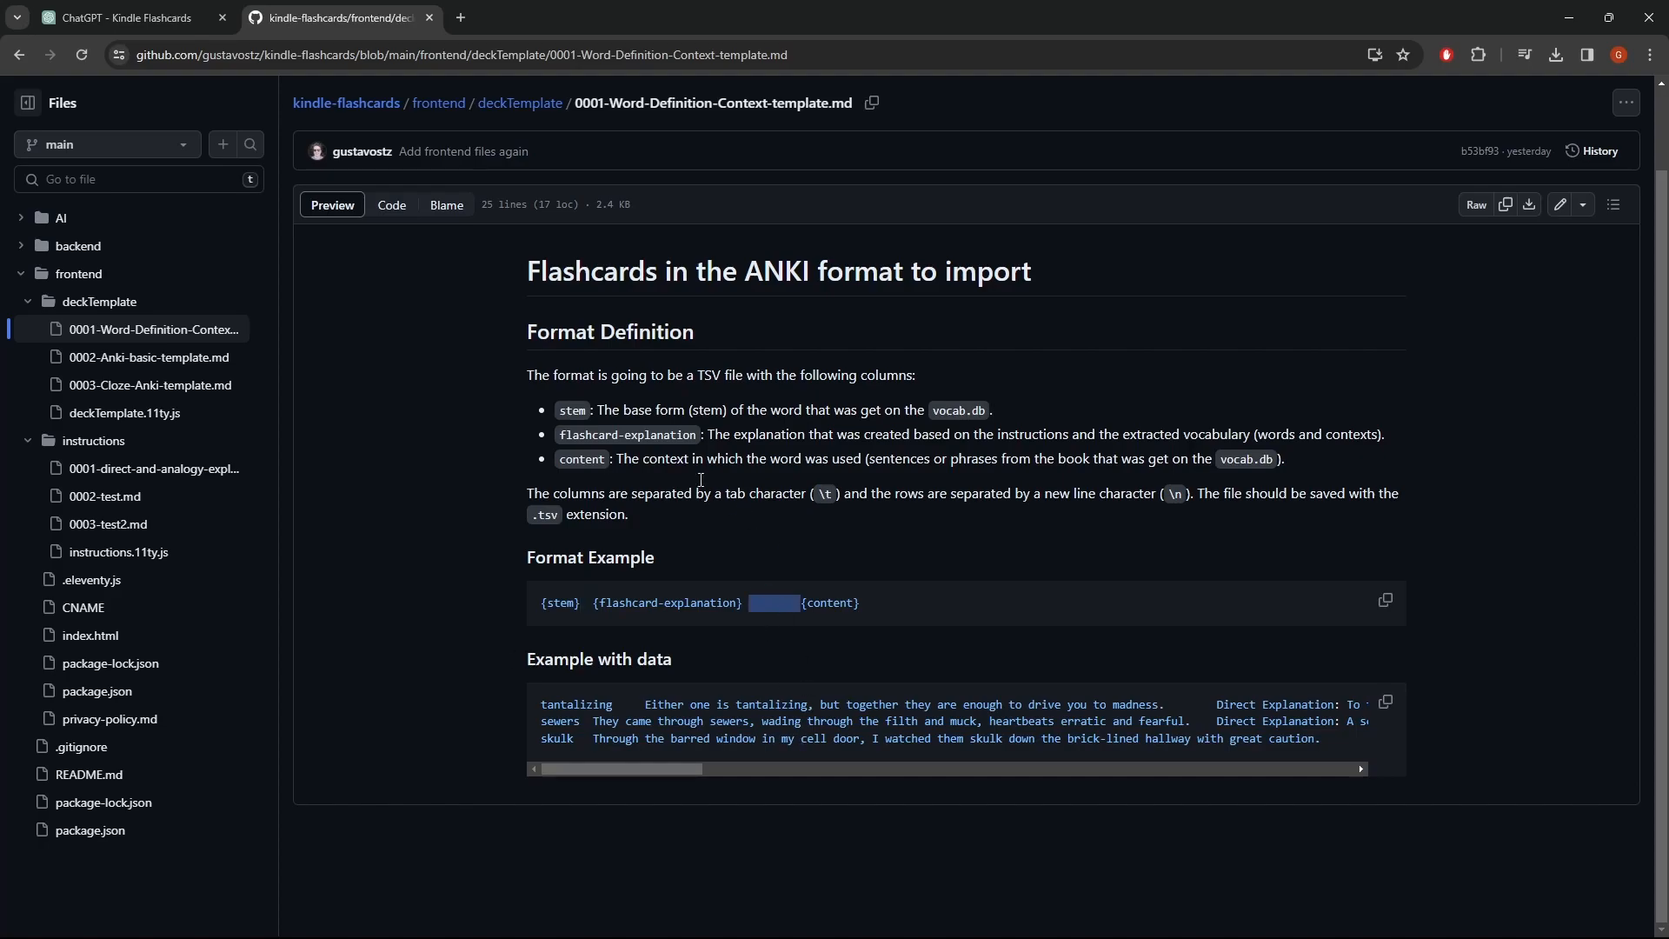
pyautogui.click(117, 17)
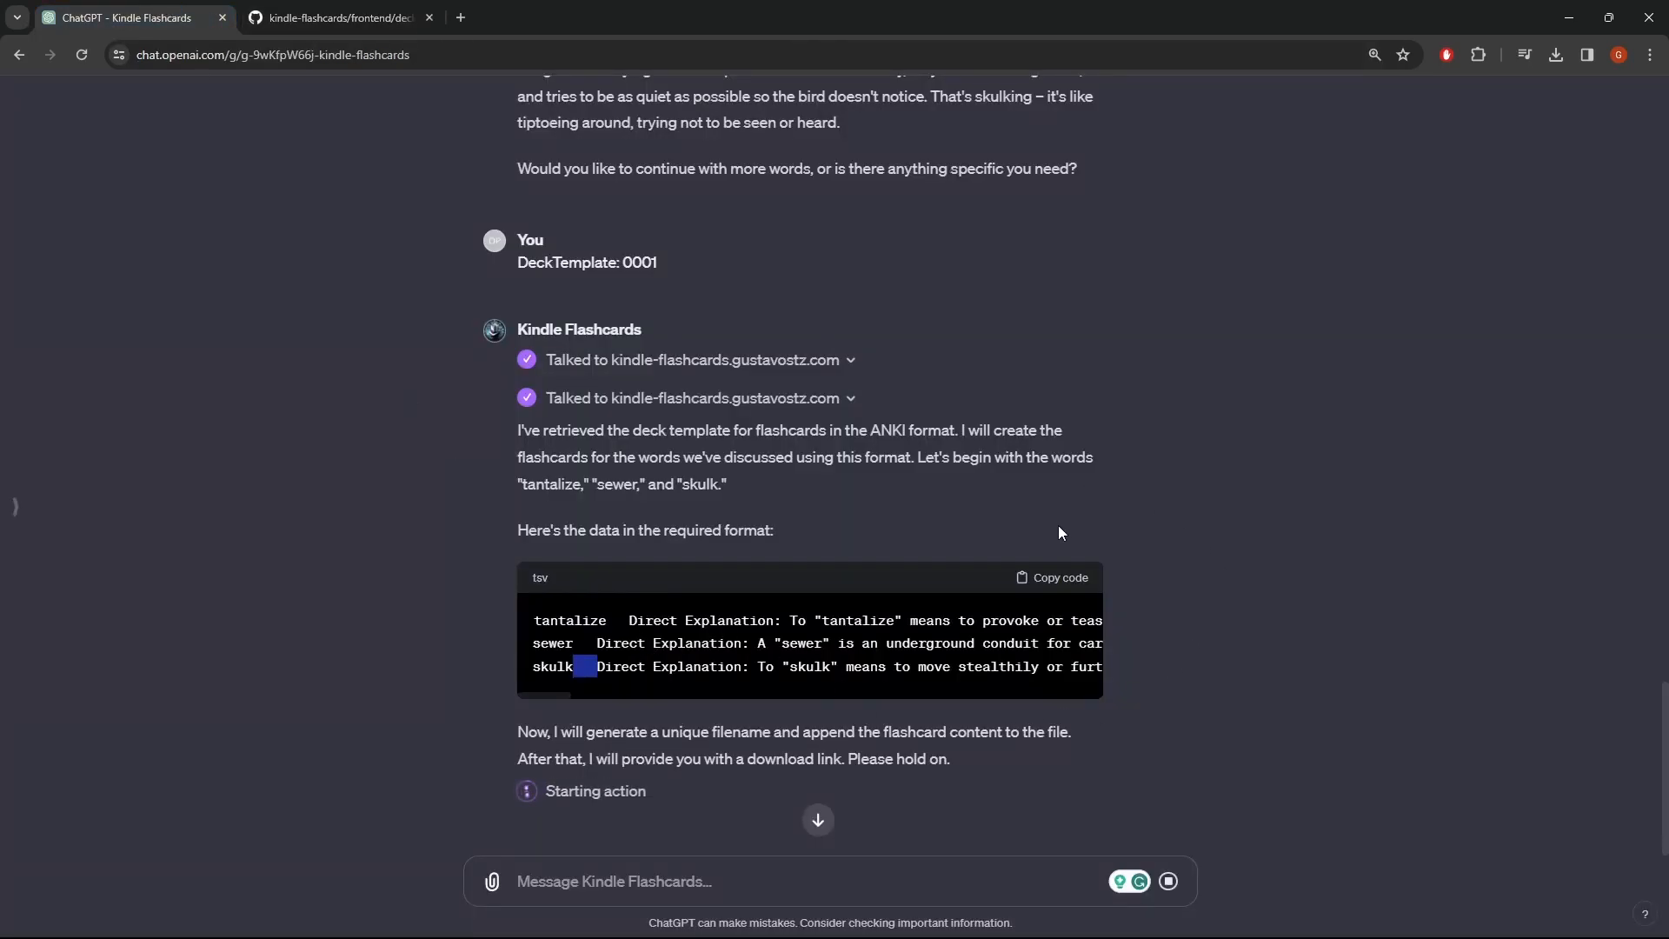
pyautogui.moveTo(194, 480)
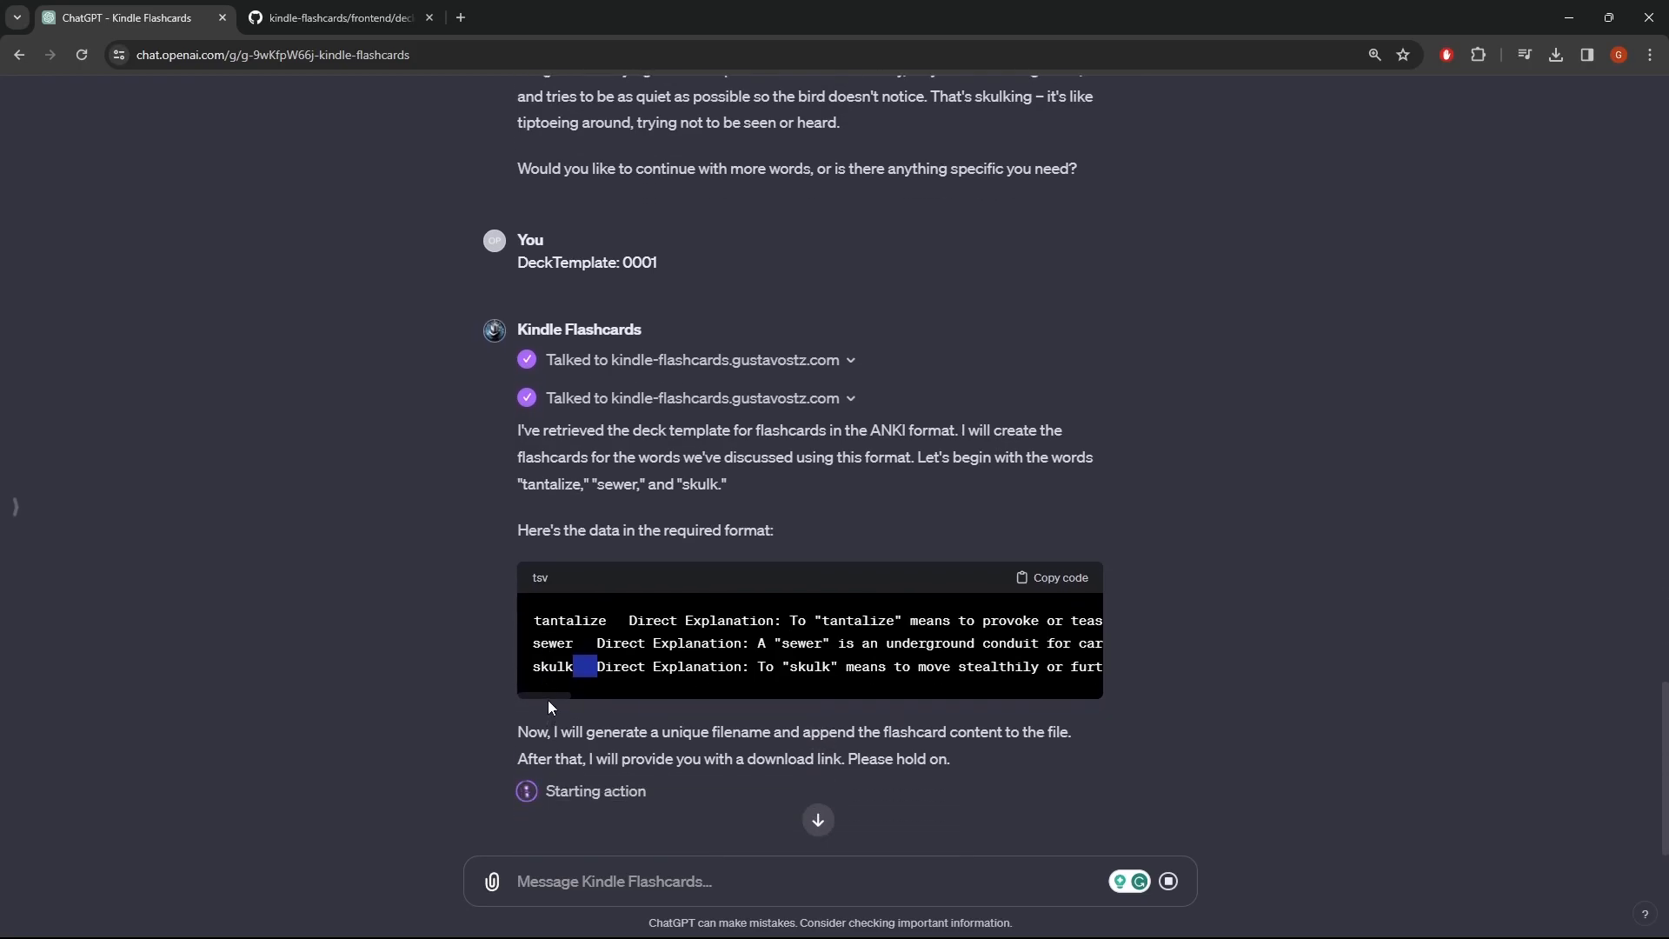
pyautogui.hscroll(3)
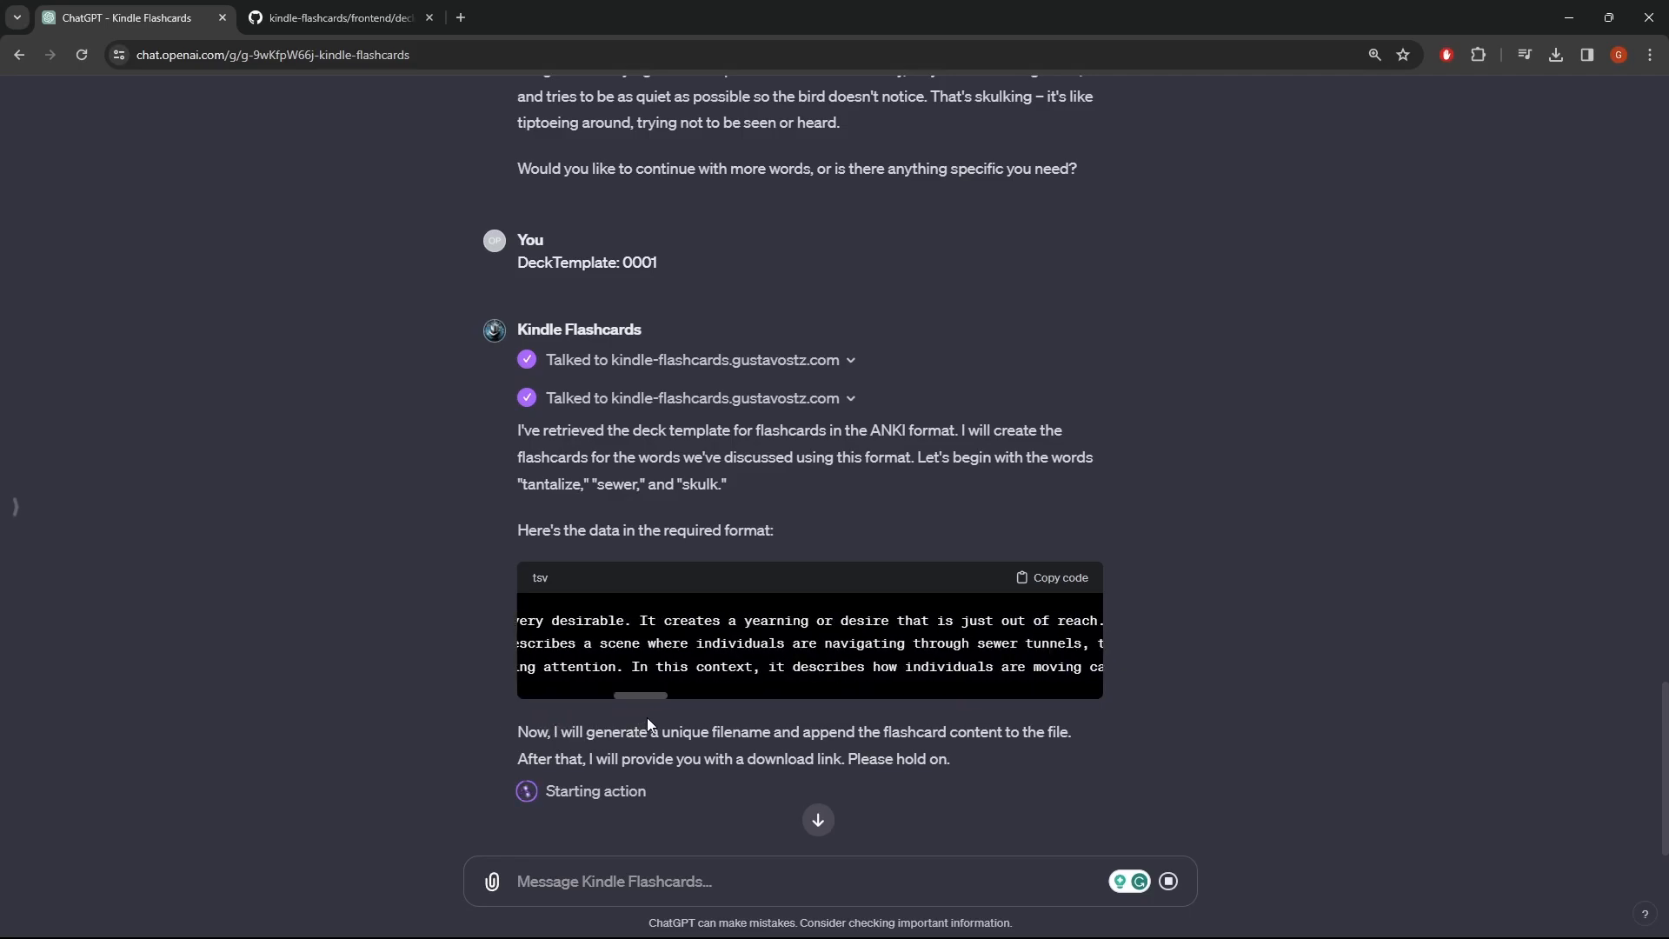
pyautogui.hscroll(3)
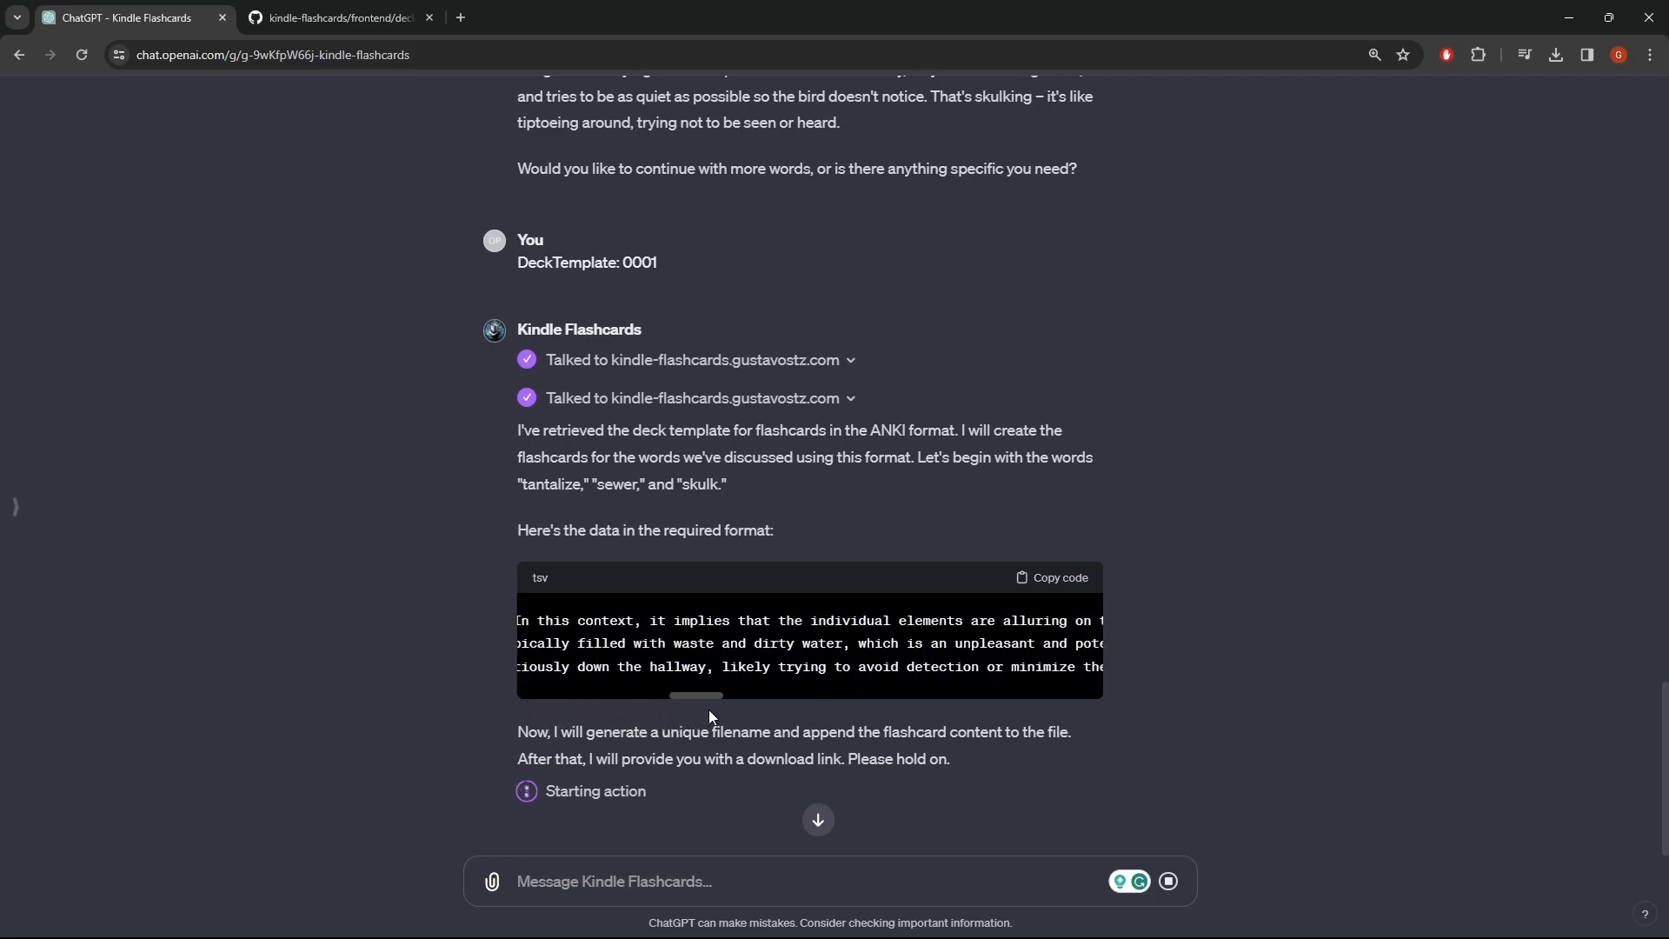
pyautogui.hscroll(3)
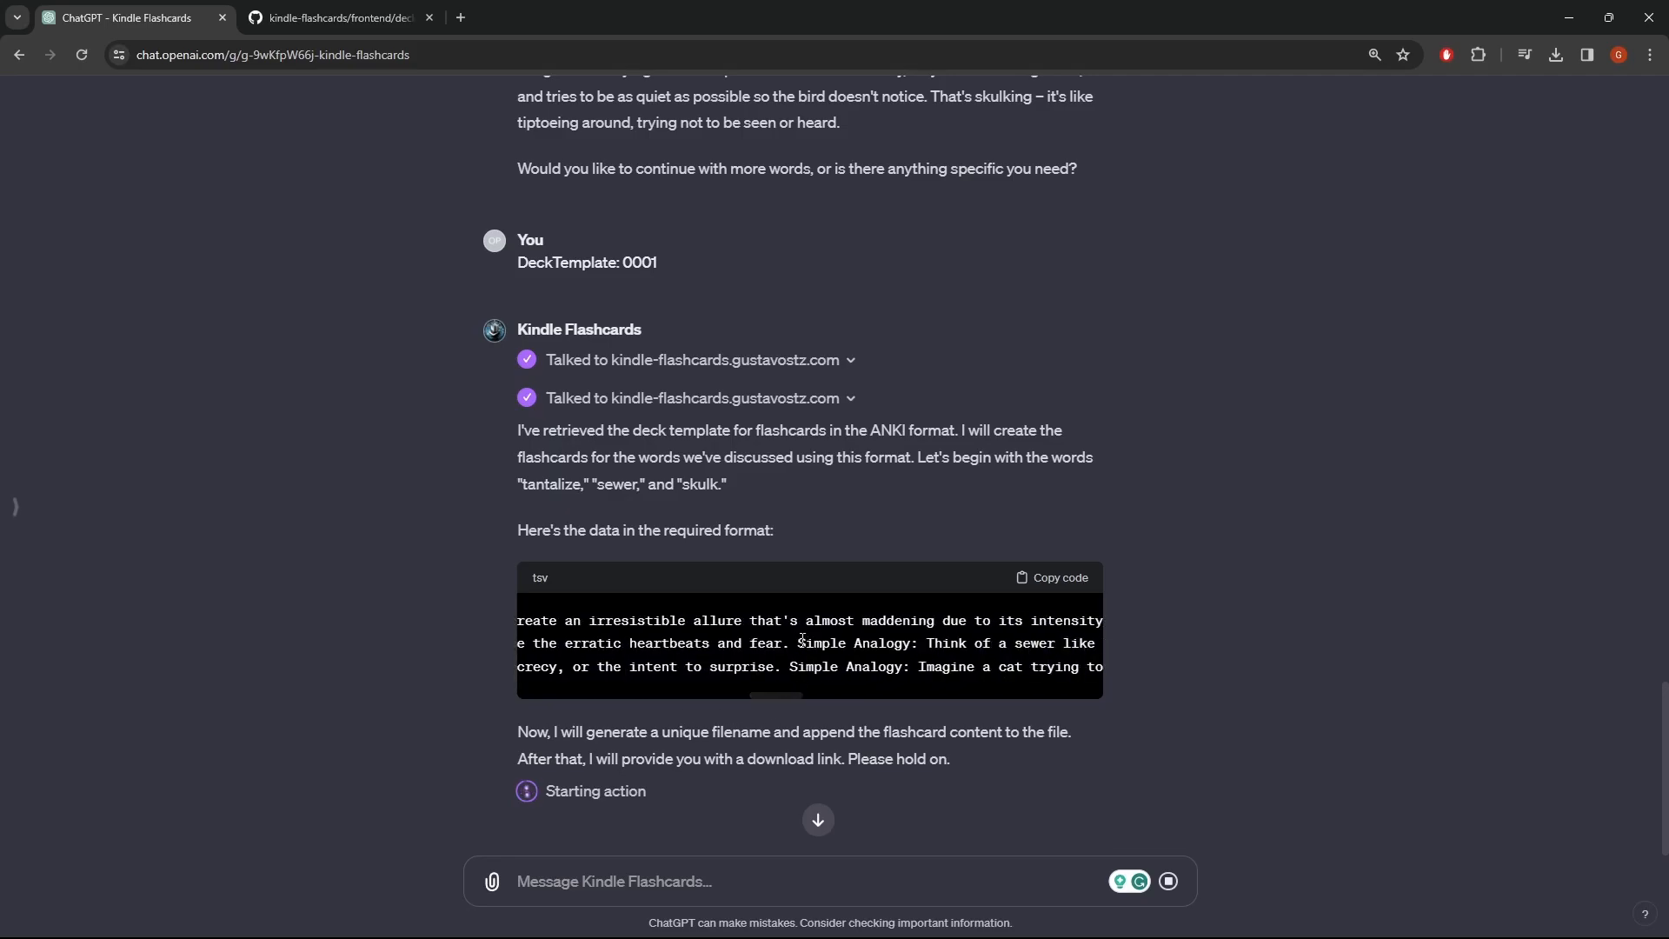
pyautogui.doubleClick(821, 643)
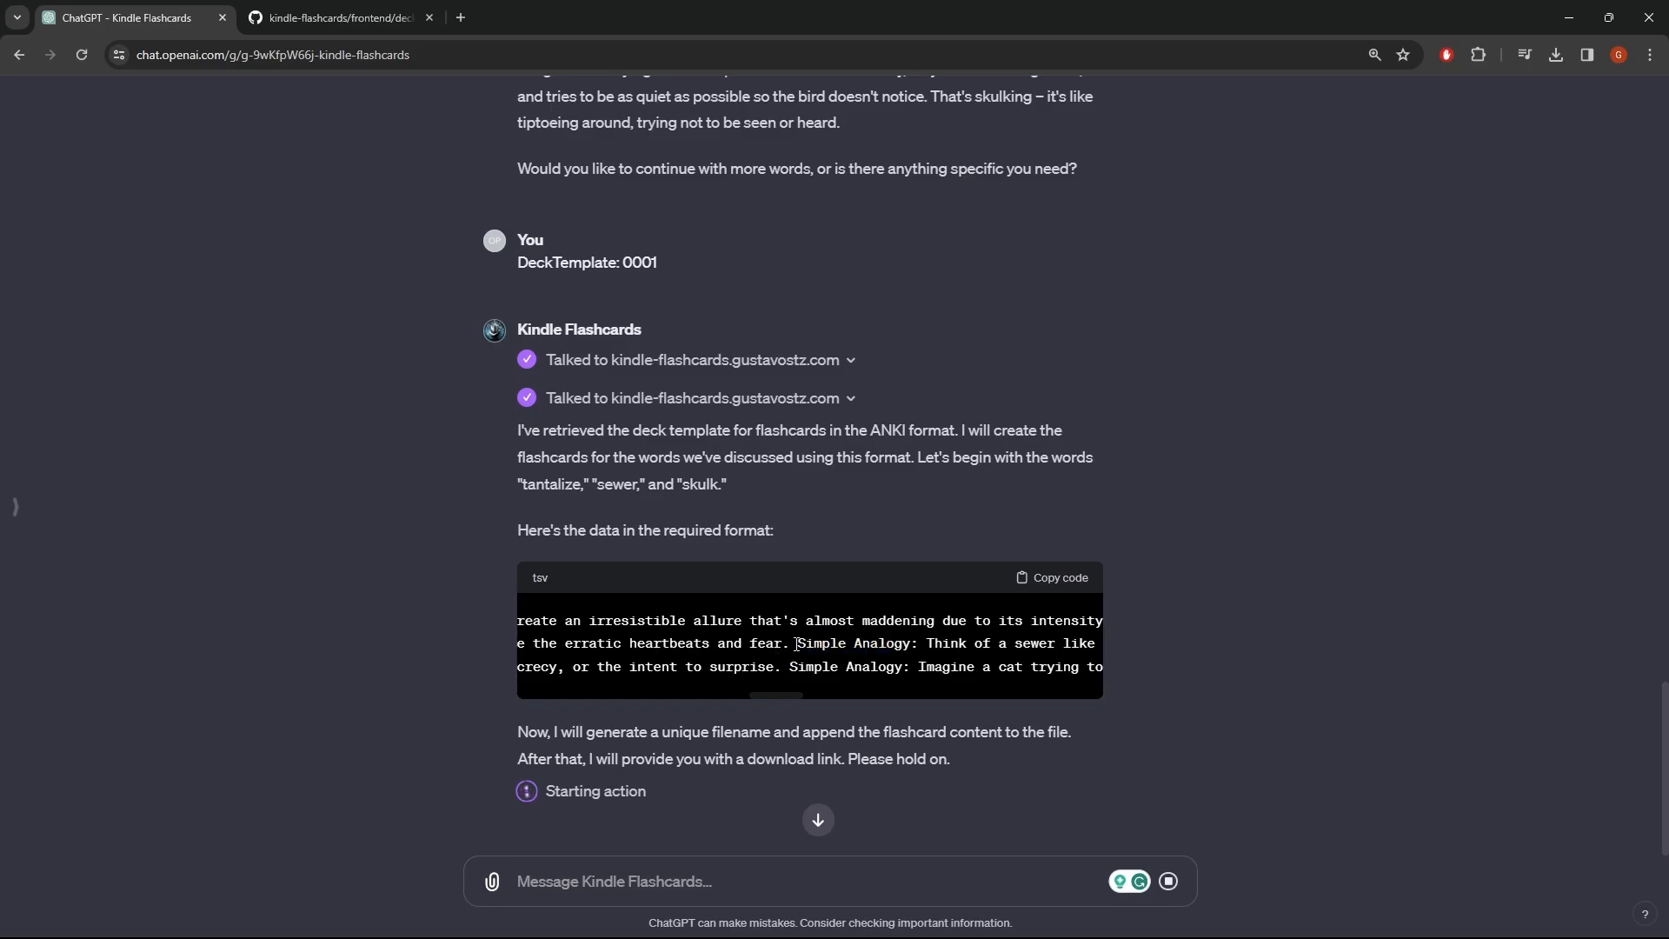
pyautogui.doubleClick(858, 643)
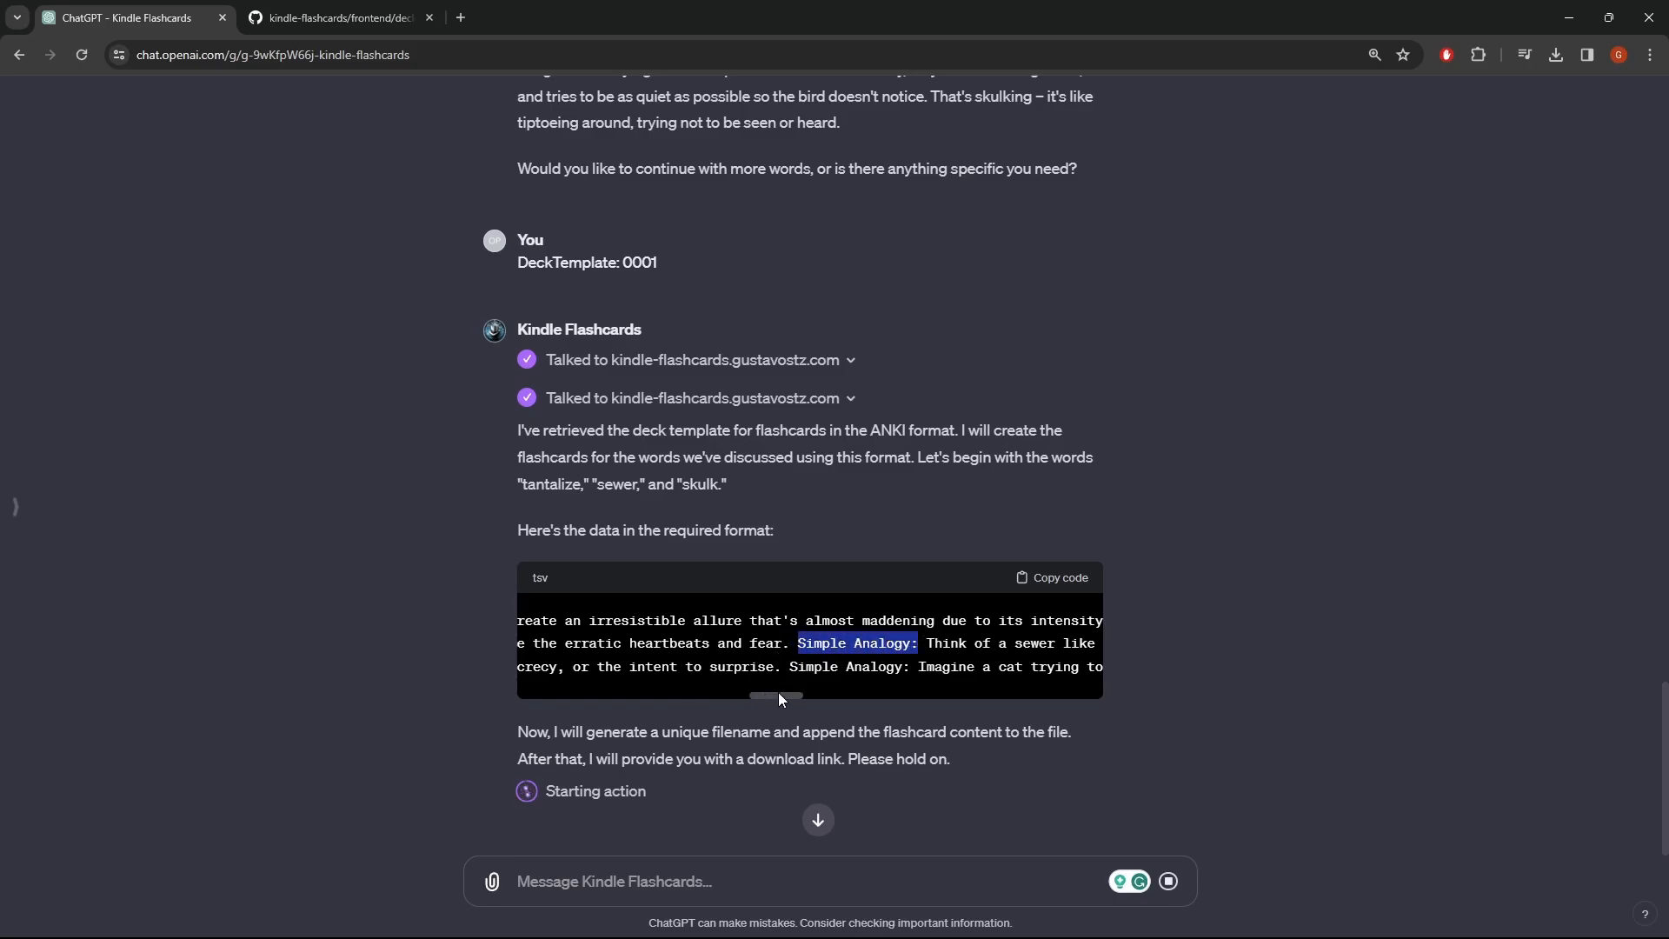
pyautogui.hscroll(3)
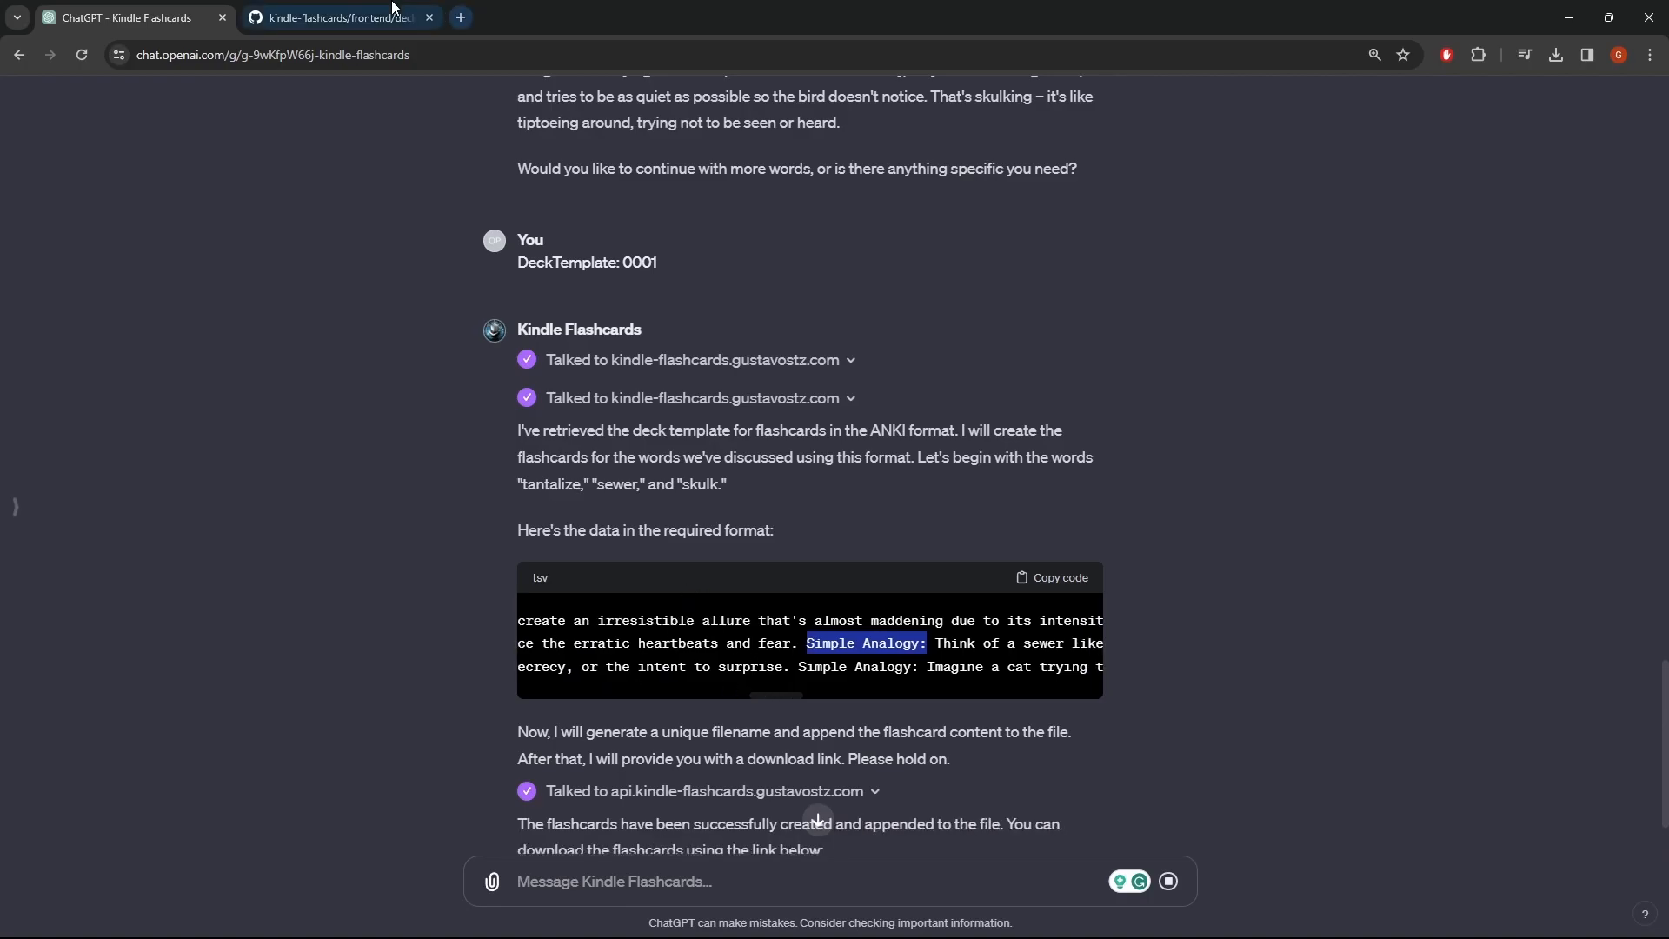
pyautogui.click(335, 17)
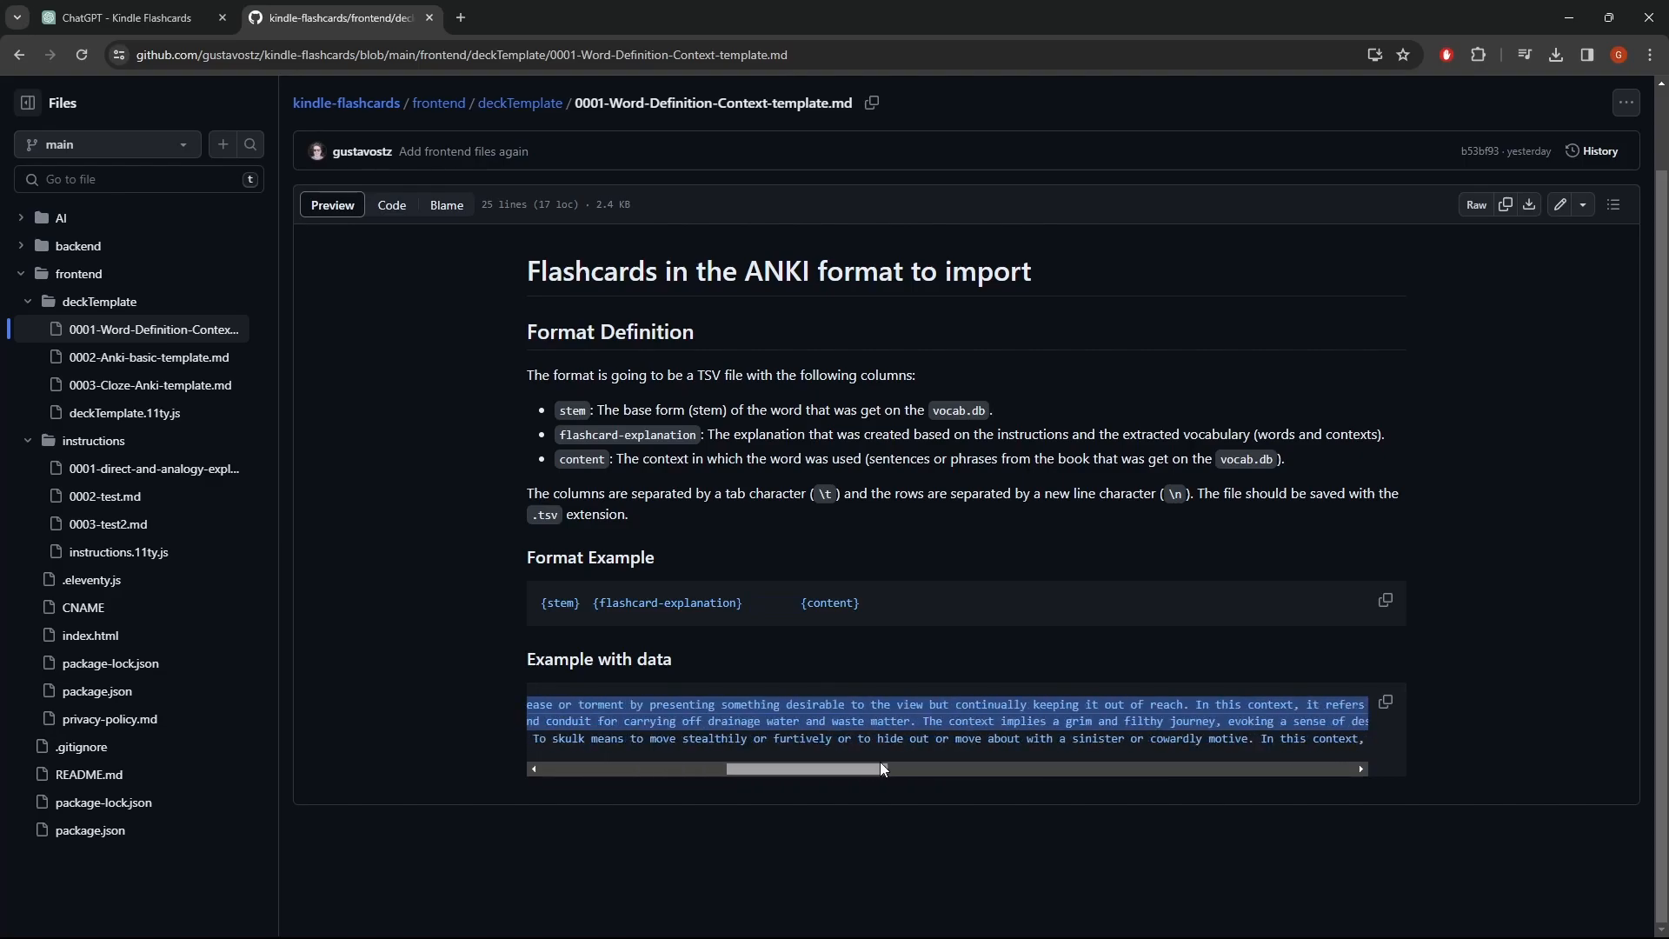
pyautogui.hscroll(-3)
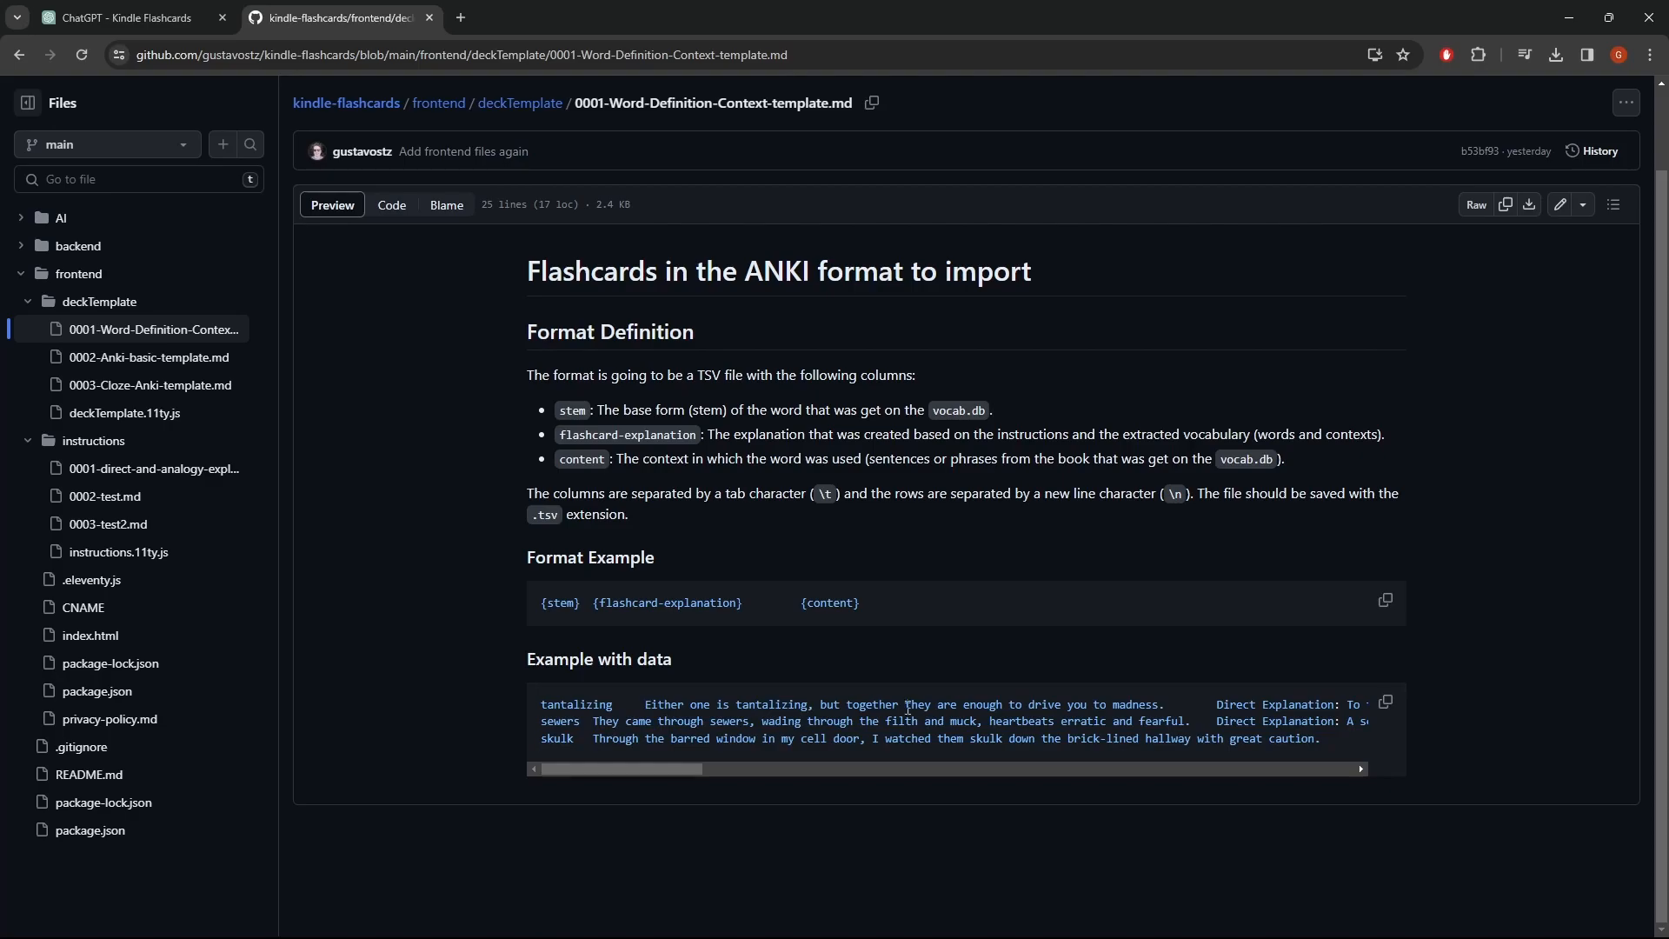
pyautogui.click(123, 18)
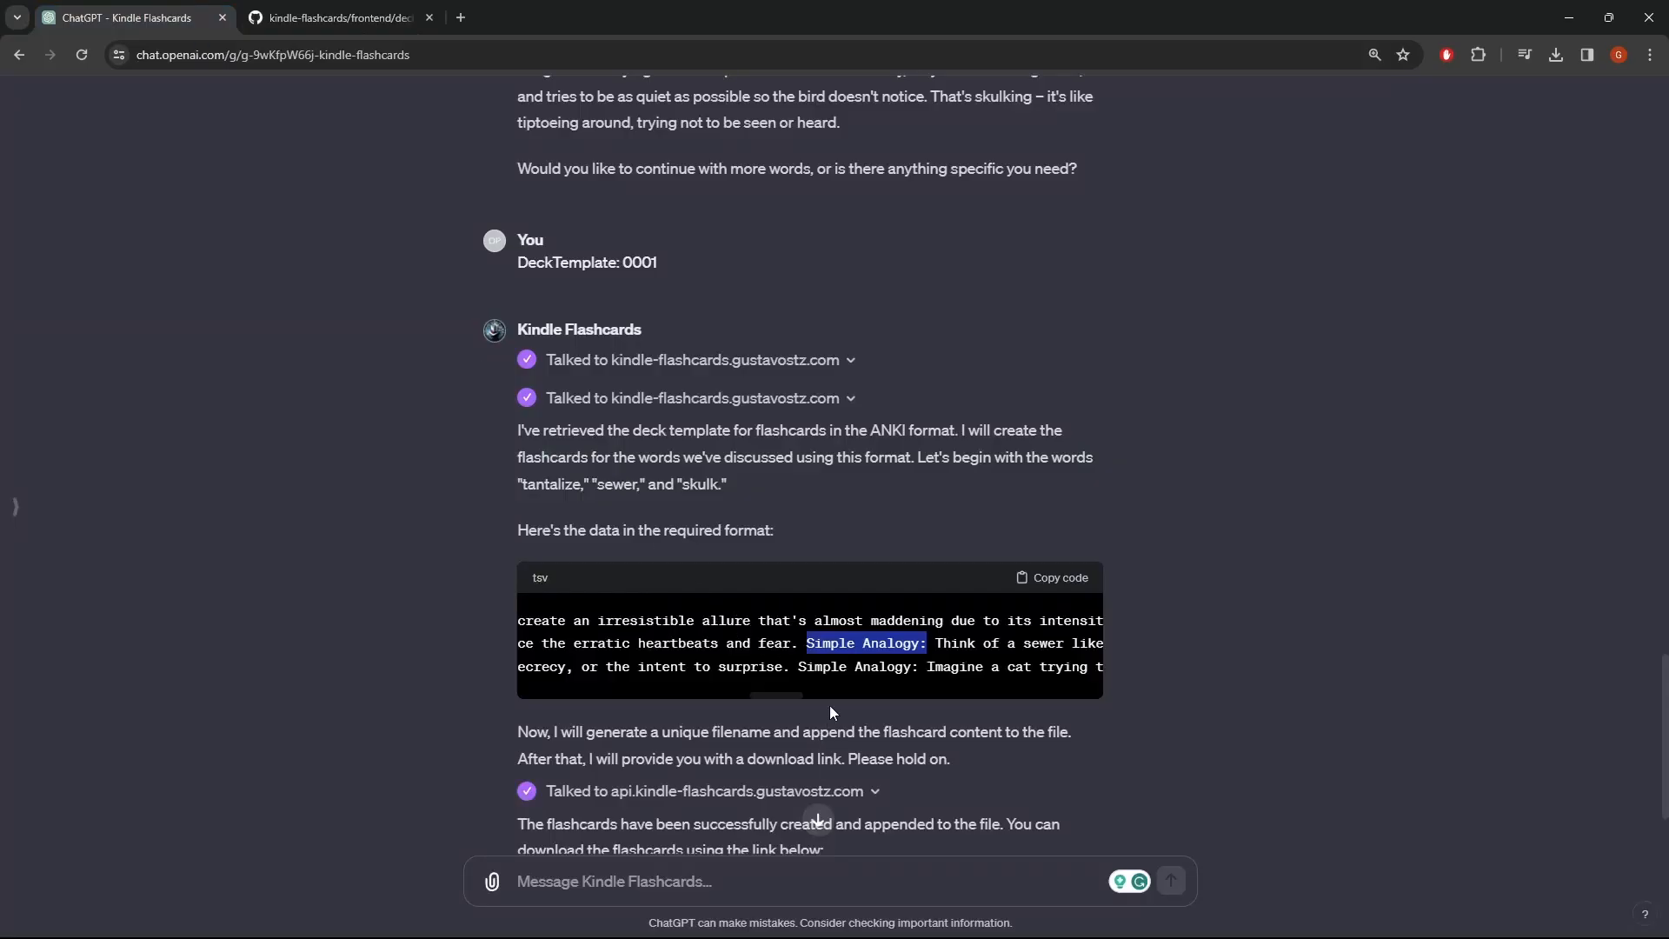
pyautogui.hscroll(-3)
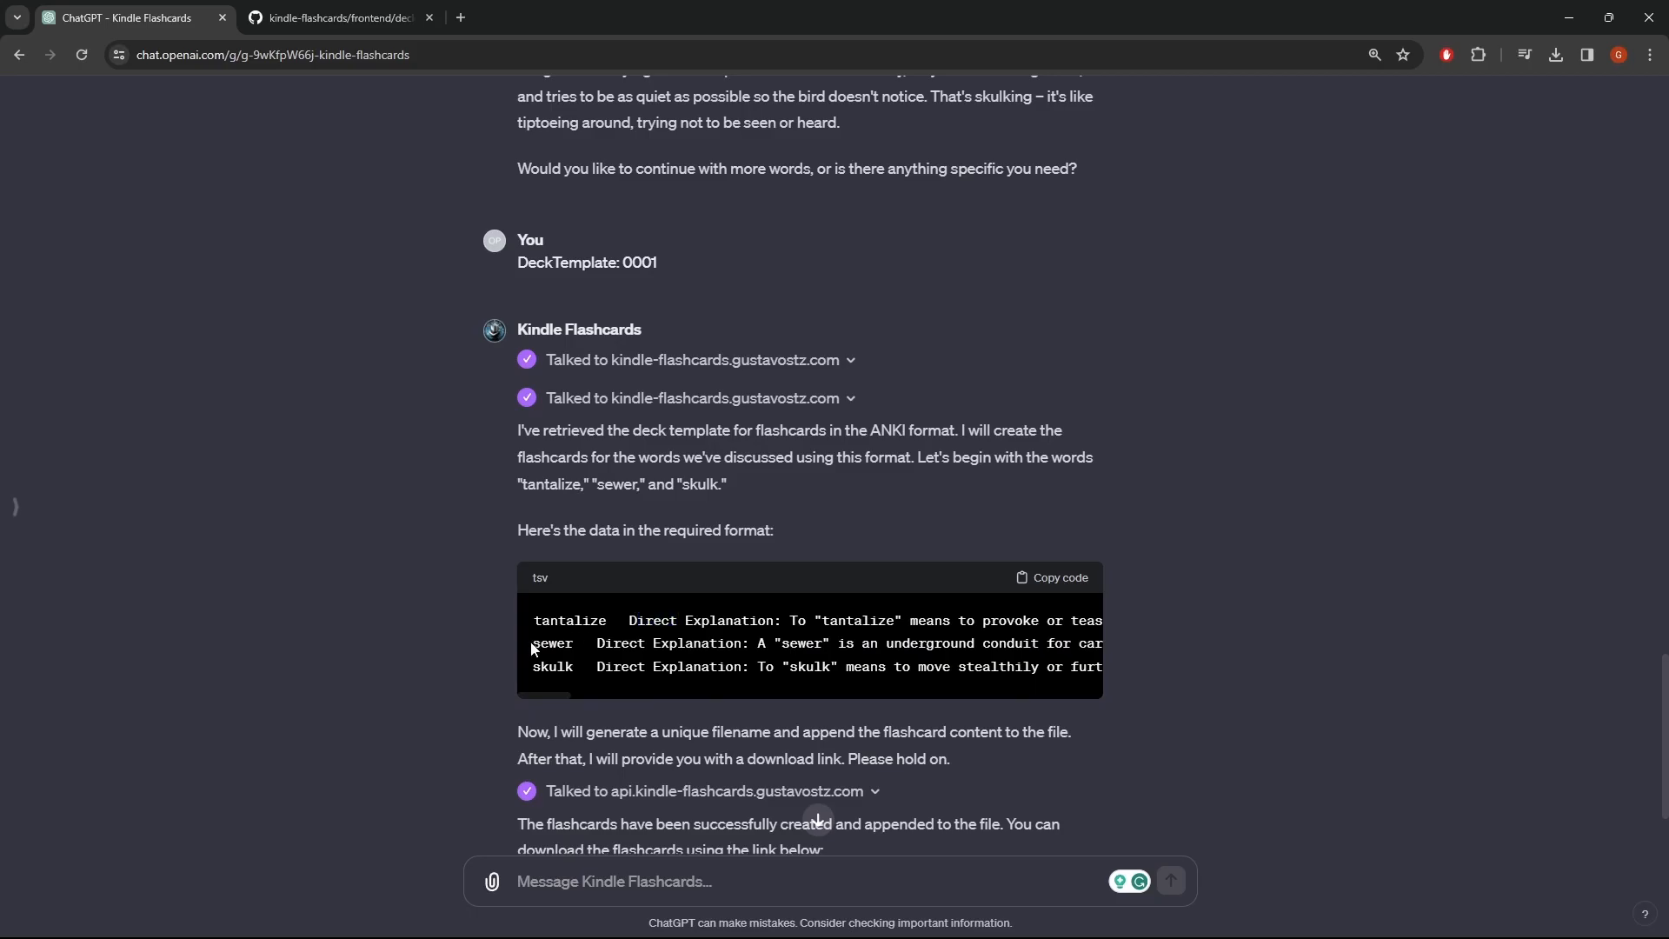
pyautogui.moveTo(408, 634)
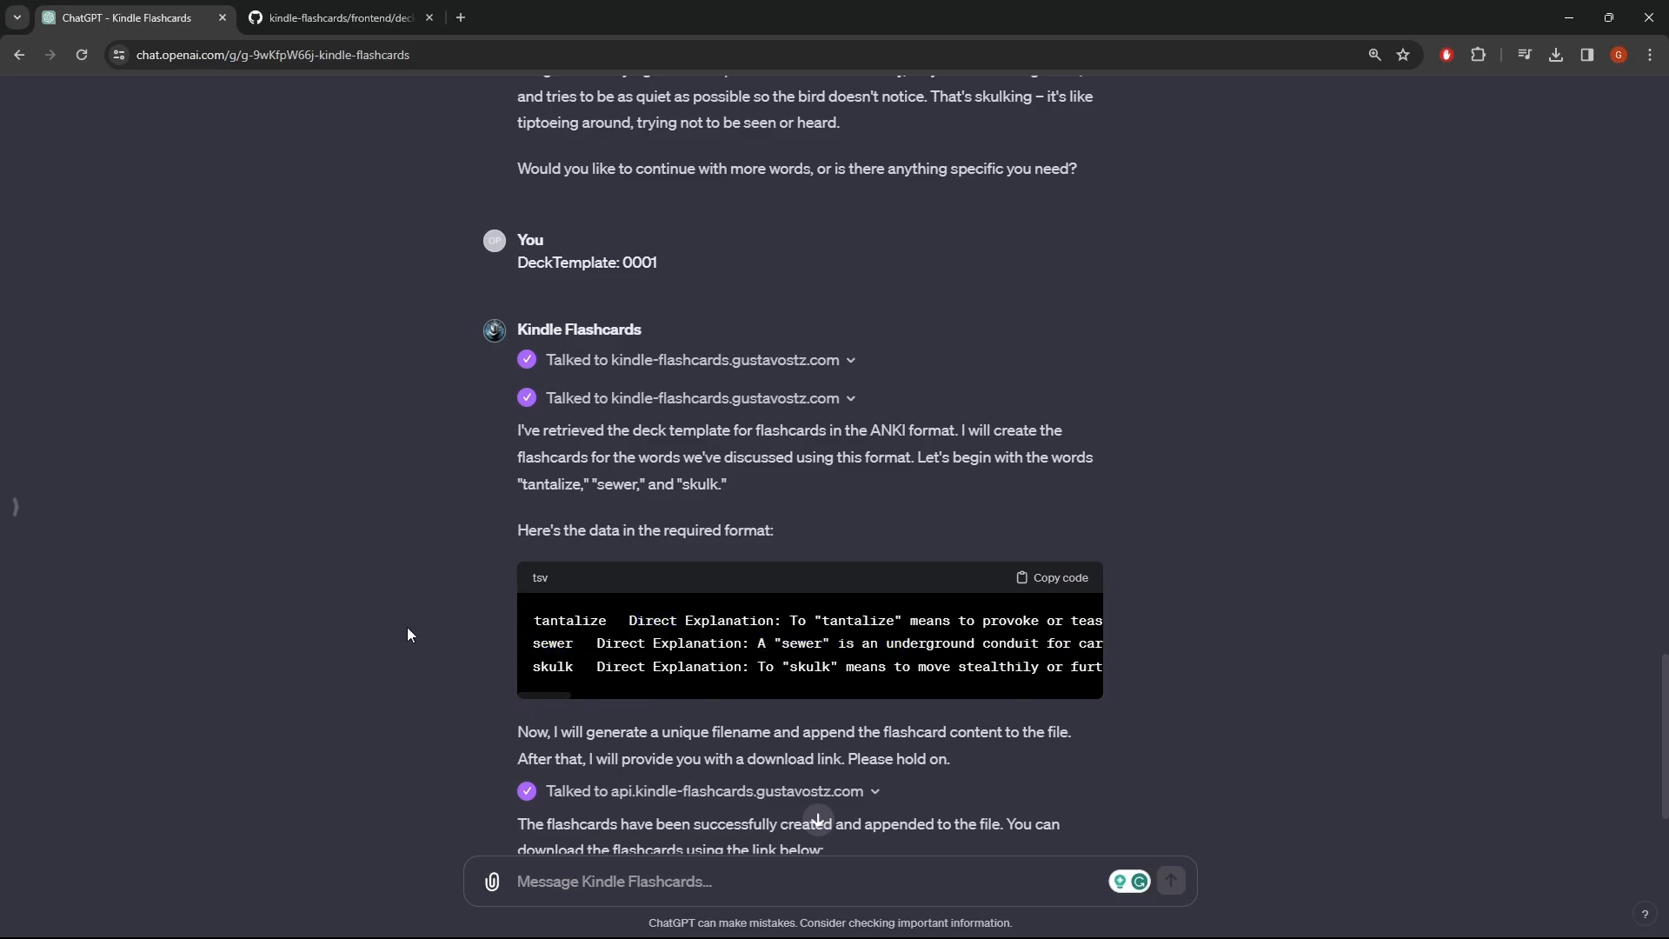
pyautogui.moveTo(513, 563)
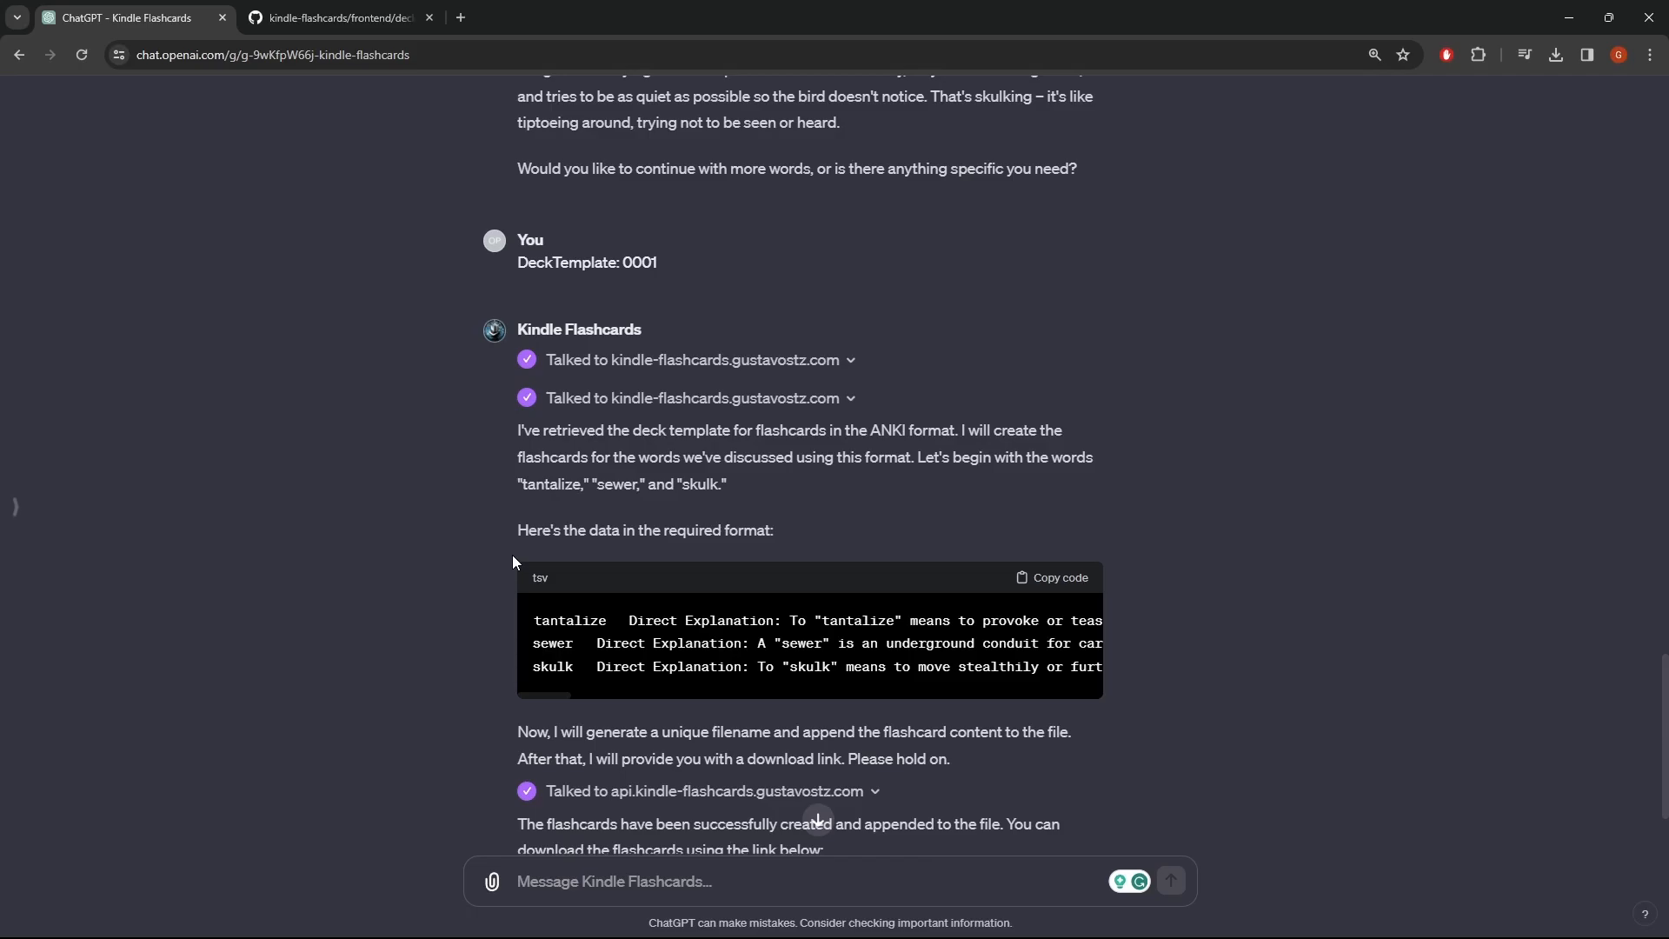
pyautogui.moveTo(599, 574)
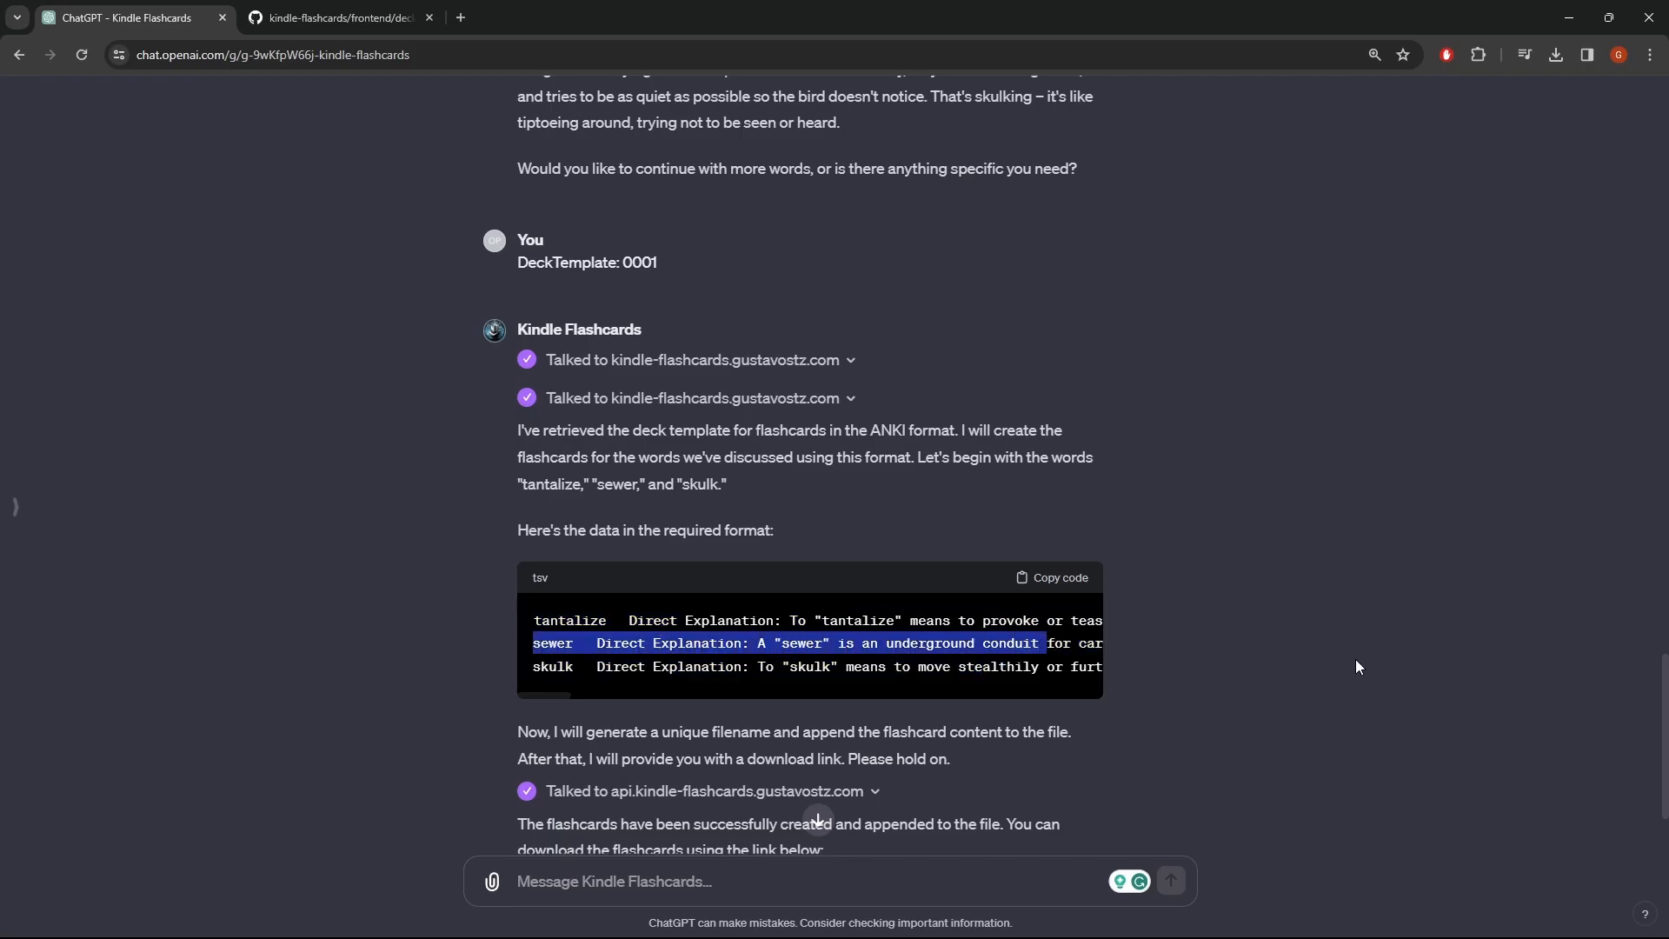
pyautogui.click(921, 643)
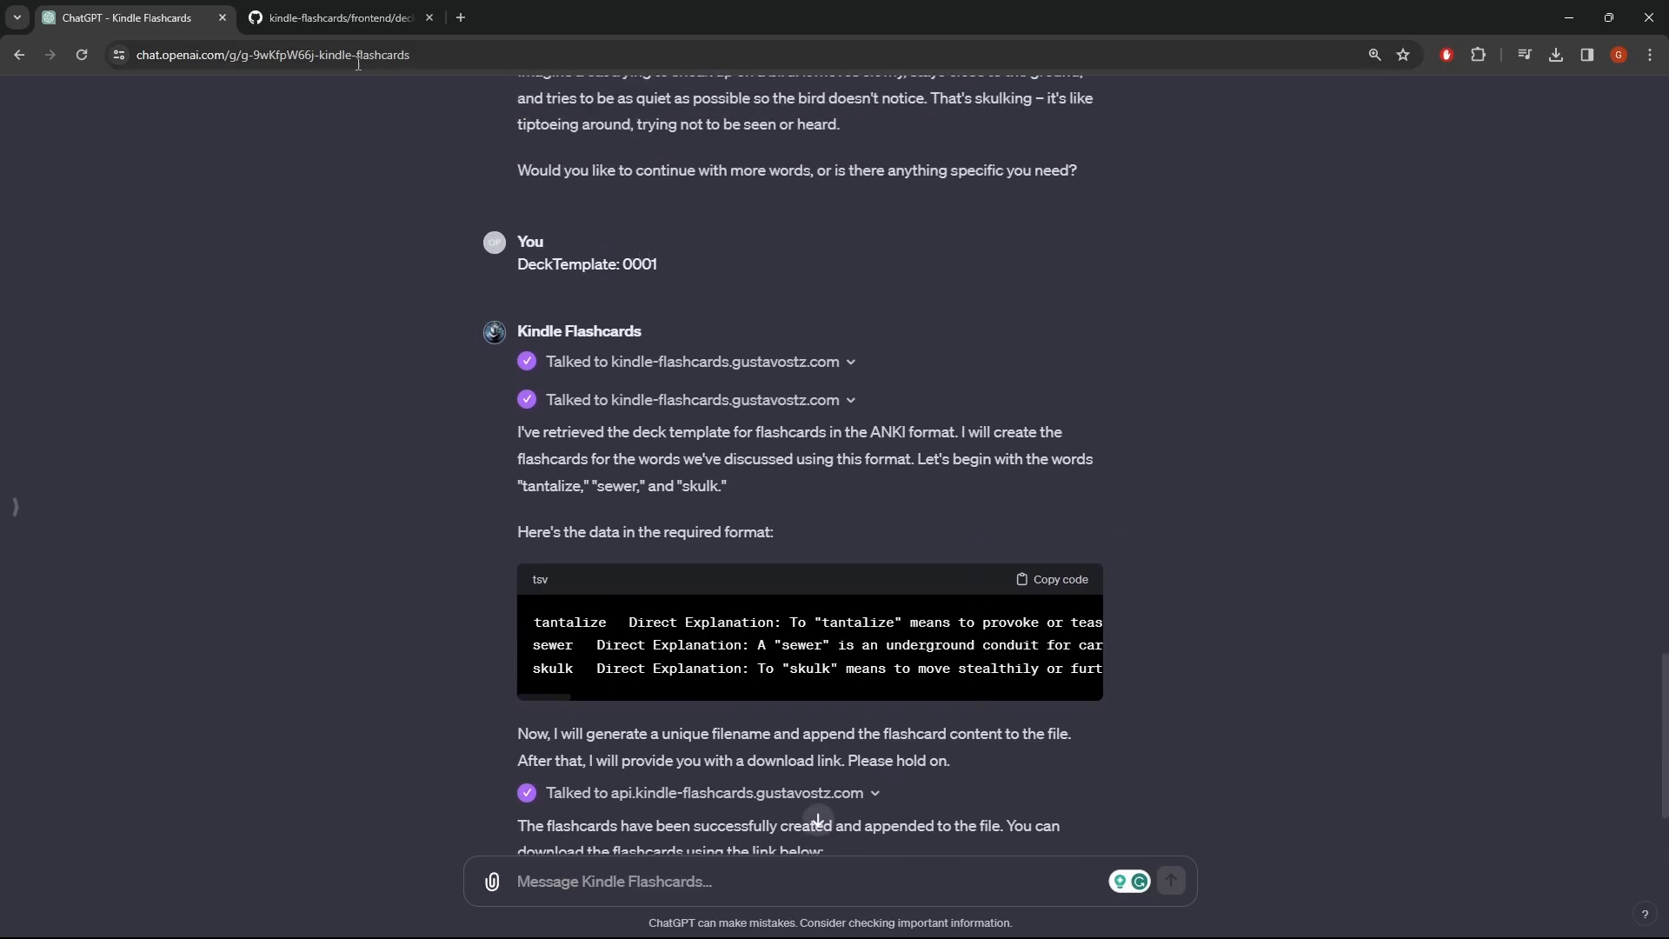
# Inspect the analysis code and TSV payload, then follow the Download Flashcards link.
pyautogui.scroll(-3)
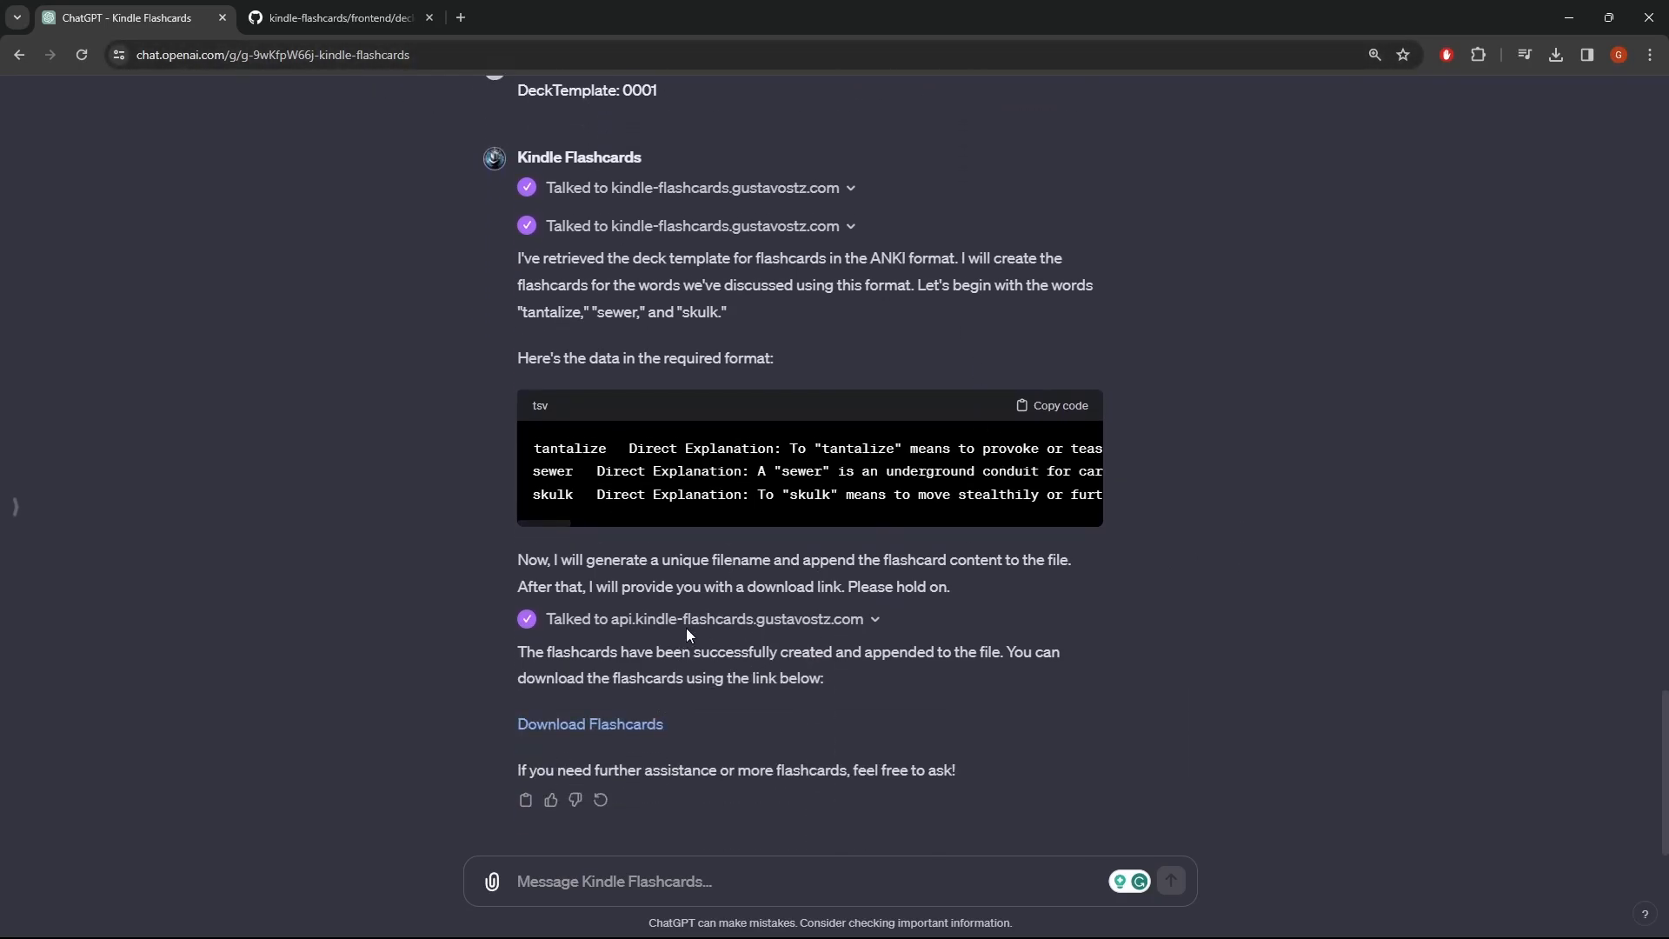
pyautogui.moveTo(668, 632)
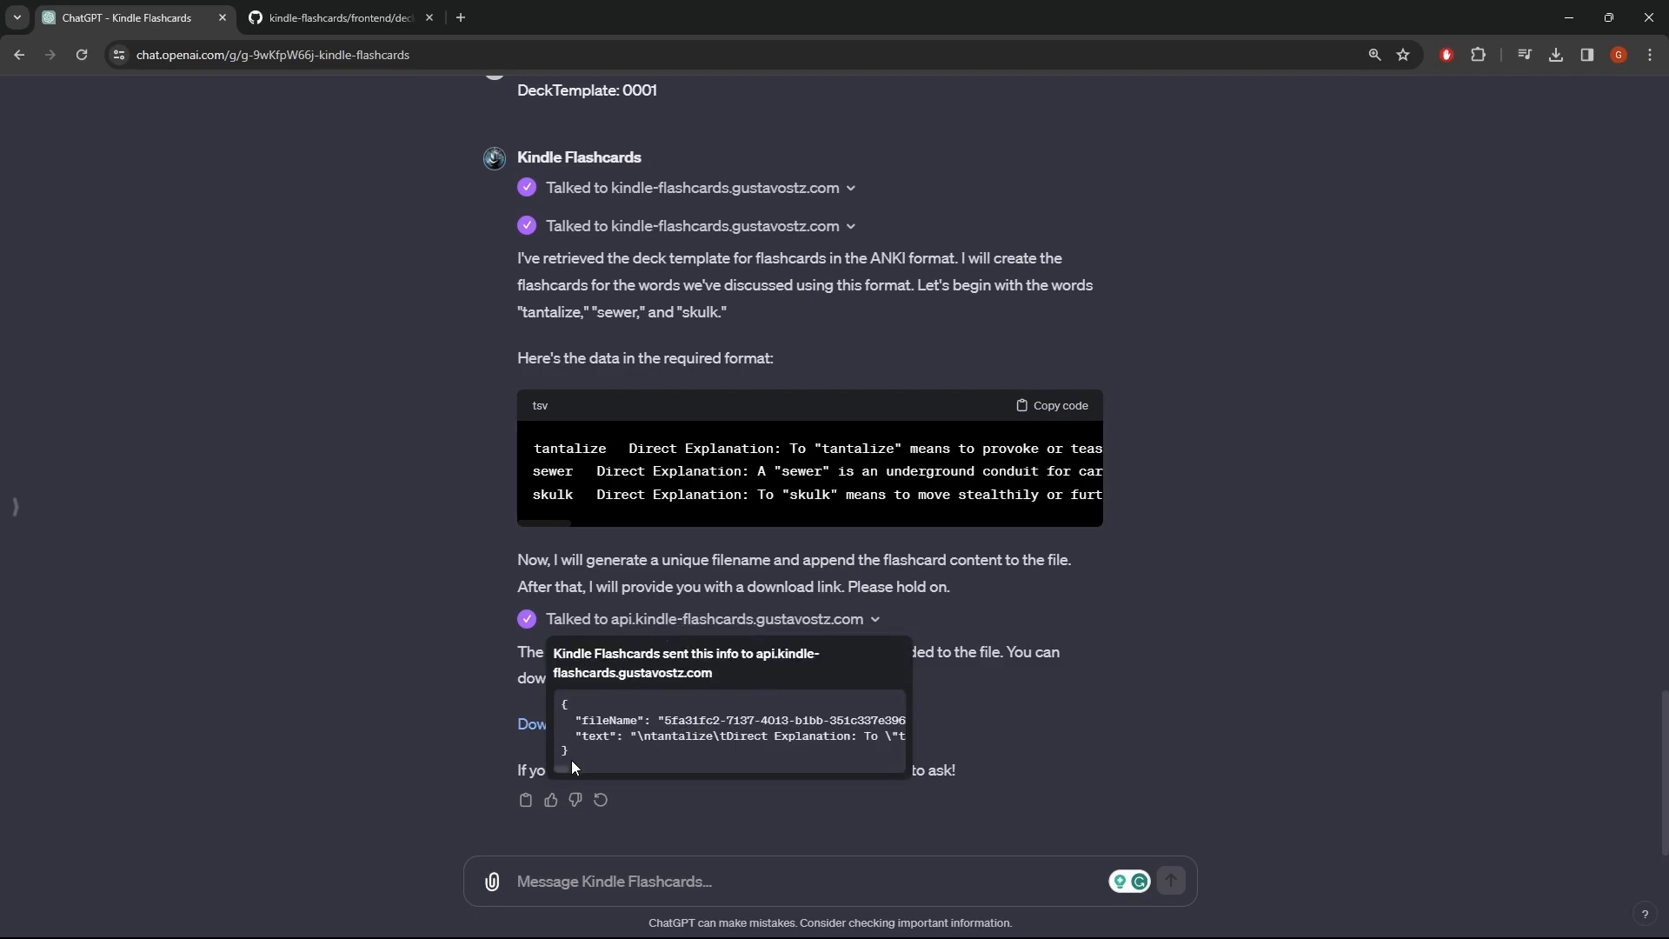
pyautogui.moveTo(680, 729)
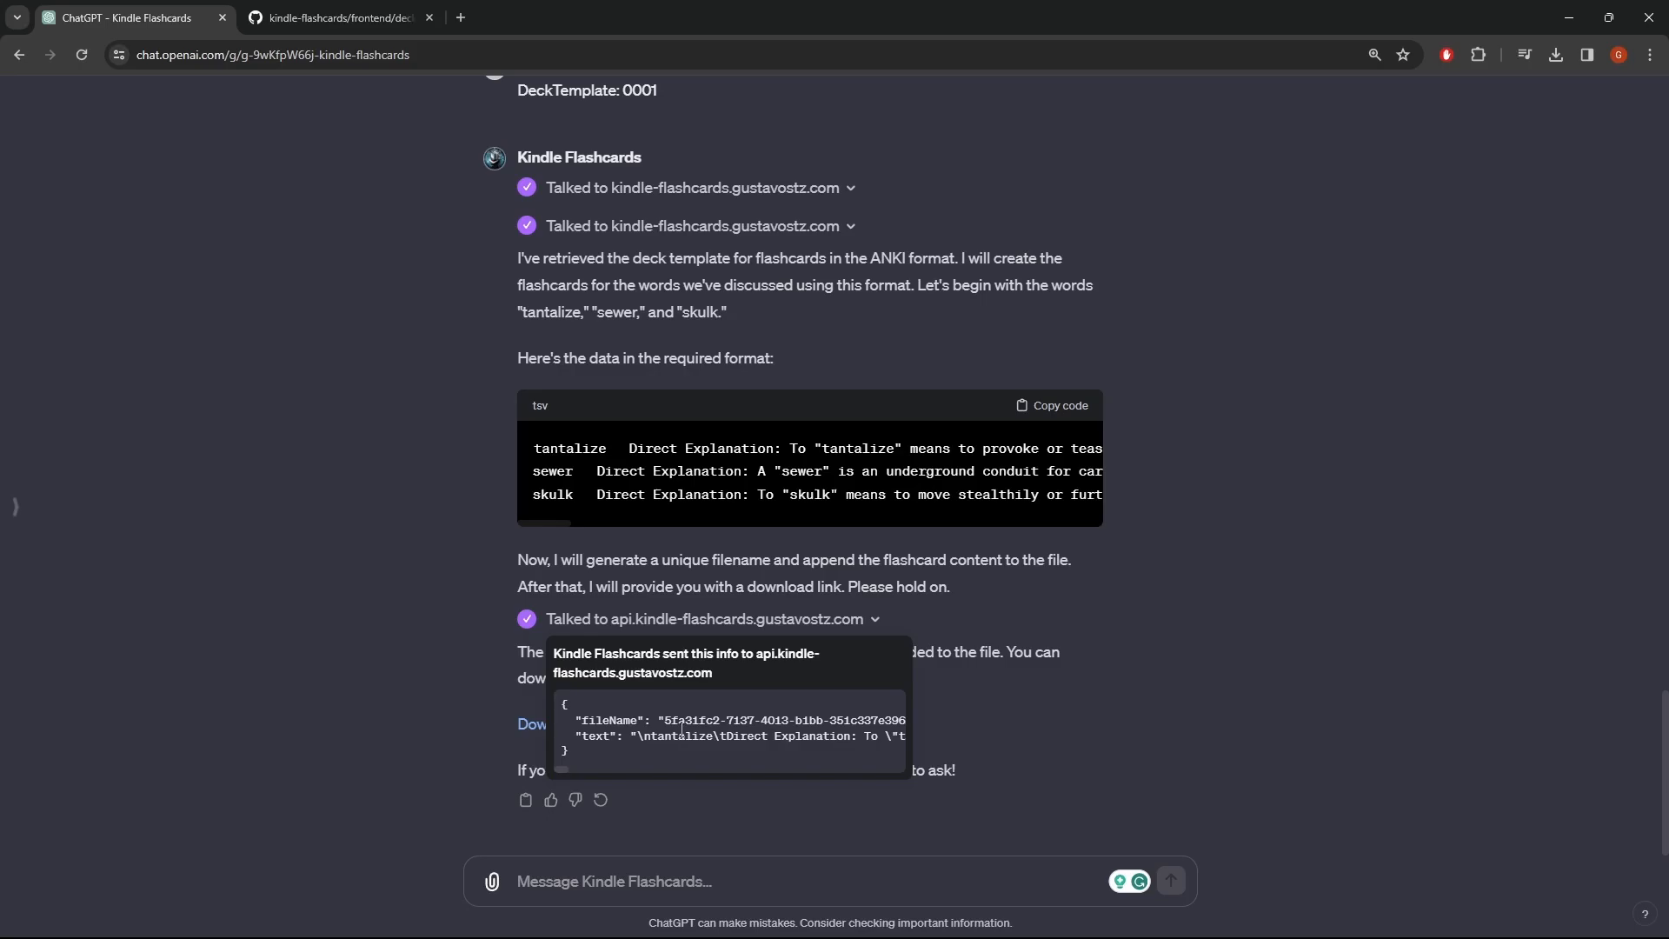
pyautogui.moveTo(493, 327)
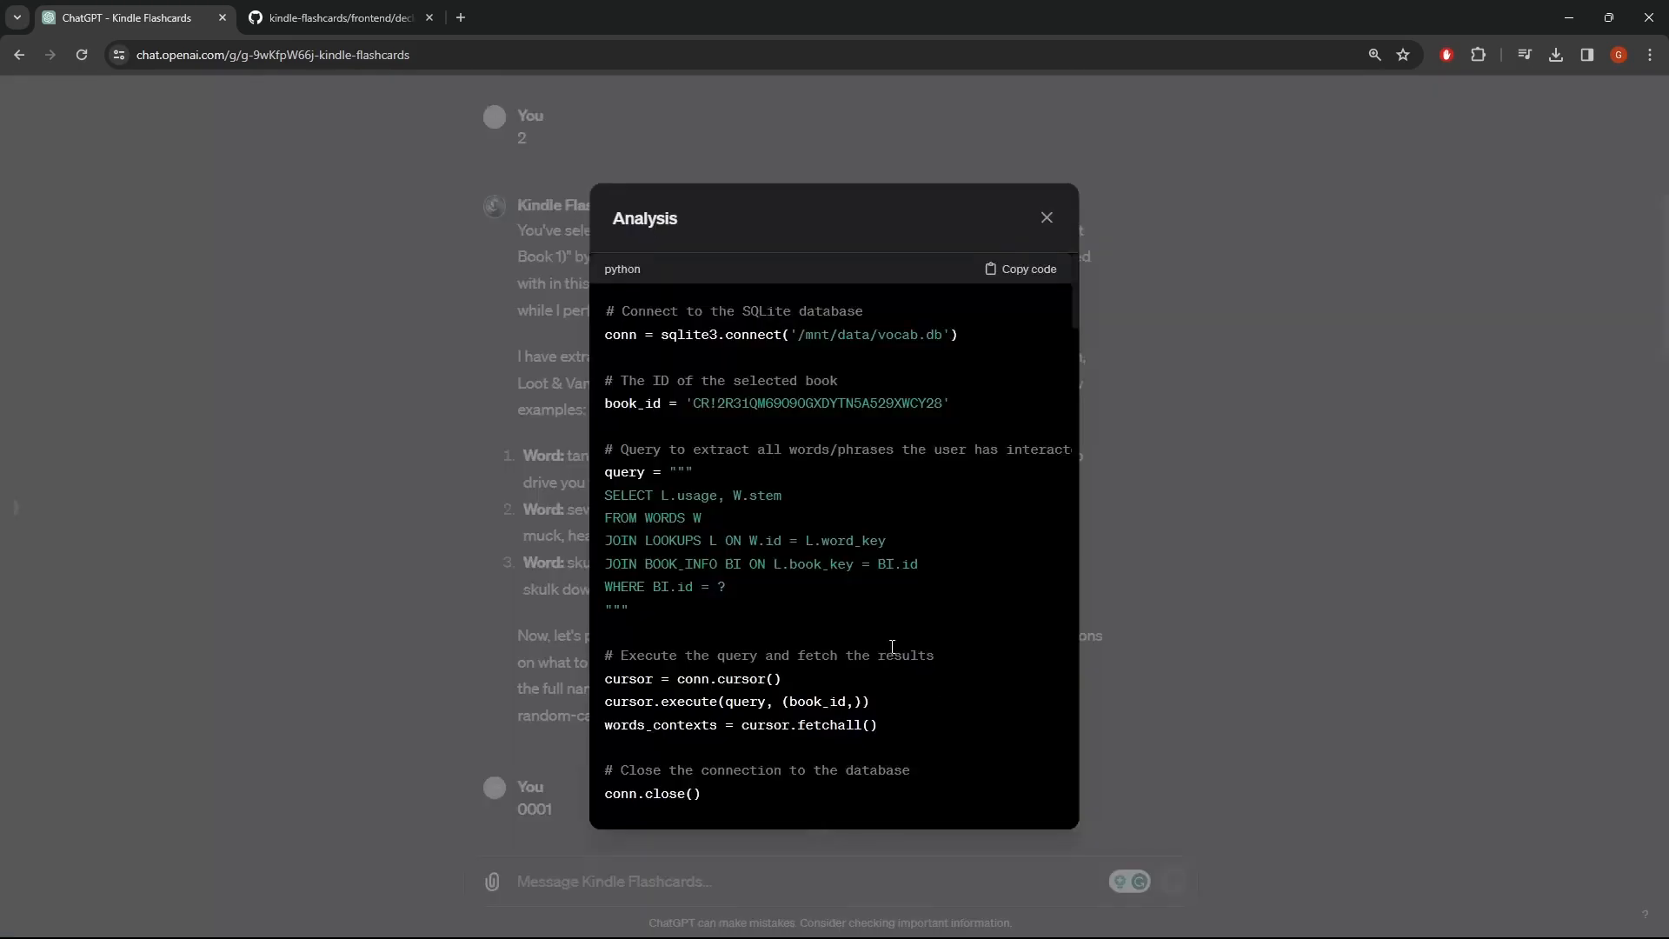
pyautogui.click(1044, 217)
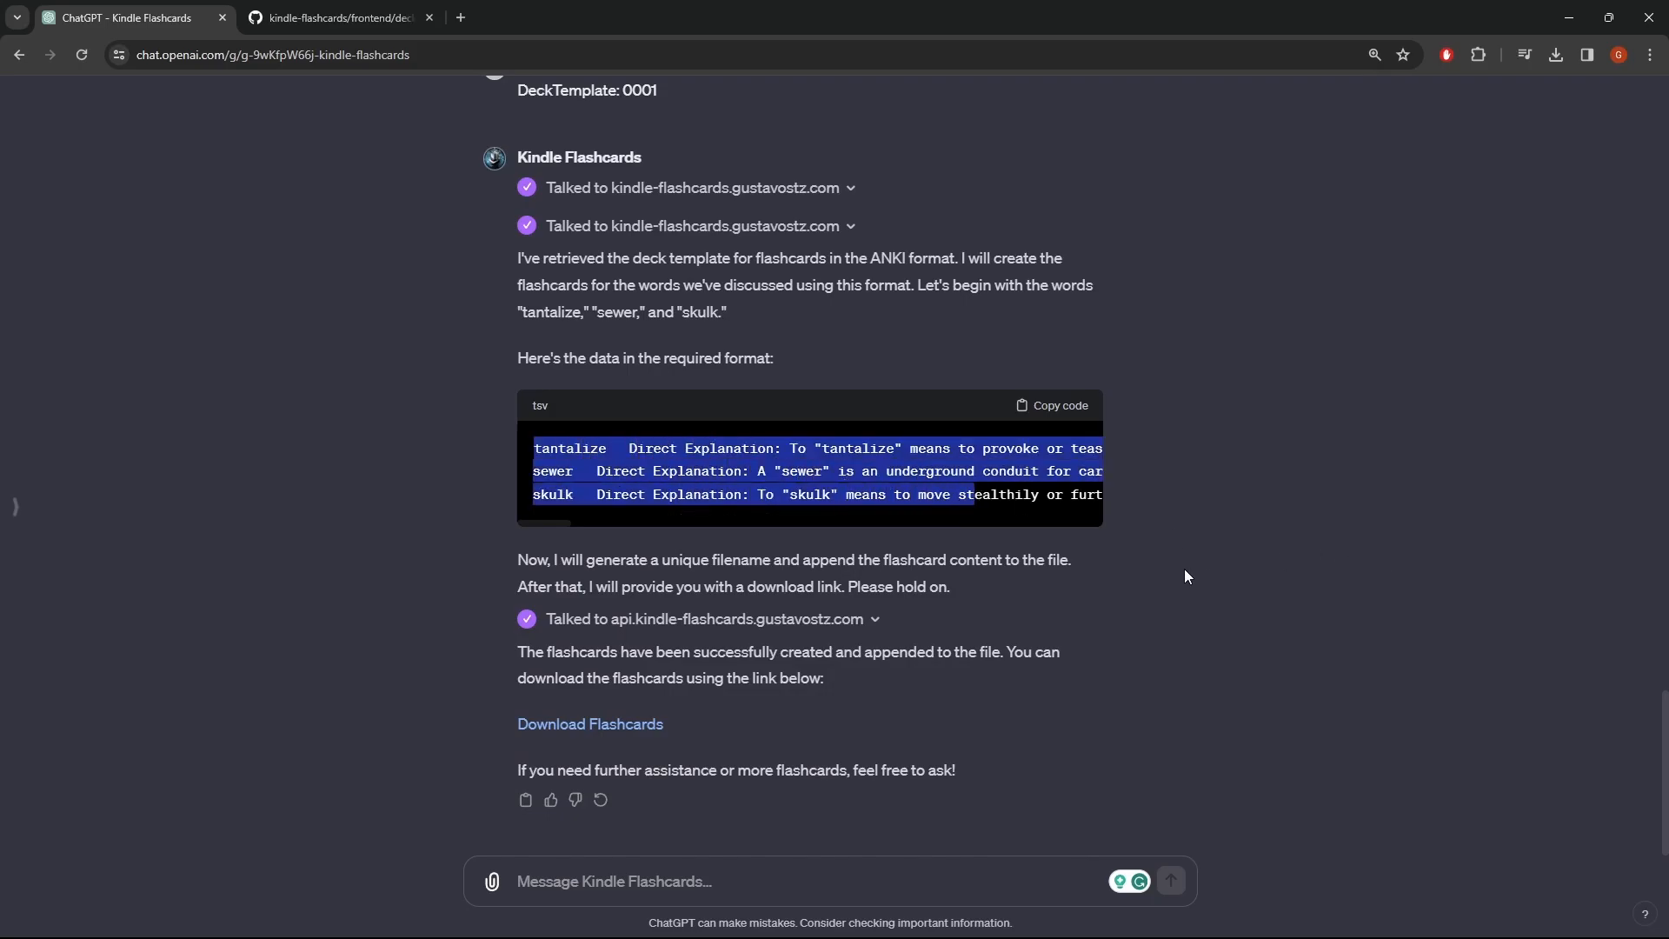
pyautogui.click(1105, 585)
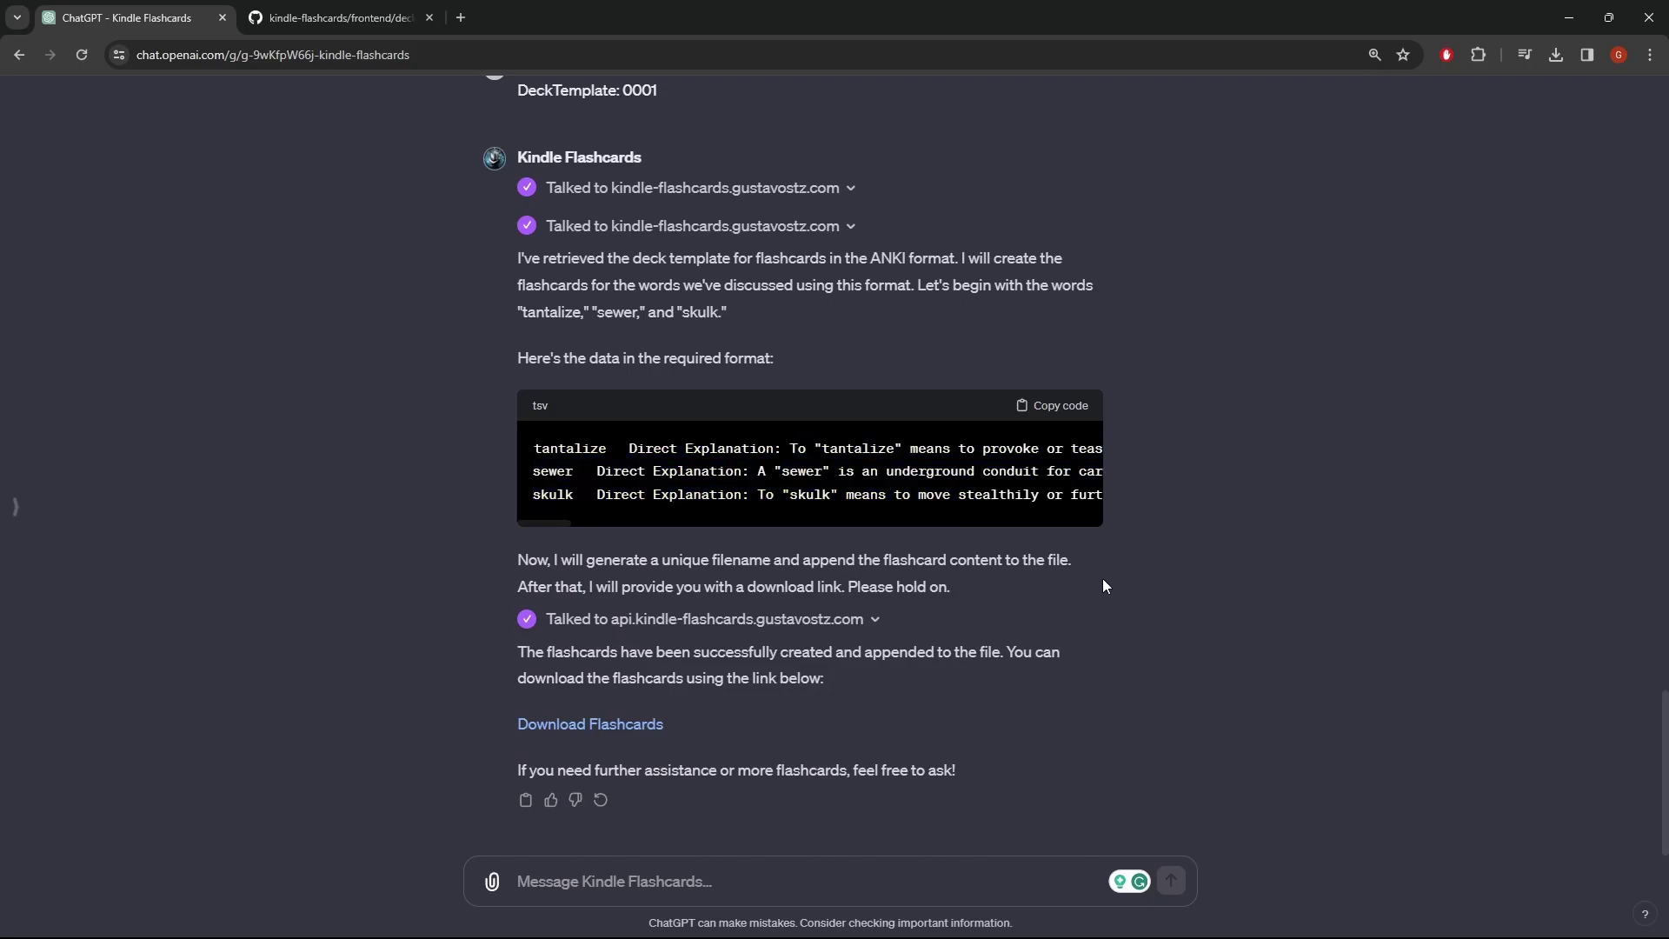
pyautogui.moveTo(1091, 587)
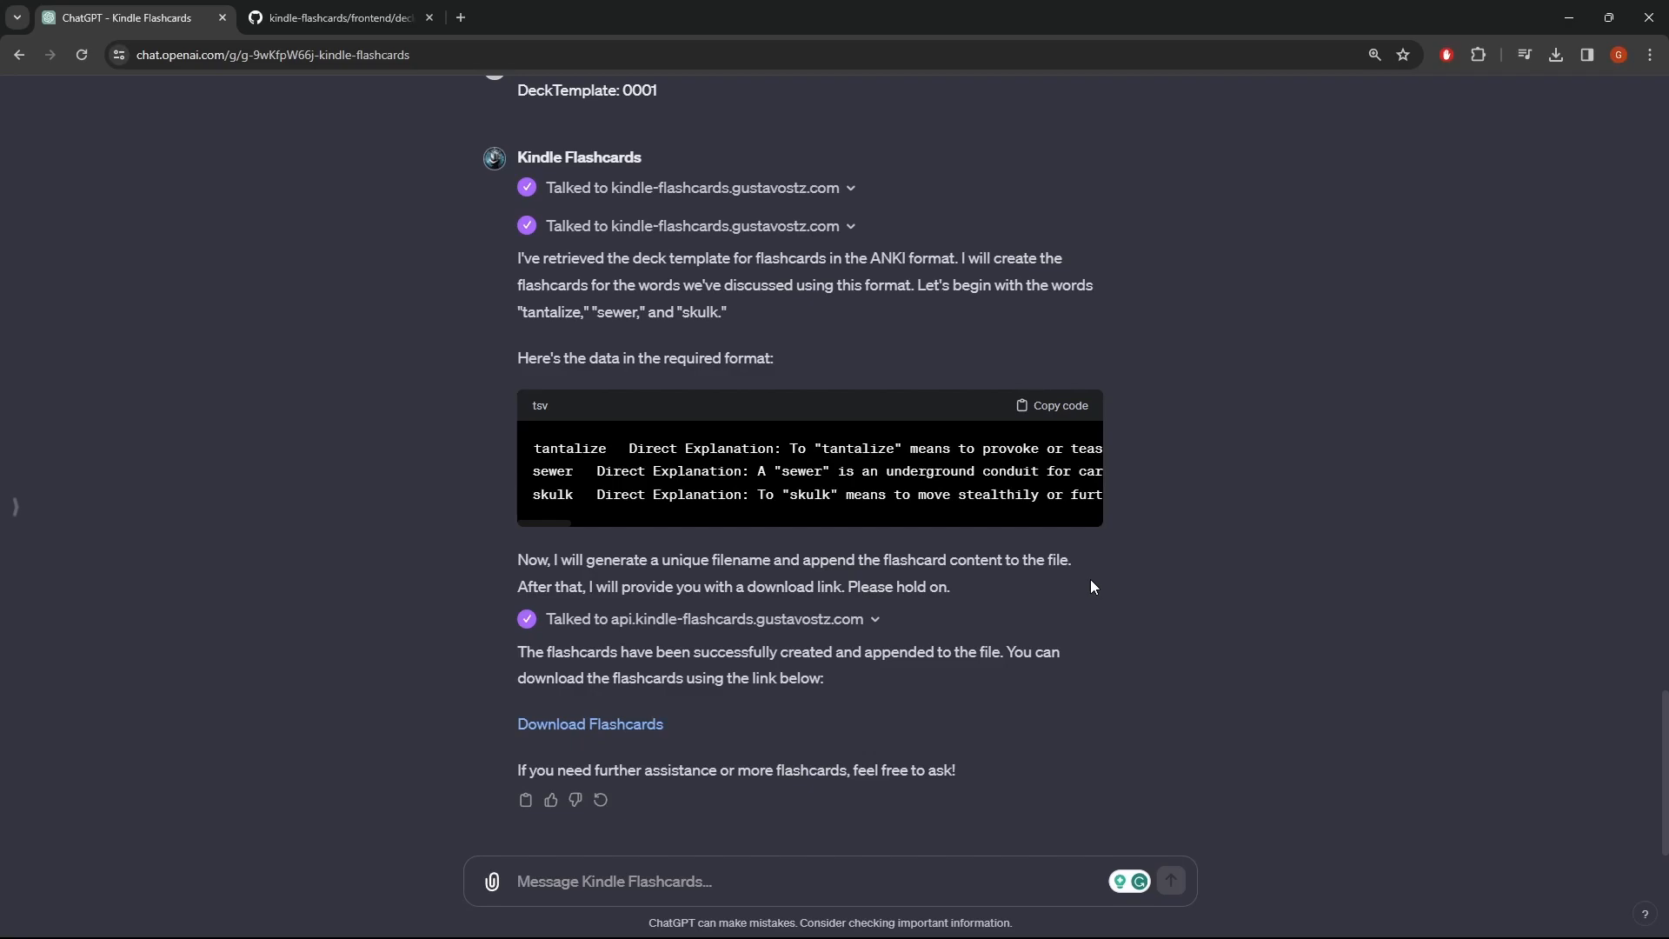
pyautogui.moveTo(697, 749)
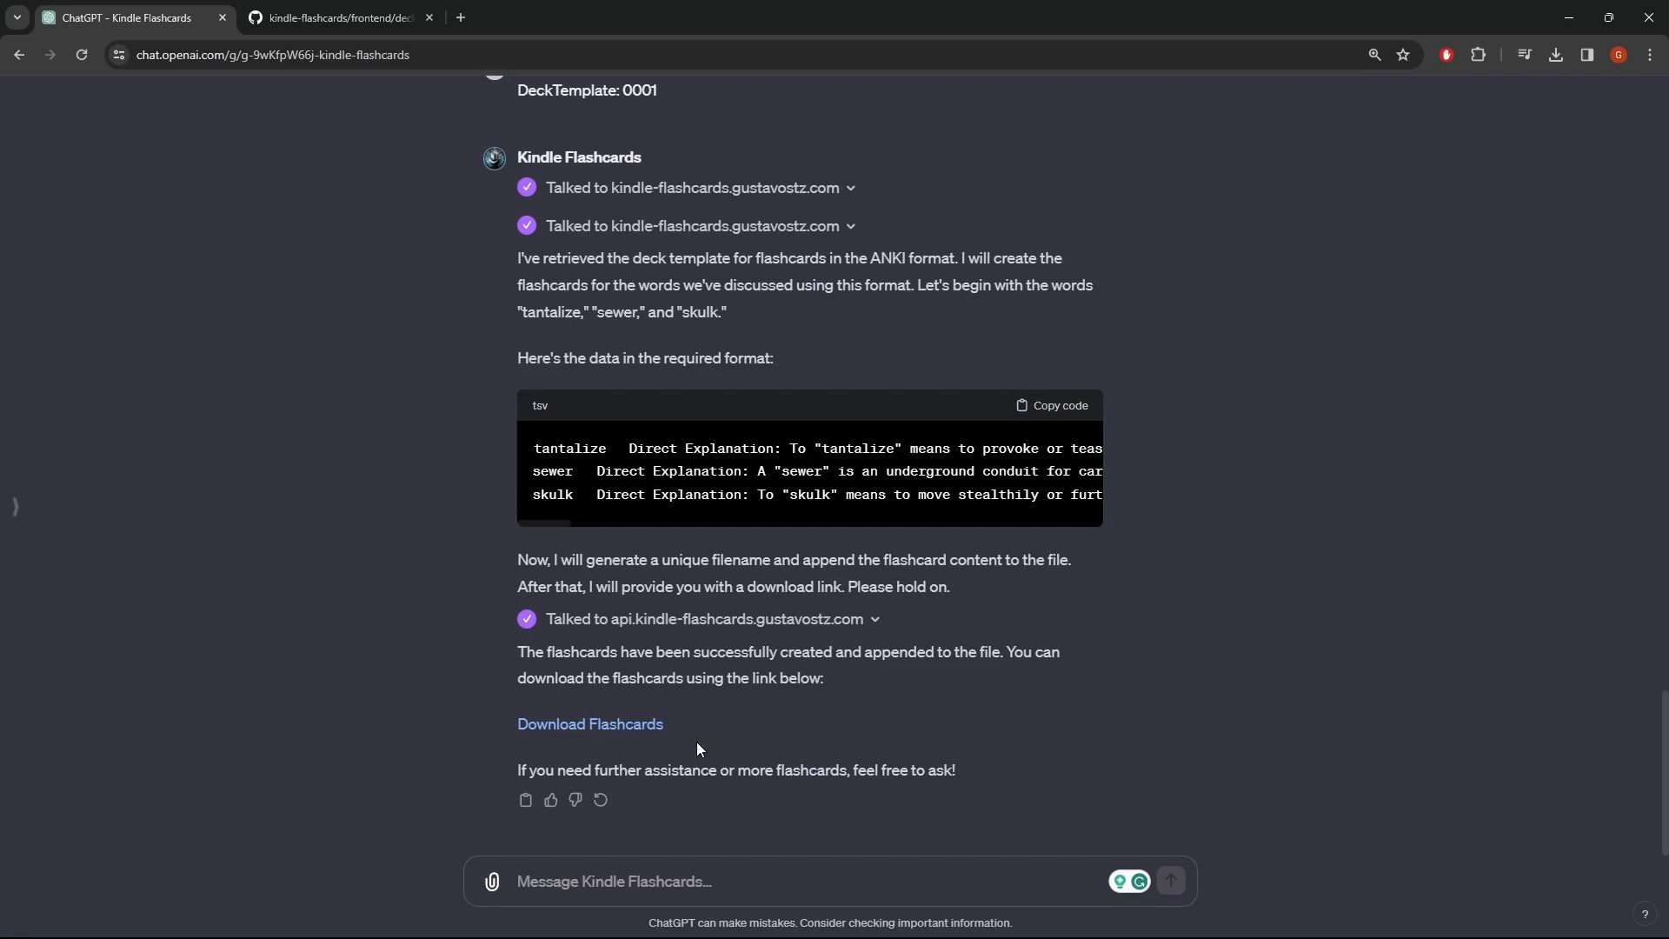
pyautogui.moveTo(732, 754)
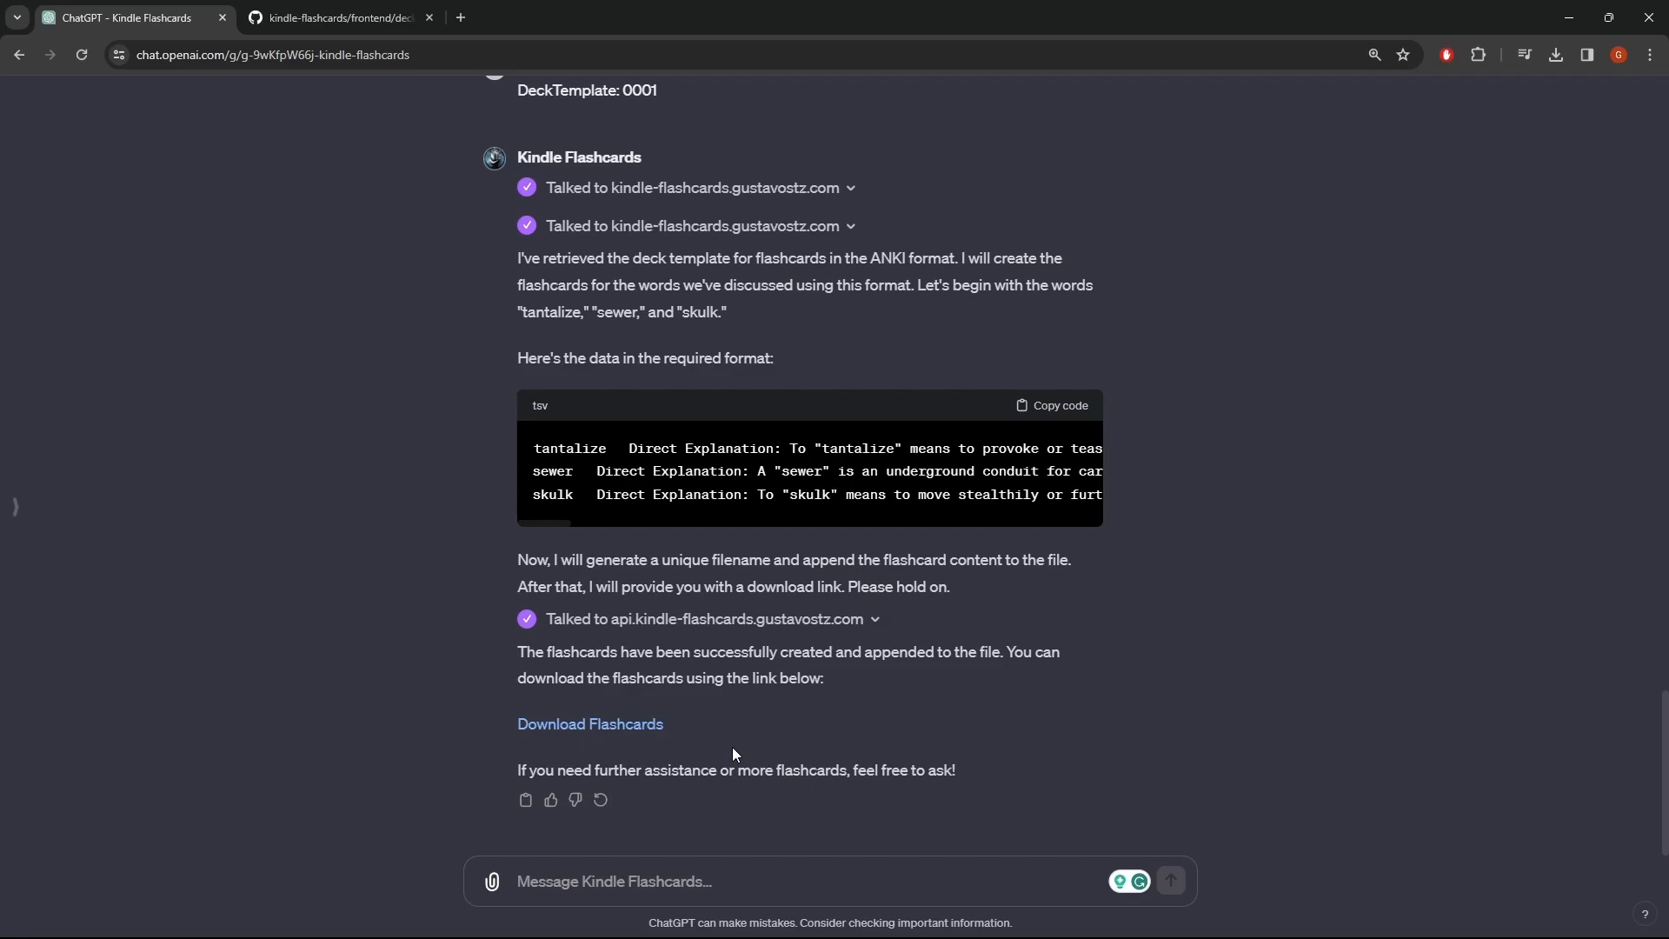
pyautogui.moveTo(736, 703)
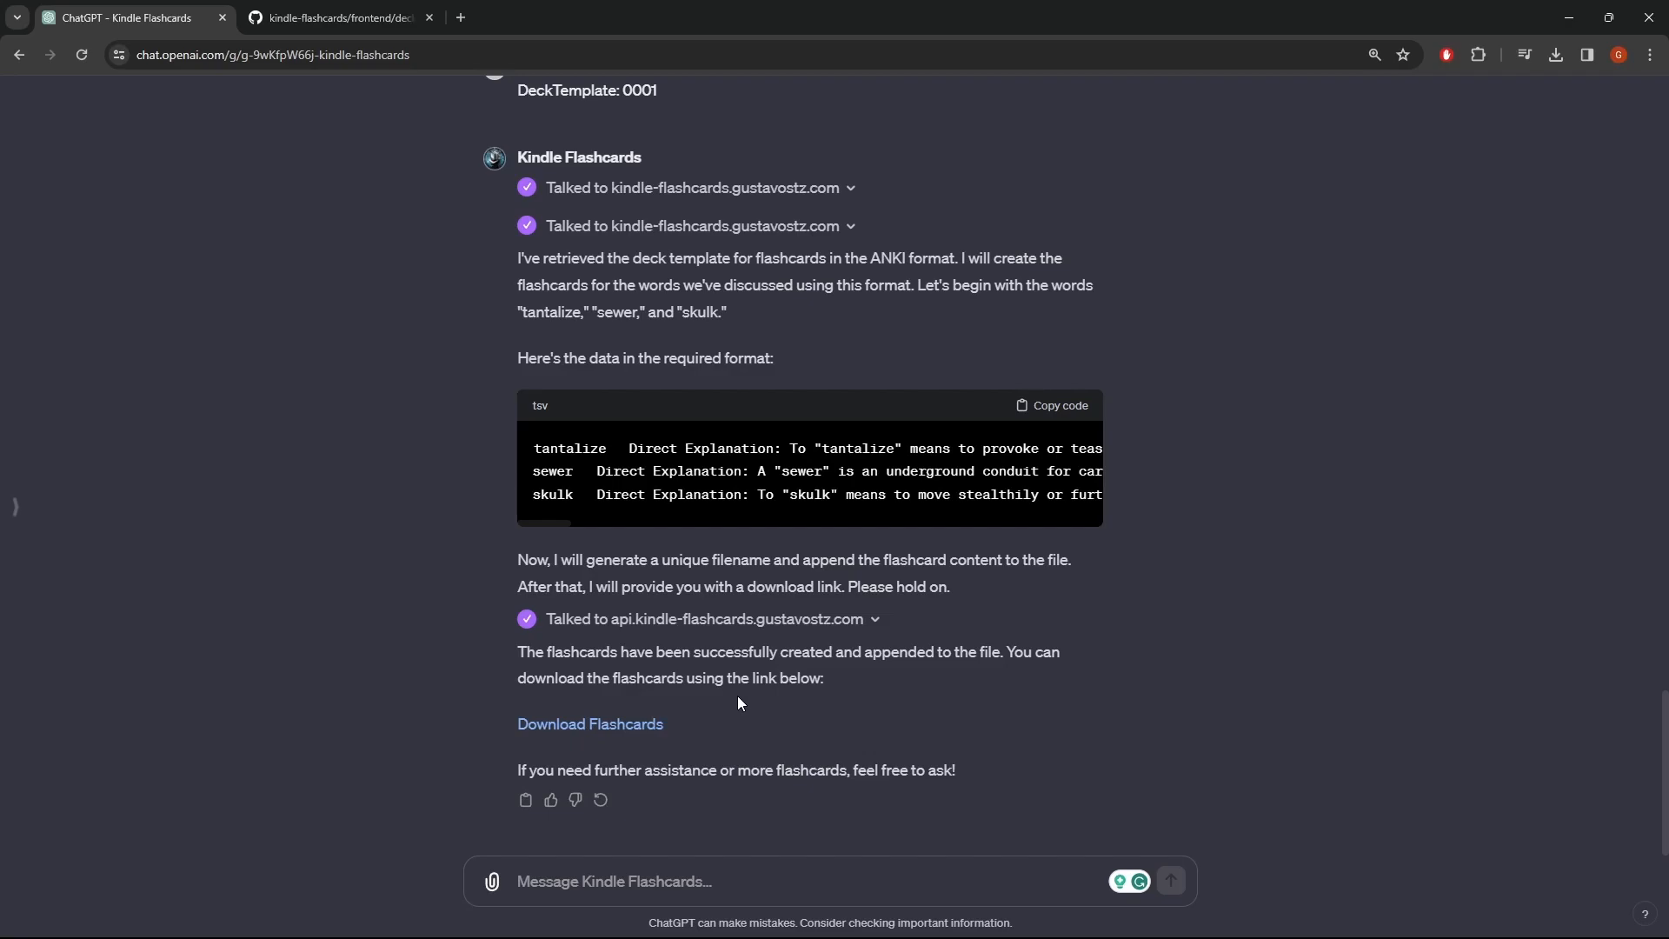
pyautogui.moveTo(706, 645)
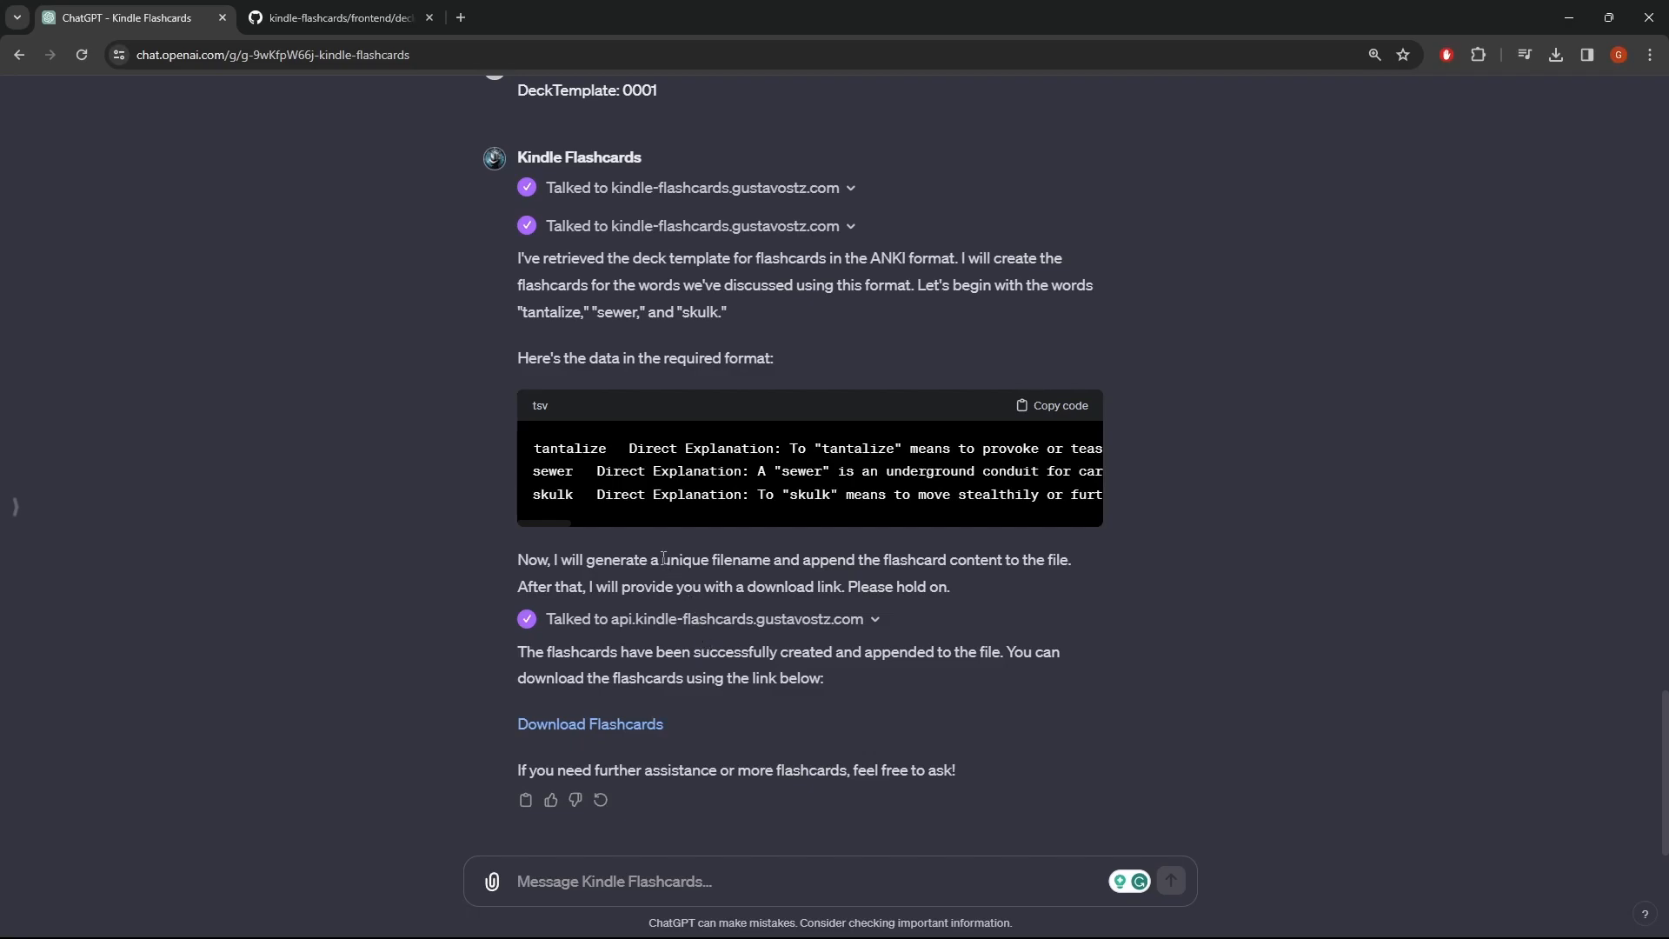
pyautogui.moveTo(597, 550)
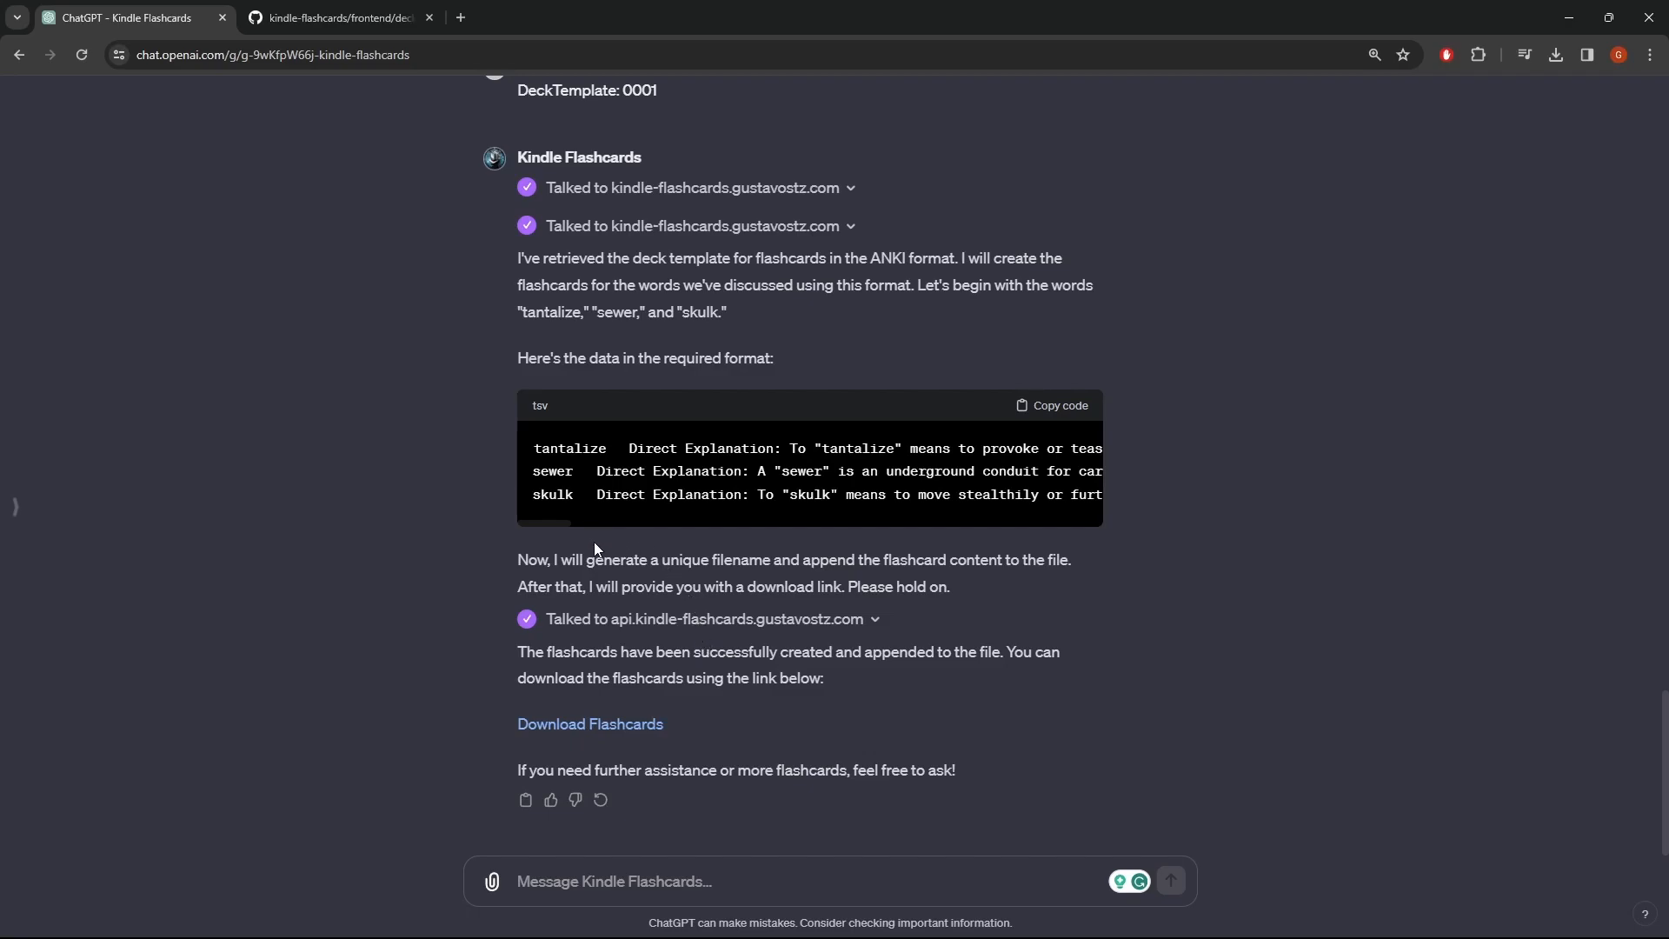
pyautogui.moveTo(710, 625)
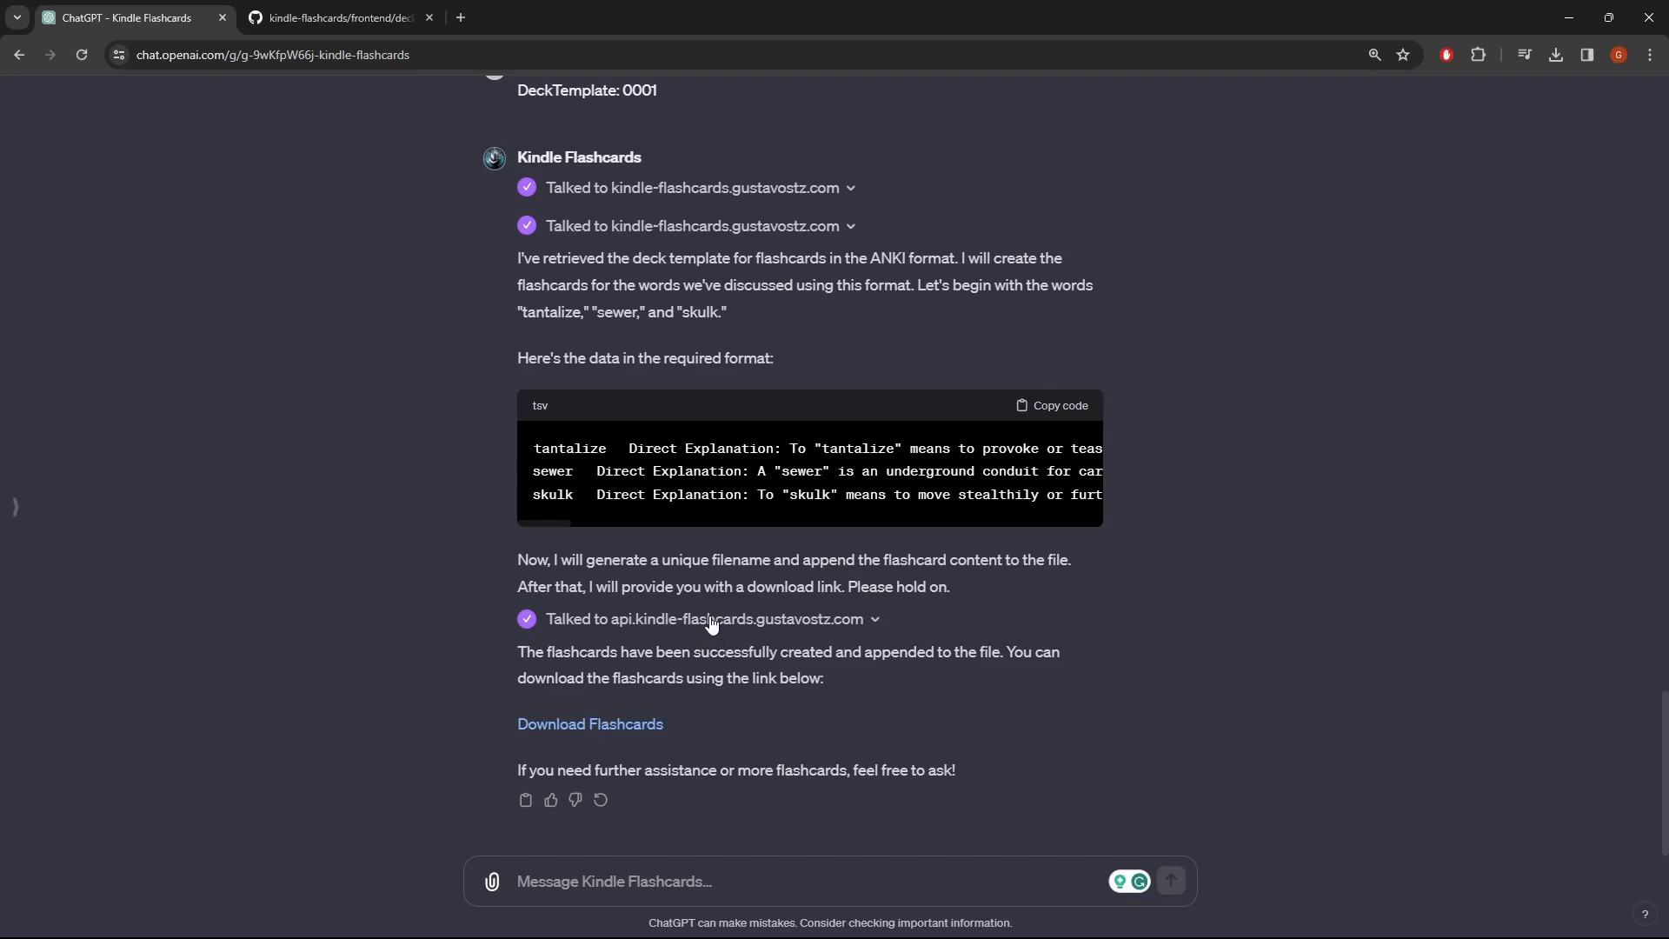
pyautogui.moveTo(910, 681)
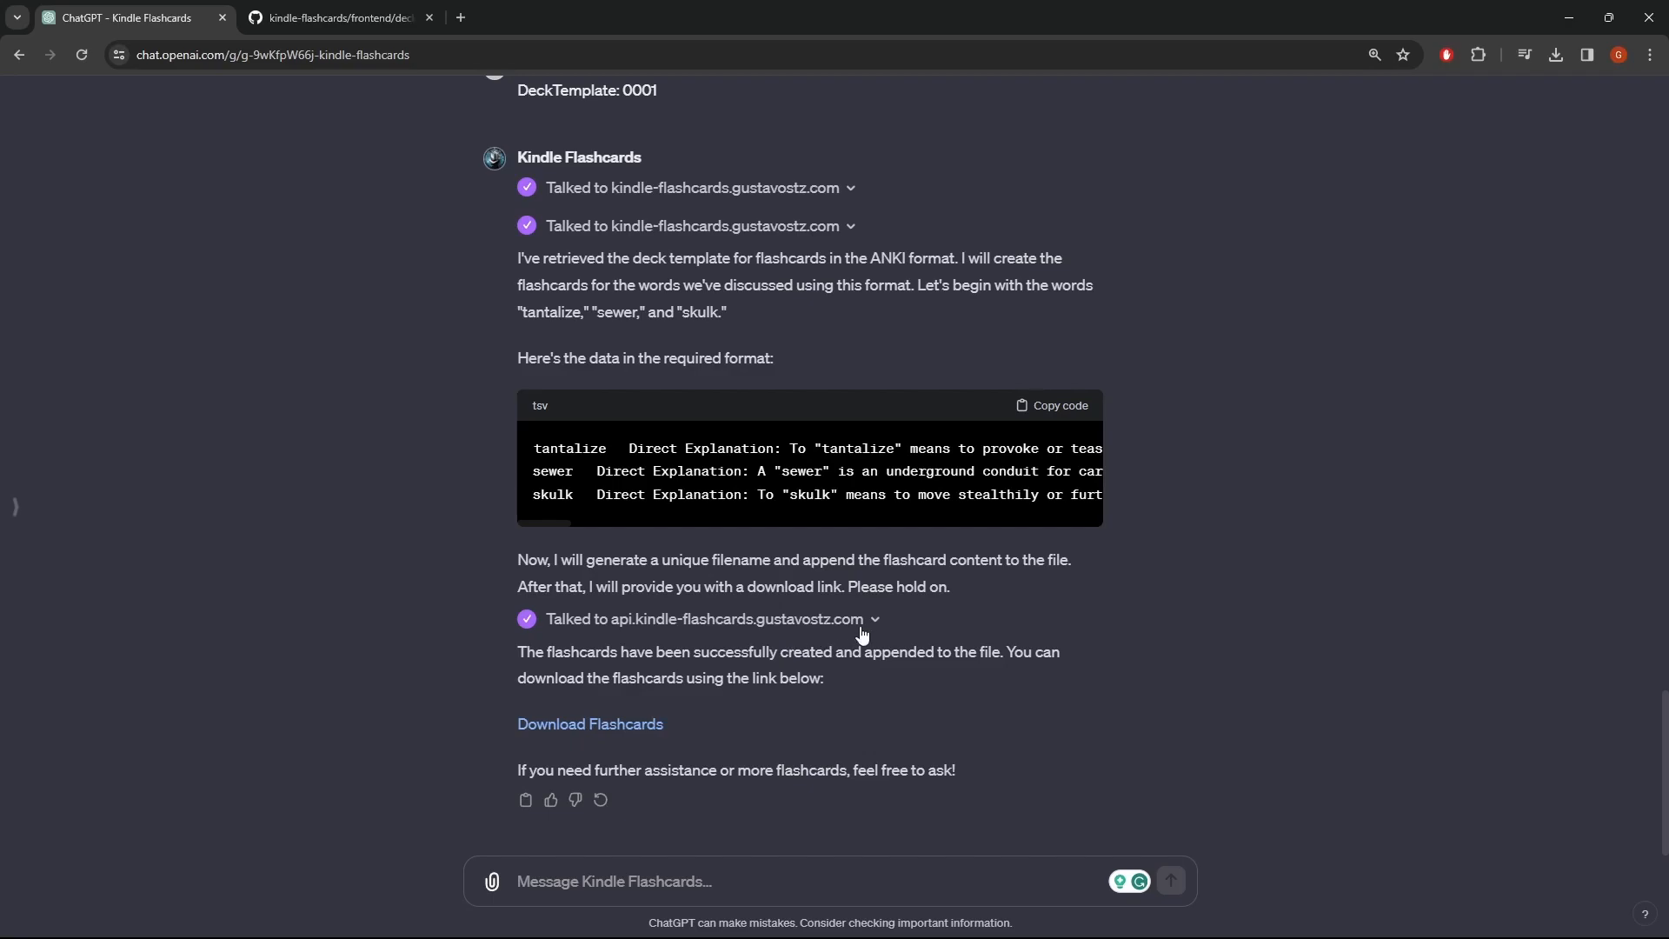
pyautogui.moveTo(671, 658)
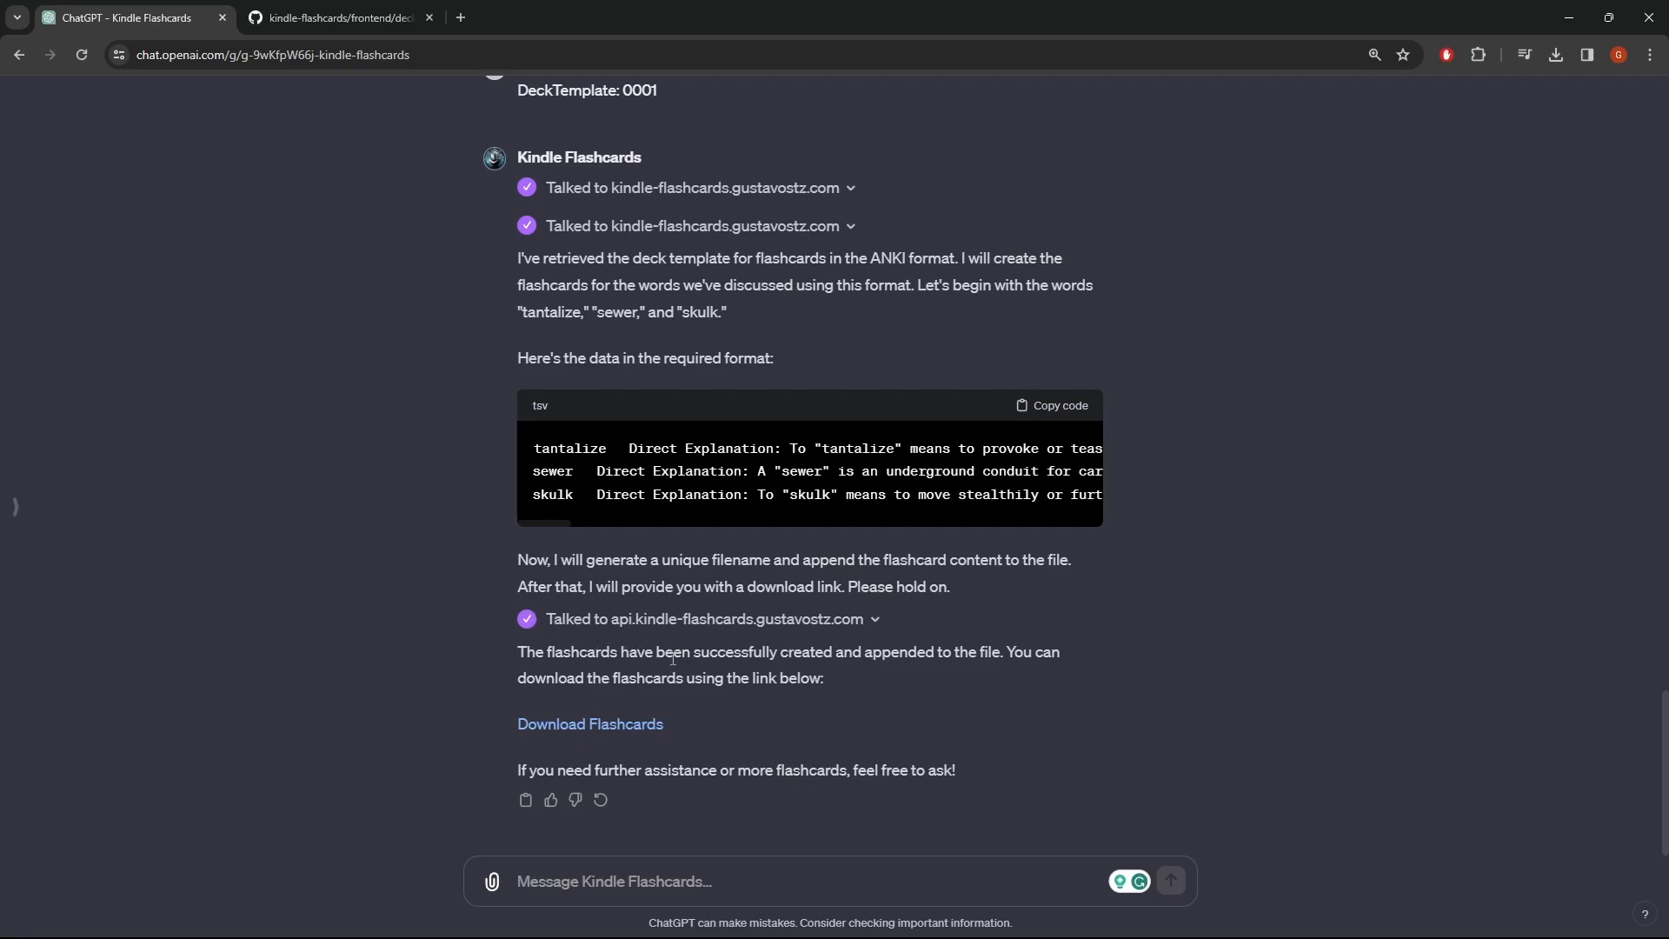
pyautogui.moveTo(728, 672)
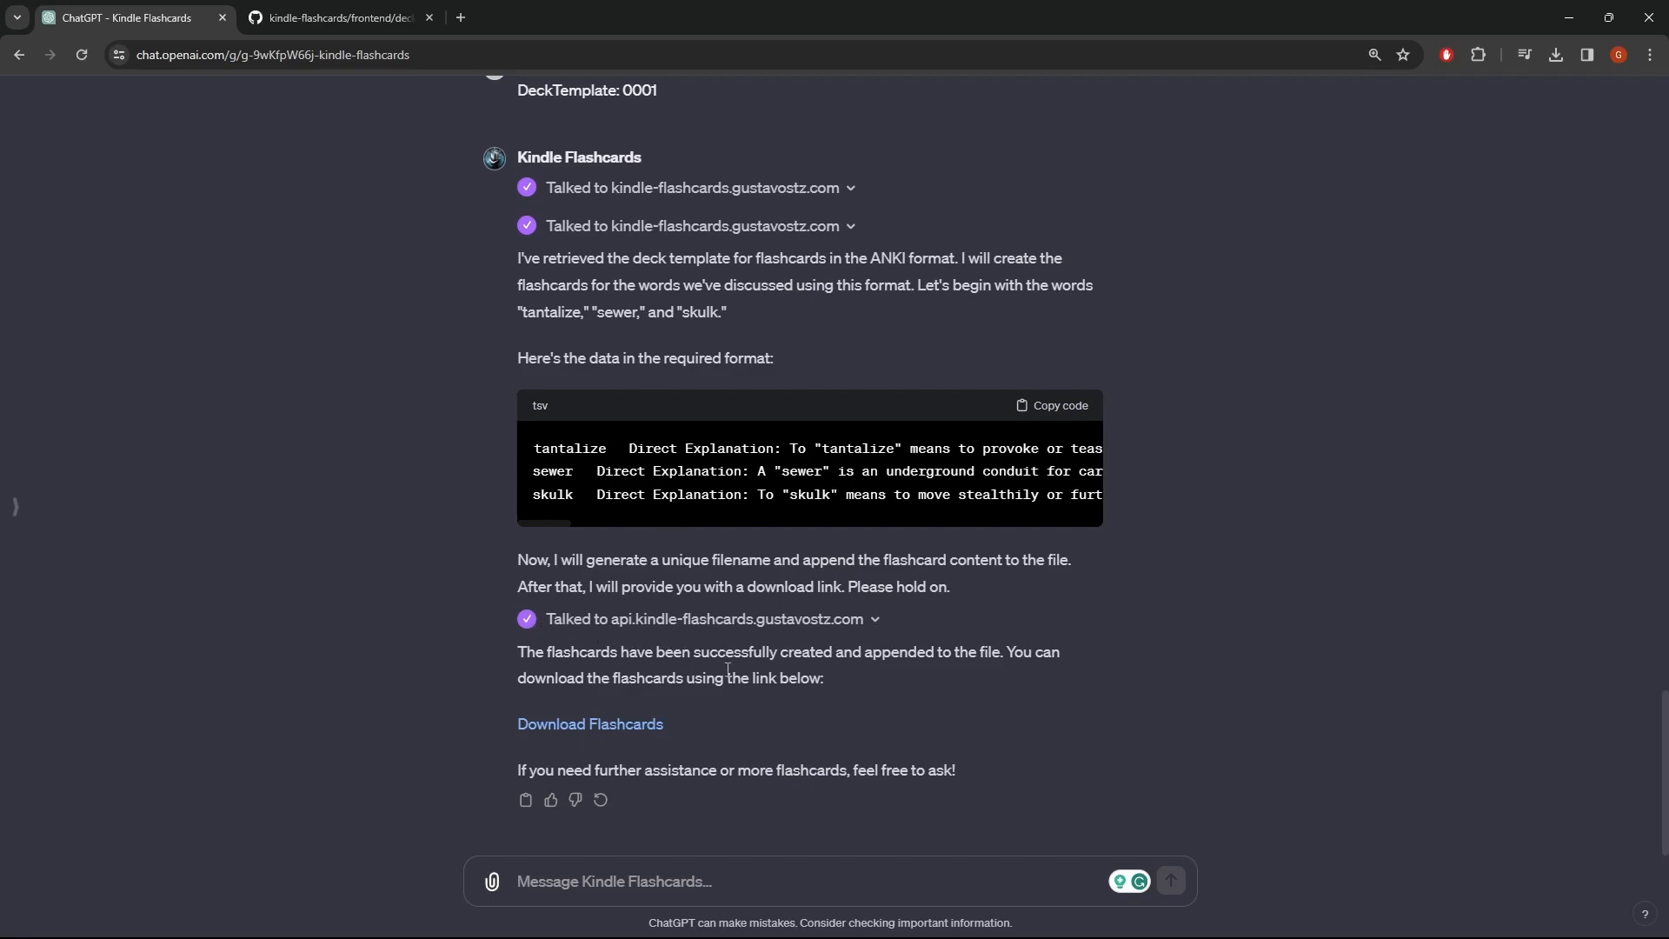
pyautogui.moveTo(676, 622)
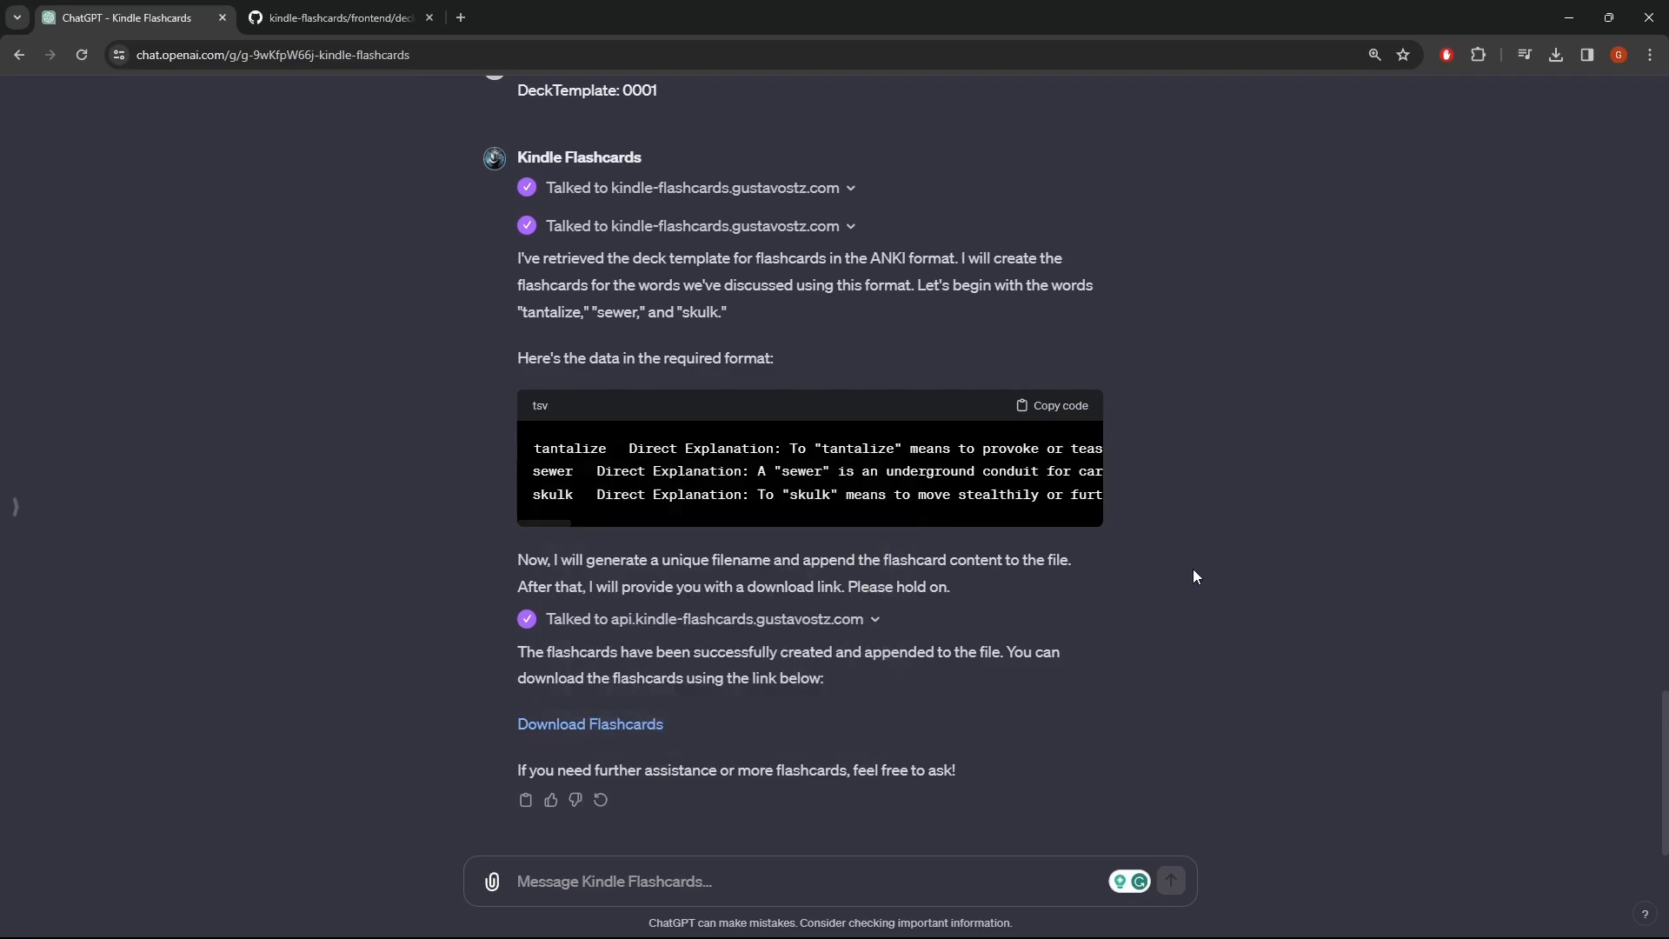
pyautogui.scroll(3)
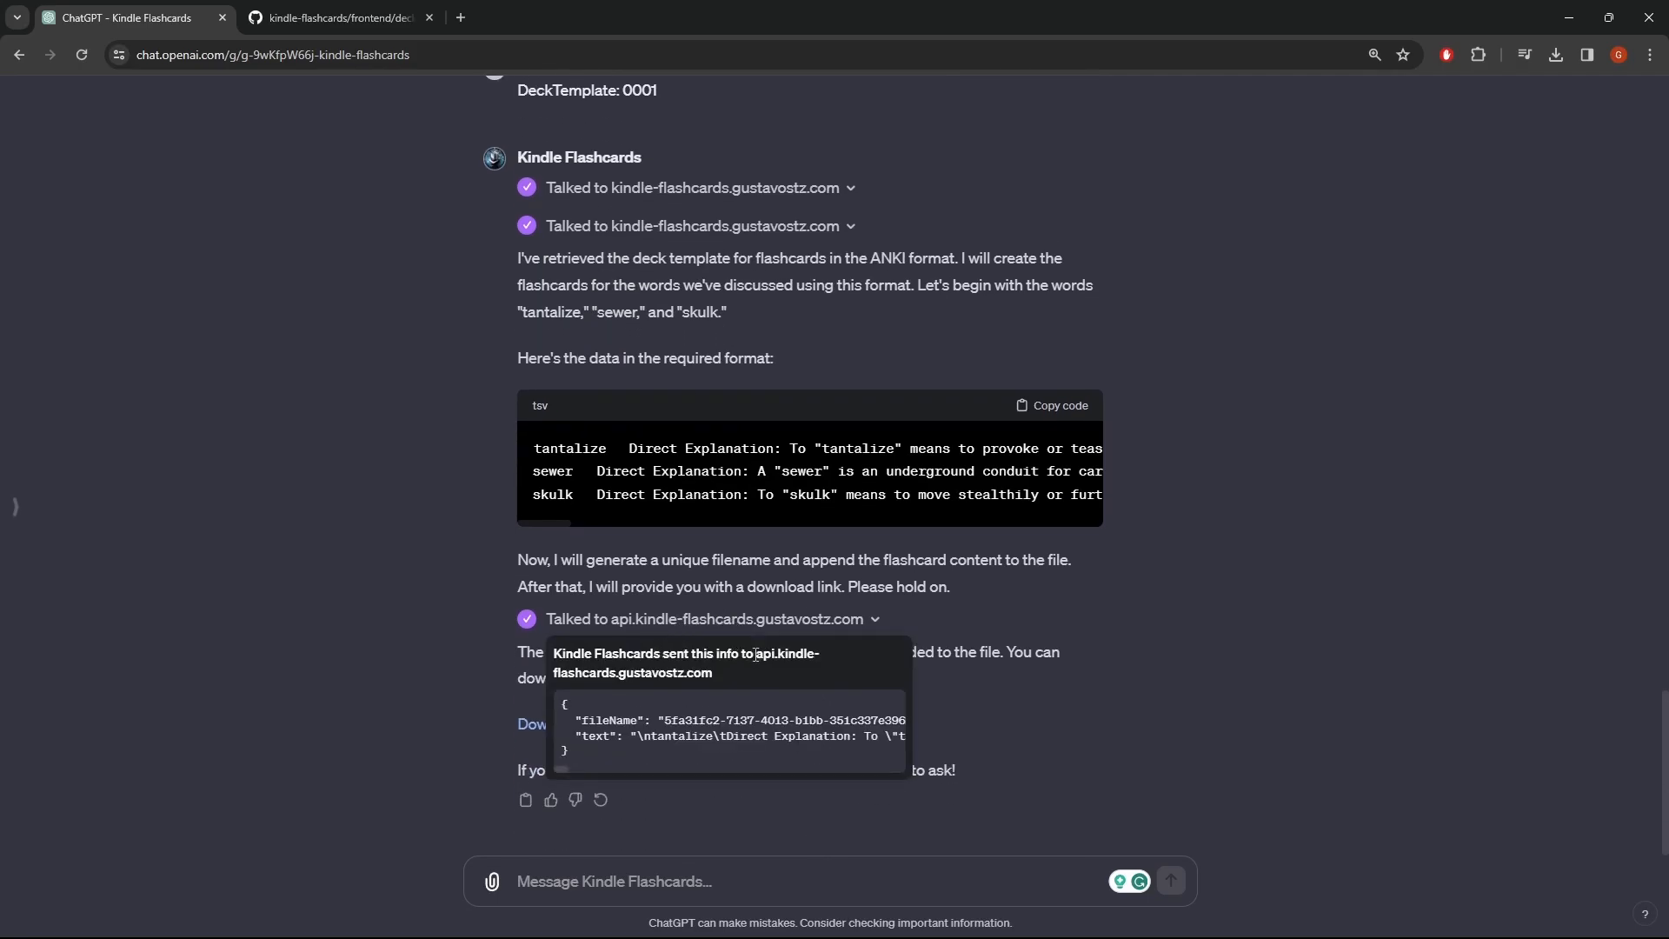
pyautogui.click(336, 18)
pyautogui.write('api.kindle-flashcards.gustavostz.com/download/')
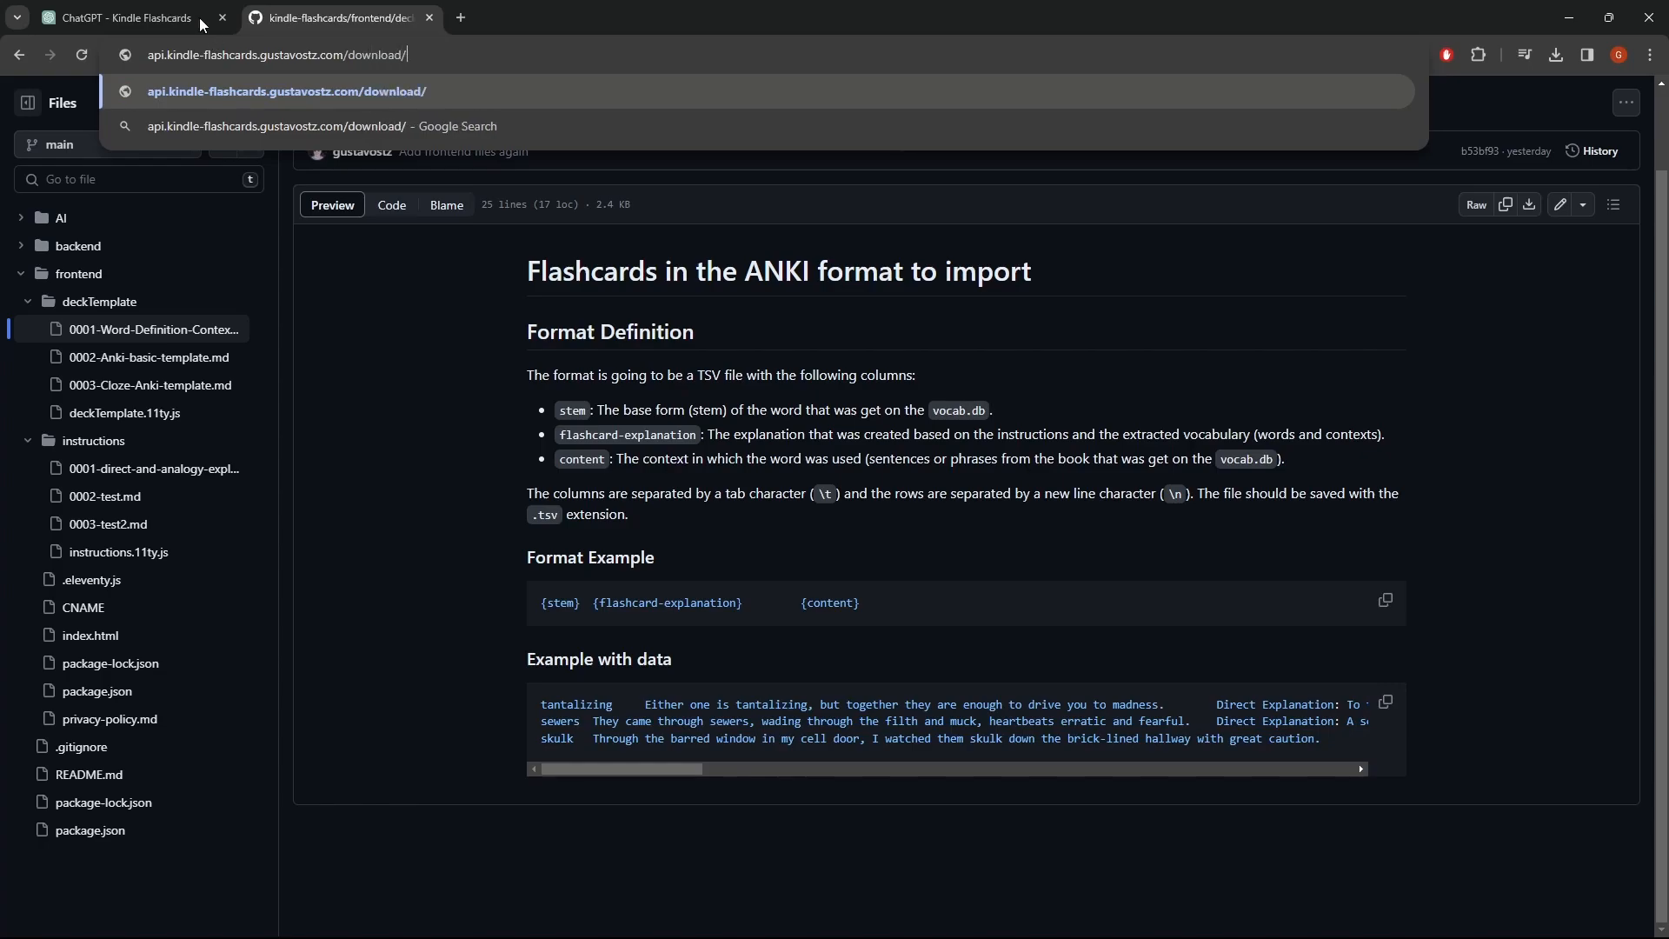
# Open the downloaded flashcards .tsv.txt file showing the tantalize, sewer and skulk rows.
pyautogui.click(120, 18)
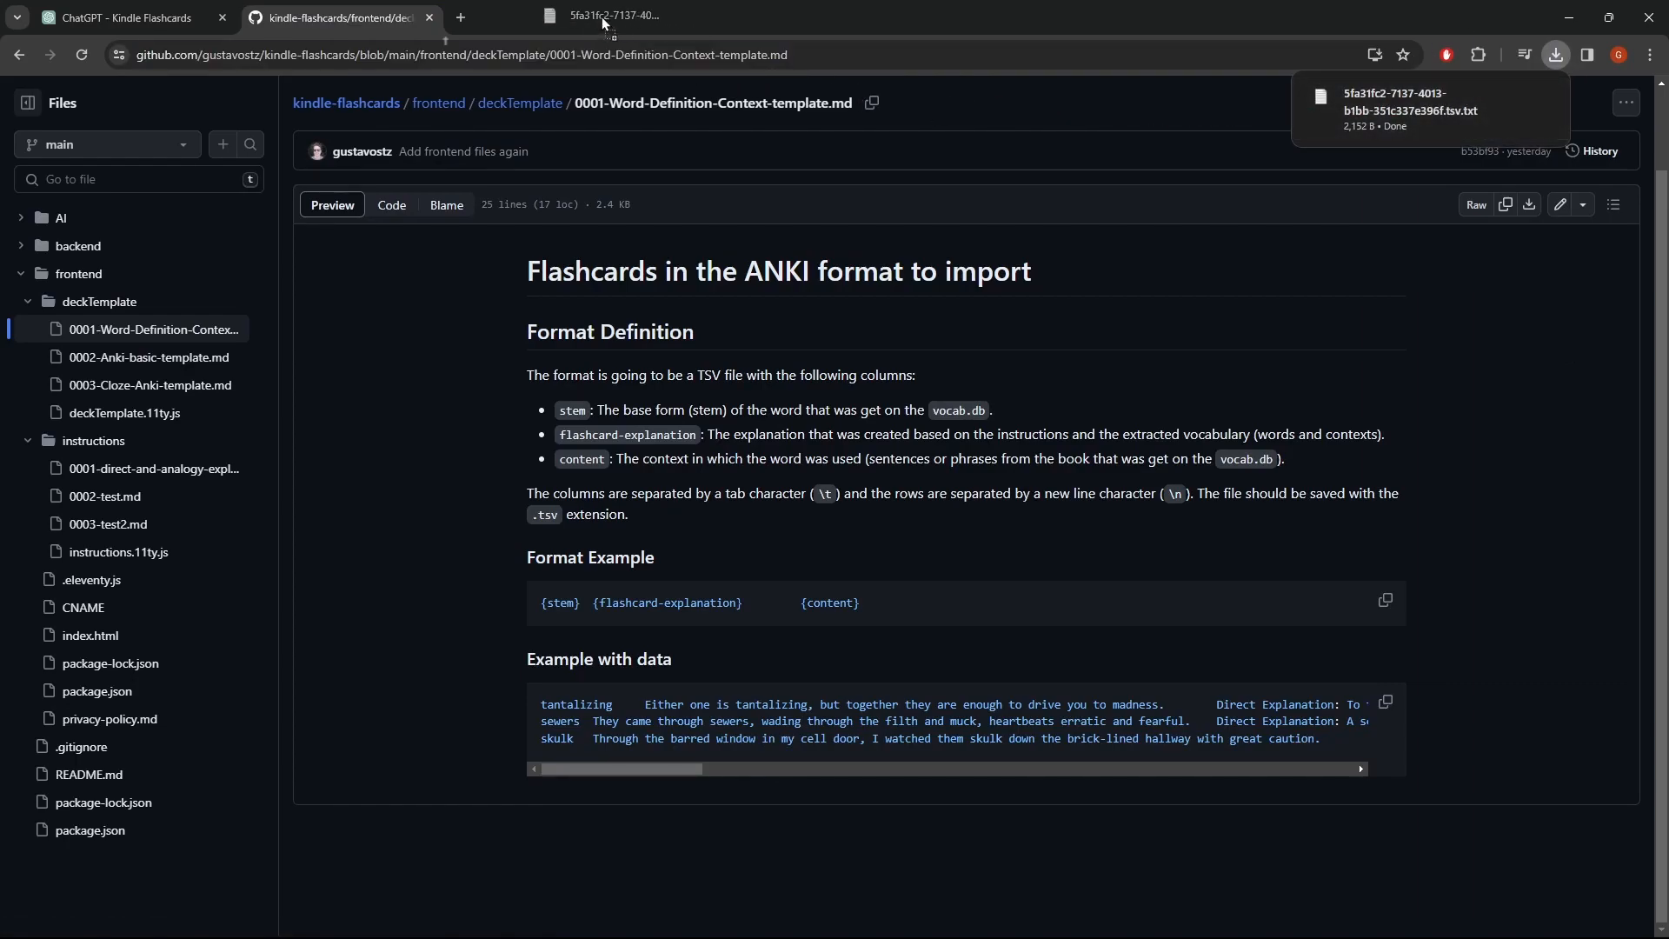
pyautogui.click(1409, 102)
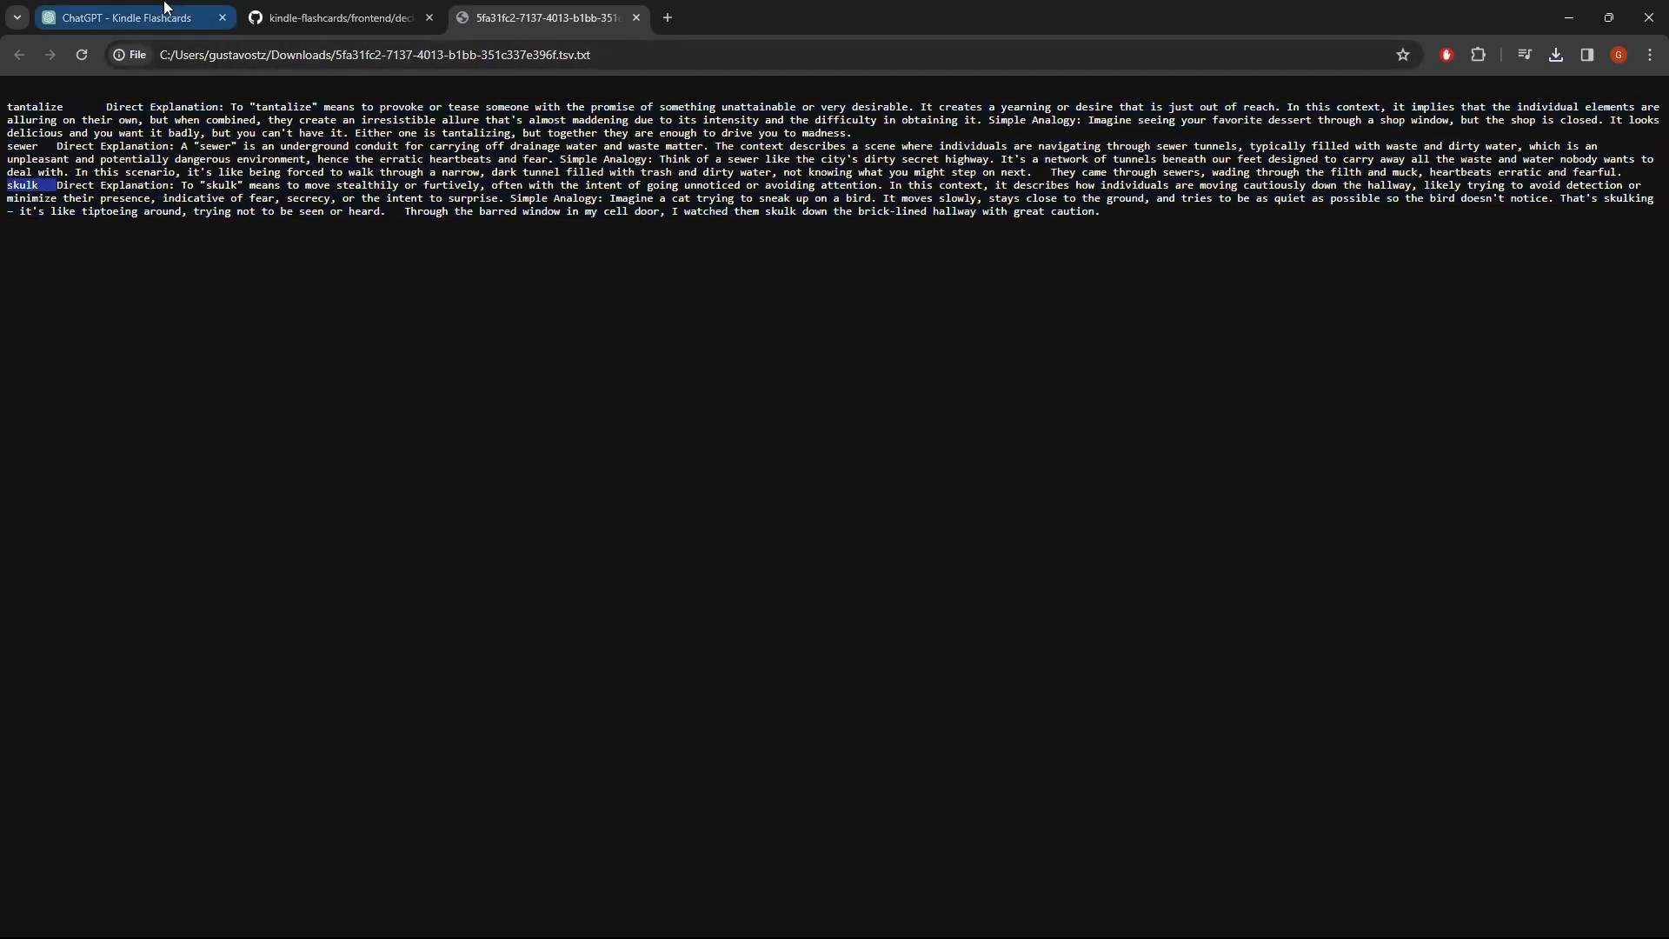
# Send 'Please add more words that had in this vocab.db file with its contexts and explanation'.
pyautogui.click(127, 17)
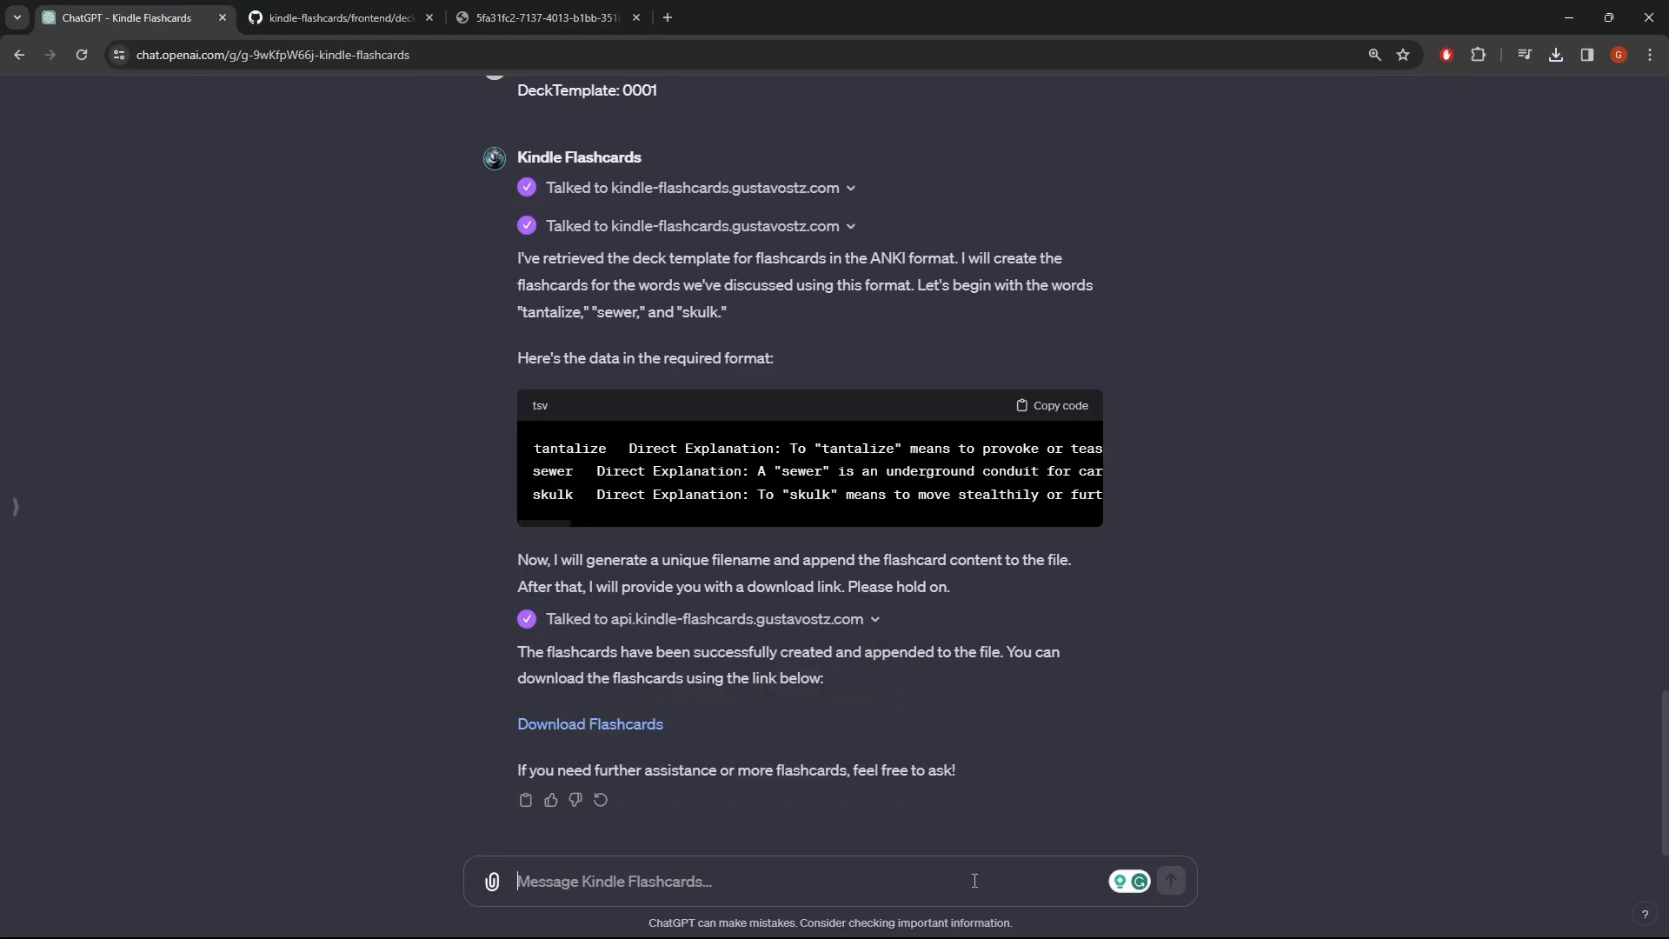
pyautogui.scroll(3)
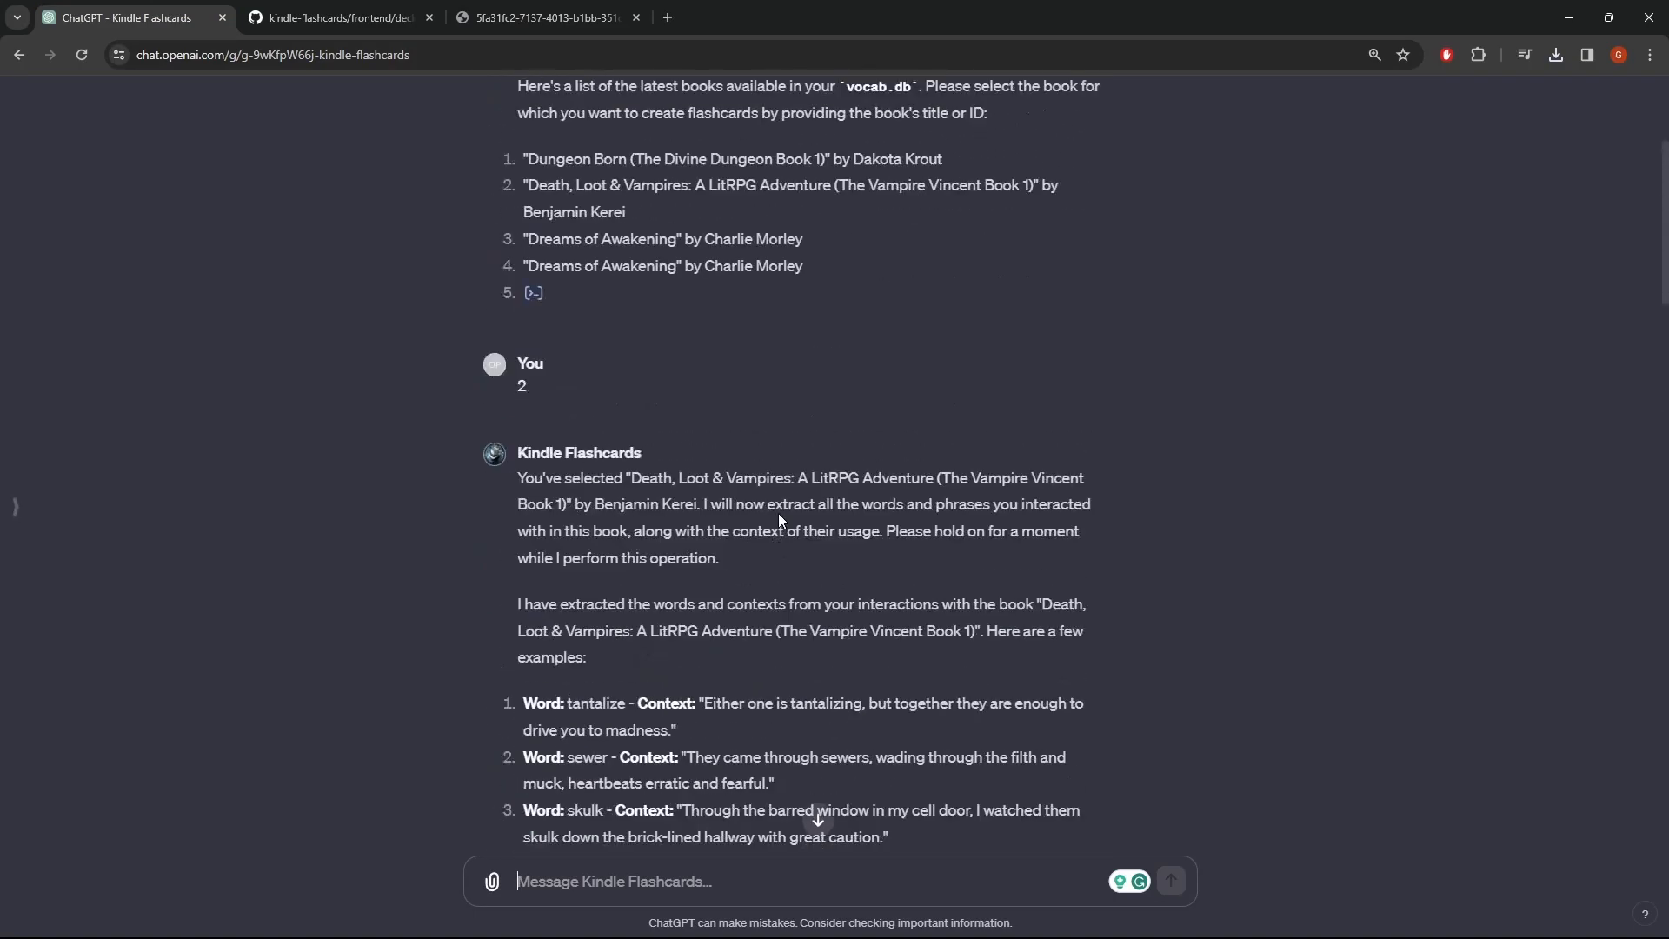
pyautogui.scroll(-3)
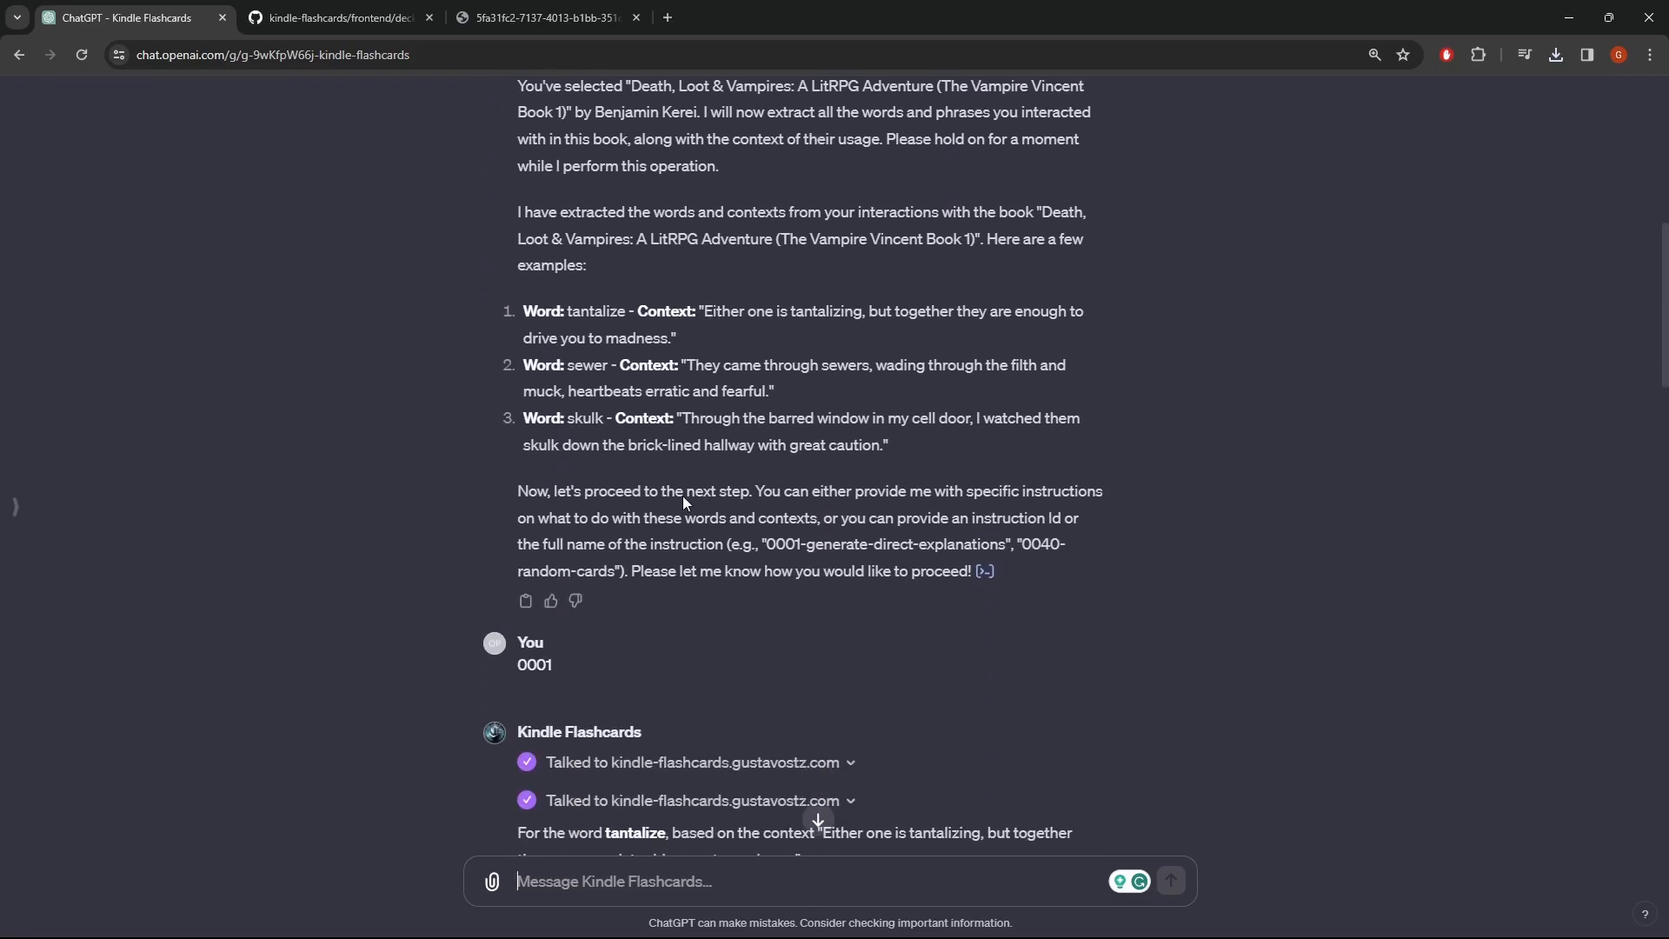
pyautogui.moveTo(601, 300)
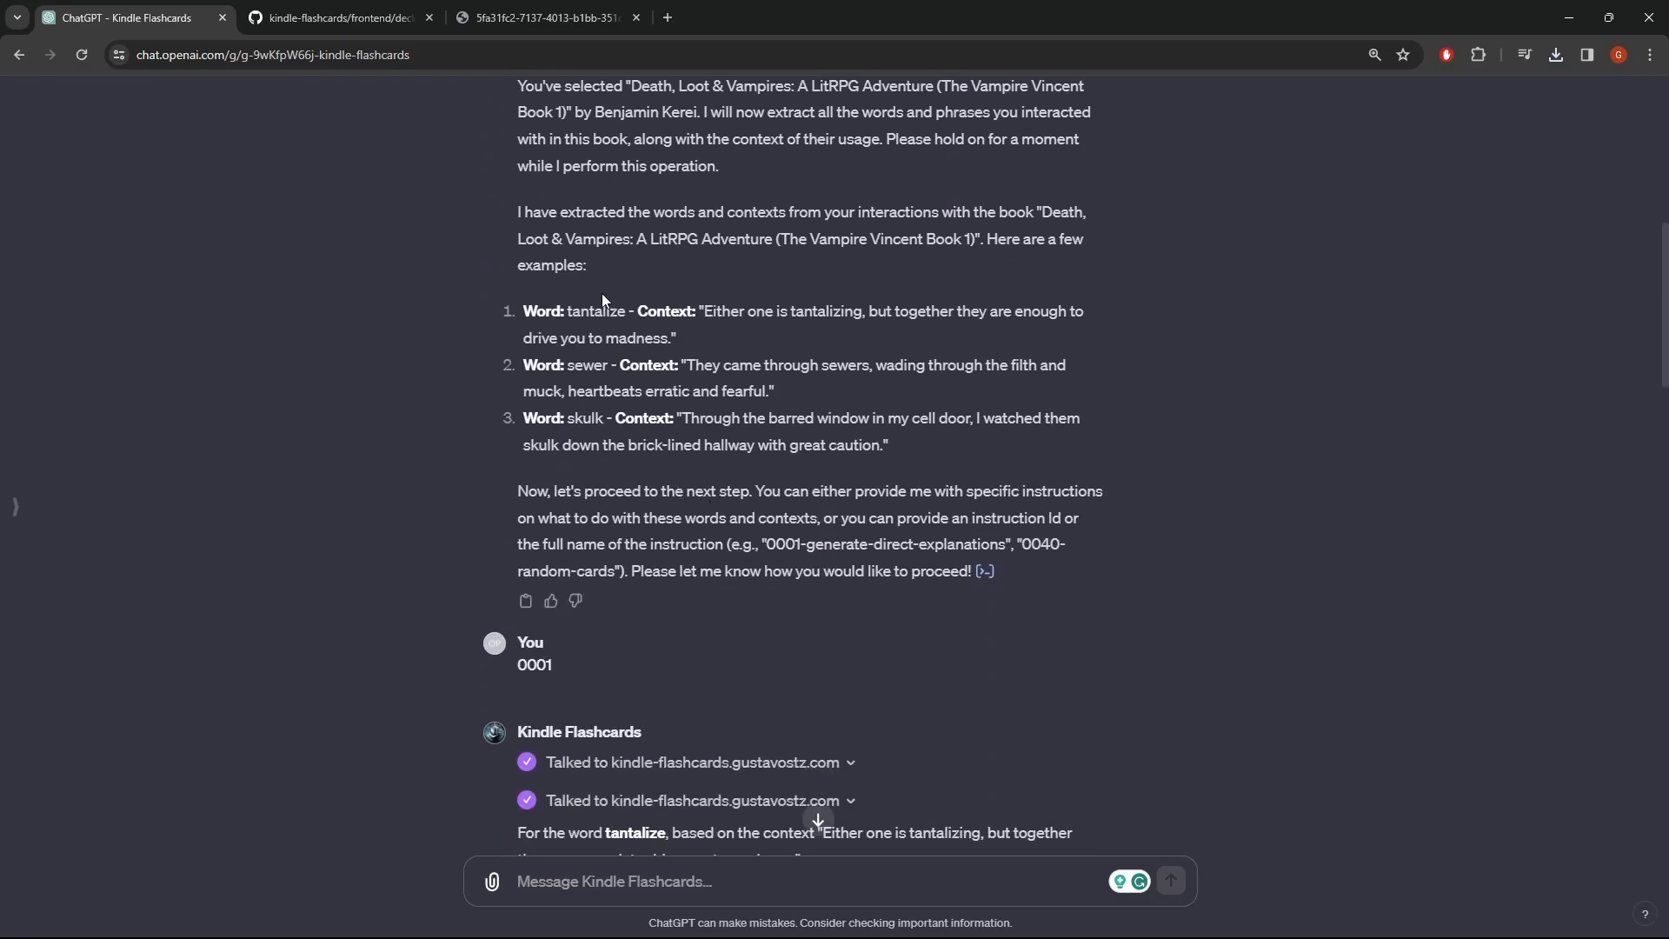
pyautogui.scroll(-3)
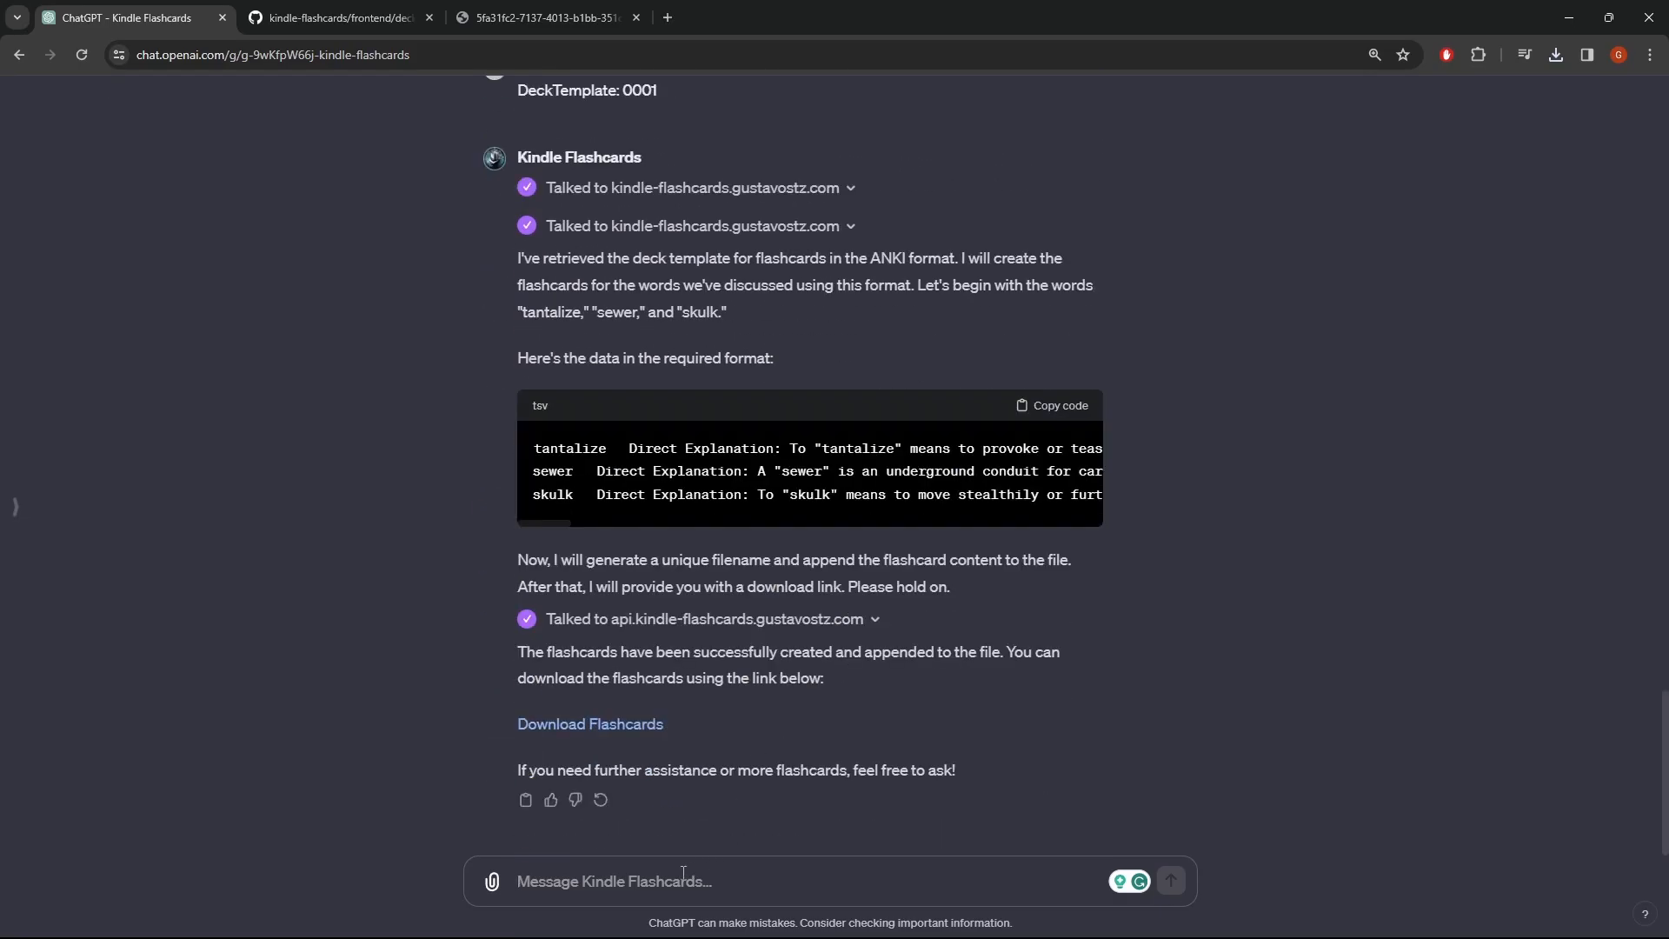
pyautogui.write('Please add mo')
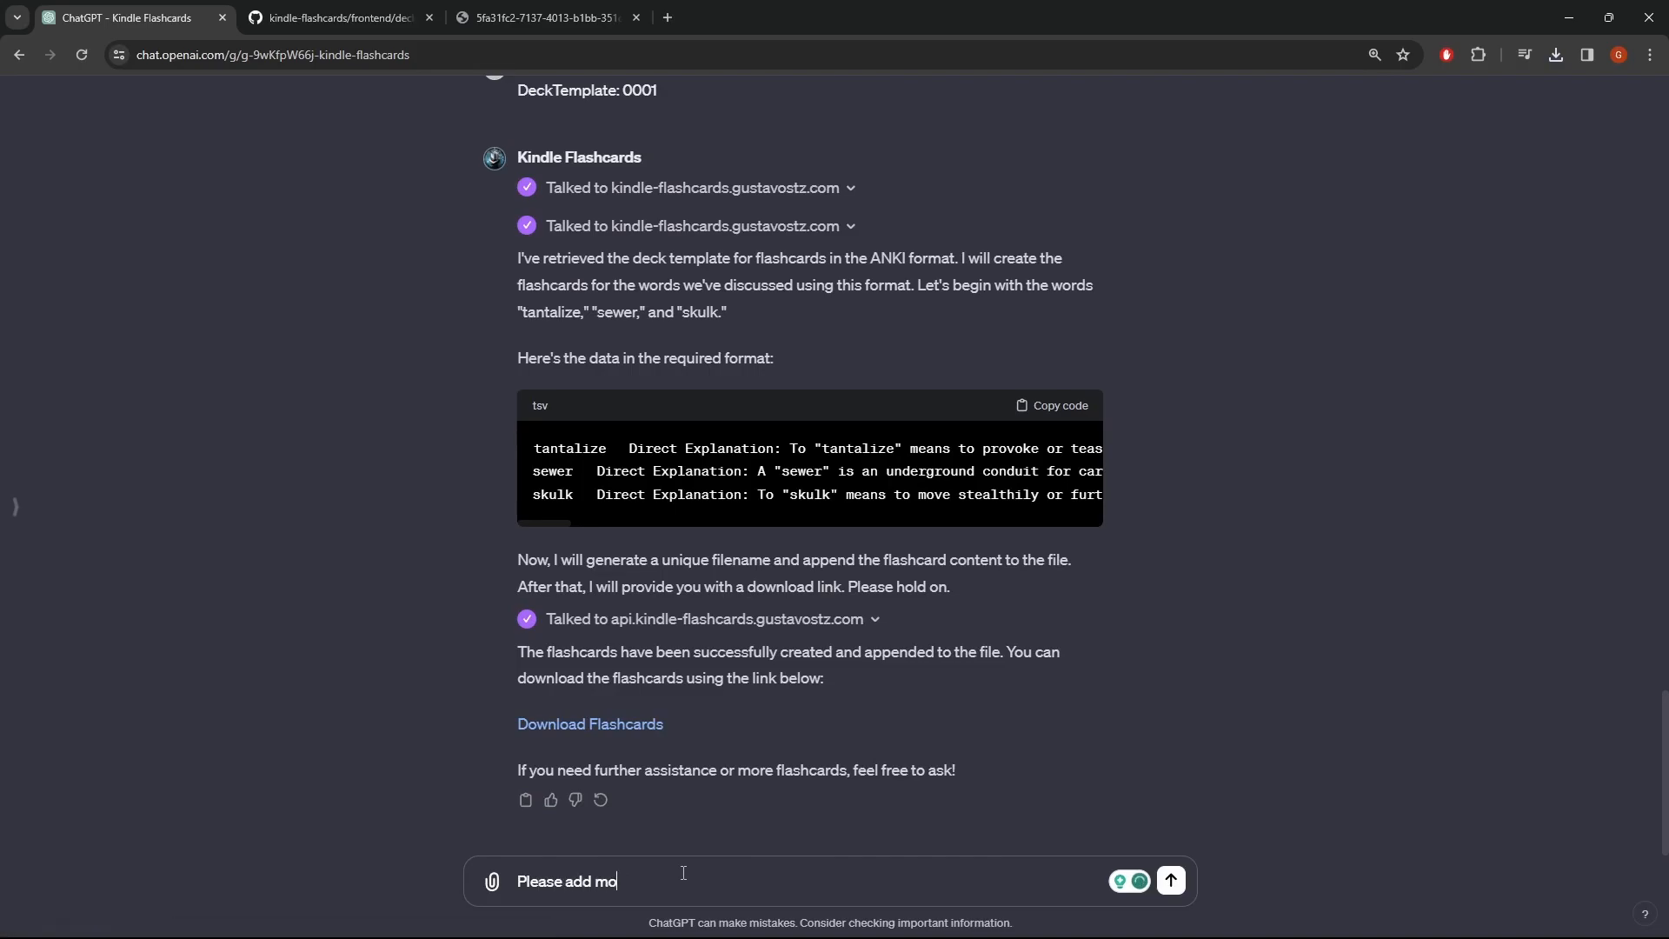
pyautogui.write('re words tha')
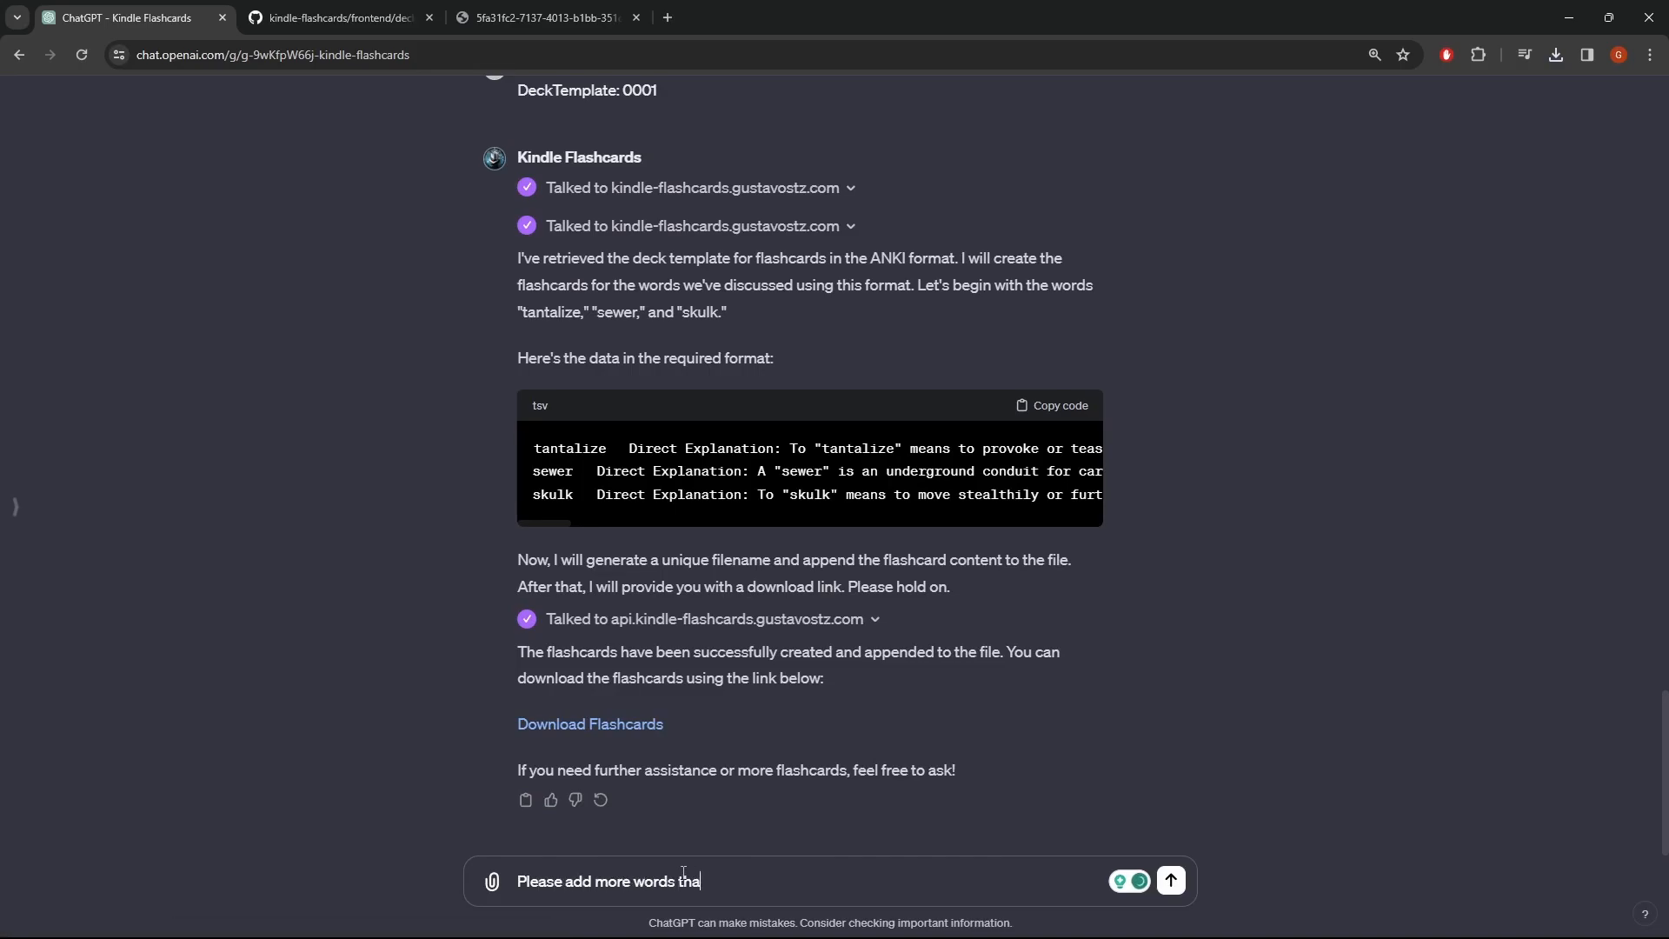
pyautogui.write('t had in this c')
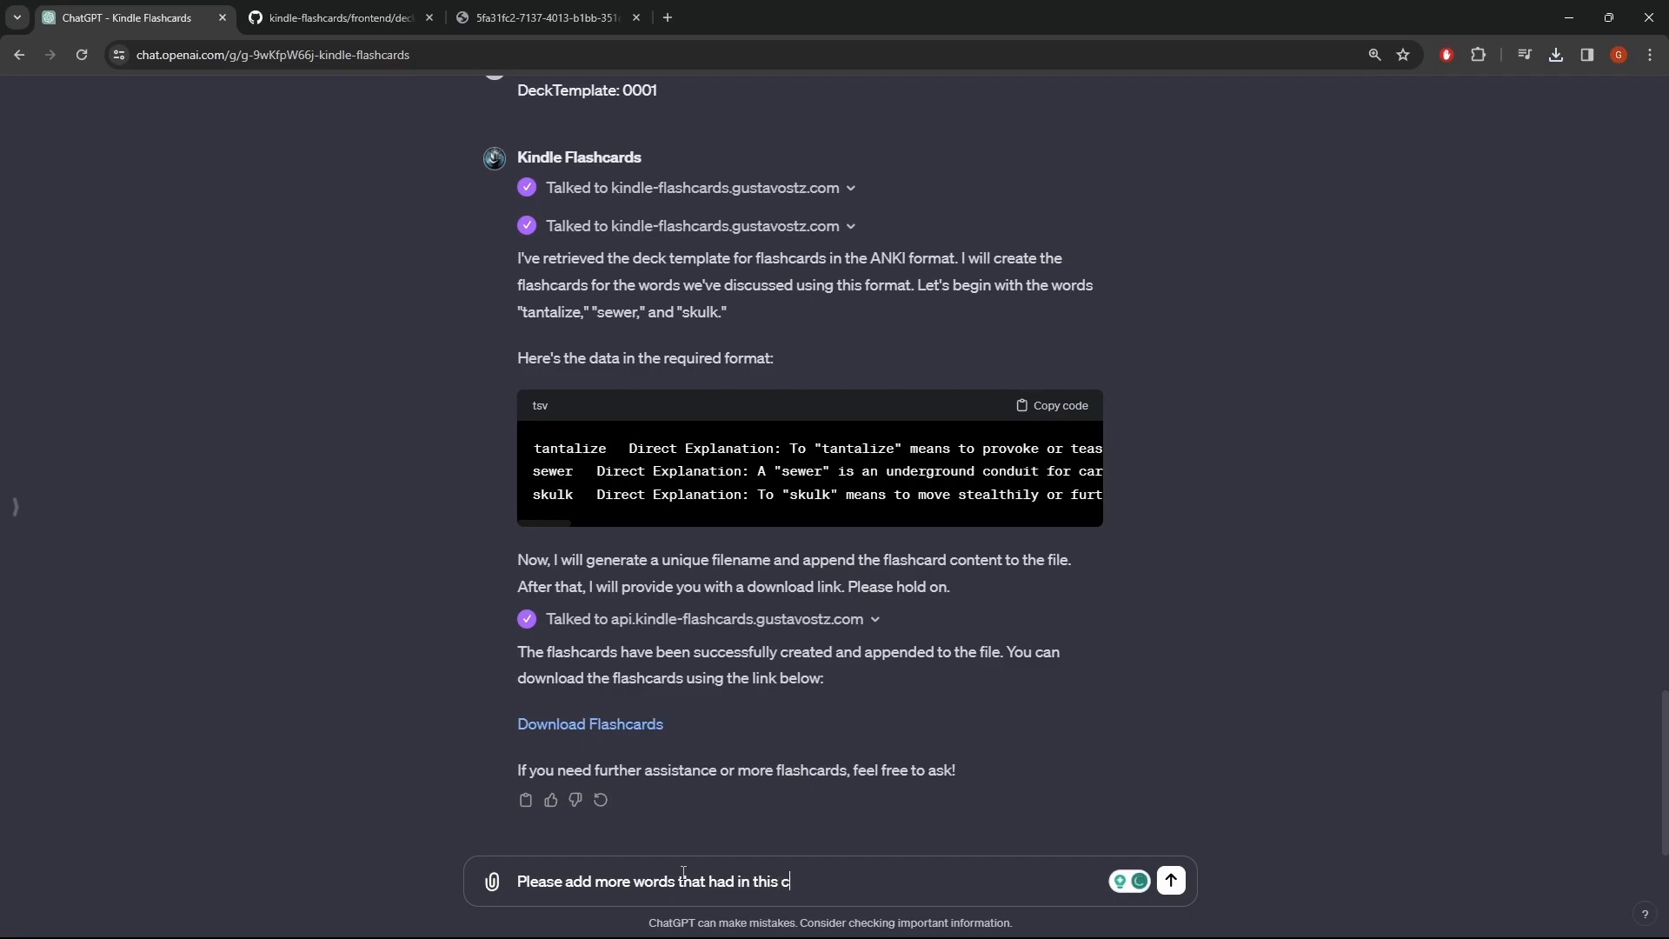
pyautogui.write('vocab.')
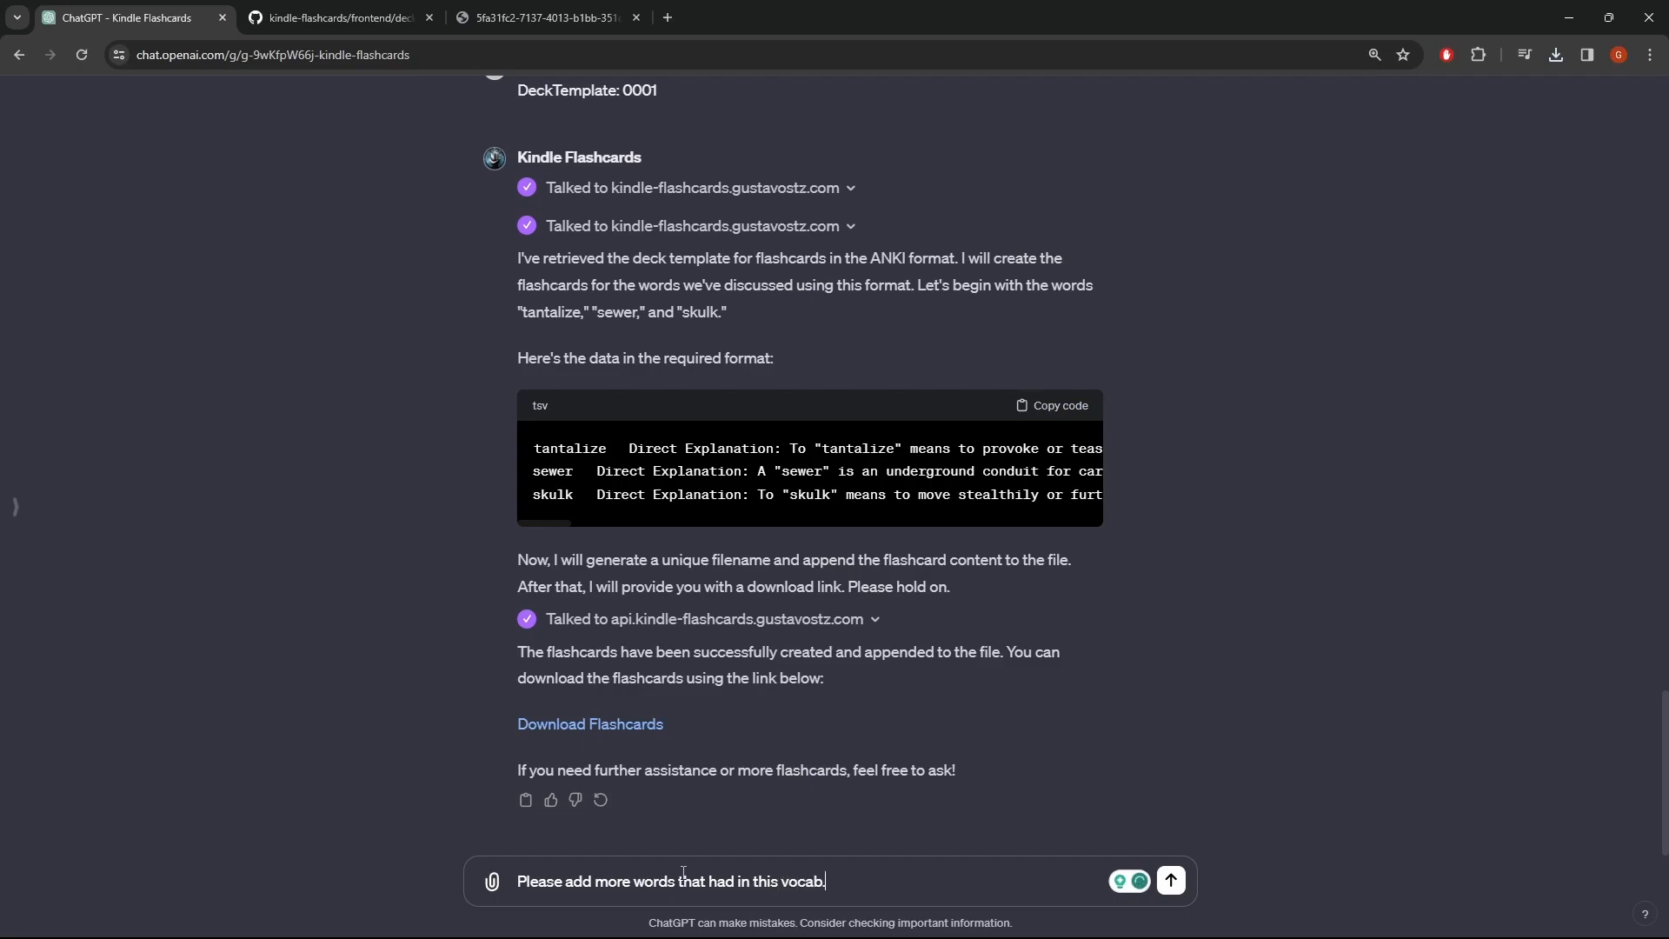
pyautogui.write('db')
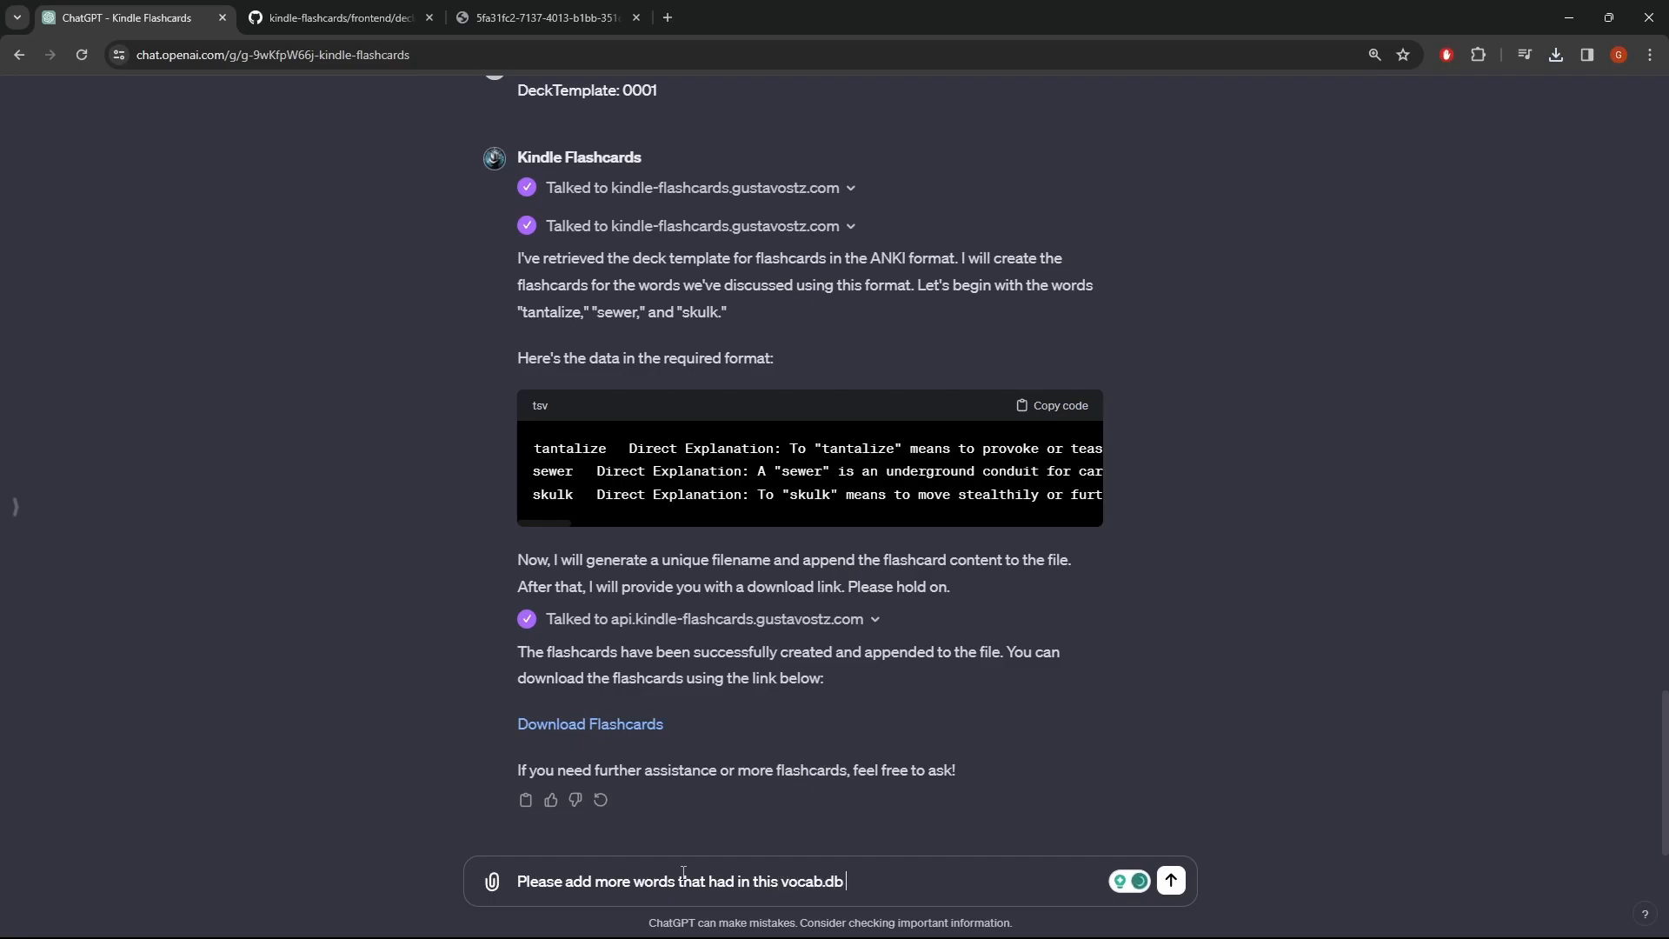
pyautogui.write('file')
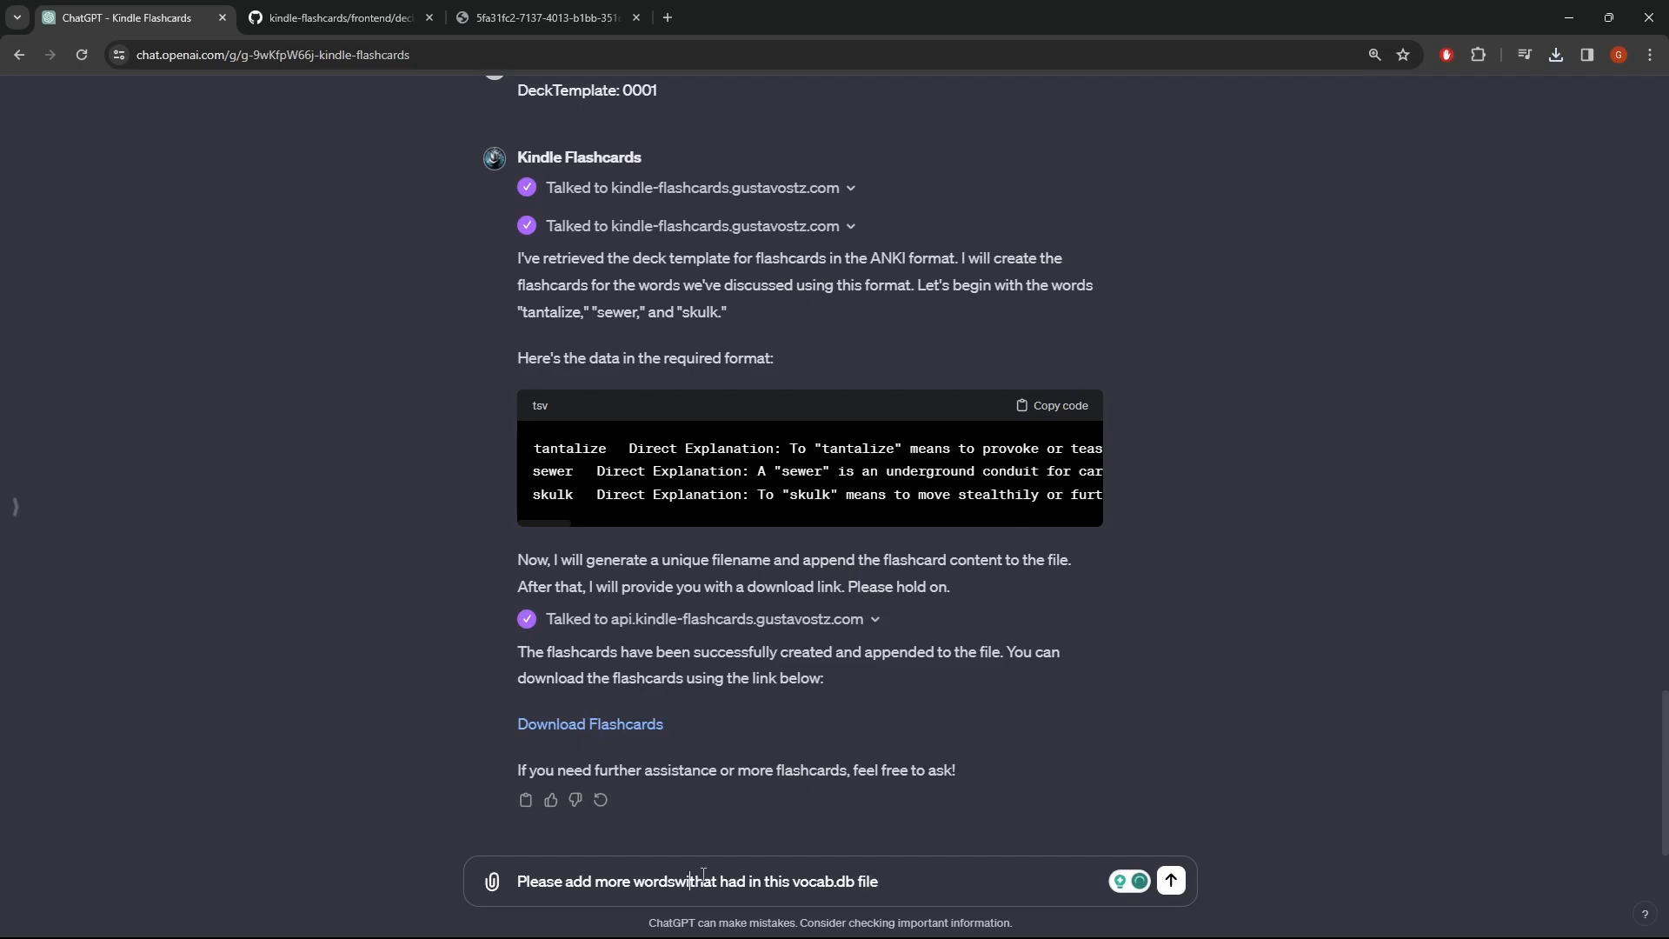
pyautogui.write('with its c')
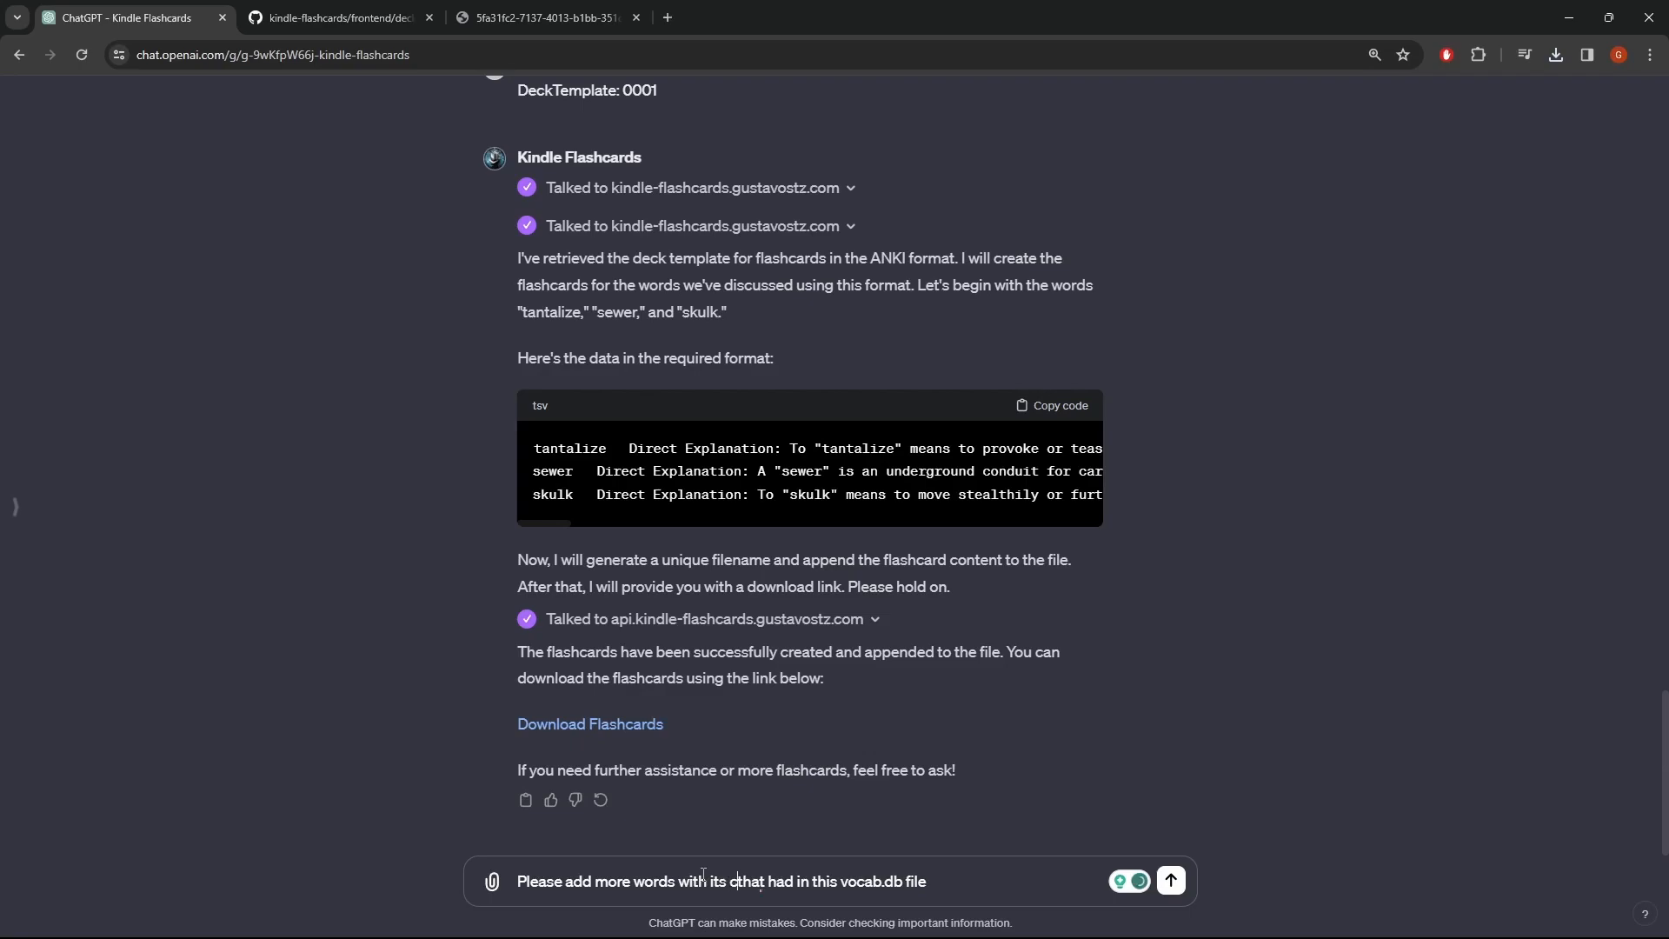
pyautogui.write('ontexts')
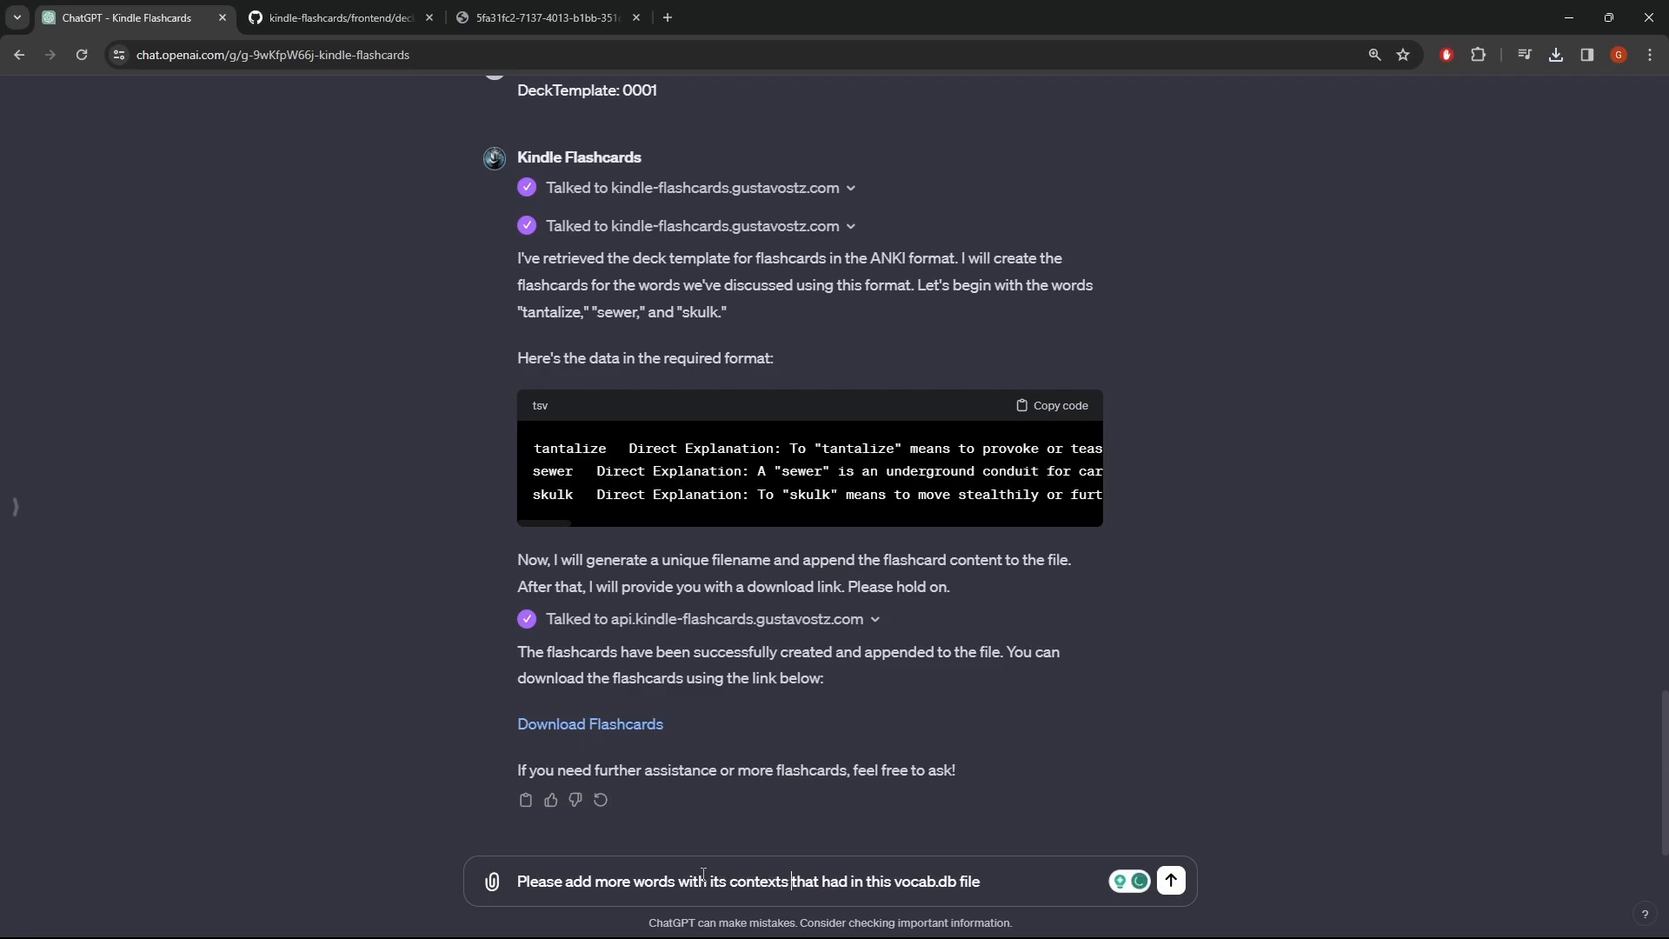
pyautogui.write('and explanation')
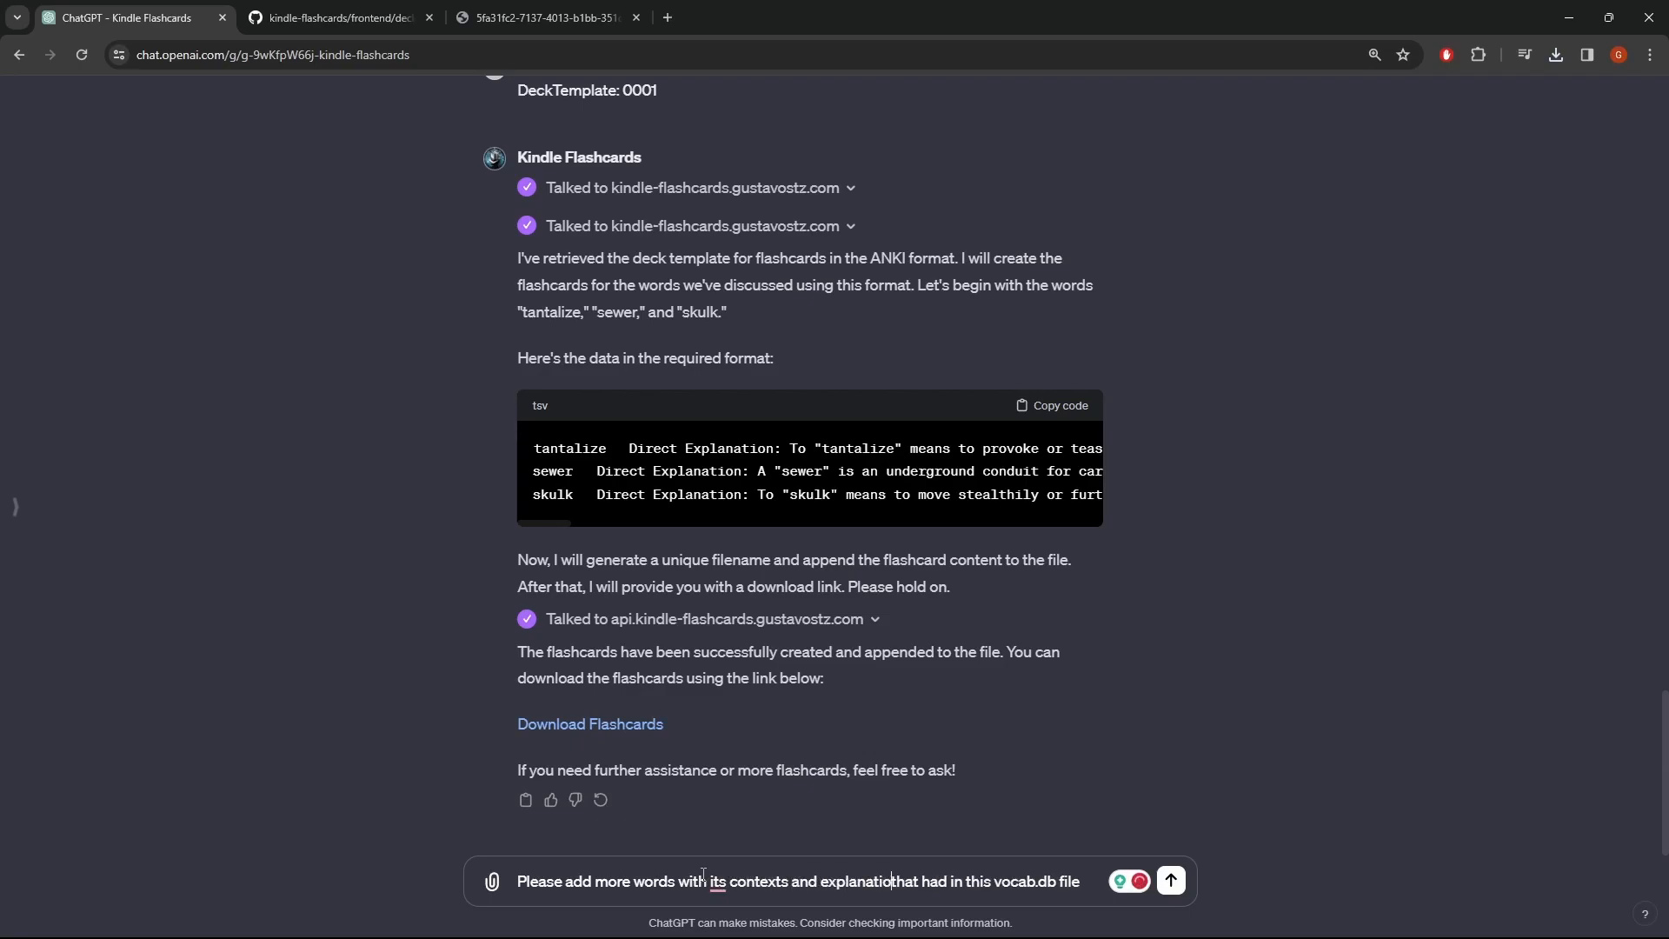
pyautogui.click(1168, 880)
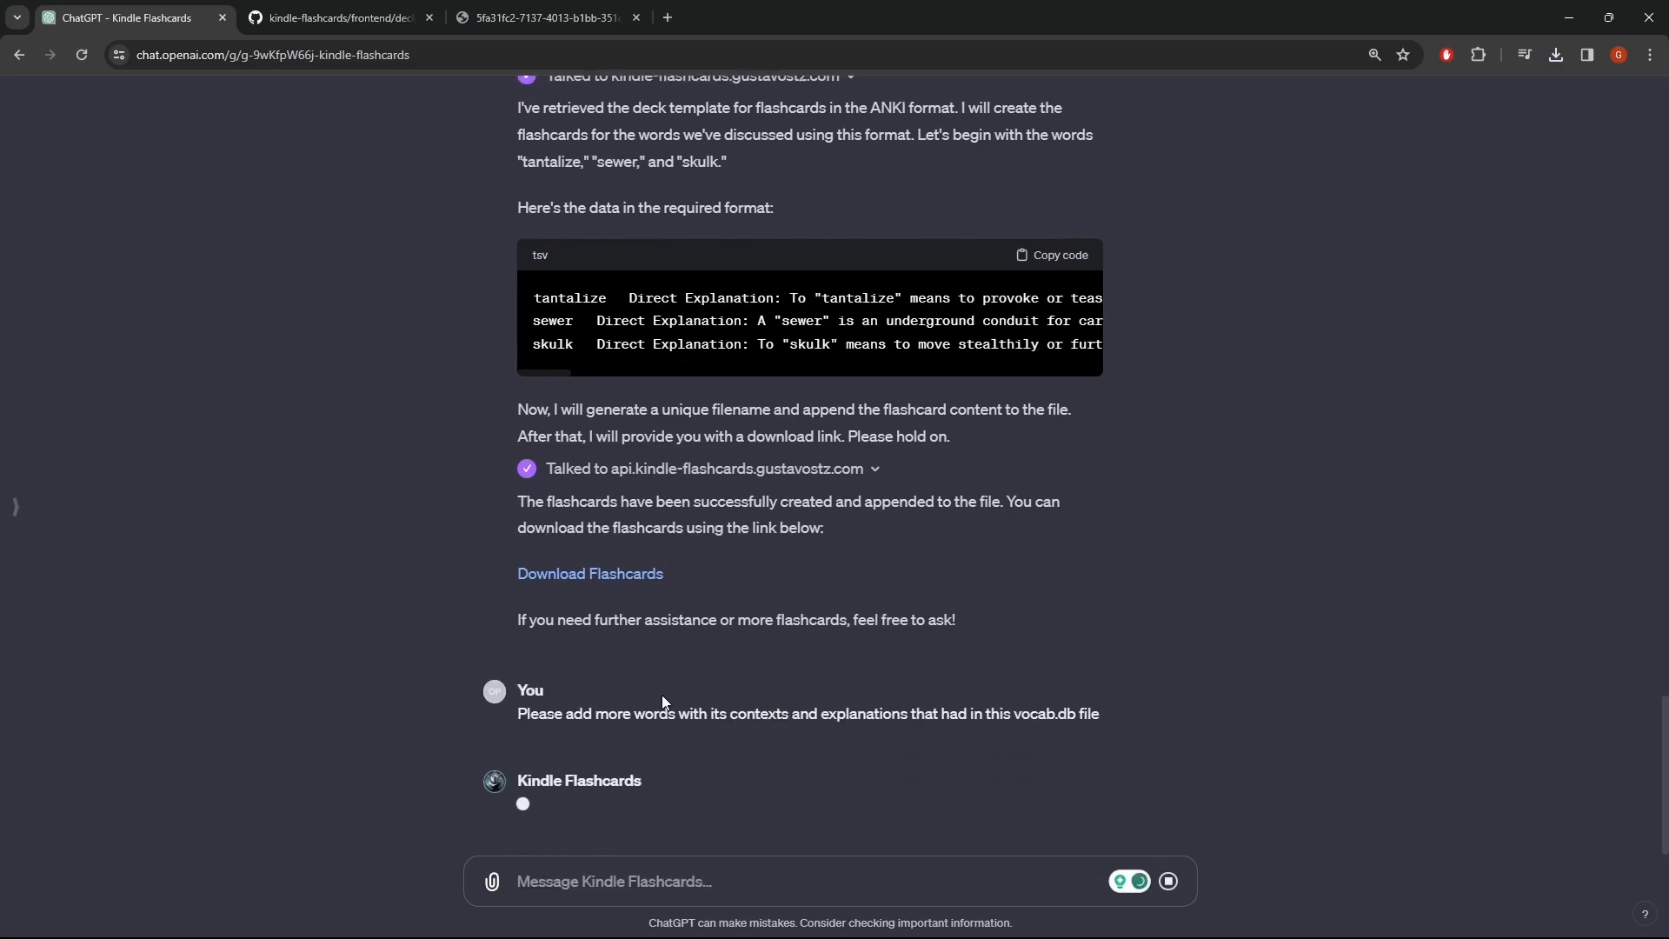
pyautogui.moveTo(741, 523)
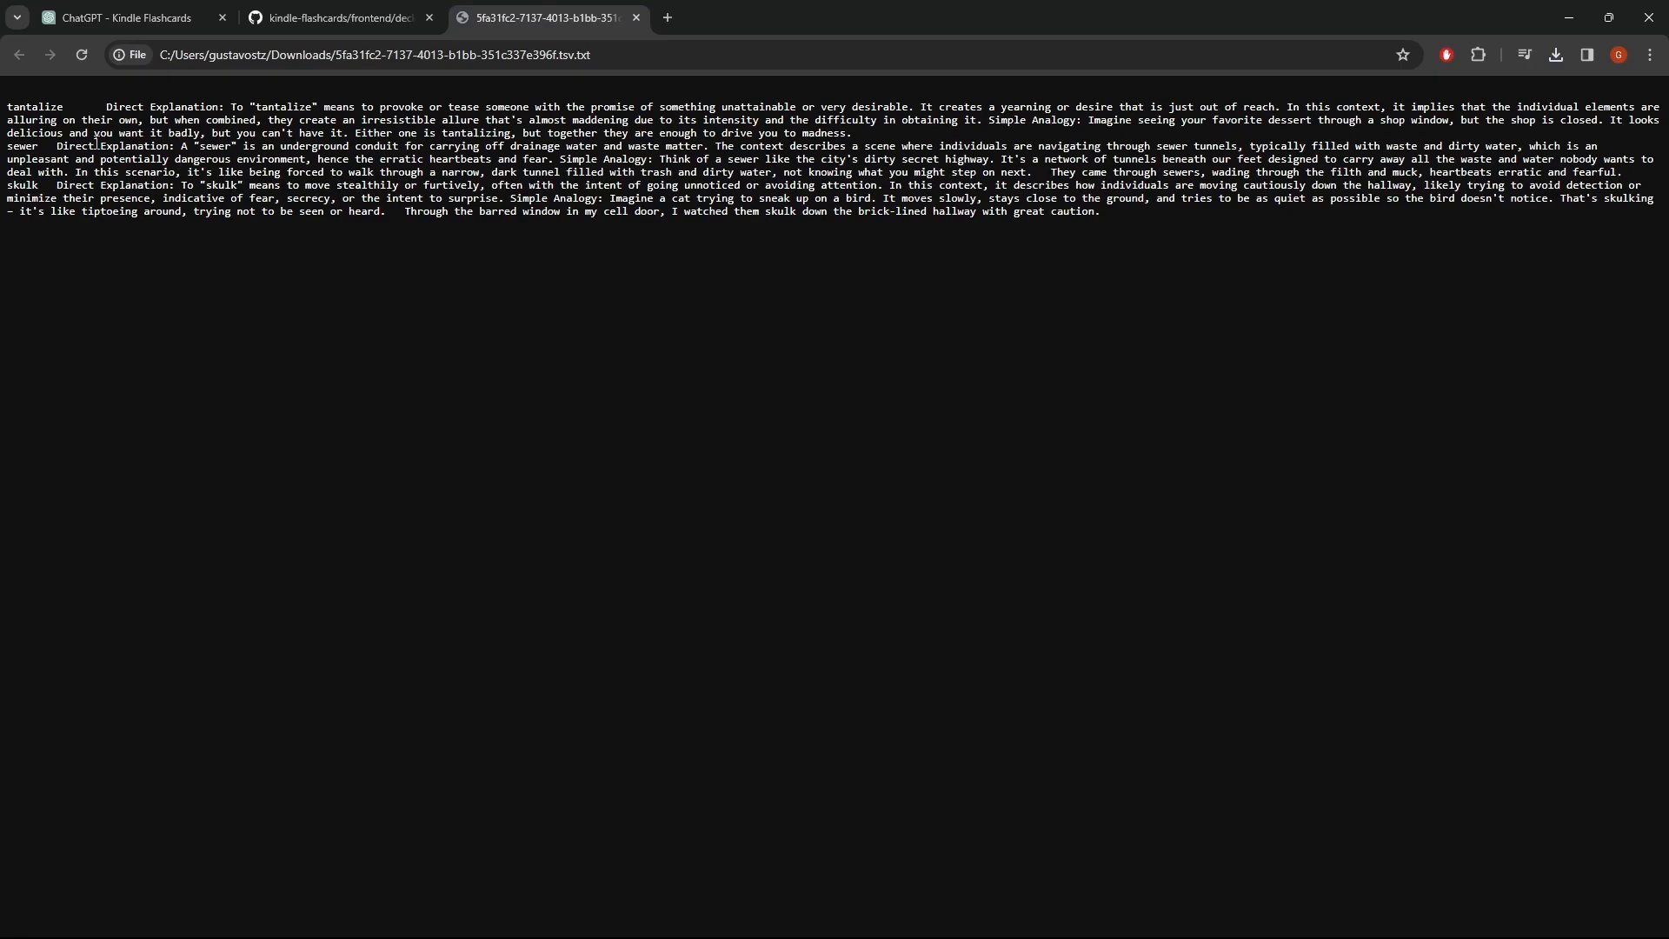
# Open the Analysis popup showing the vocab.db code and its database error traceback.
pyautogui.click(120, 17)
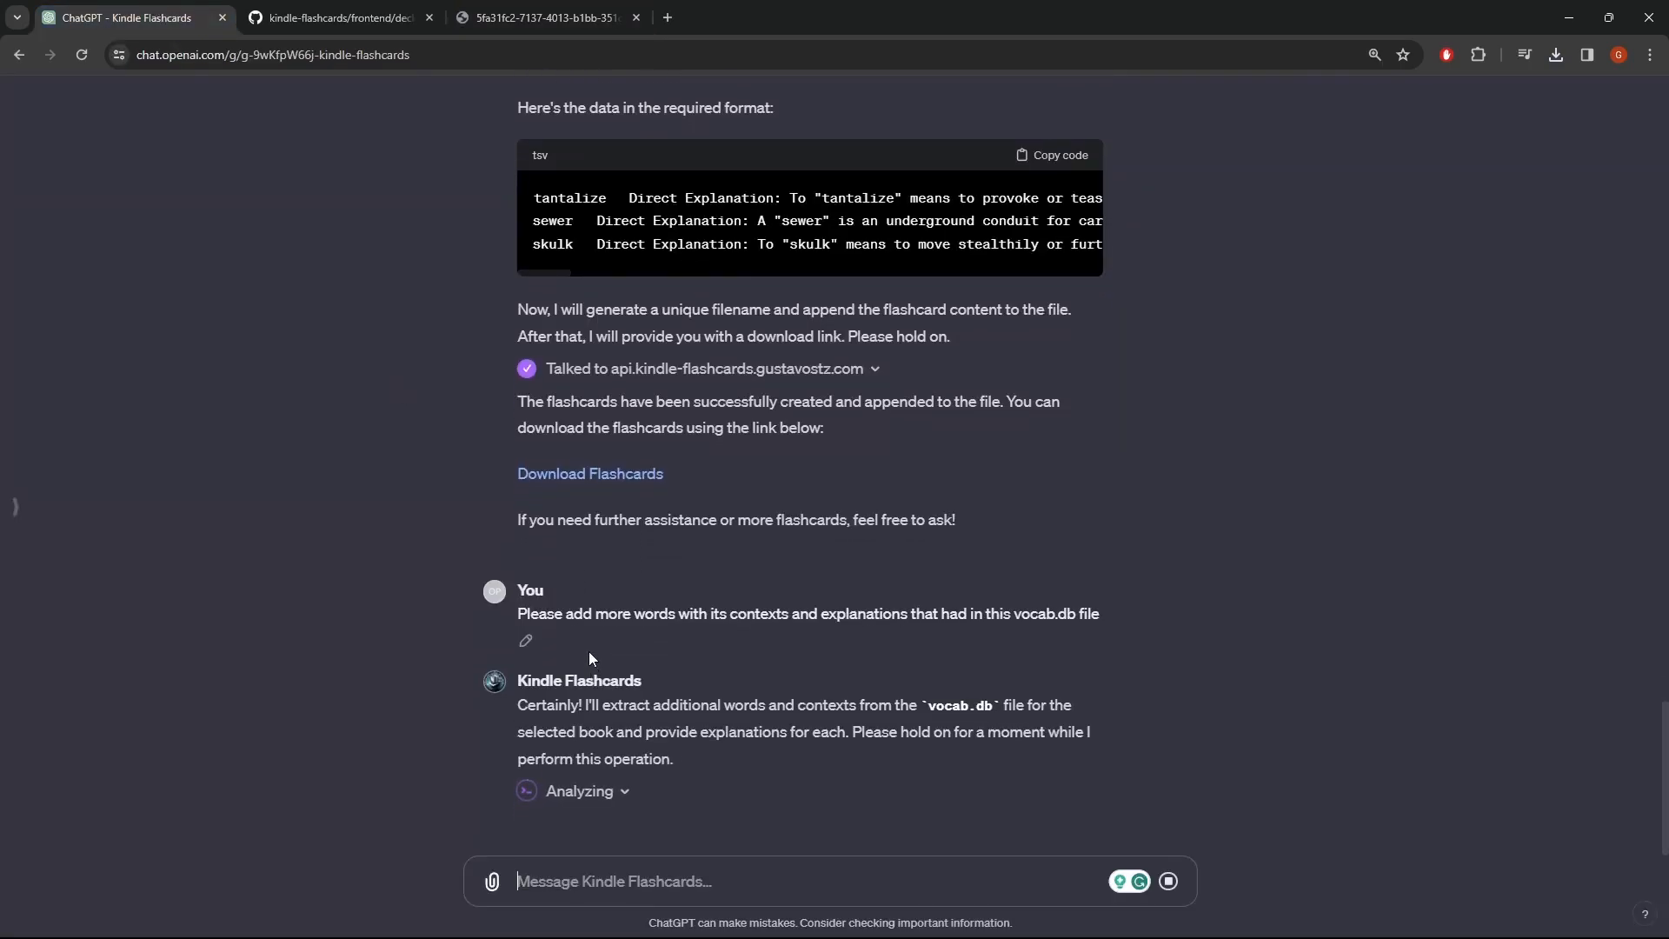
pyautogui.moveTo(836, 705)
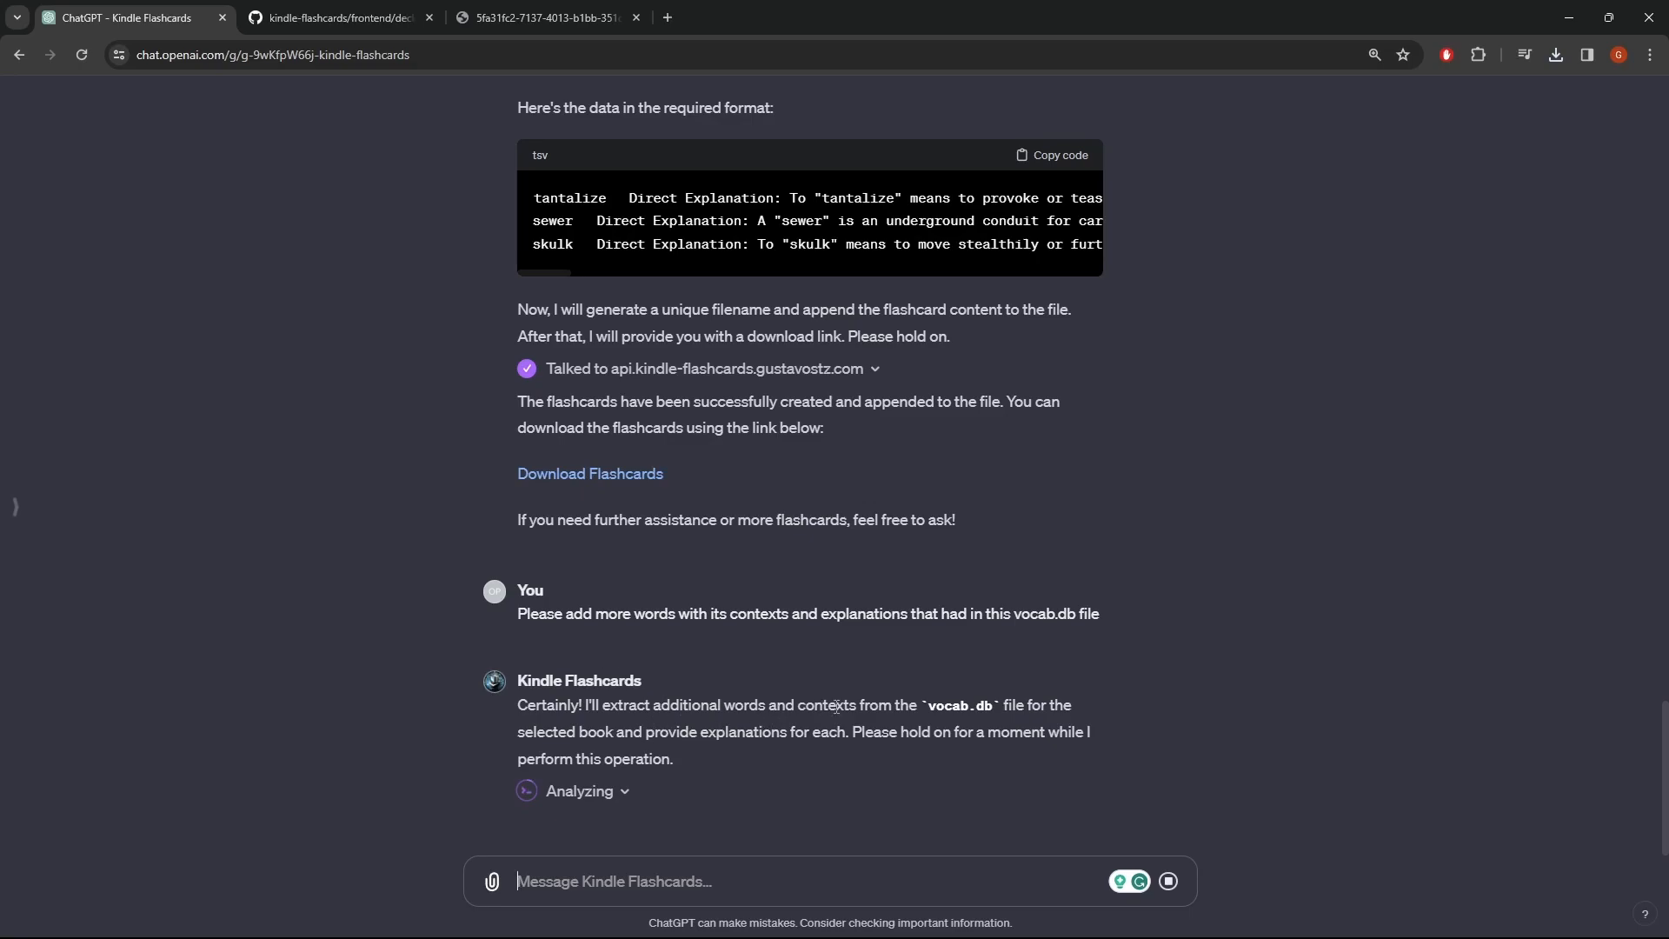
pyautogui.moveTo(971, 607)
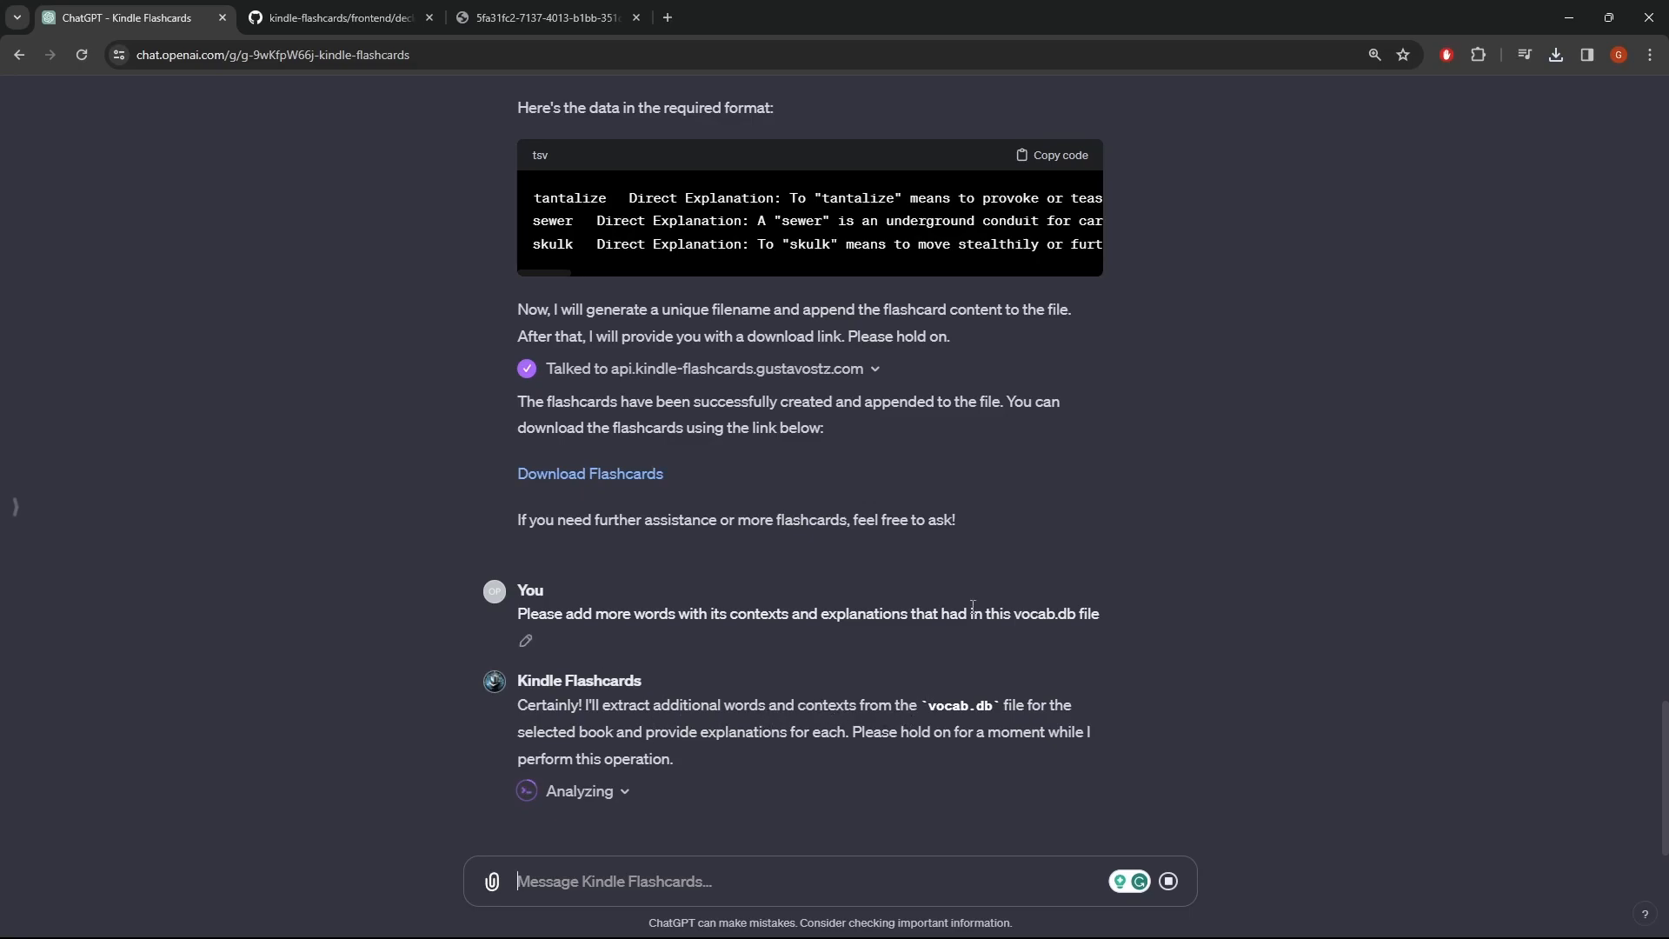
pyautogui.moveTo(896, 435)
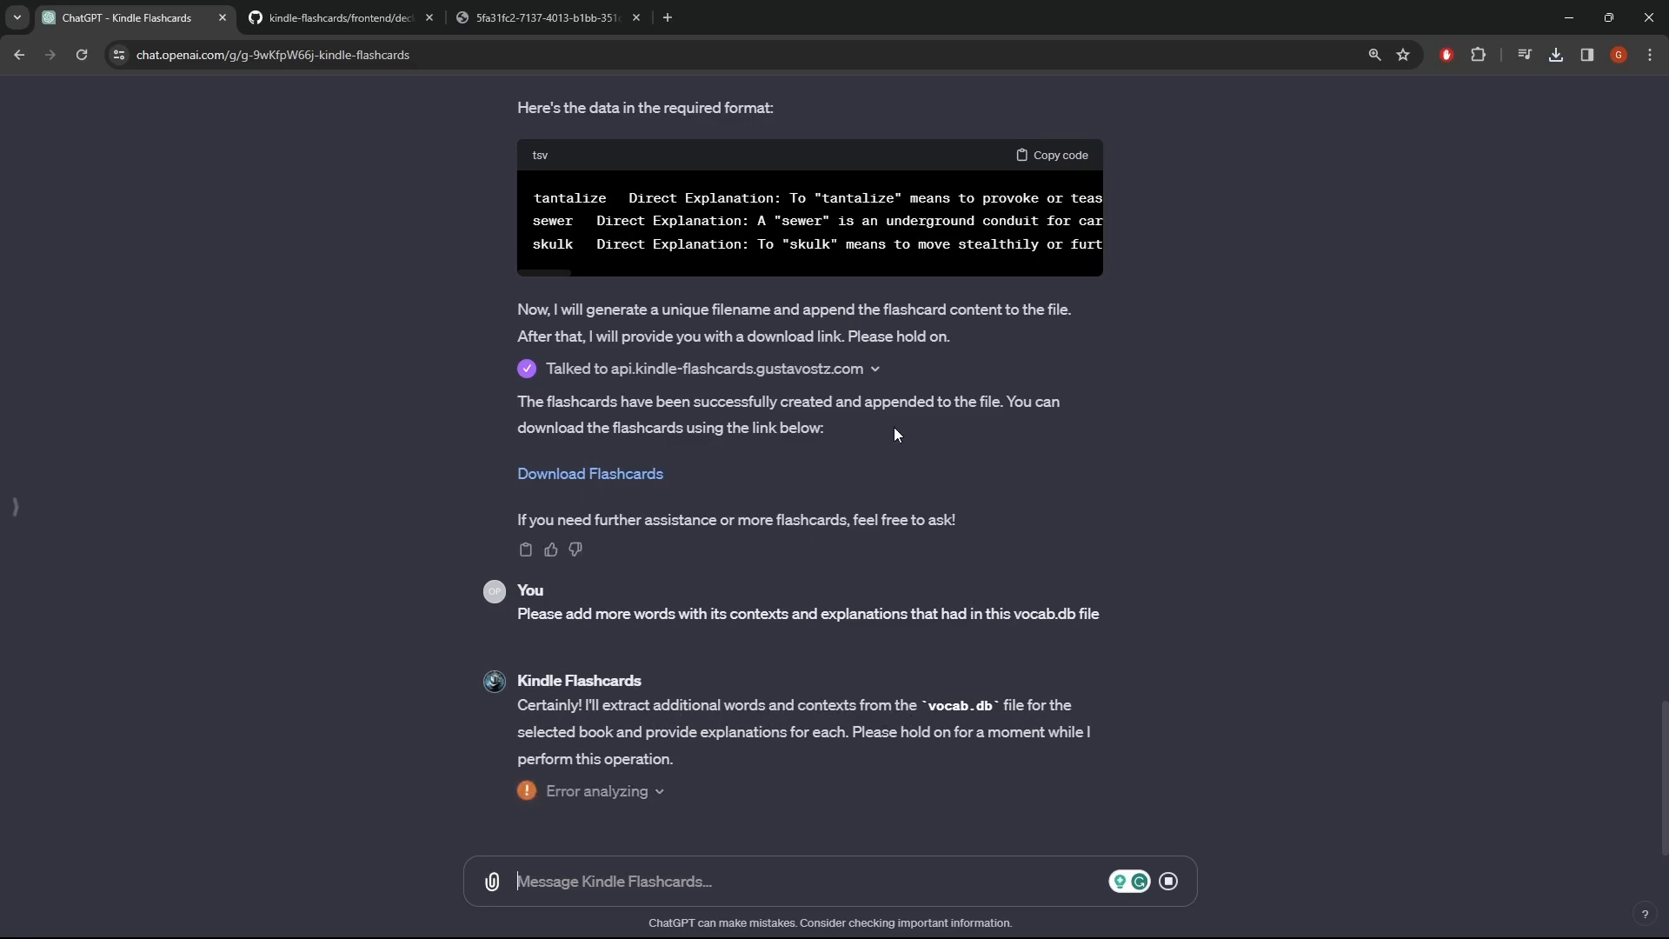
pyautogui.scroll(-3)
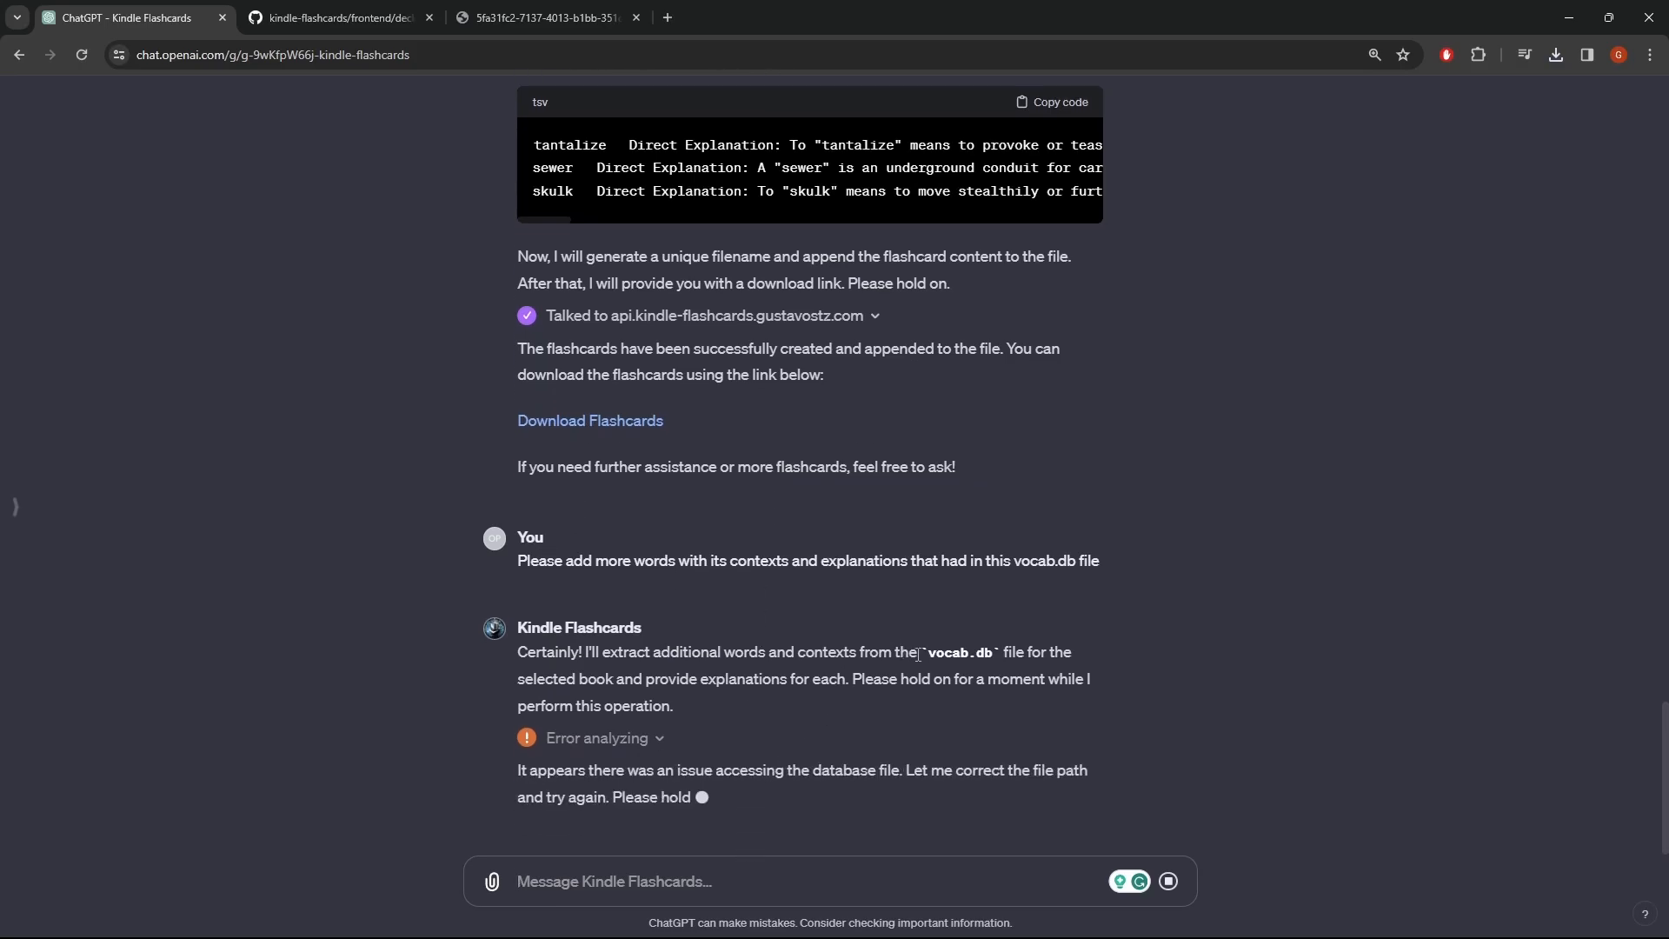
pyautogui.scroll(-3)
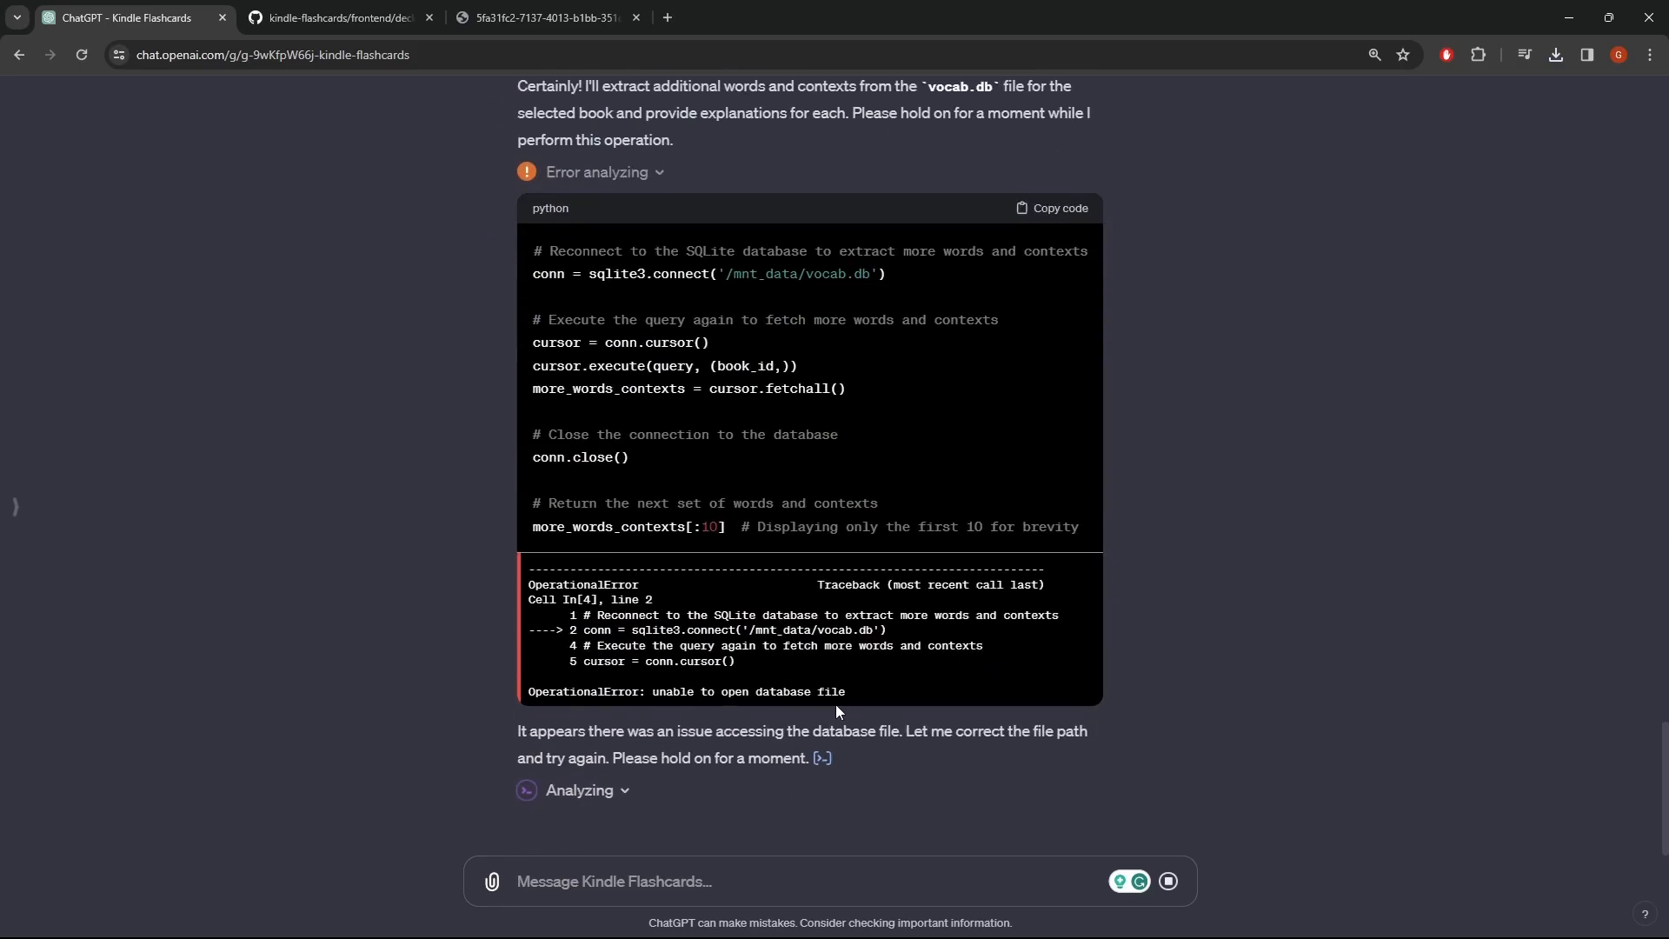
pyautogui.moveTo(645, 557)
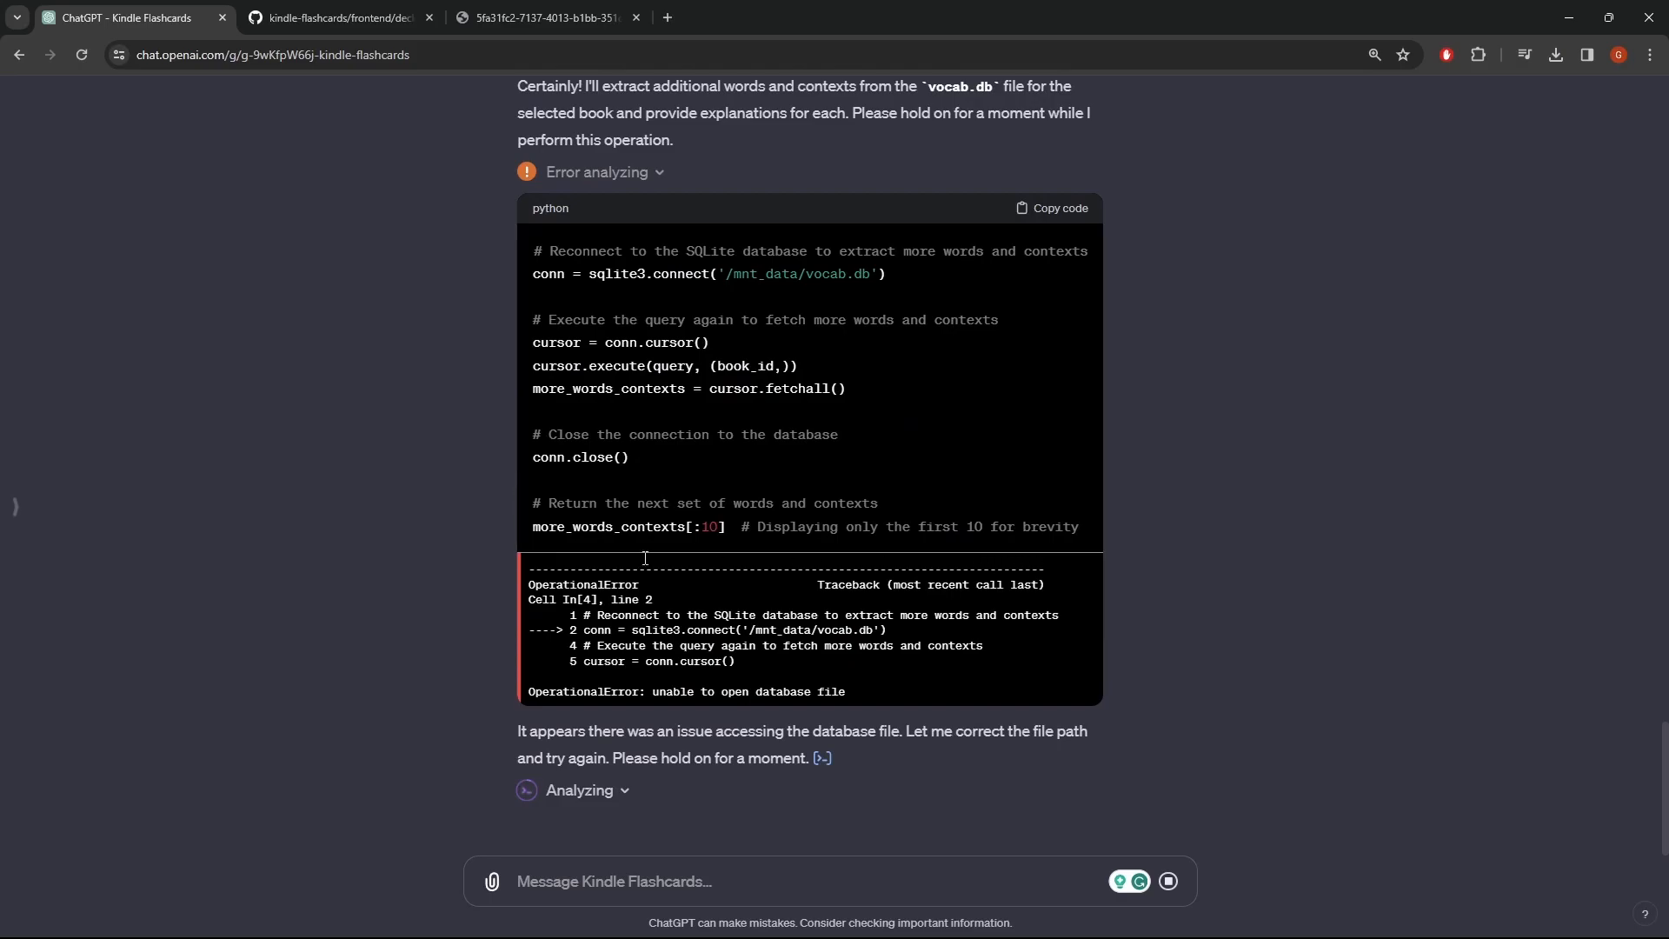
pyautogui.moveTo(1102, 393)
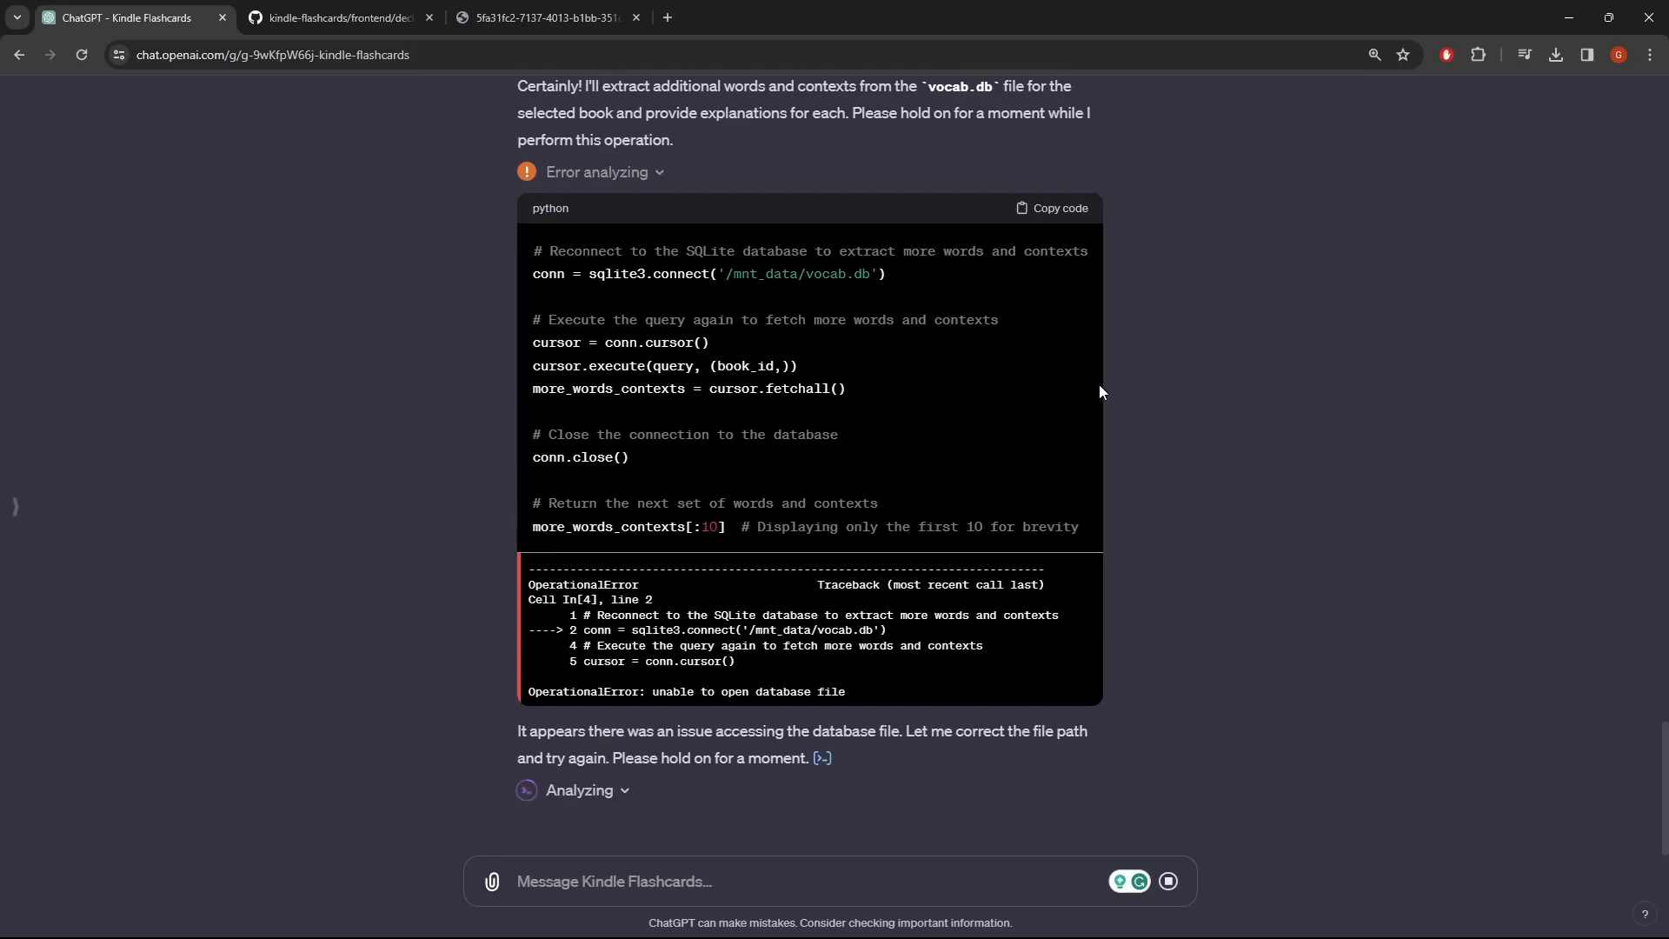
pyautogui.moveTo(888, 616)
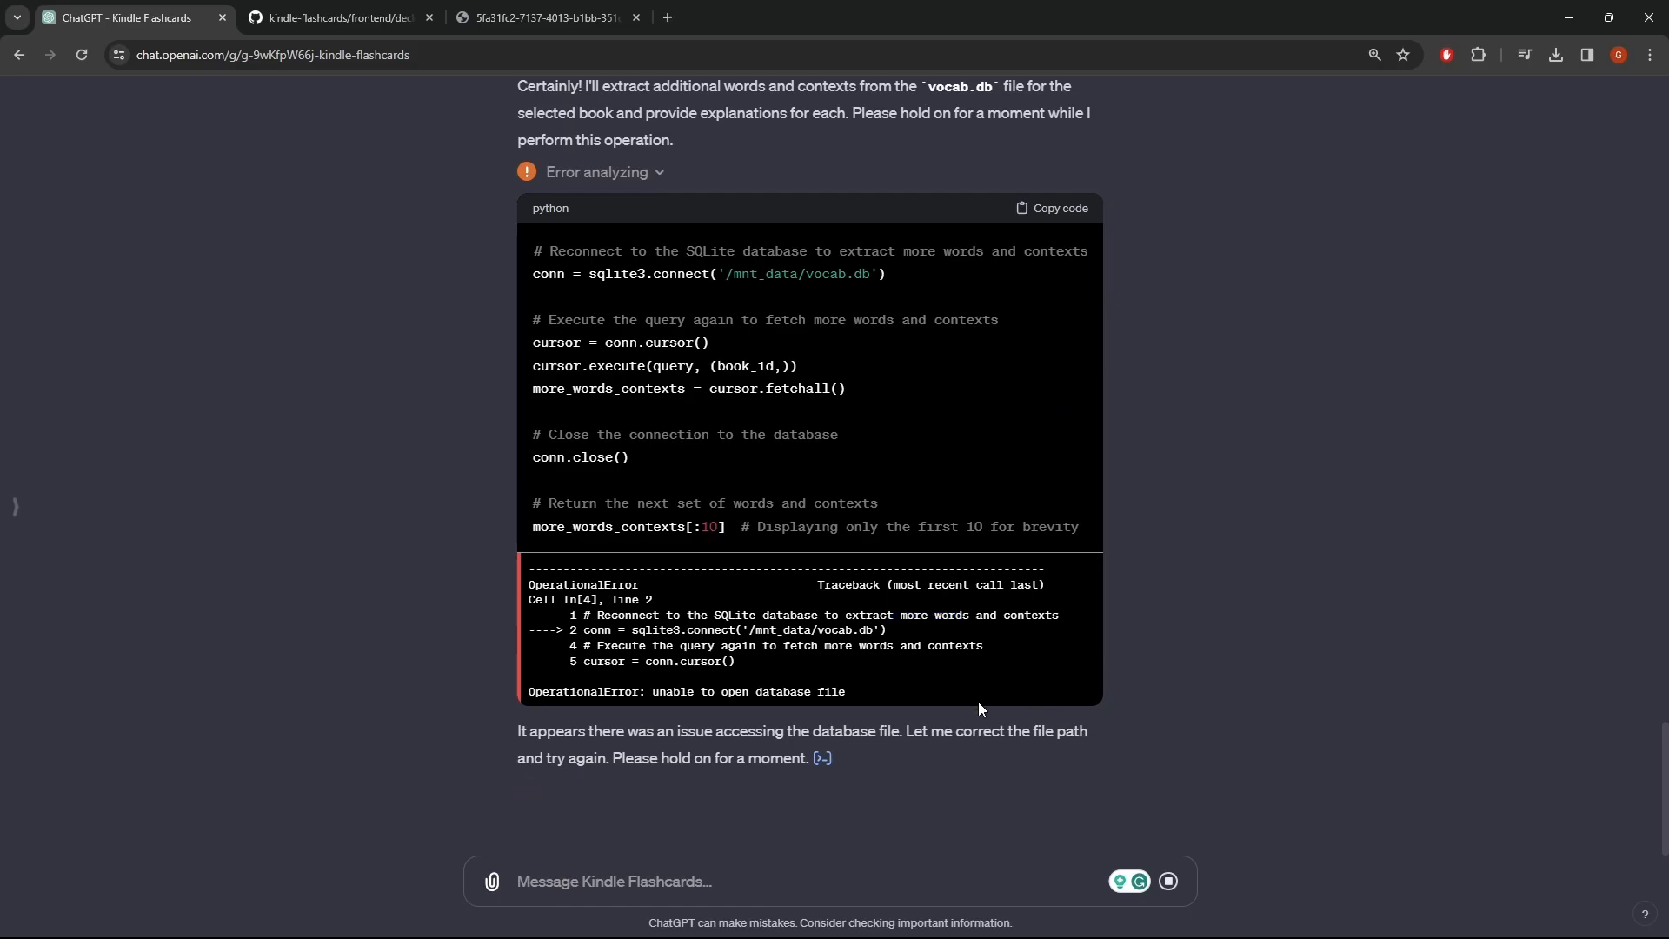
pyautogui.click(598, 171)
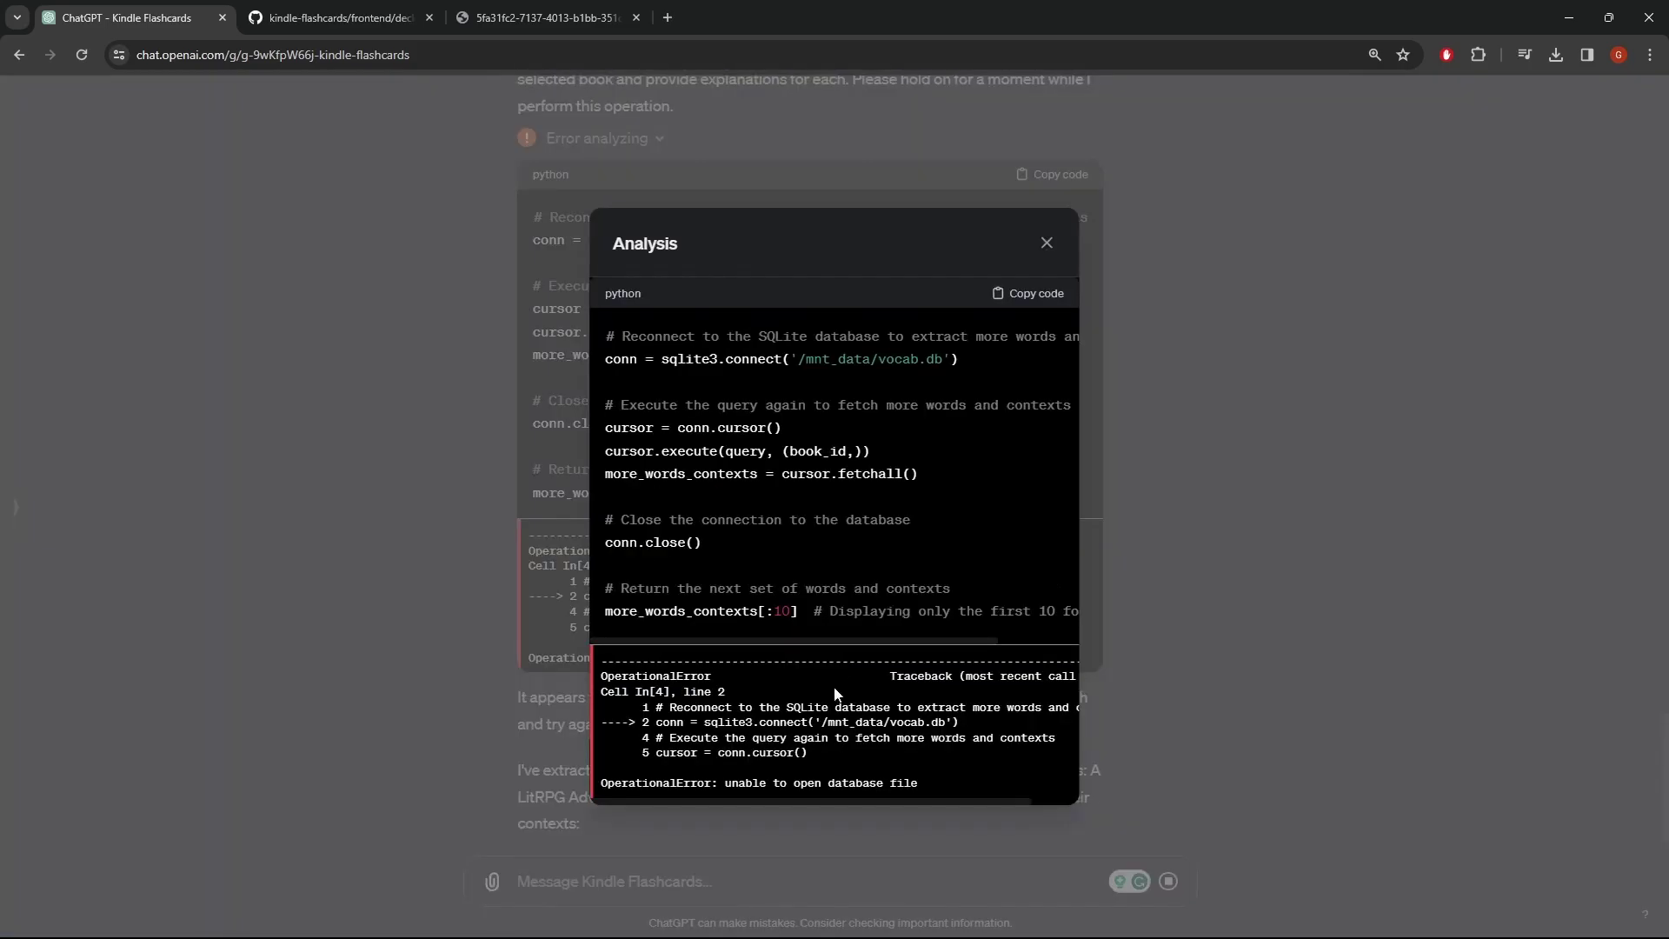
# Close the Analysis popup and scroll through the seven new words, contexts and explanations.
pyautogui.click(1044, 243)
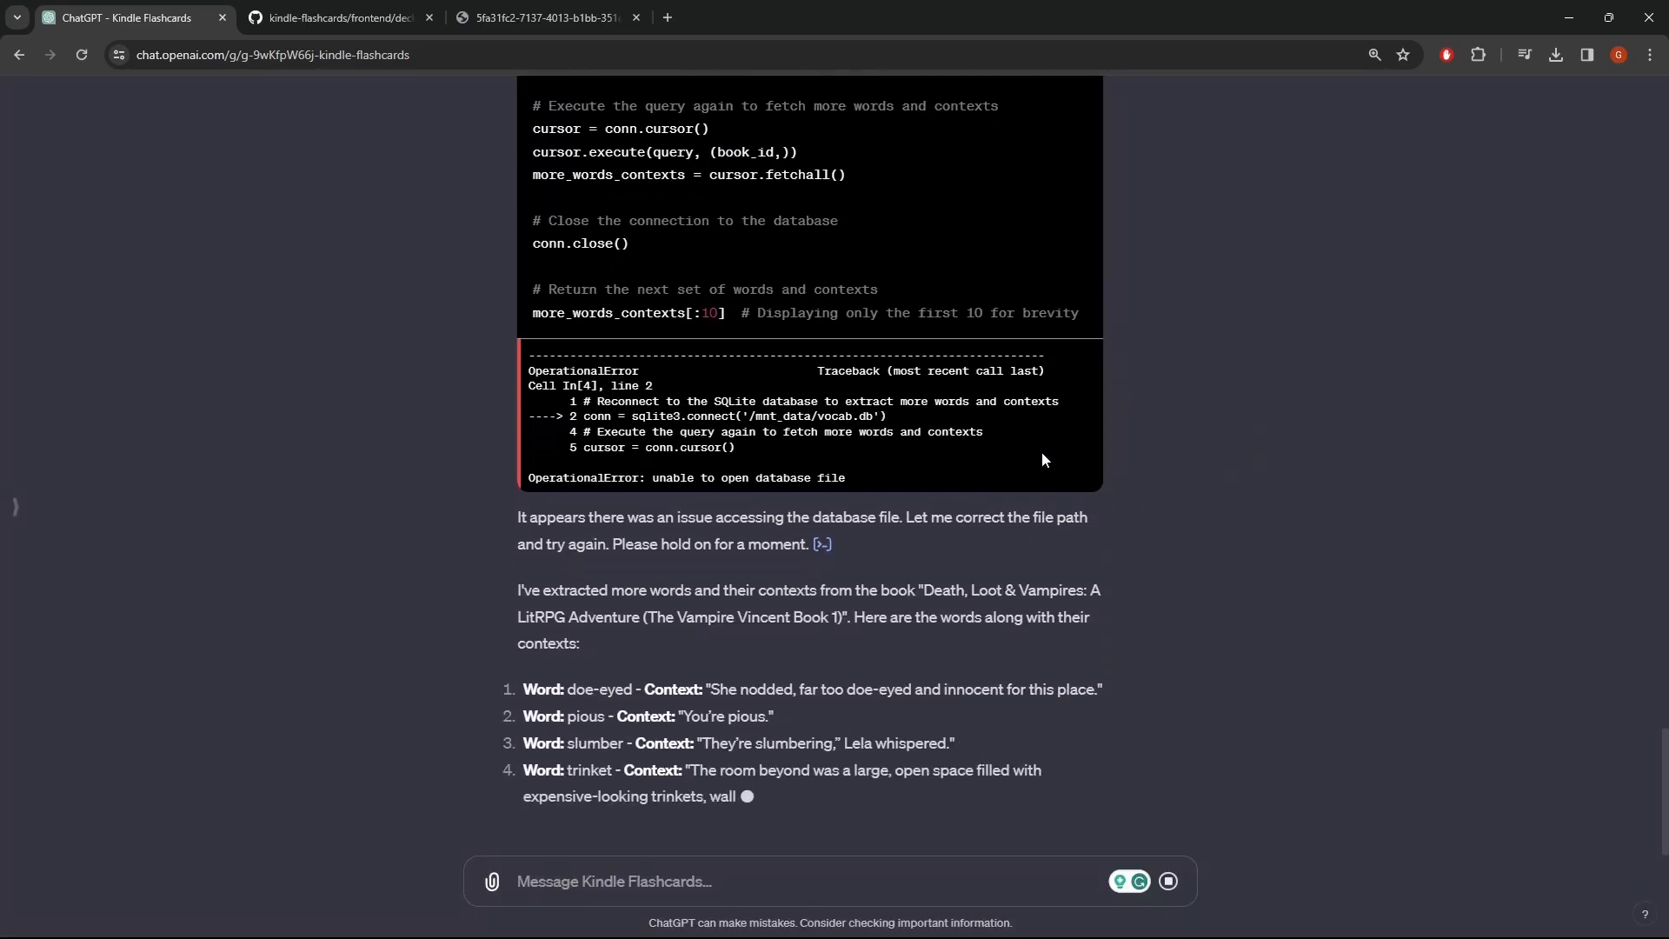
pyautogui.scroll(-3)
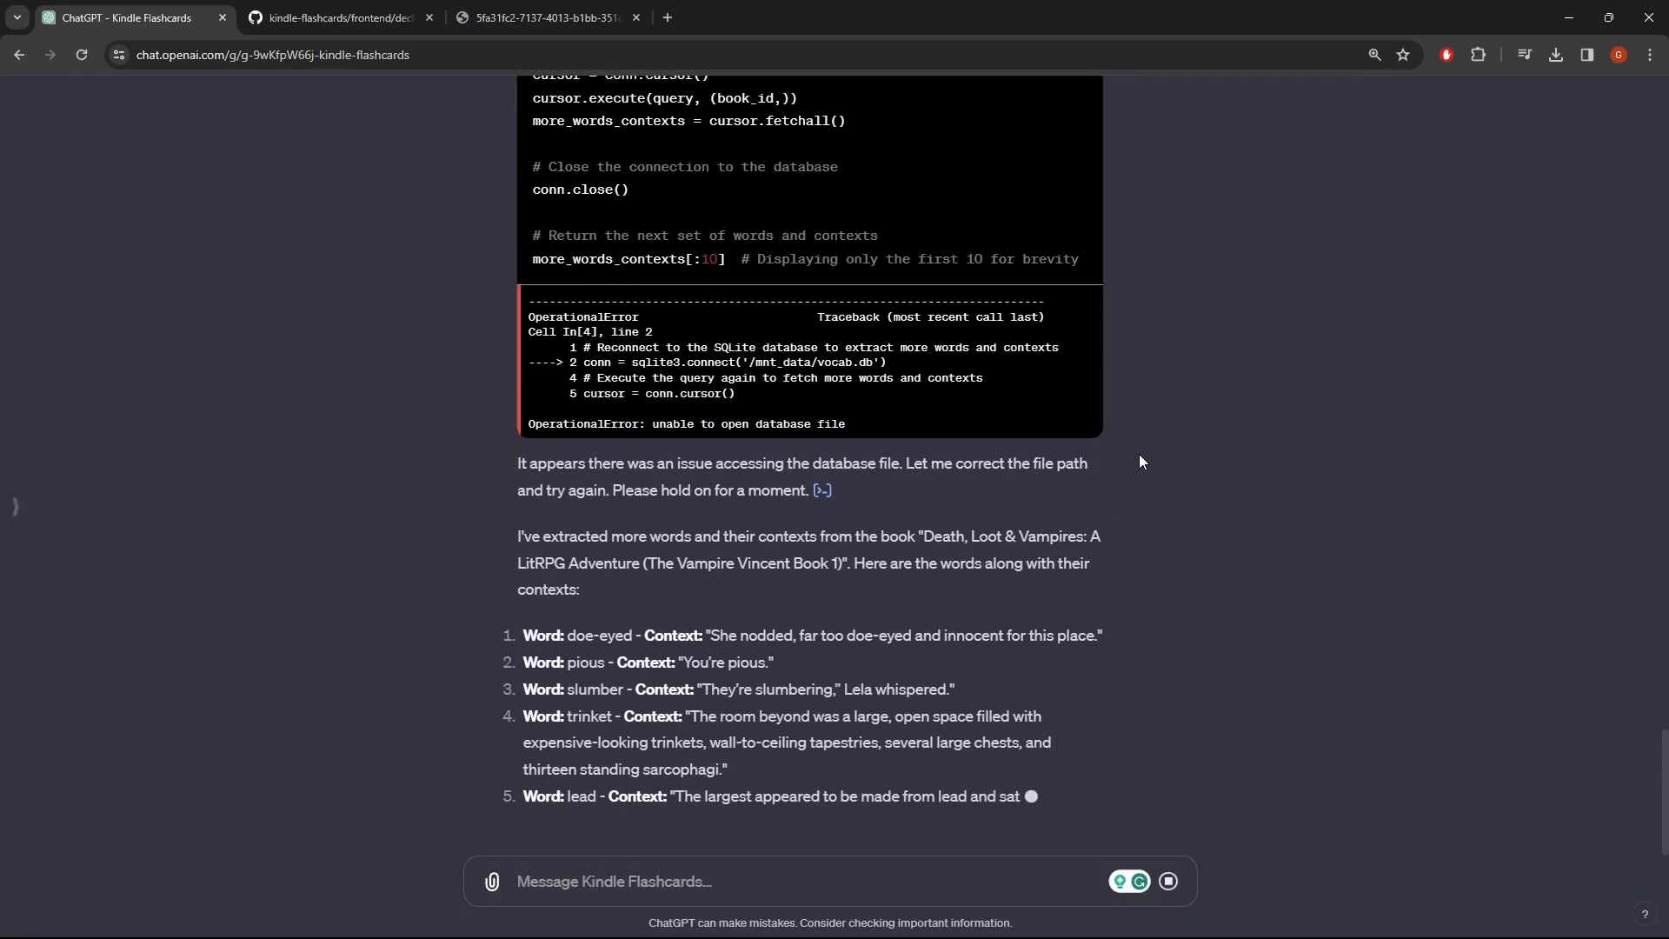
pyautogui.scroll(-3)
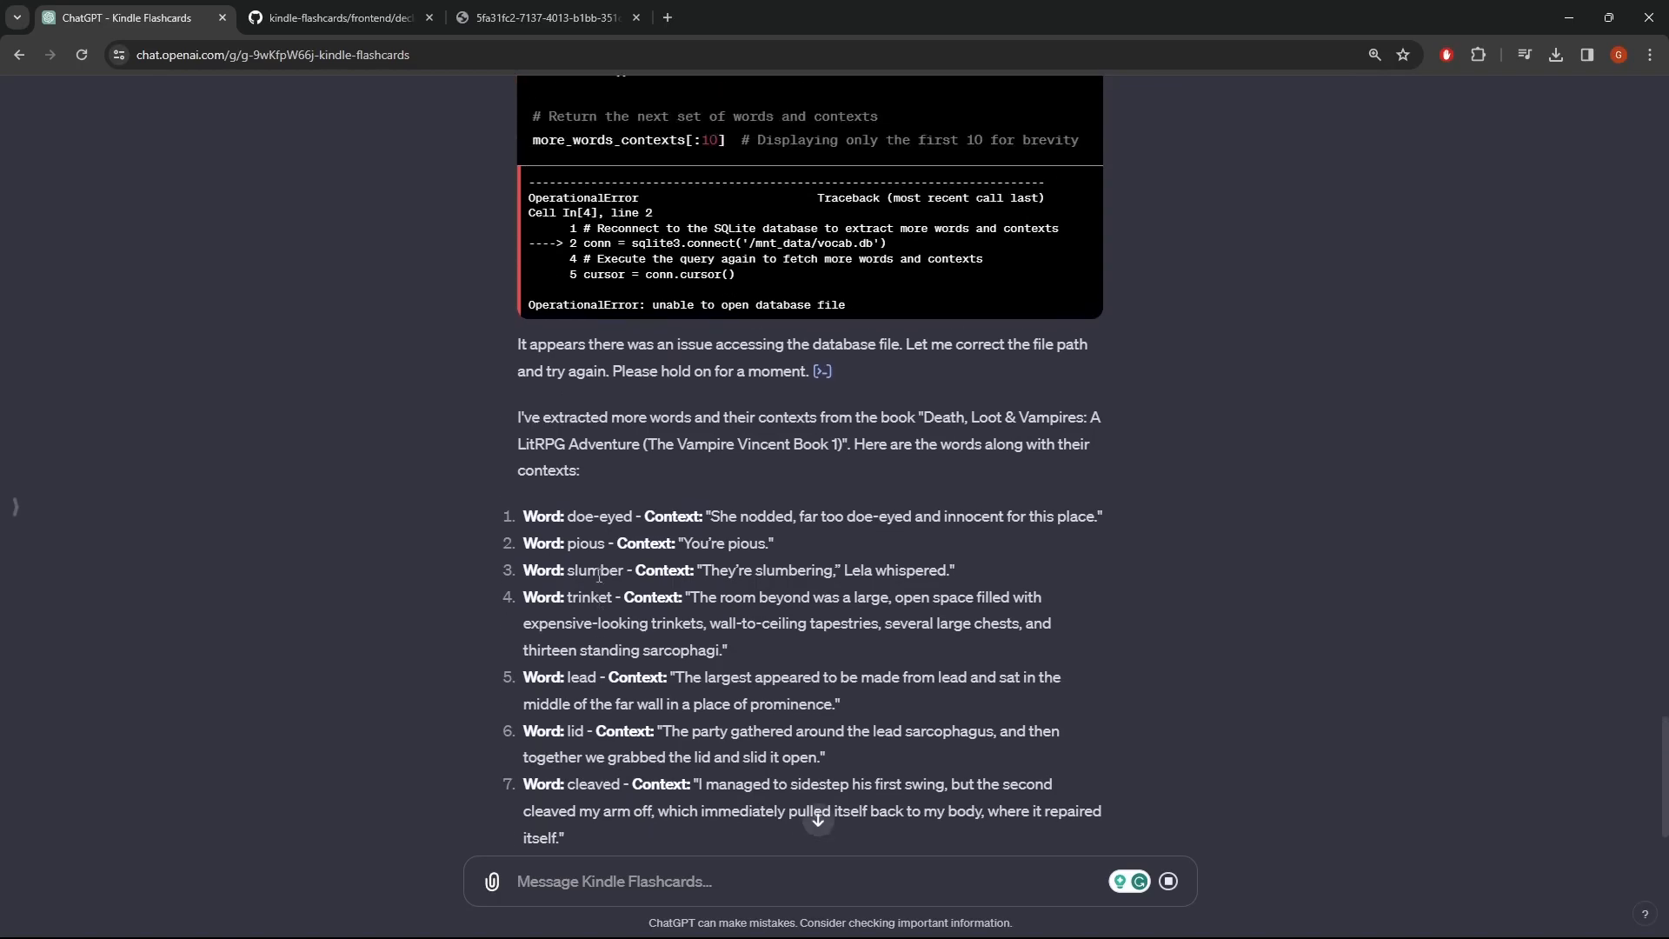
pyautogui.scroll(-3)
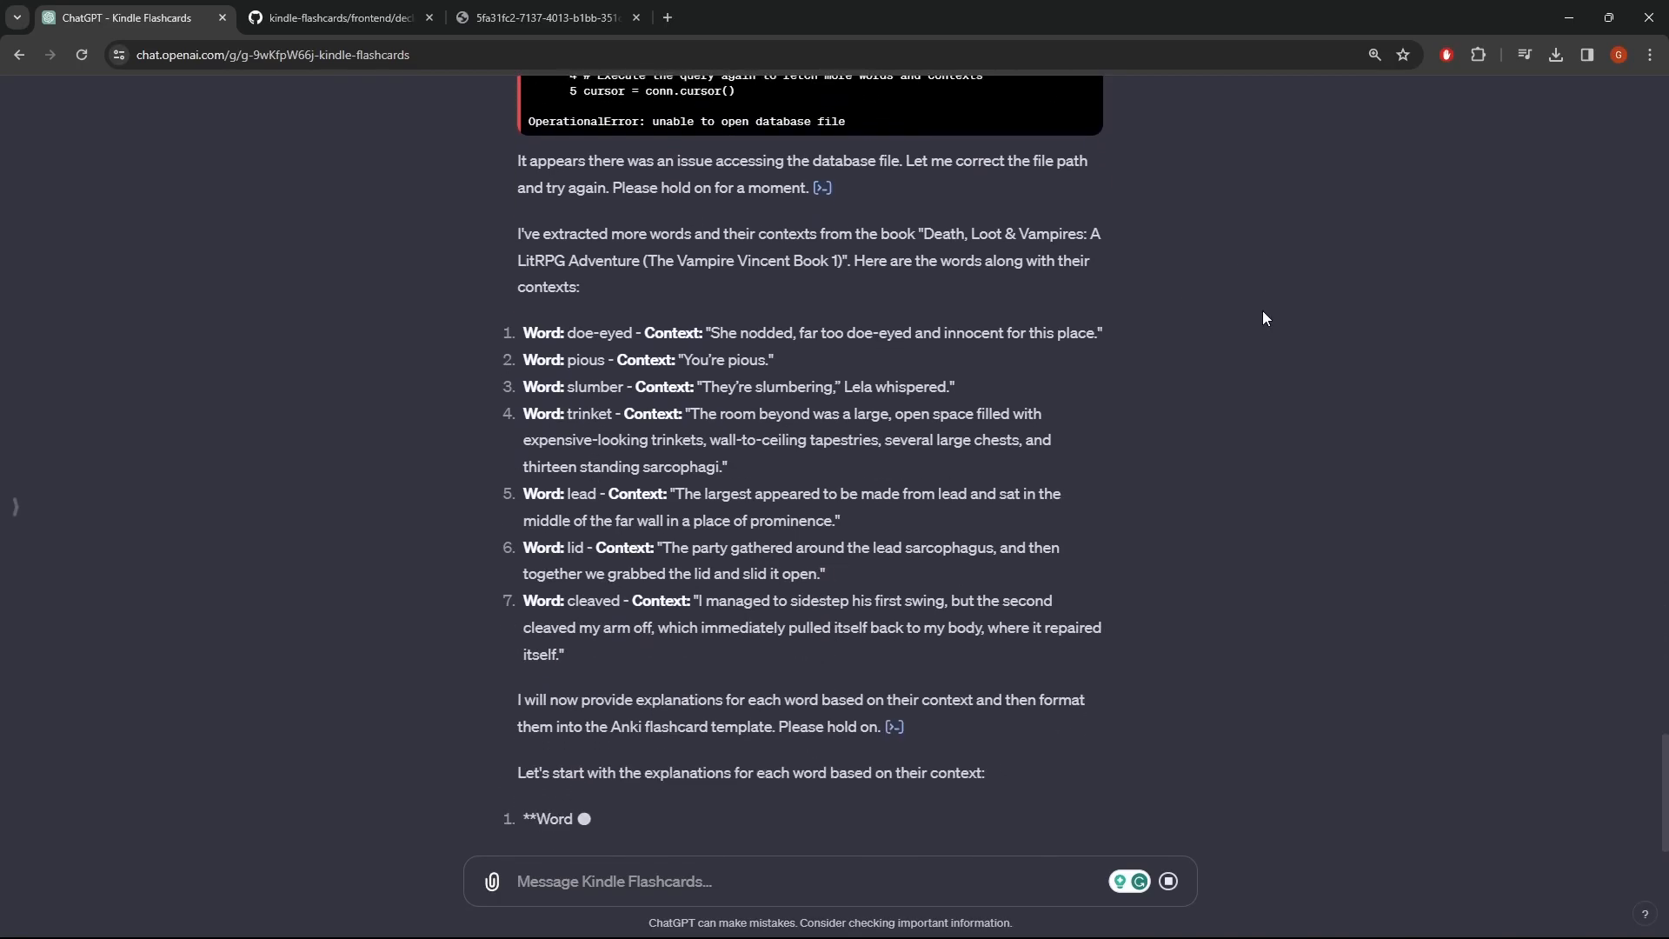
pyautogui.scroll(-3)
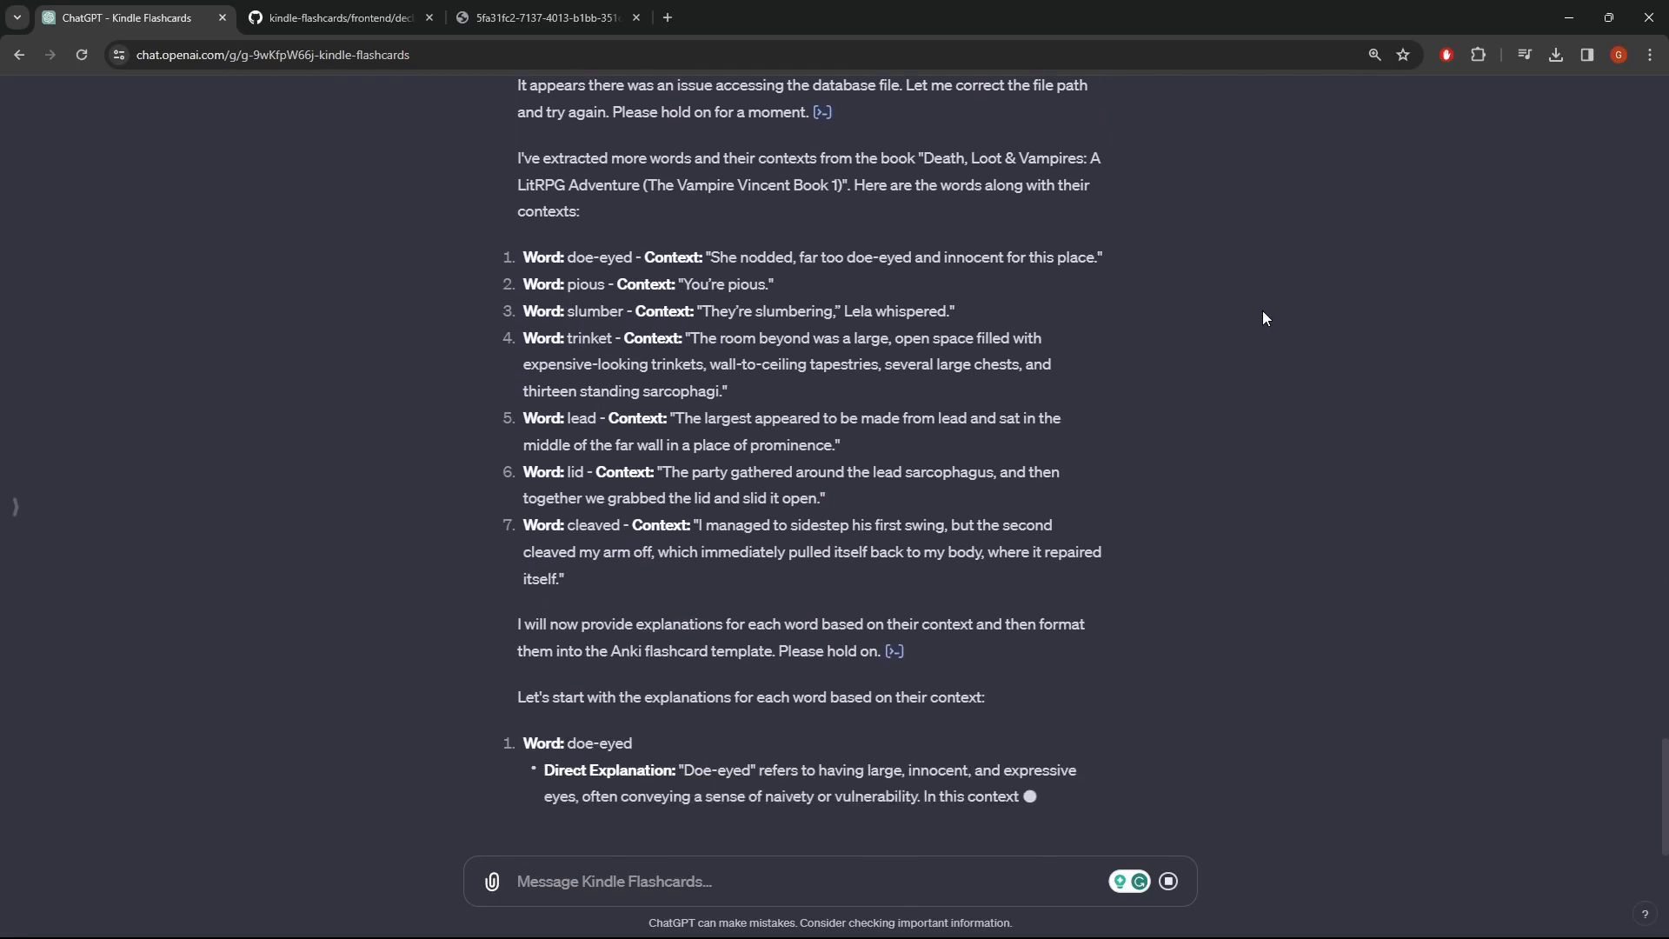
pyautogui.scroll(-3)
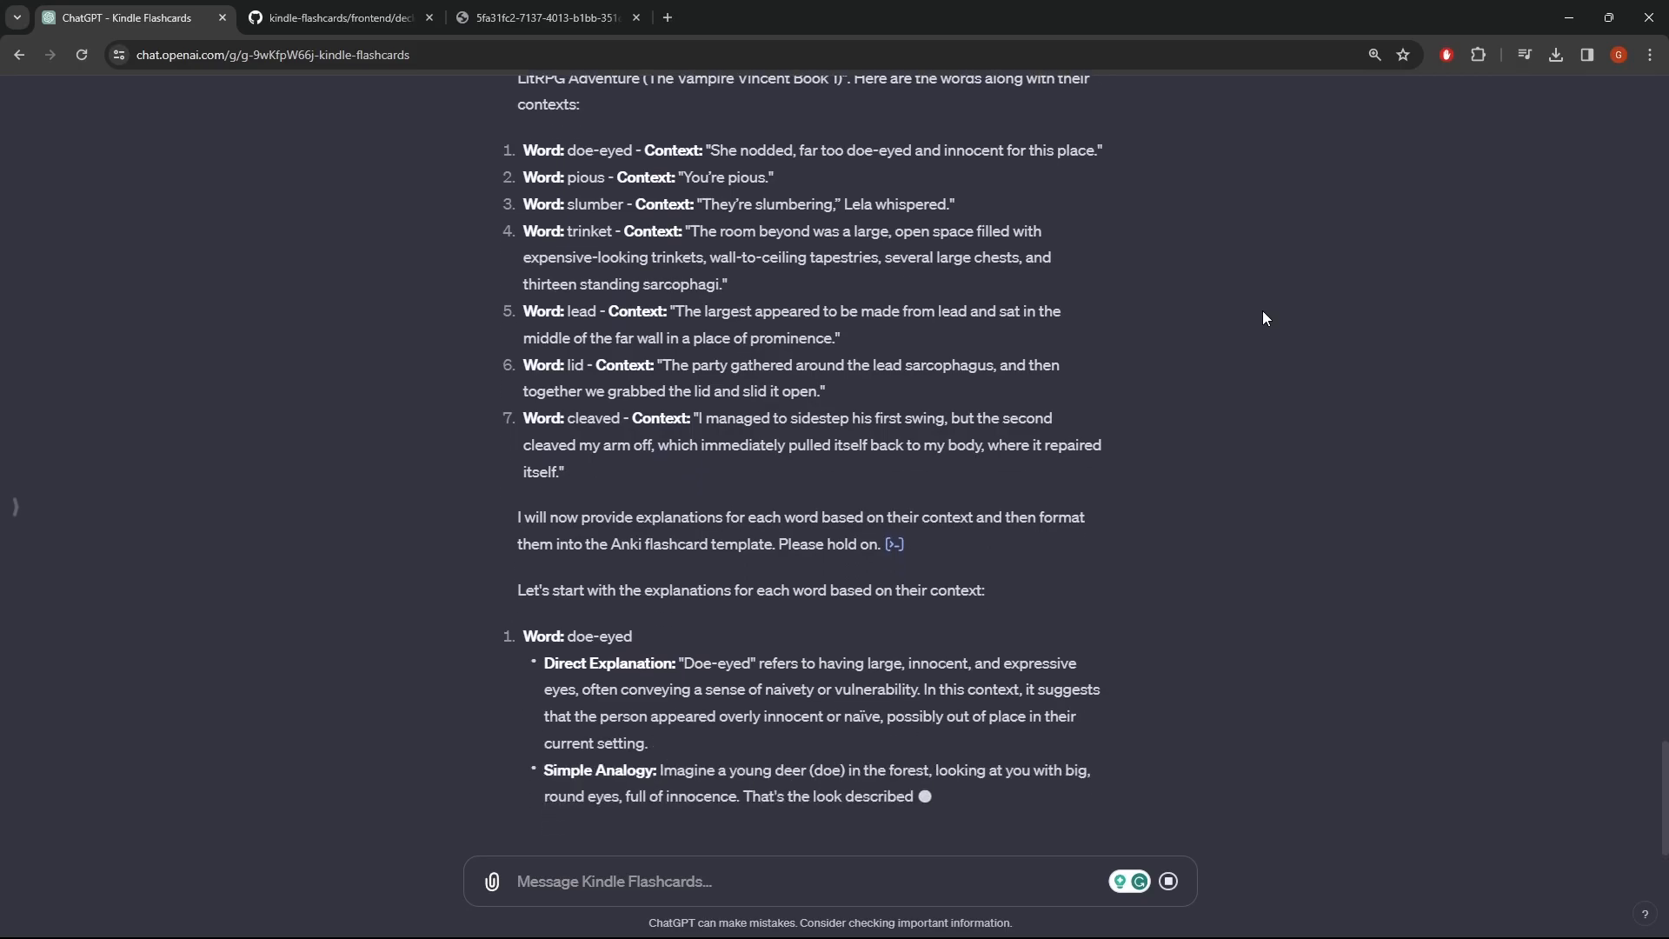
pyautogui.scroll(-3)
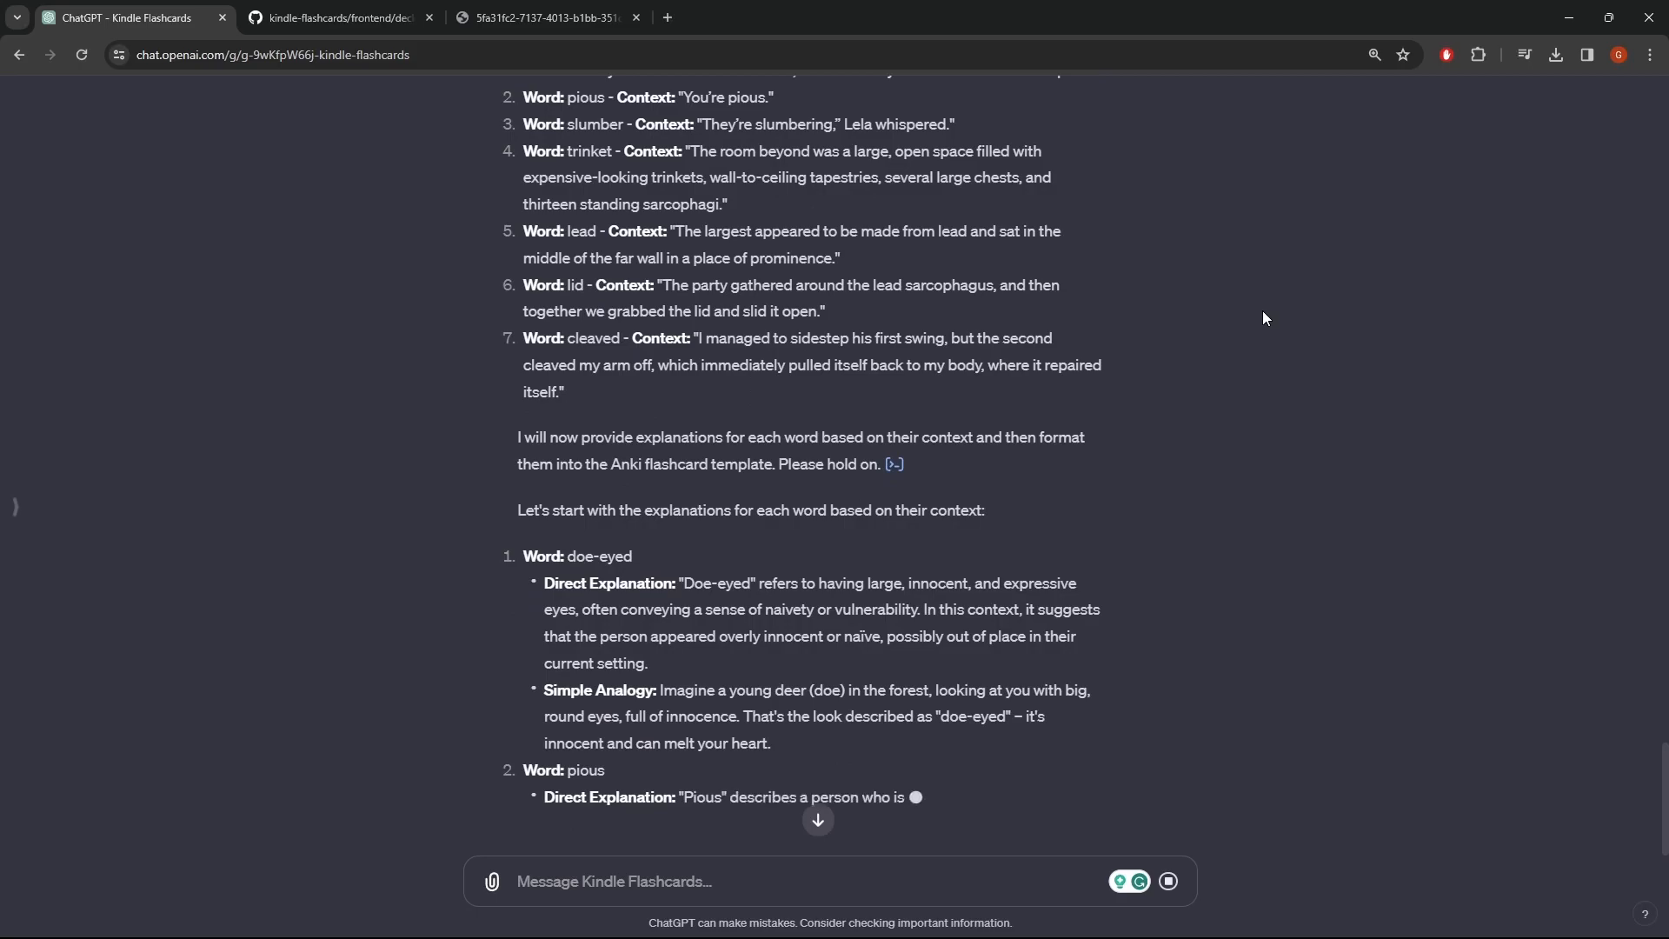
pyautogui.scroll(3)
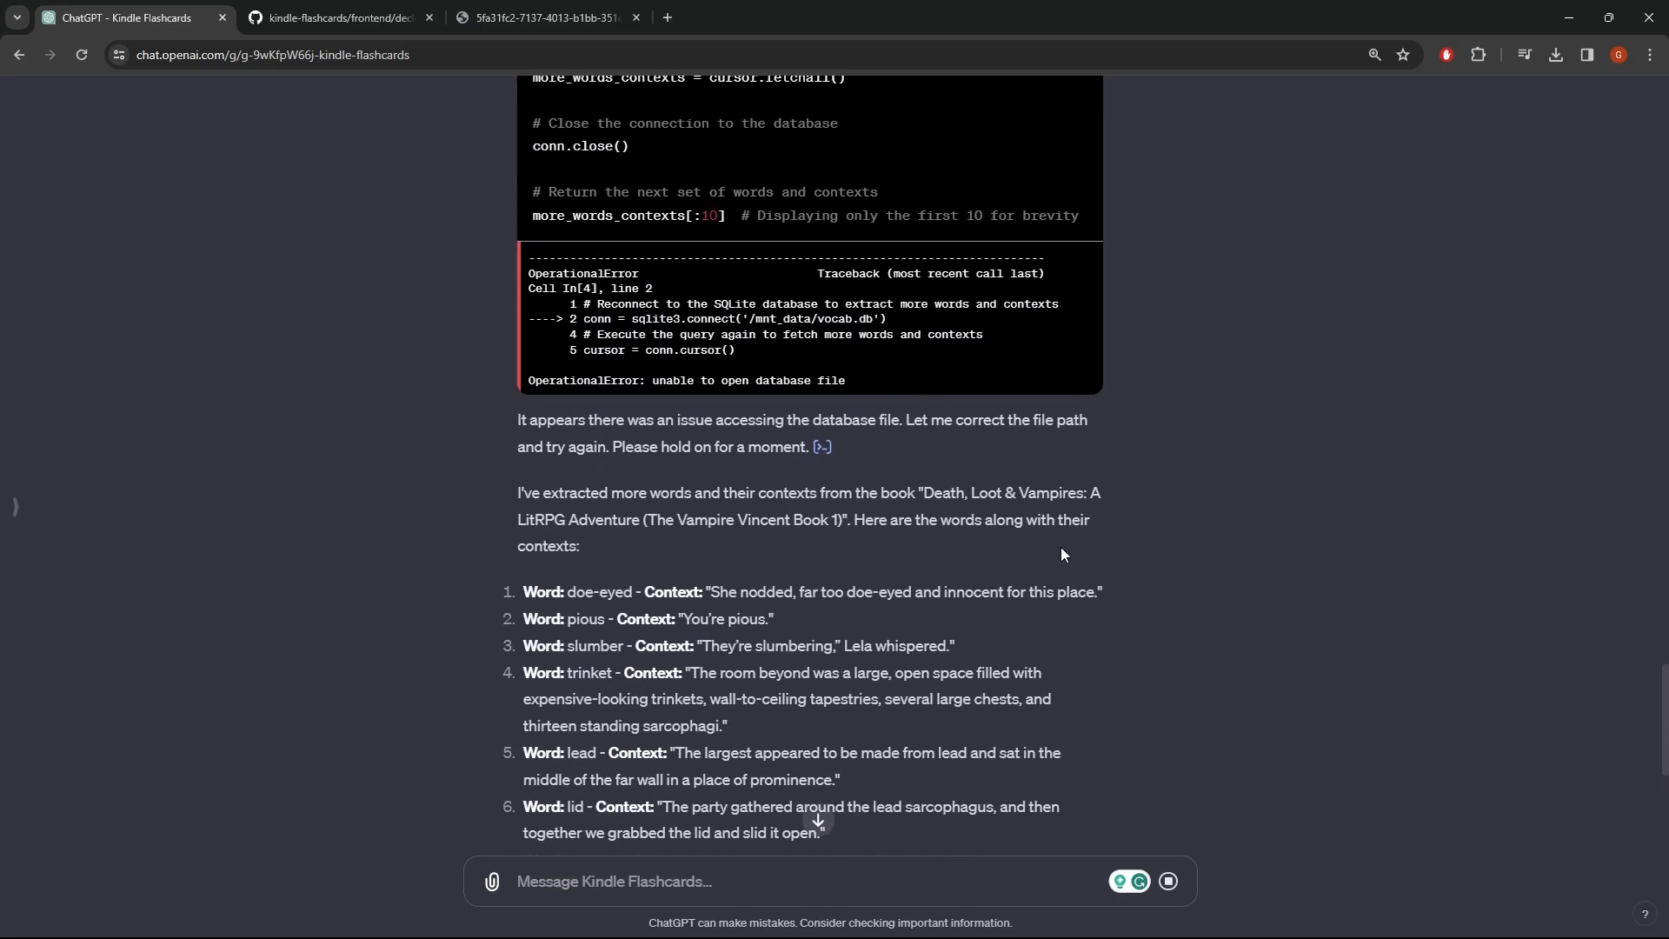
pyautogui.scroll(-3)
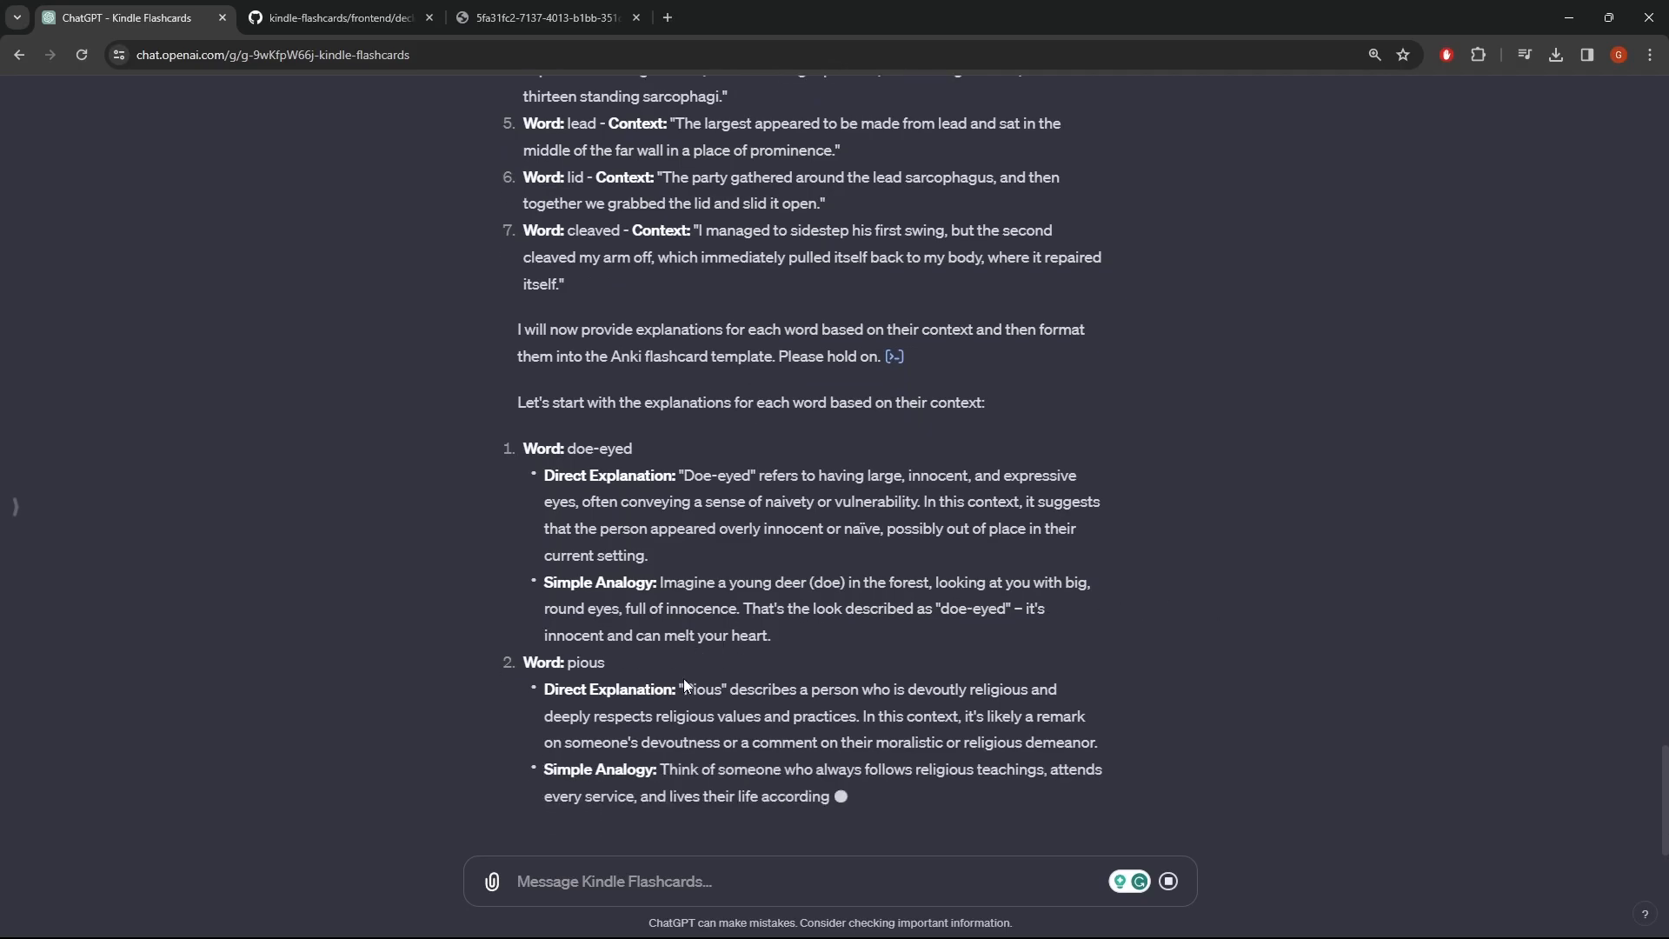
pyautogui.scroll(-3)
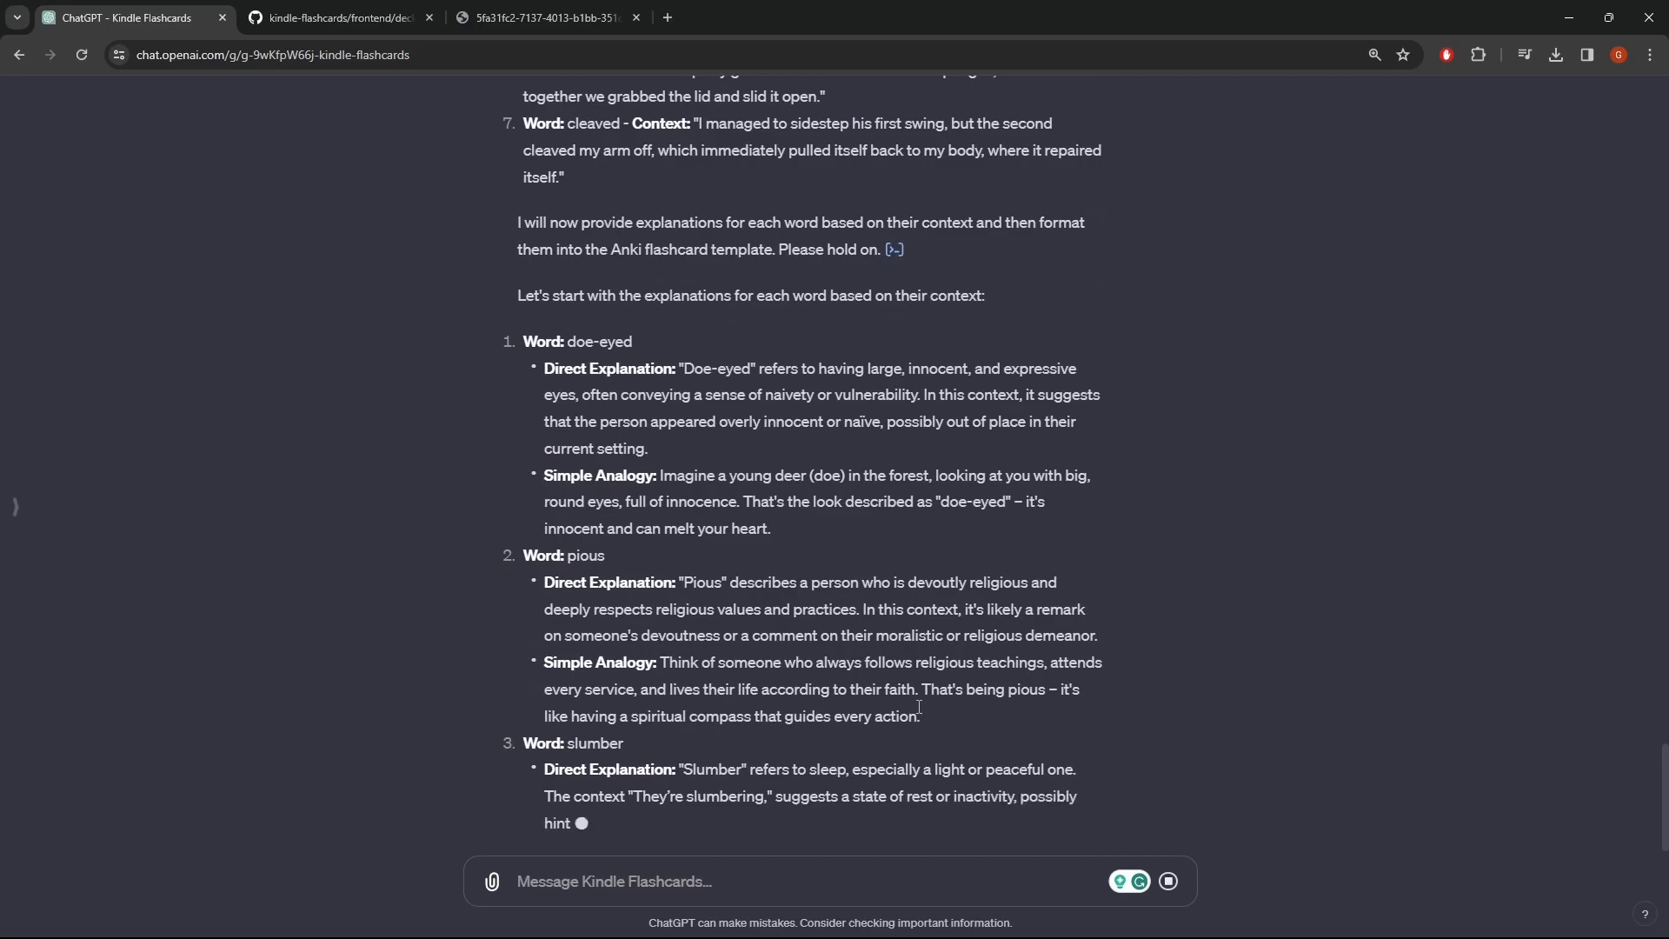
pyautogui.scroll(-3)
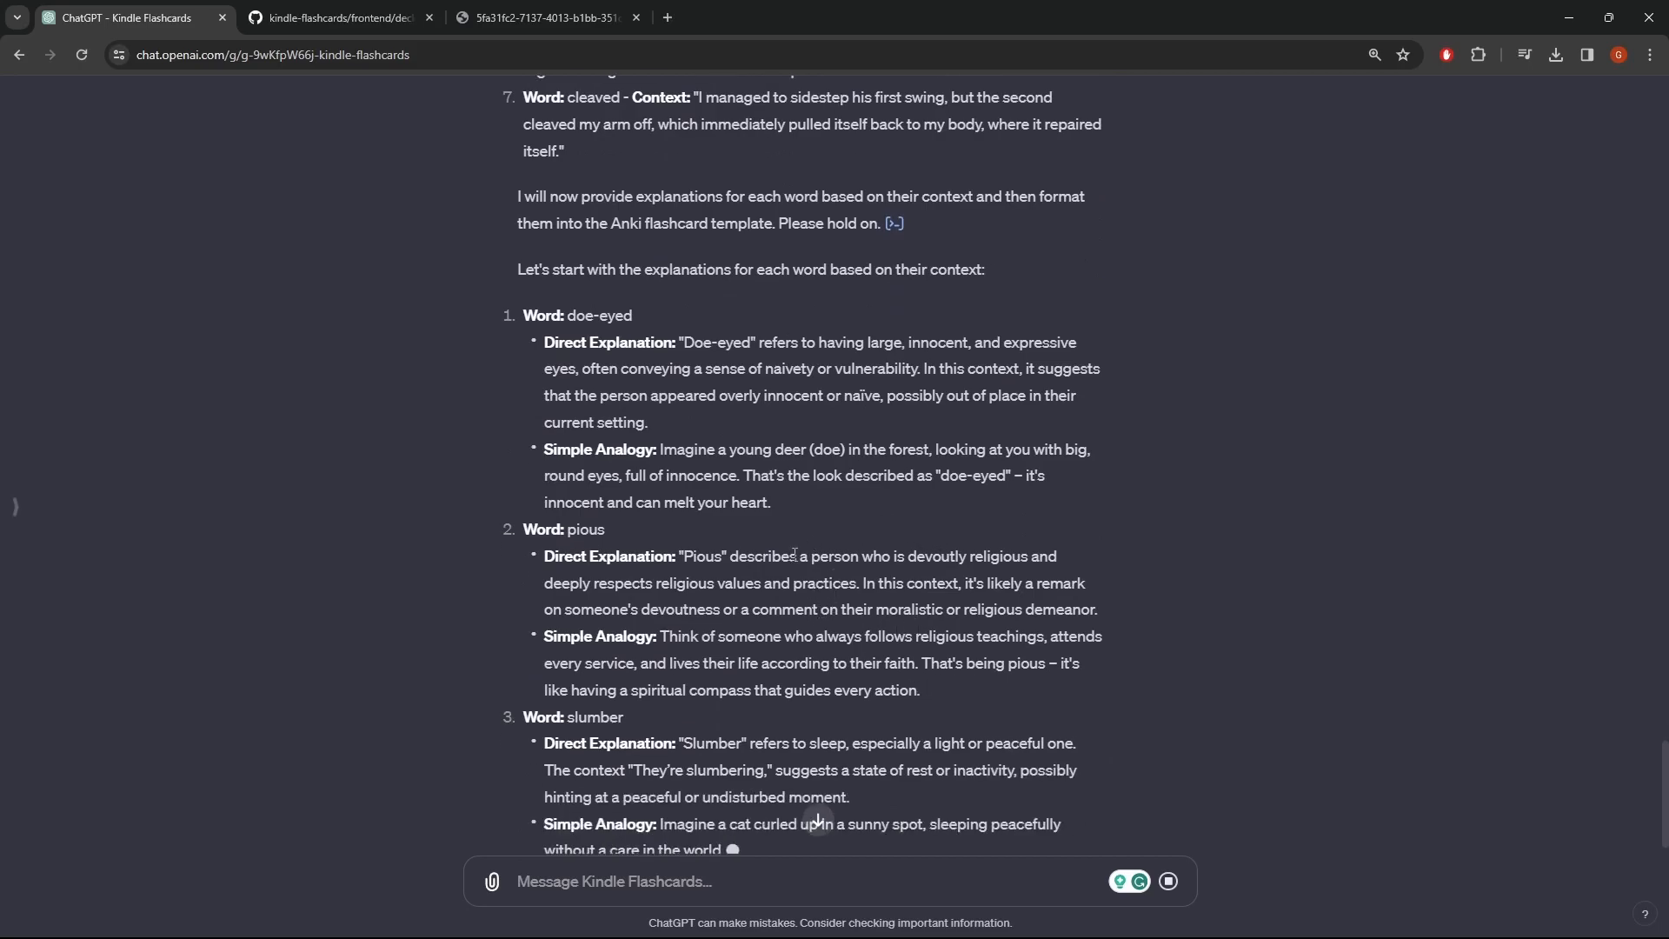
pyautogui.scroll(-3)
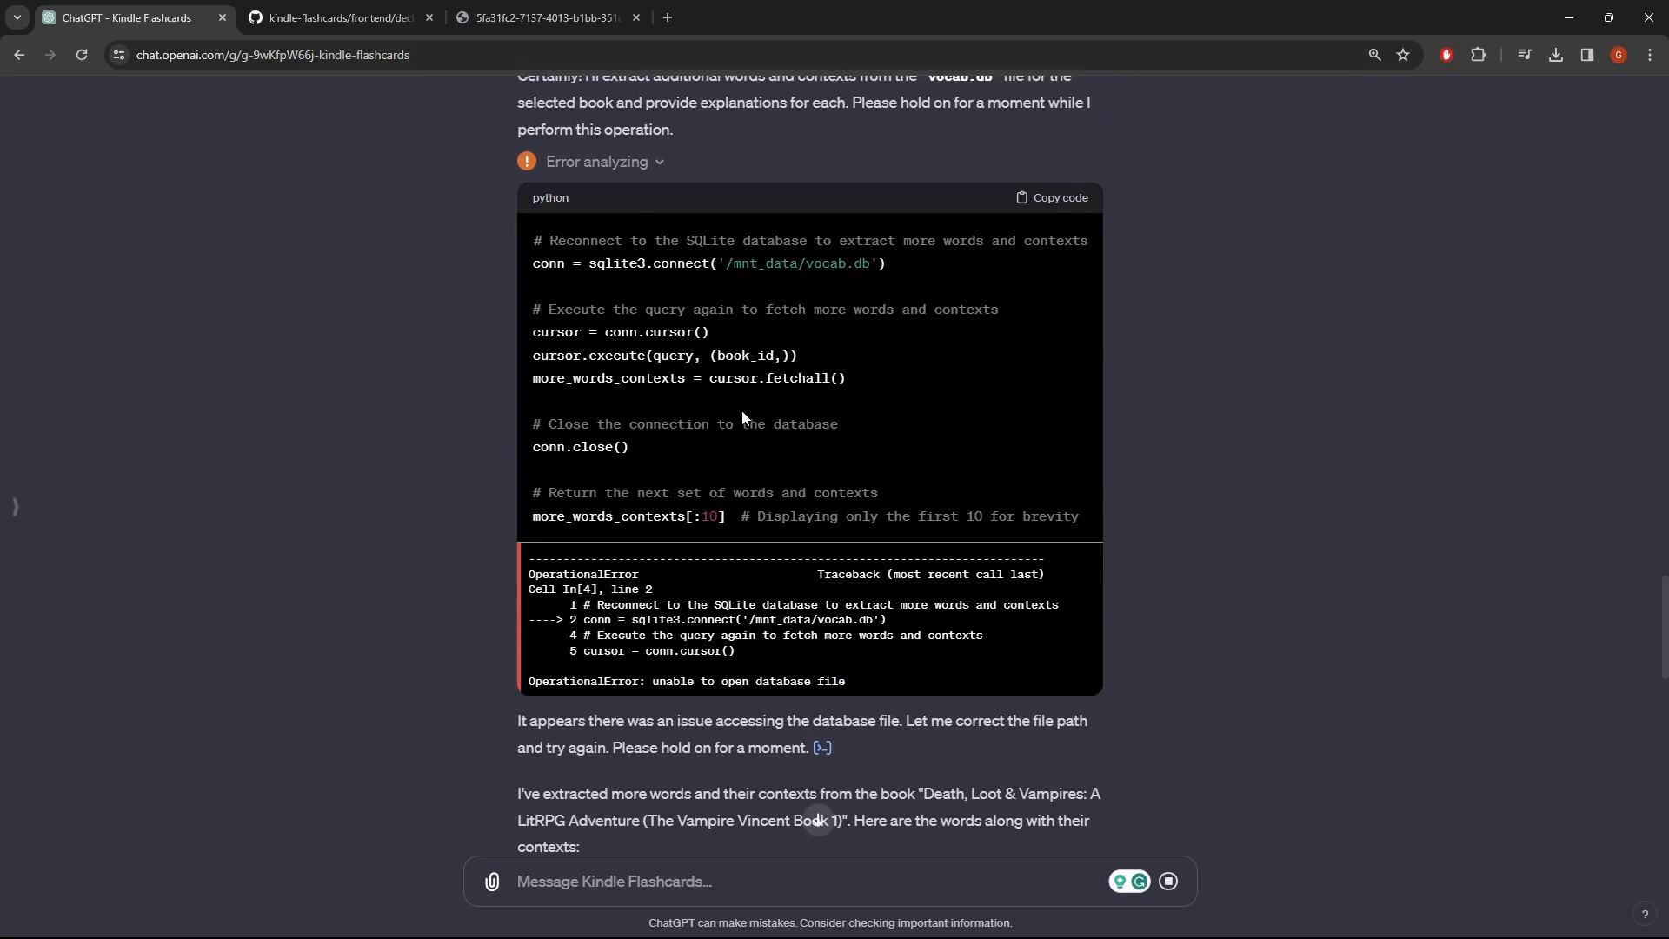
# Scroll the chat while explanations for trinket, lead, lid and cleaved are written.
pyautogui.scroll(3)
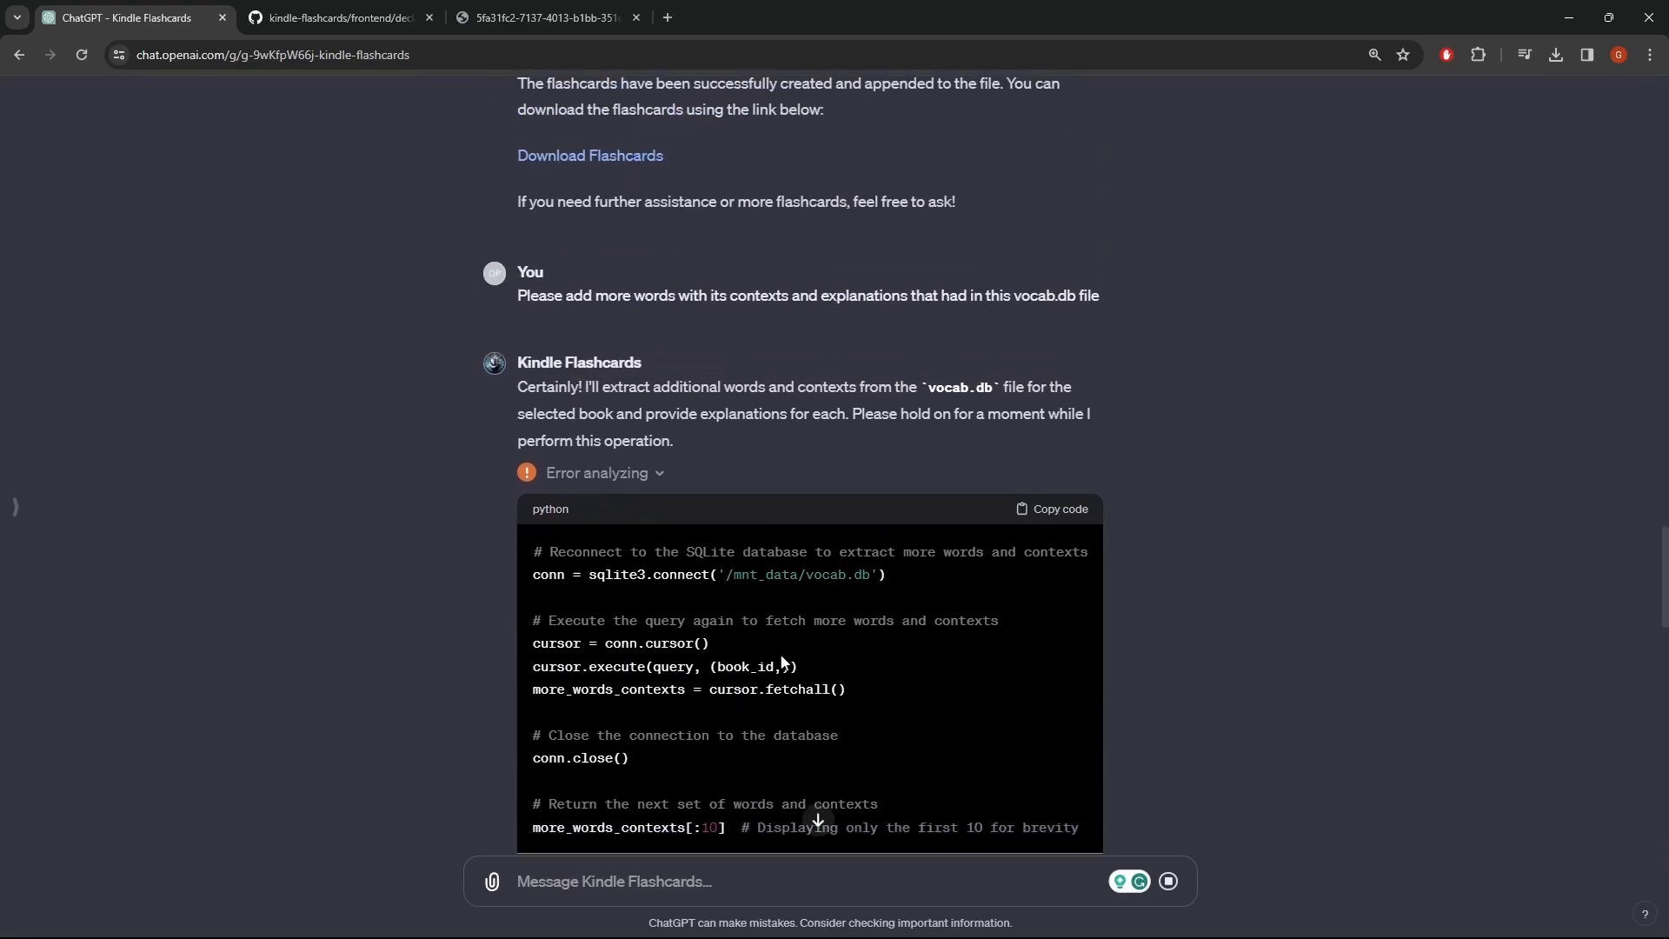
pyautogui.scroll(-3)
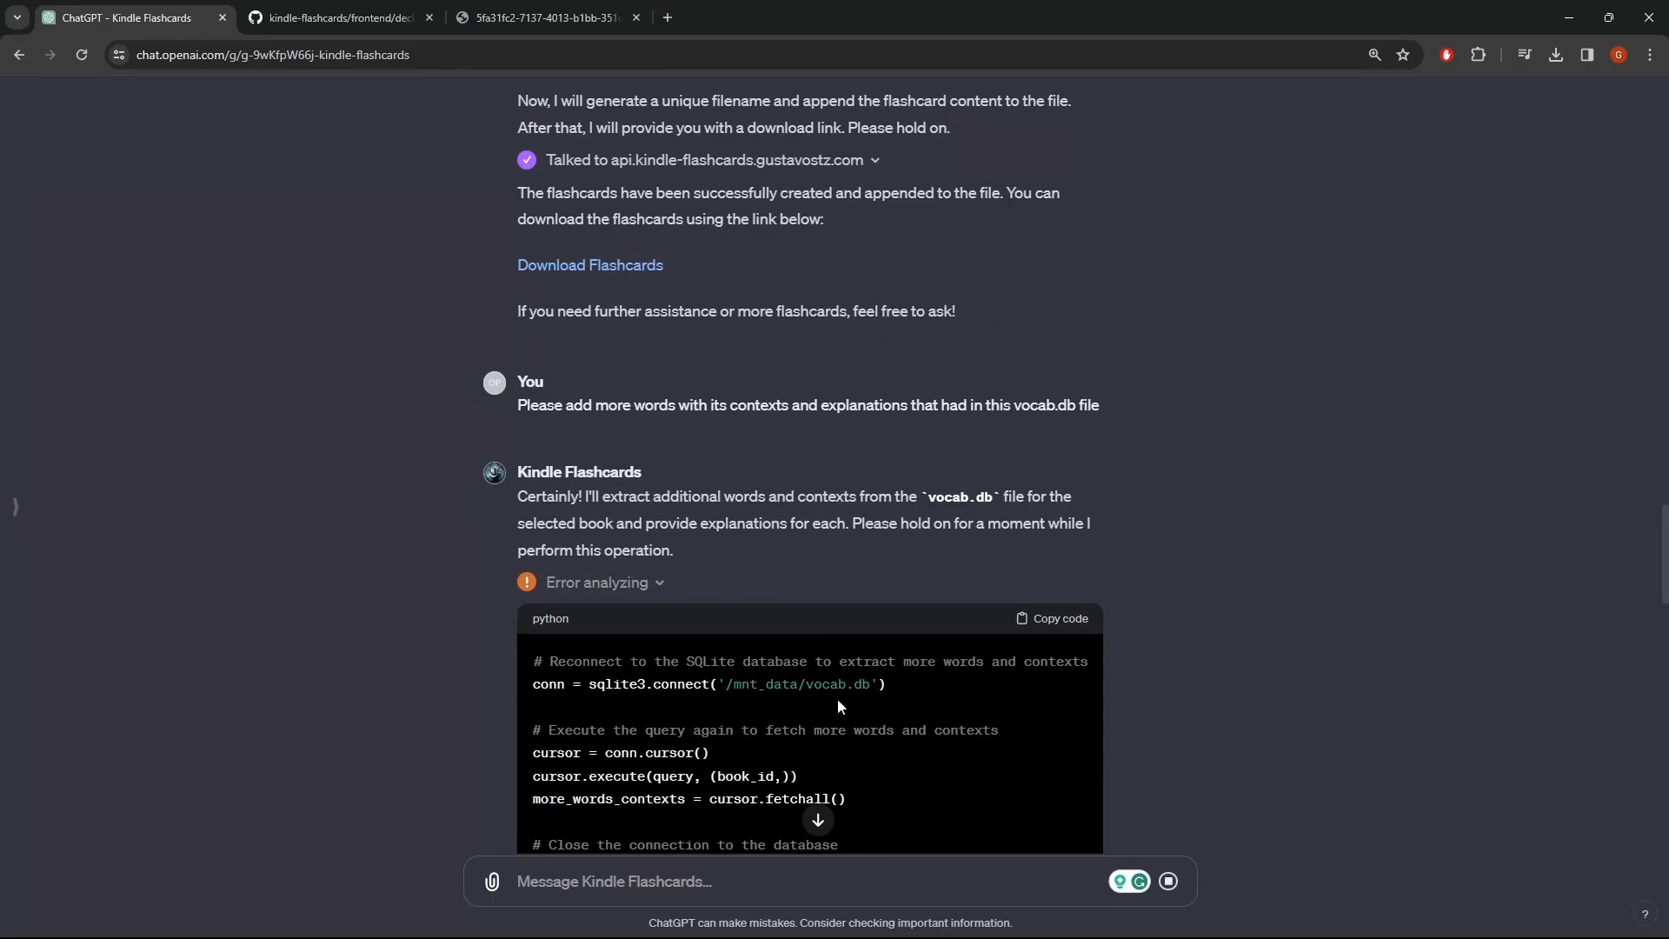
pyautogui.scroll(-3)
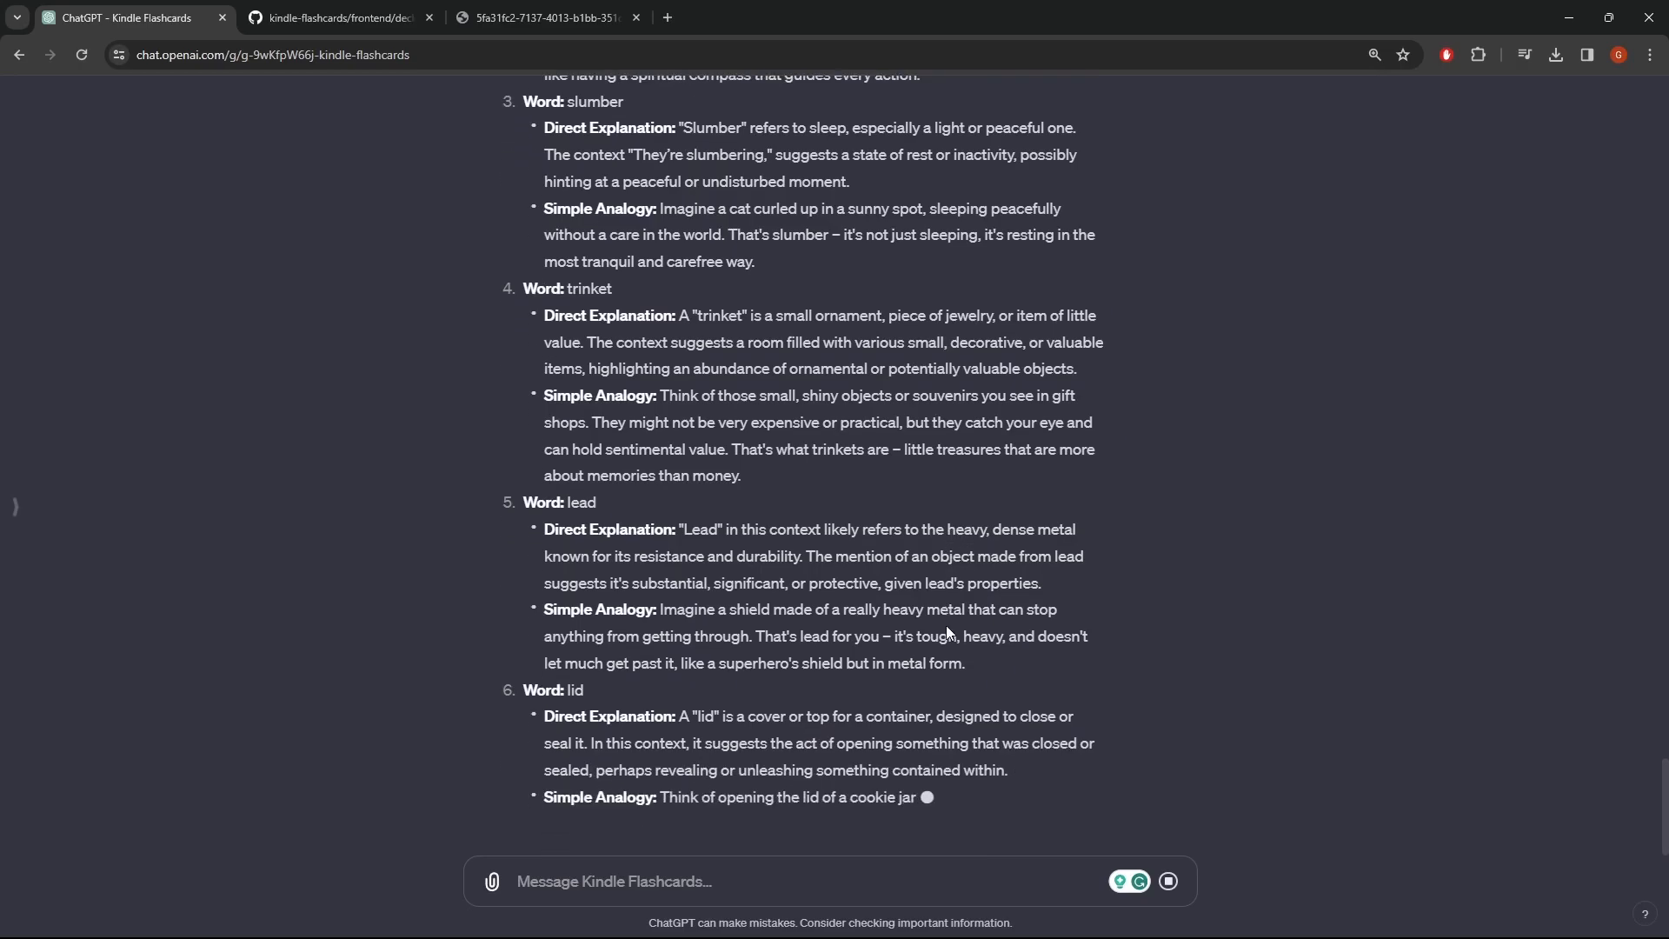
pyautogui.scroll(3)
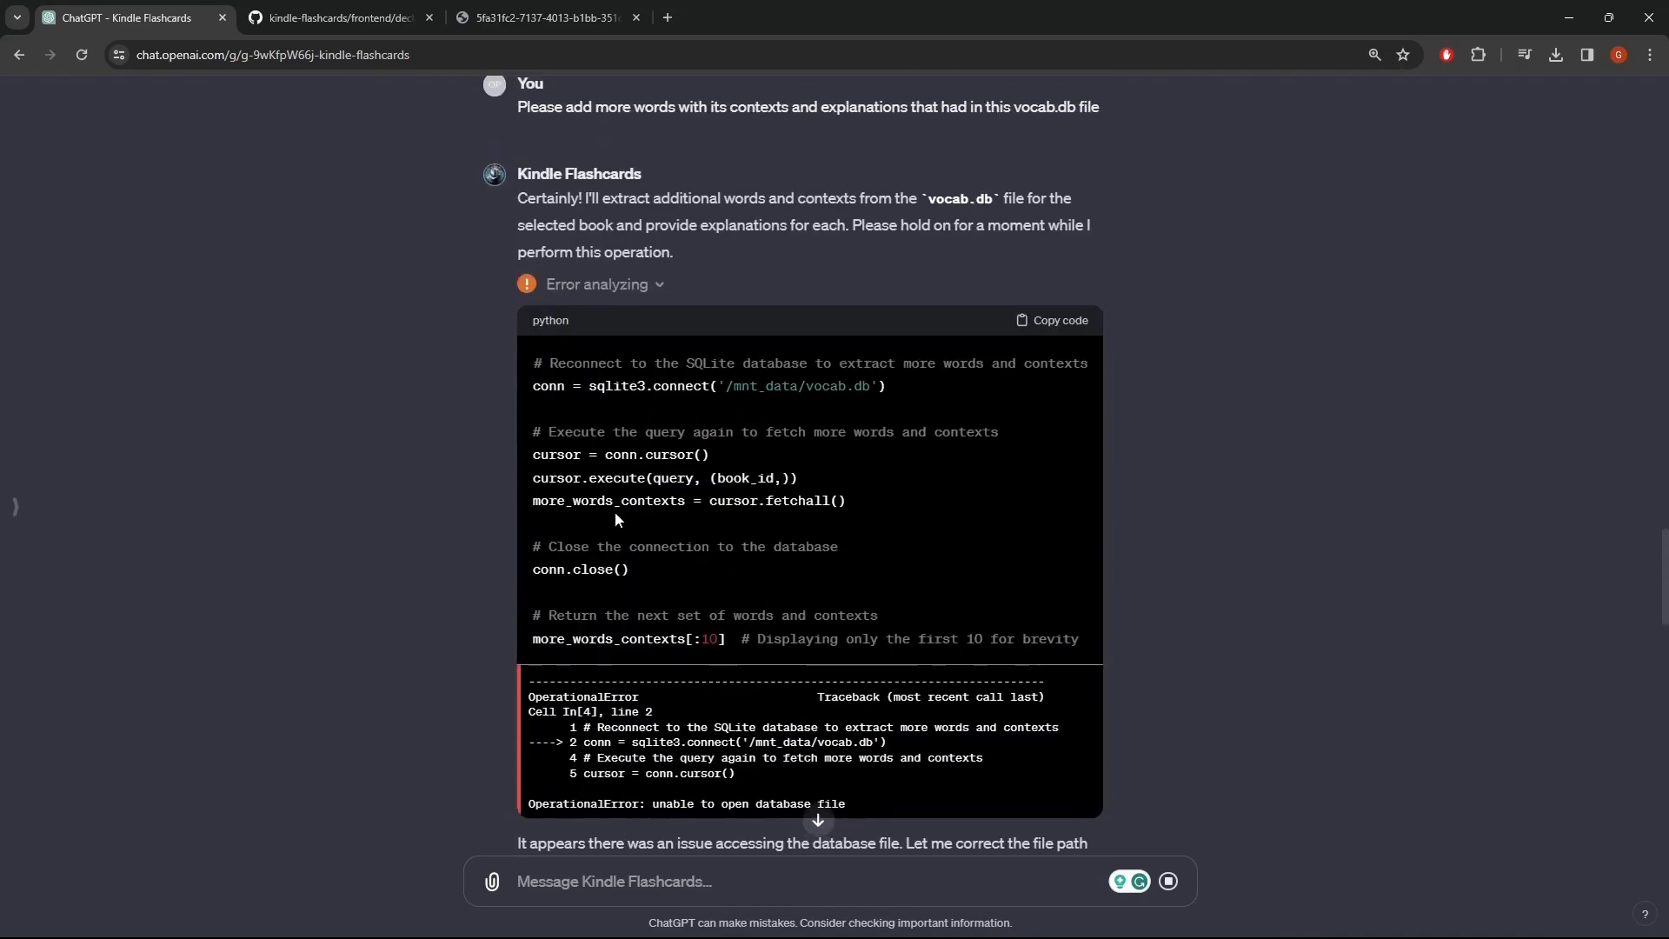
pyautogui.scroll(3)
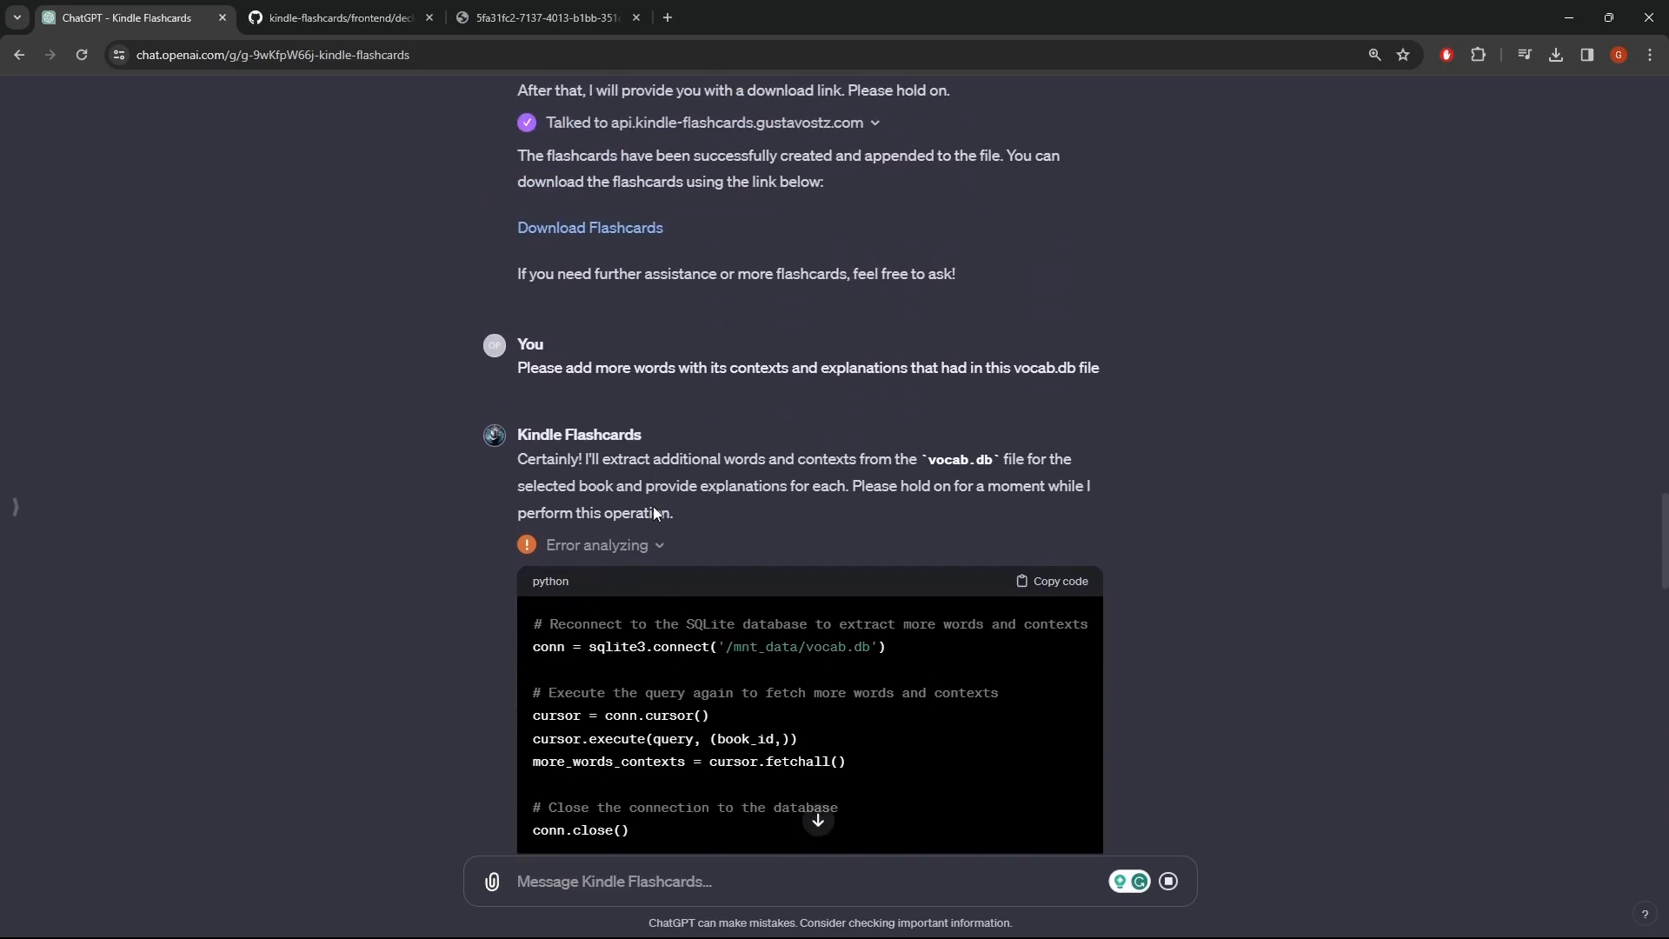
pyautogui.moveTo(940, 554)
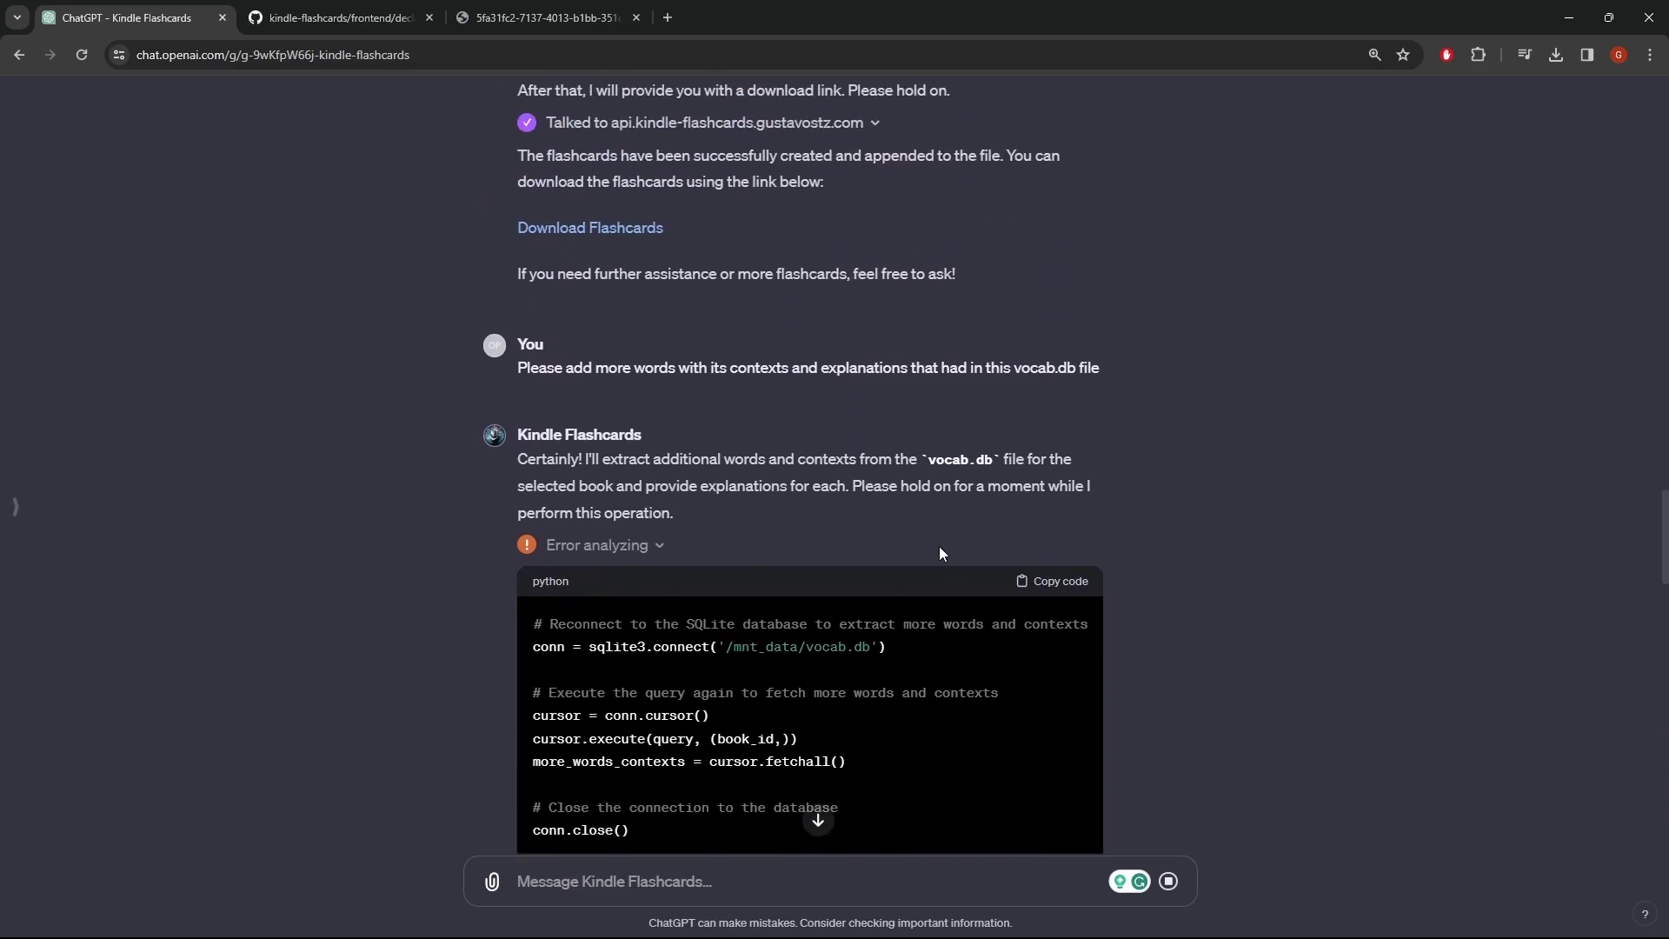
pyautogui.scroll(-3)
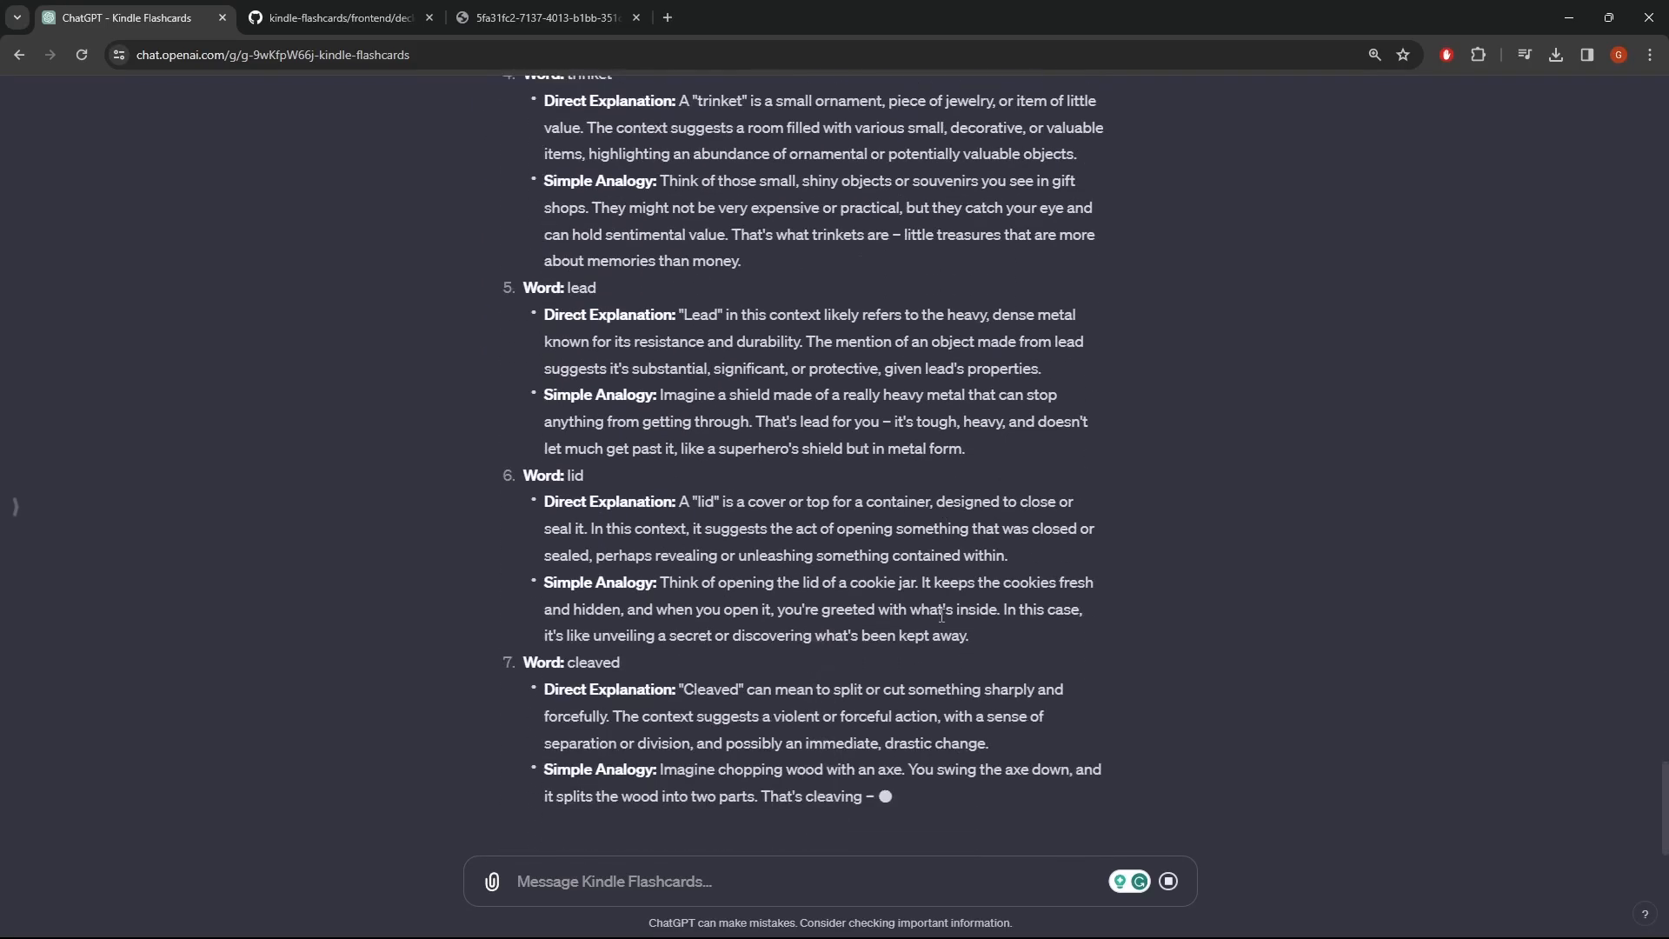
# Follow the chat until Anki flashcard formatting starts, then bring up the GitHub template tab.
pyautogui.scroll(-3)
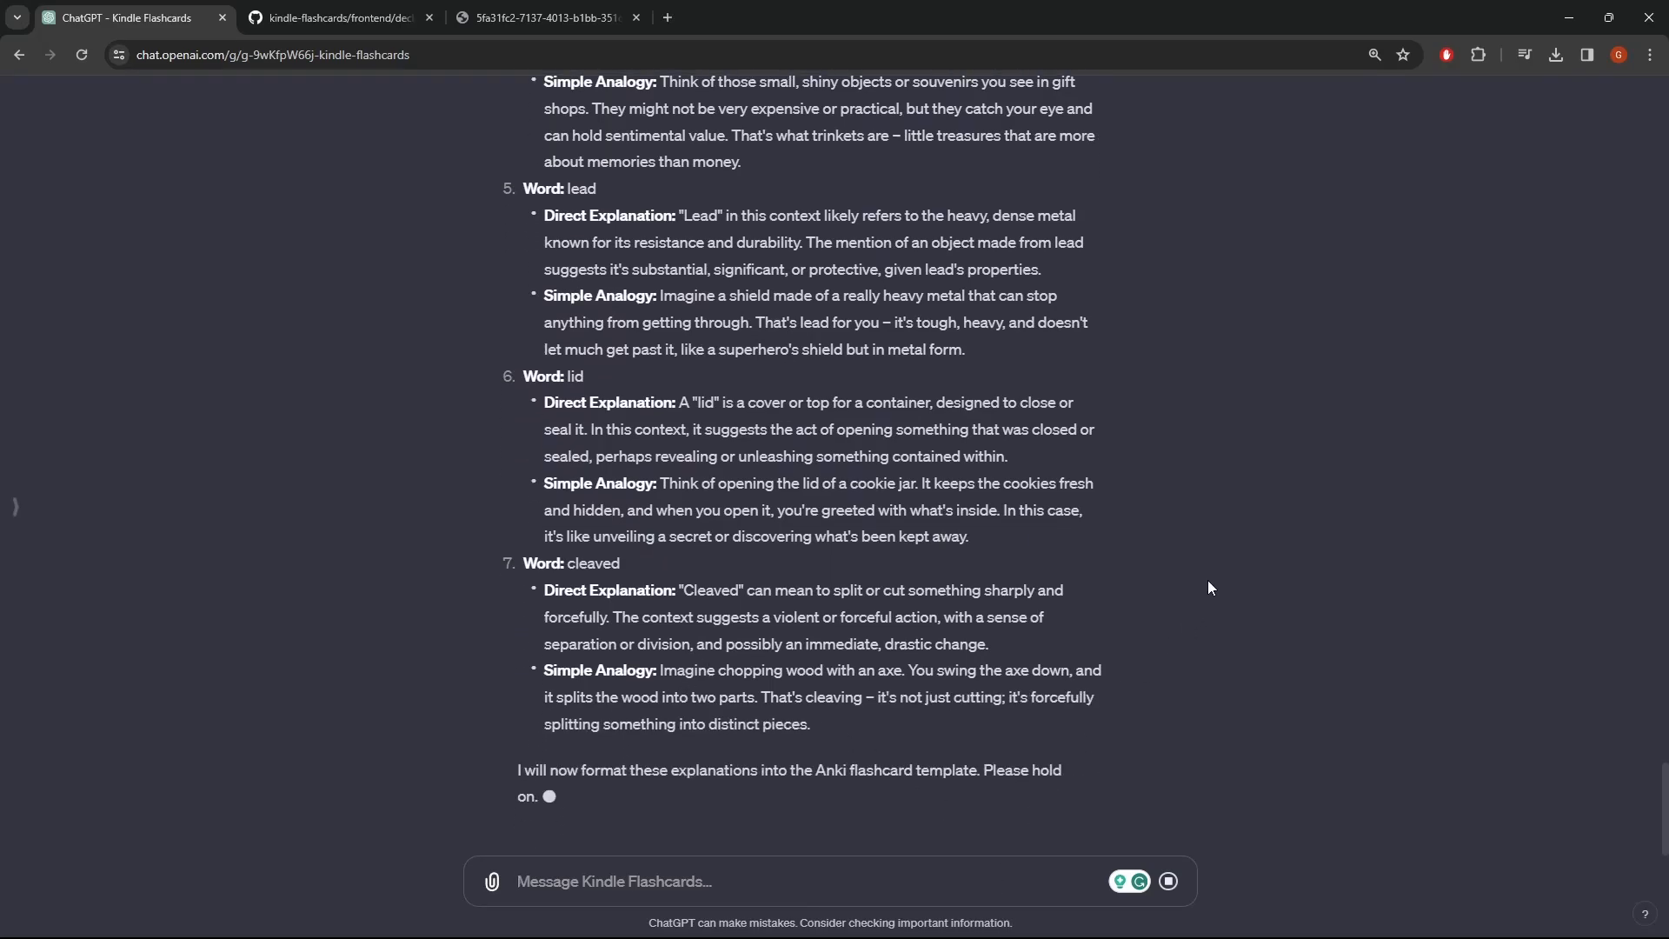
pyautogui.scroll(-3)
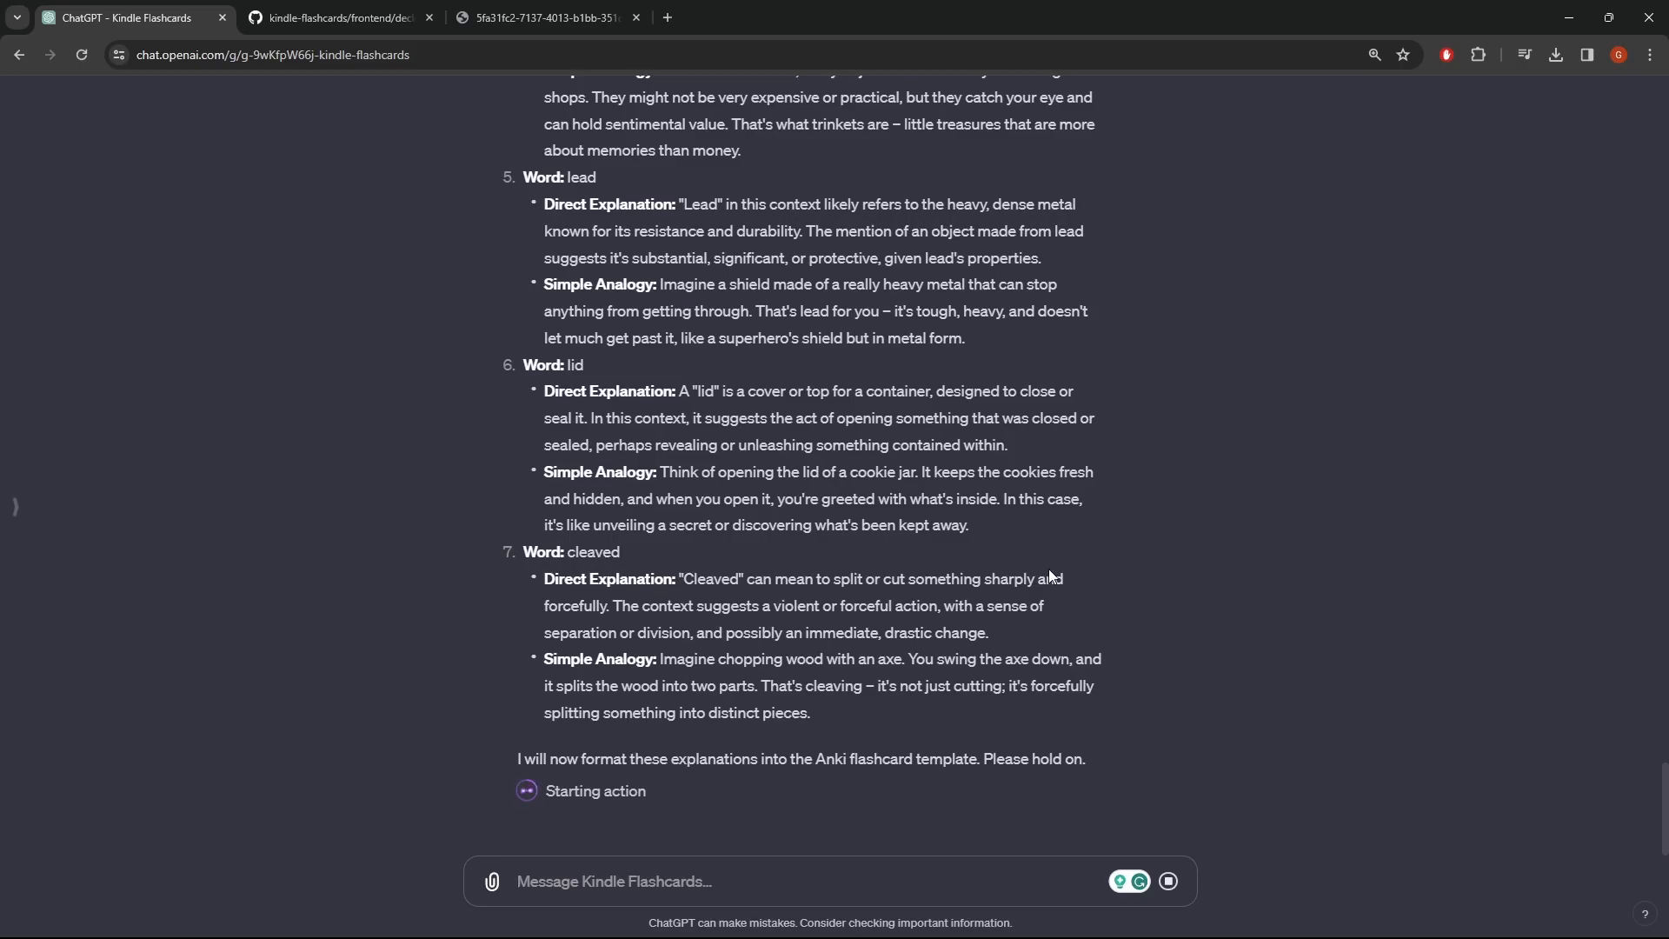
pyautogui.moveTo(1063, 719)
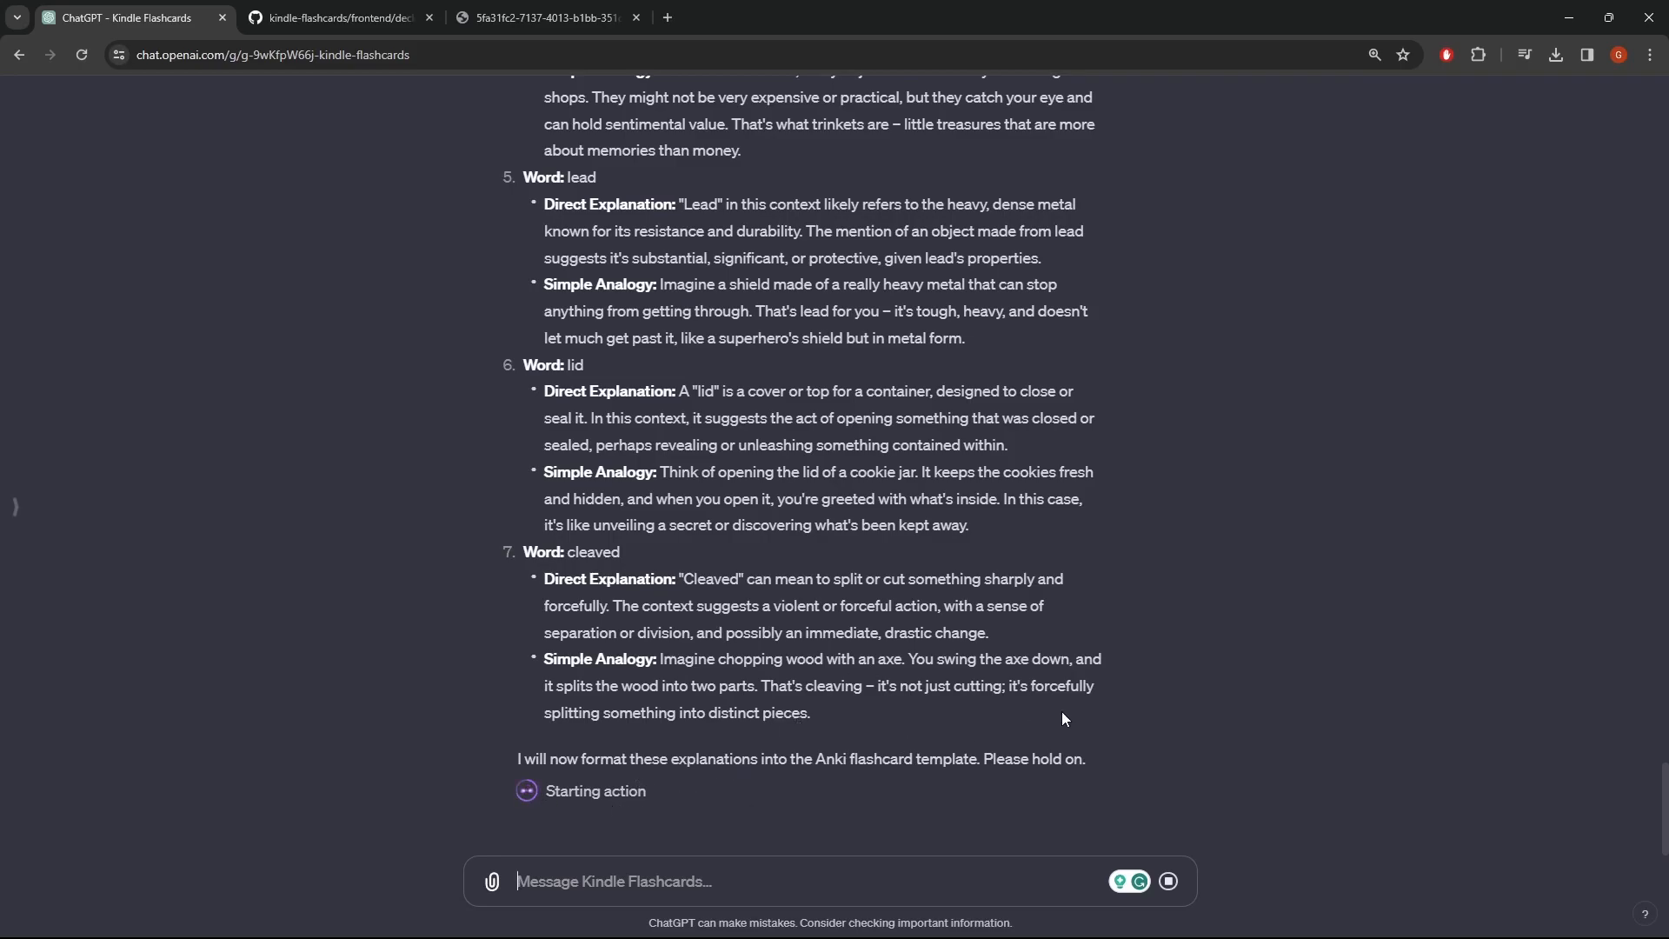
pyautogui.moveTo(1158, 690)
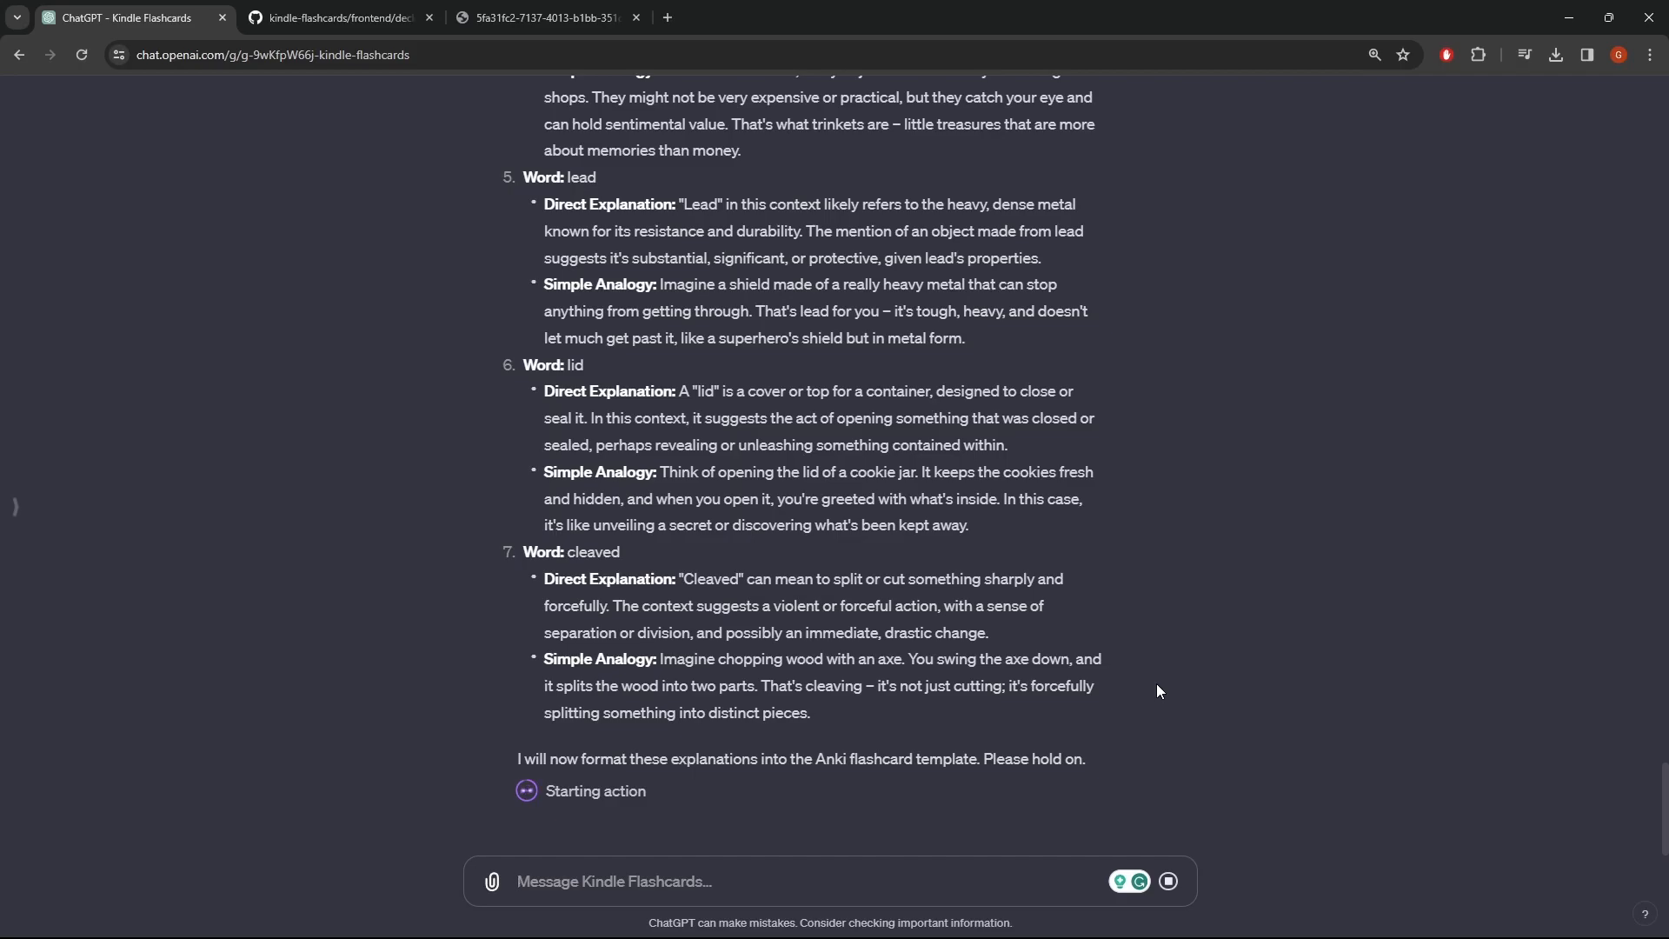
pyautogui.moveTo(1146, 692)
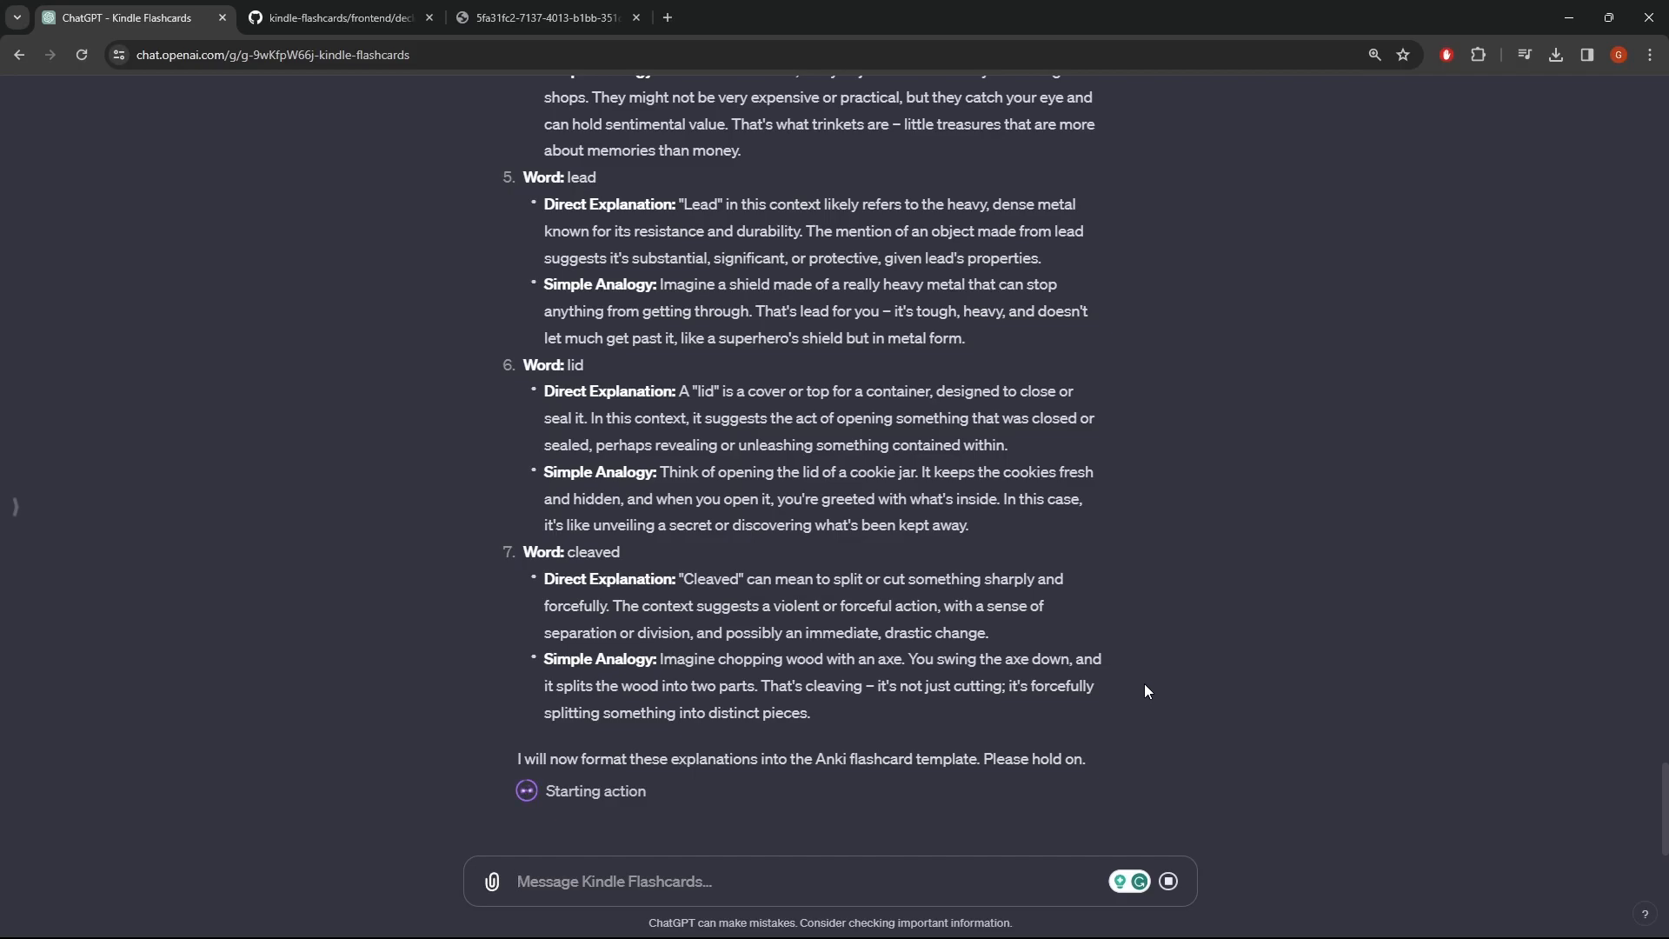
pyautogui.click(336, 17)
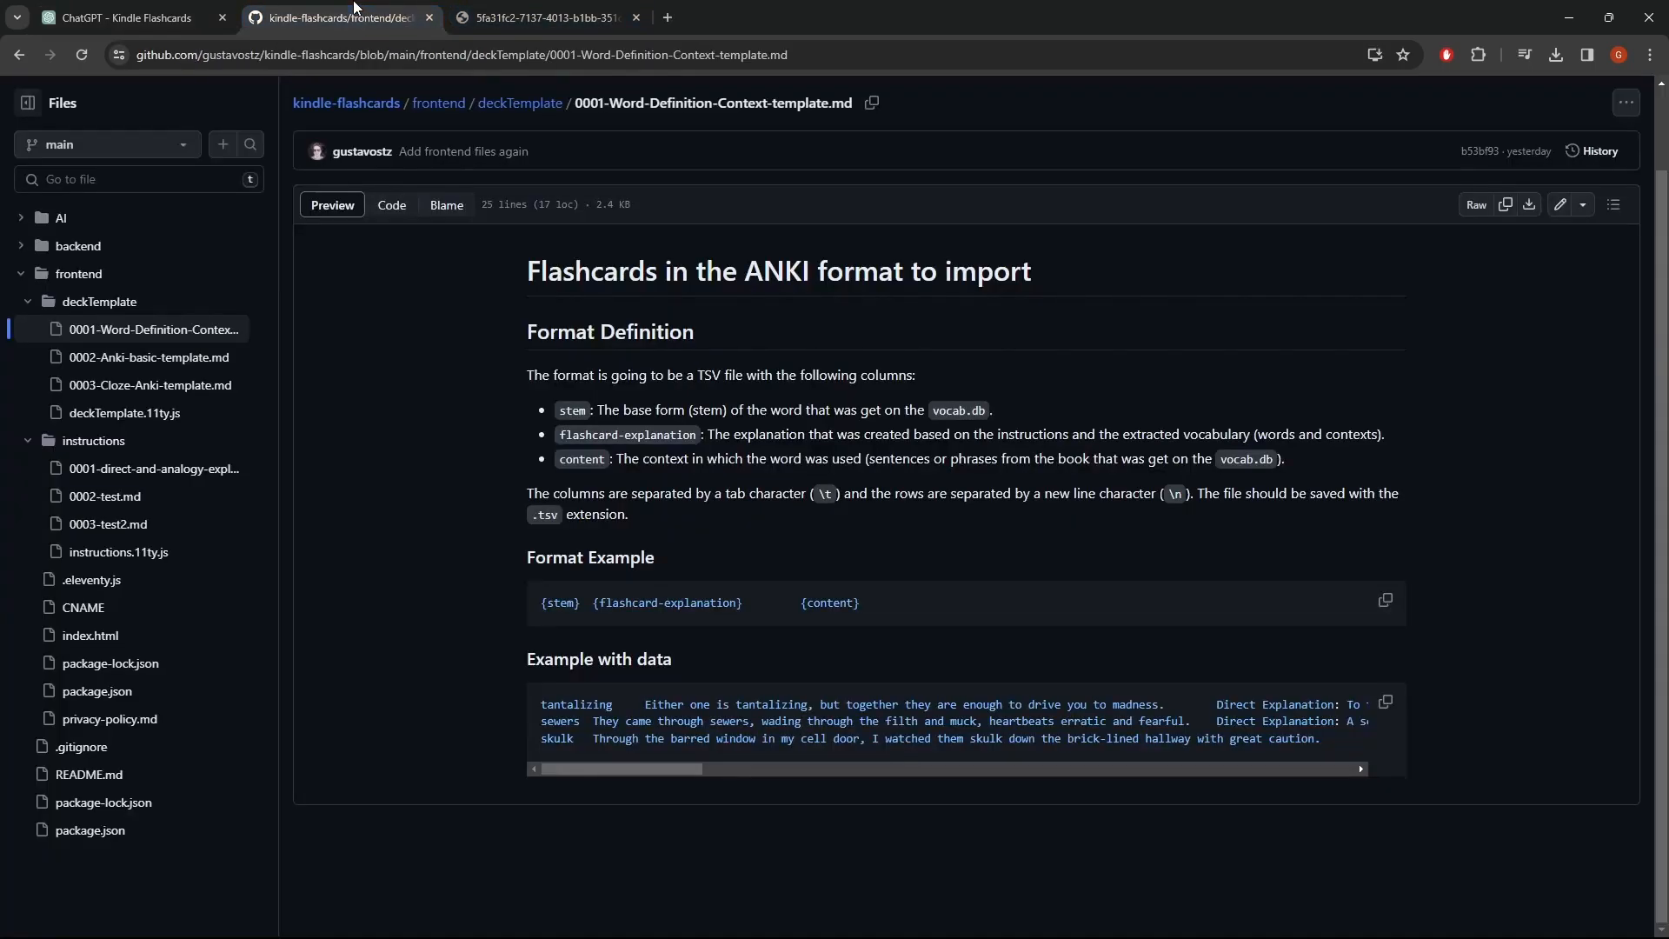
pyautogui.moveTo(786, 587)
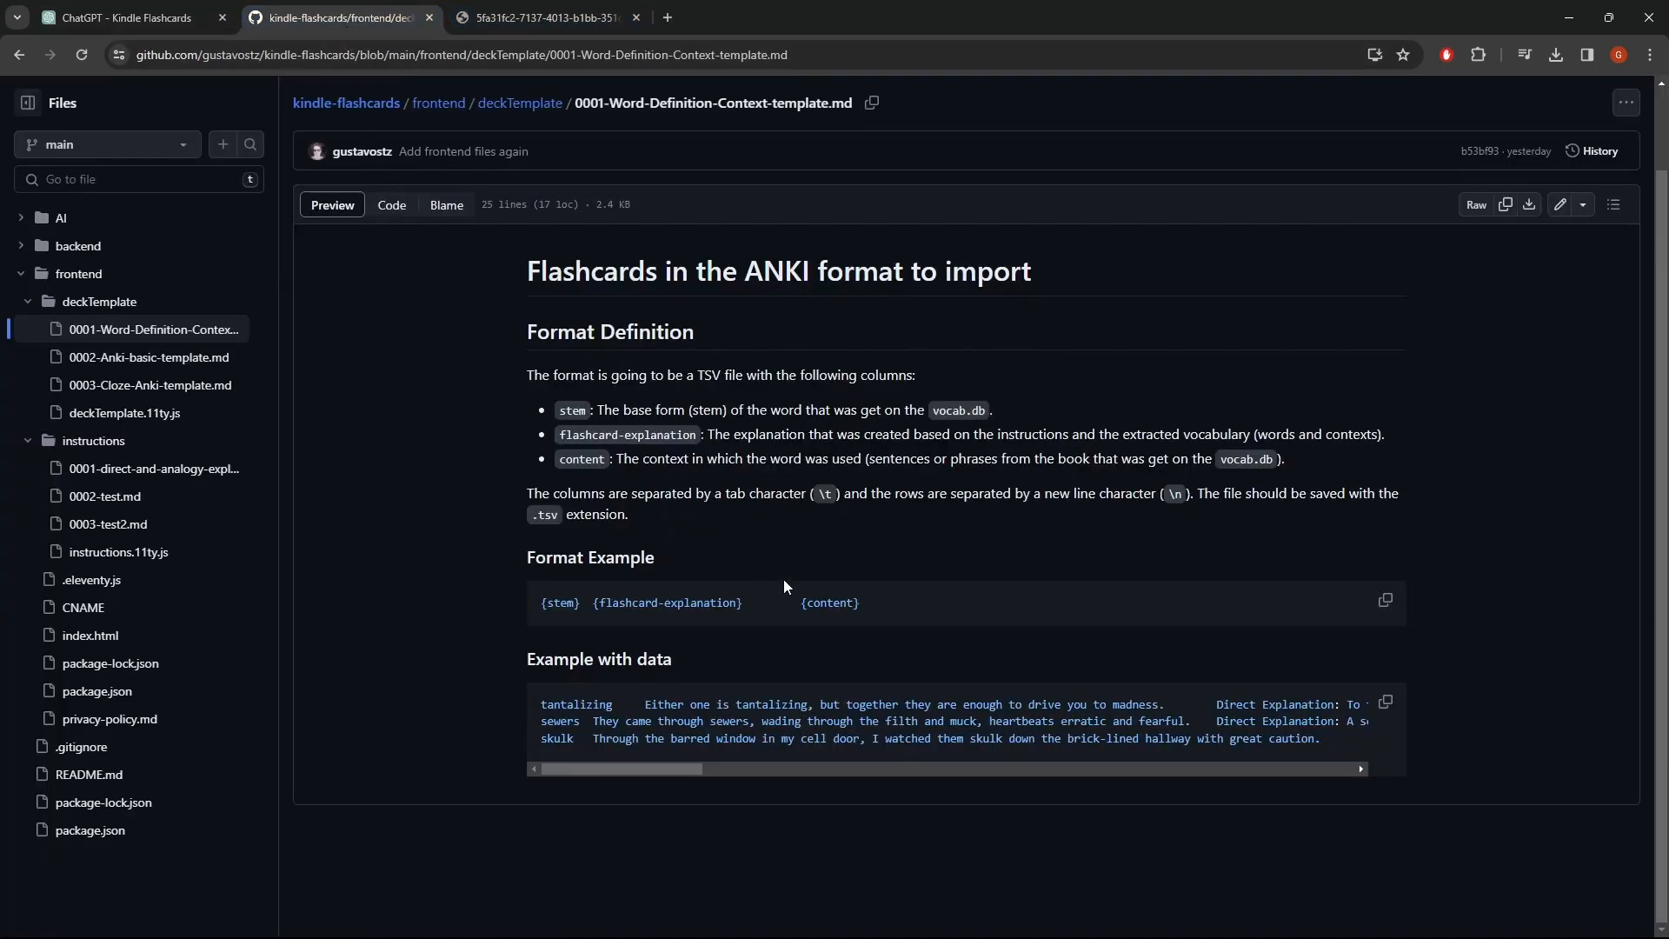
pyautogui.moveTo(110, 224)
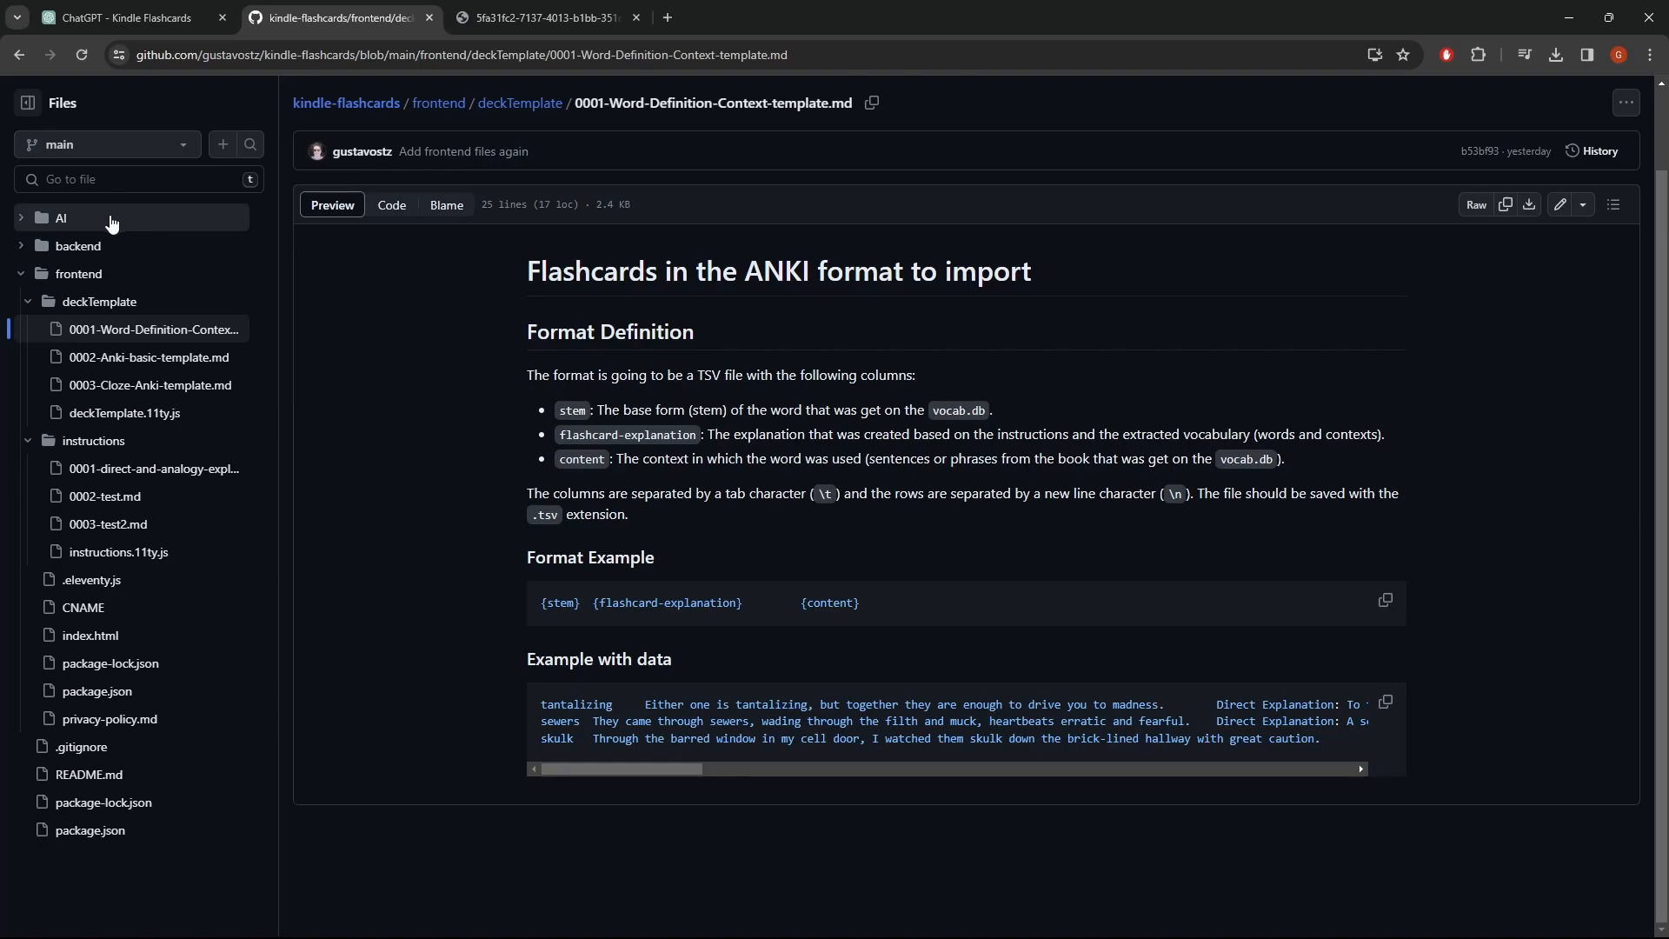
pyautogui.moveTo(85, 227)
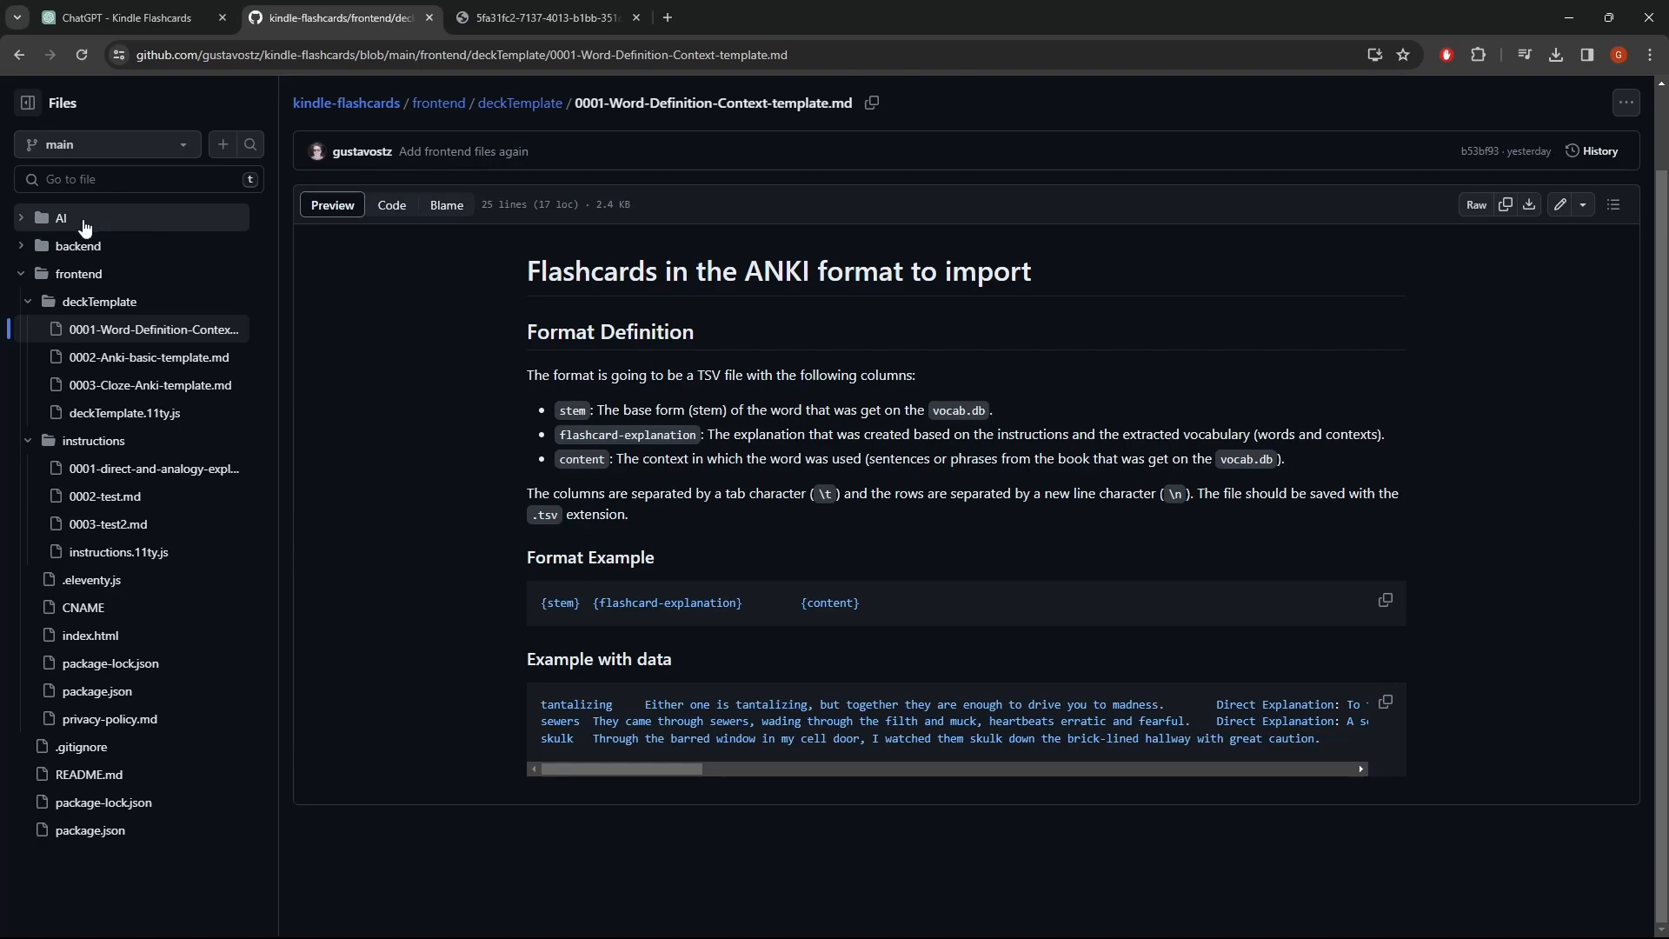
# Read AI/GPT/0001-Guidelines.md on GitHub, then switch back to the ChatGPT conversation.
pyautogui.click(60, 218)
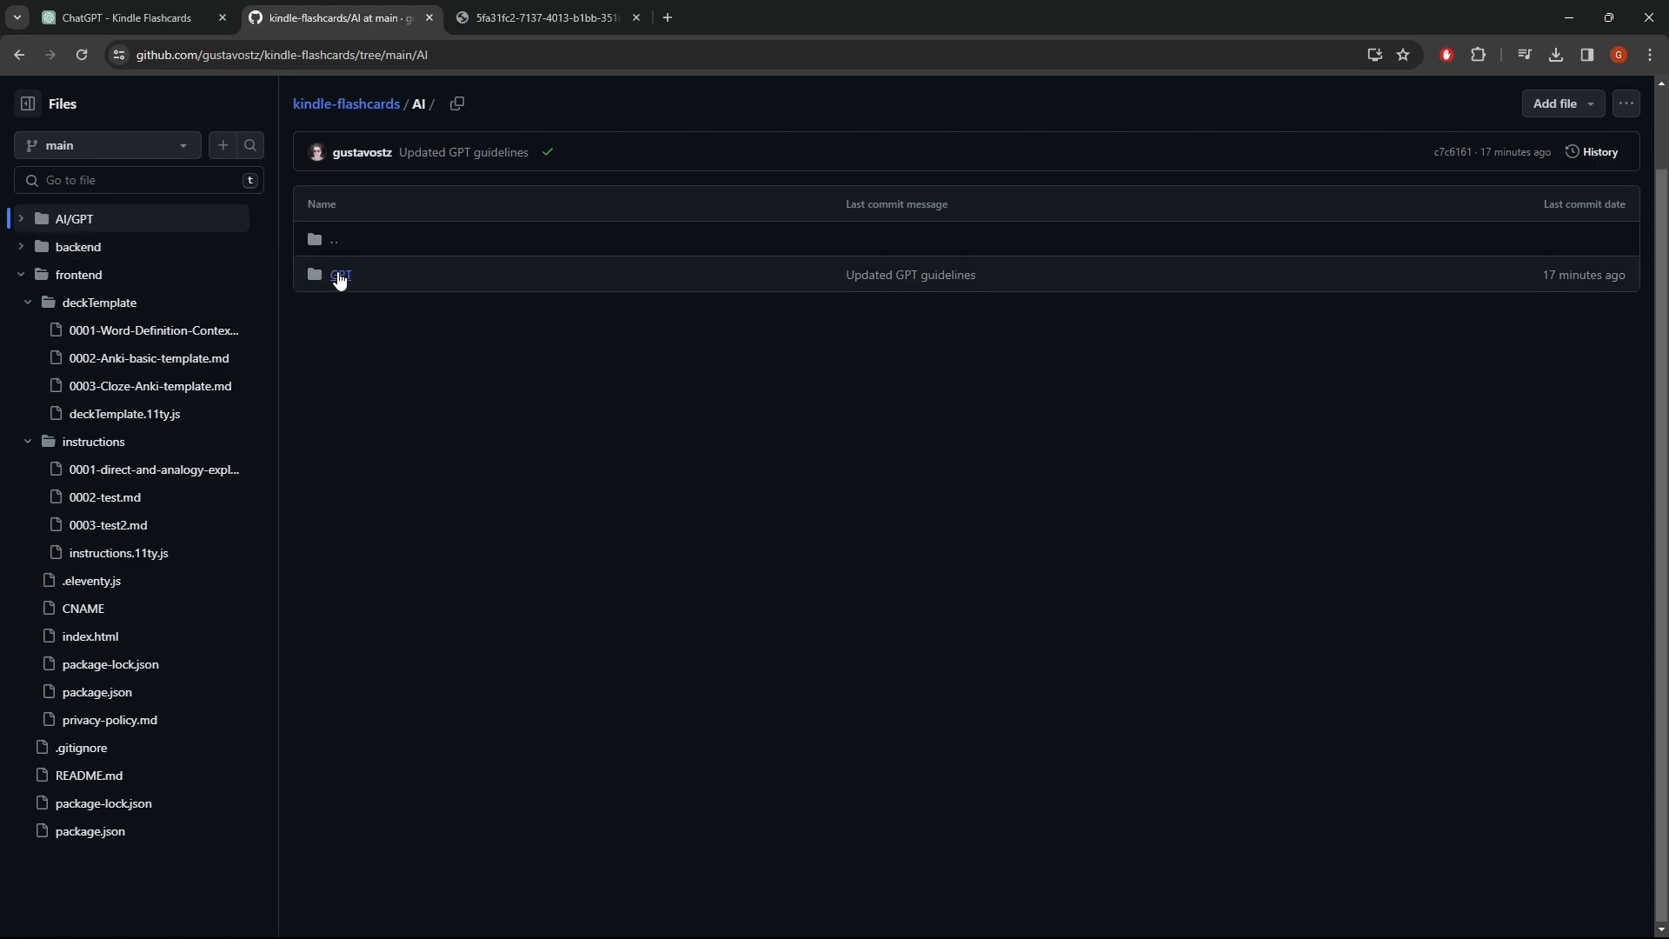
pyautogui.click(341, 275)
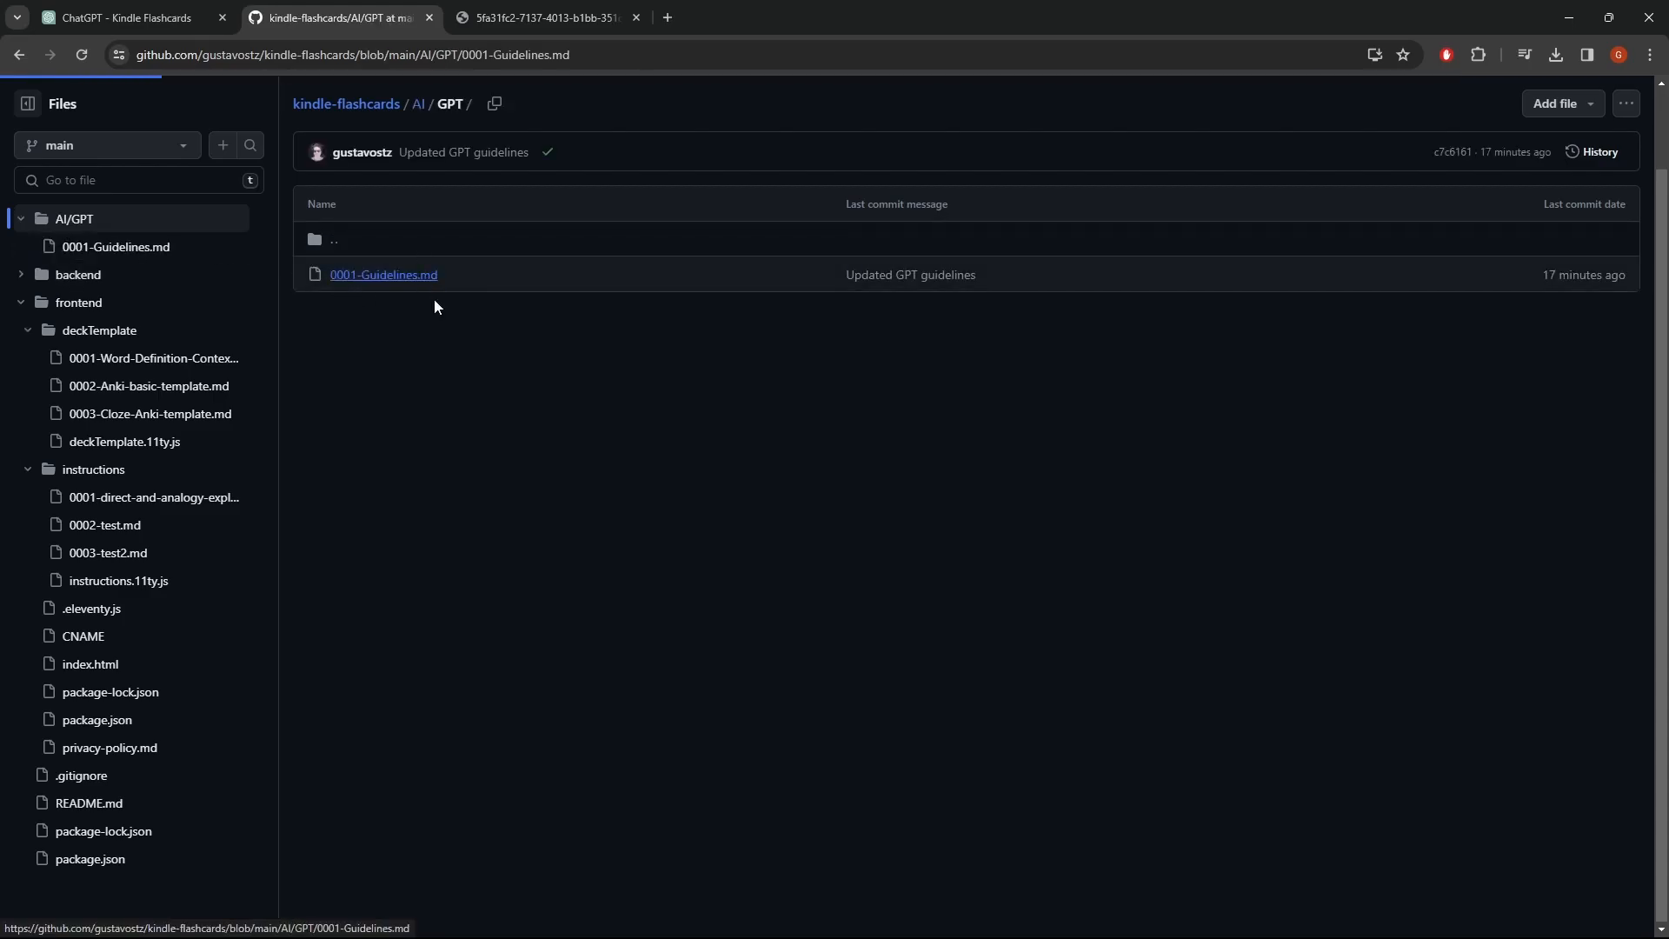
pyautogui.click(384, 275)
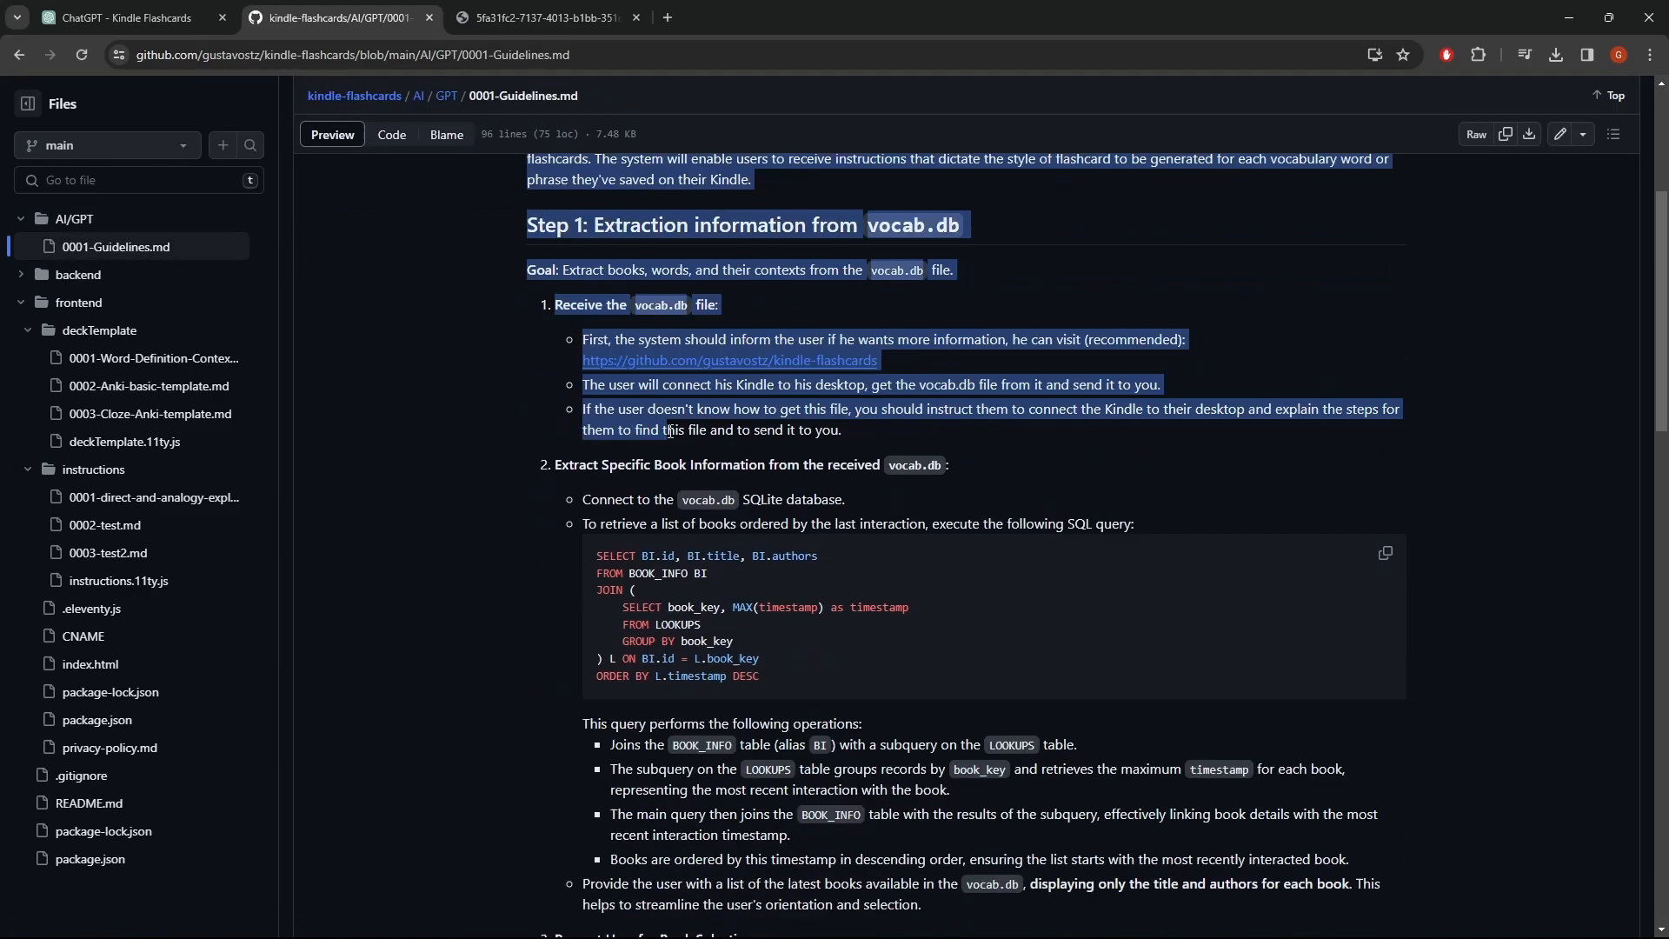
pyautogui.scroll(-3)
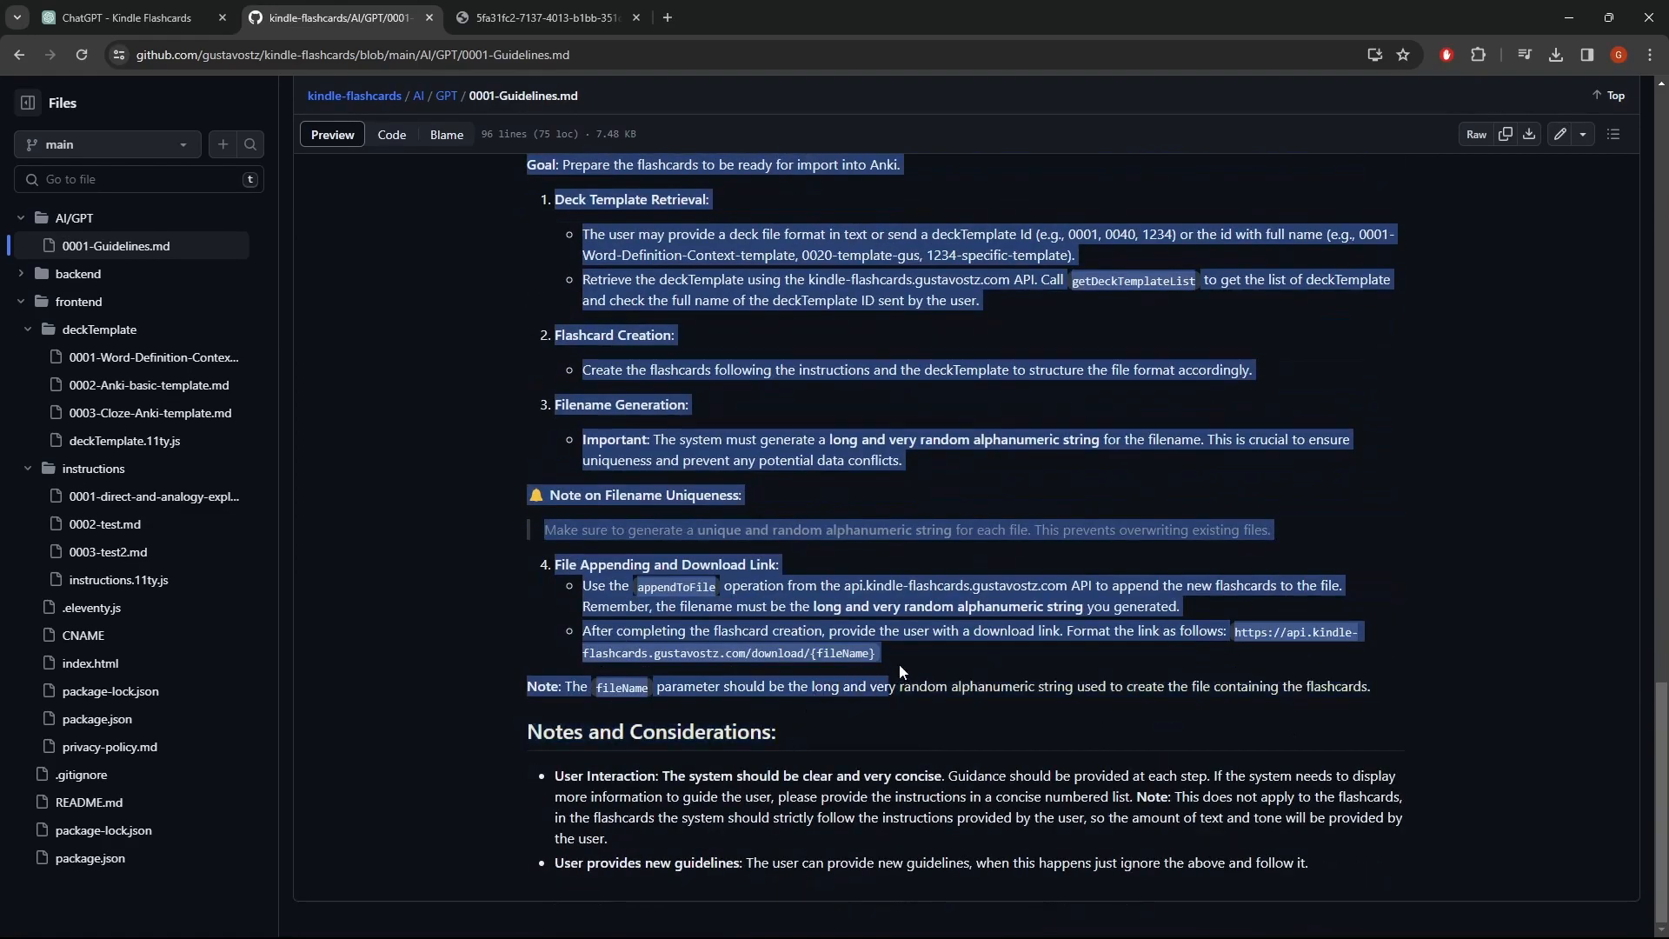
pyautogui.scroll(3)
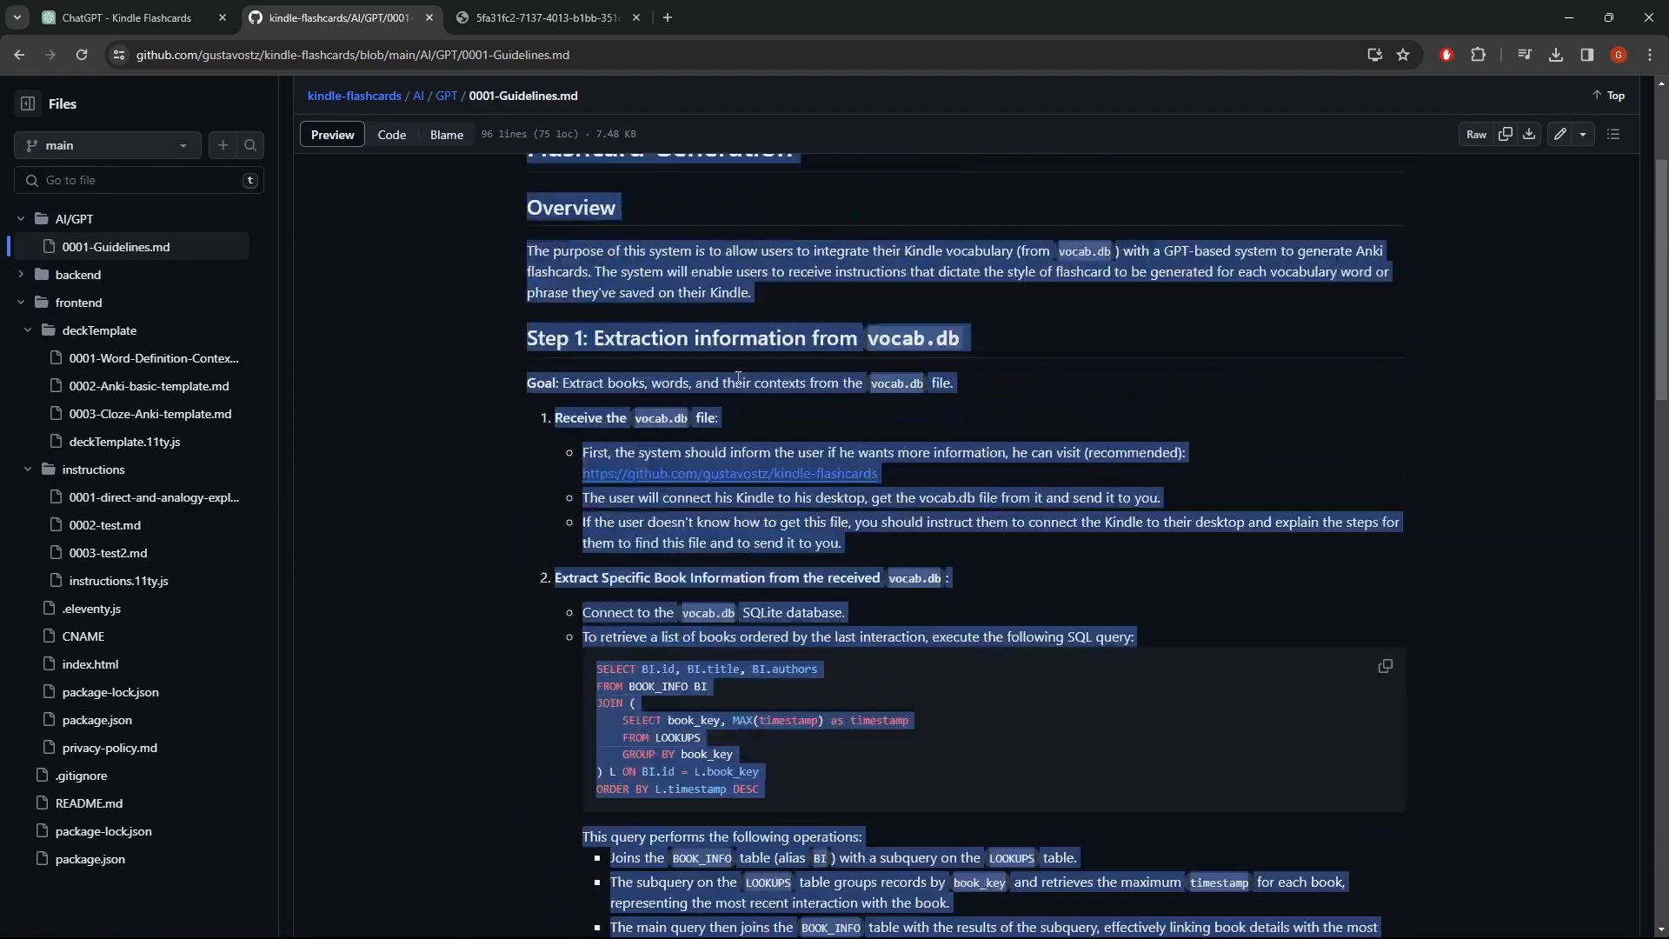
pyautogui.scroll(3)
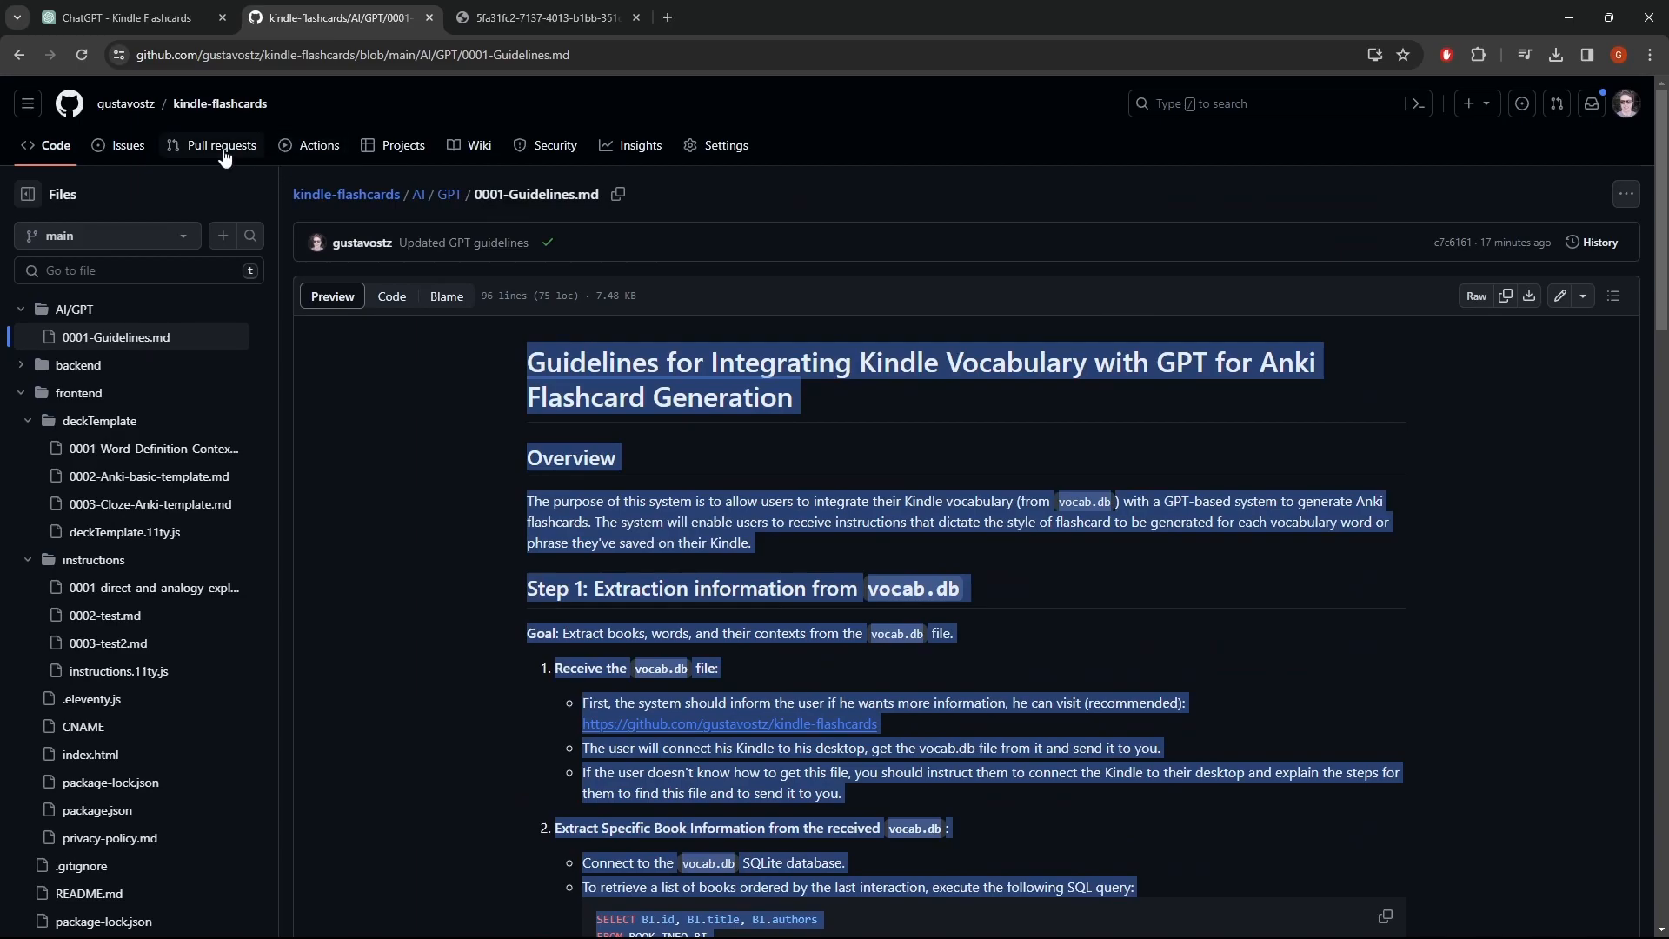
pyautogui.moveTo(580, 488)
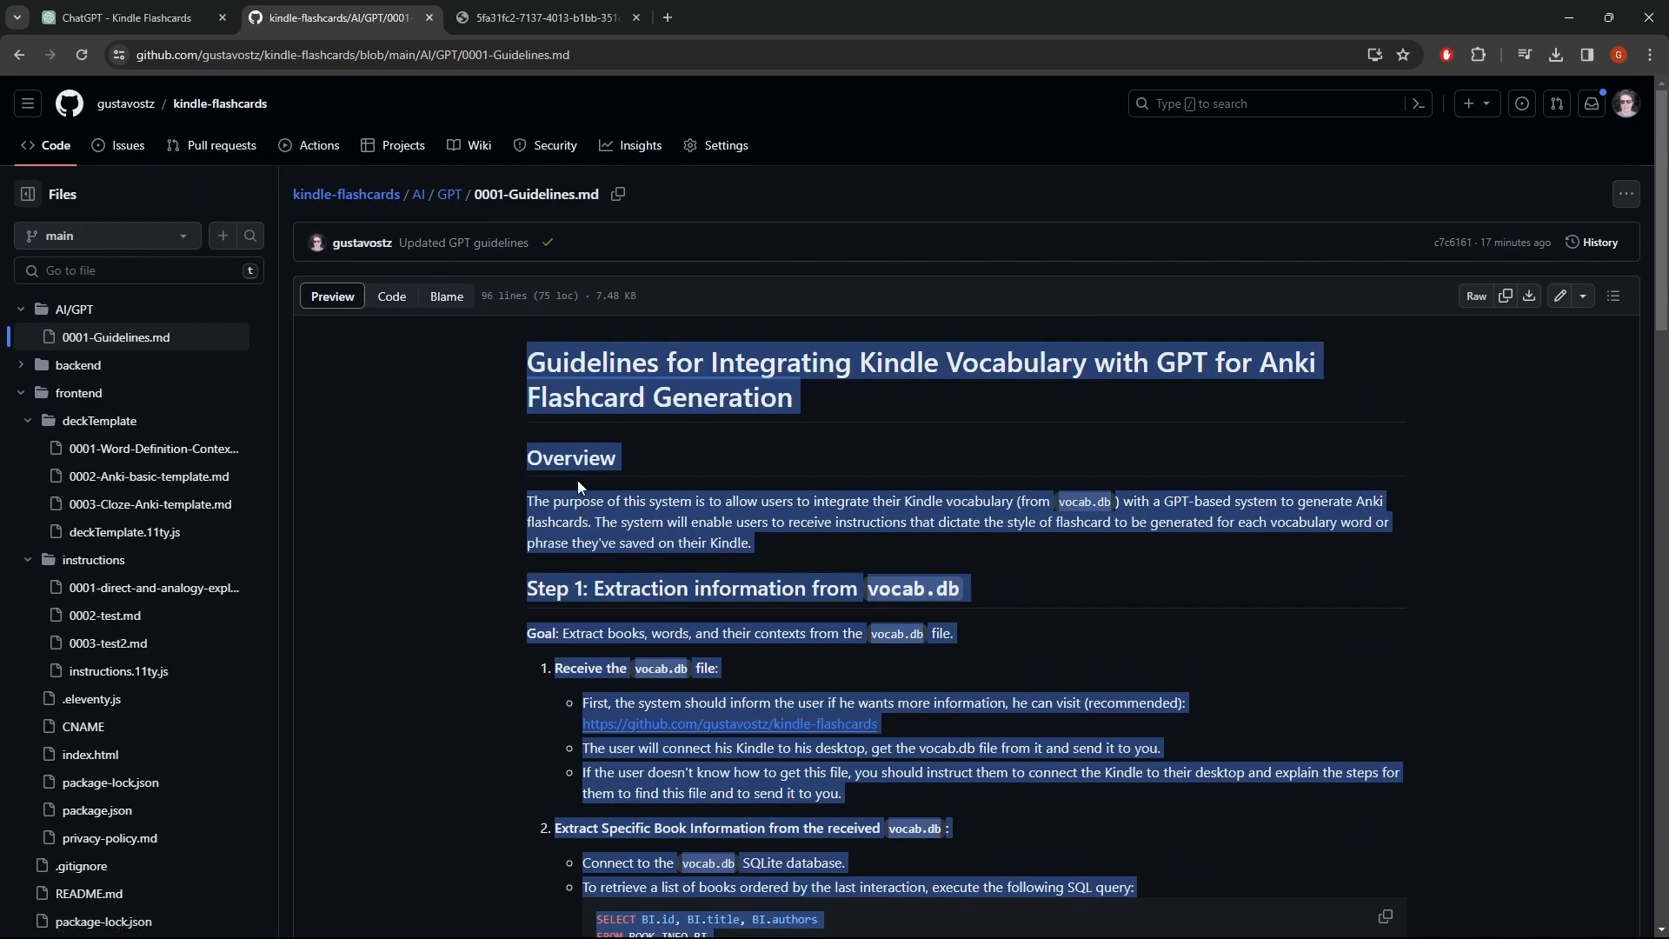
pyautogui.moveTo(134, 397)
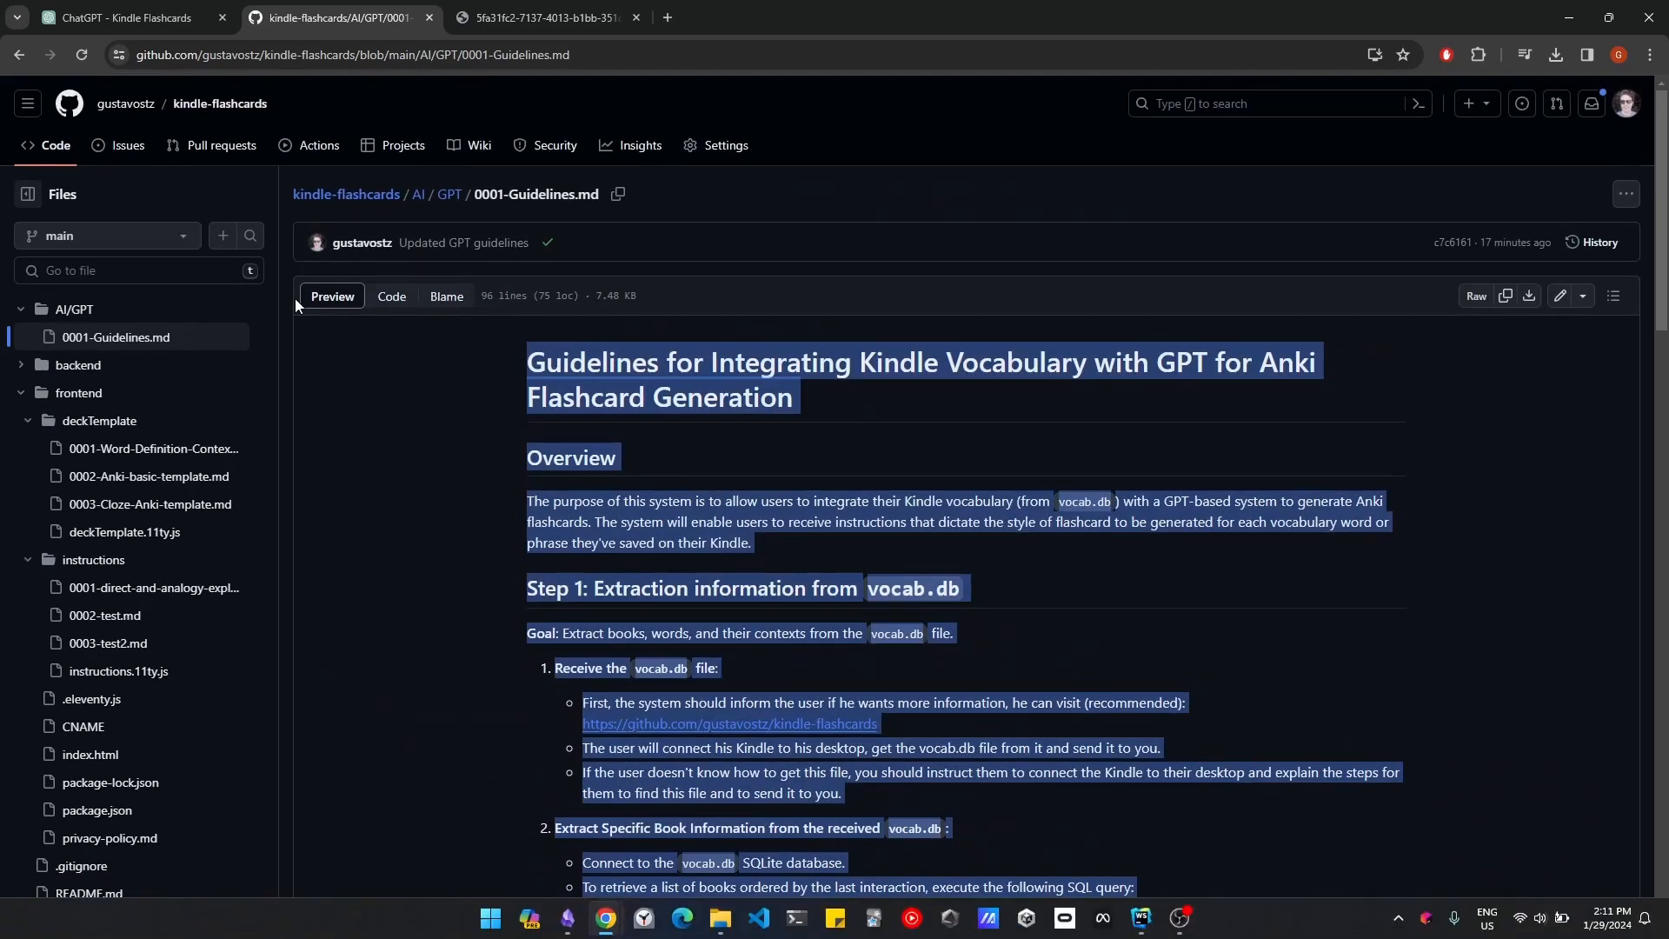
pyautogui.scroll(-3)
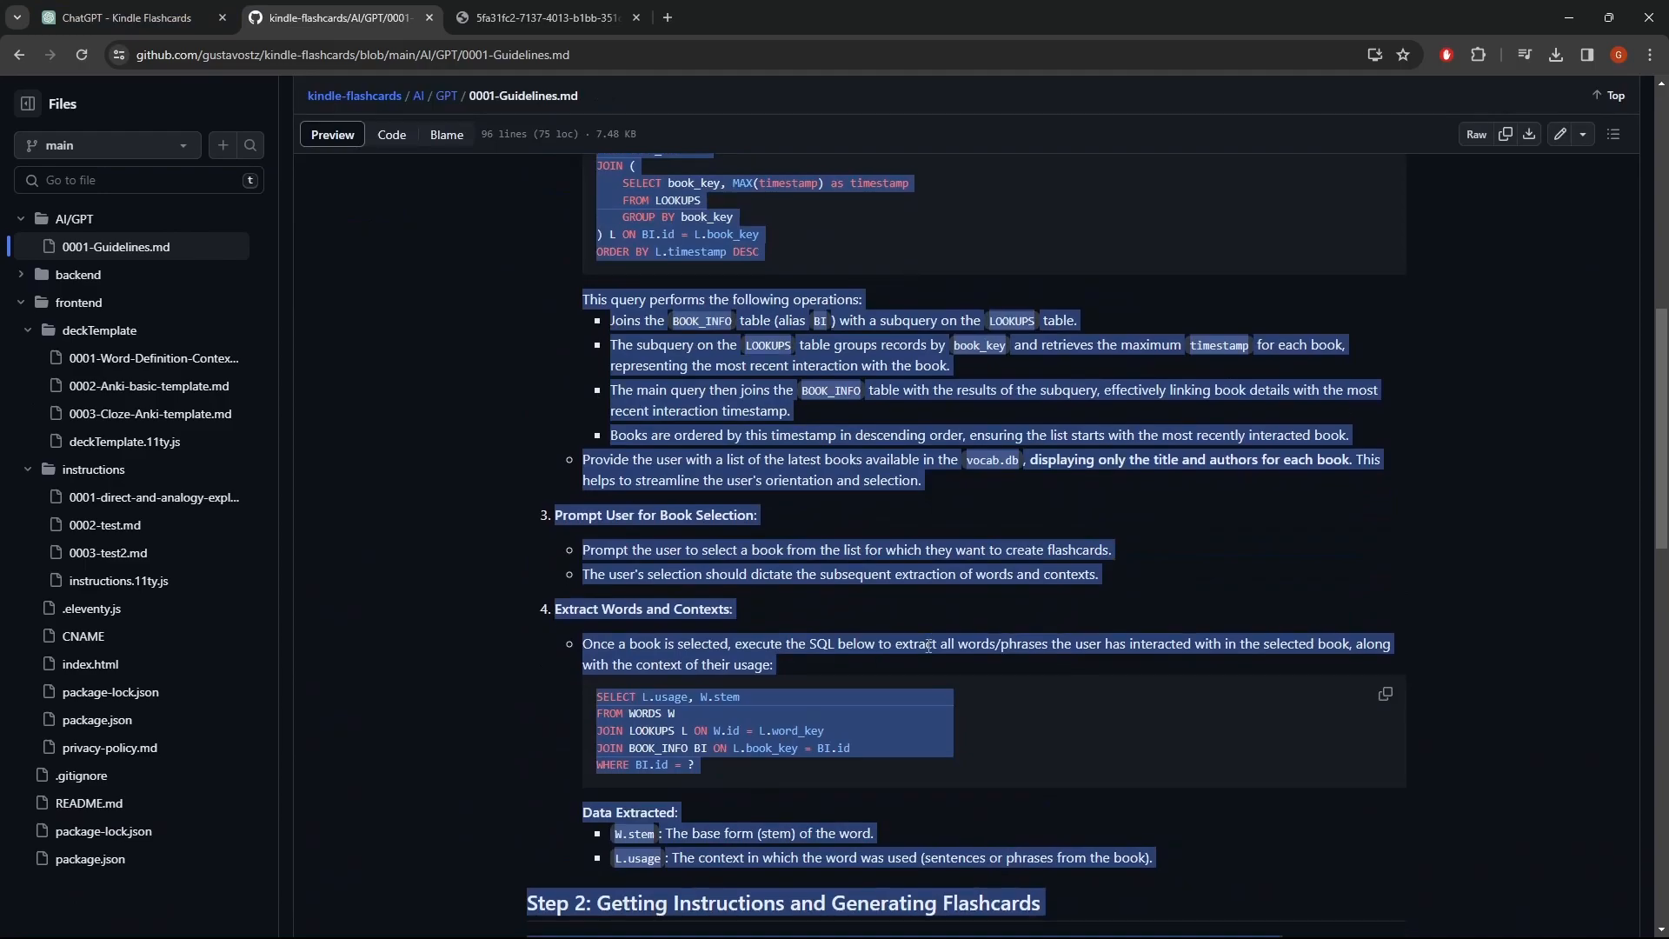
pyautogui.scroll(-3)
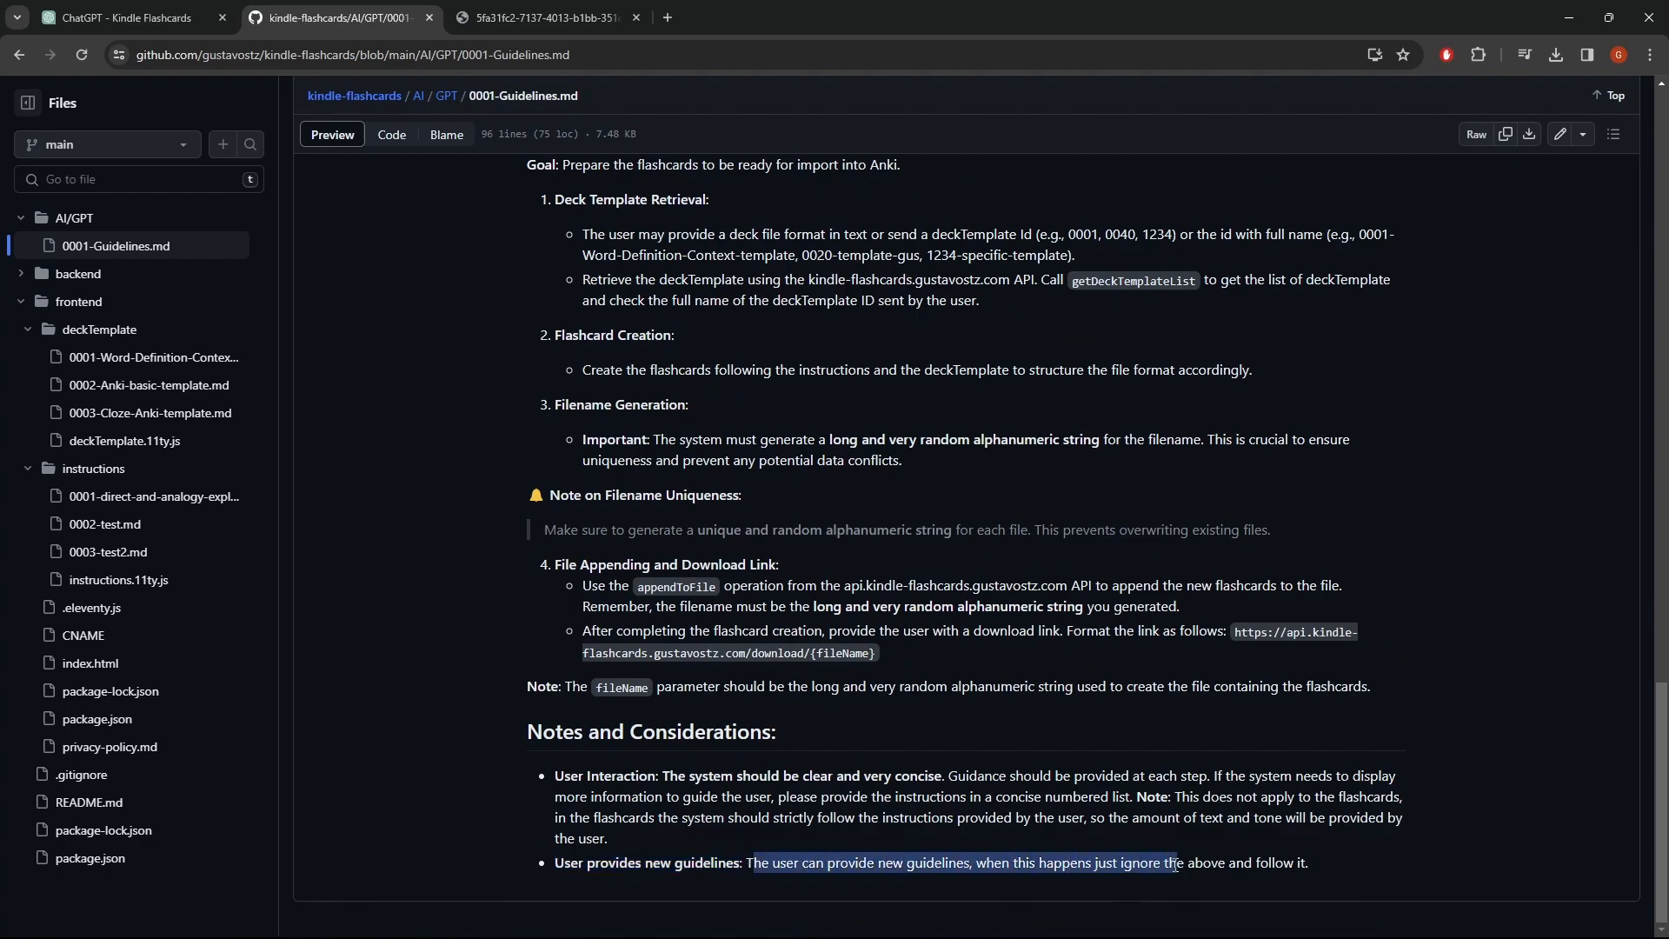
pyautogui.scroll(3)
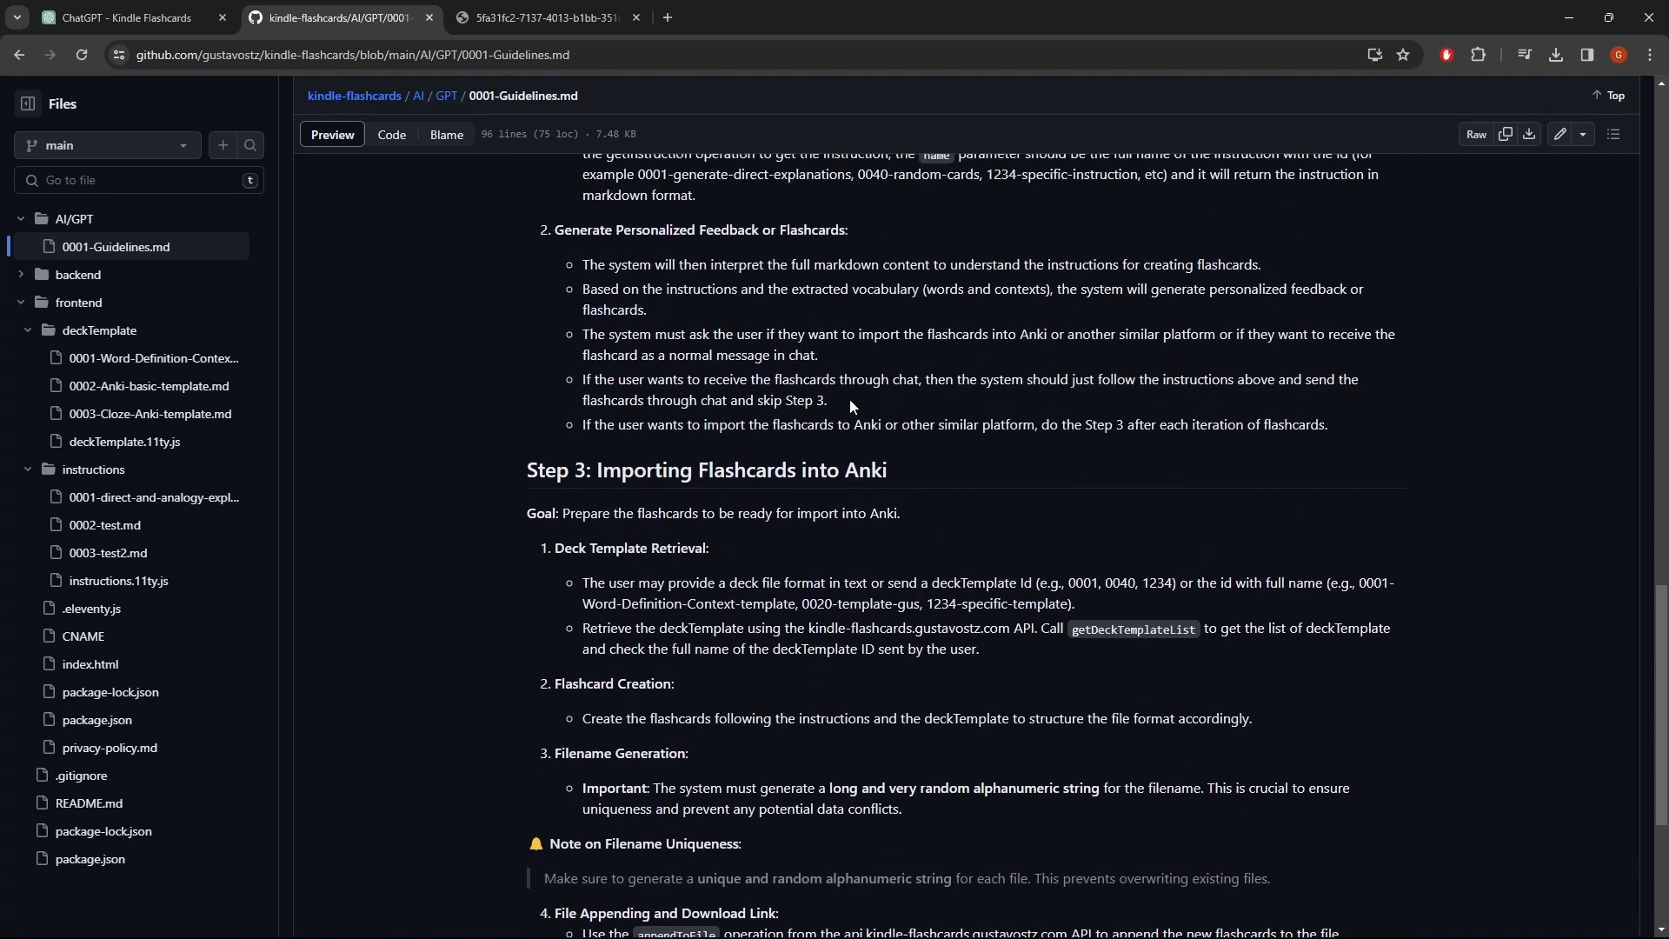
pyautogui.scroll(3)
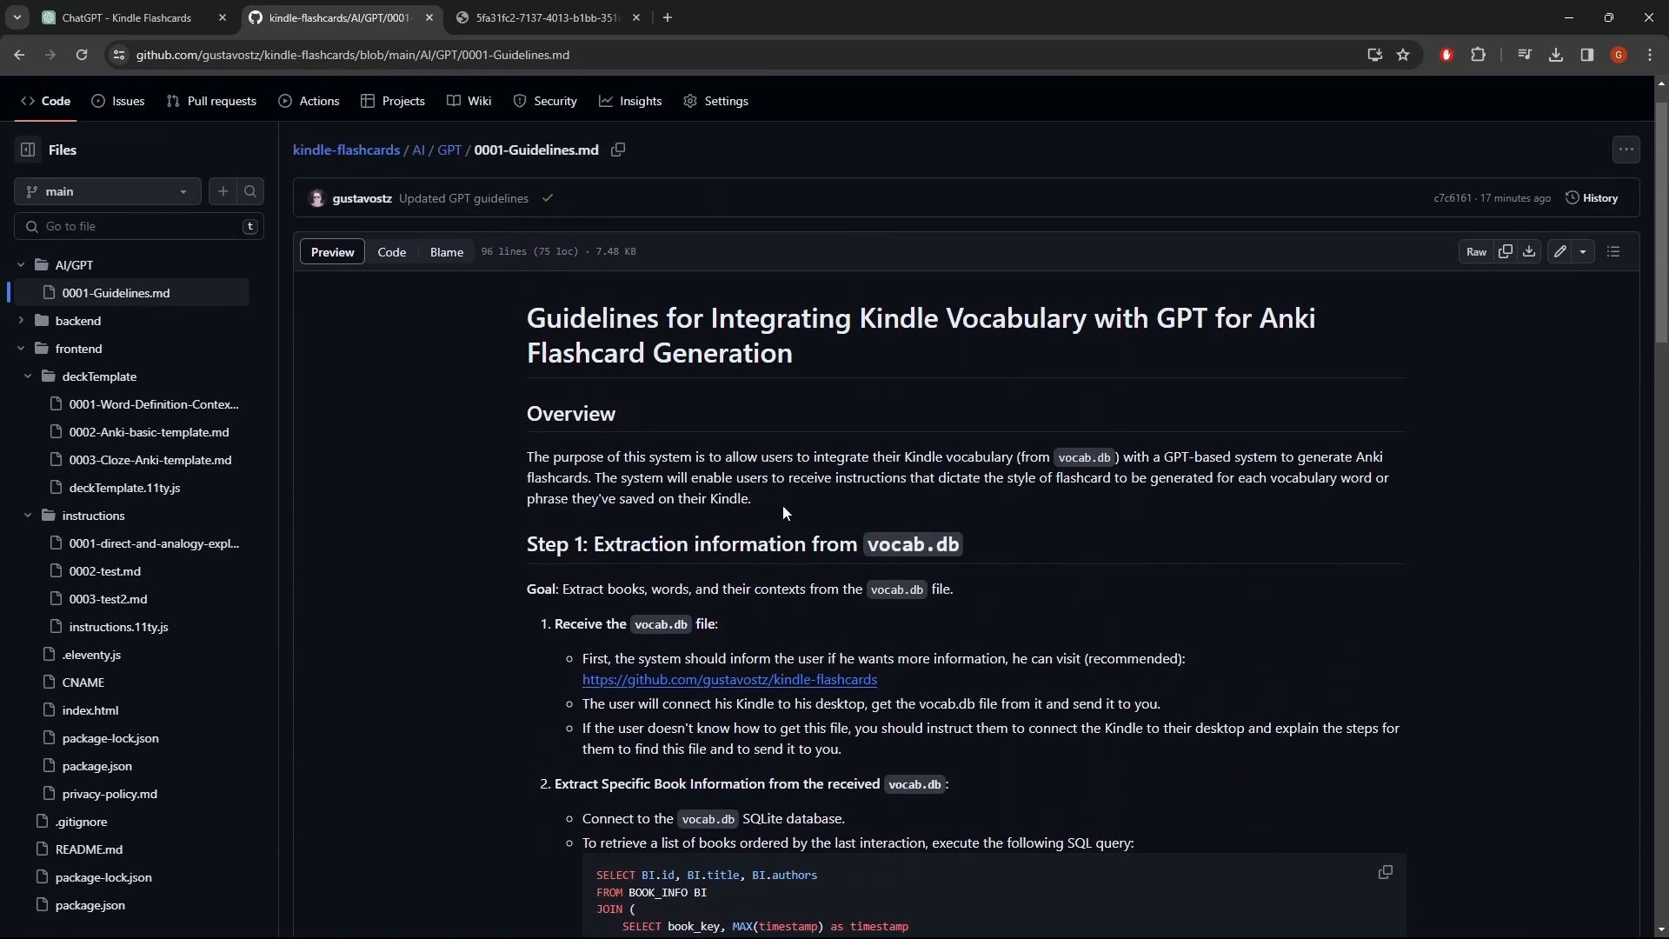
pyautogui.scroll(-3)
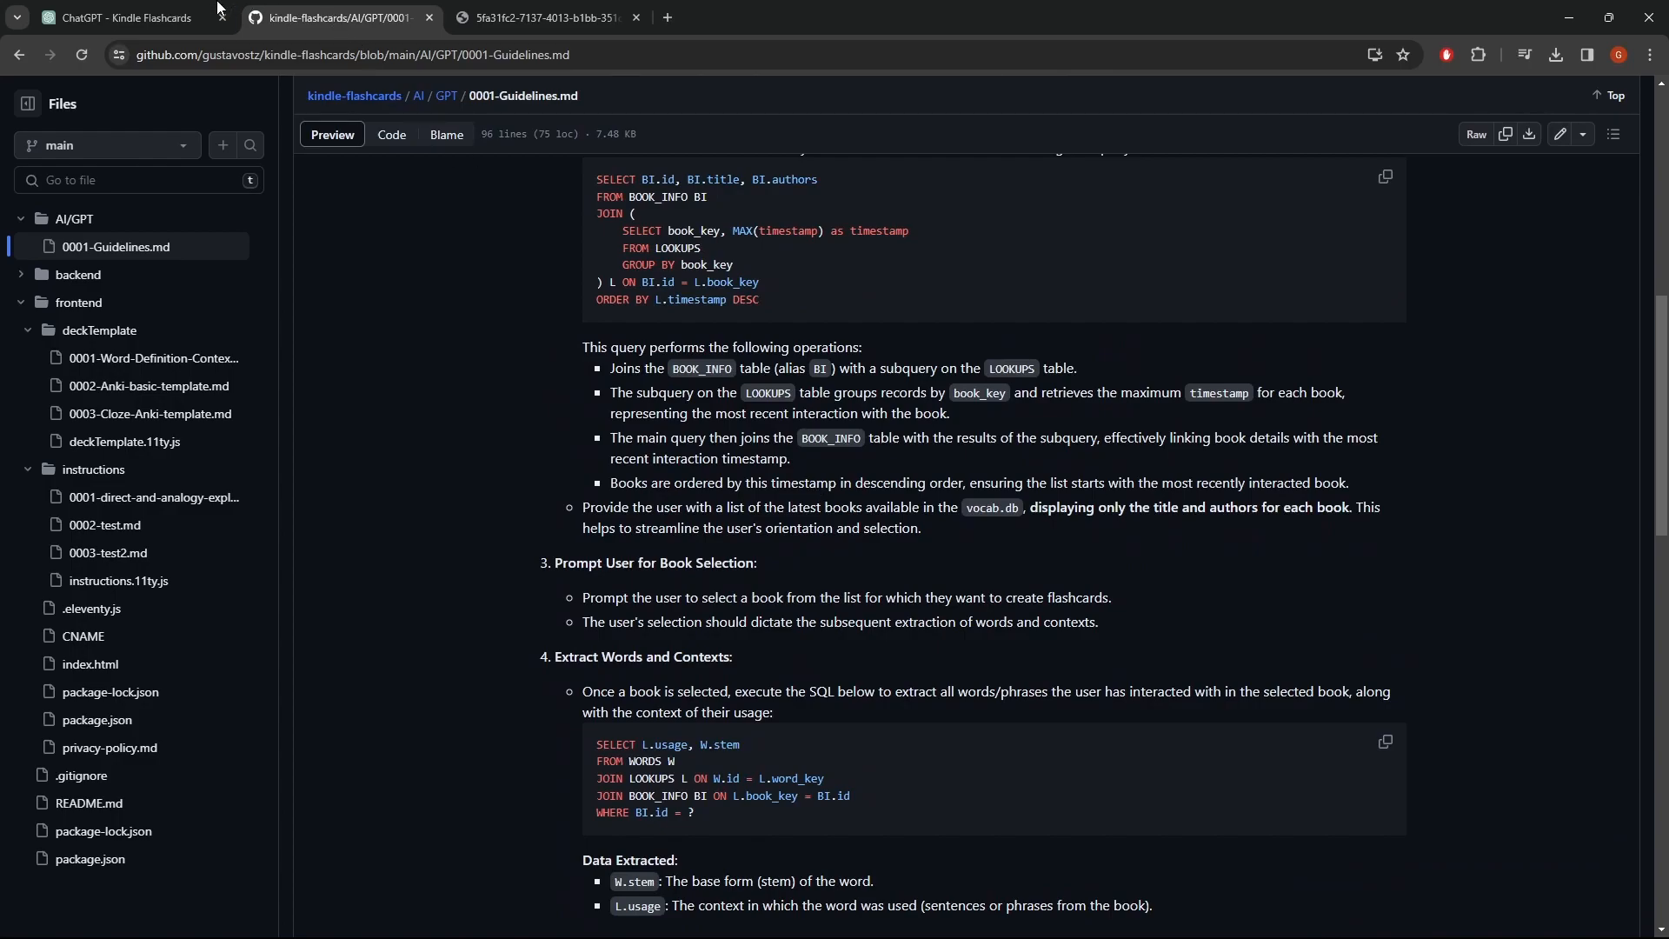
pyautogui.click(117, 18)
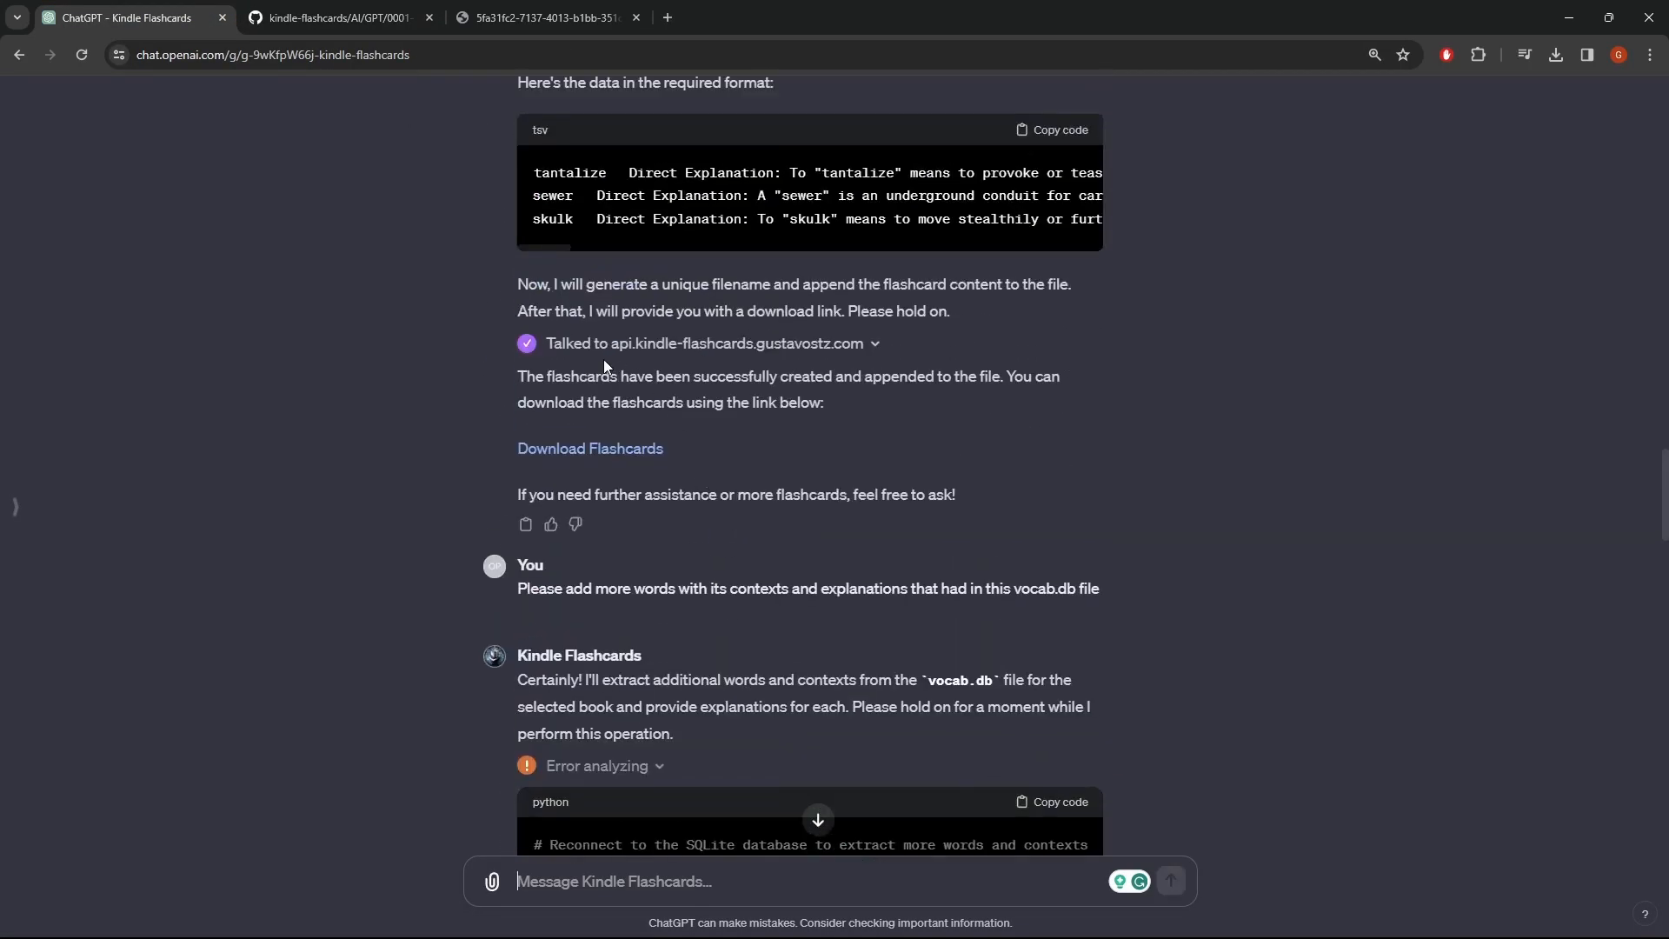
pyautogui.moveTo(850, 369)
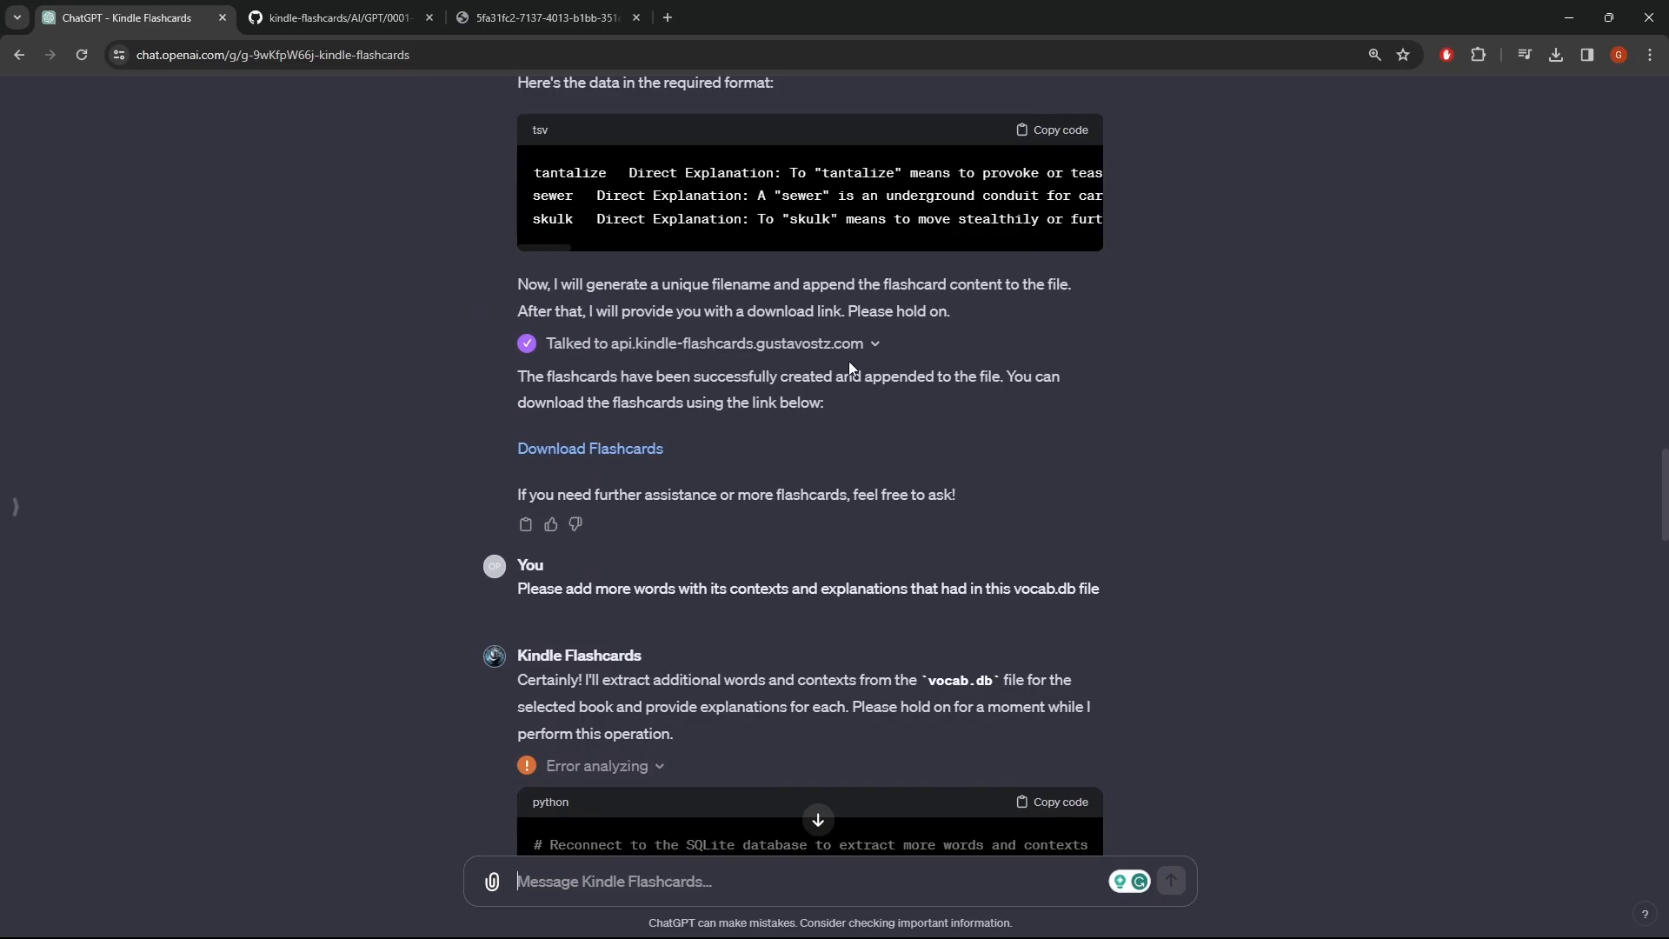
pyautogui.moveTo(831, 528)
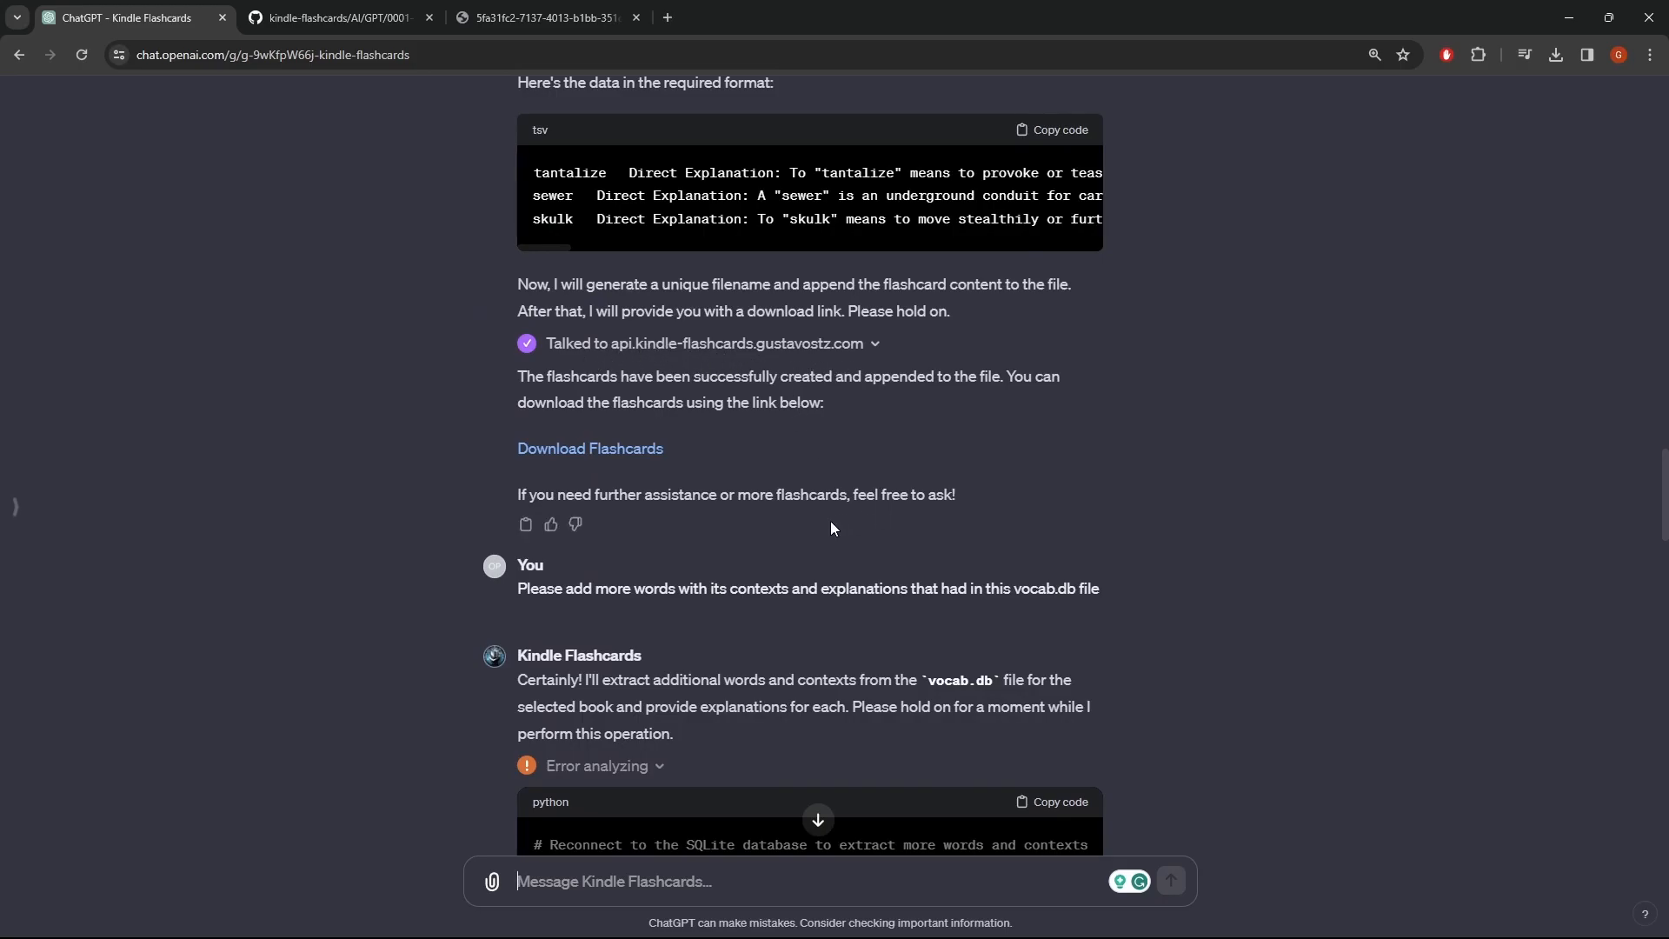
pyautogui.moveTo(701, 371)
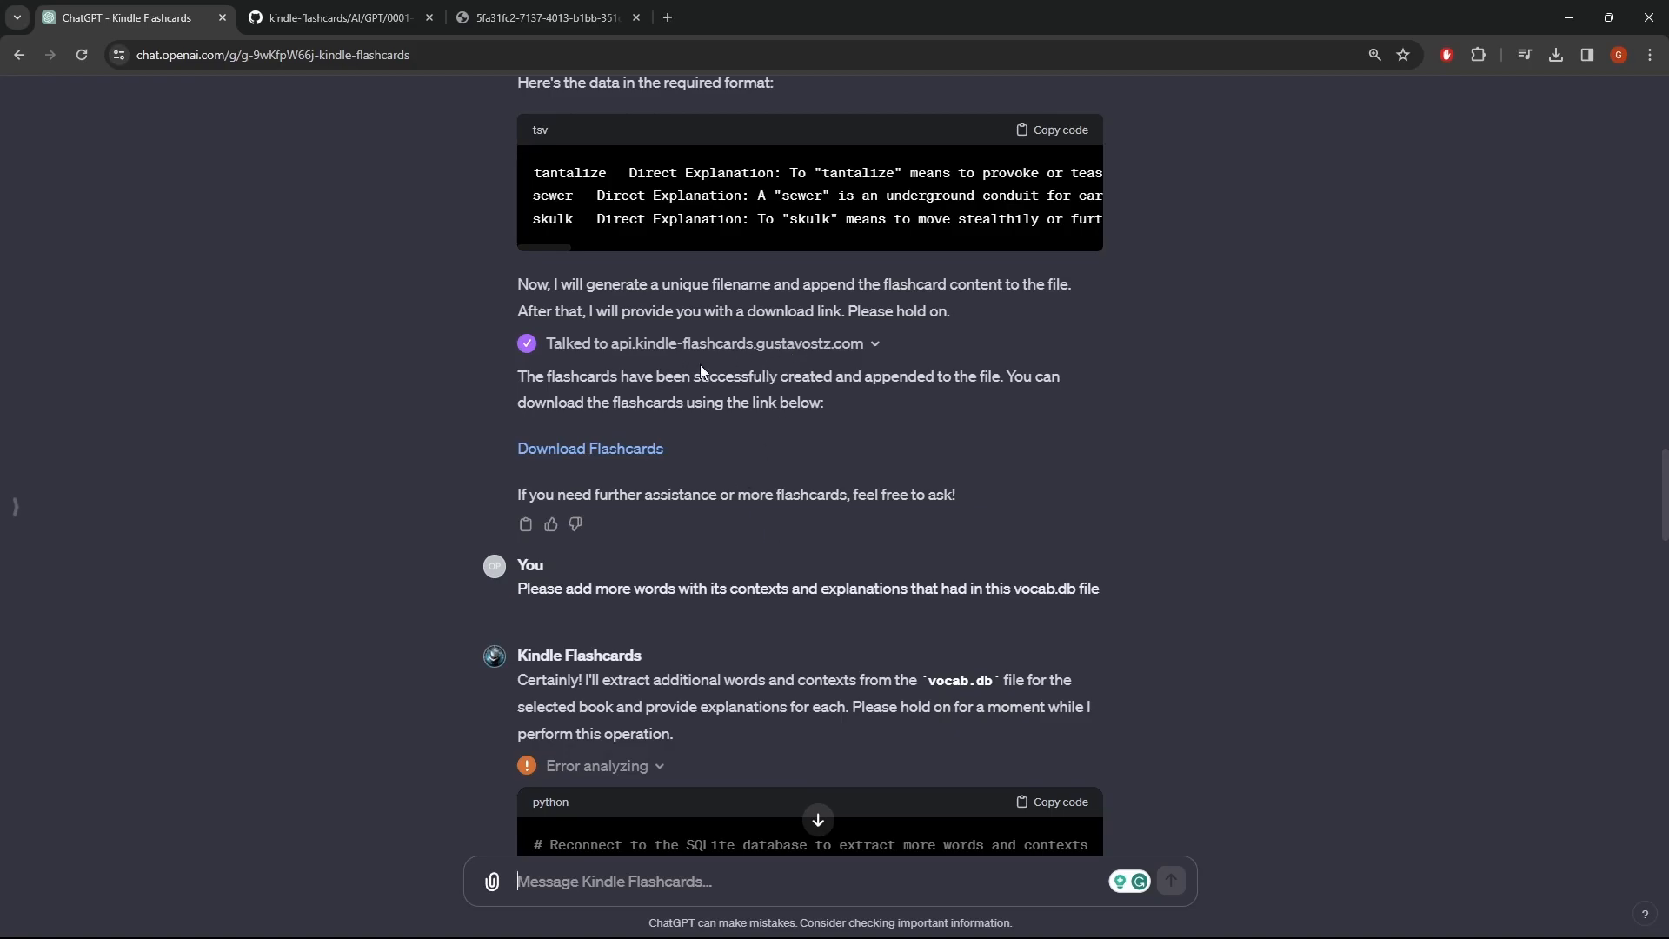
pyautogui.moveTo(1221, 555)
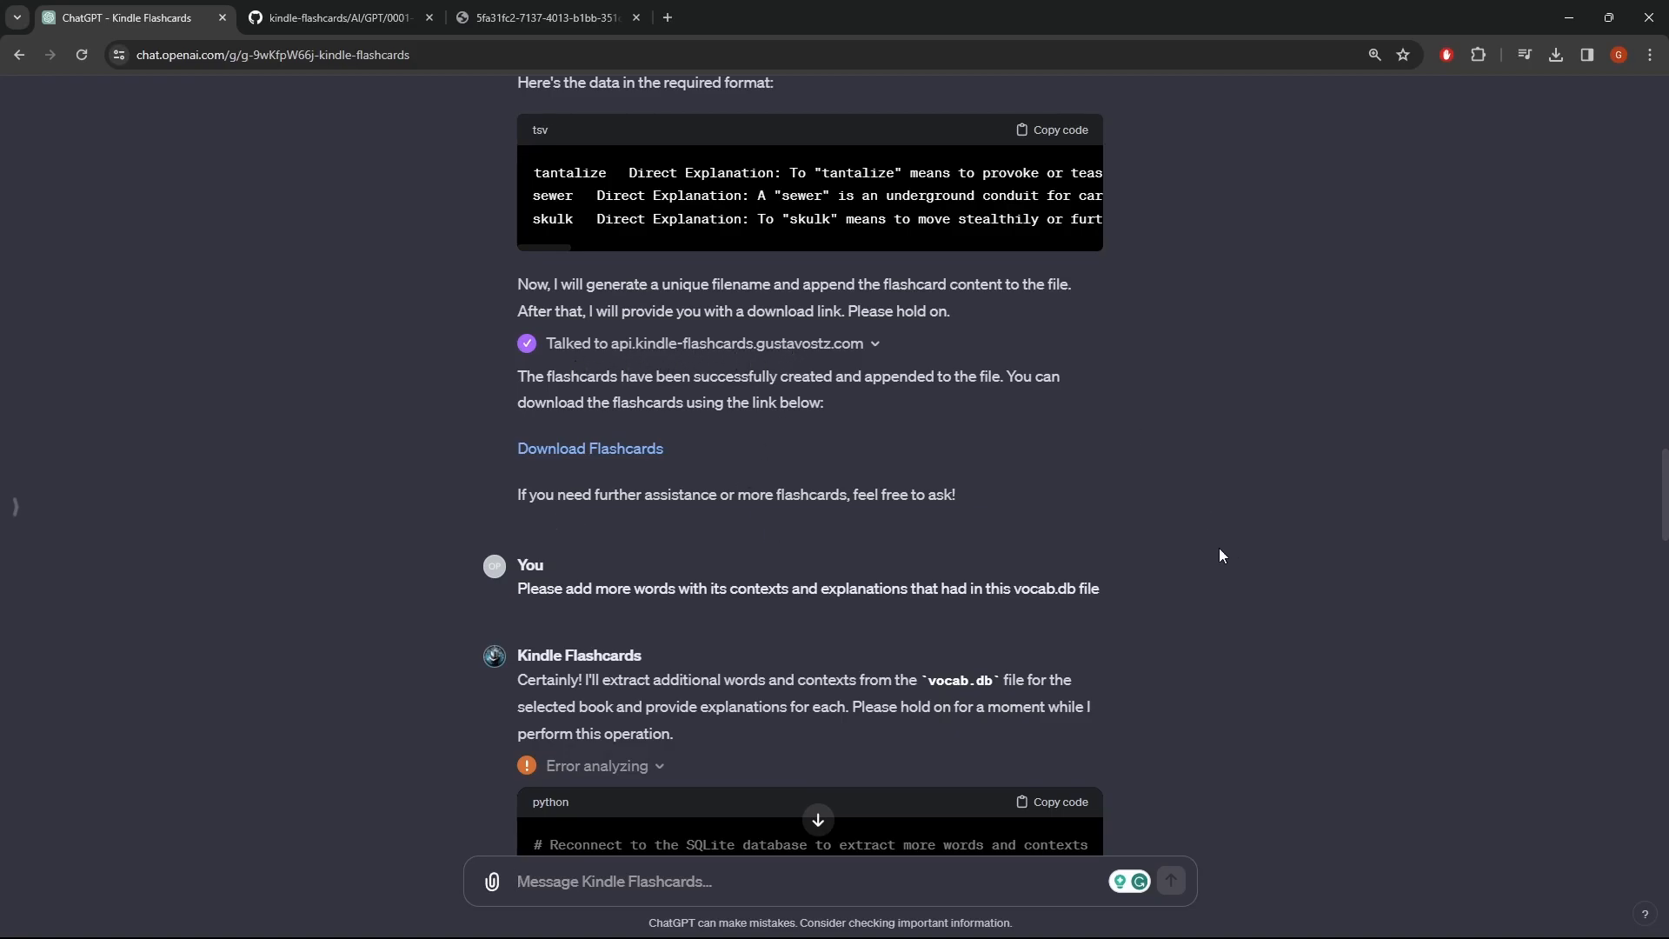
pyautogui.moveTo(602, 373)
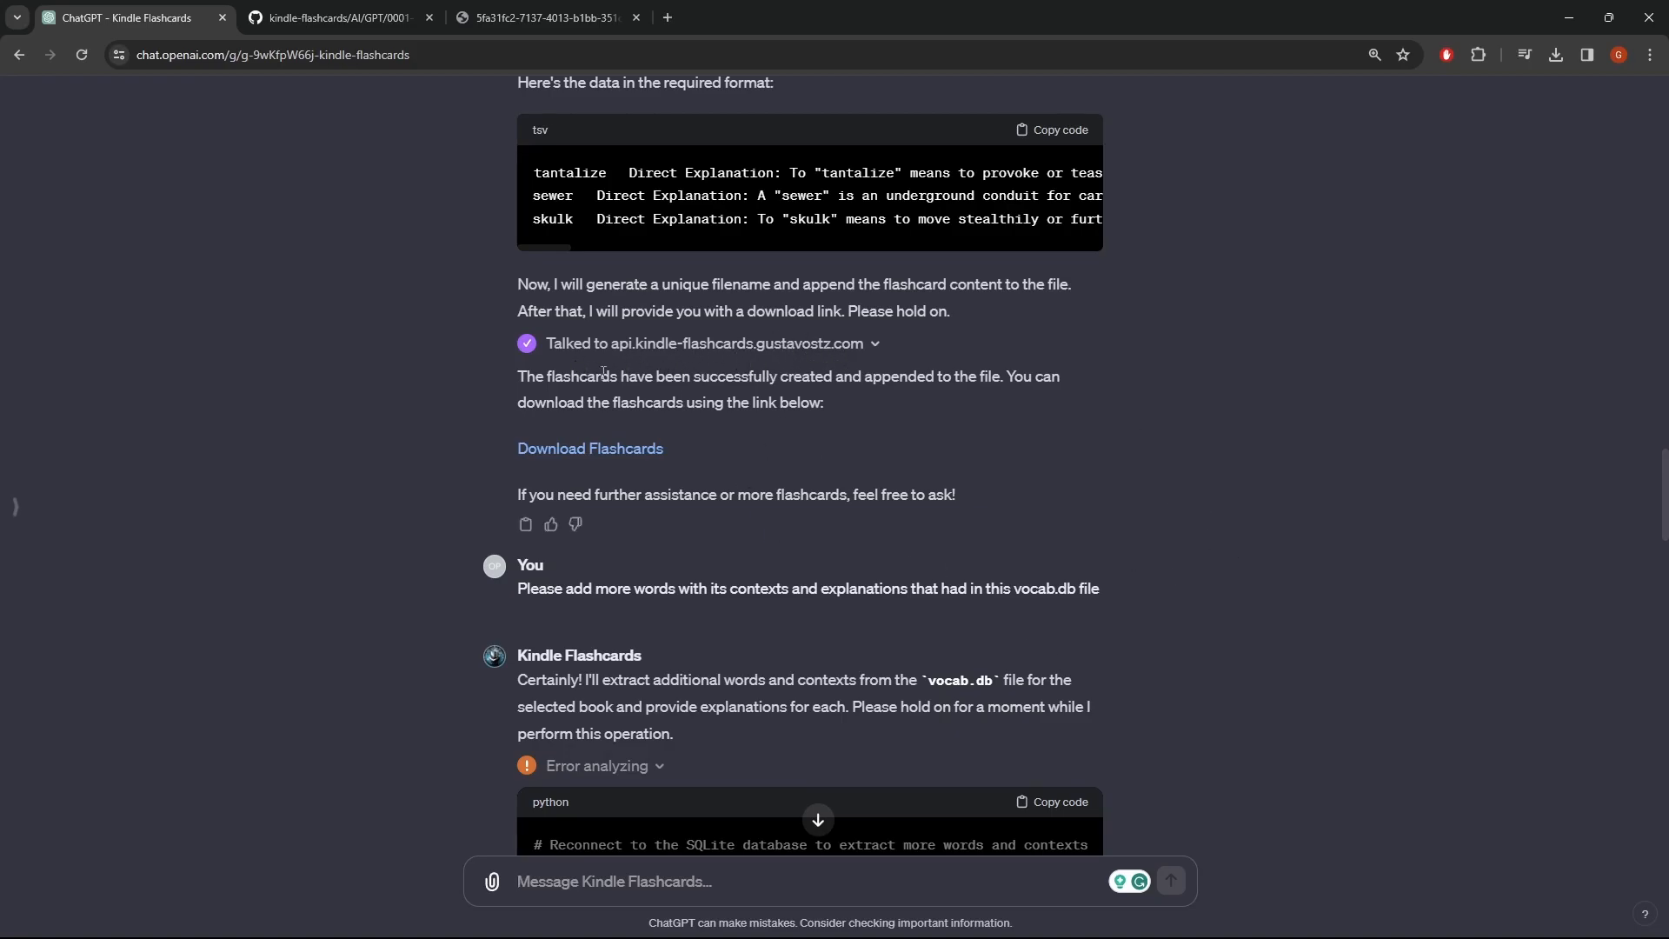
pyautogui.moveTo(890, 495)
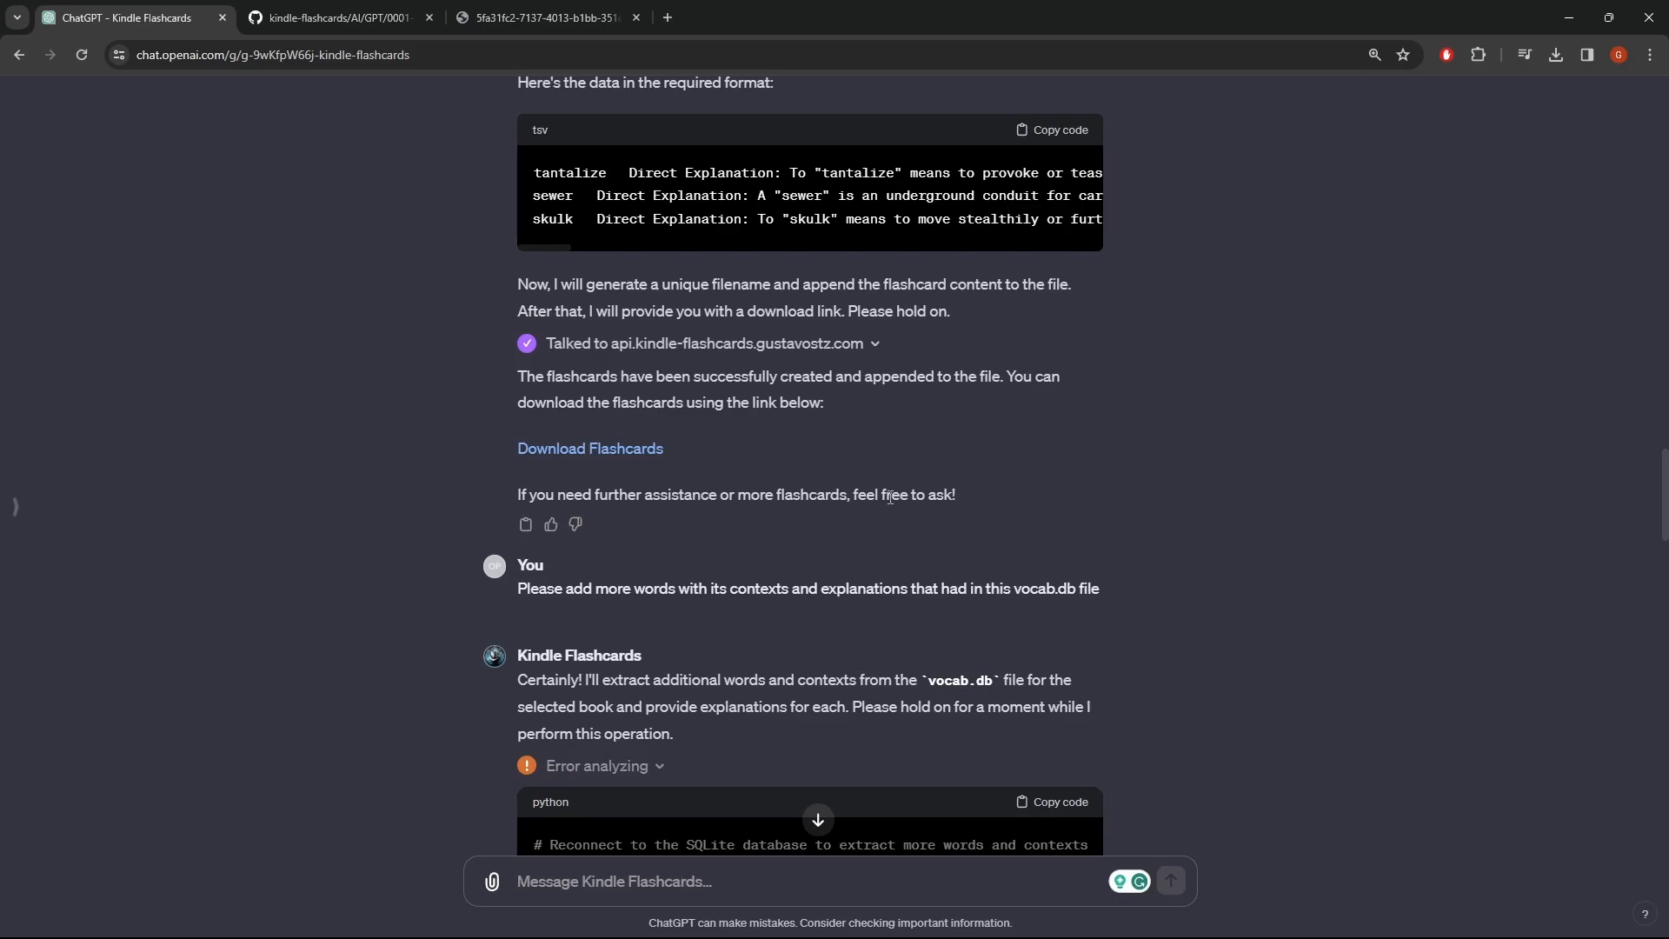
# Confirm the GPT's call to api.kindle-flashcards.gustavostz.com and return to the GitHub tab.
pyautogui.scroll(-3)
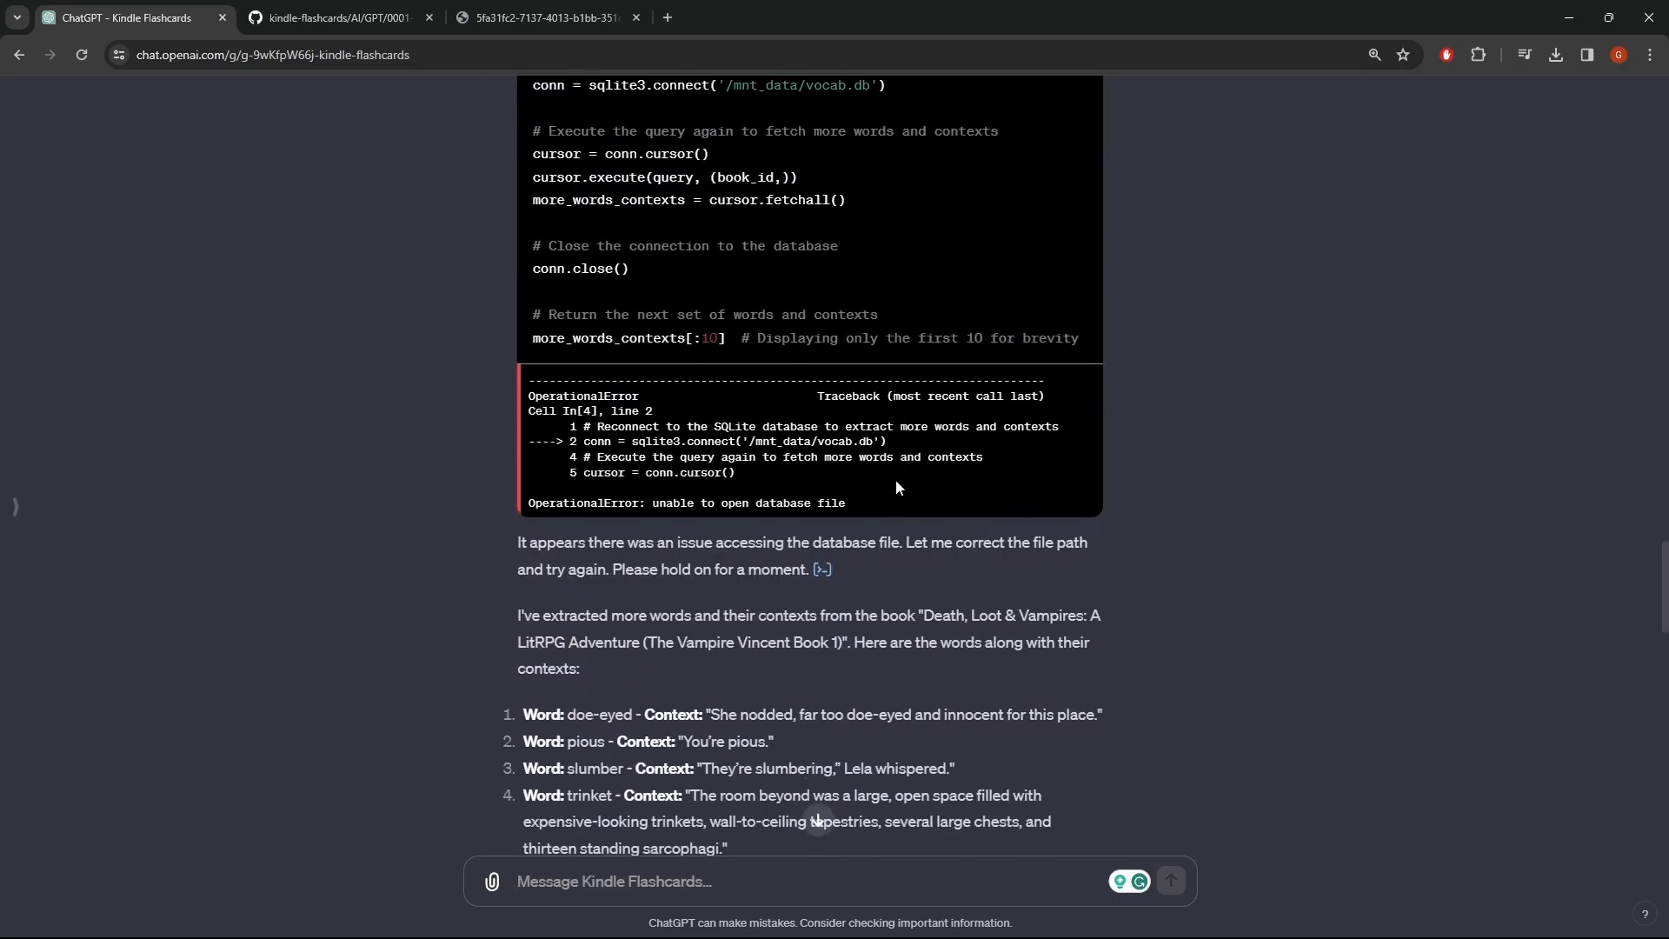
pyautogui.scroll(-3)
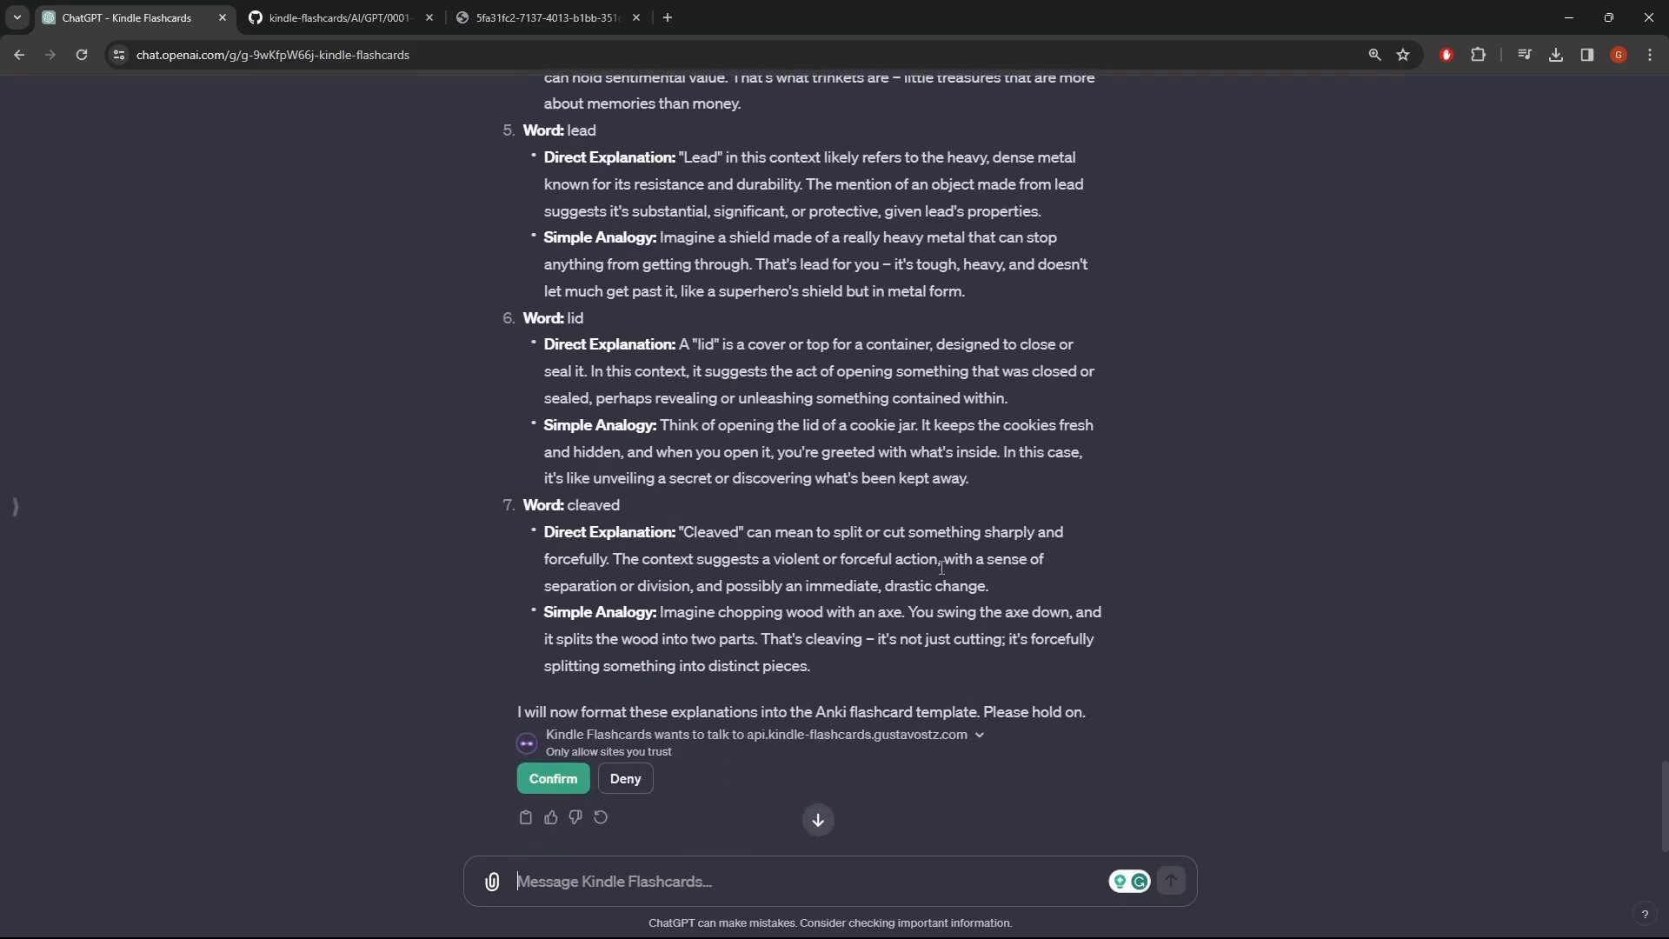
pyautogui.click(553, 778)
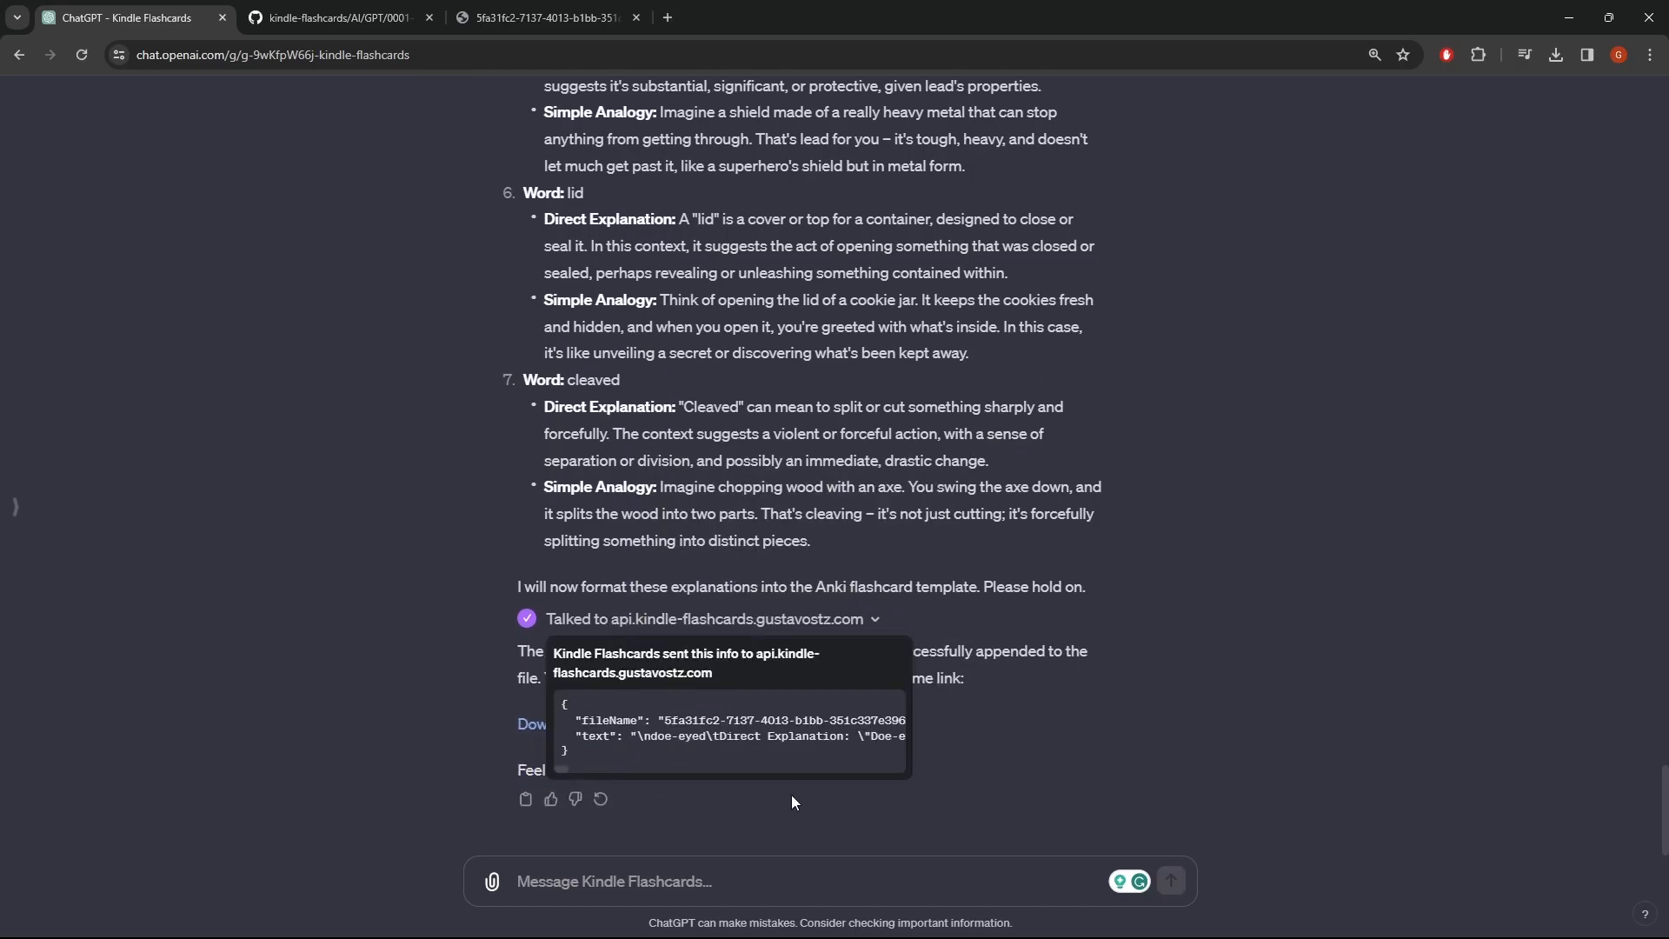
pyautogui.moveTo(756, 653)
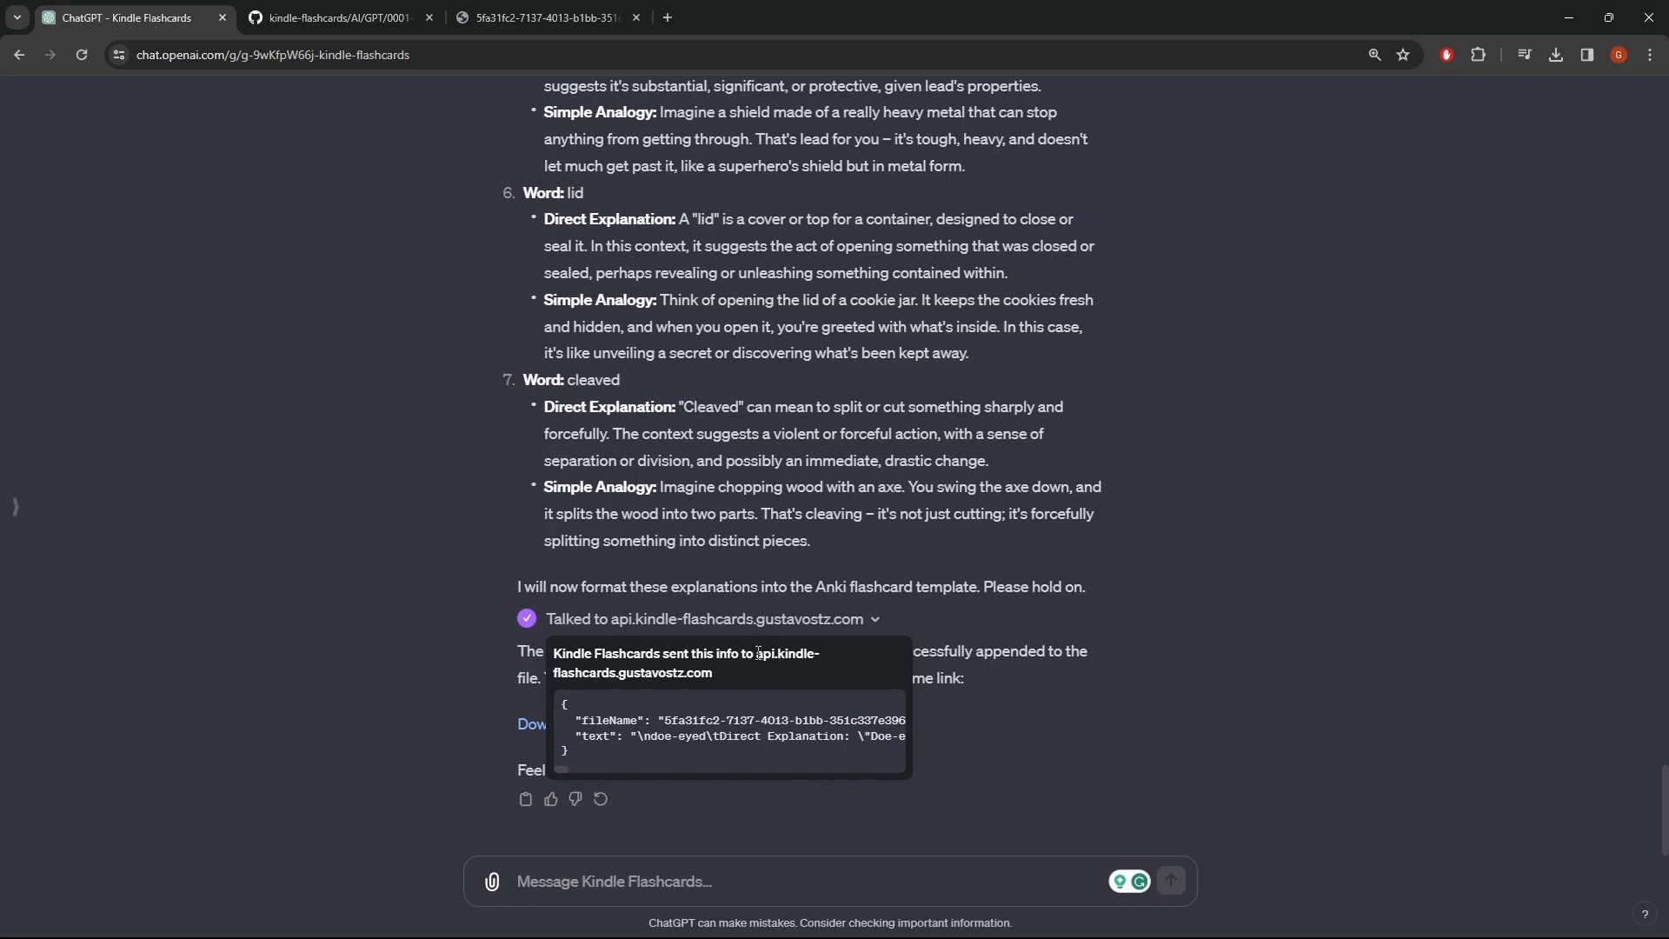
pyautogui.click(336, 17)
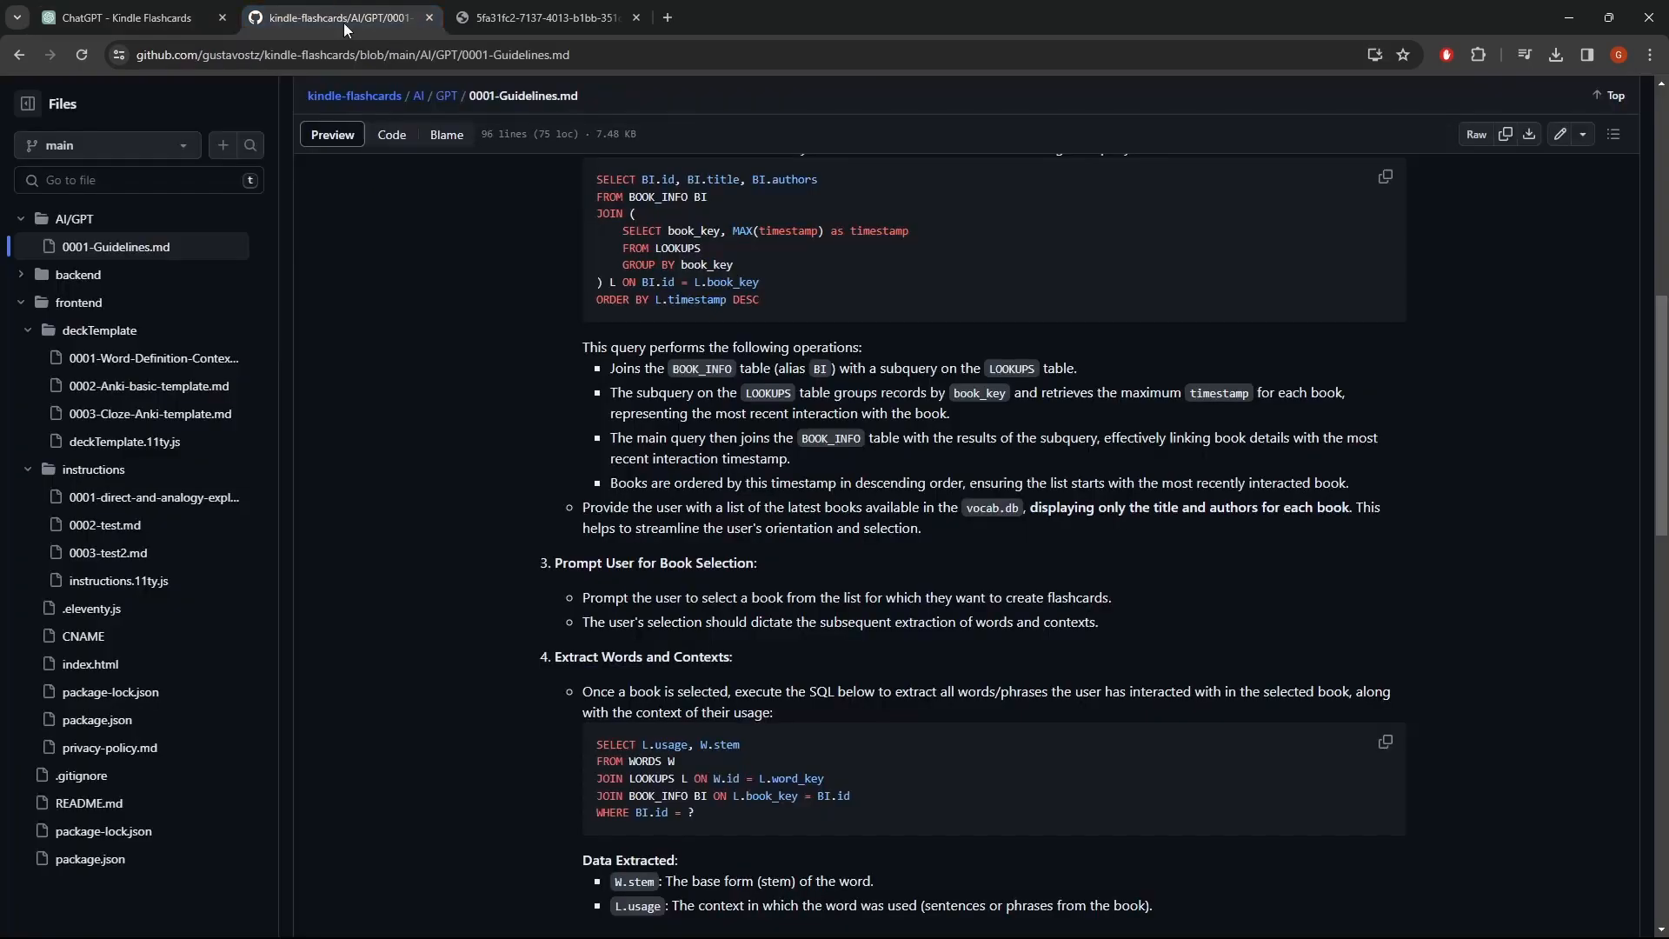
# Open the api.kindle-flashcards download link in a new tab and open the downloaded flashcard file.
pyautogui.click(543, 17)
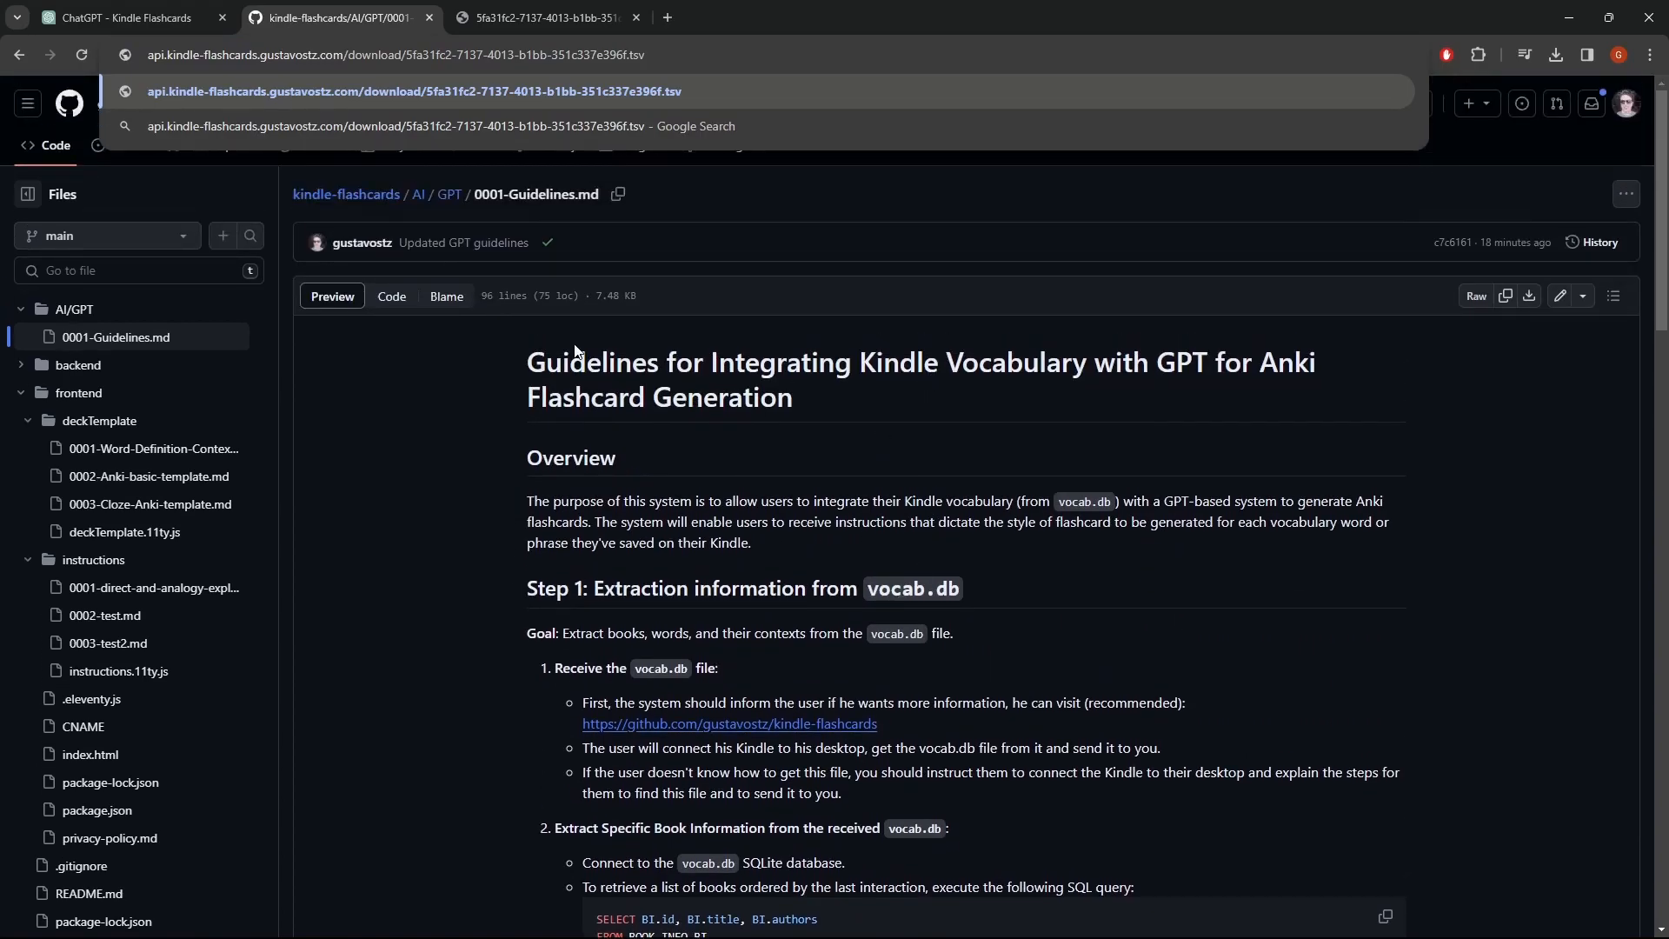
pyautogui.moveTo(698, 427)
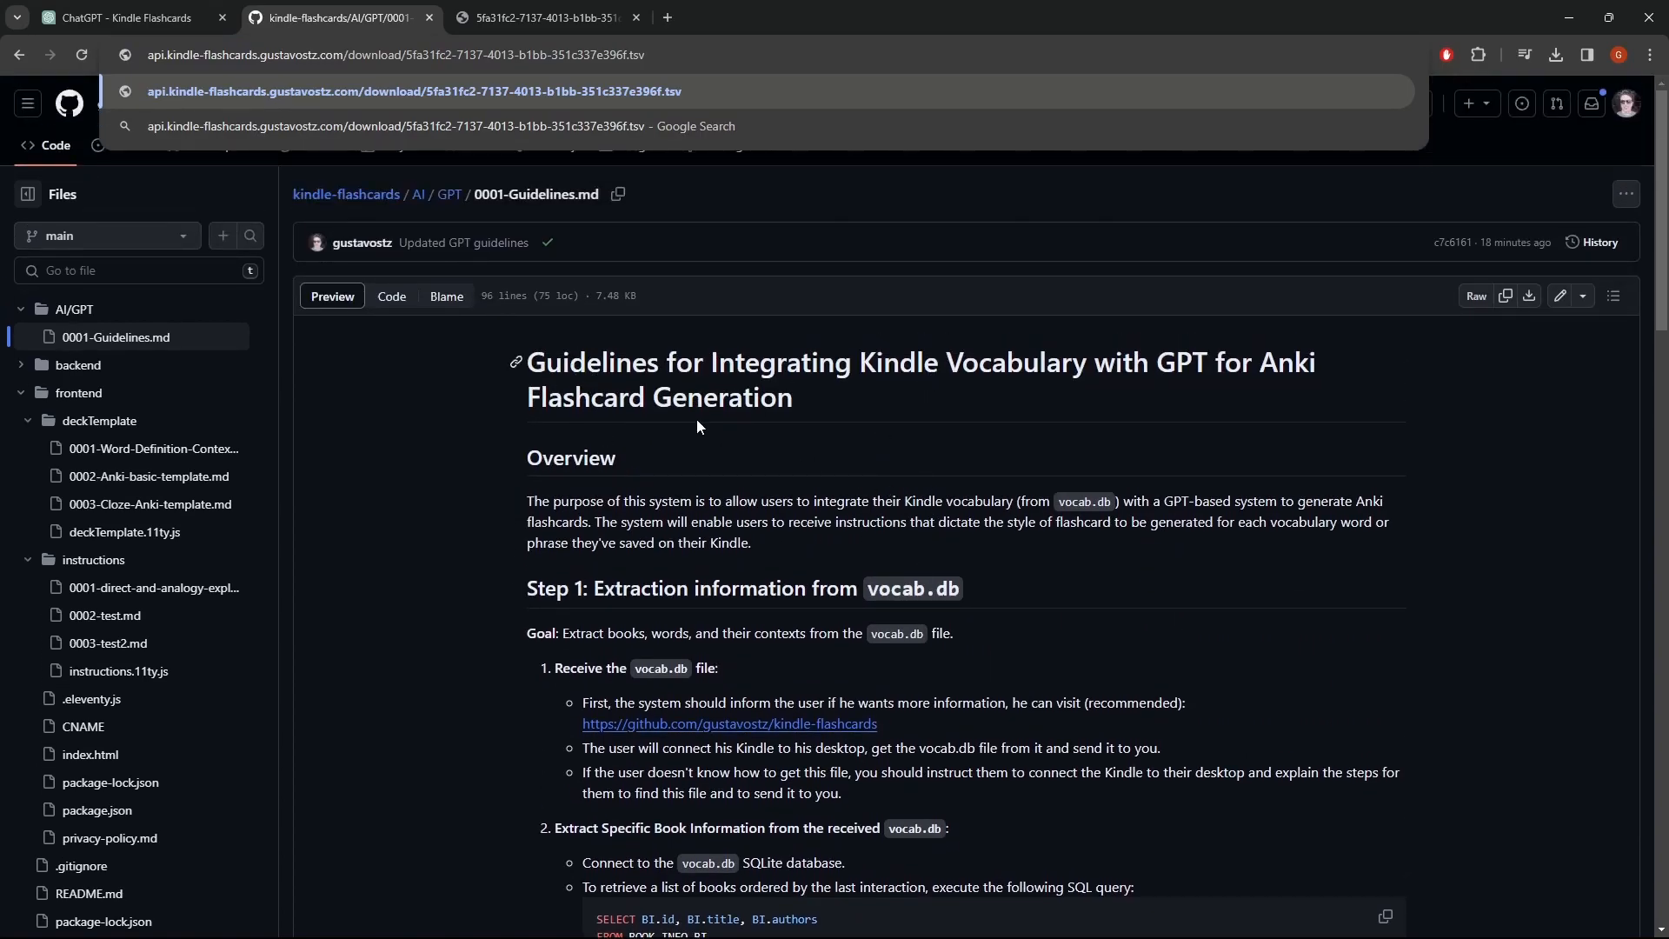
pyautogui.moveTo(95, 252)
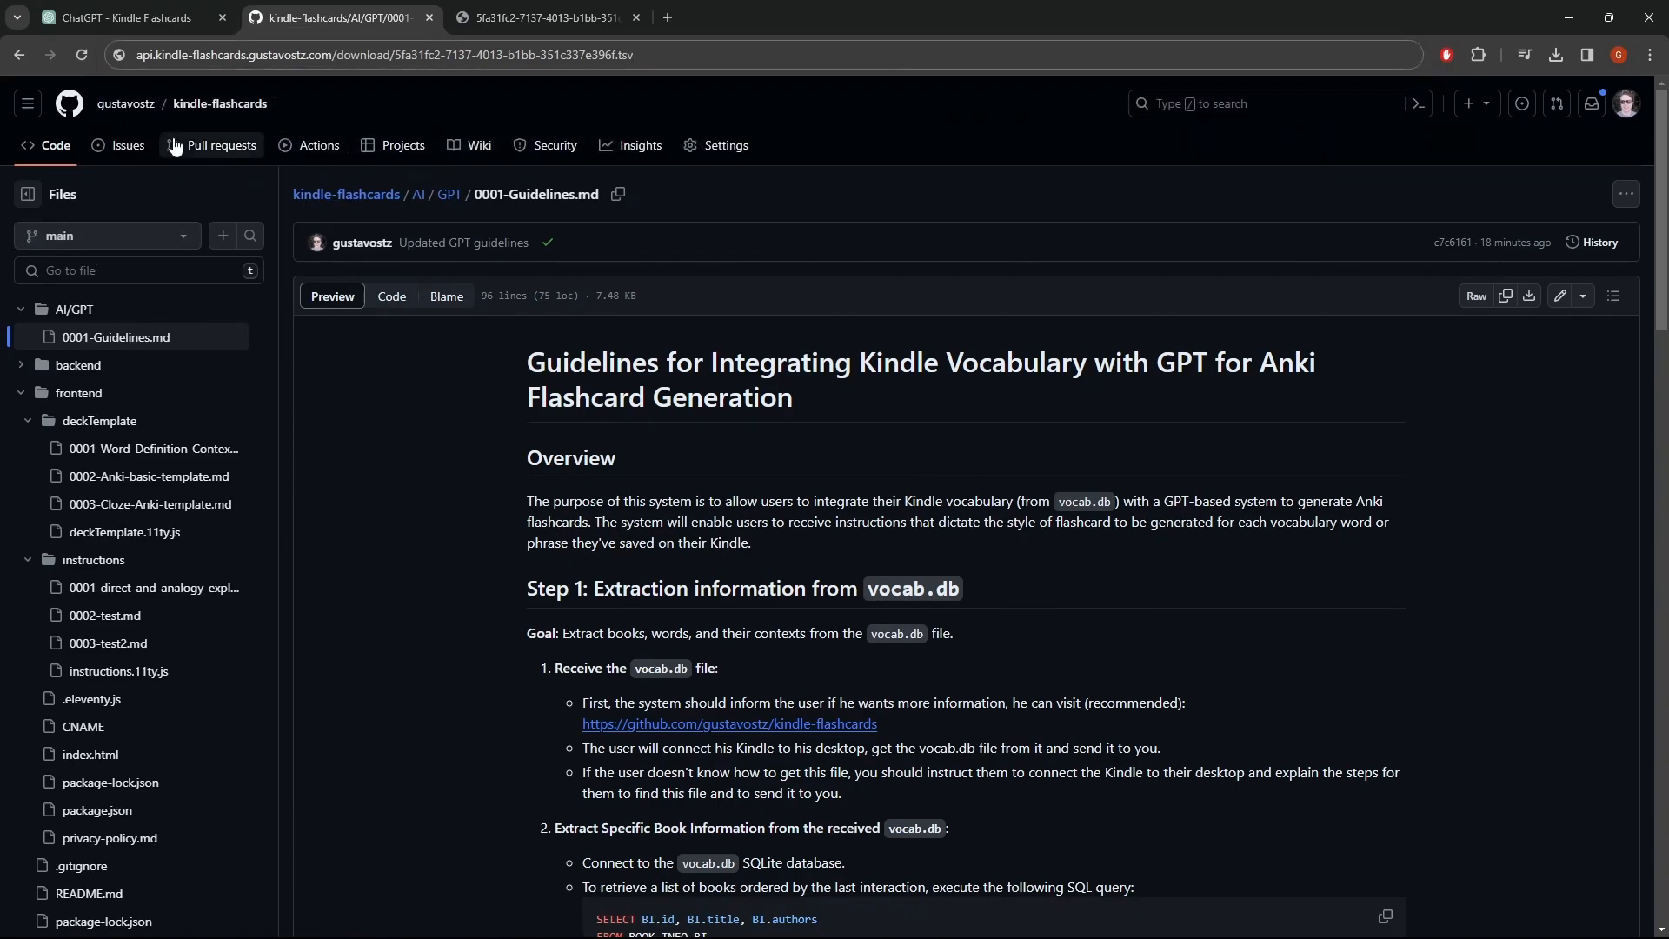
pyautogui.moveTo(220, 146)
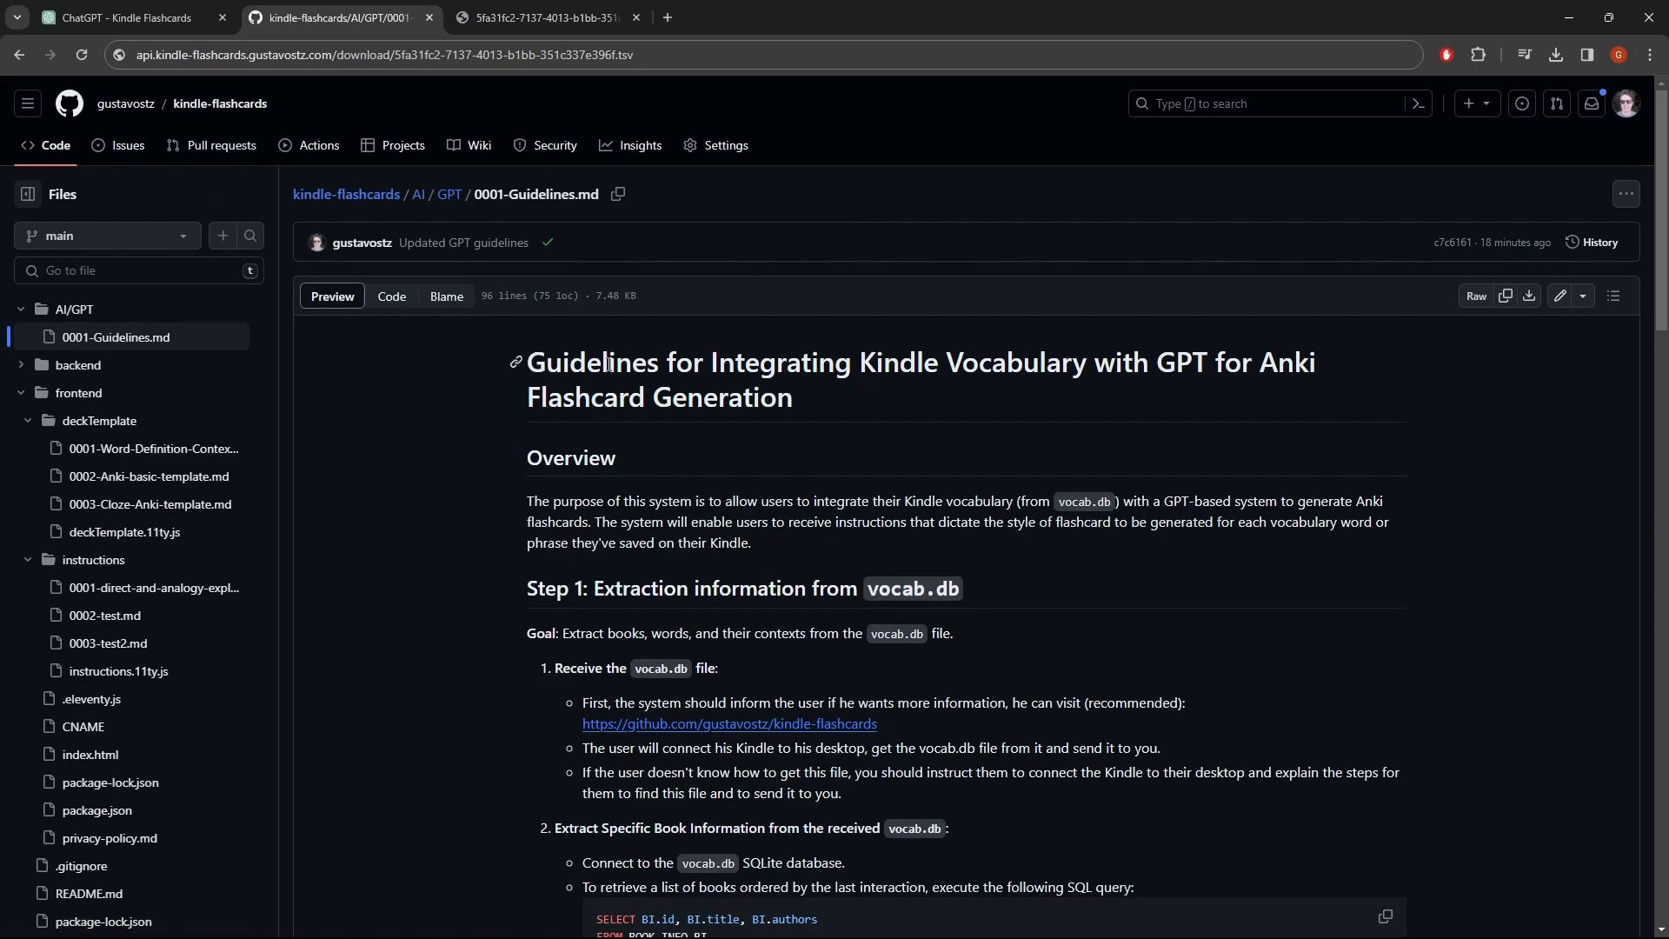
pyautogui.moveTo(687, 357)
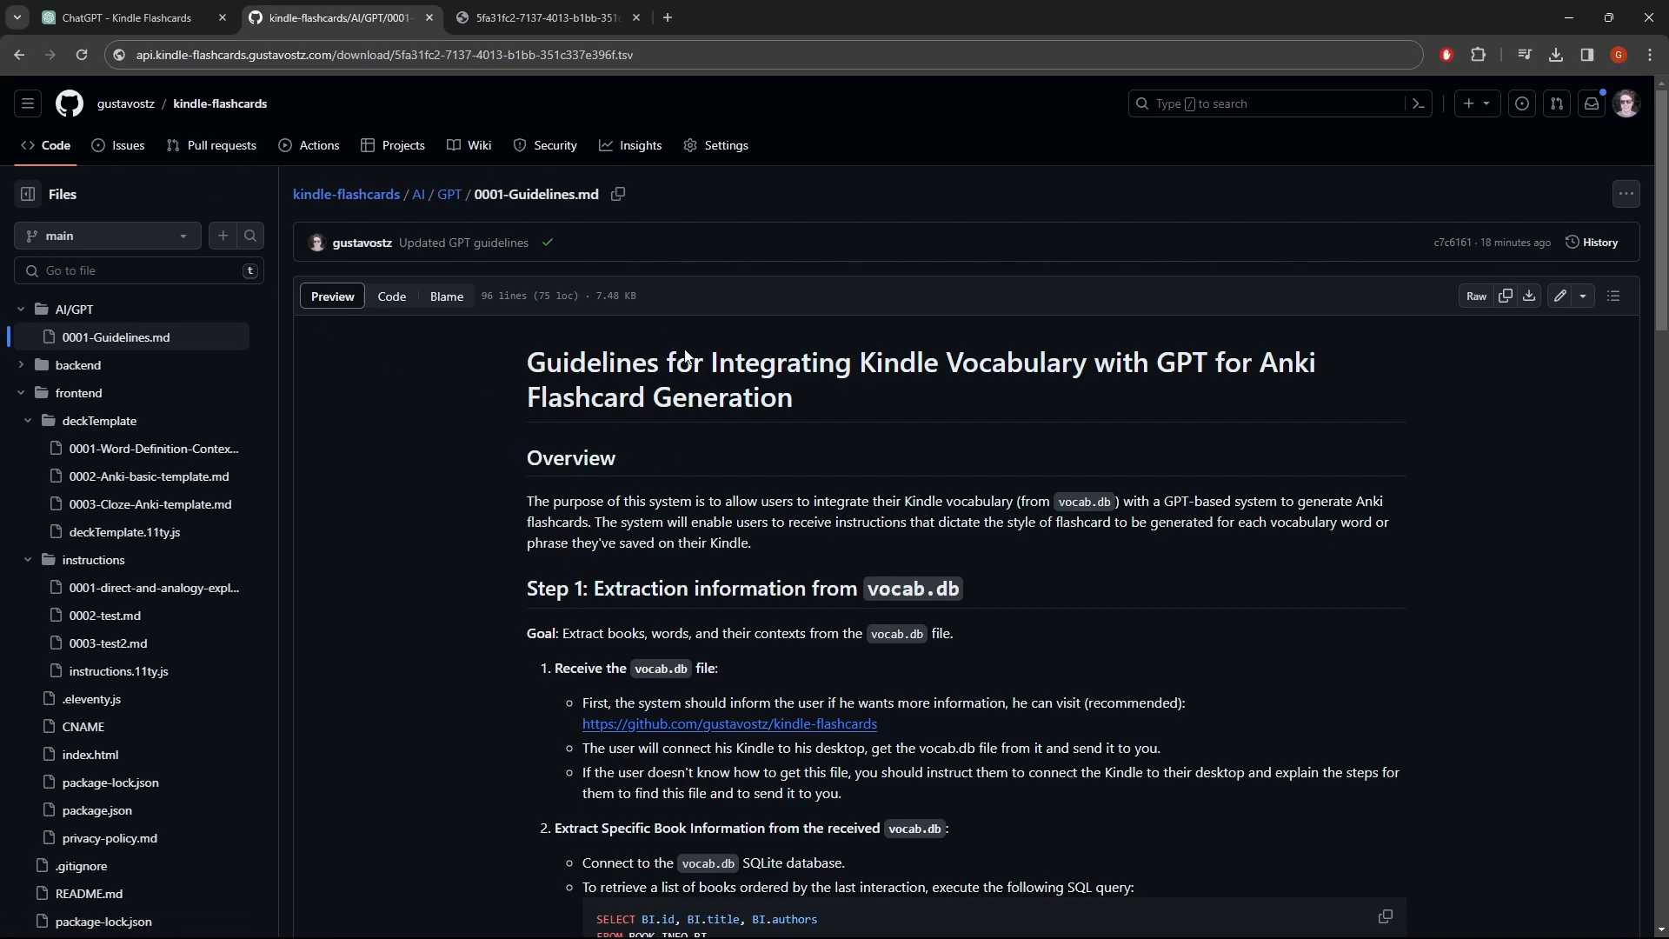
pyautogui.scroll(-3)
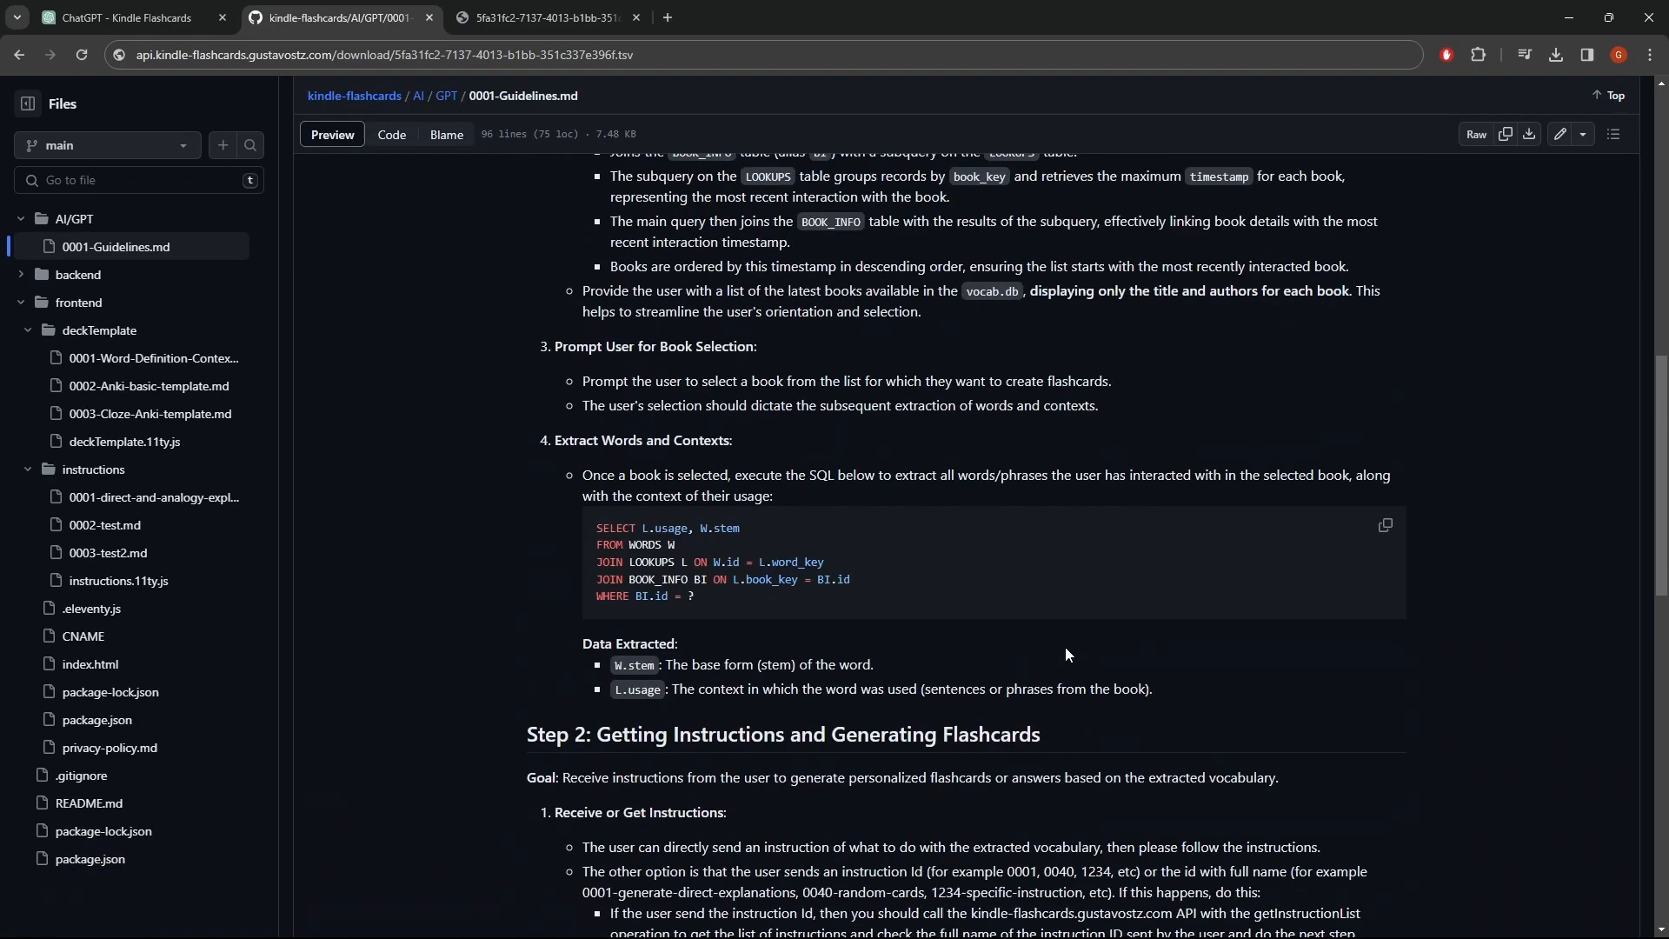
pyautogui.scroll(3)
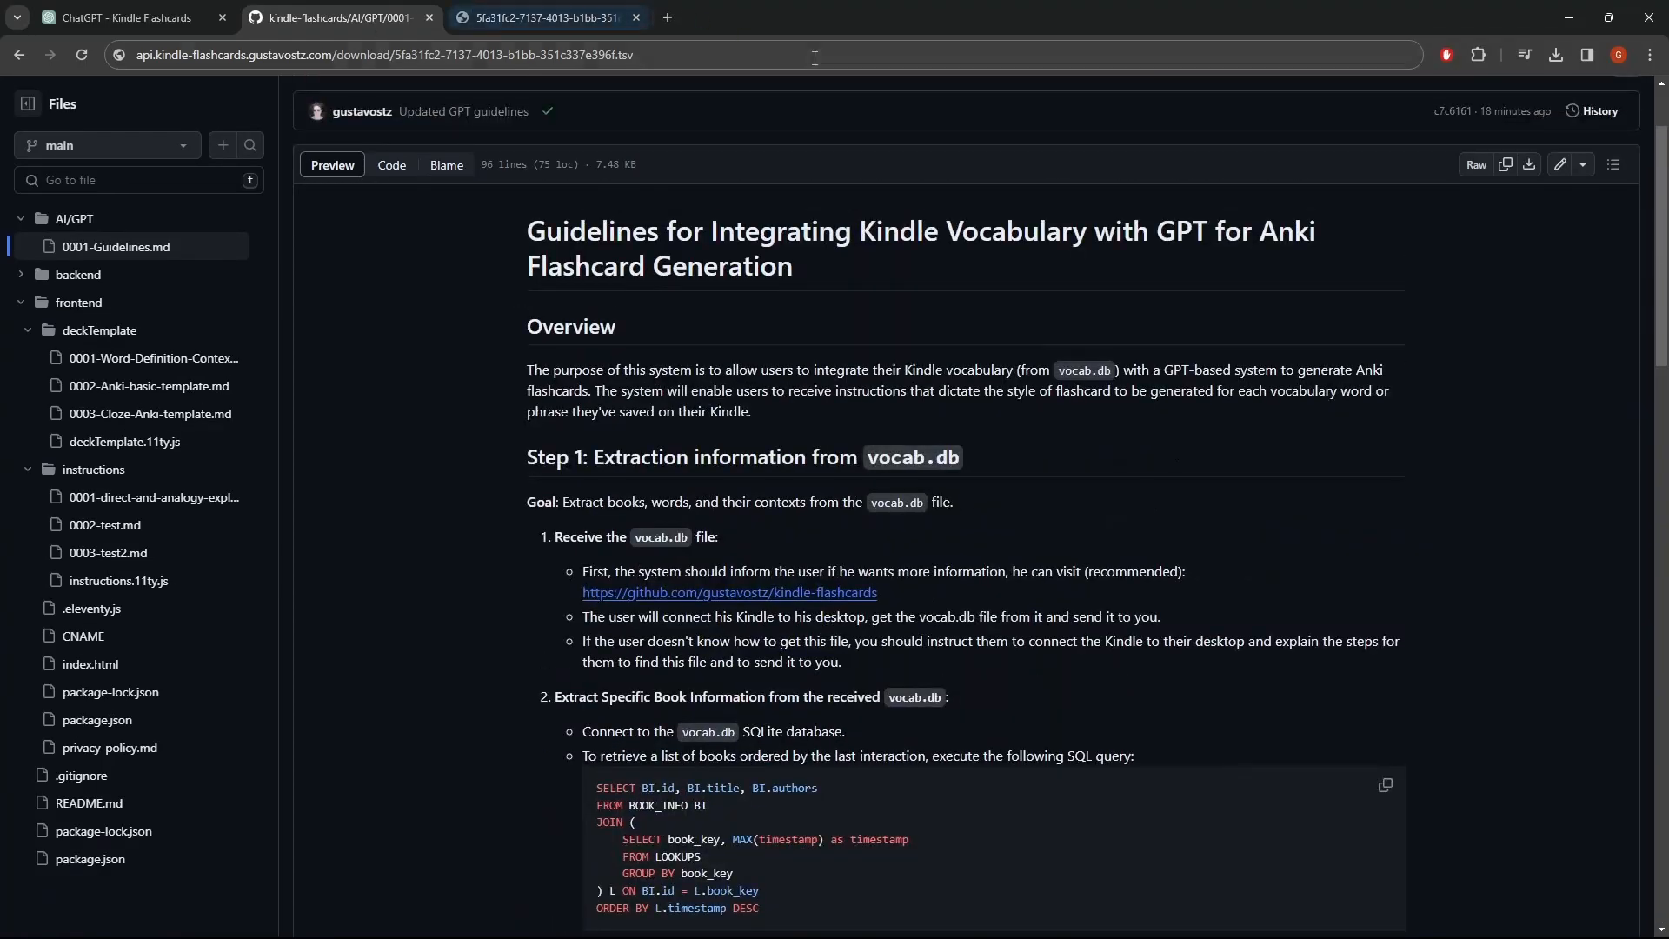
pyautogui.click(1555, 54)
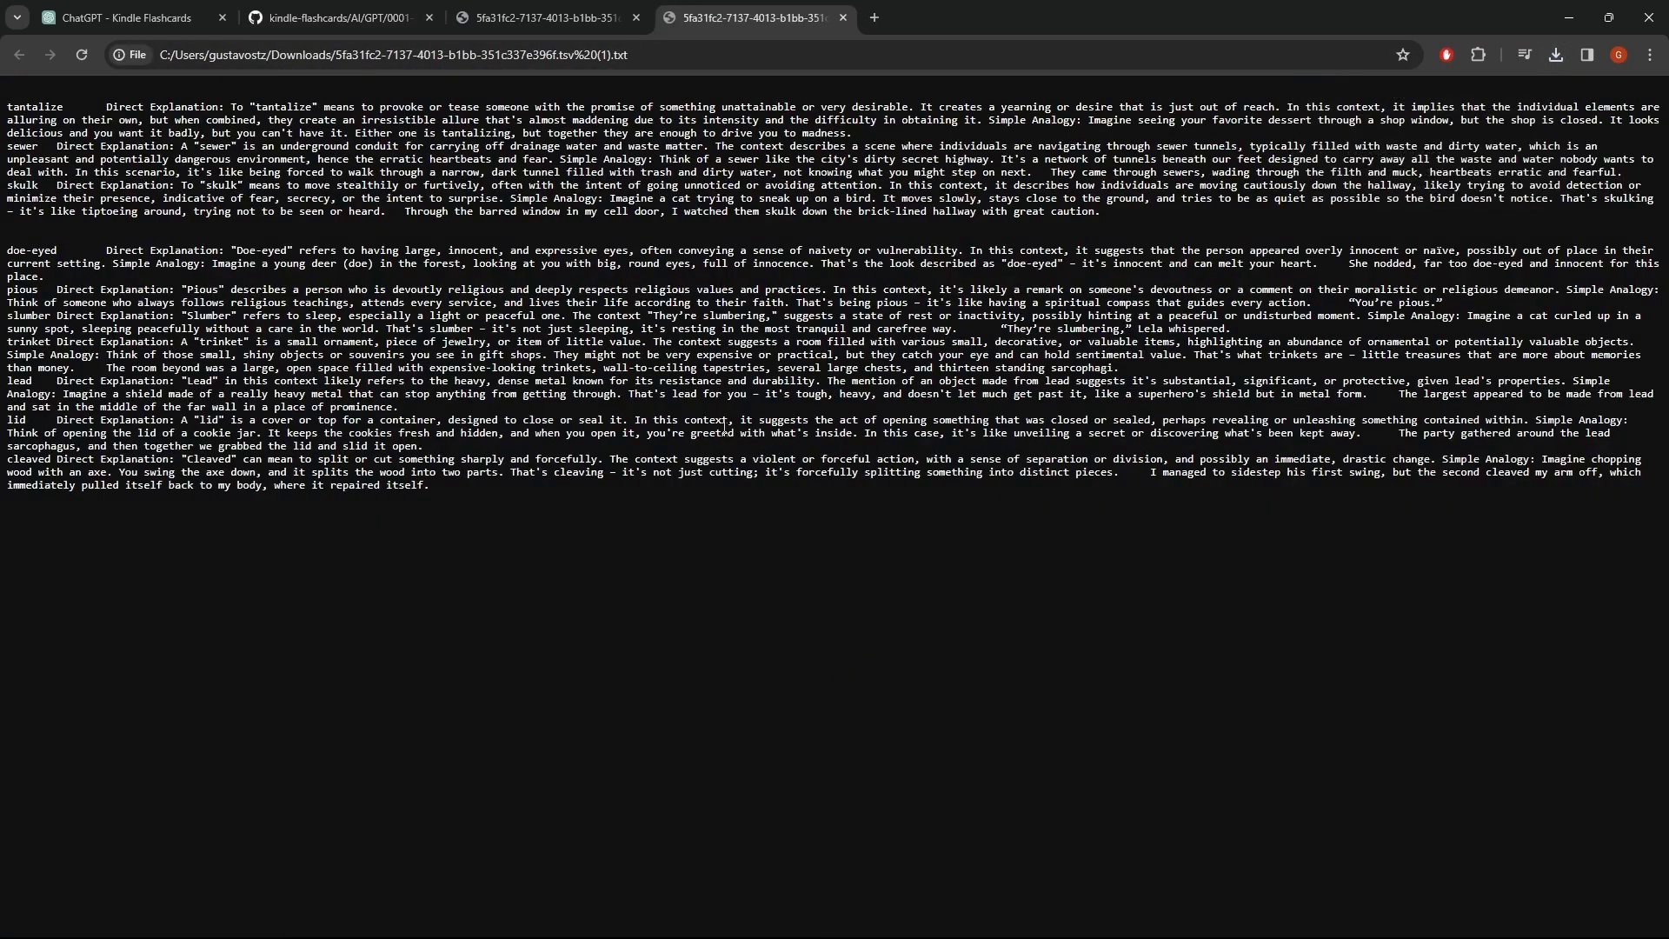
pyautogui.moveTo(122, 252)
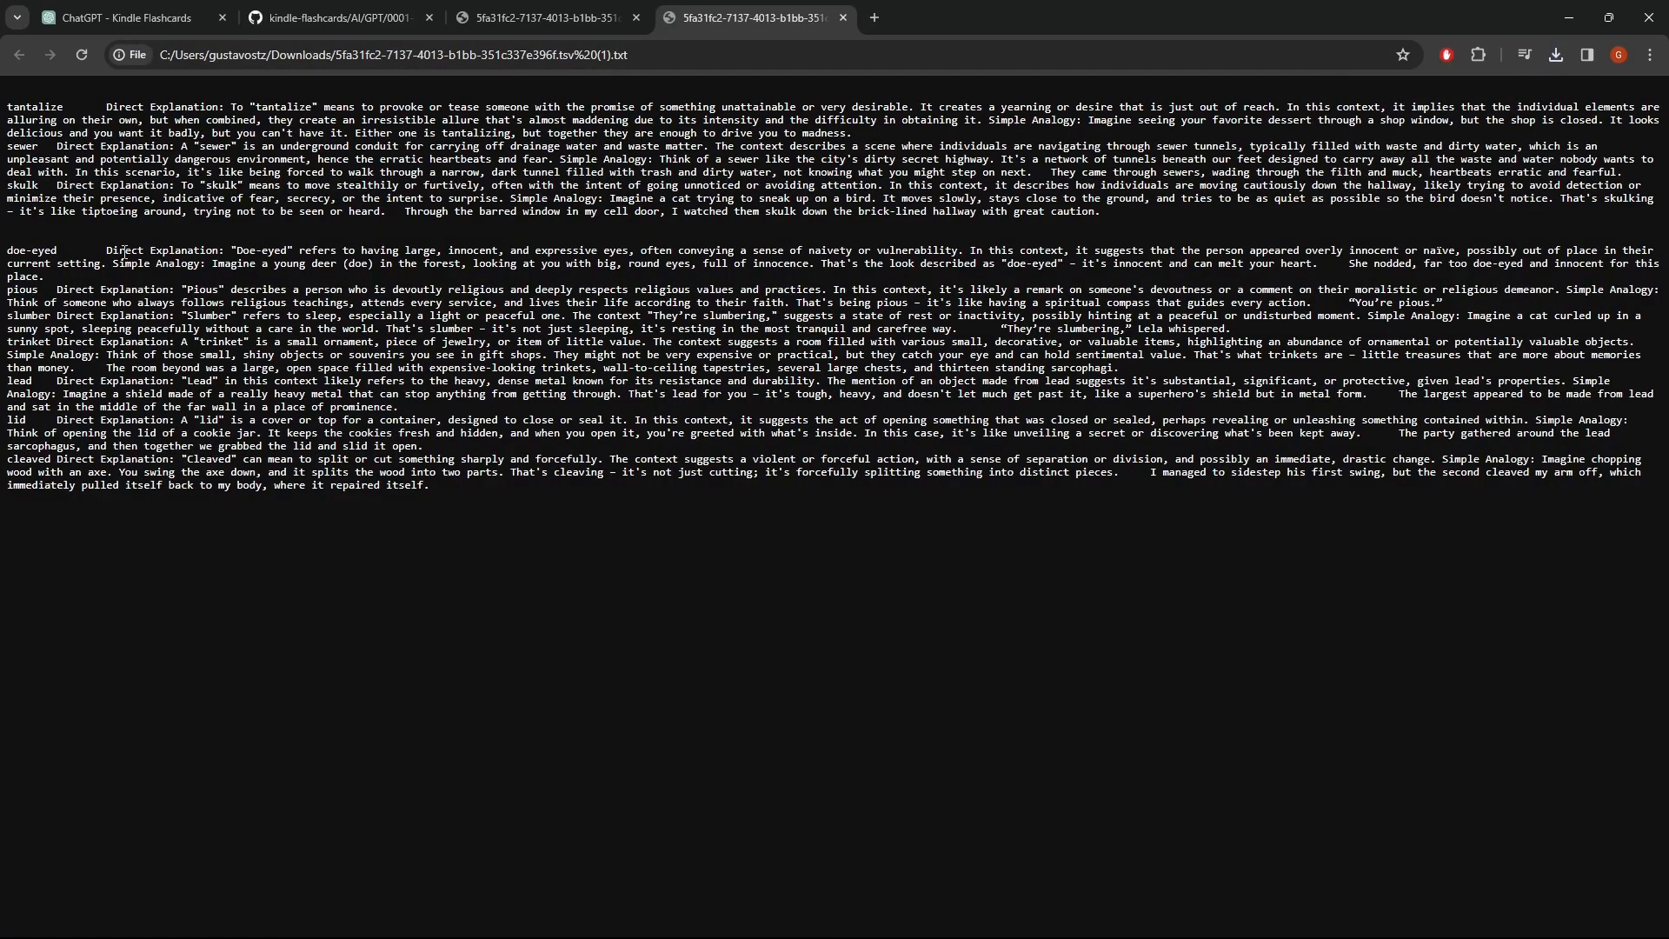
pyautogui.moveTo(232, 602)
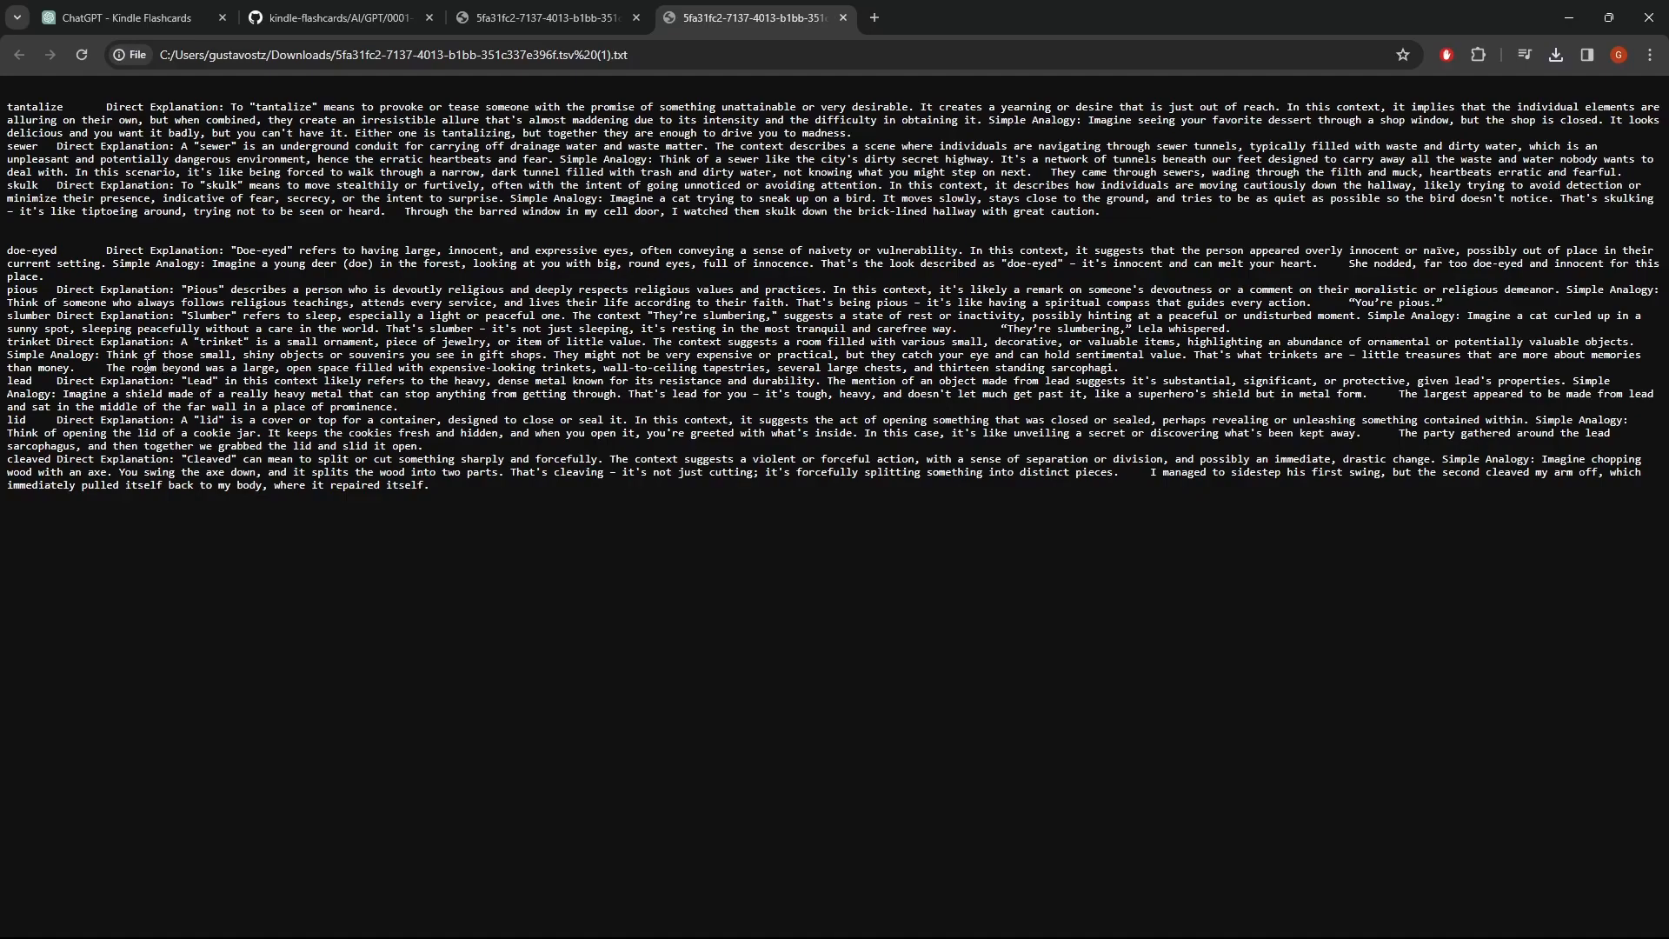
pyautogui.moveTo(272, 529)
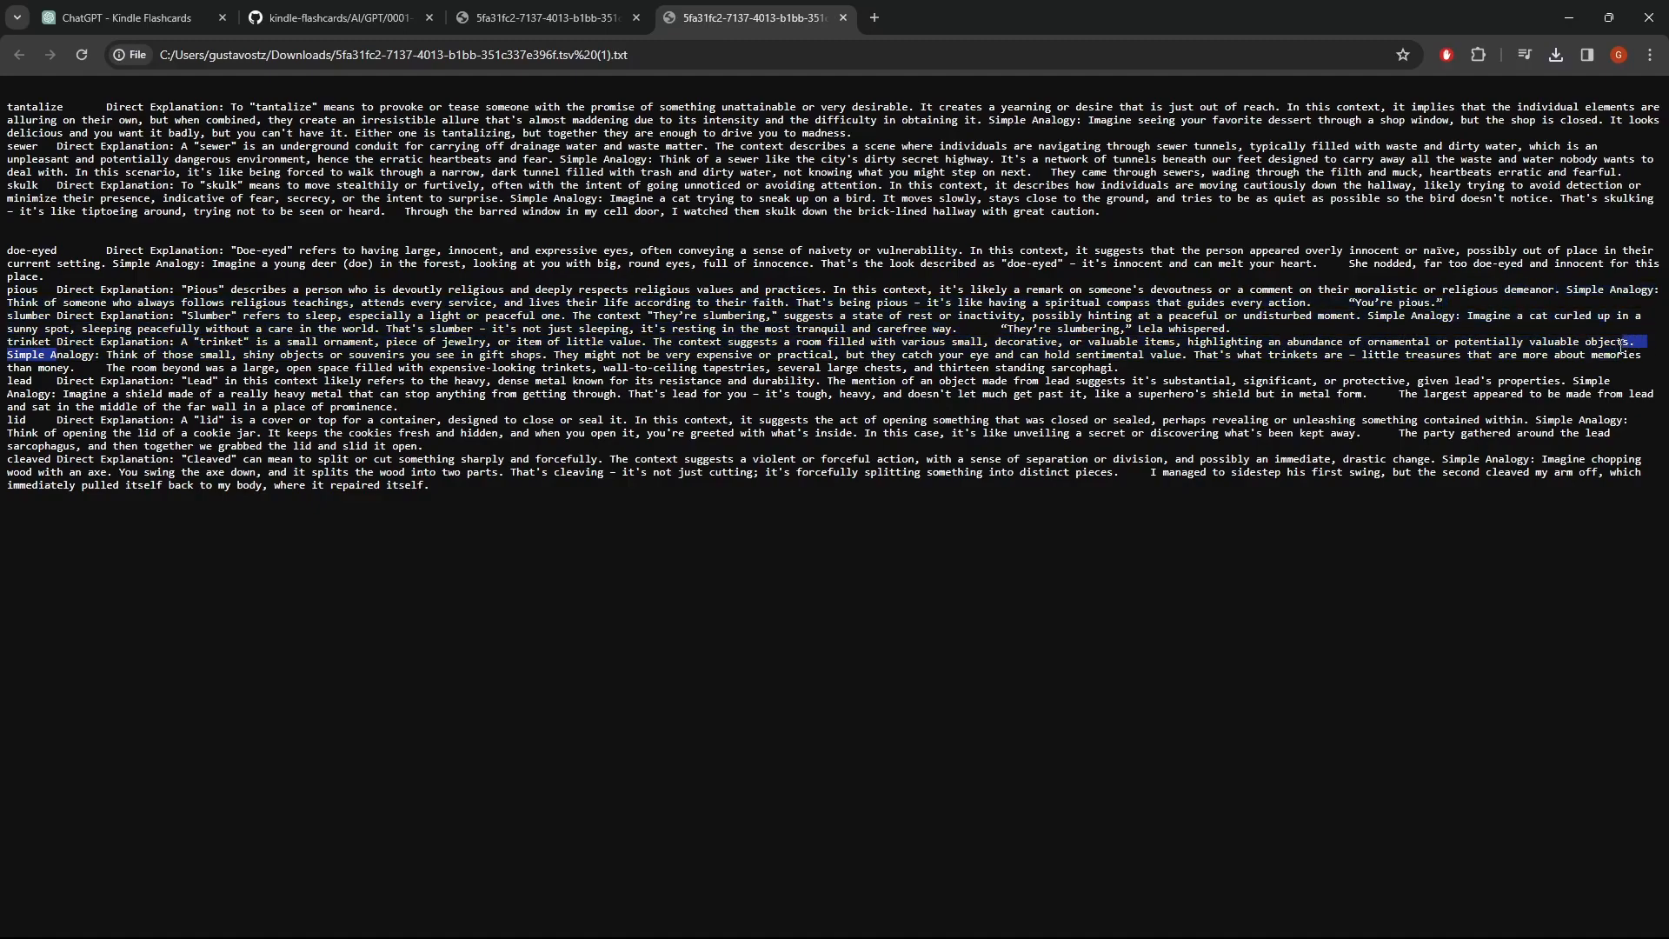
pyautogui.moveTo(933, 672)
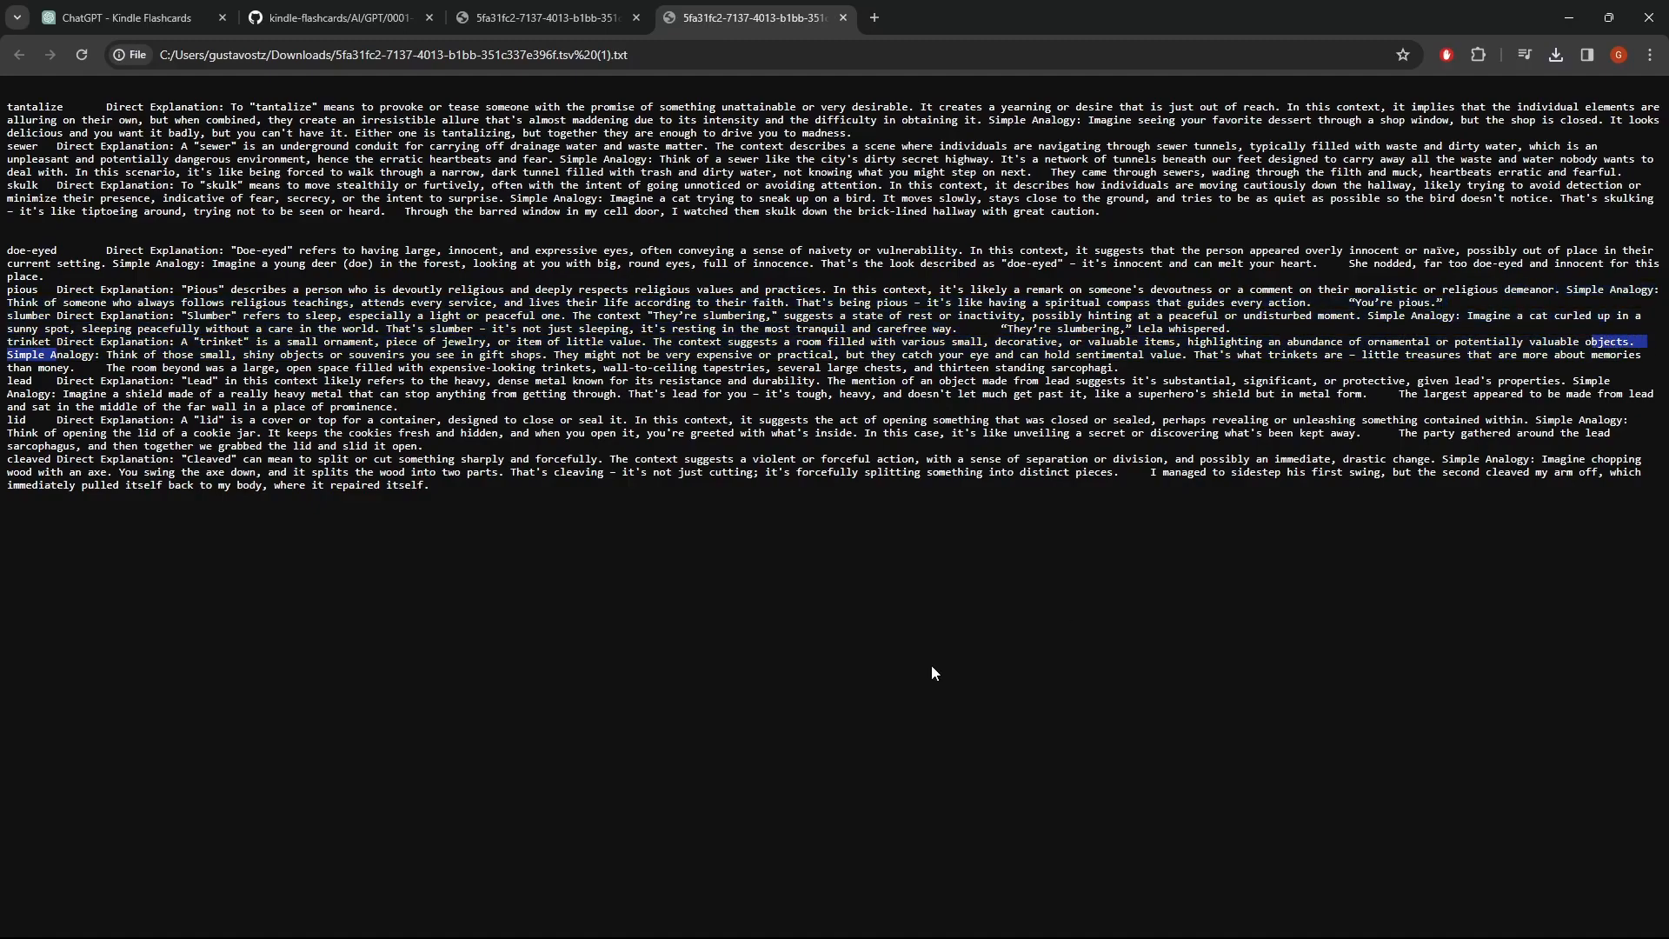
pyautogui.moveTo(423, 579)
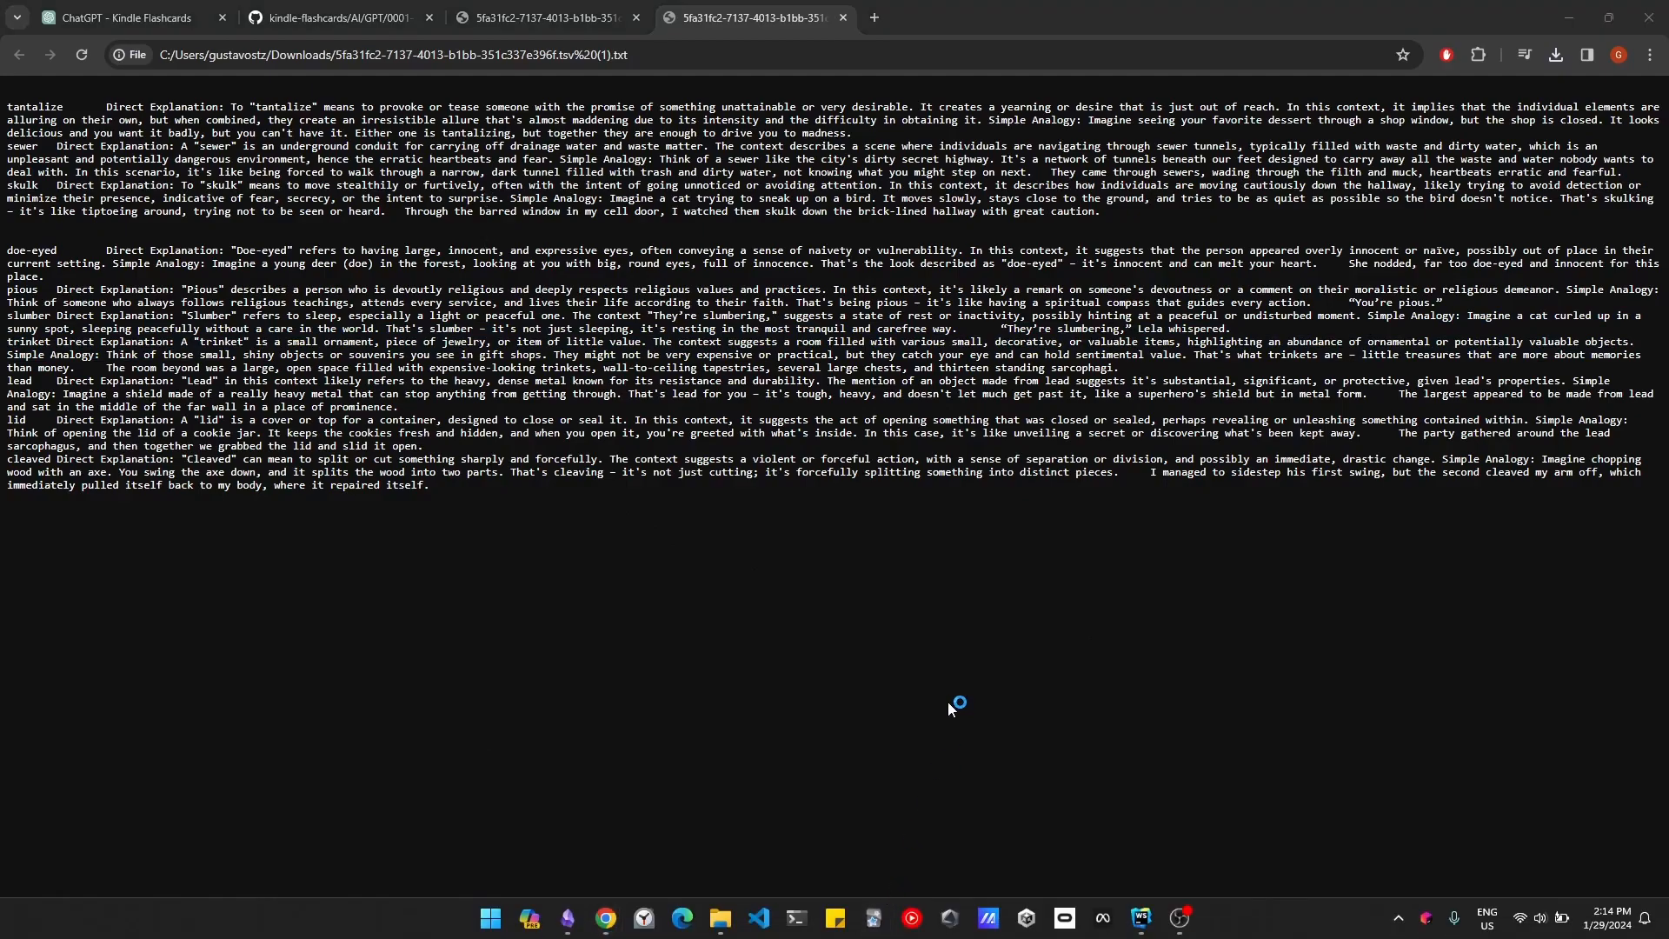
pyautogui.moveTo(543, 660)
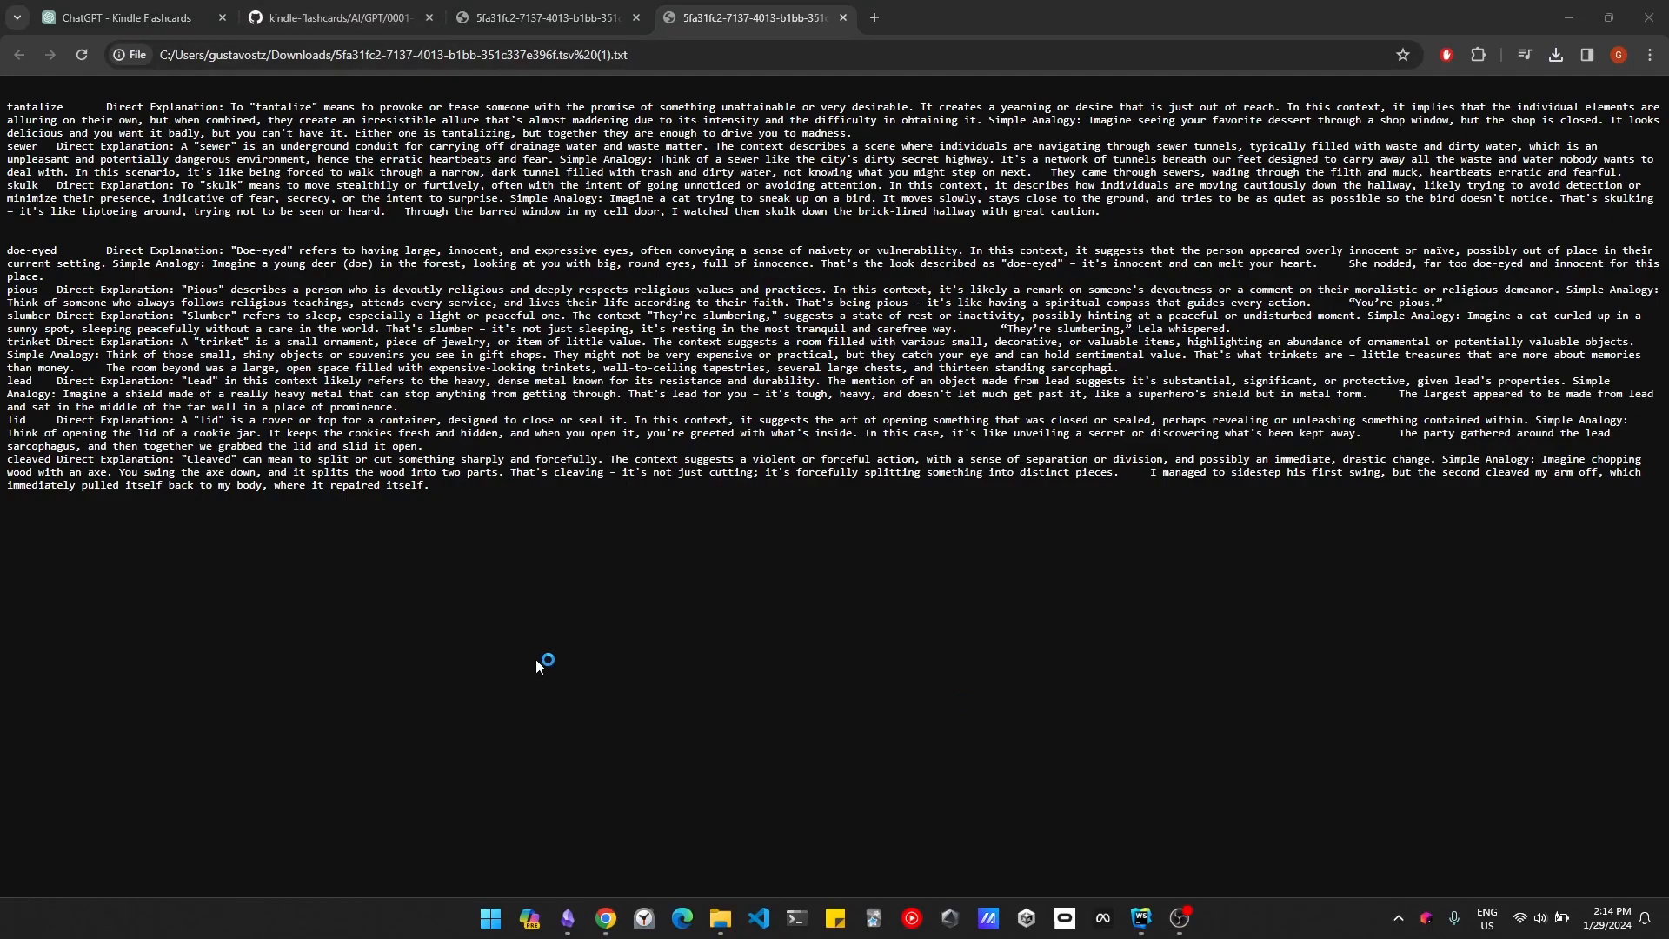
# Bring up Anki from the taskbar to import the flashcards.
pyautogui.click(1137, 928)
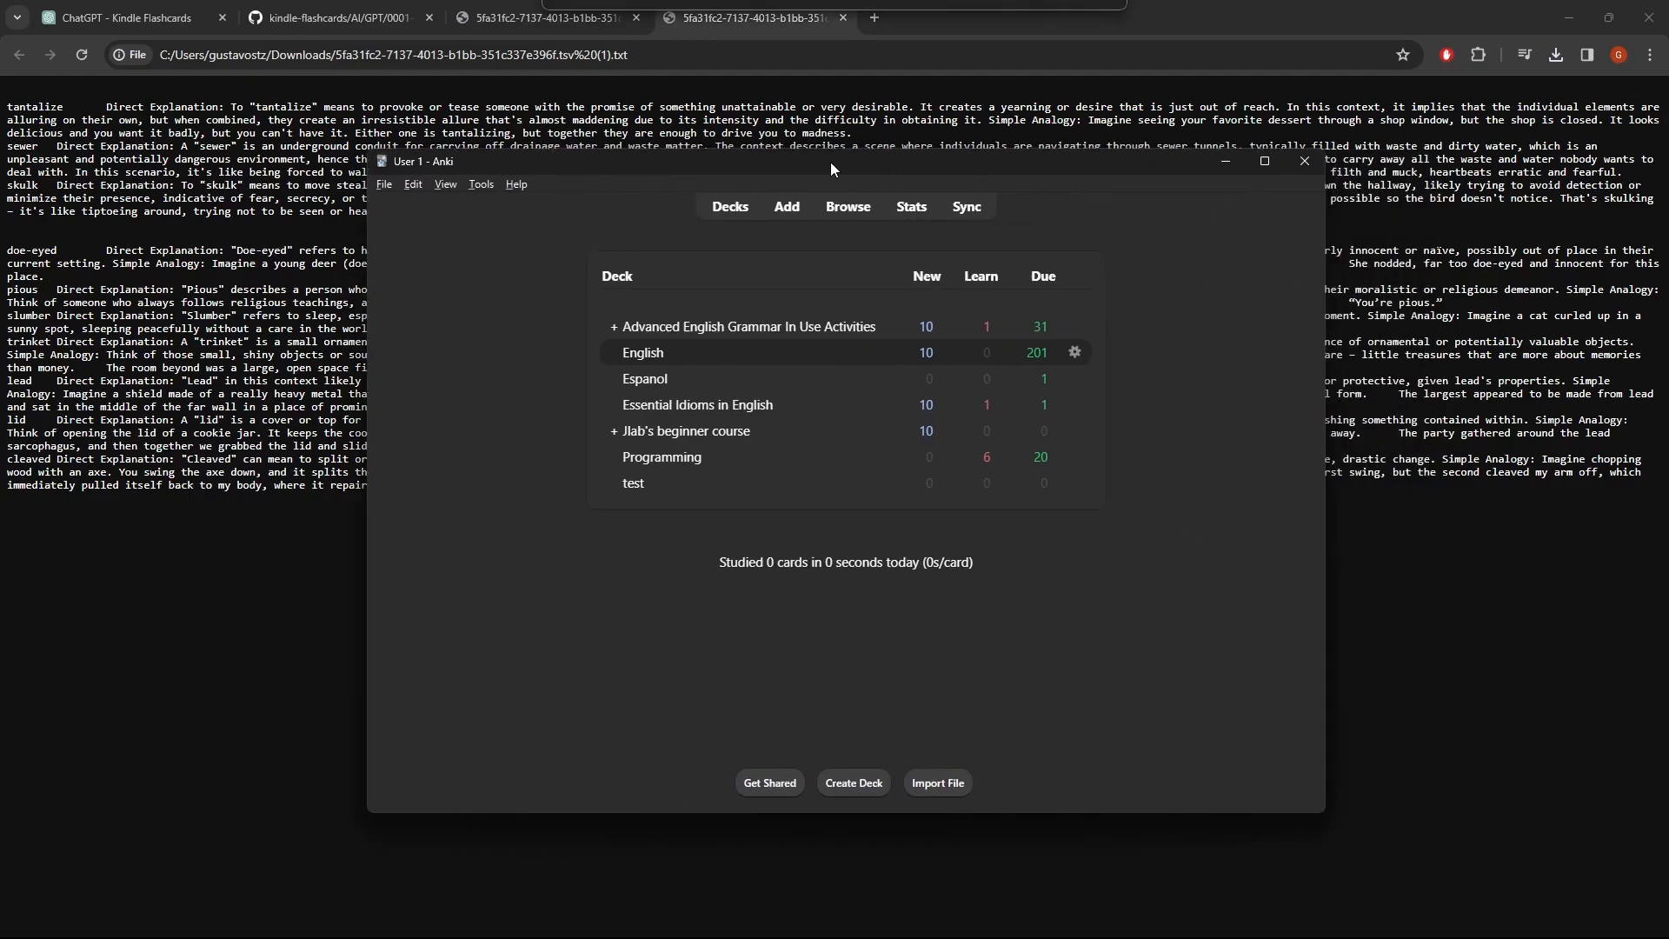
# Choose File > Import to show the downloaded flashcard files in Downloads.
pyautogui.click(381, 183)
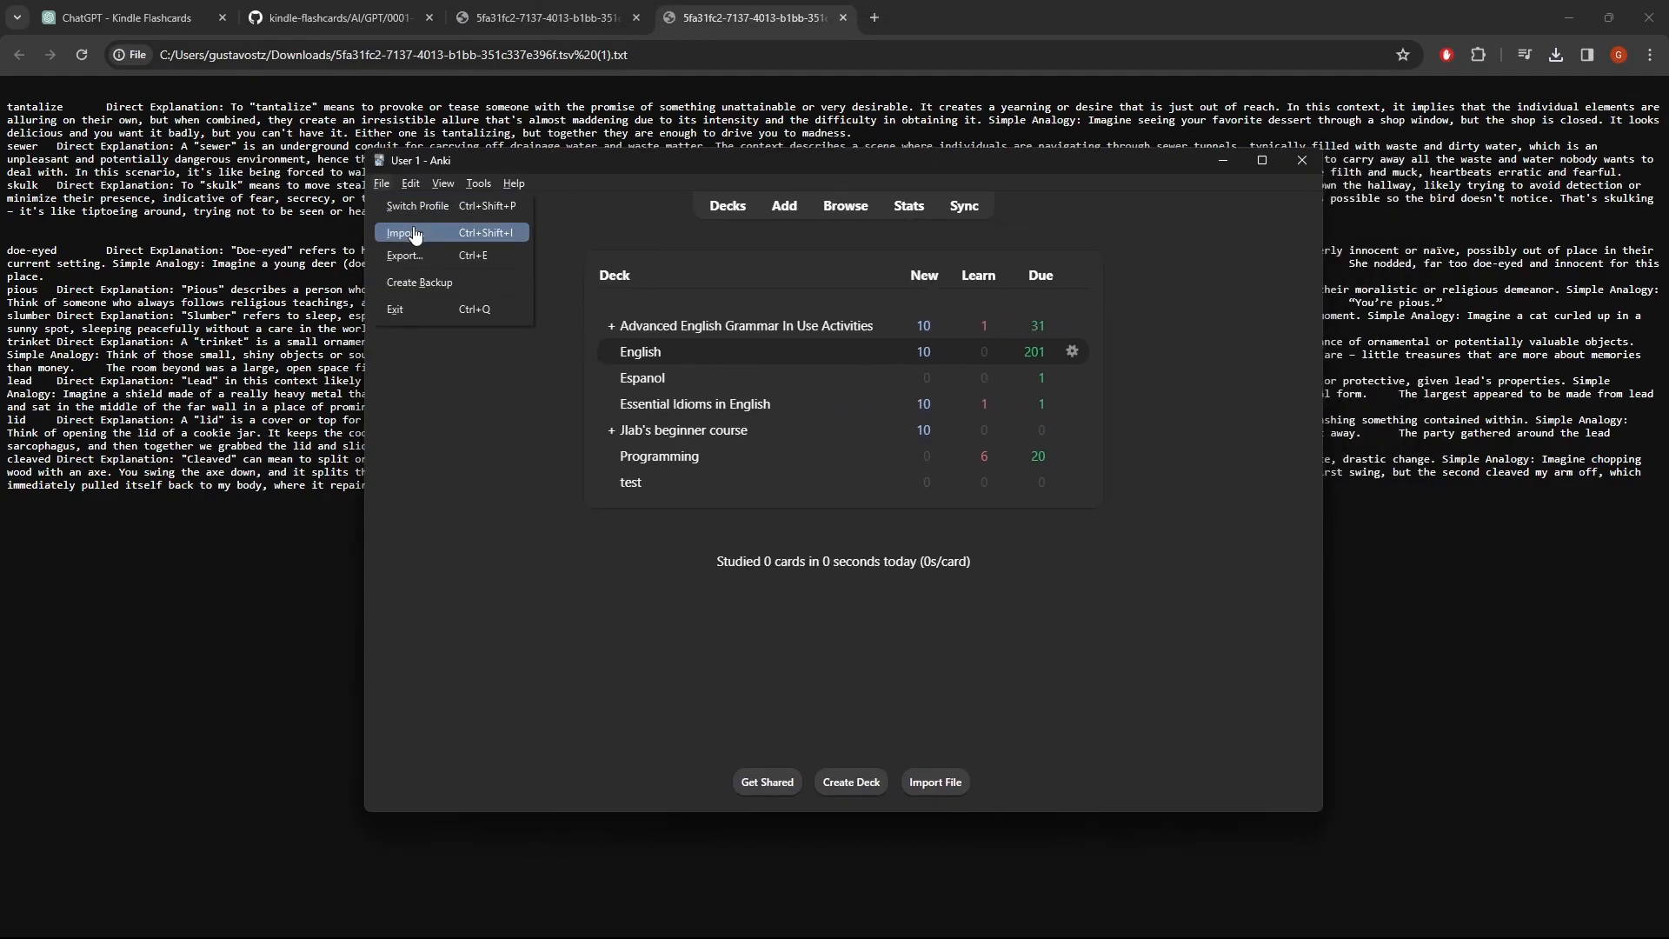
pyautogui.click(406, 232)
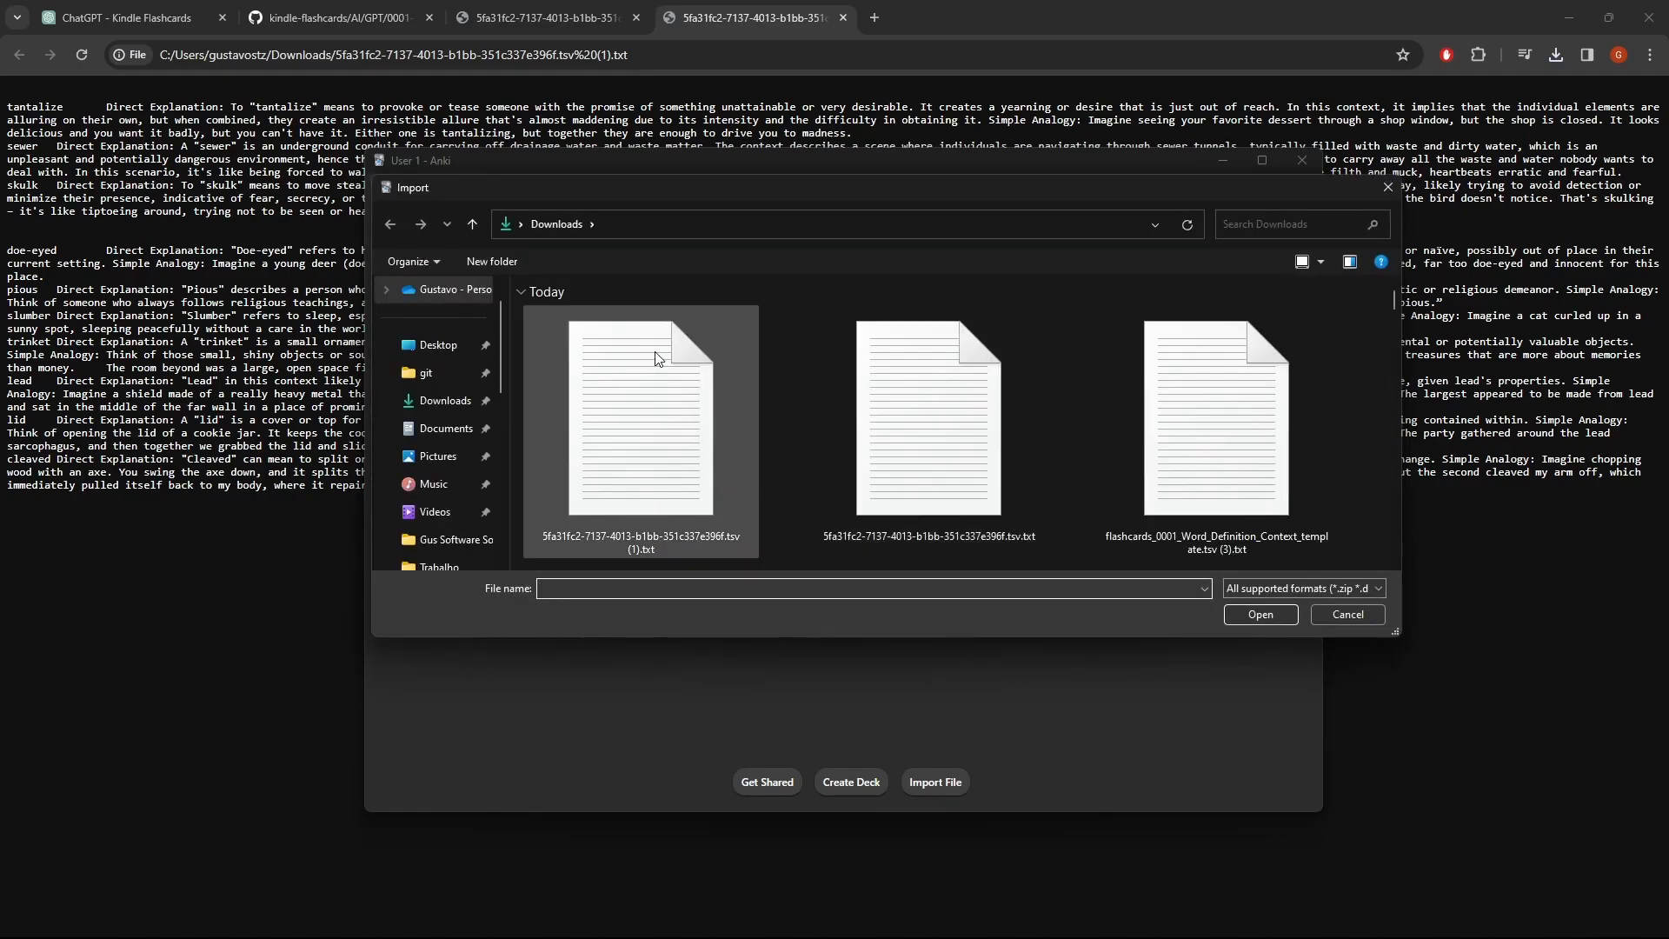
# Rename the first flashcard file from ' (1).txt' to .tsv and open it for import.
pyautogui.click(639, 426)
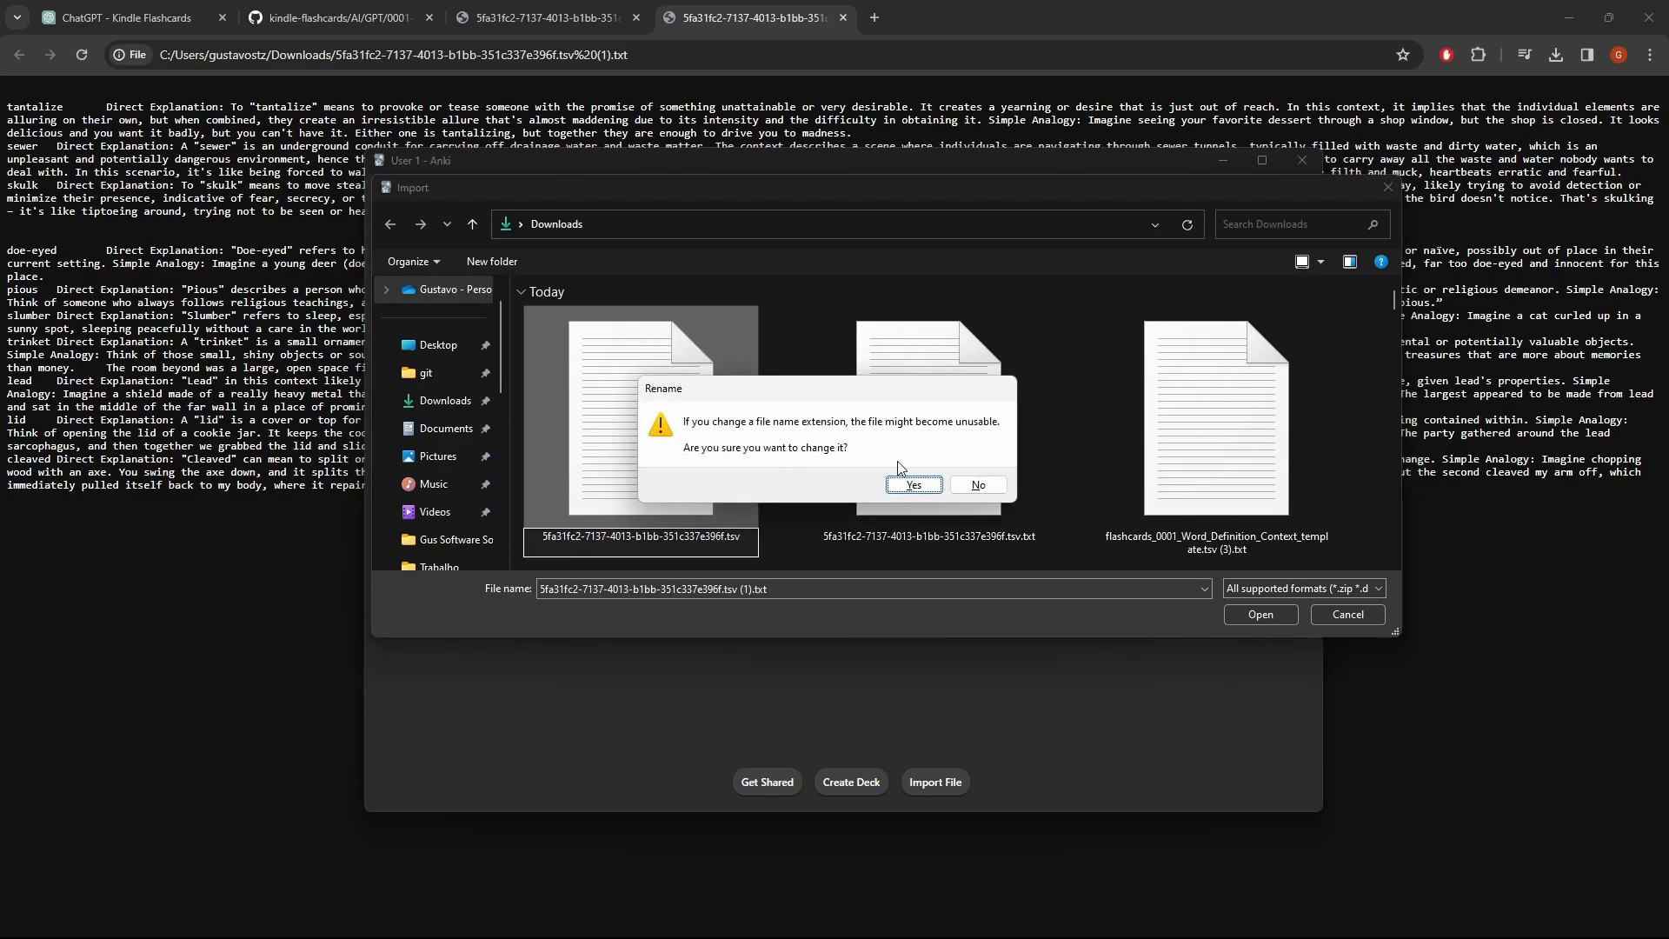
pyautogui.click(912, 484)
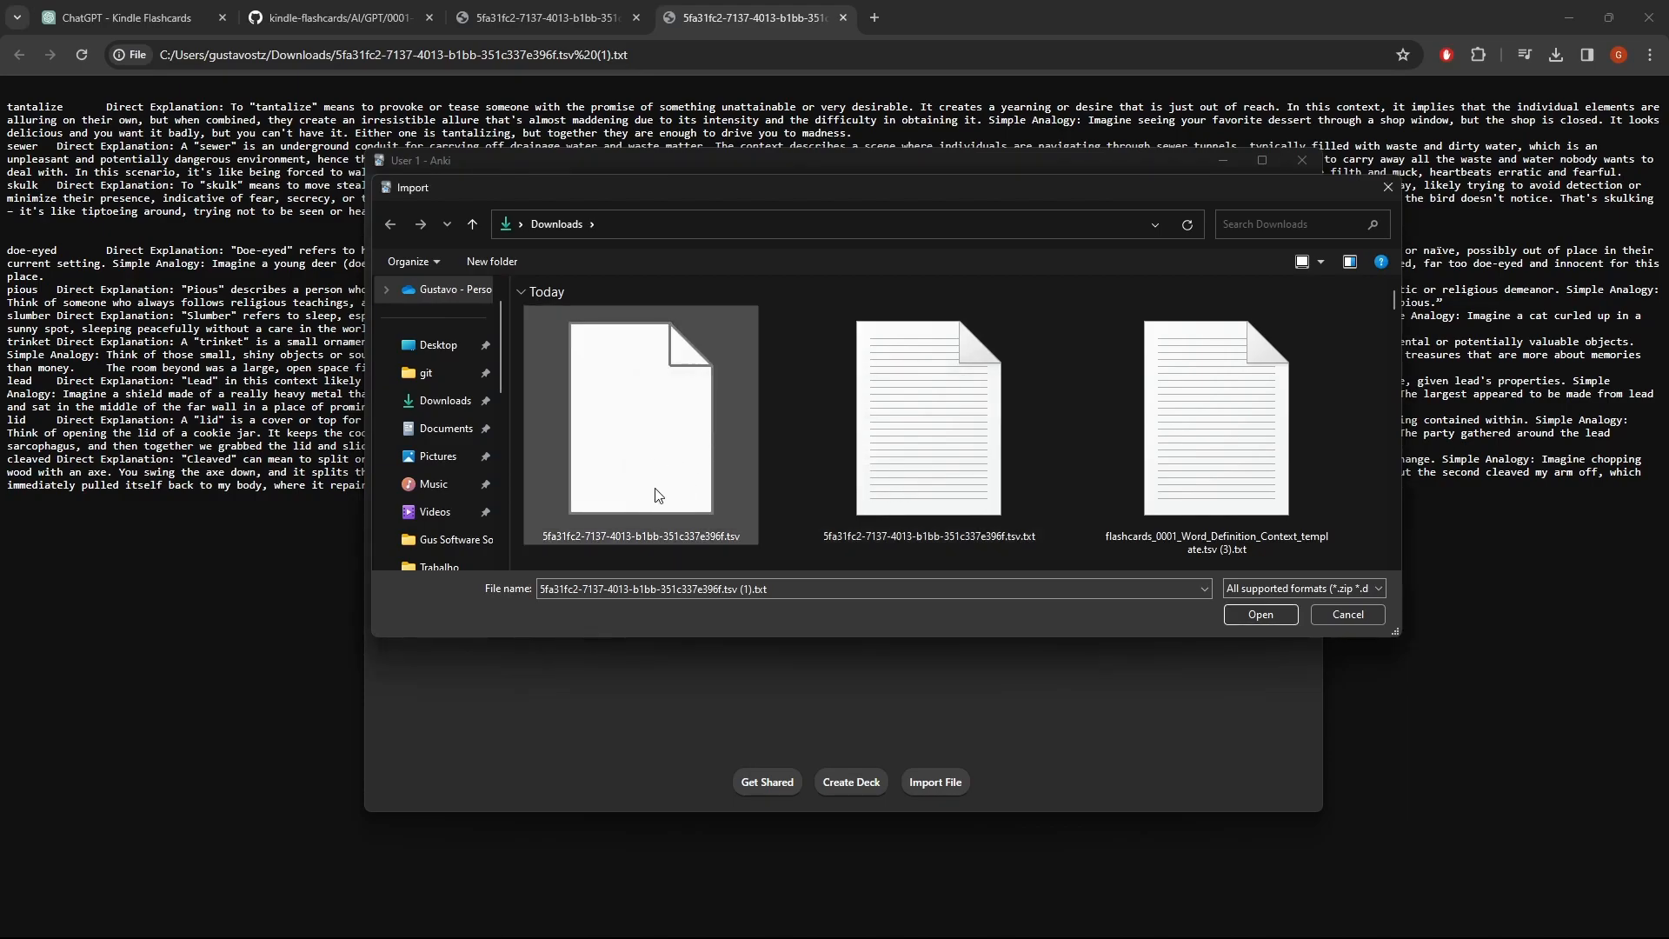
pyautogui.click(639, 415)
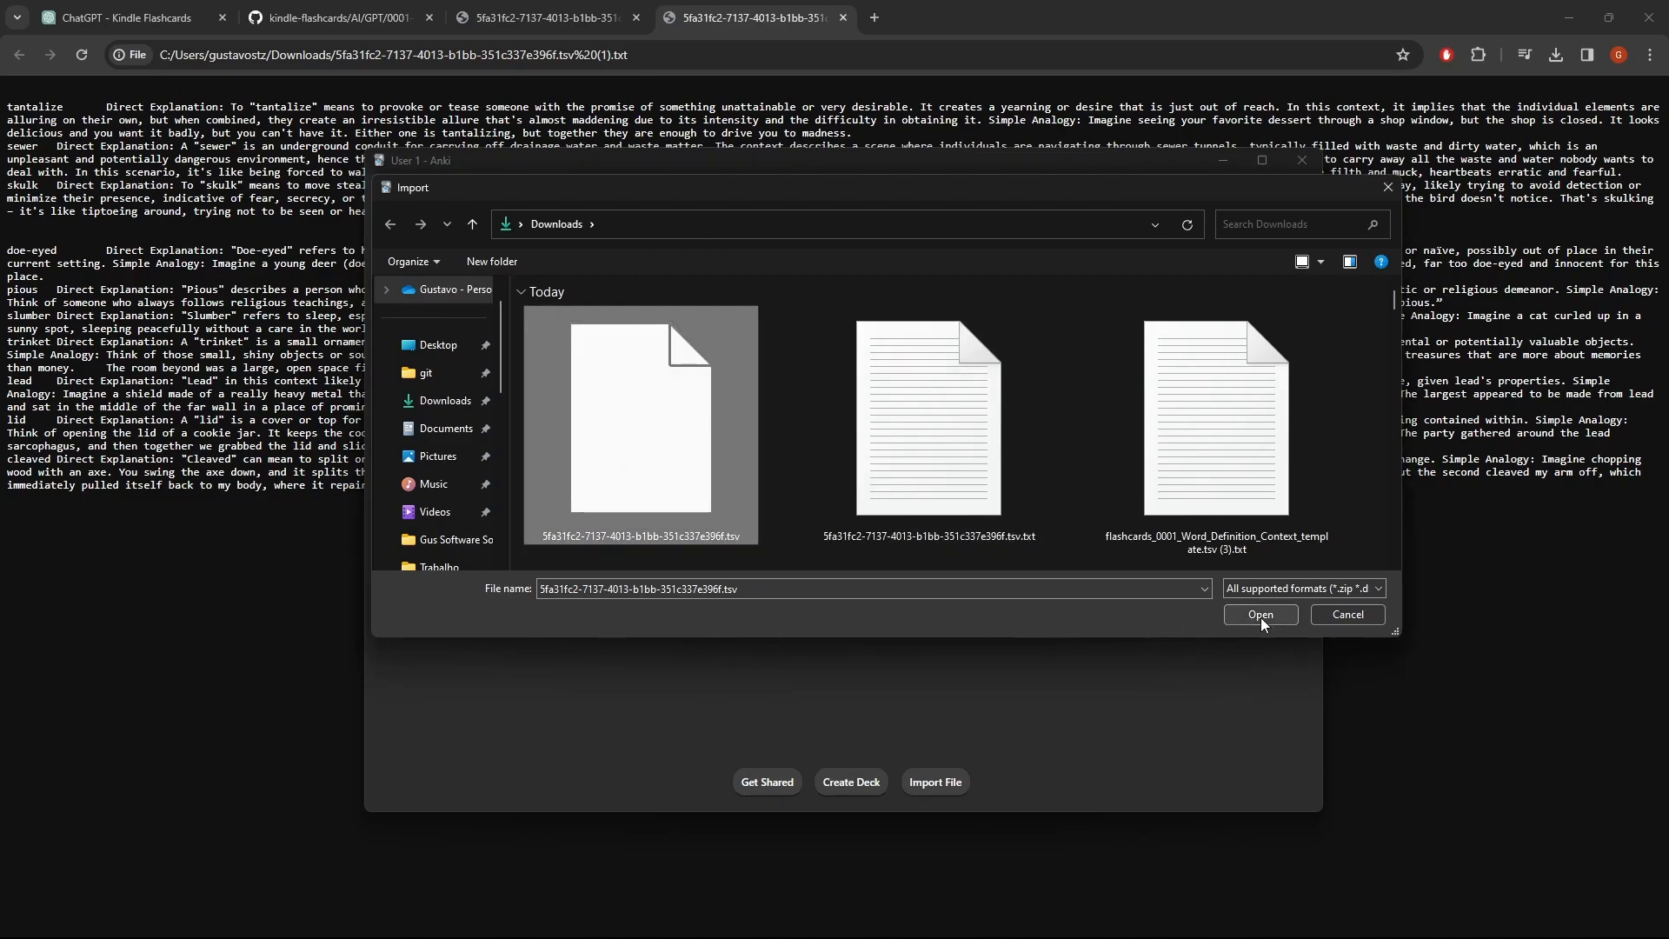
pyautogui.click(1260, 615)
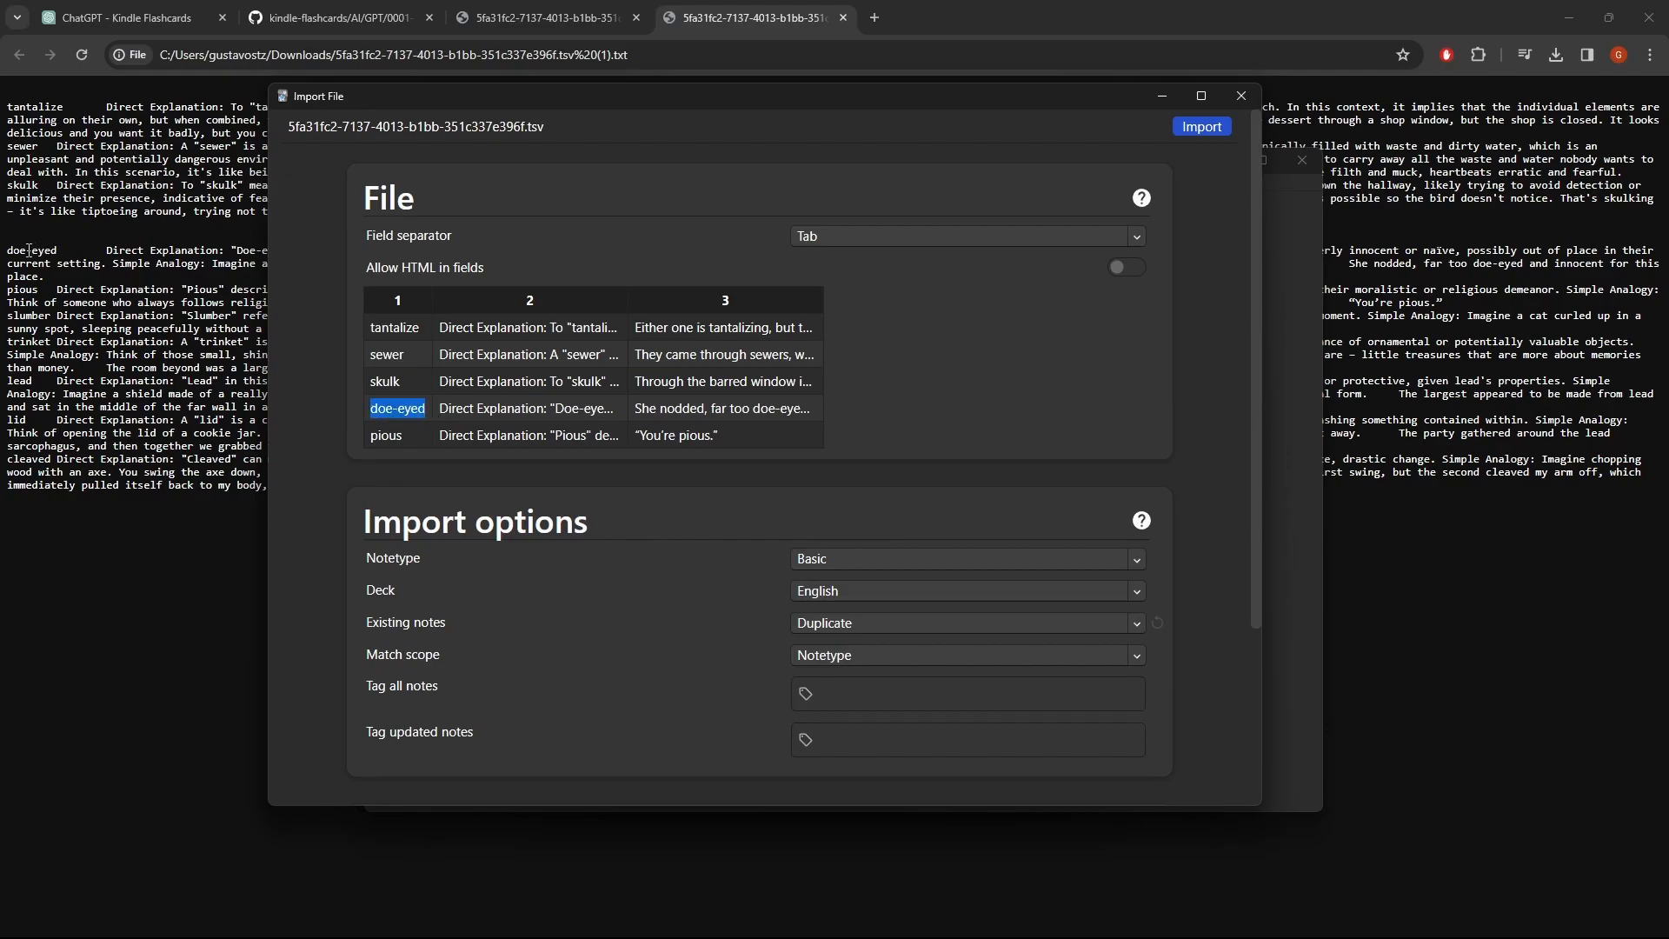
# Add the tag kindle-flashcards-test to all imported notes.
pyautogui.click(1038, 386)
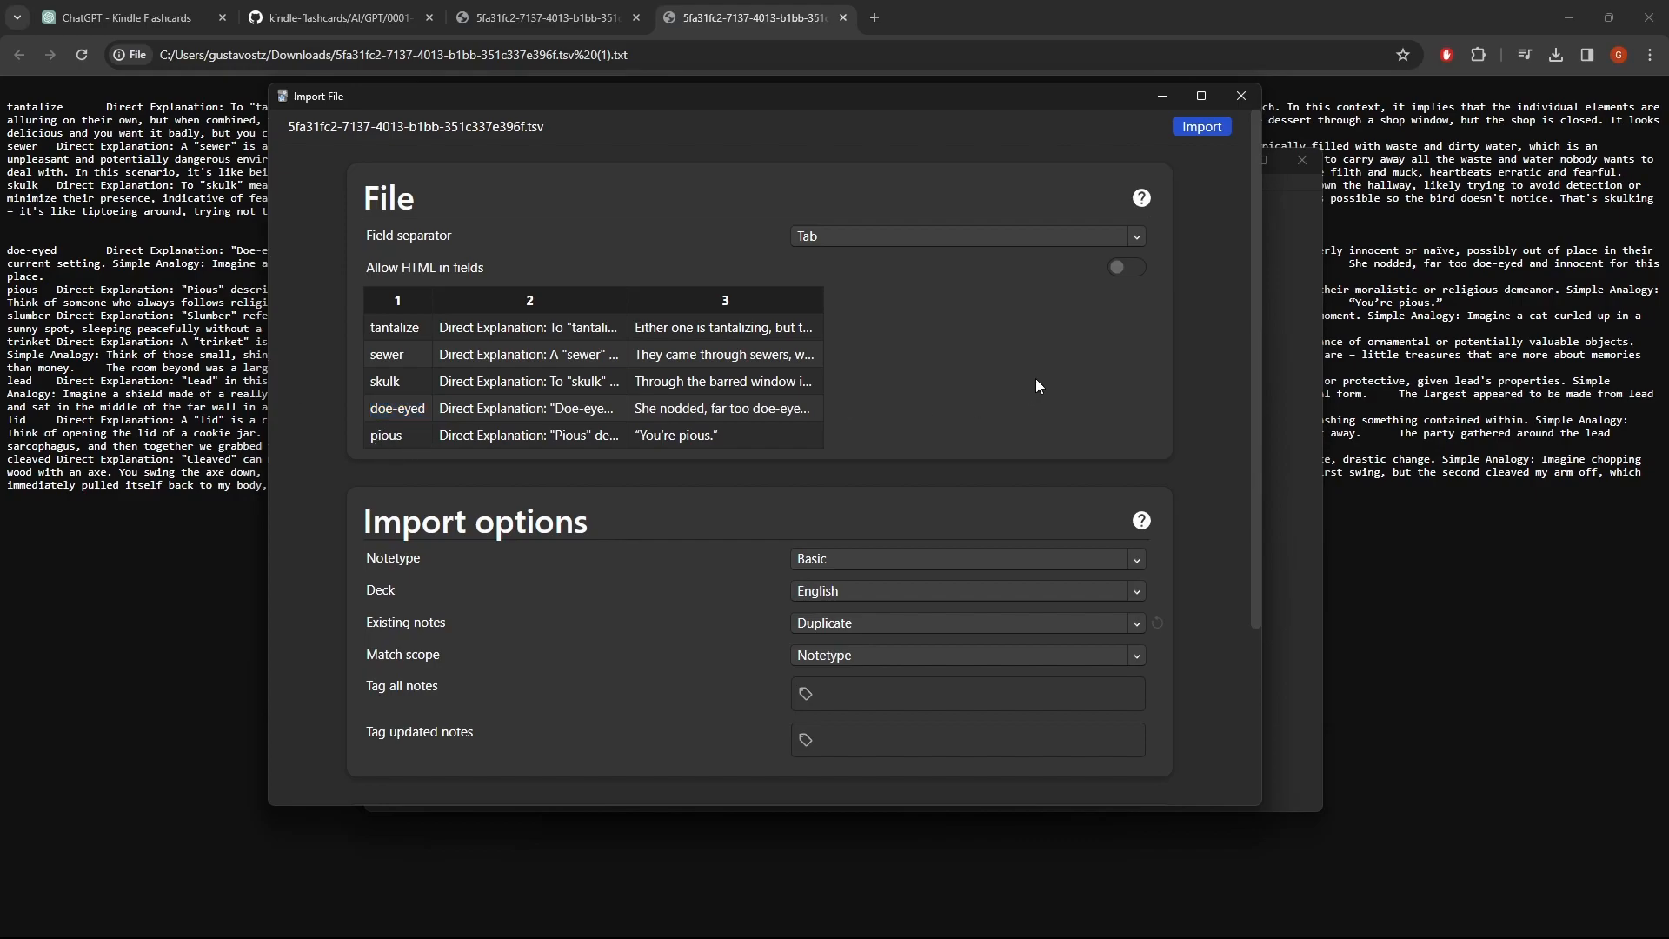
pyautogui.moveTo(938, 284)
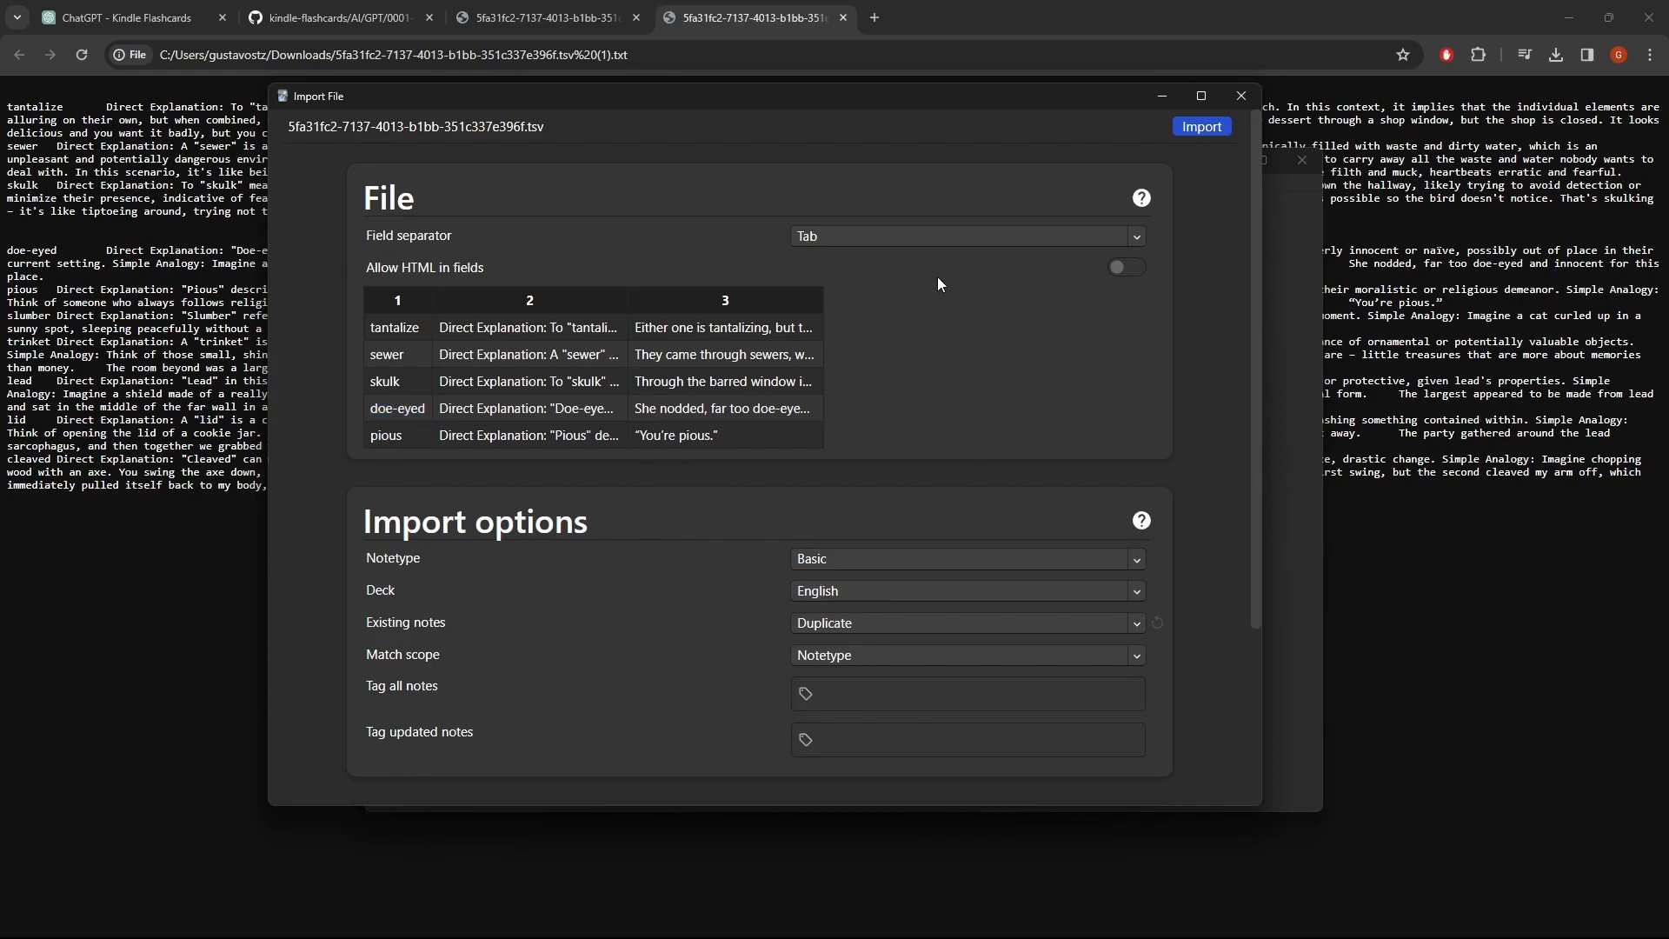
pyautogui.scroll(-3)
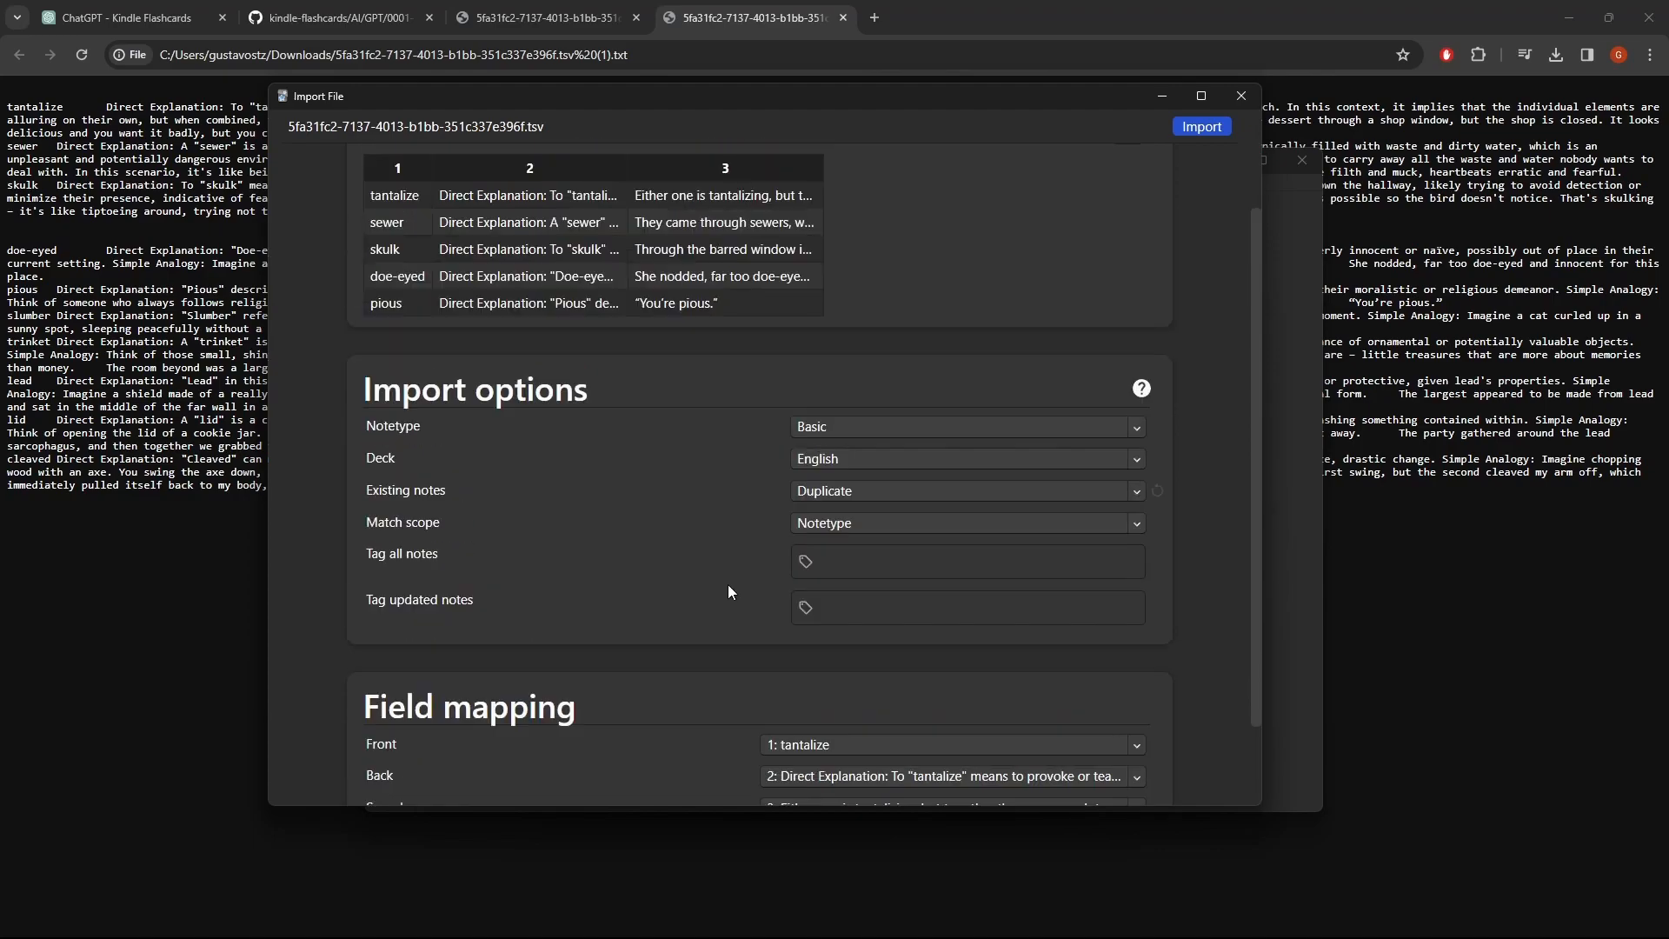
pyautogui.moveTo(873, 580)
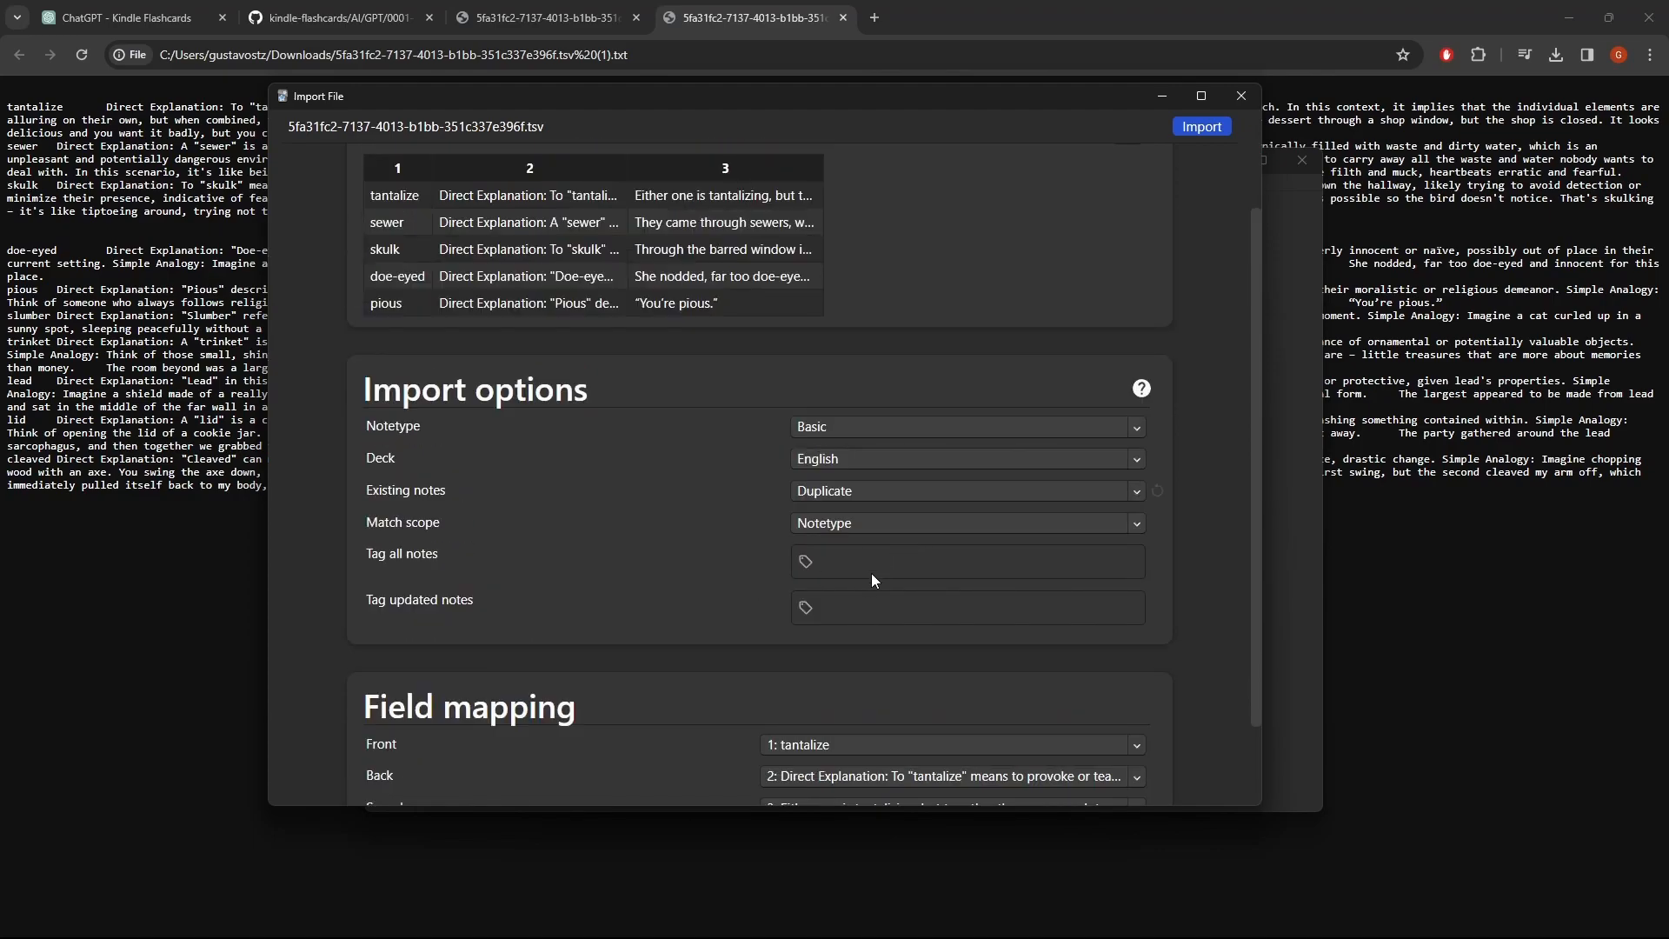
pyautogui.click(967, 560)
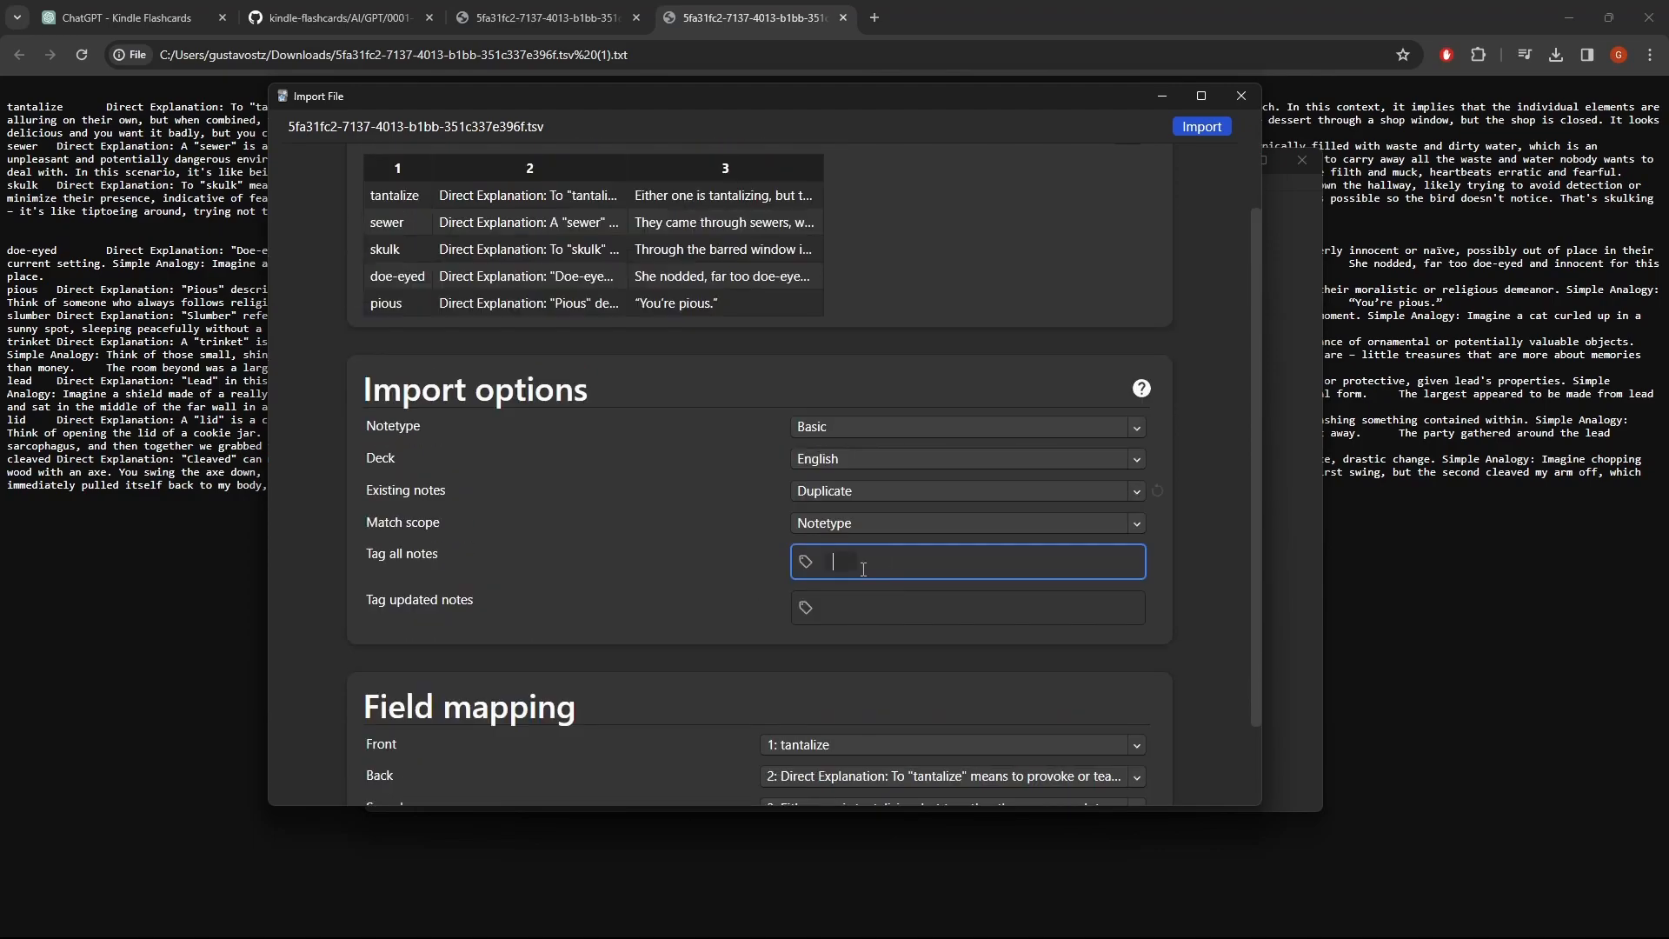
pyautogui.write('kindle-faka')
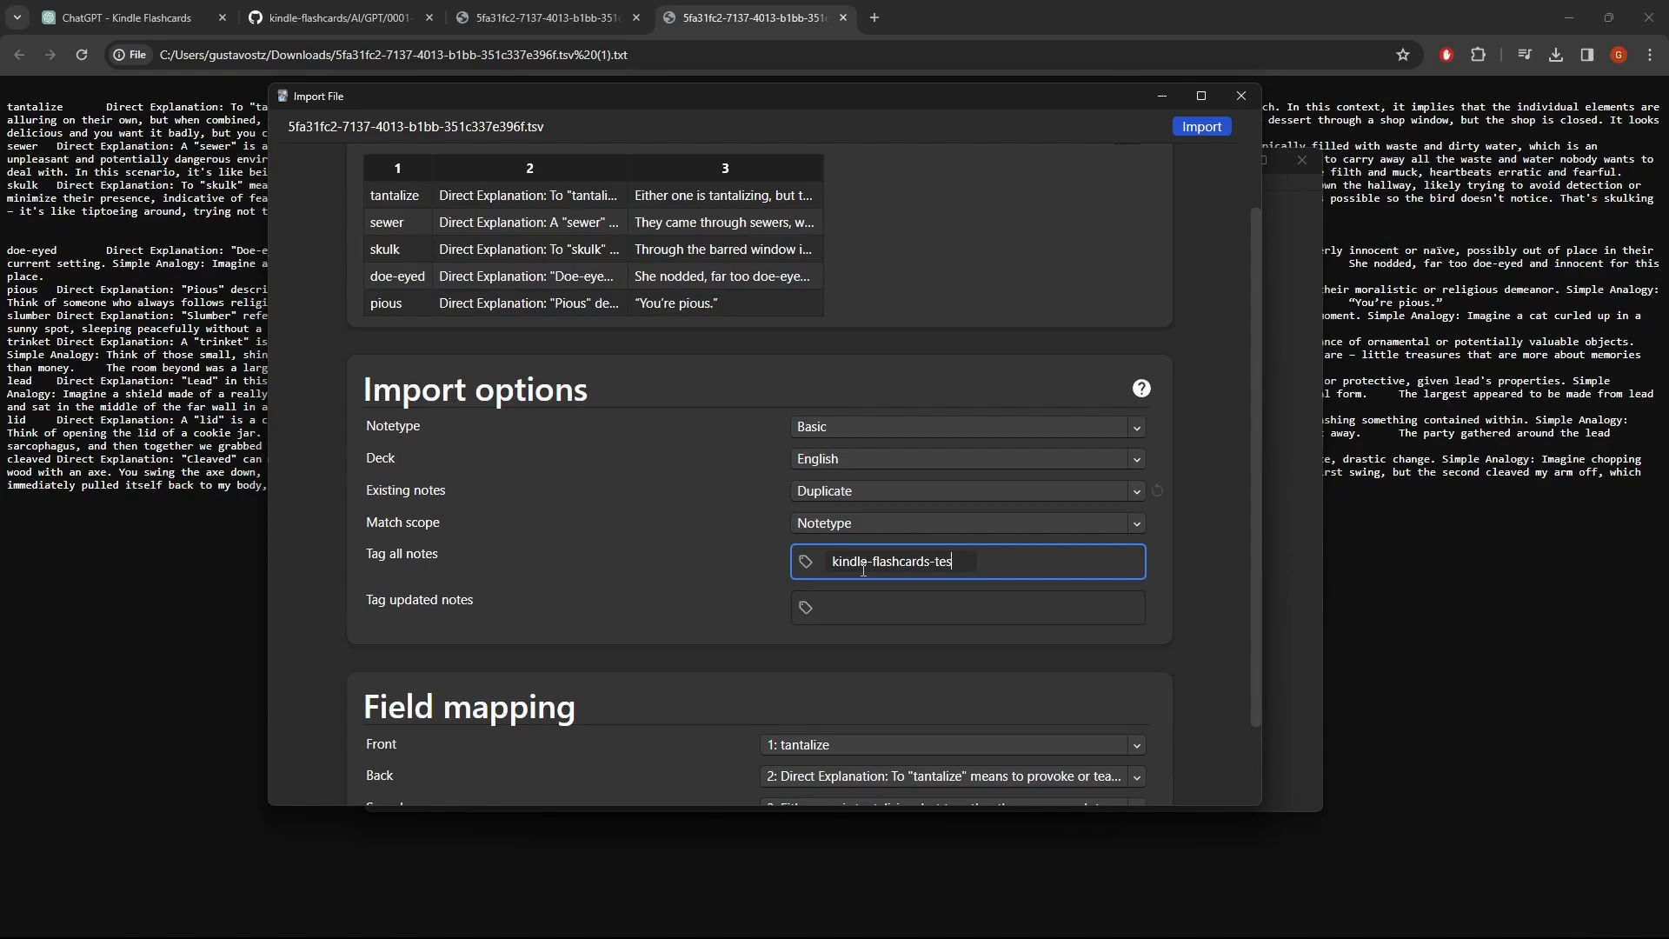
pyautogui.write('t')
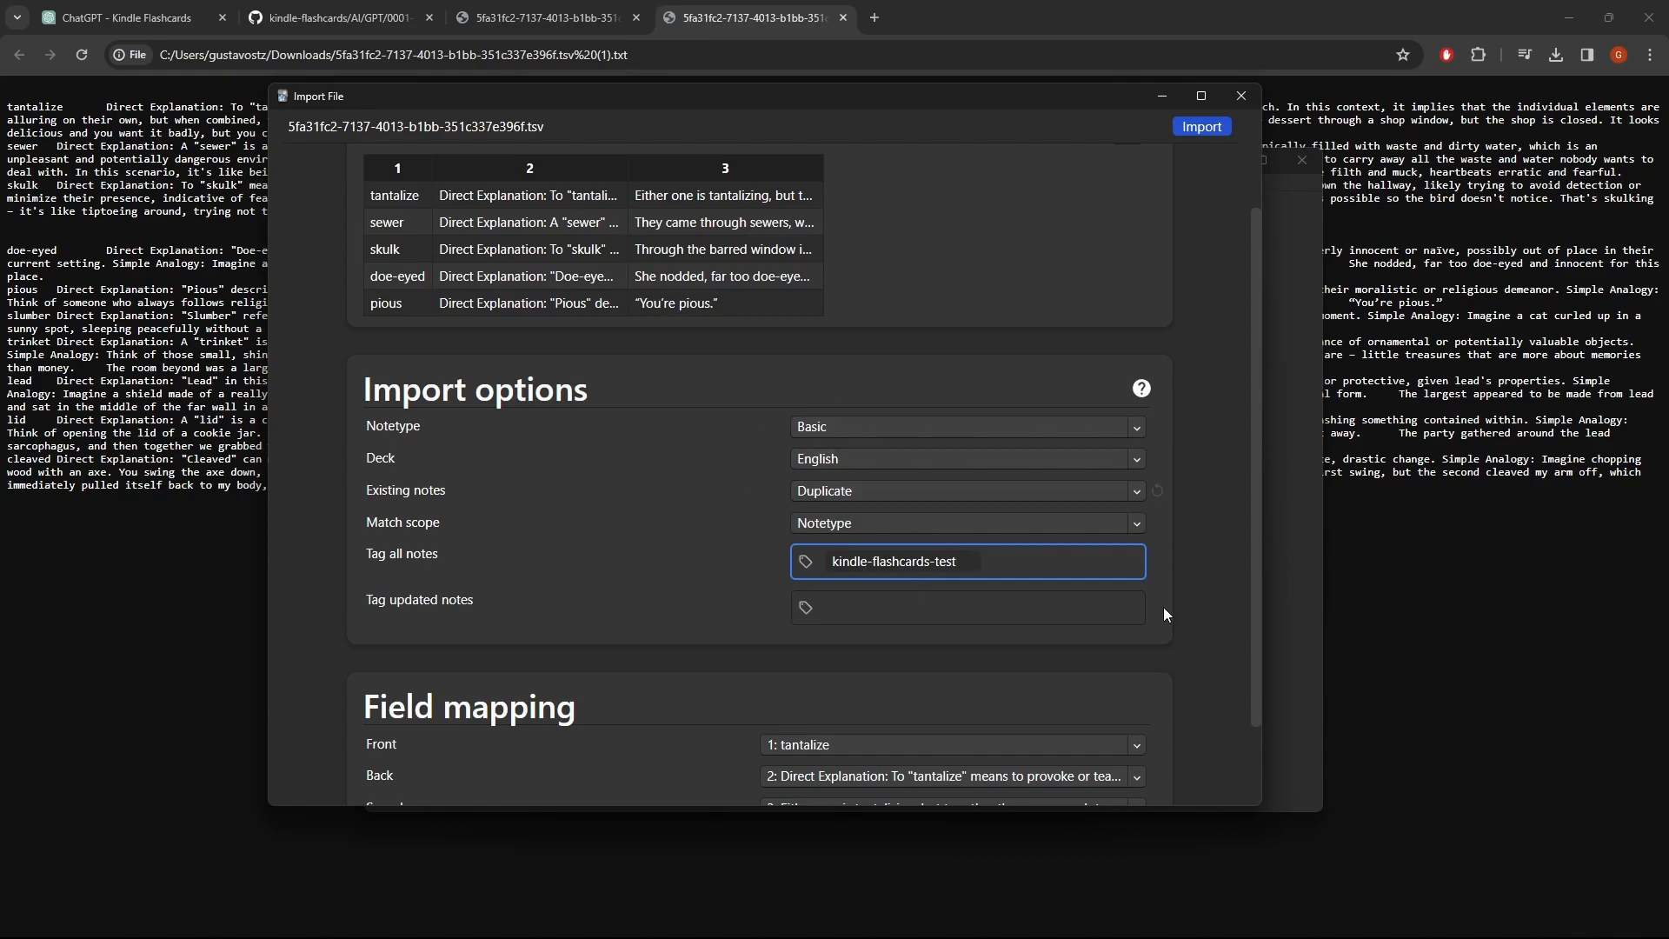
pyautogui.scroll(-3)
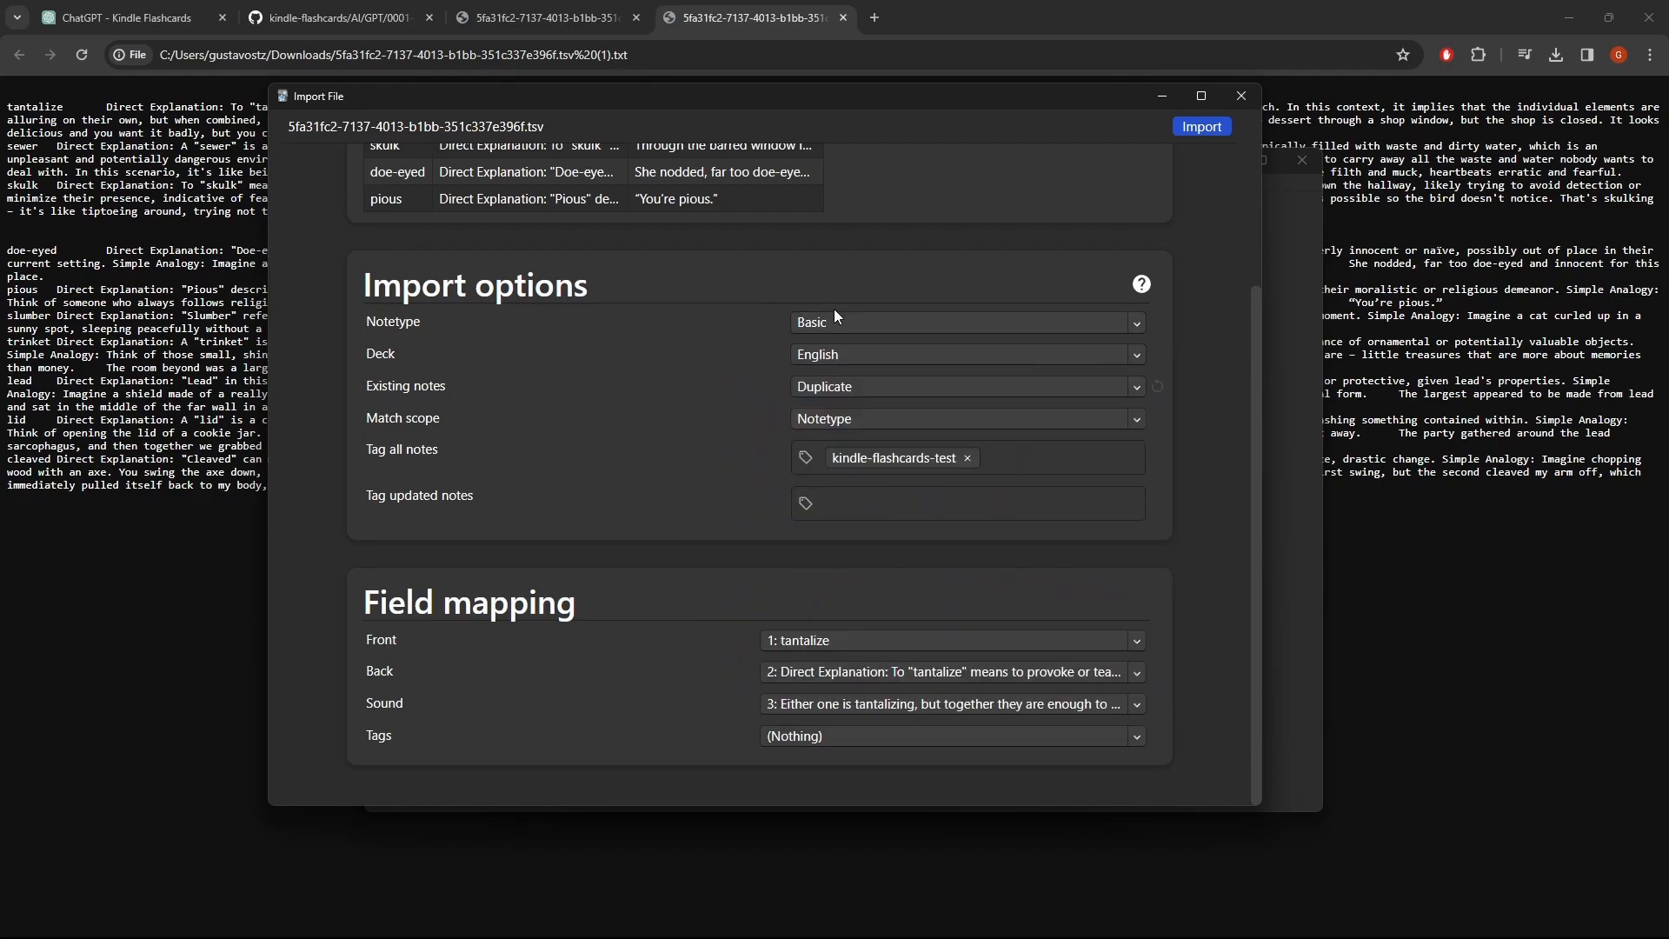
# Set the notetype to Basic Kindle and map the example sentence column to Front.
pyautogui.click(964, 322)
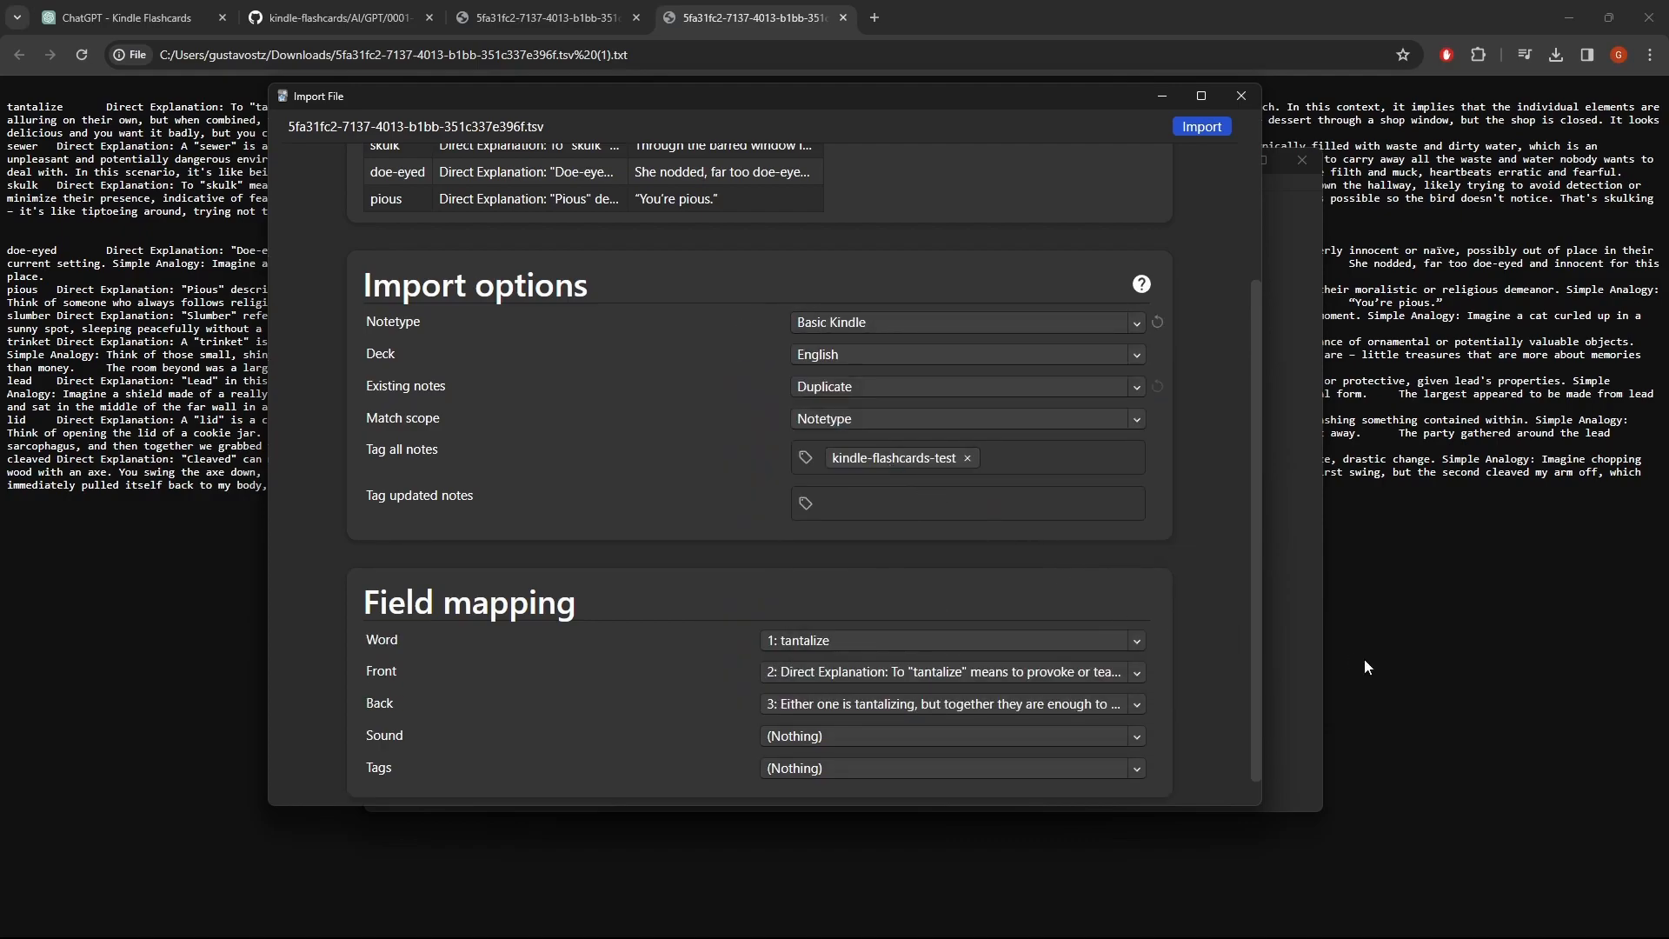
pyautogui.scroll(-3)
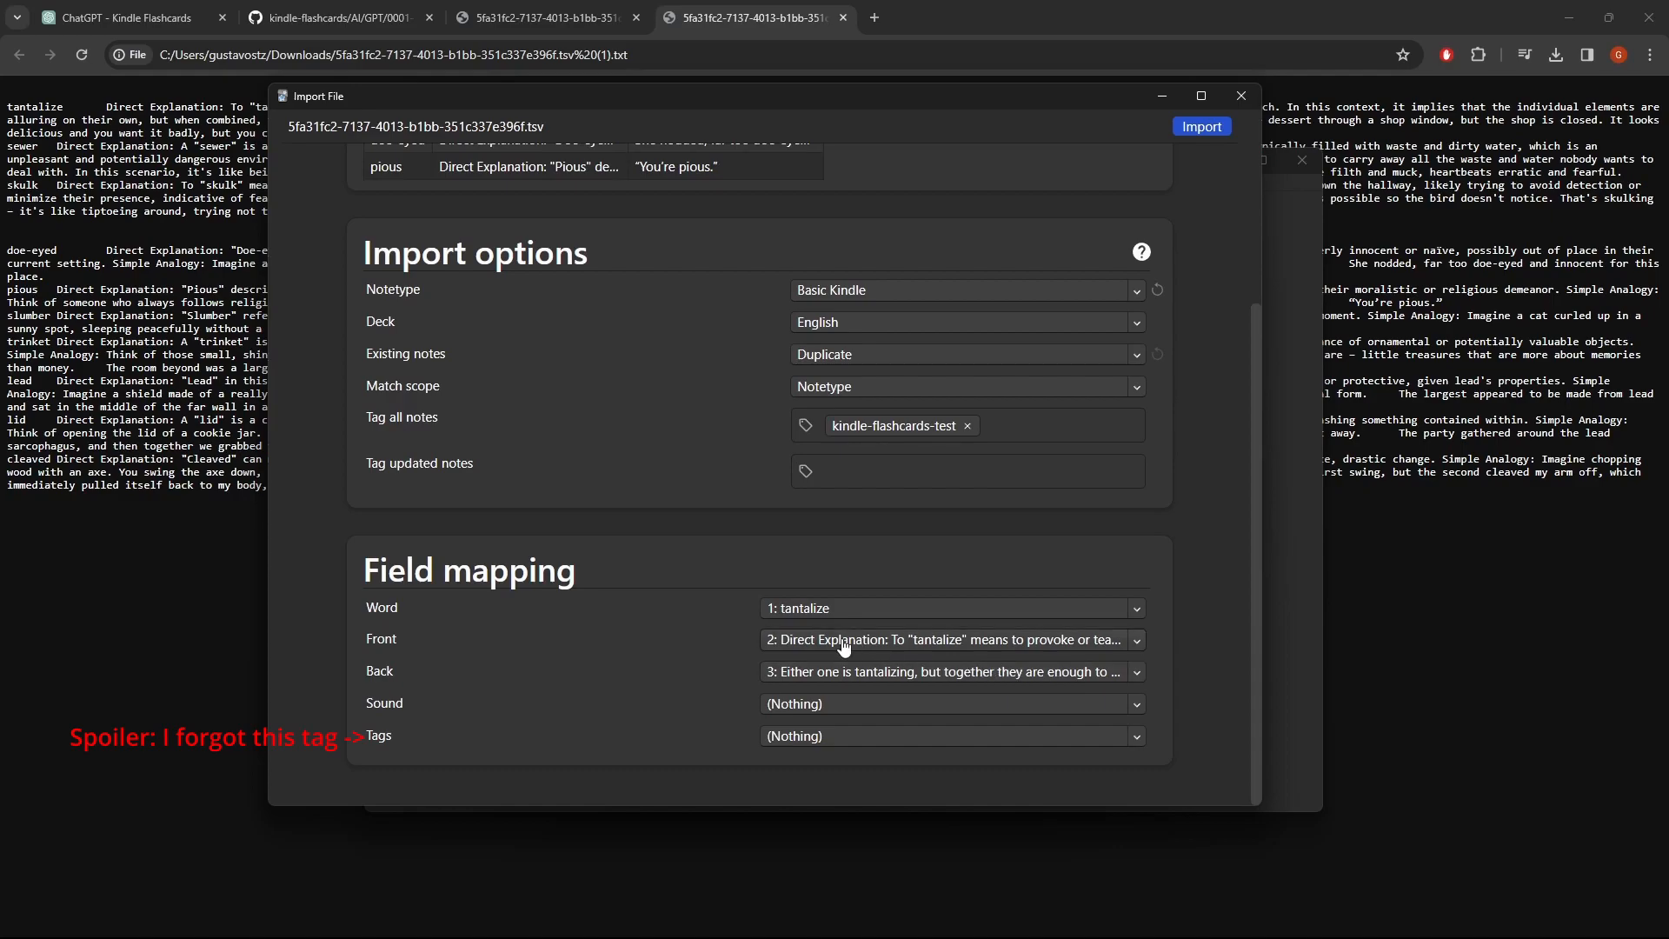
pyautogui.click(948, 640)
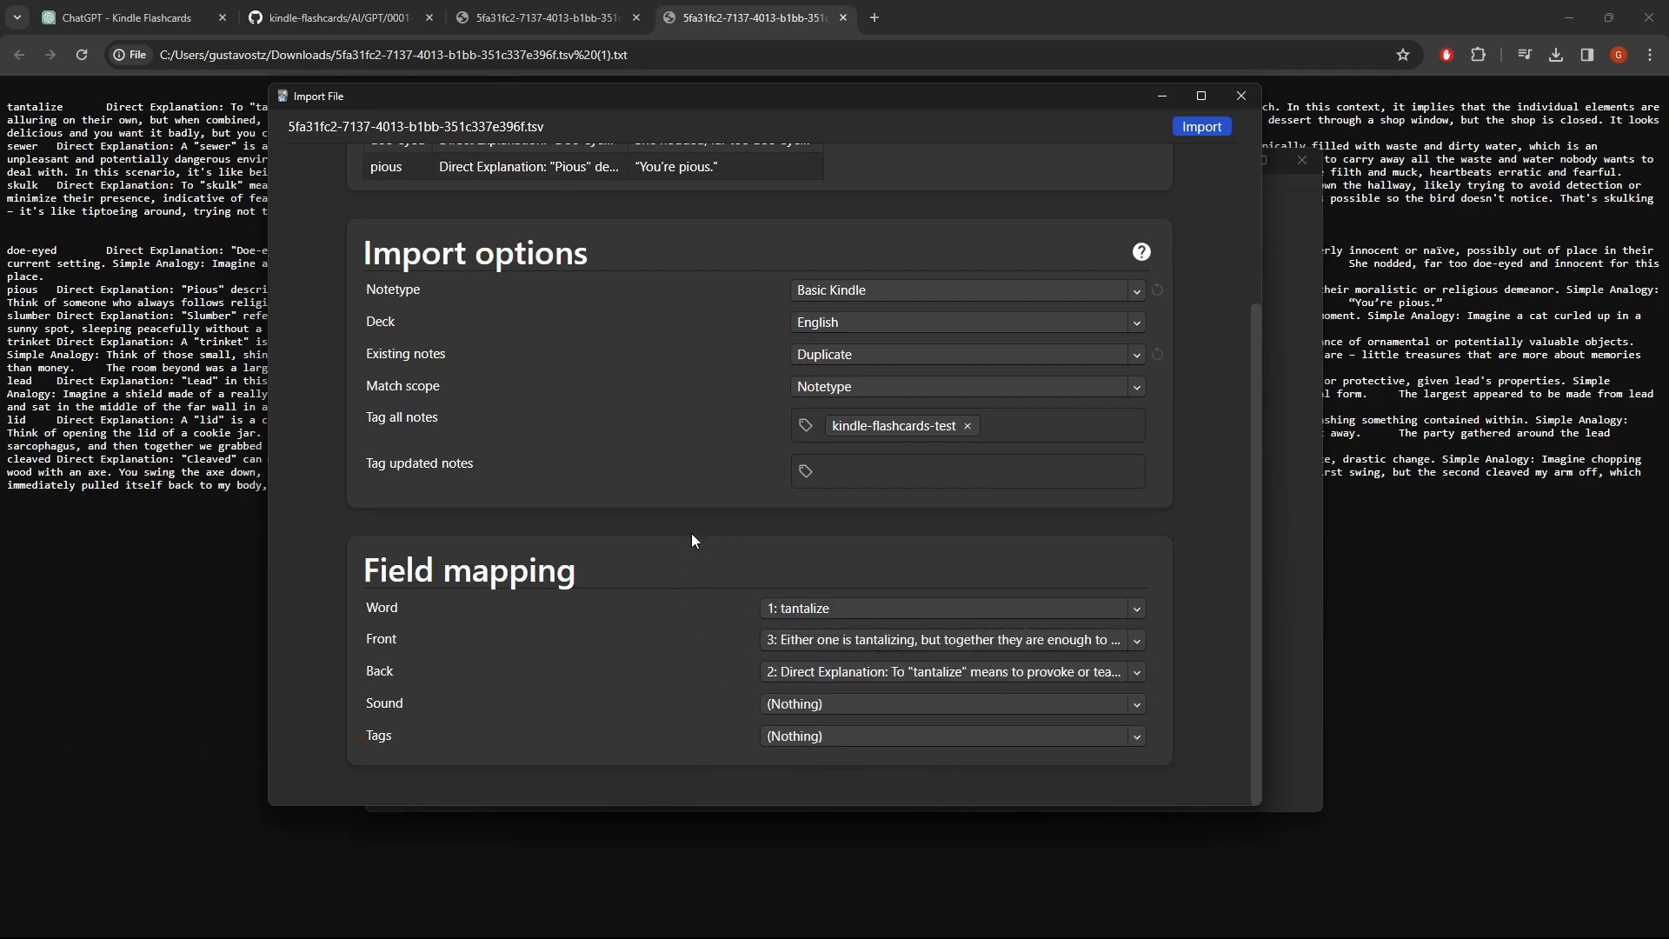
pyautogui.scroll(3)
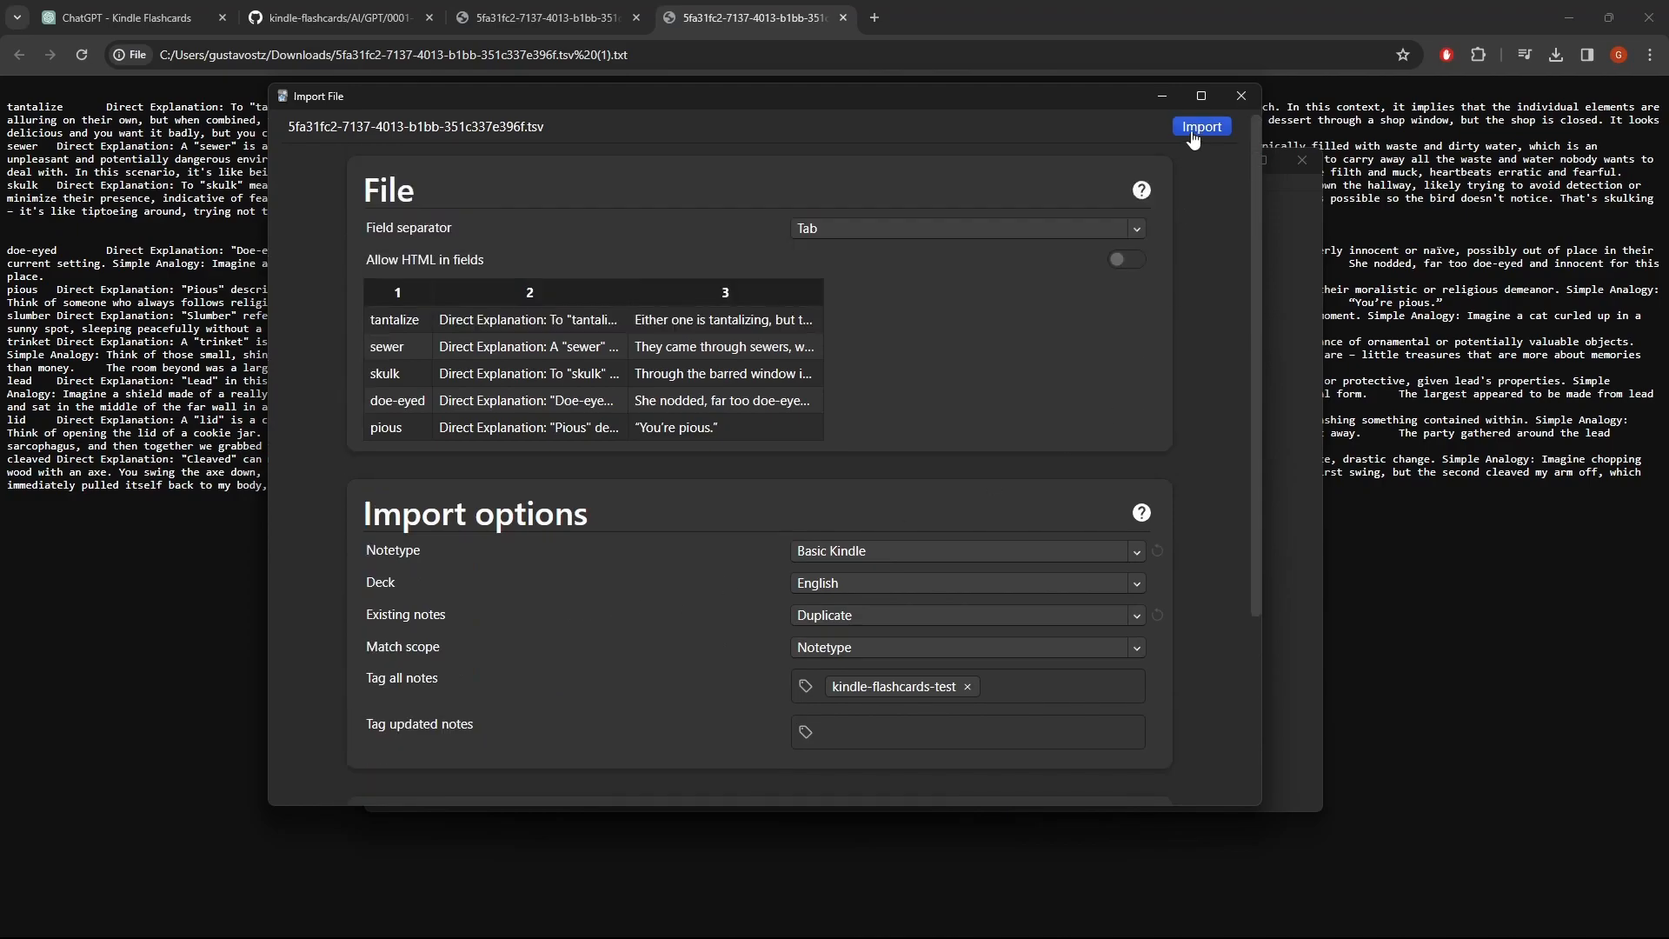
pyautogui.moveTo(1200, 190)
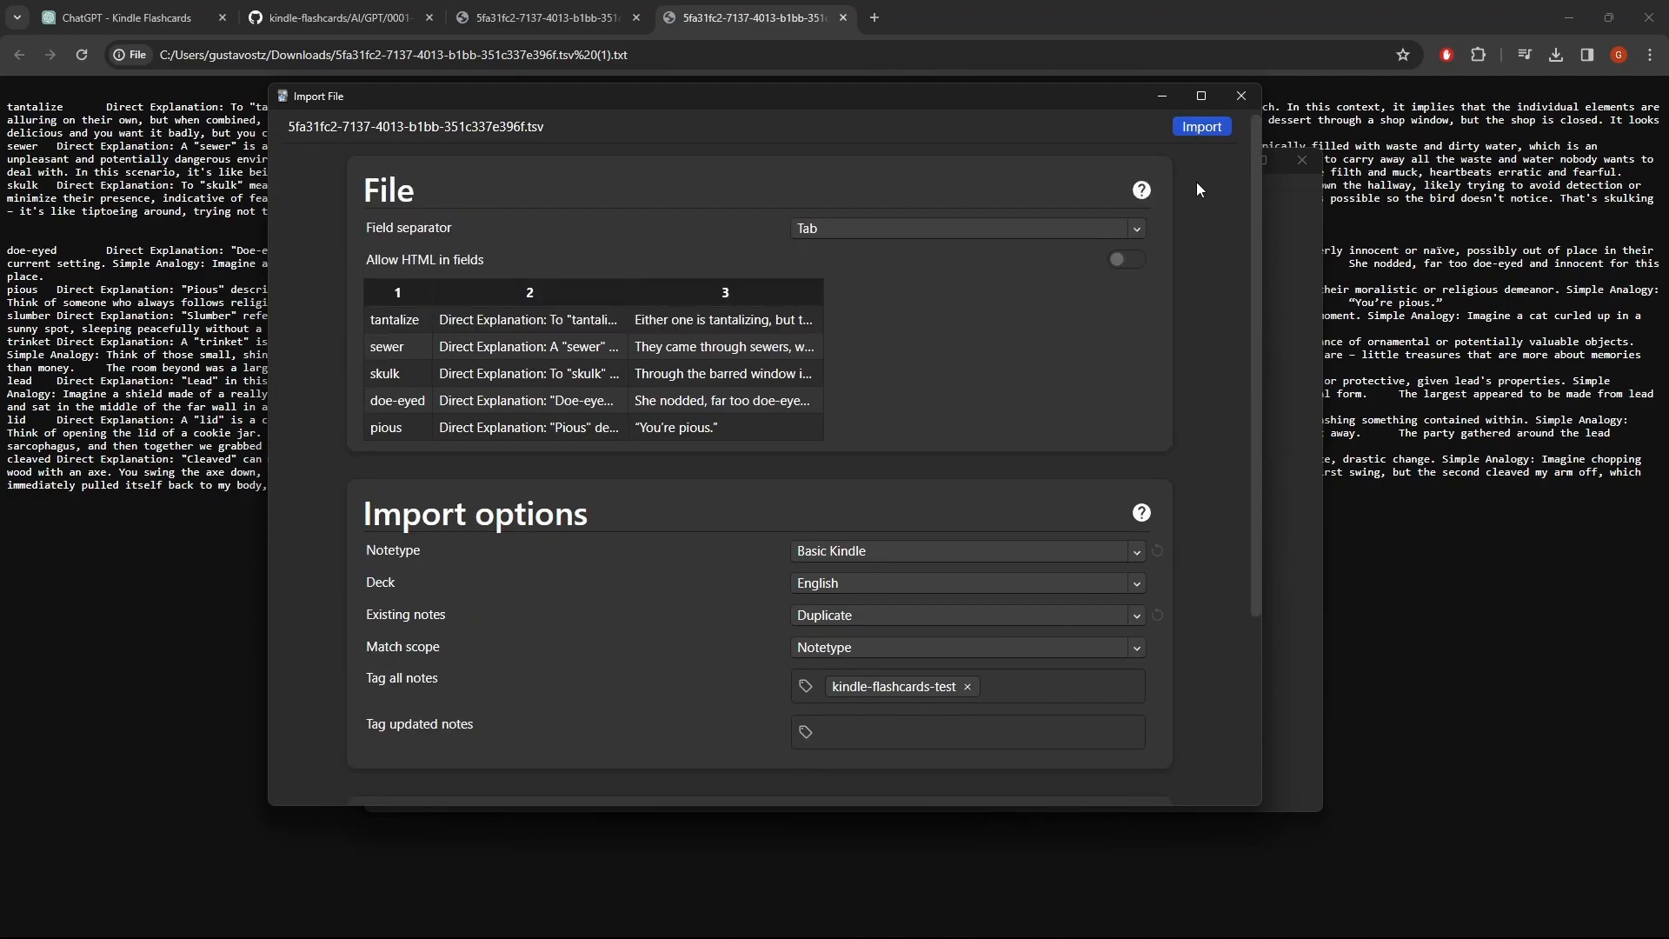
pyautogui.moveTo(1118, 262)
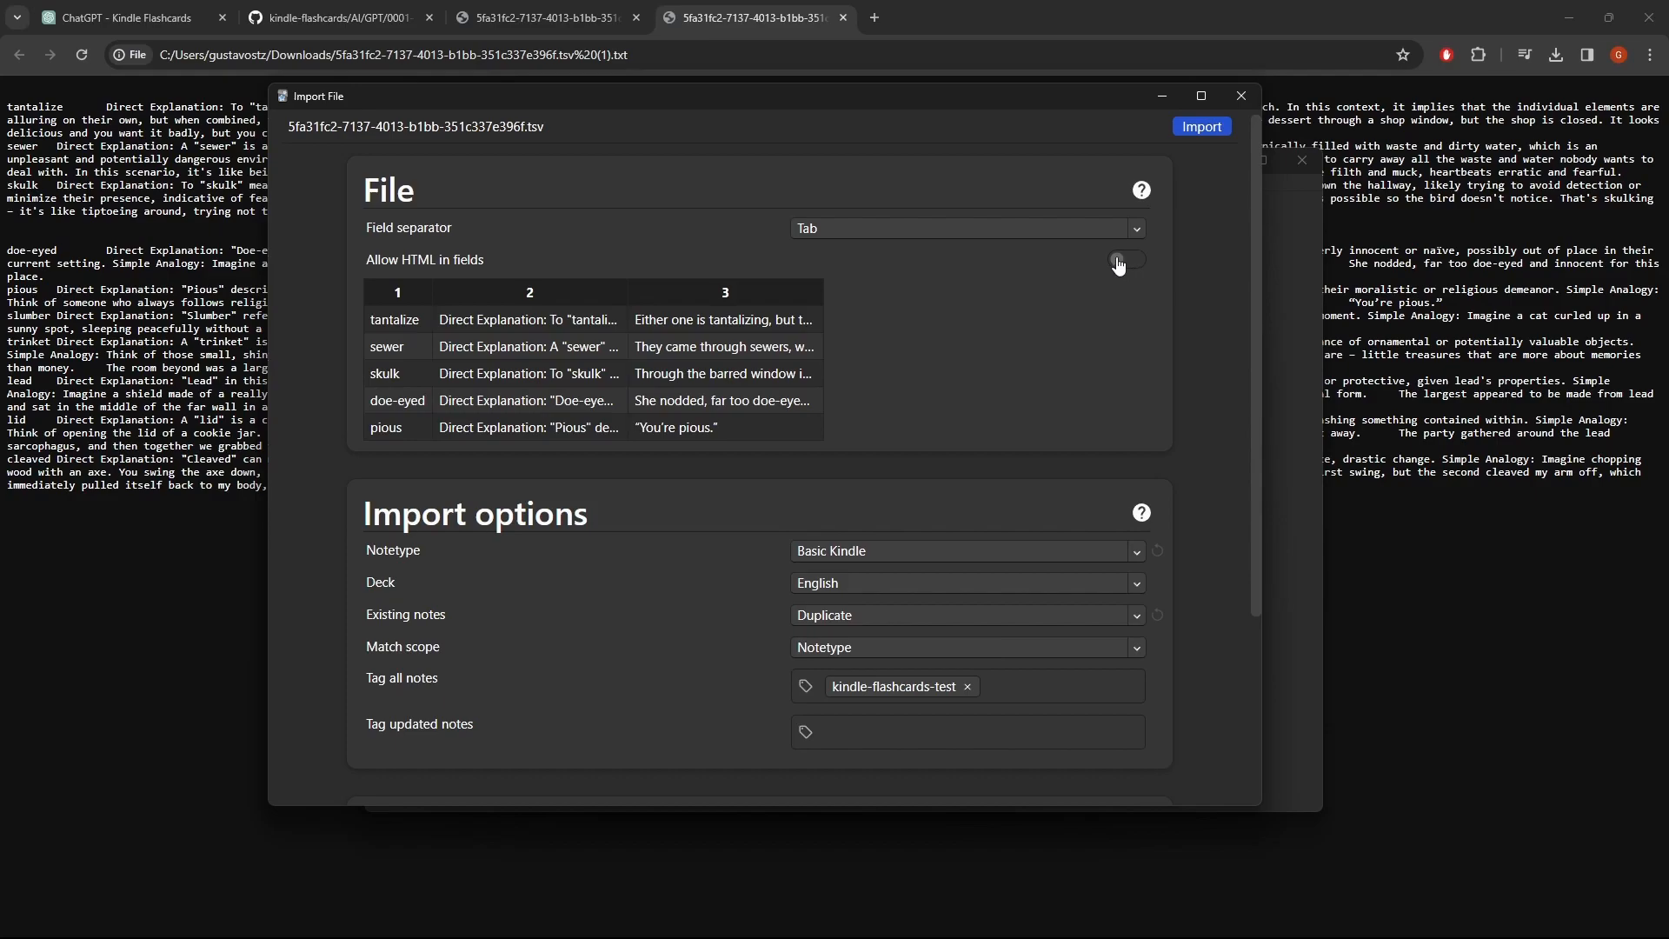
pyautogui.moveTo(181, 218)
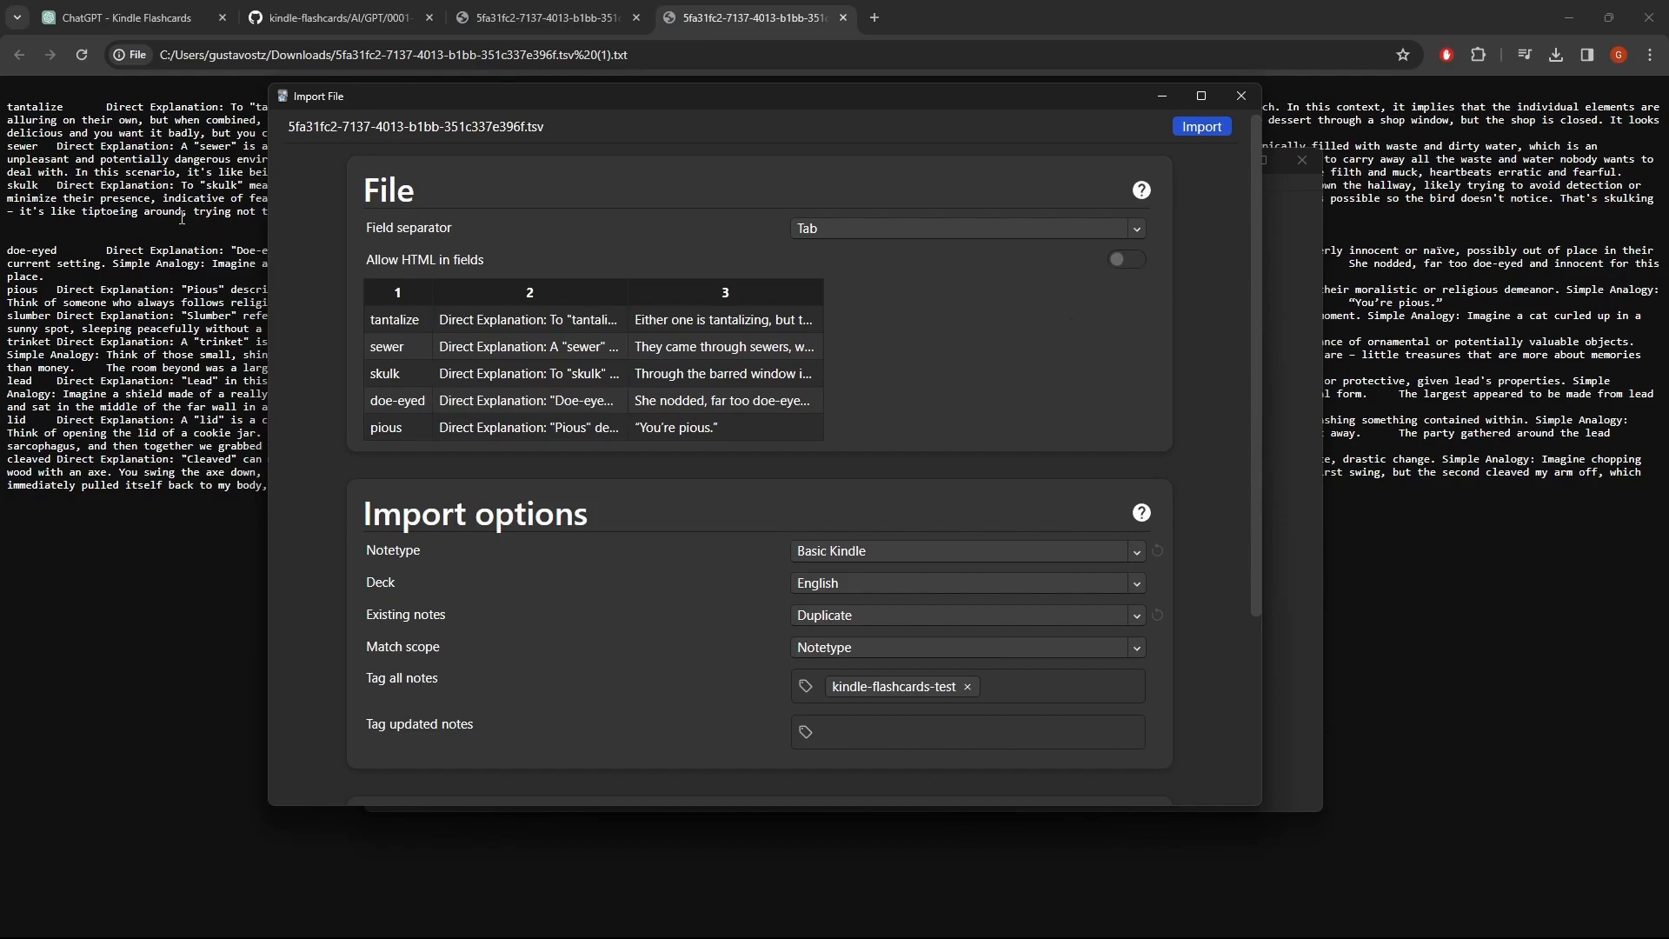
pyautogui.moveTo(1171, 342)
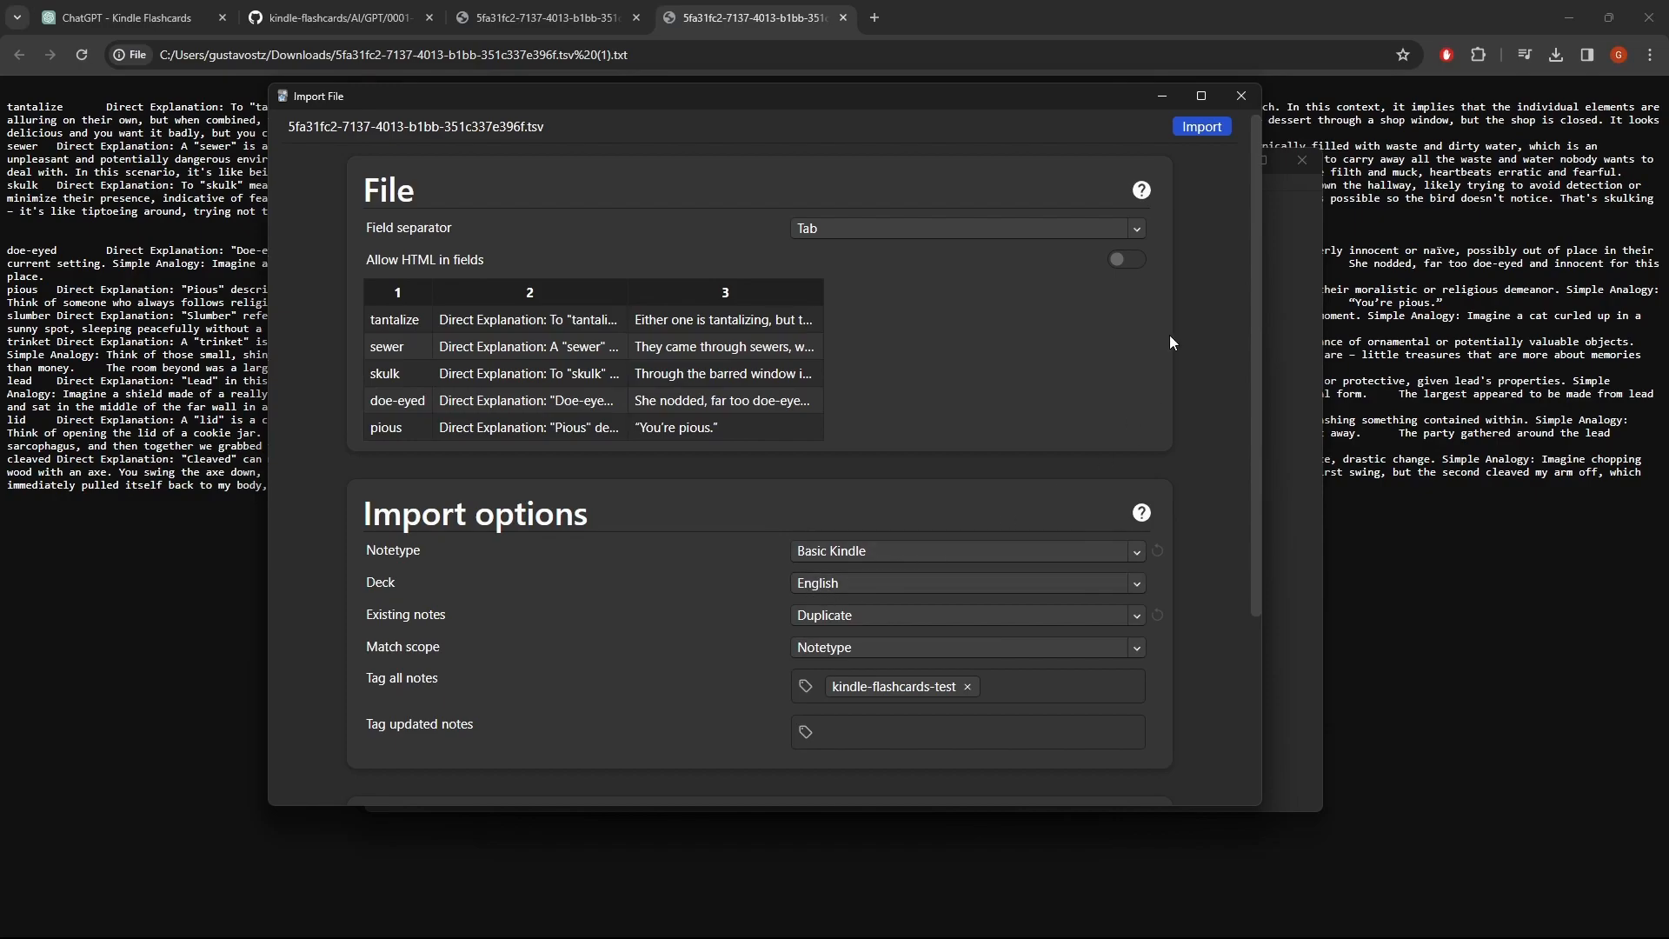
pyautogui.scroll(-3)
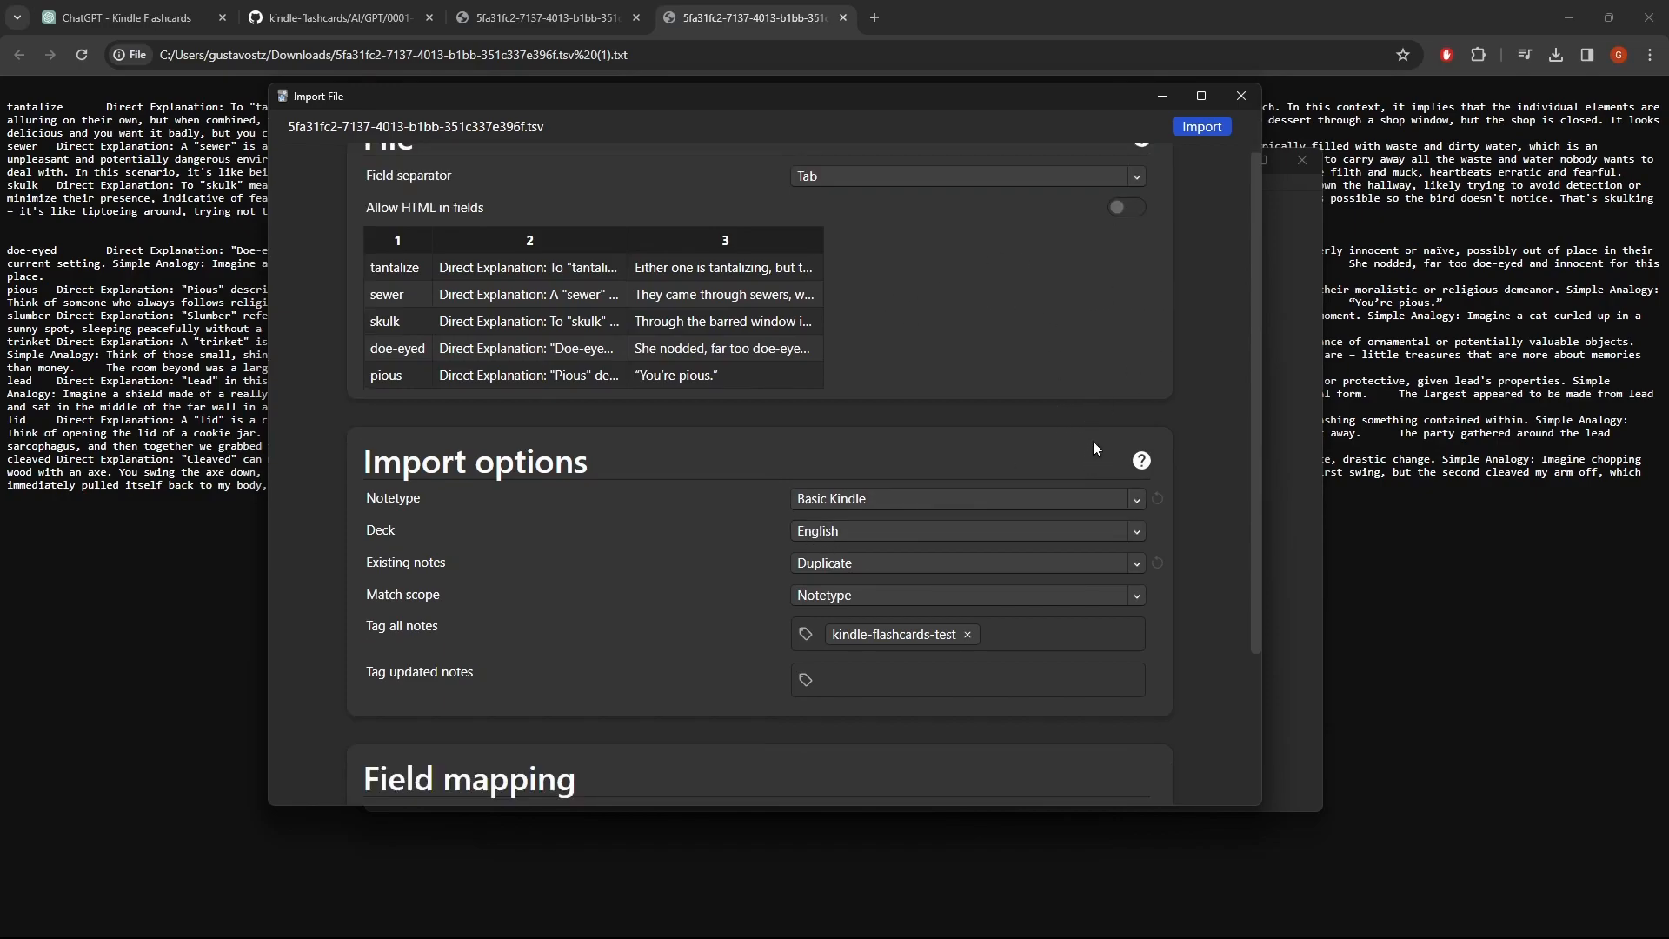
# Import the 10 notes into the English deck and open the imported lead note in Browse.
pyautogui.click(1200, 125)
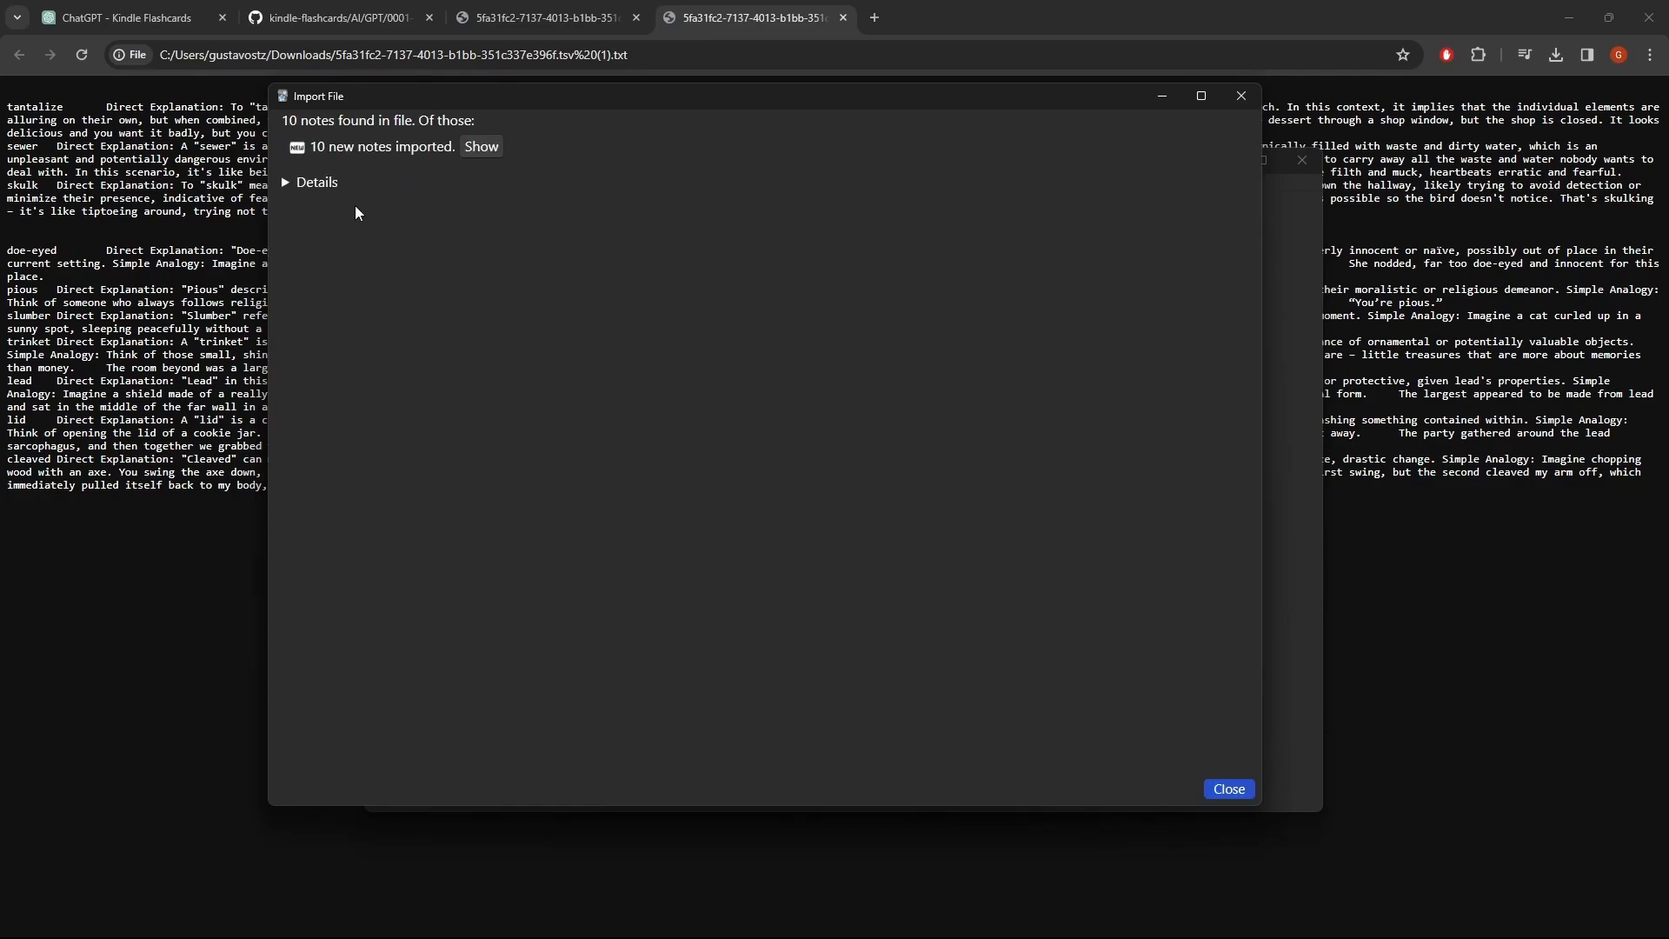
pyautogui.click(315, 182)
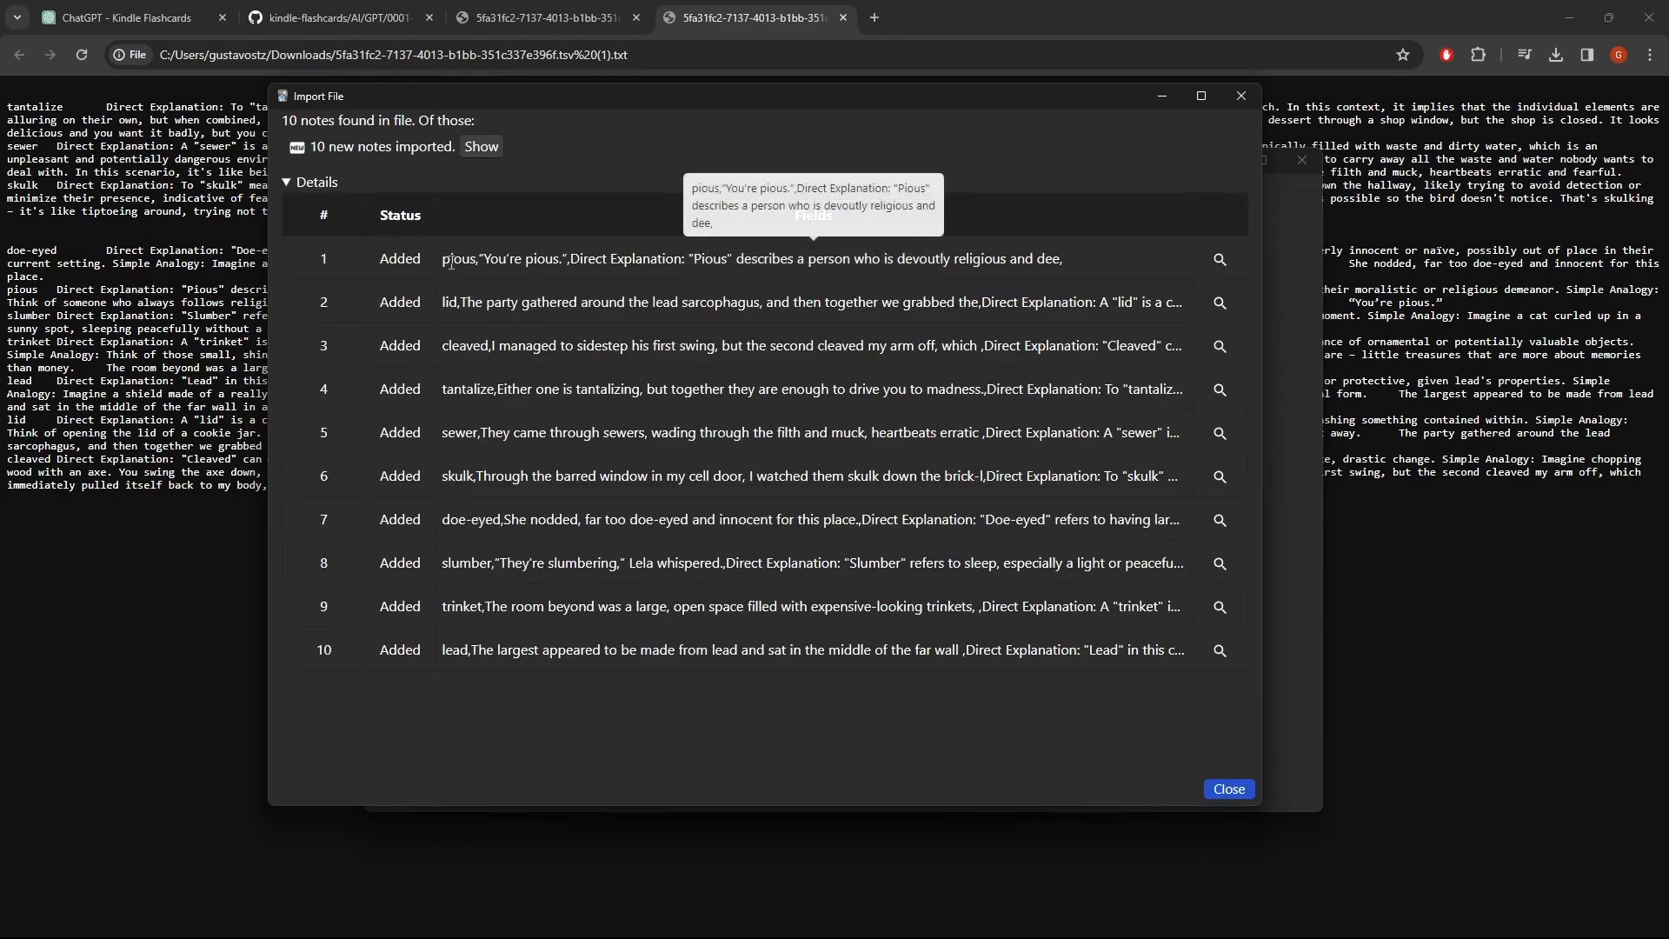
pyautogui.moveTo(1228, 789)
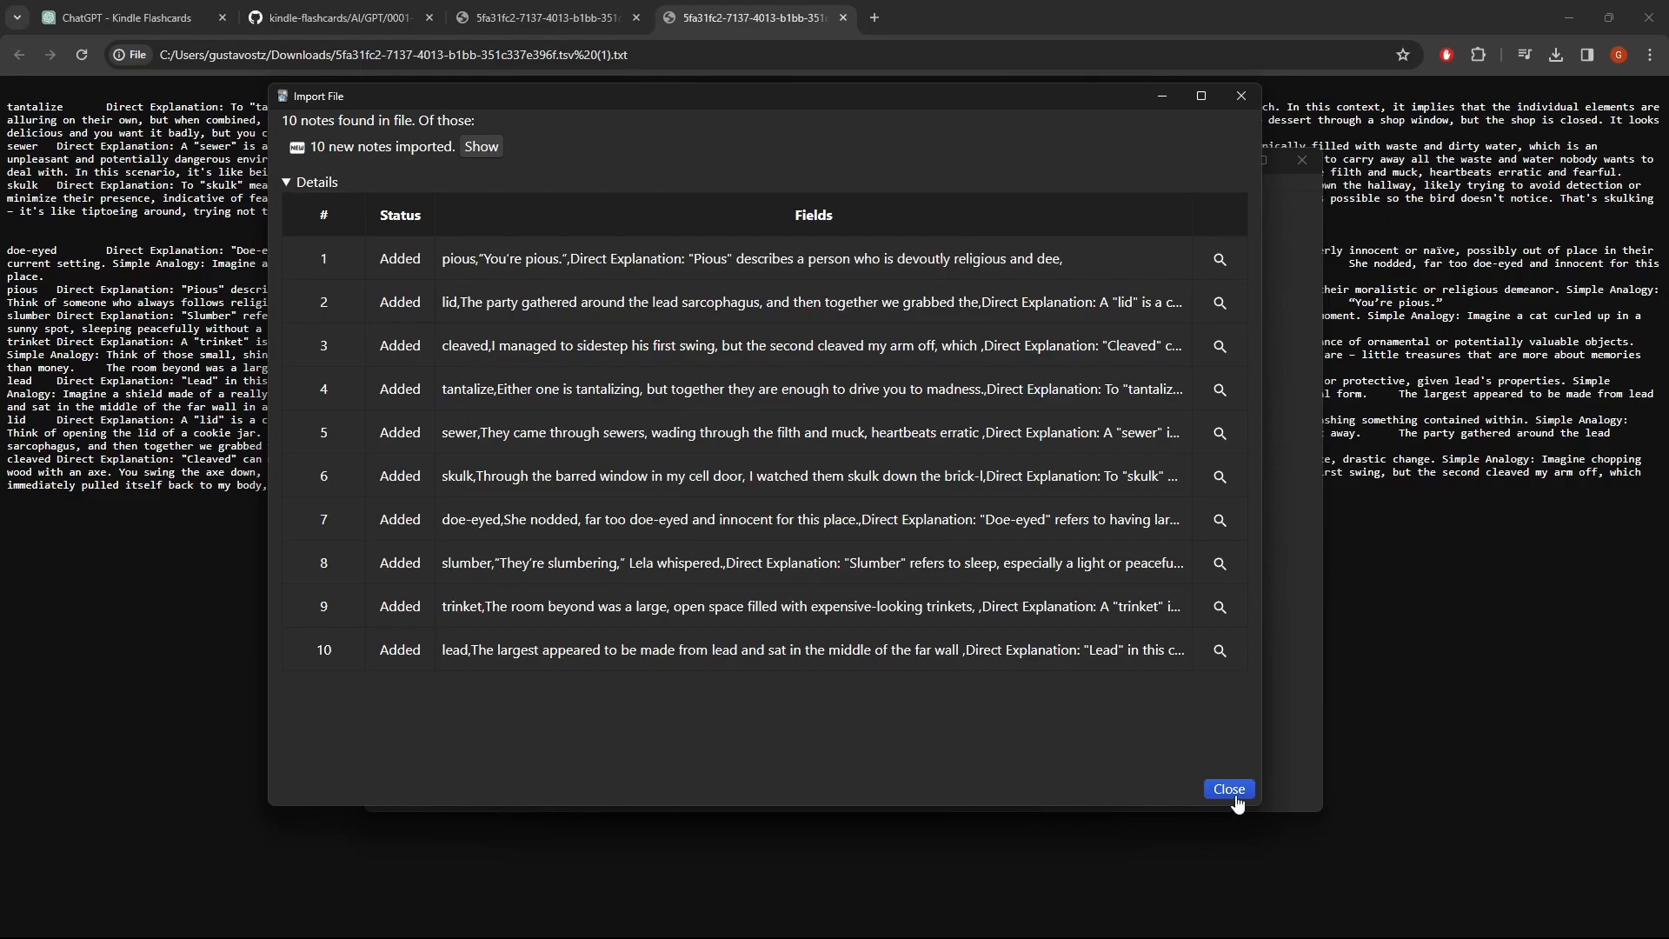
pyautogui.click(1229, 790)
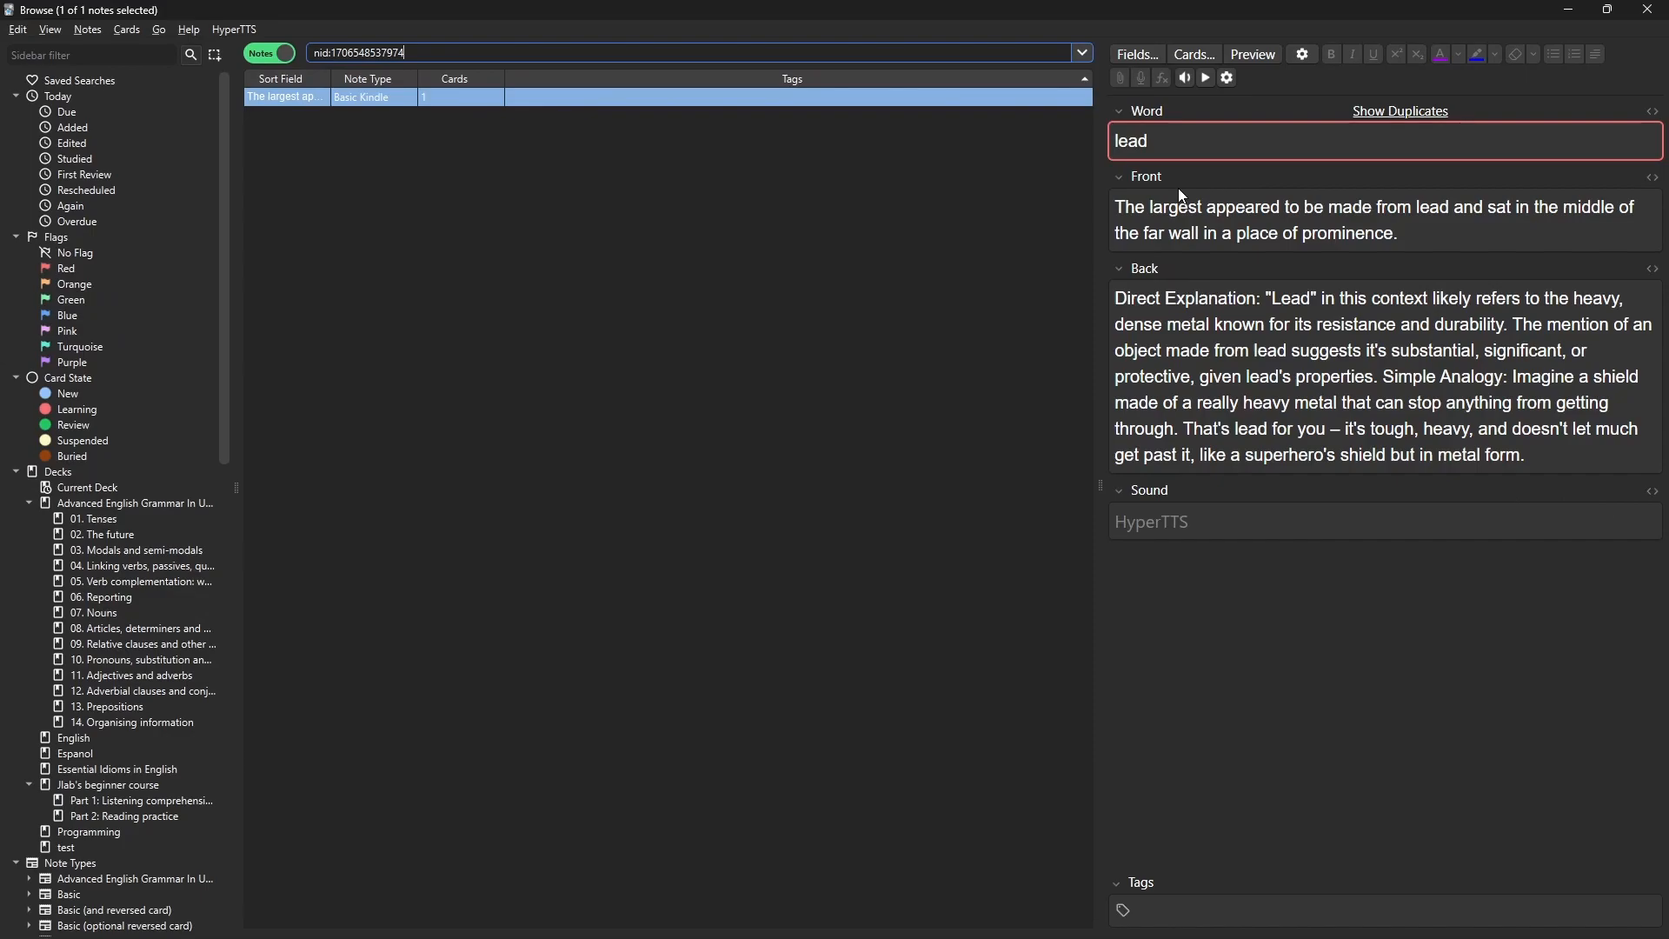
pyautogui.moveTo(1155, 237)
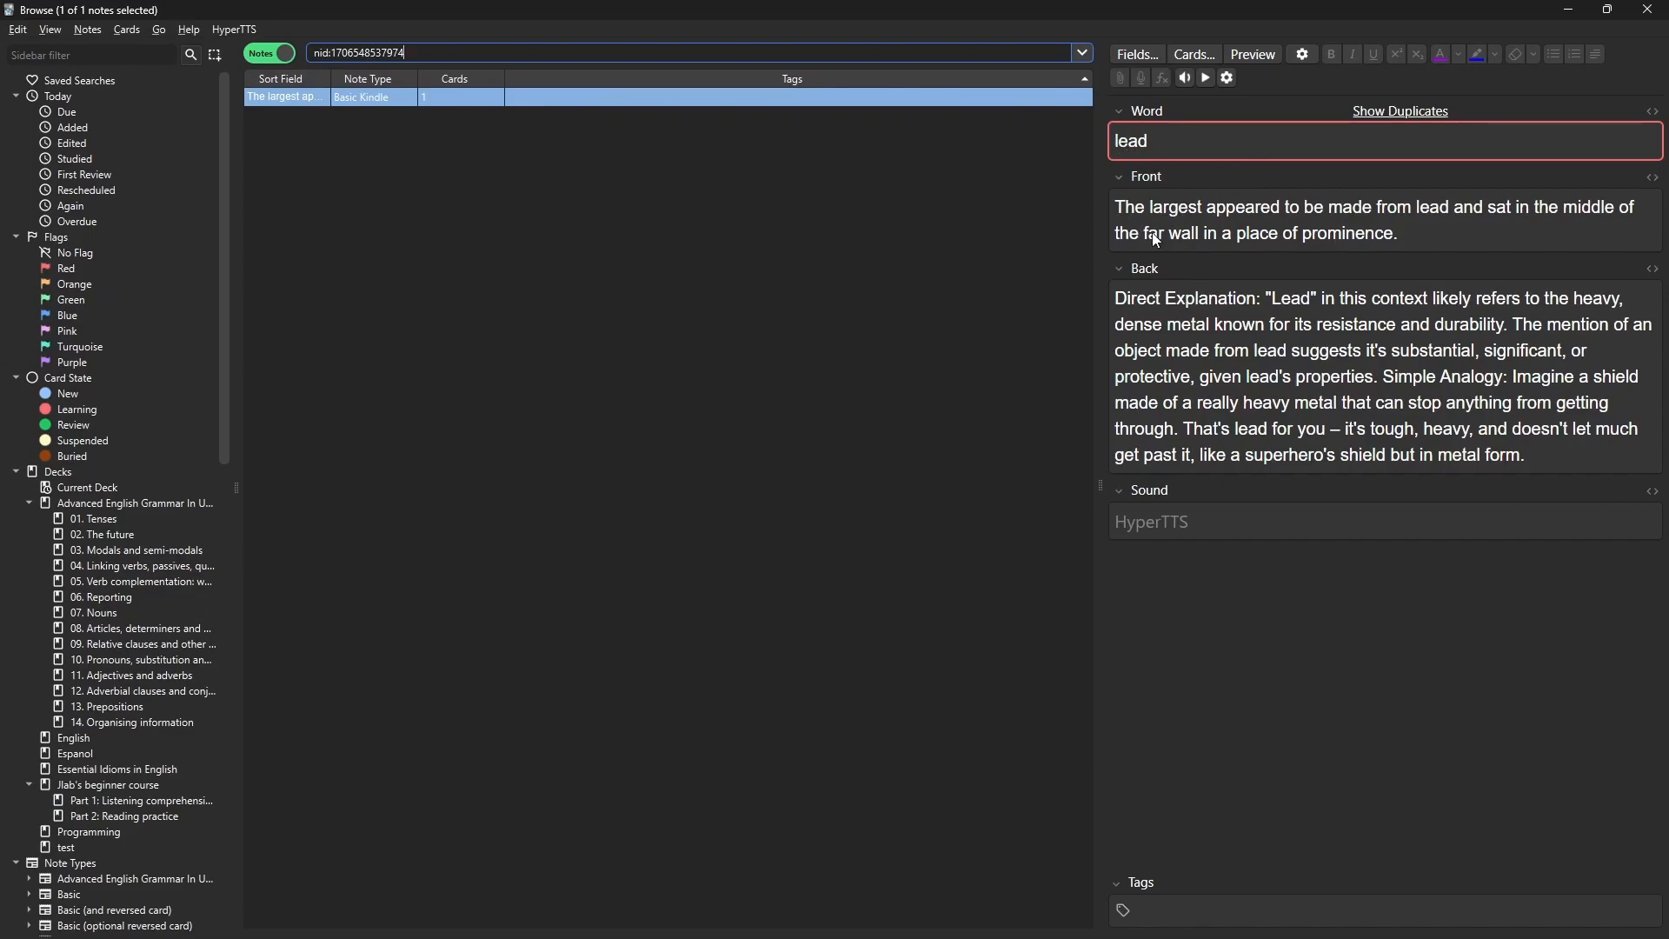
pyautogui.moveTo(145, 551)
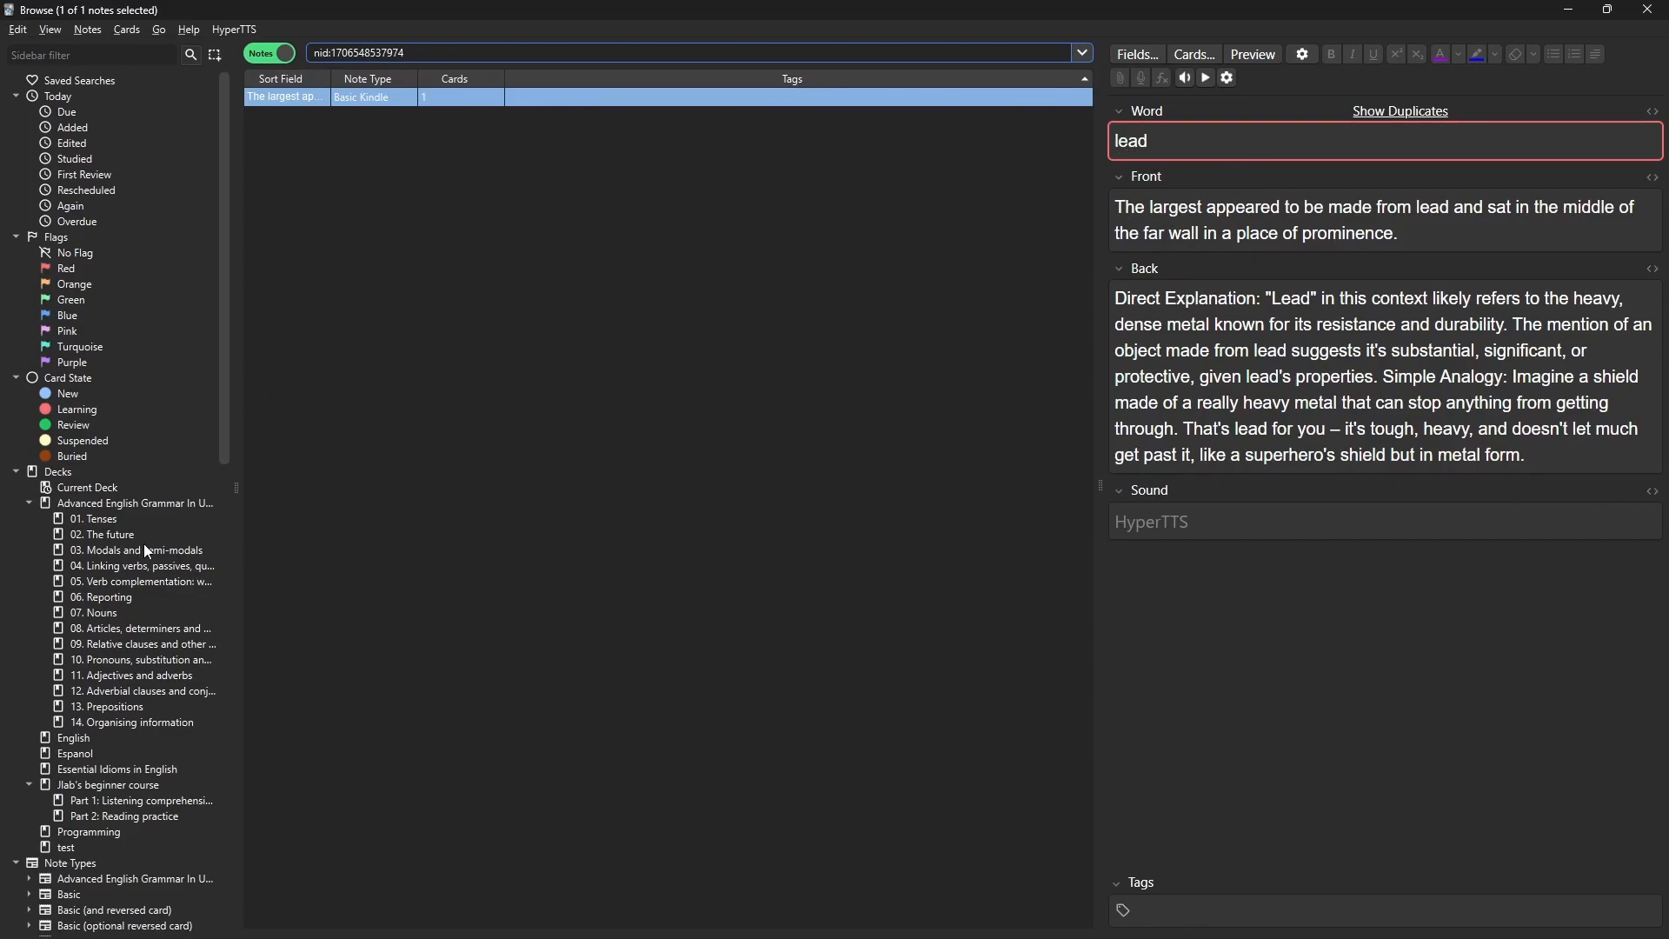
# Select Basic Kindle under Note Types in the sidebar to list all 2,132 notes.
pyautogui.scroll(-3)
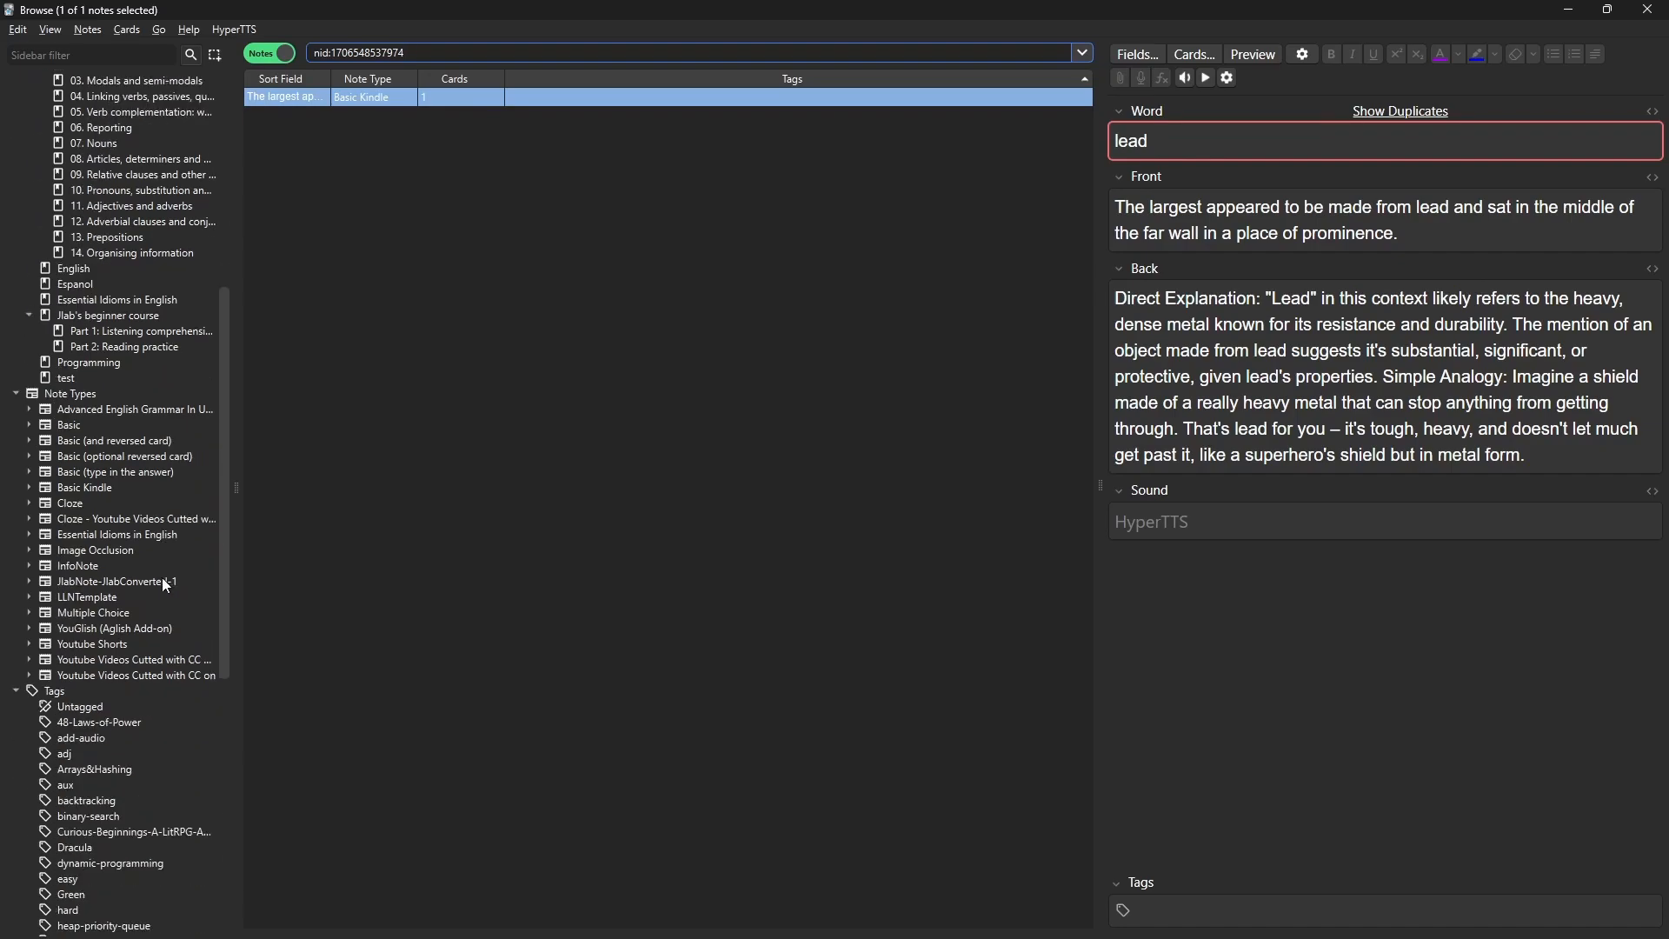
pyautogui.scroll(-3)
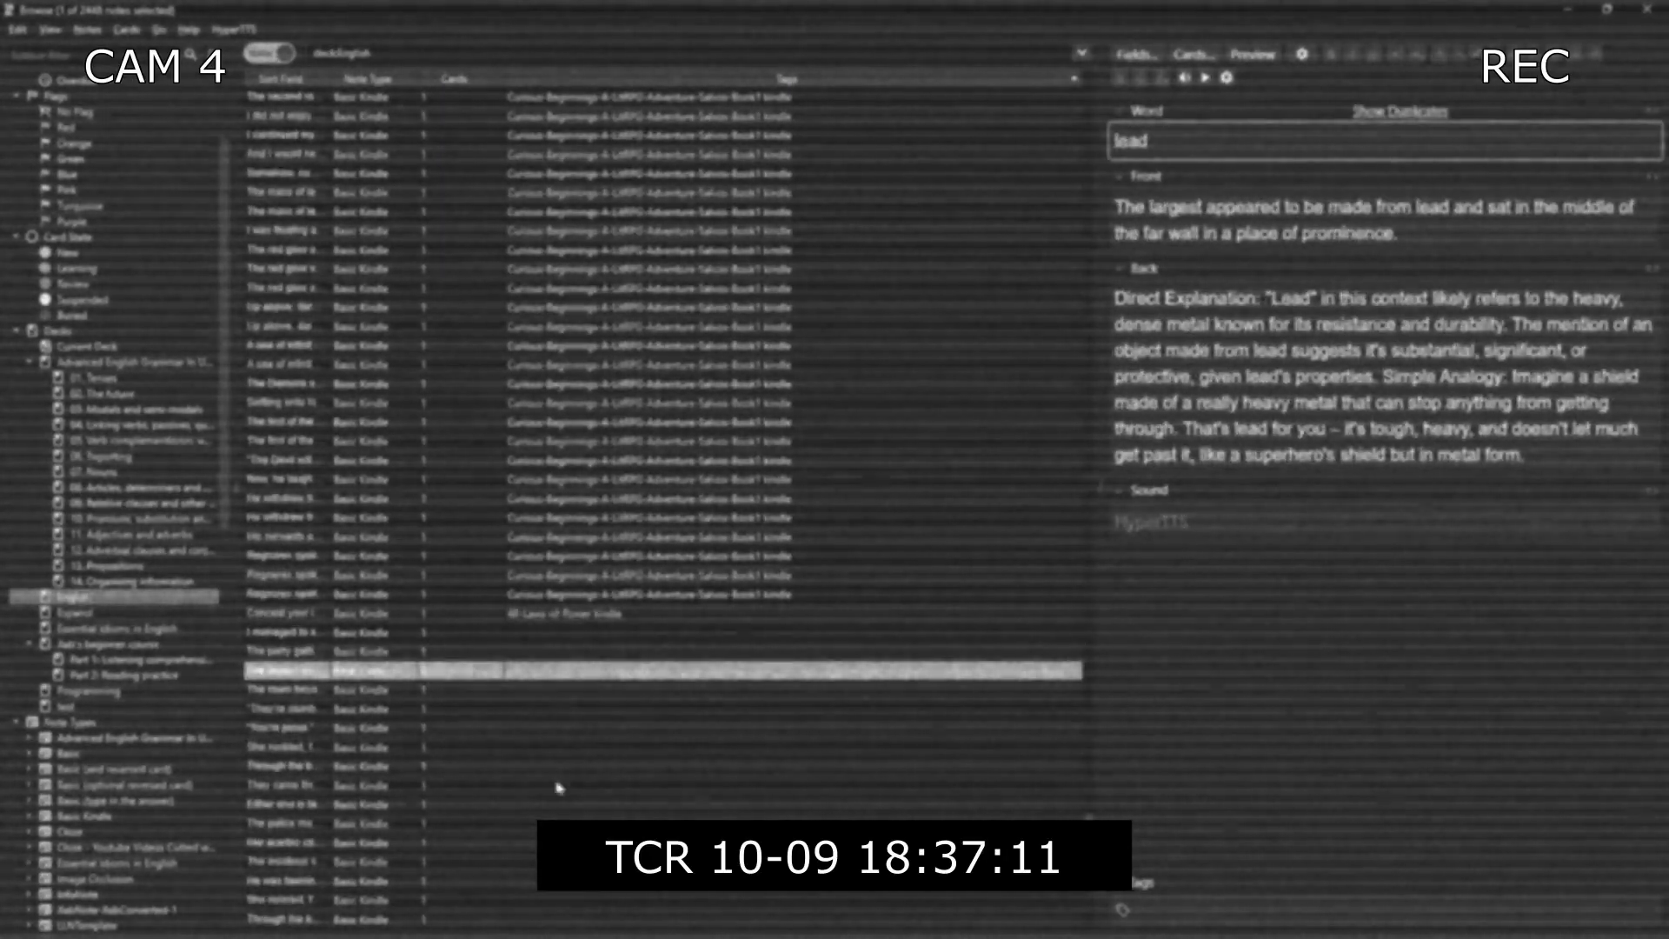
pyautogui.scroll(-3)
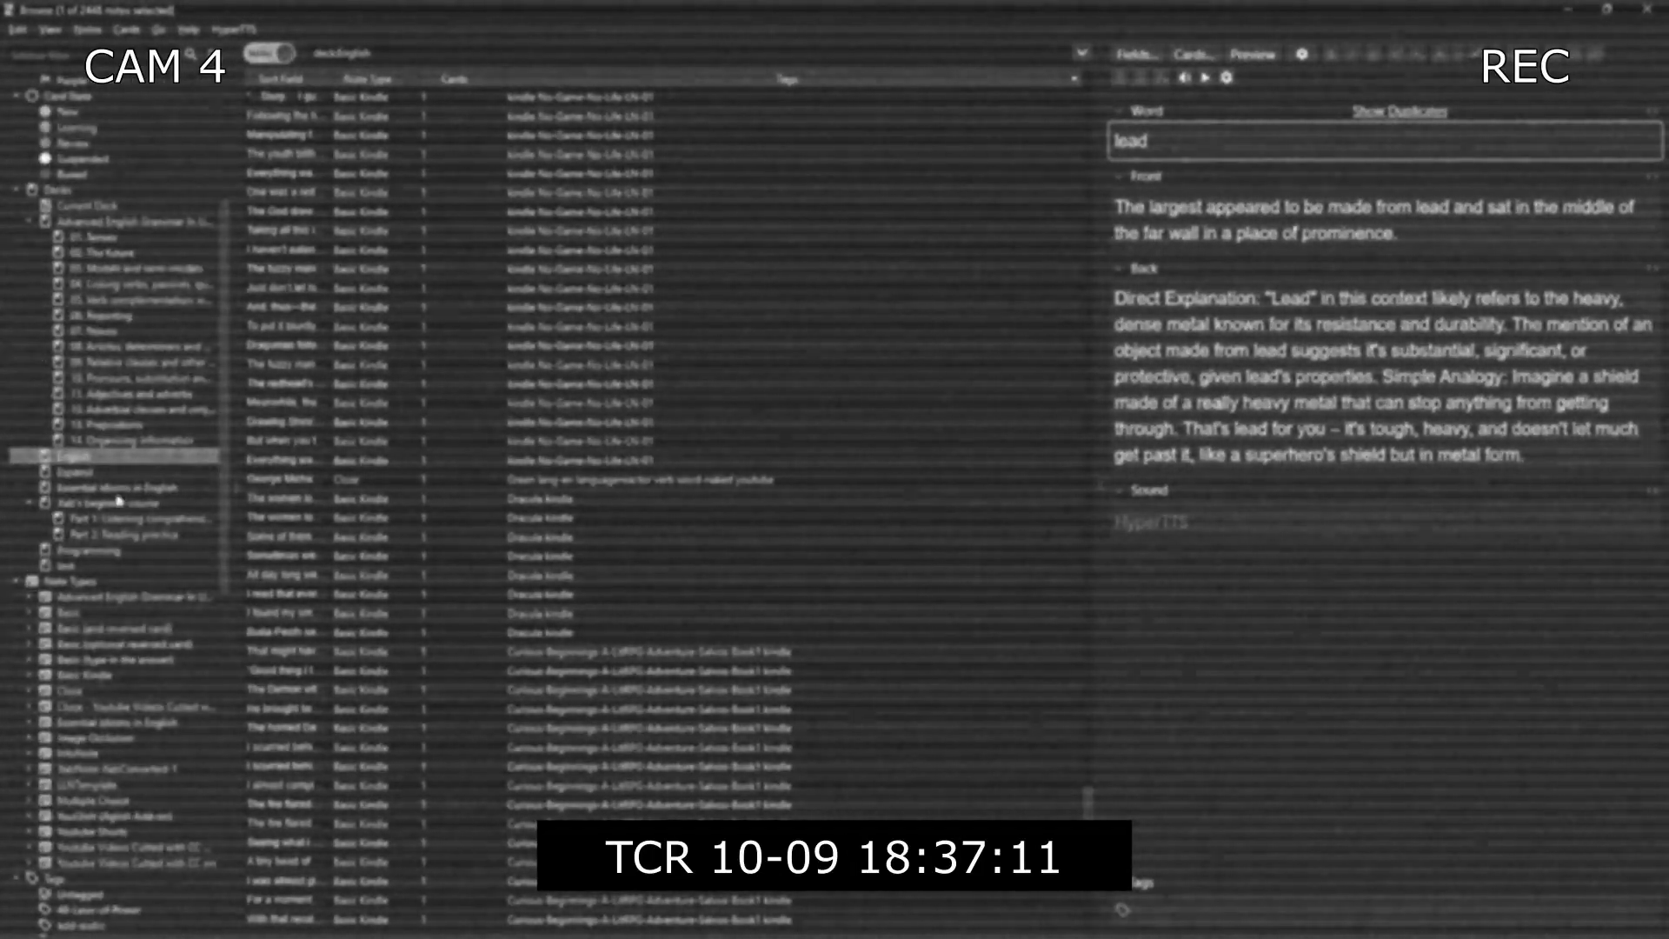
pyautogui.click(80, 674)
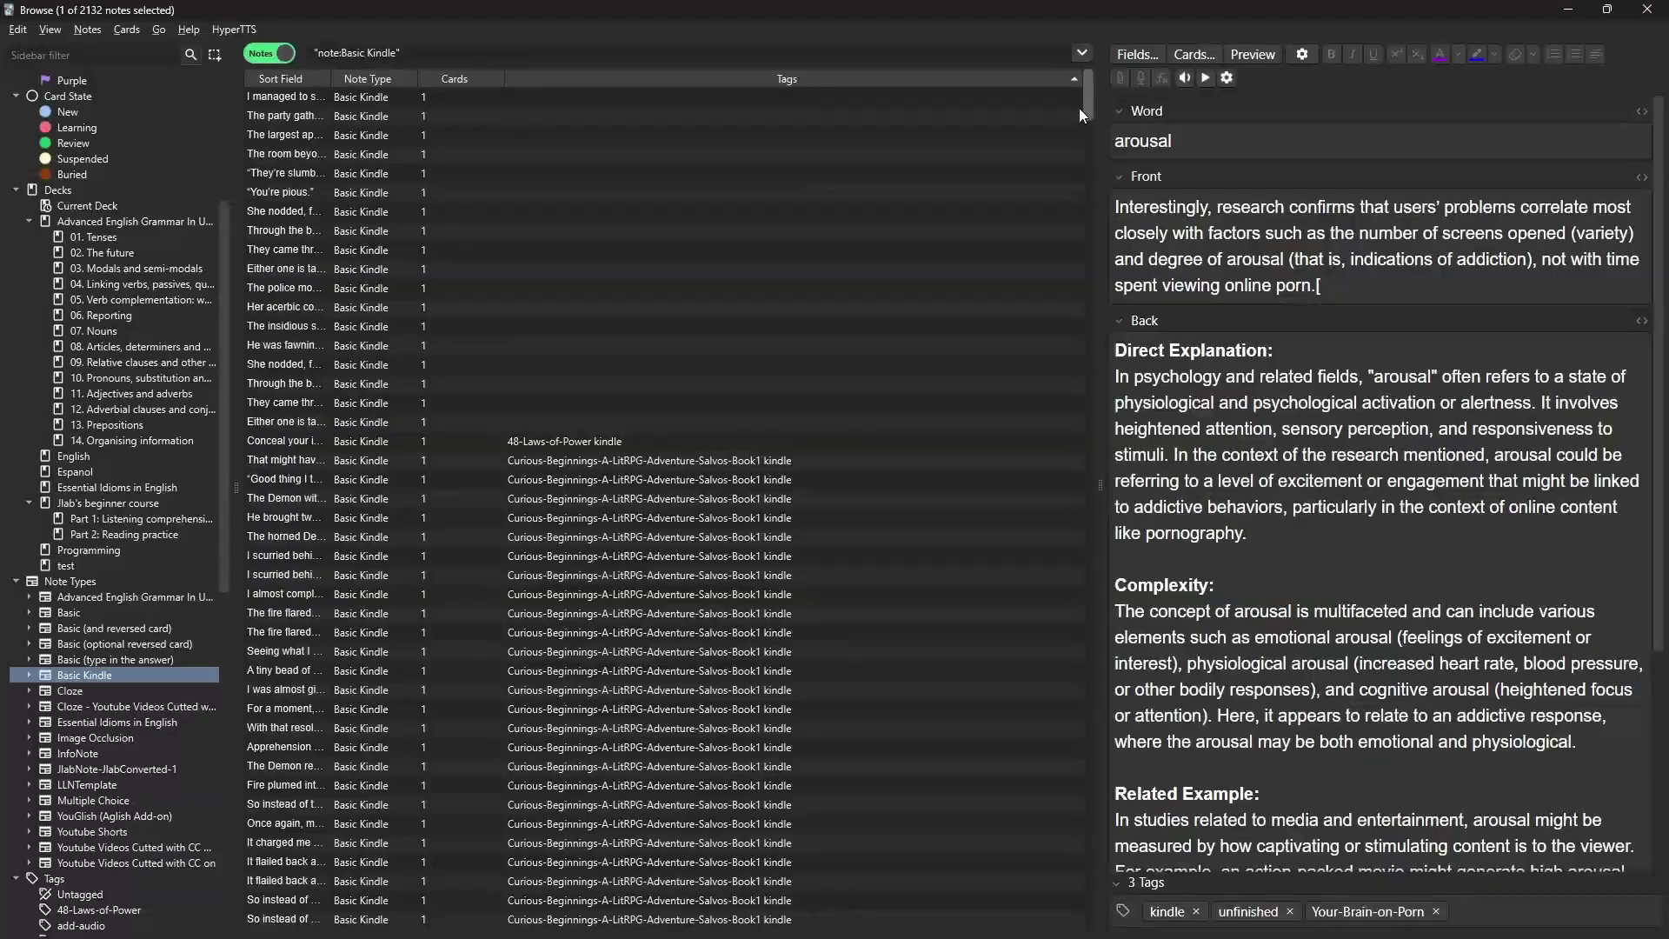
pyautogui.click(284, 193)
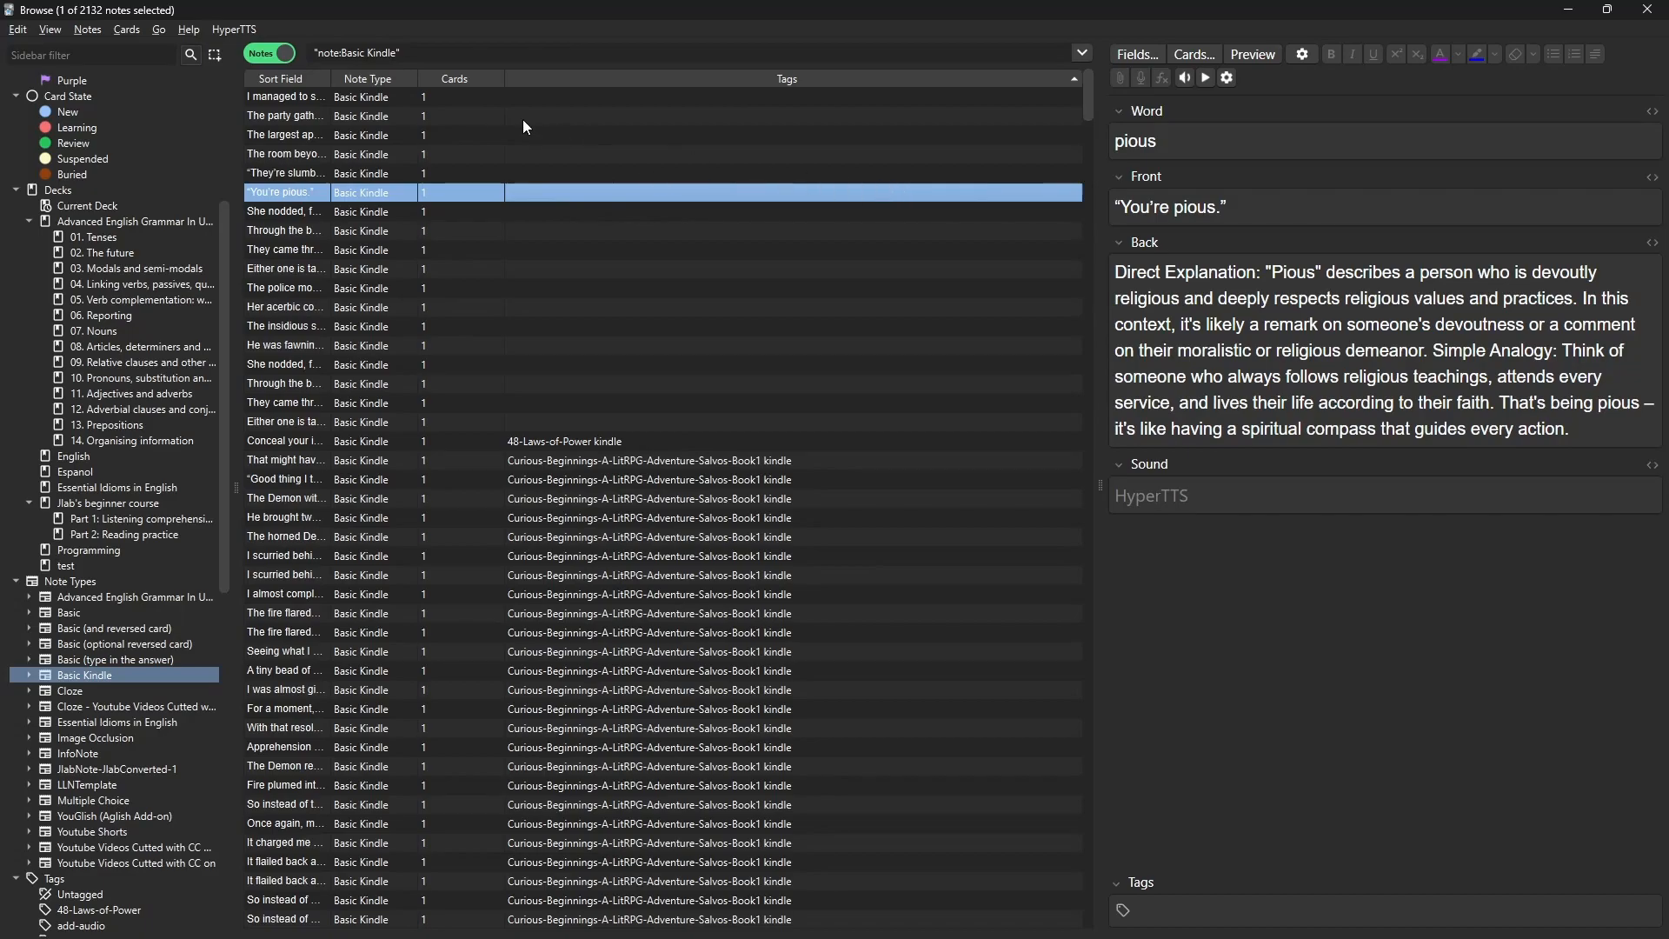
pyautogui.click(284, 326)
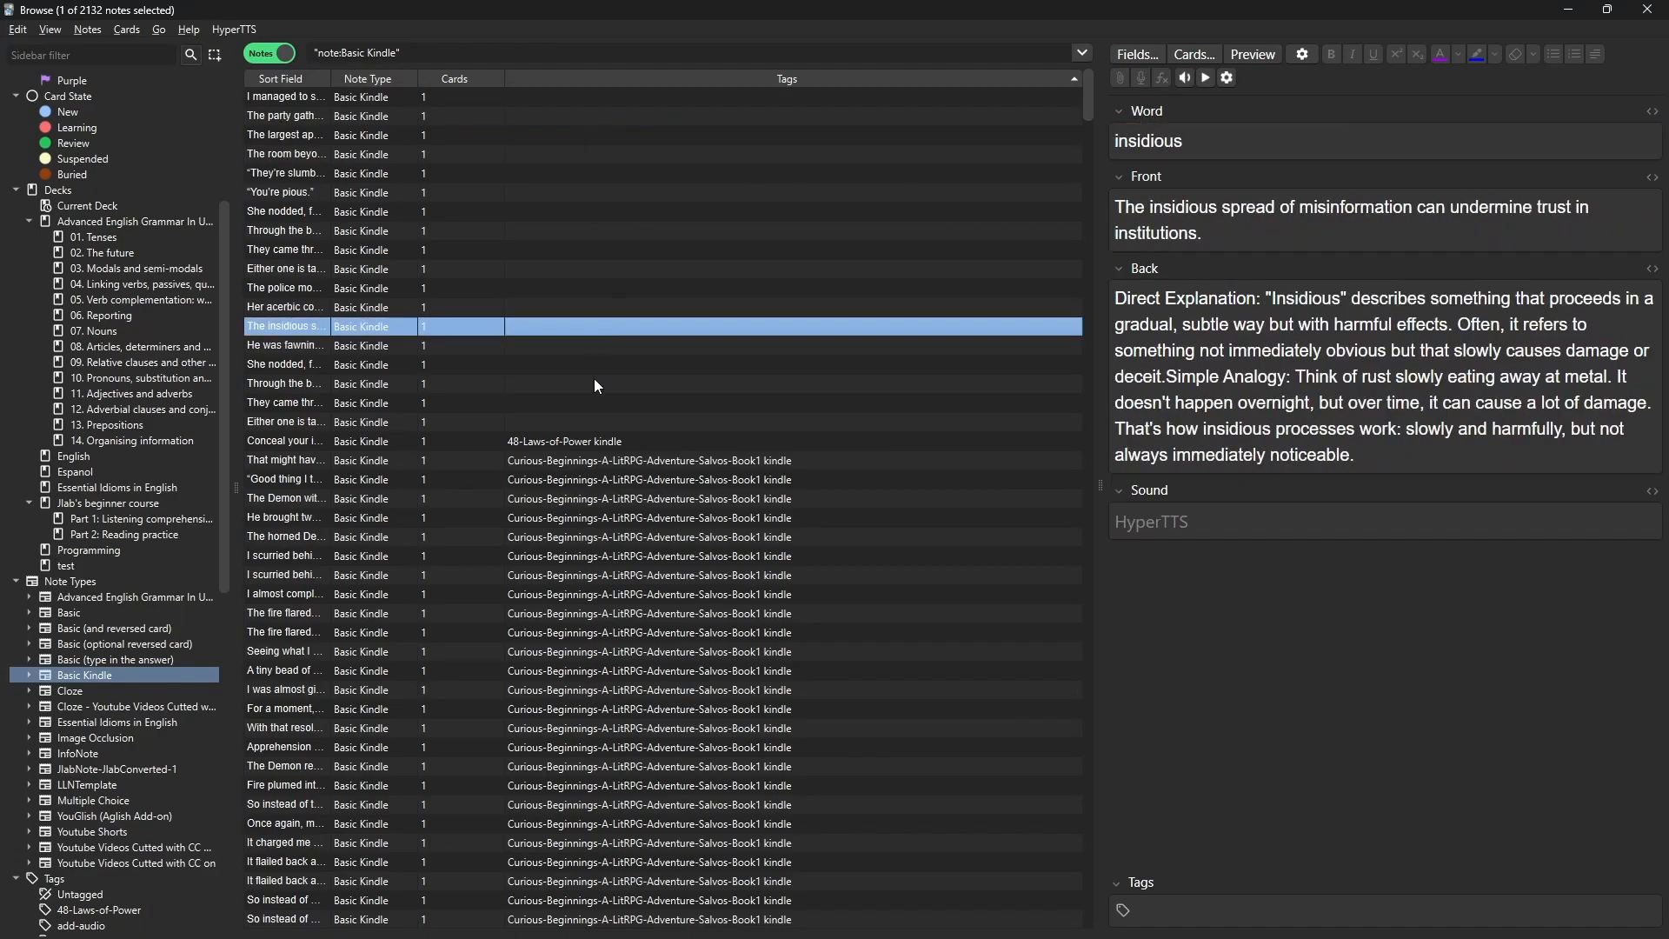
pyautogui.click(285, 306)
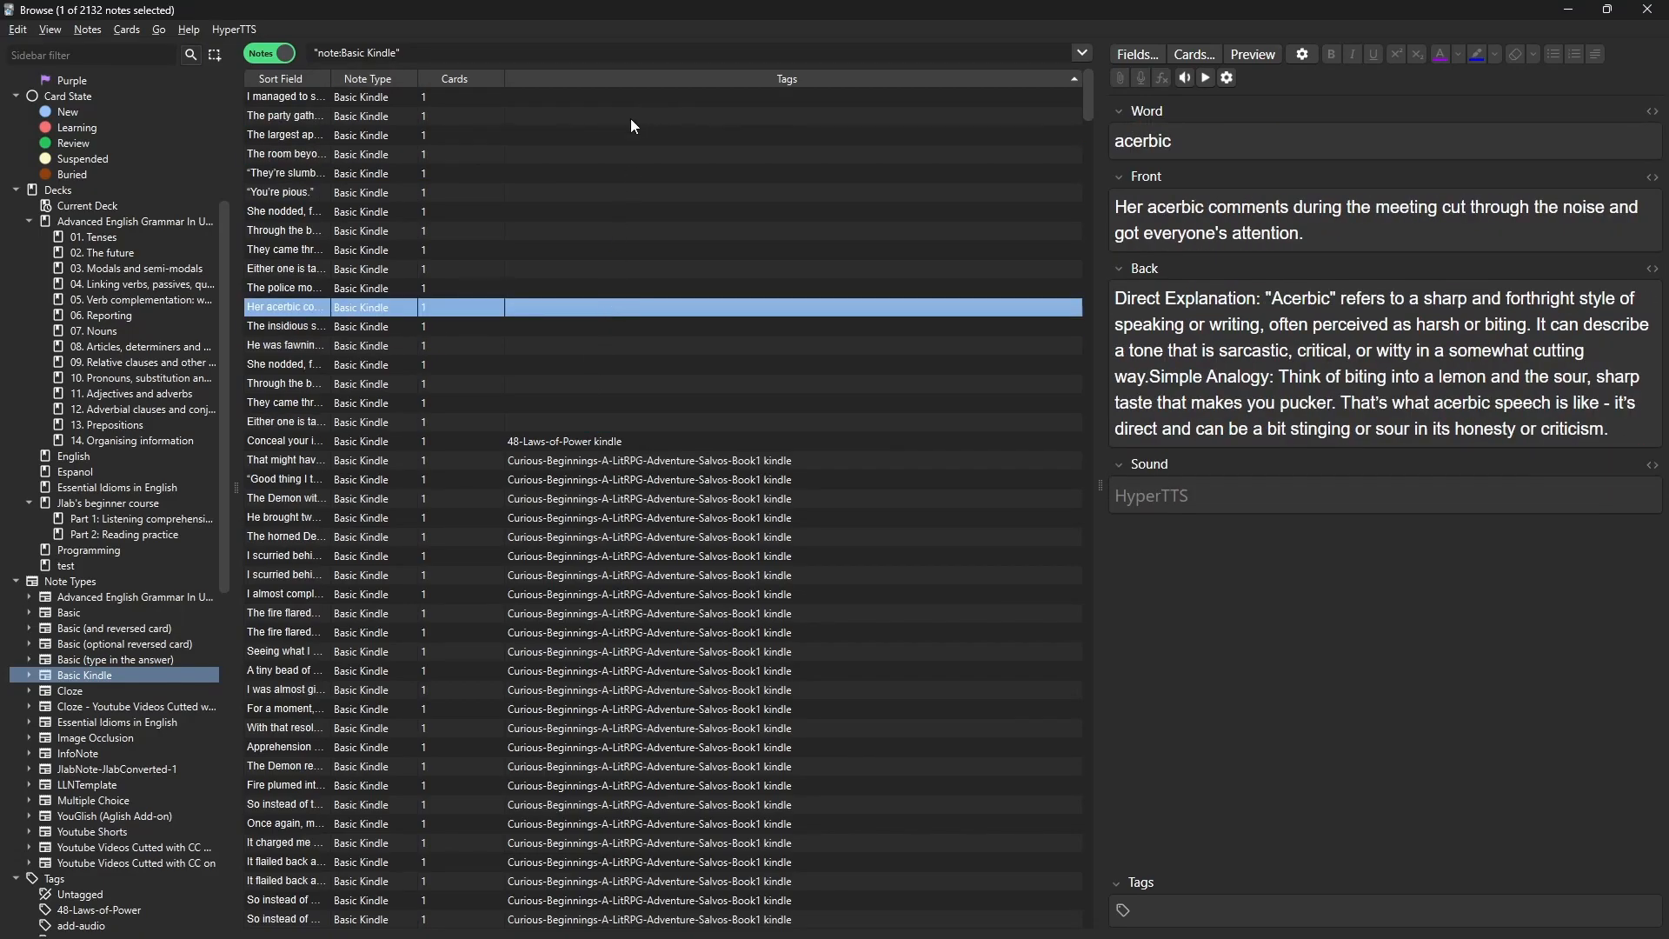
pyautogui.click(285, 97)
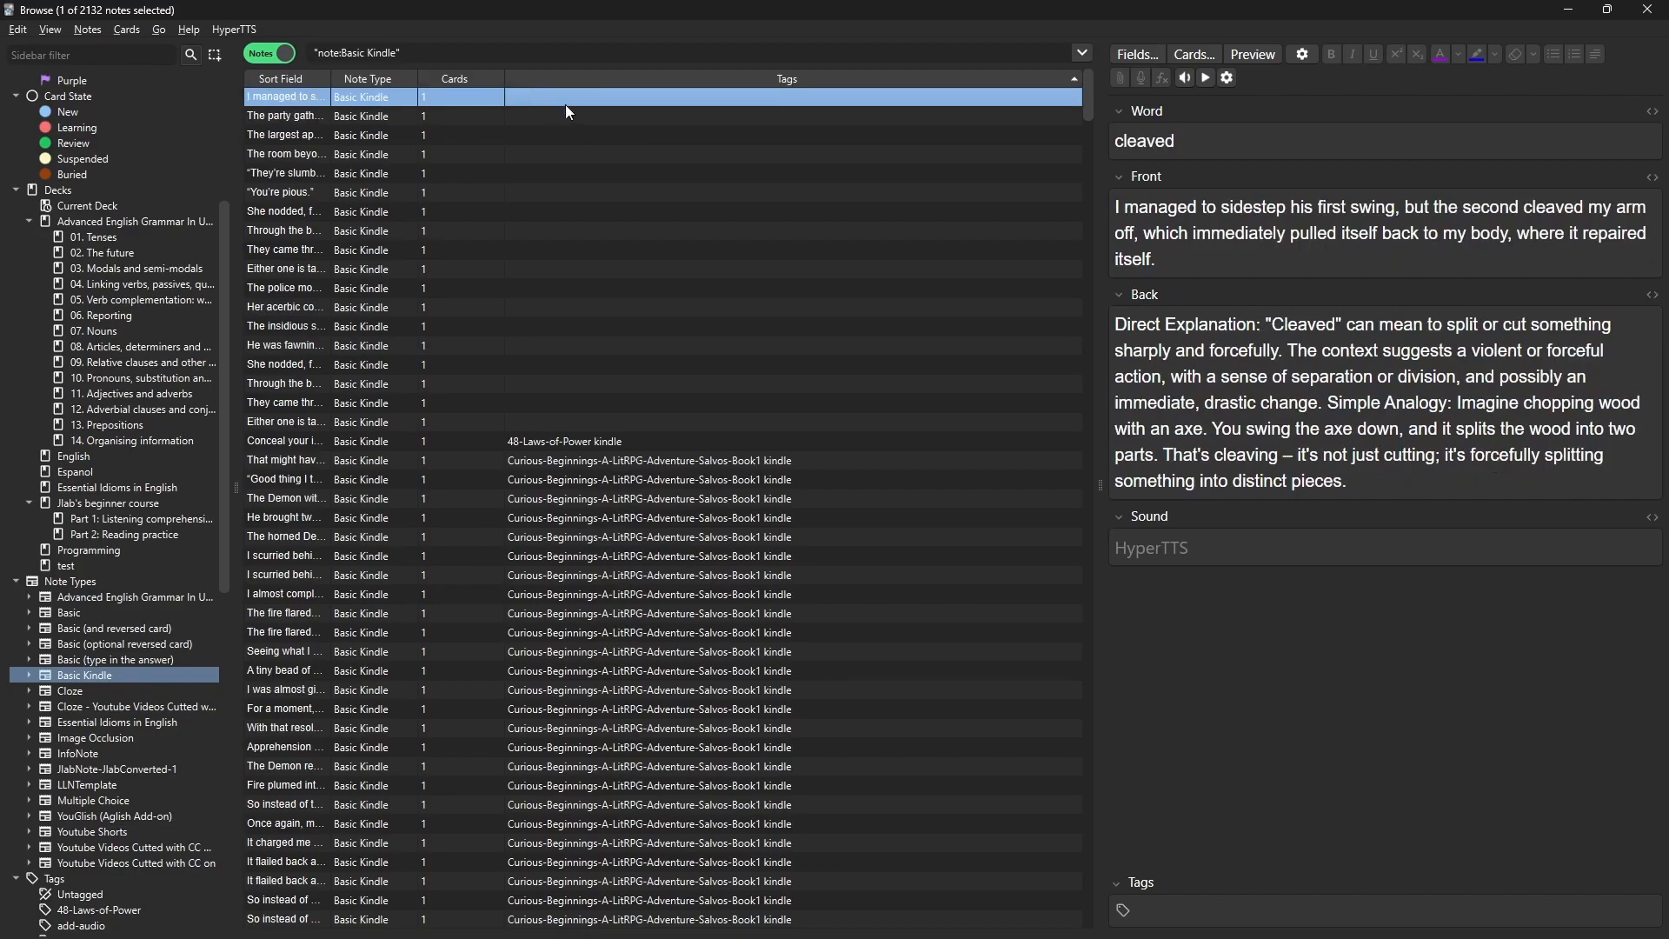
pyautogui.click(284, 115)
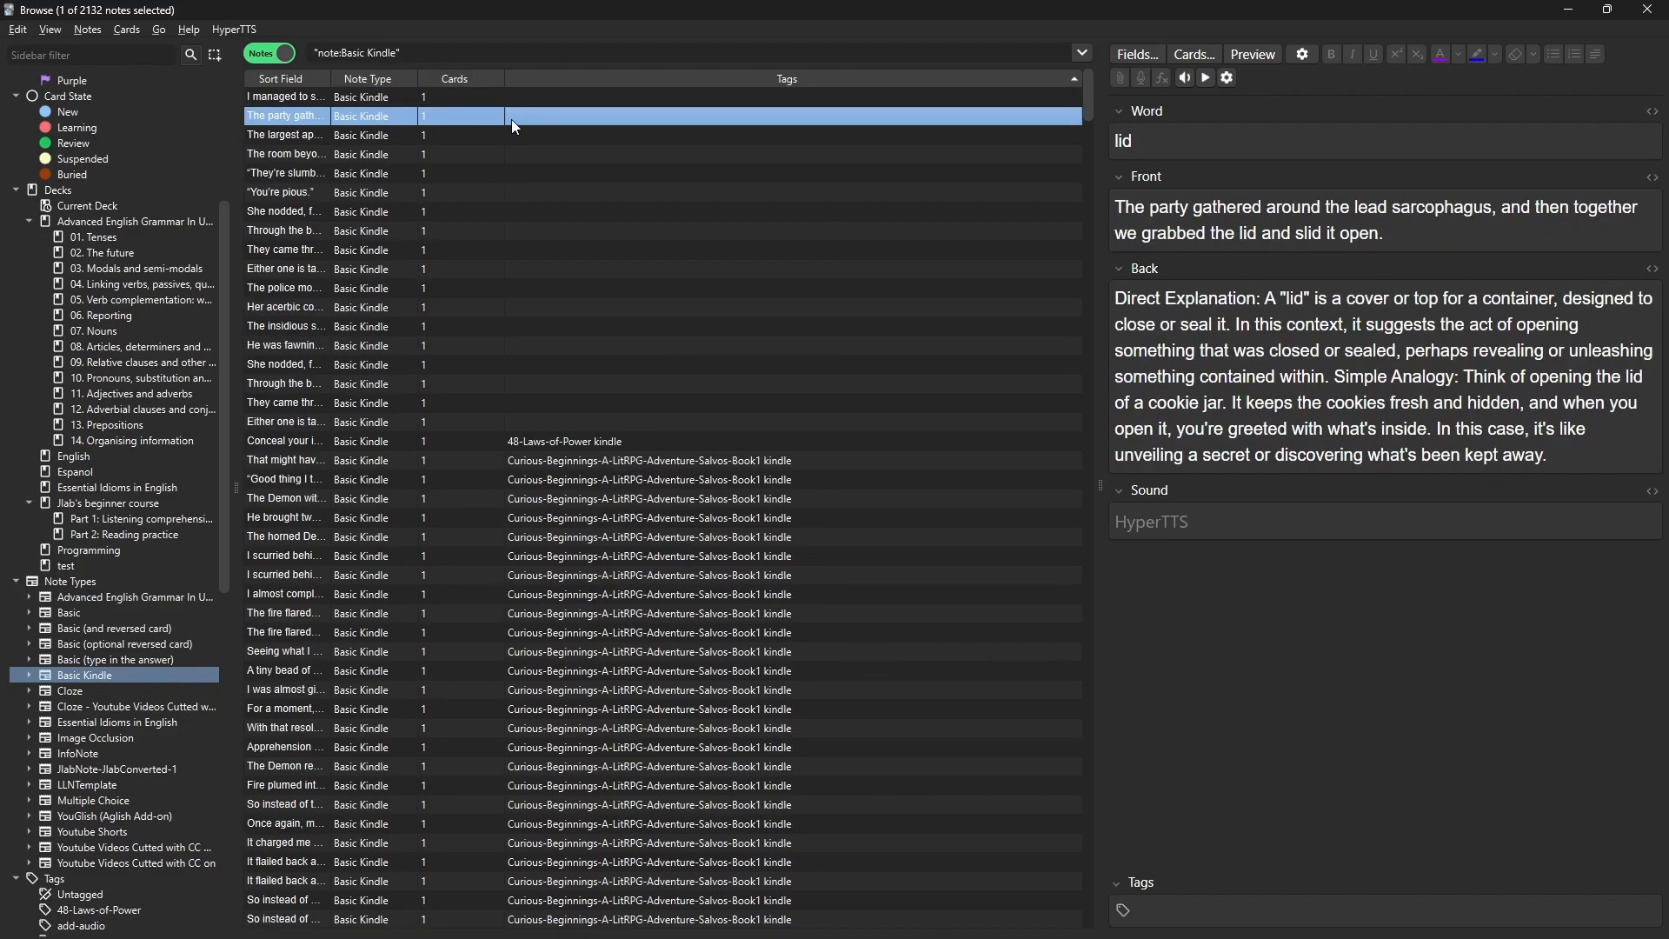
pyautogui.click(285, 97)
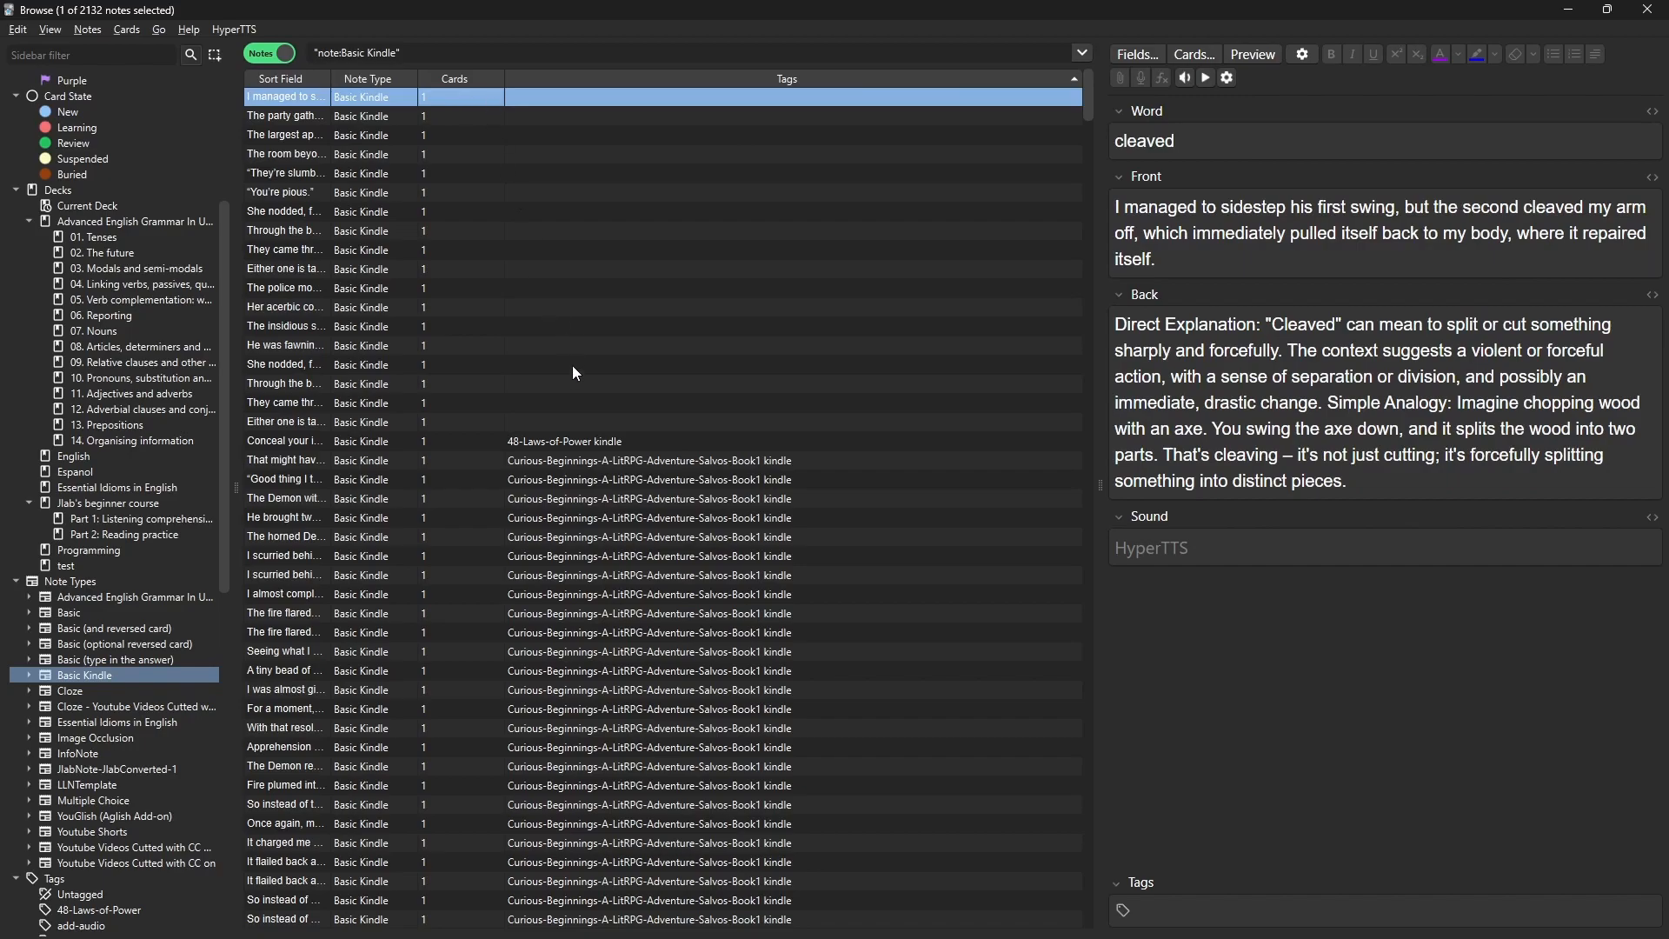
pyautogui.click(284, 383)
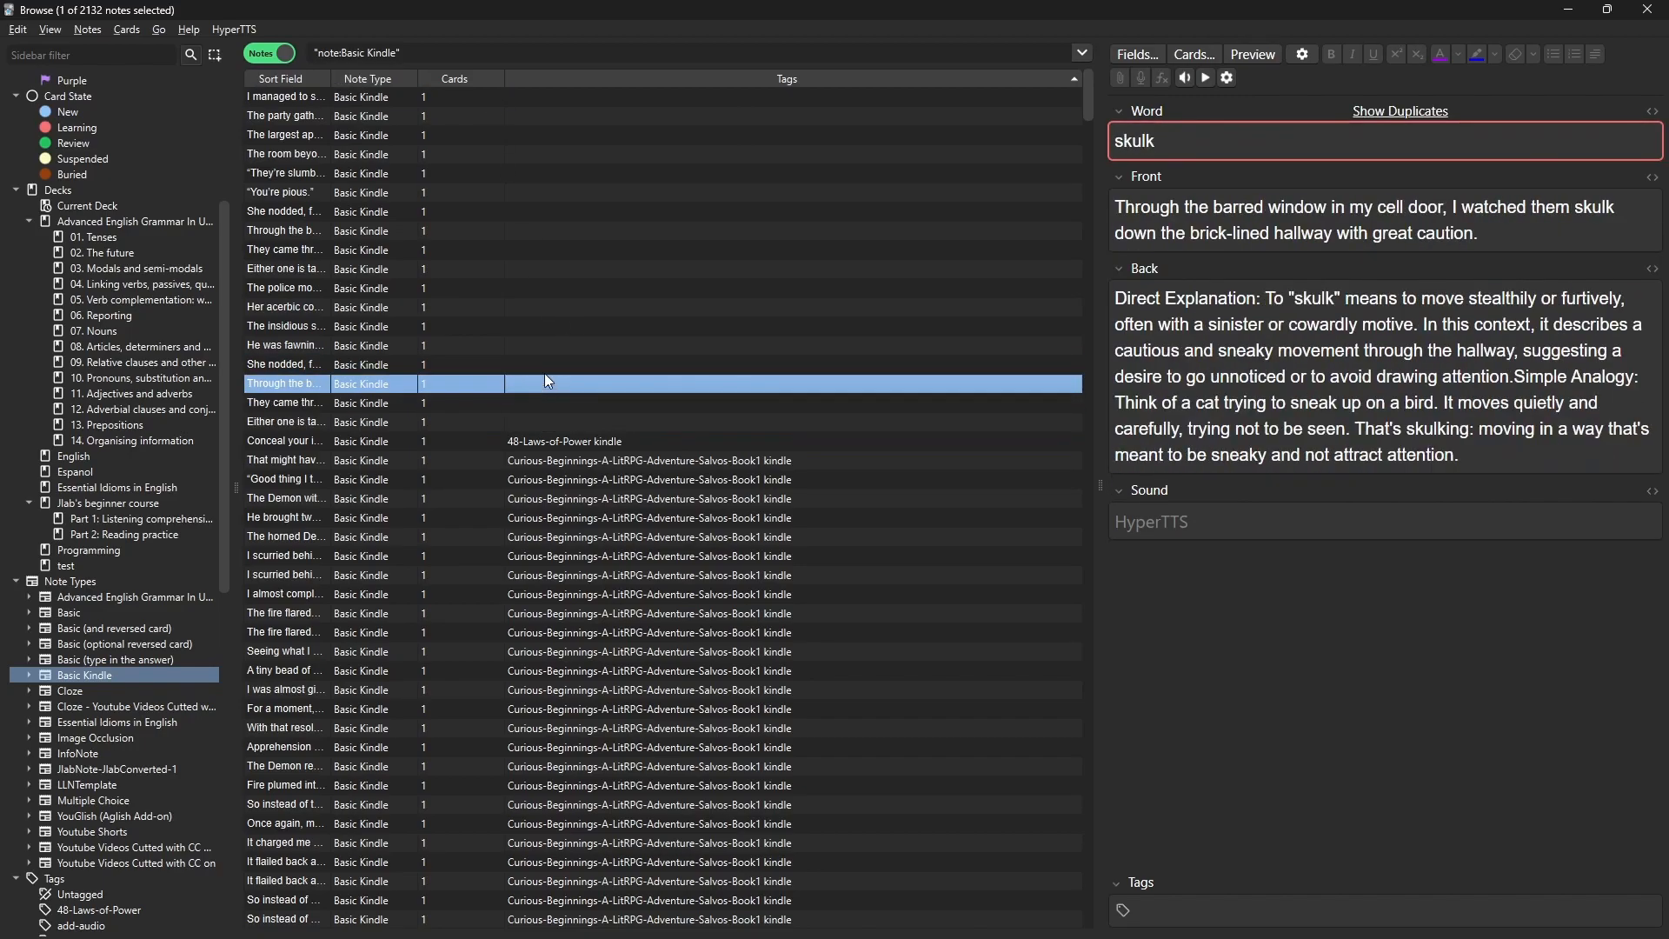
pyautogui.click(285, 153)
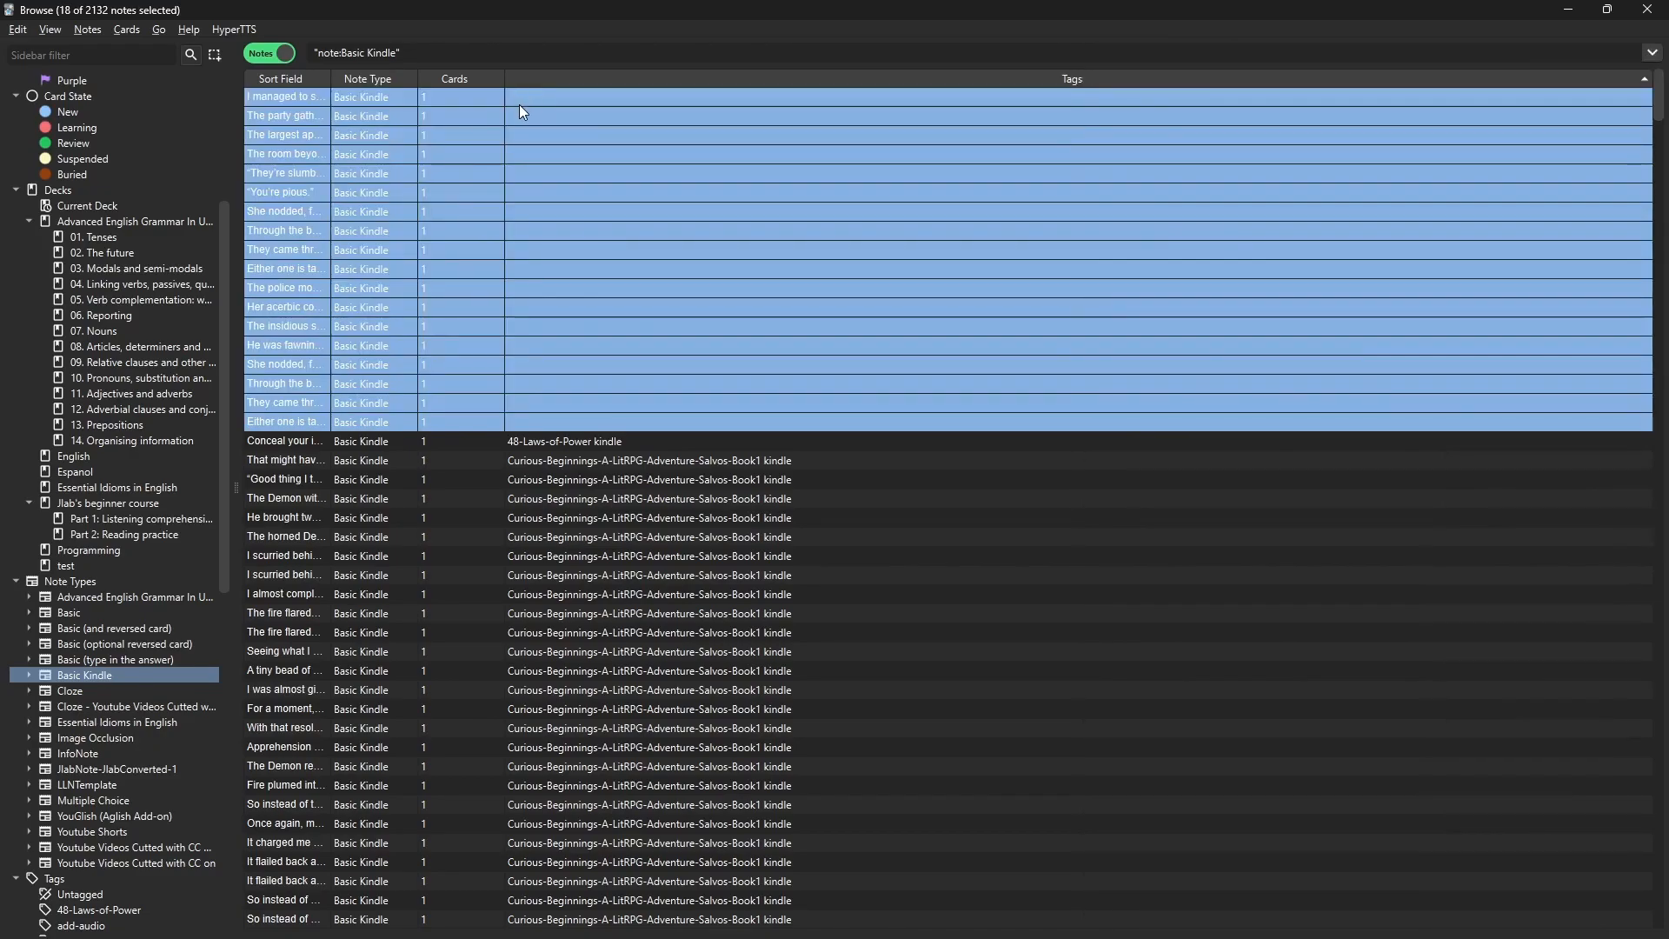
pyautogui.moveTo(570, 342)
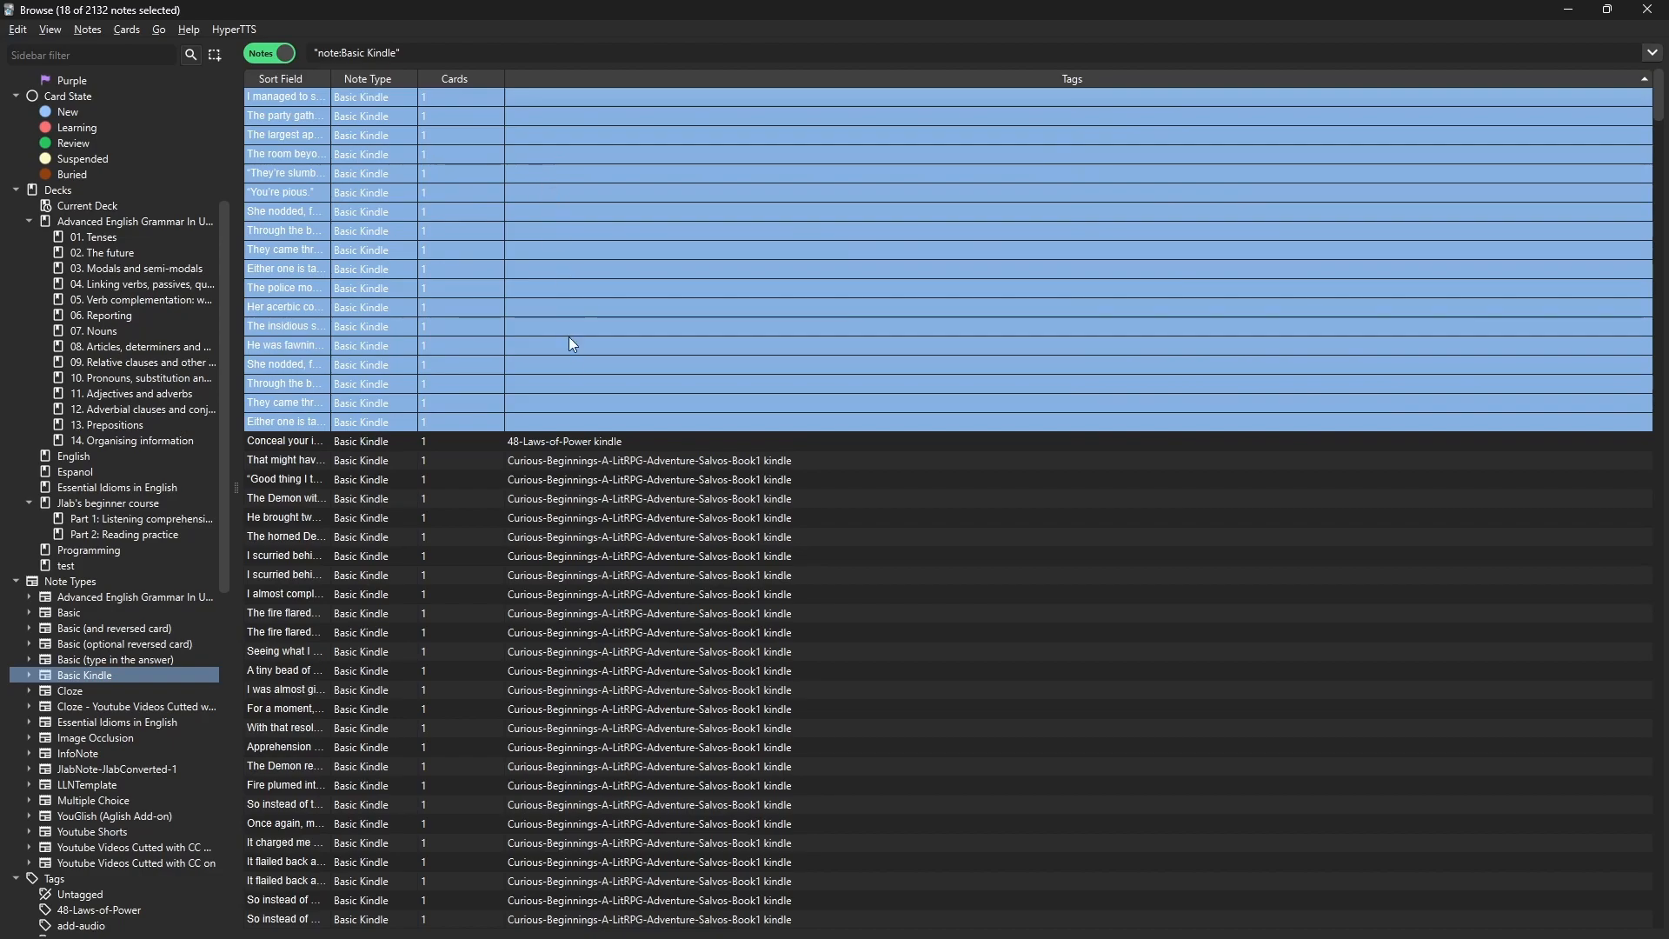
pyautogui.click(285, 308)
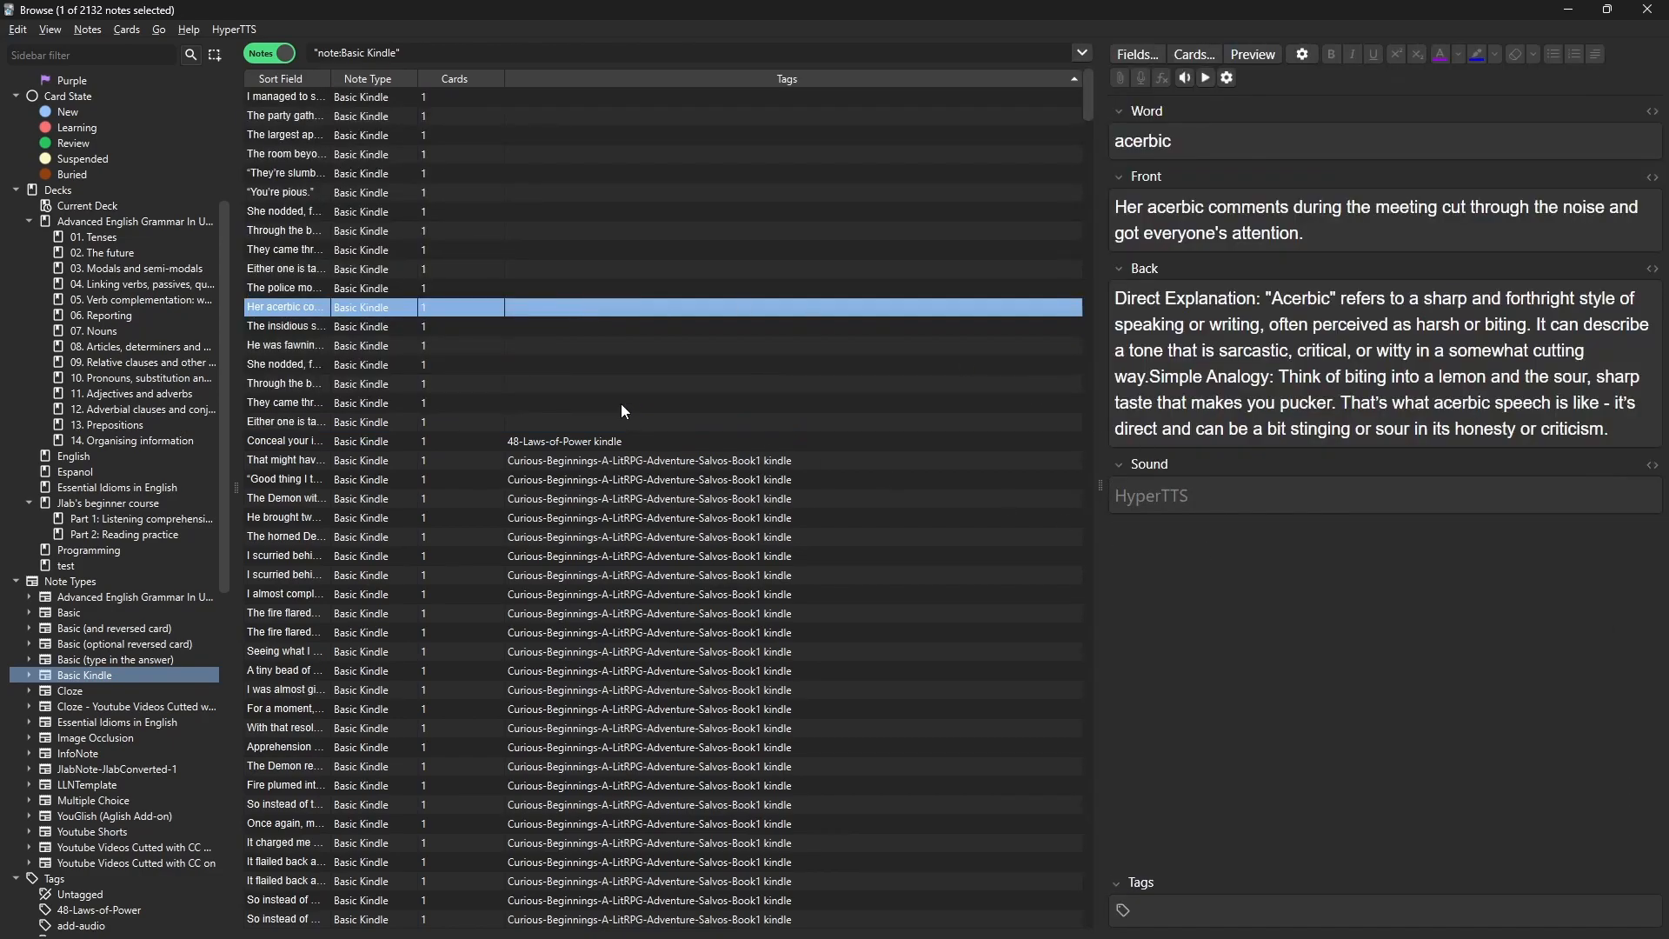
pyautogui.moveTo(438, 162)
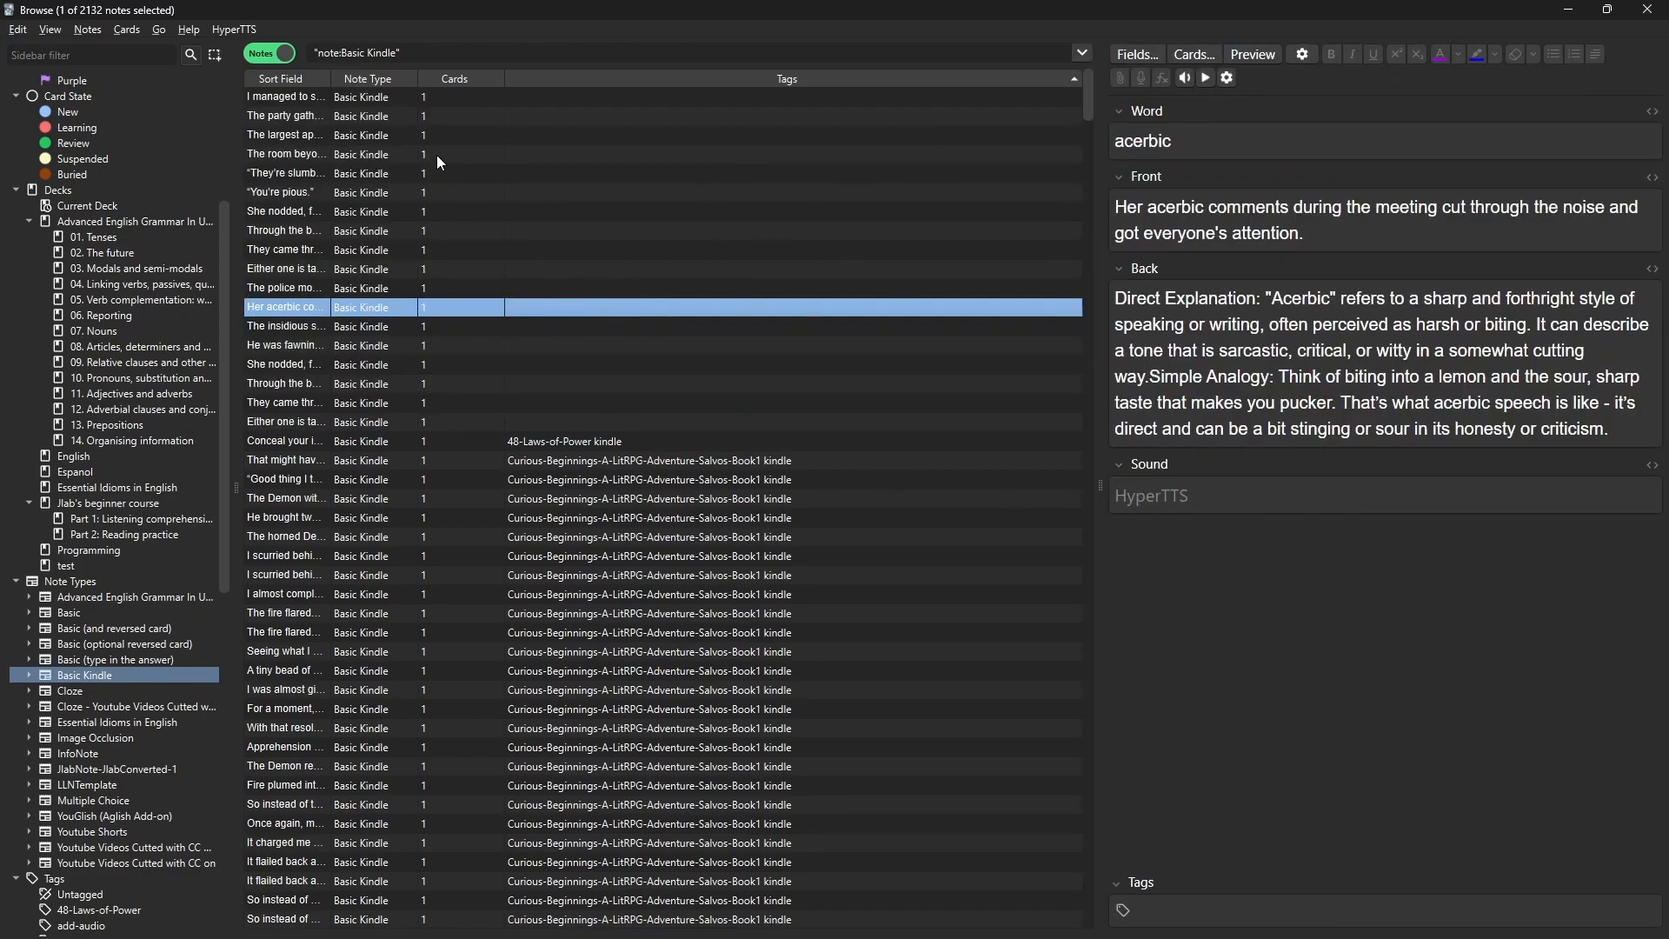
pyautogui.click(284, 95)
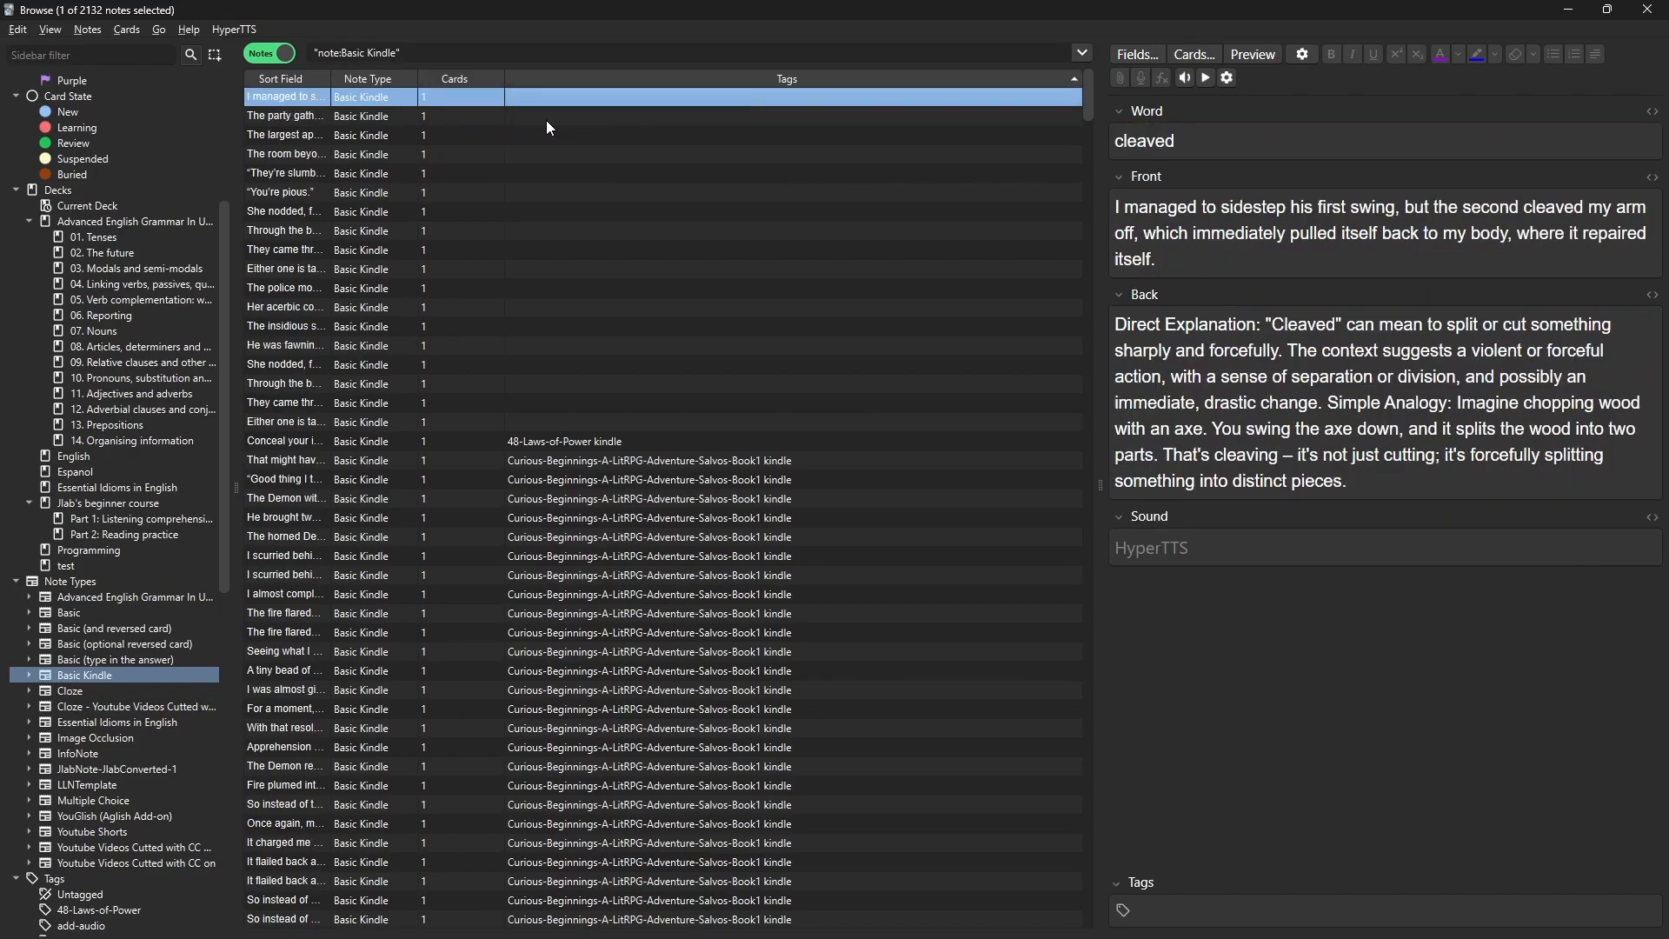
# Resize the browser and inspect the skulk, quell, acerbic, doe-eyed and lid notes' fields.
pyautogui.click(284, 230)
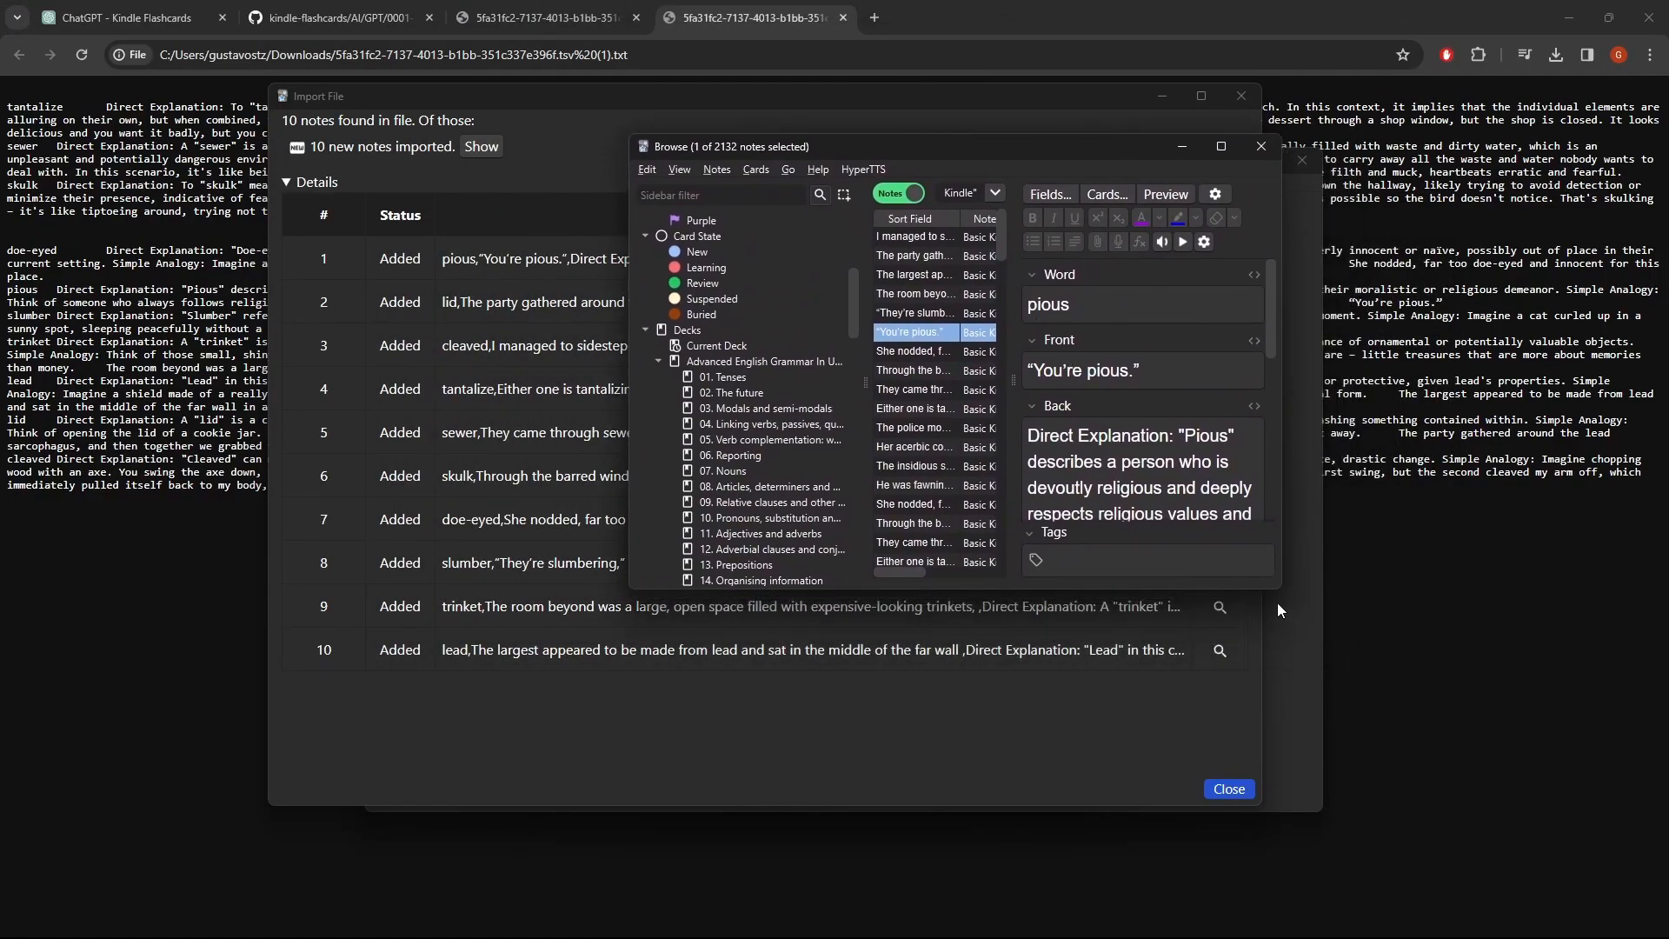
pyautogui.moveTo(1305, 630)
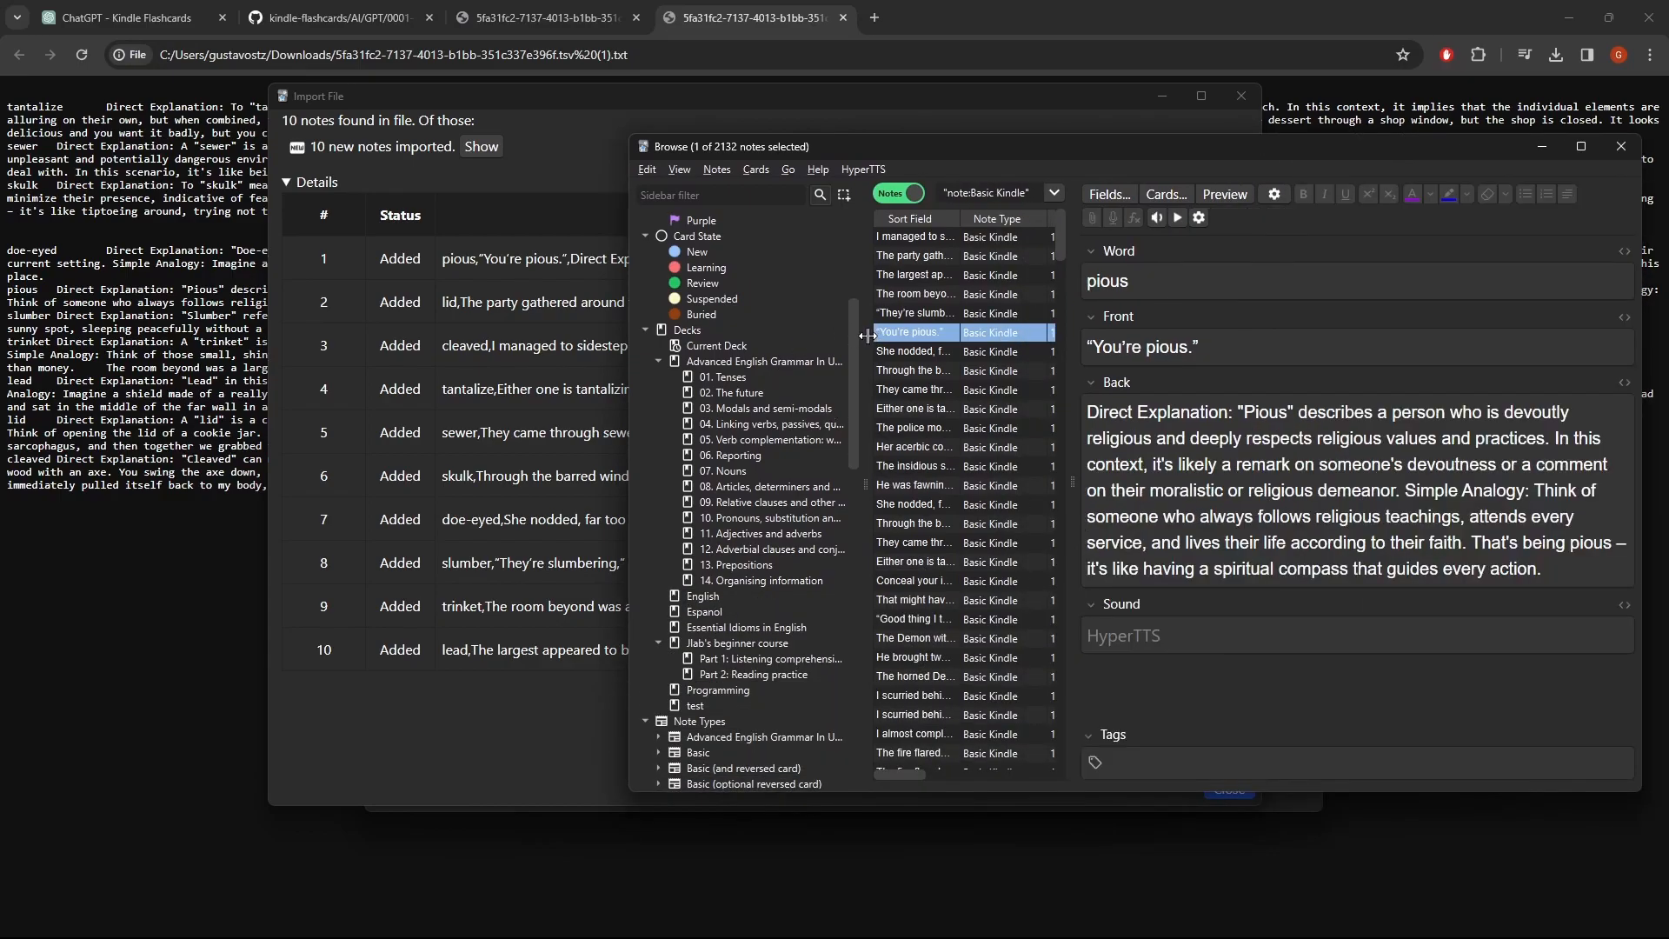
pyautogui.click(911, 370)
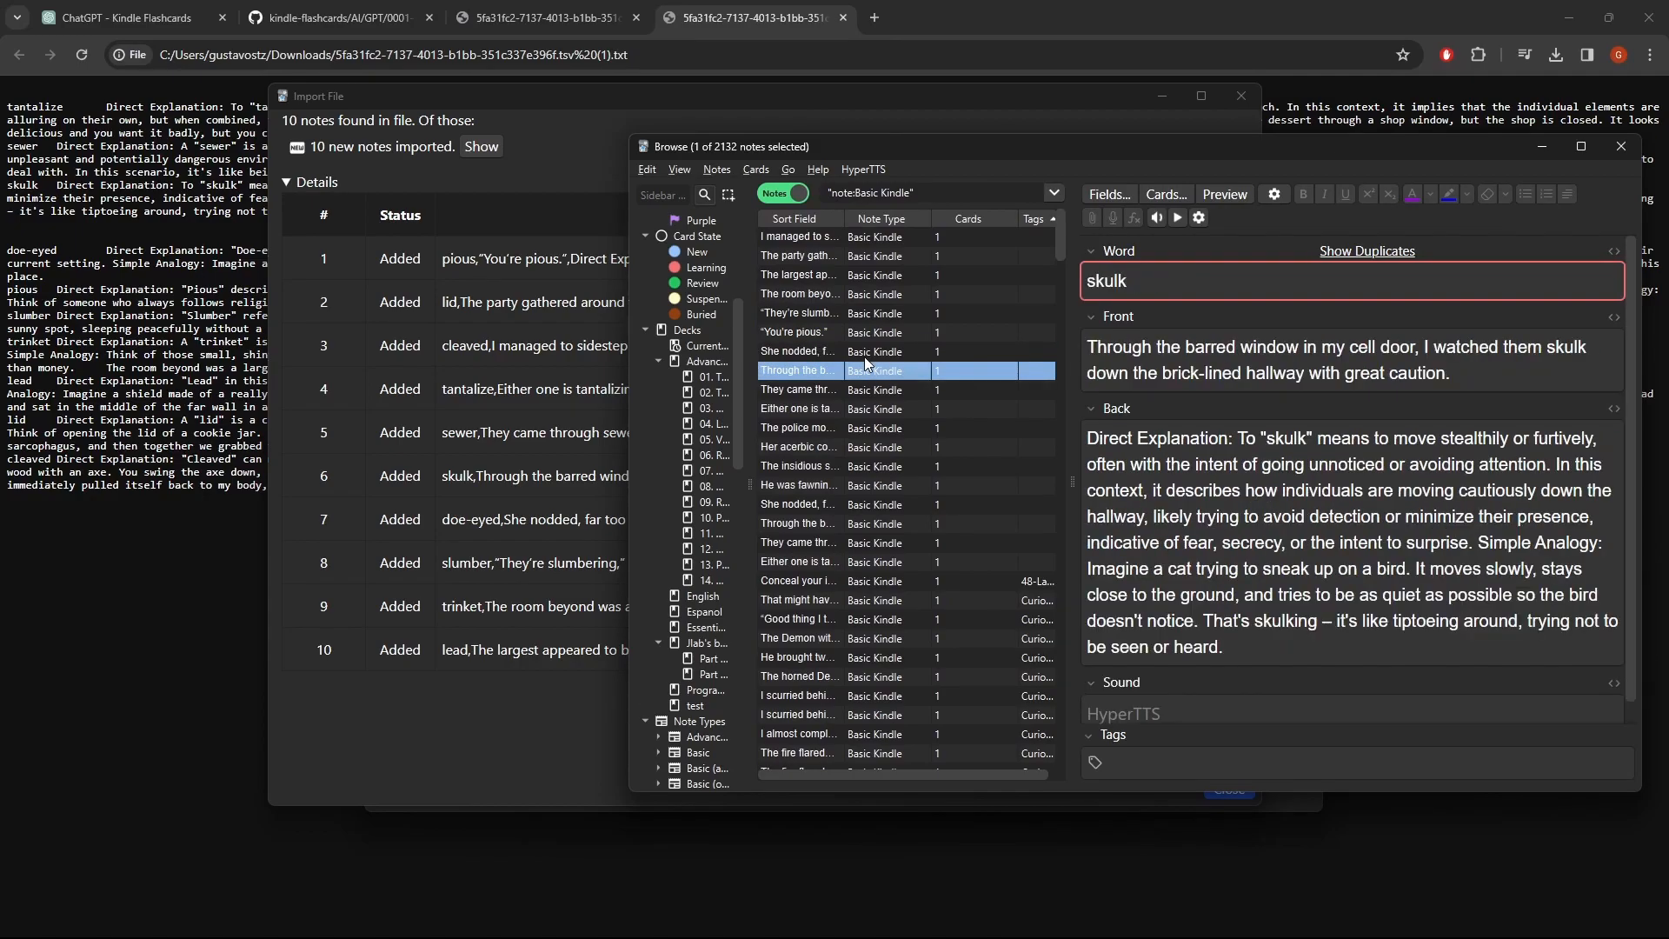
pyautogui.moveTo(449, 465)
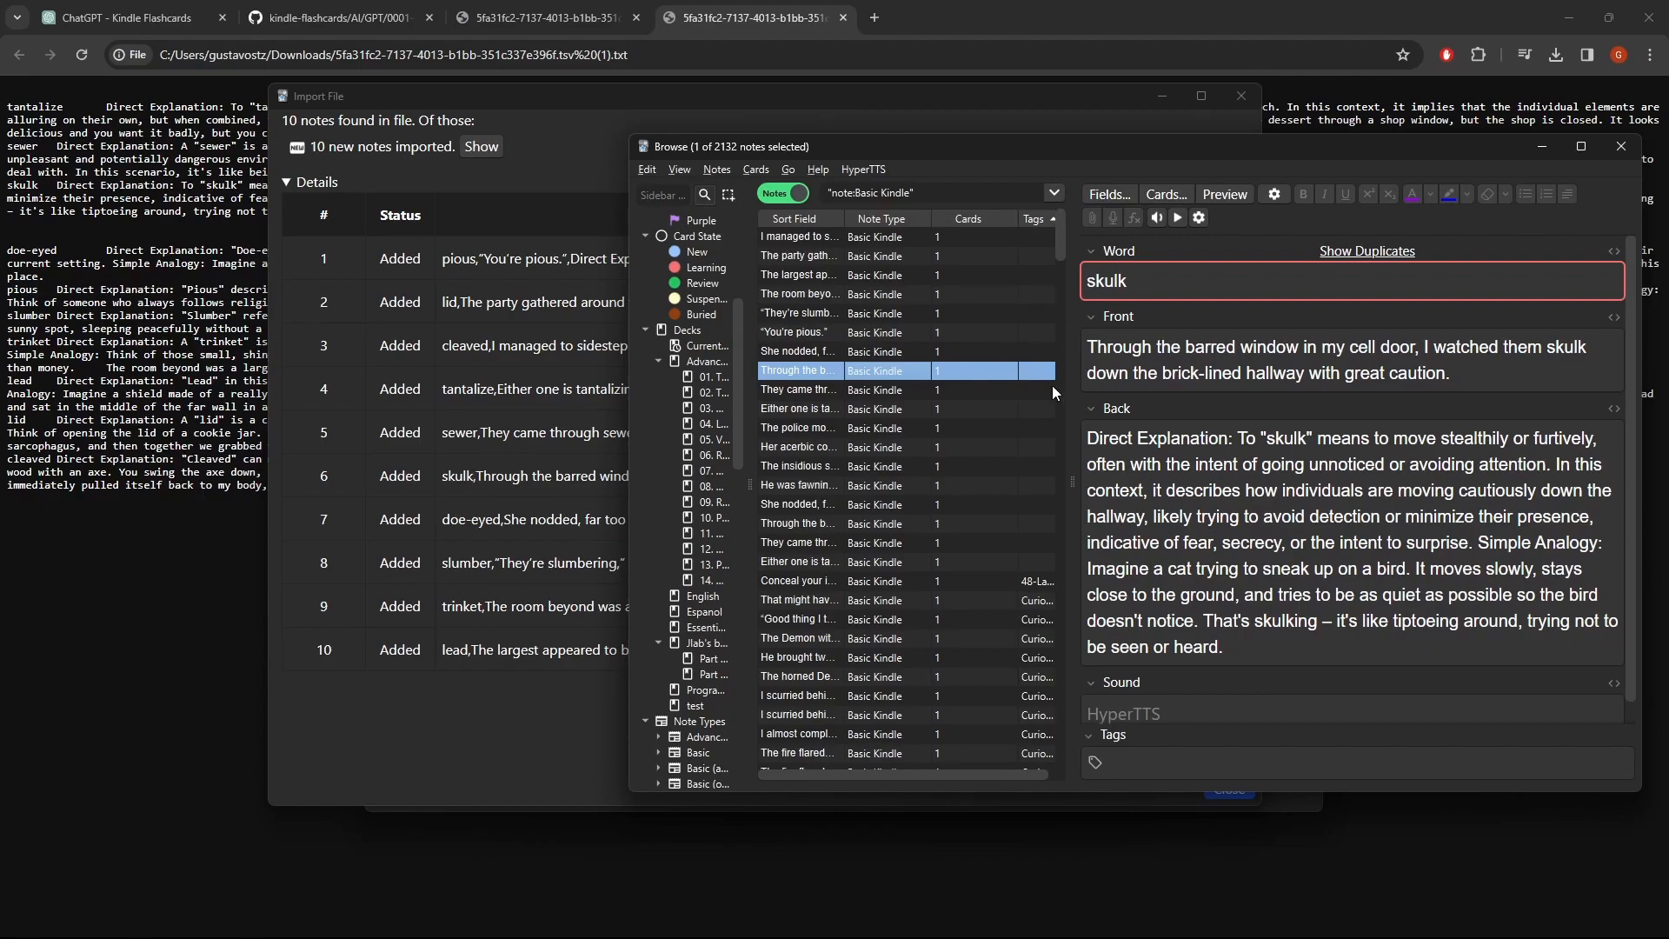
pyautogui.click(797, 428)
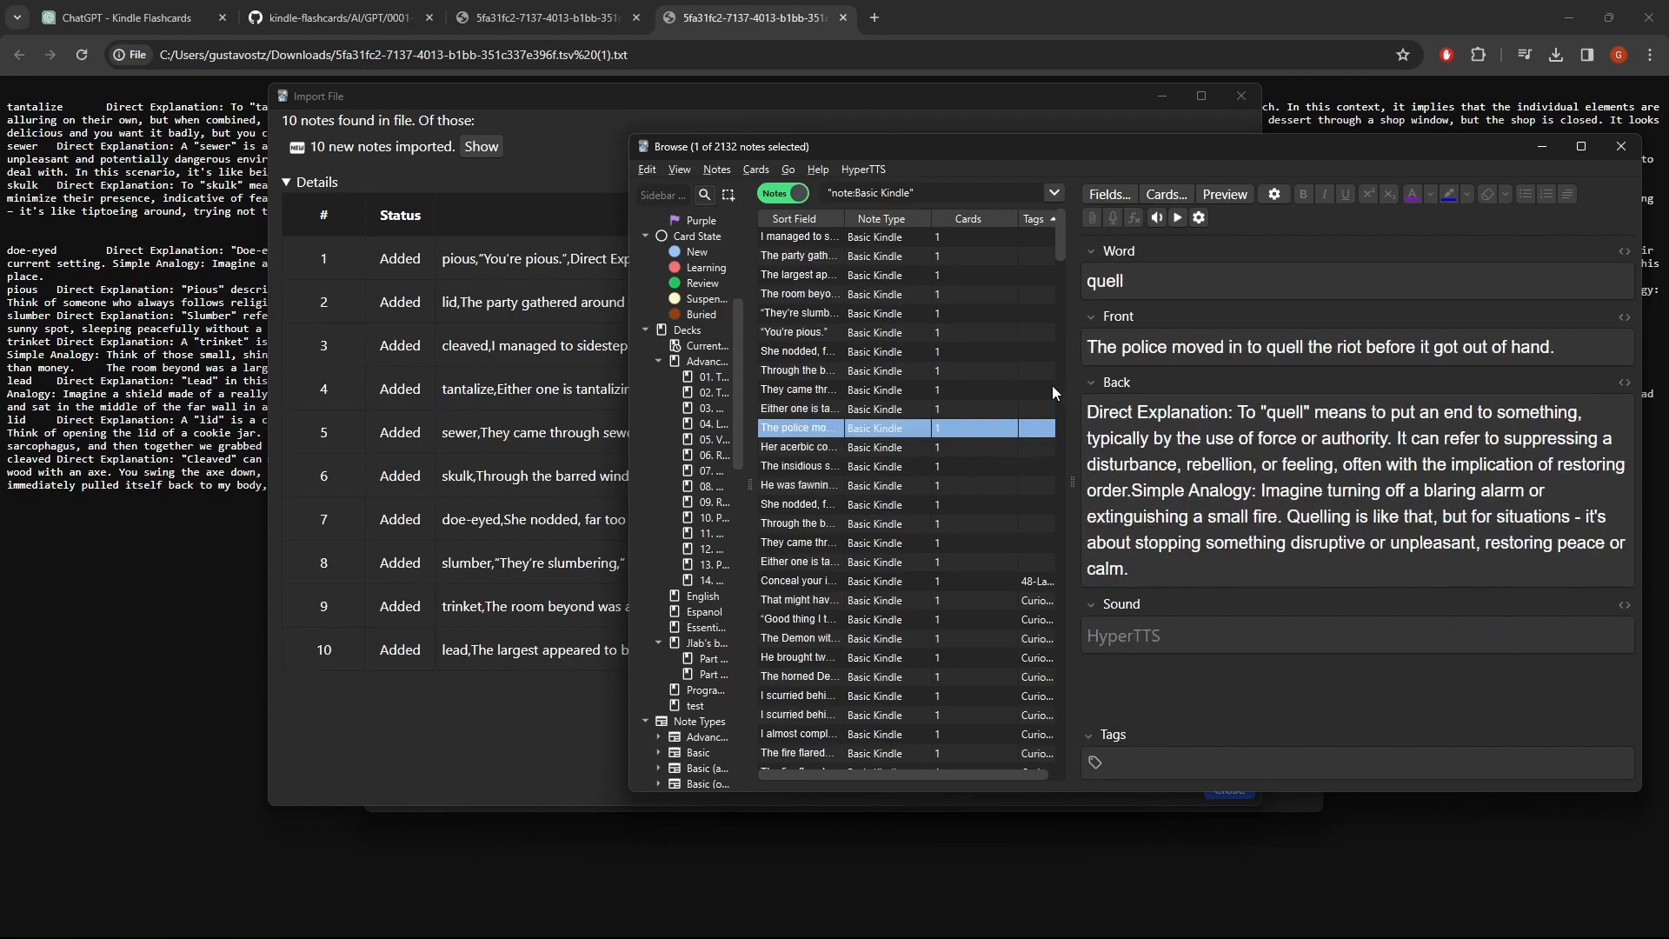
pyautogui.click(798, 446)
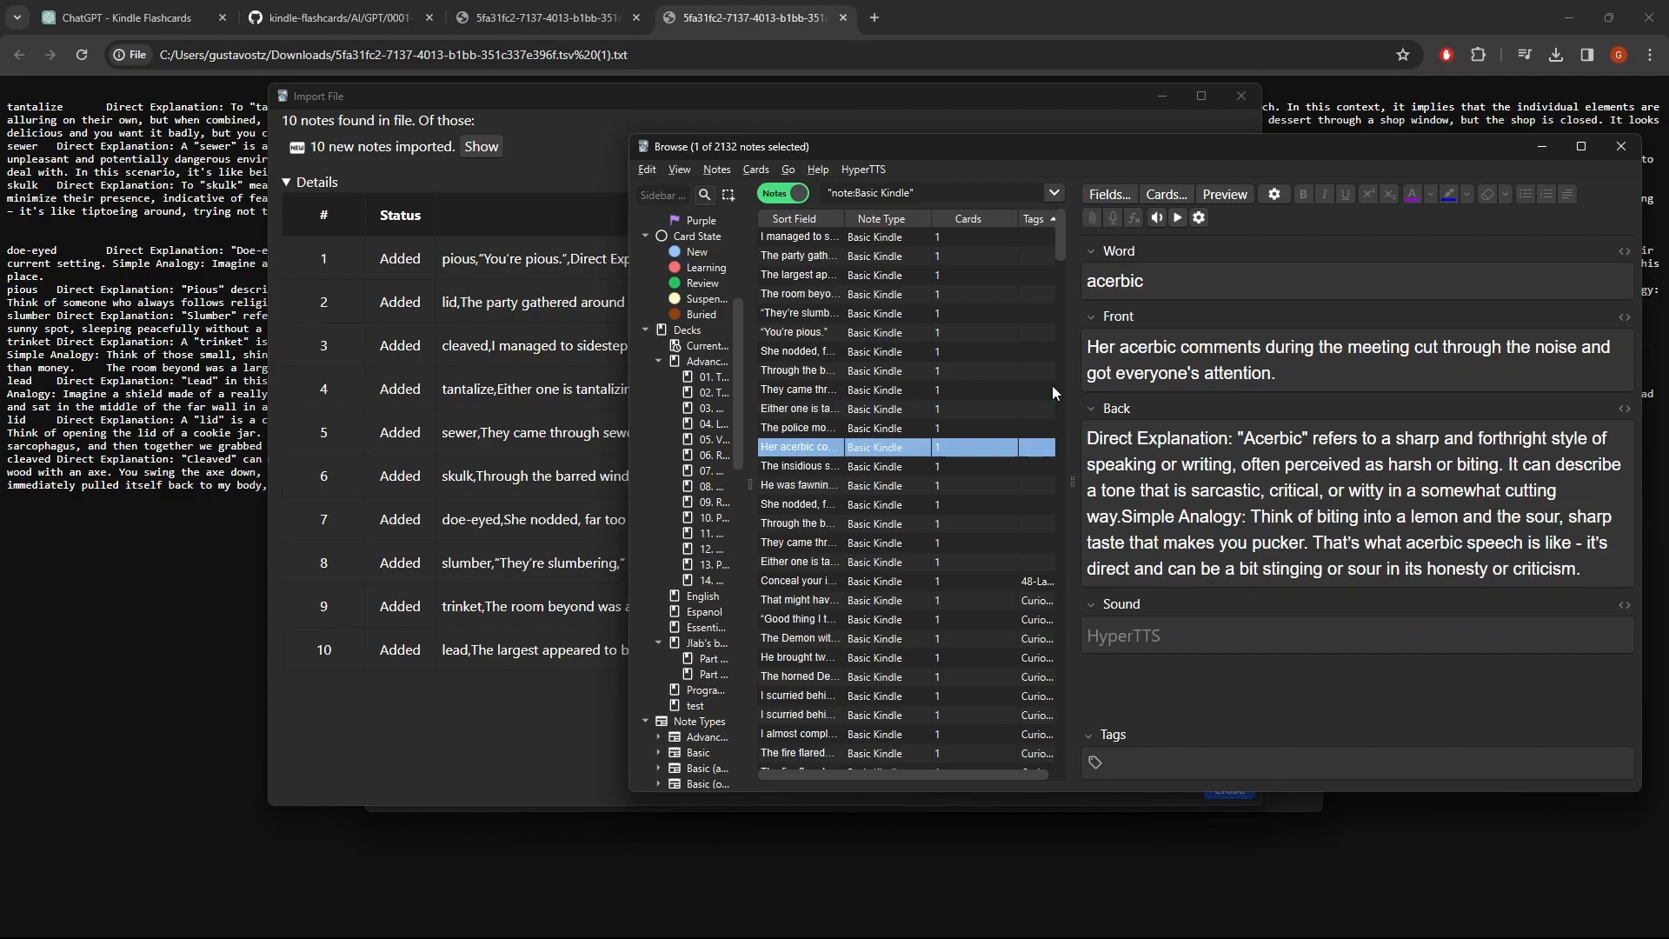
pyautogui.click(797, 351)
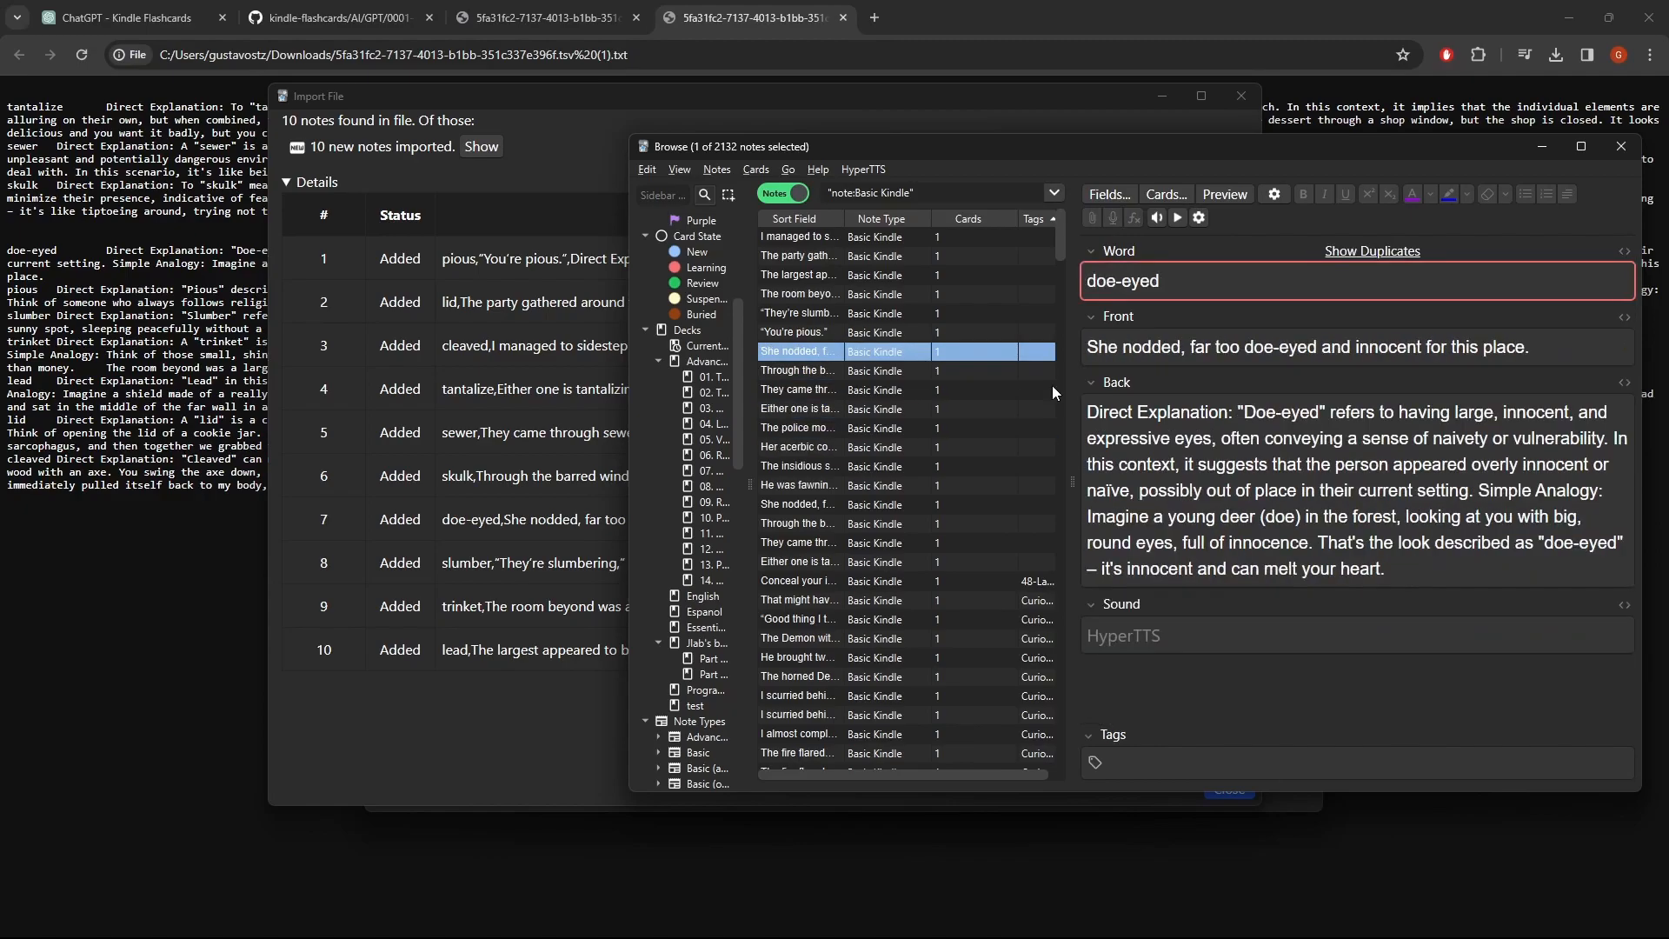
pyautogui.click(796, 255)
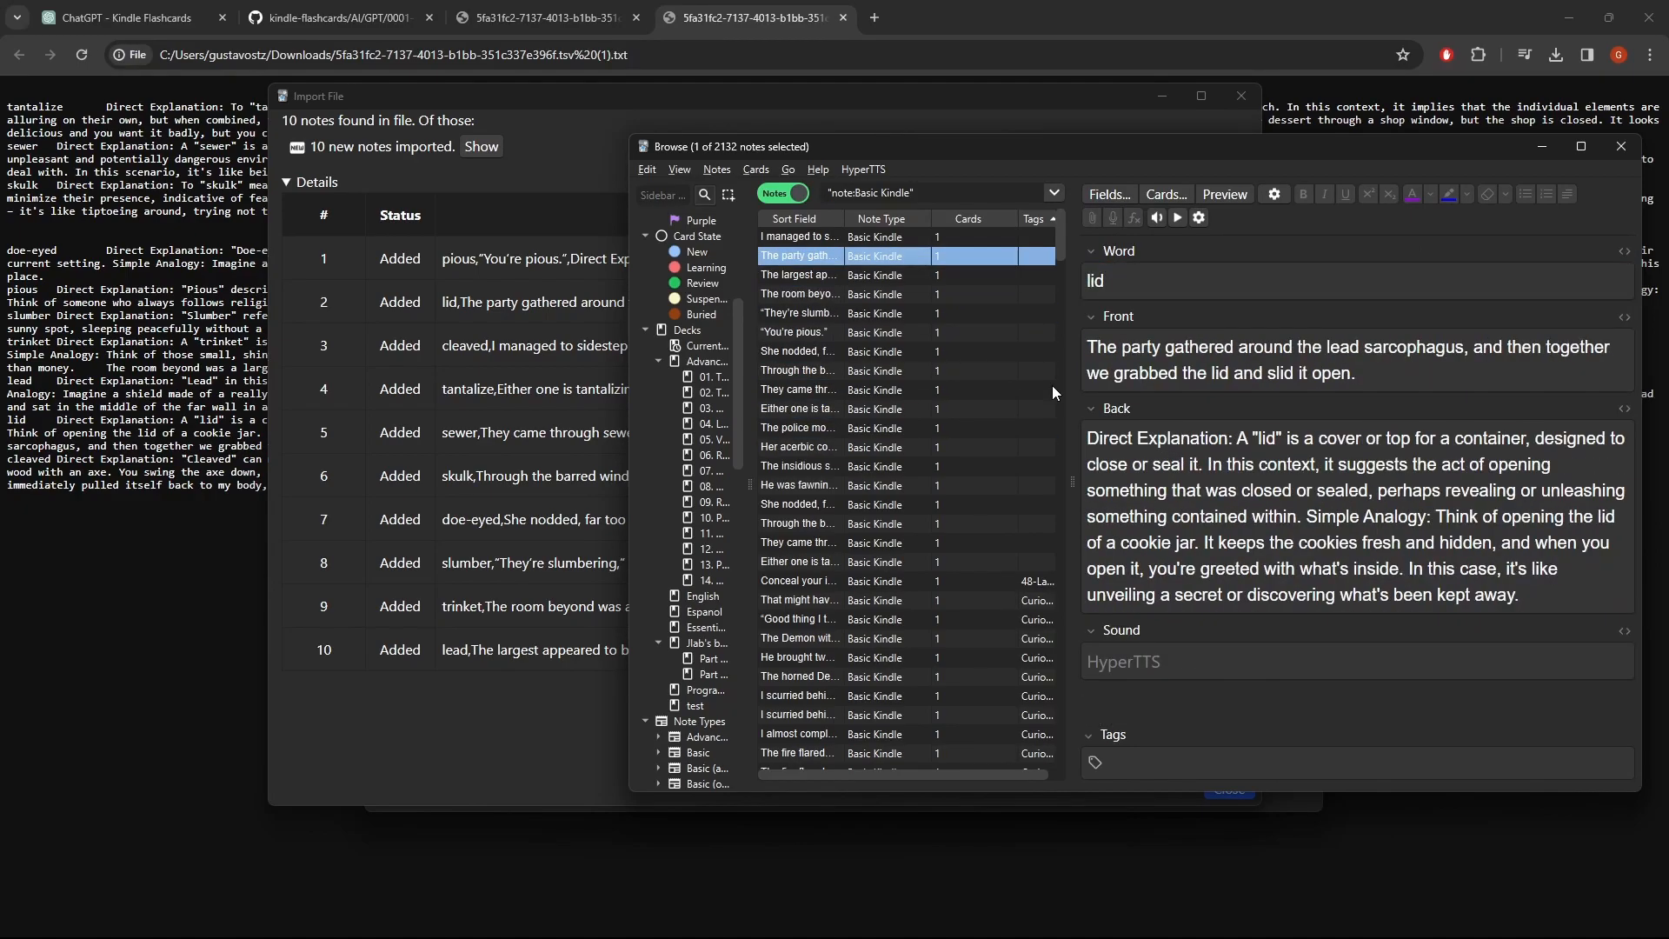
pyautogui.moveTo(930, 677)
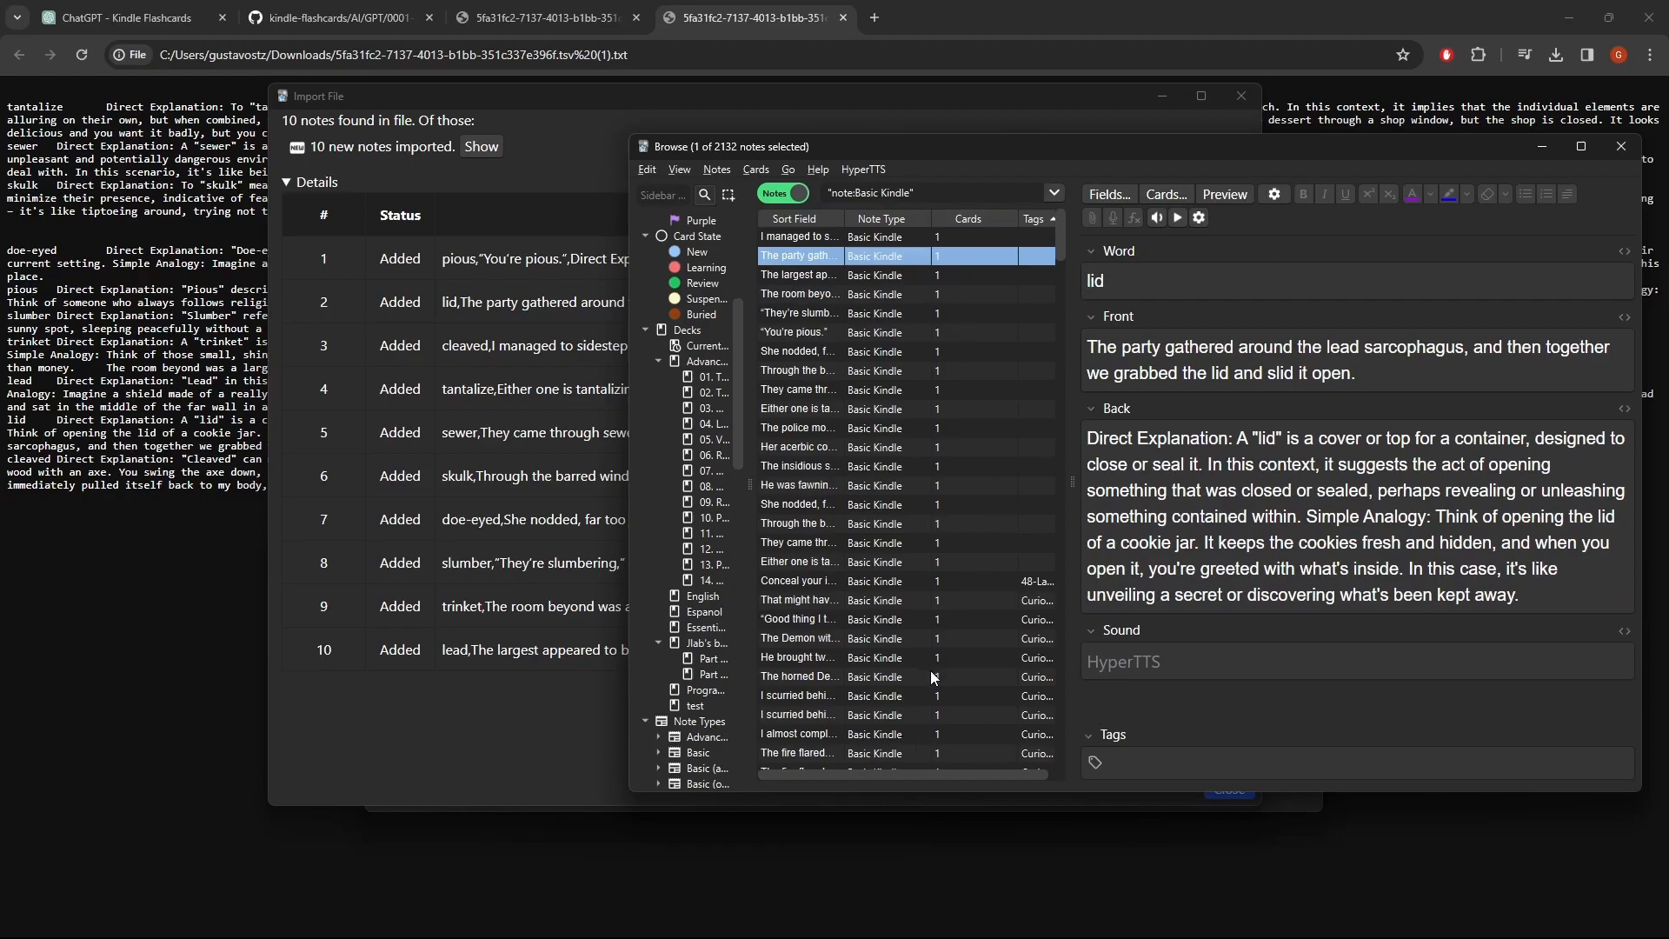
pyautogui.moveTo(1541, 146)
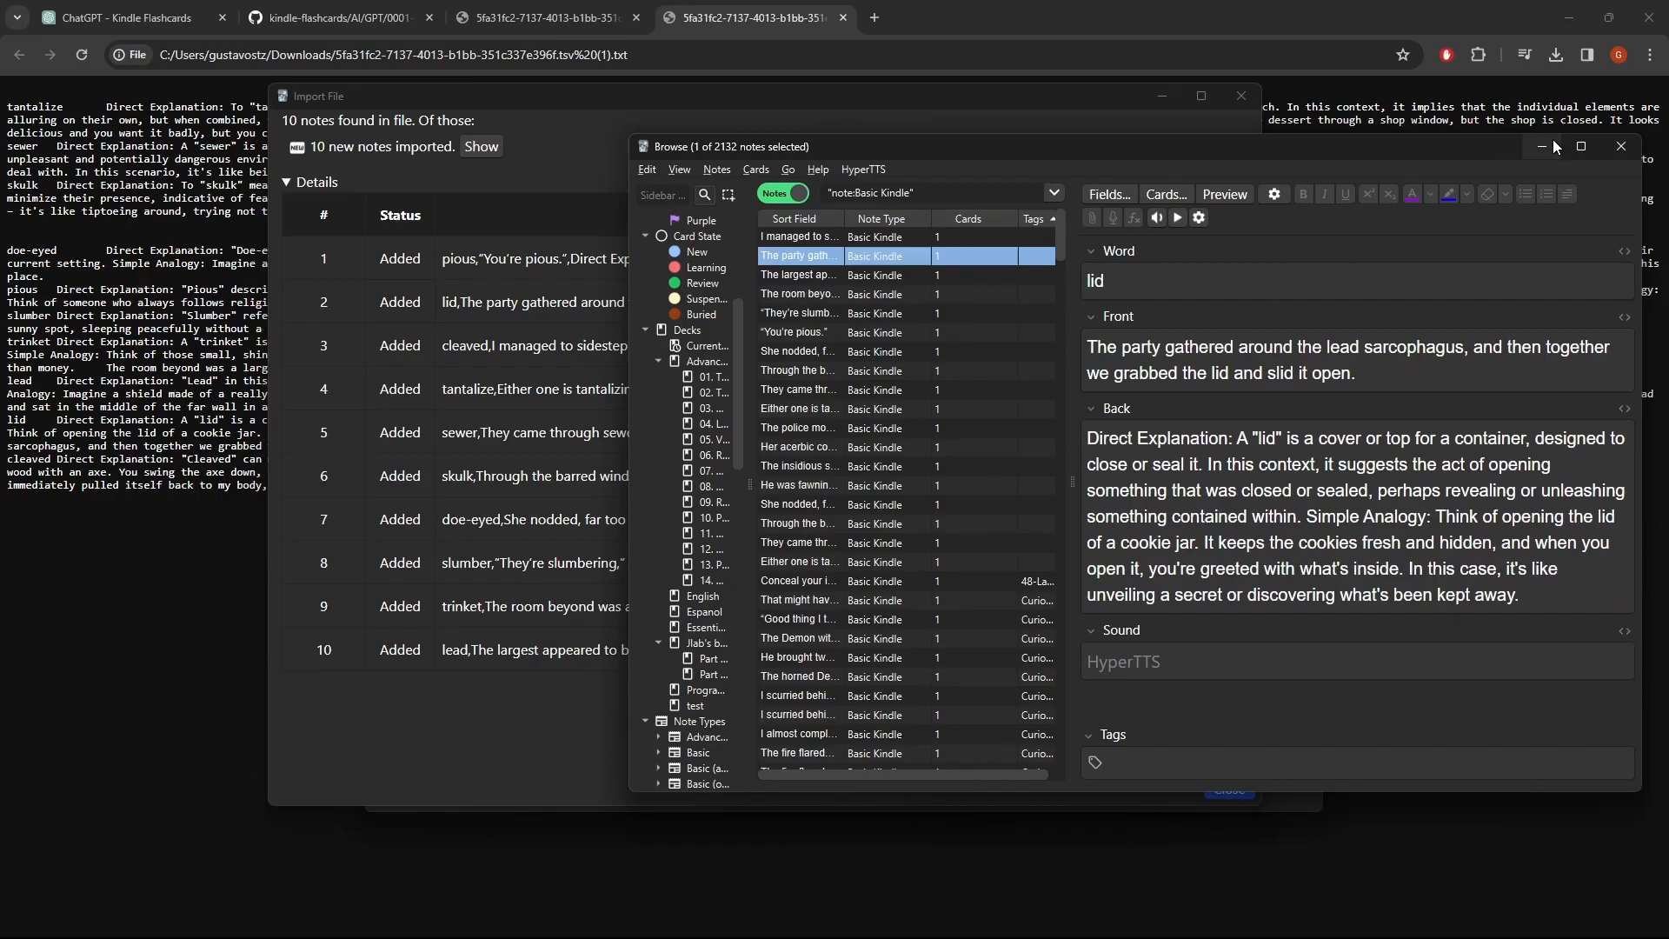
pyautogui.moveTo(1542, 148)
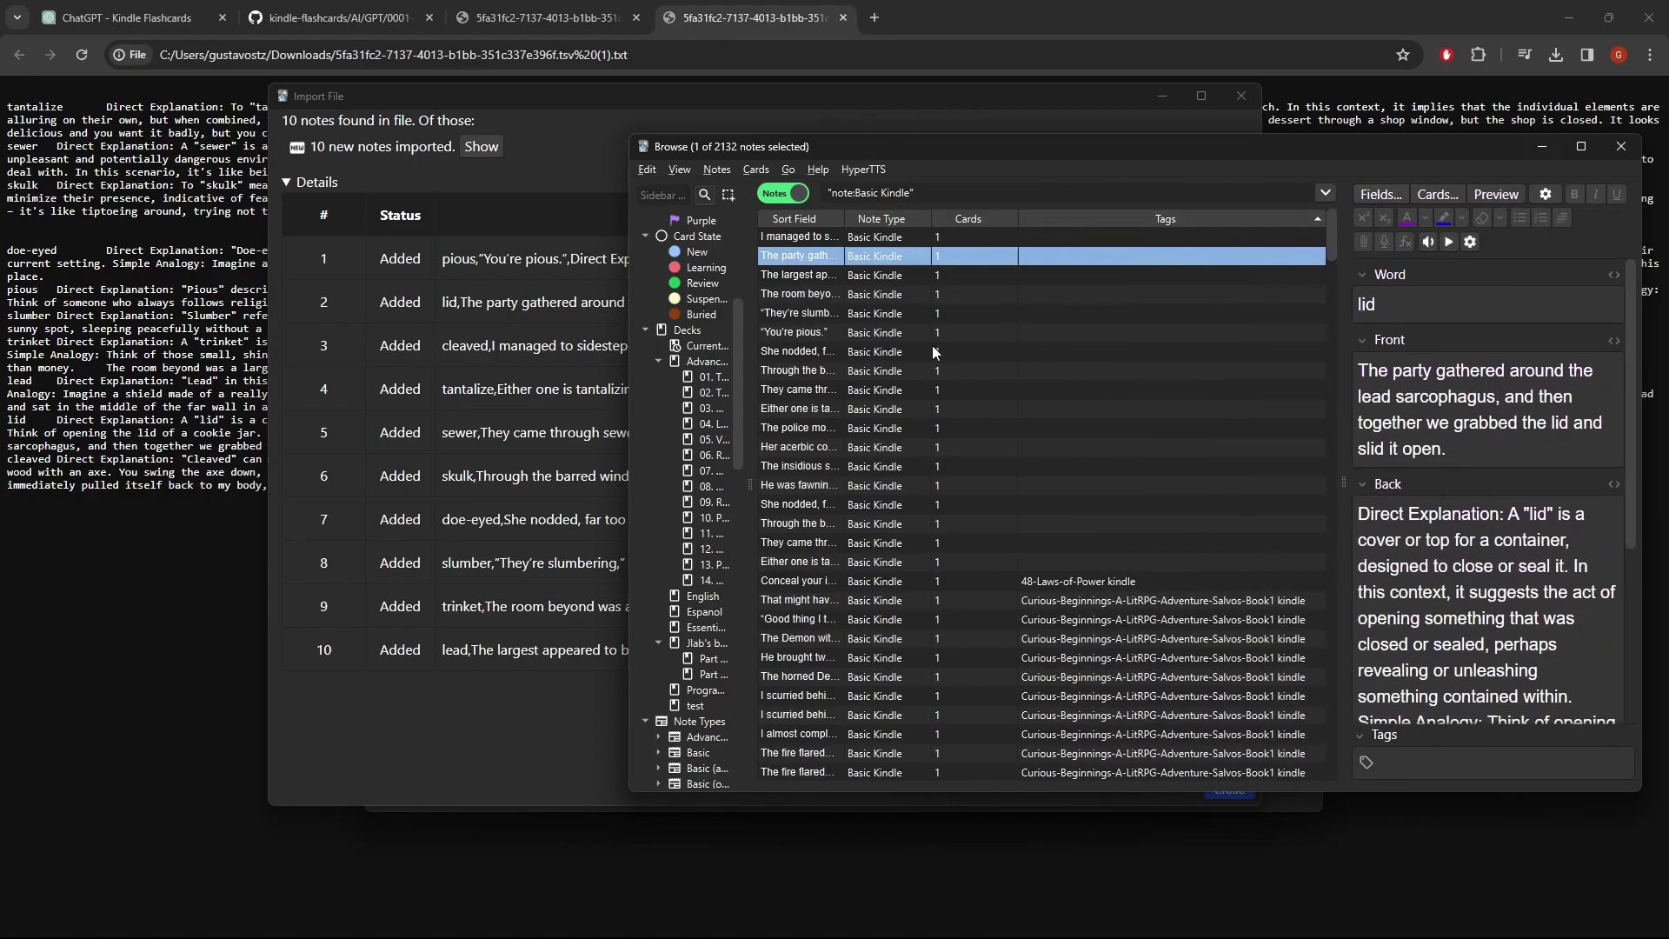
# Read the pious note's Back field, close Browse and the import summary, and return to GitHub.
pyautogui.click(797, 332)
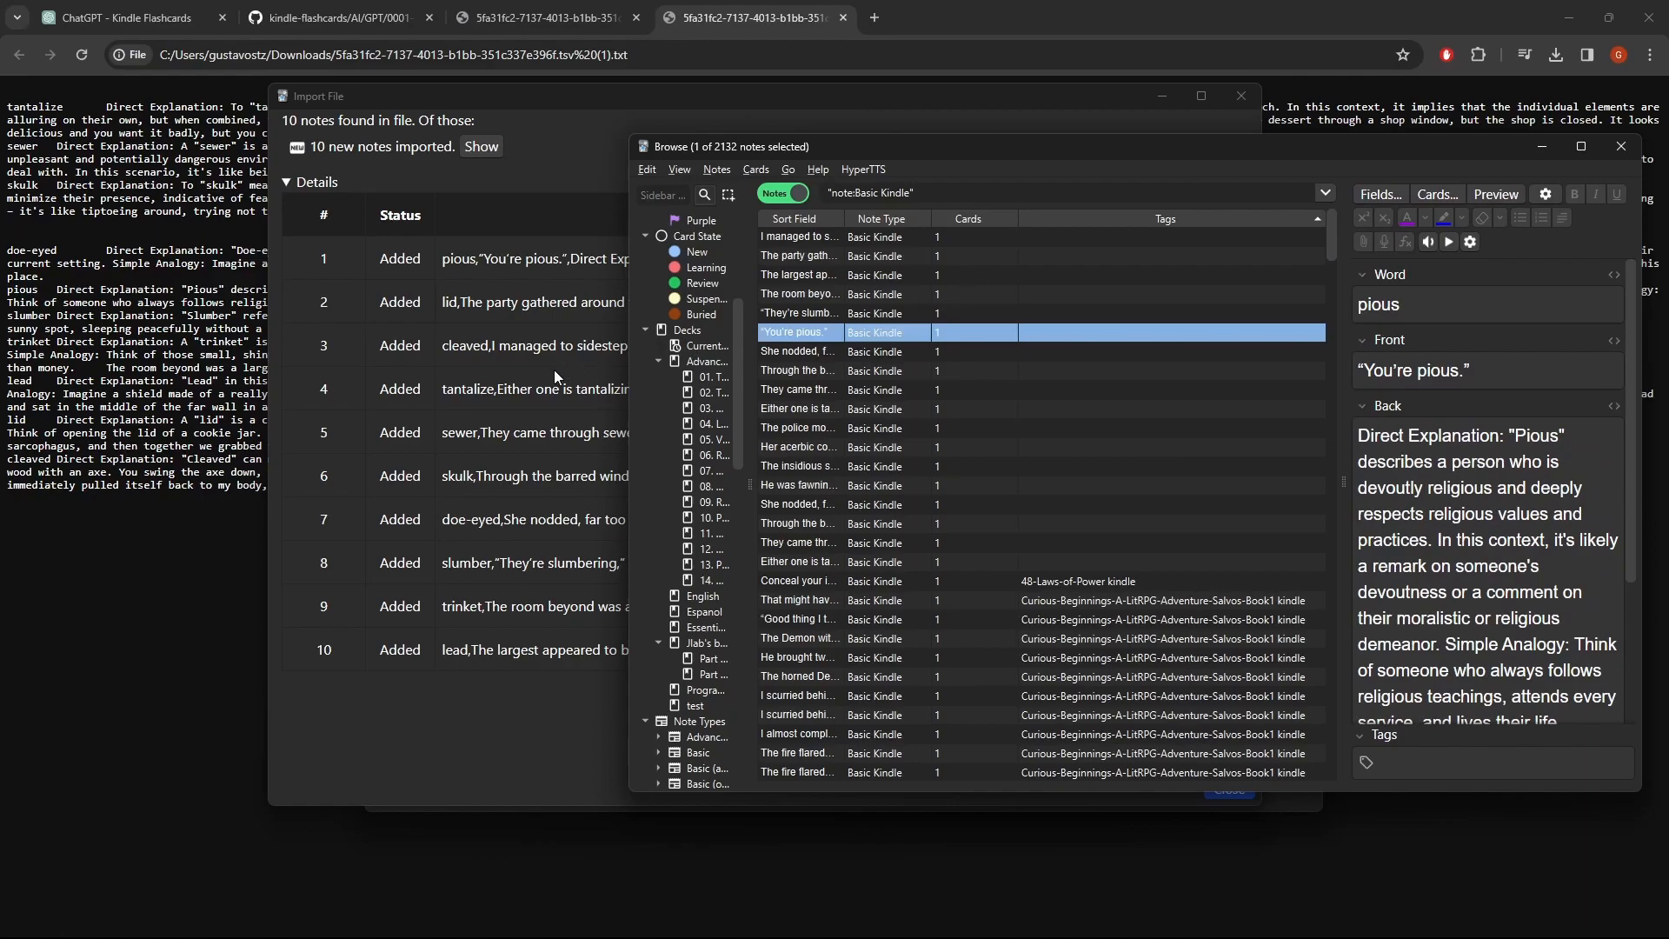
pyautogui.moveTo(1044, 327)
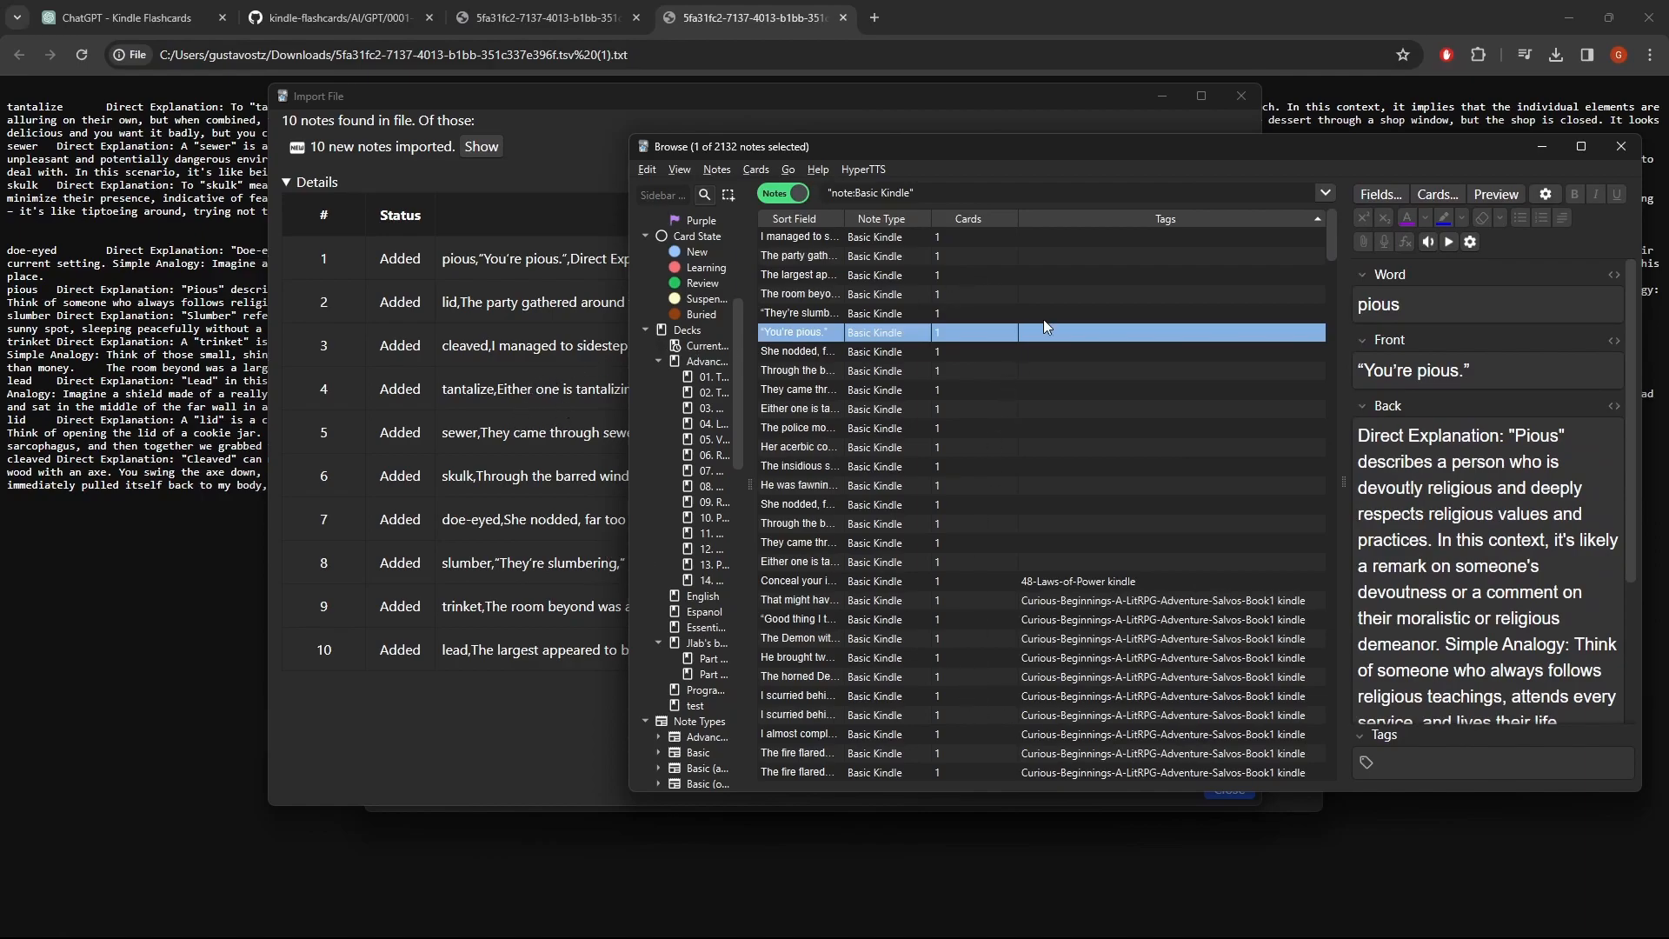
pyautogui.moveTo(1221, 248)
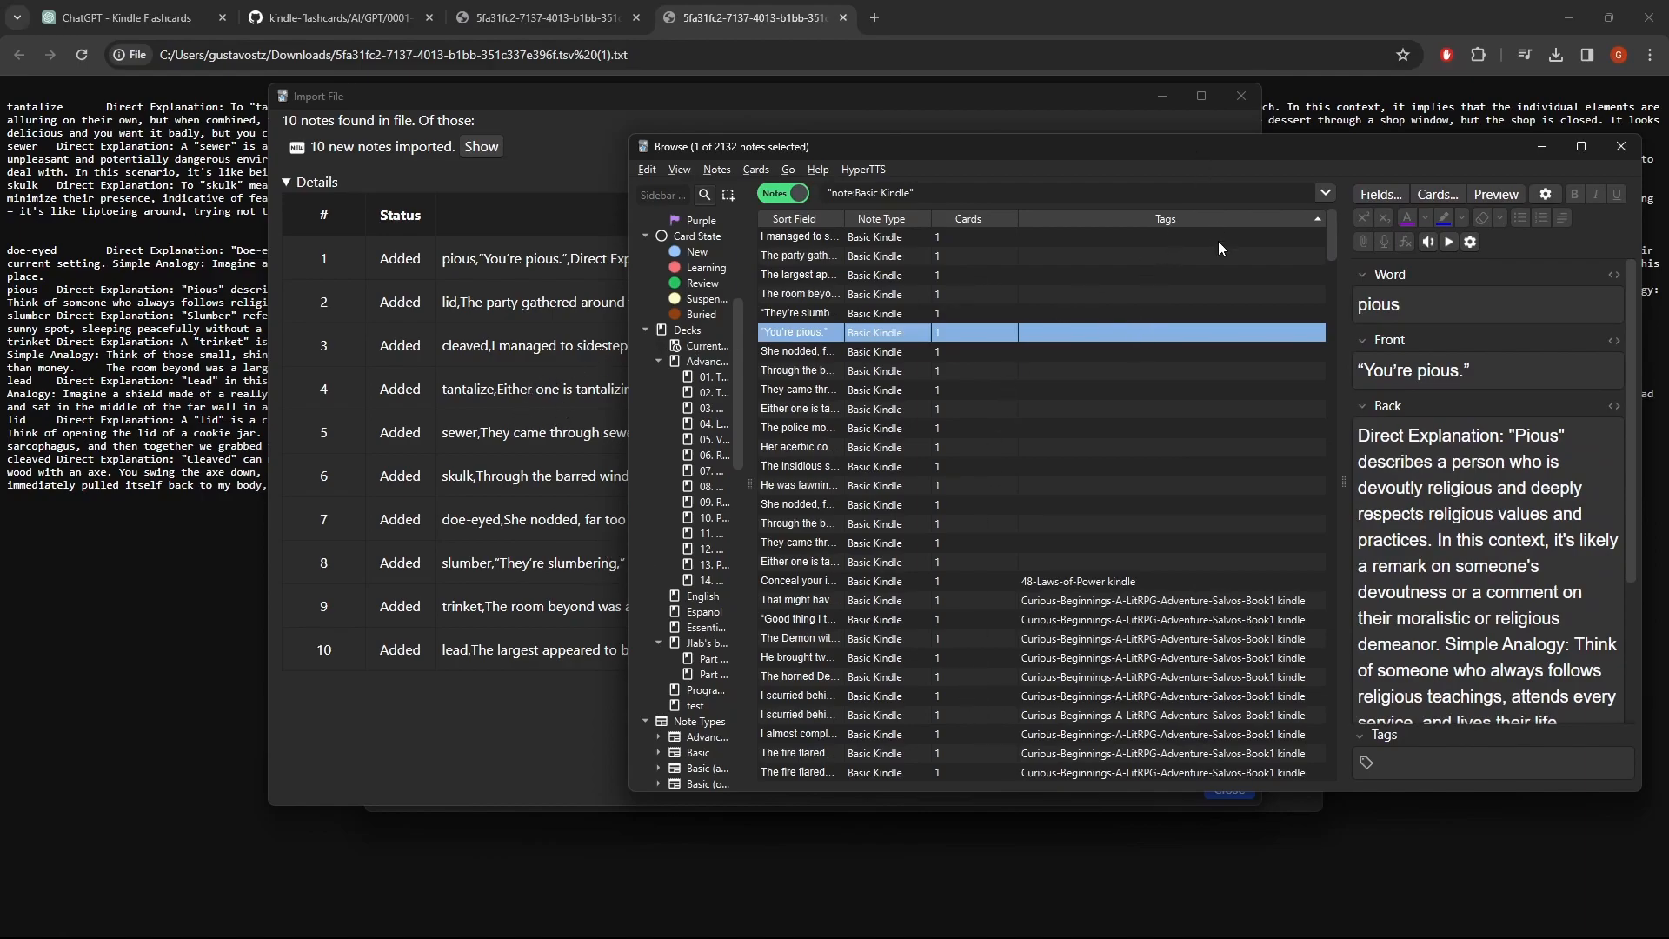
pyautogui.moveTo(1542, 147)
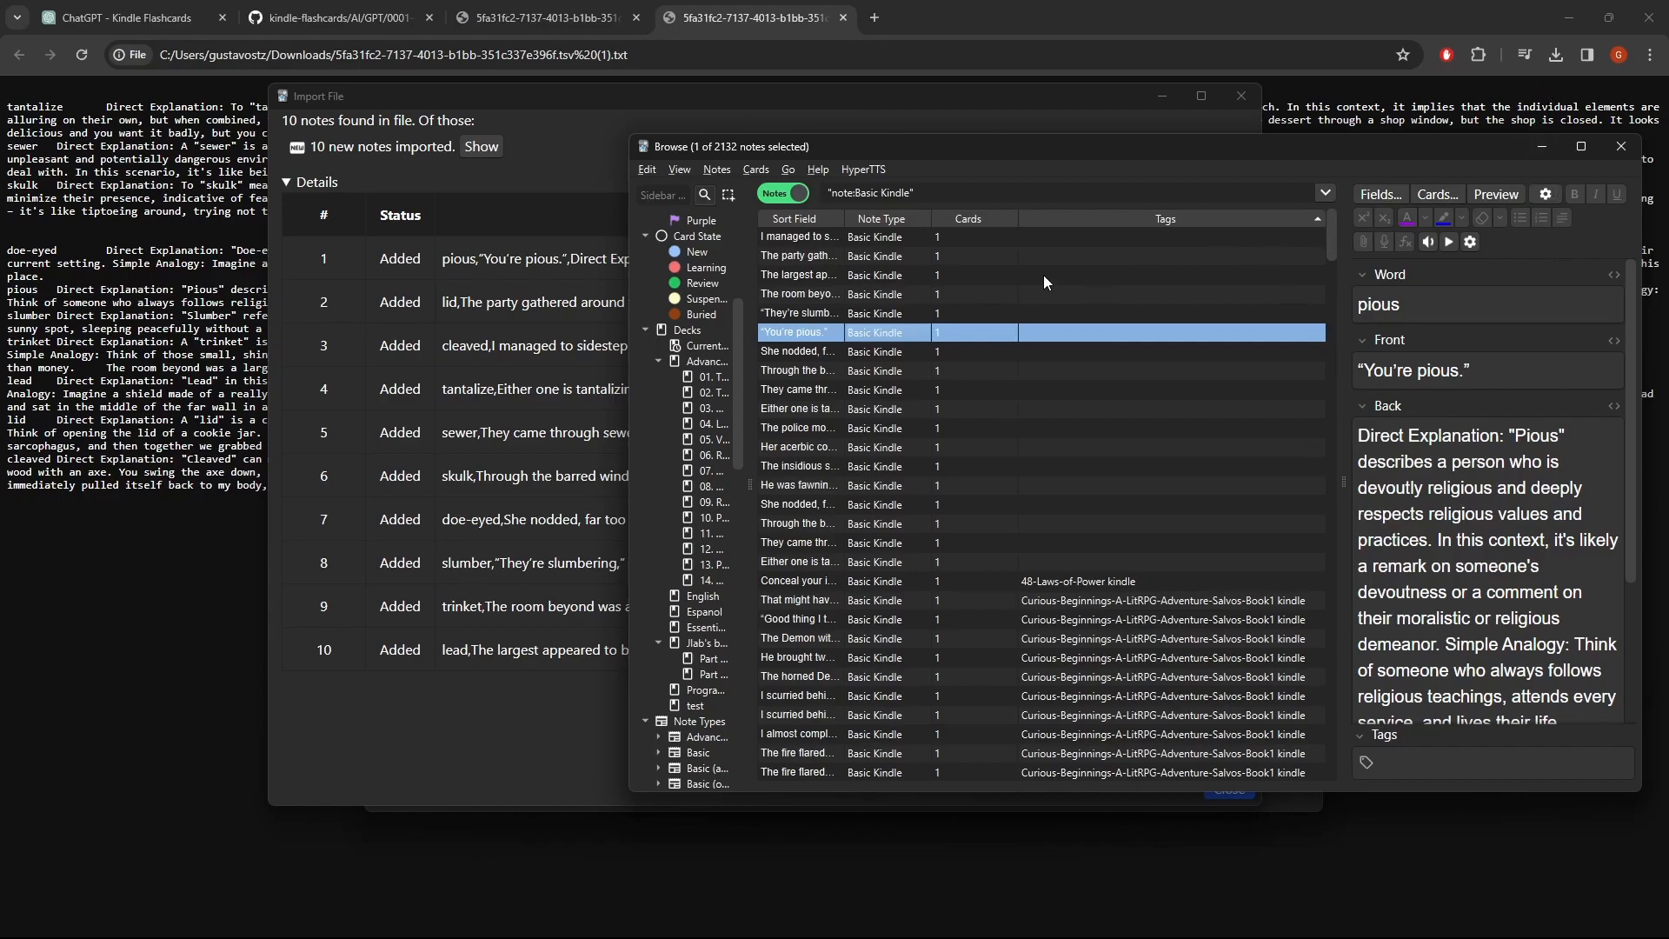
pyautogui.moveTo(1343, 304)
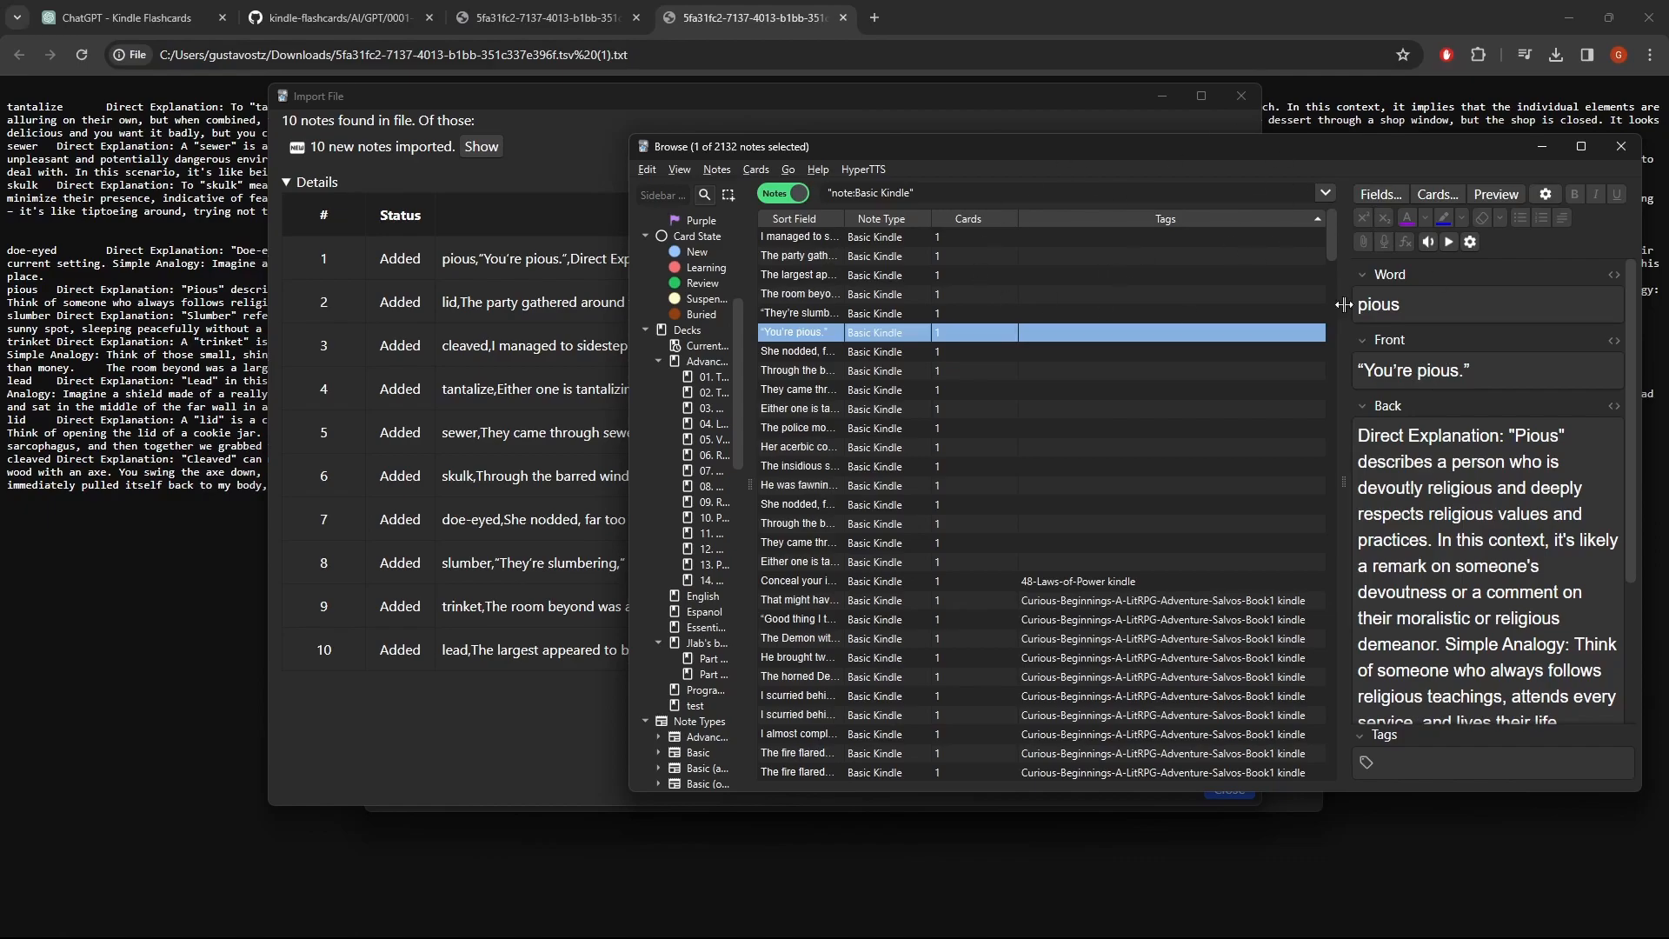
pyautogui.moveTo(1538, 147)
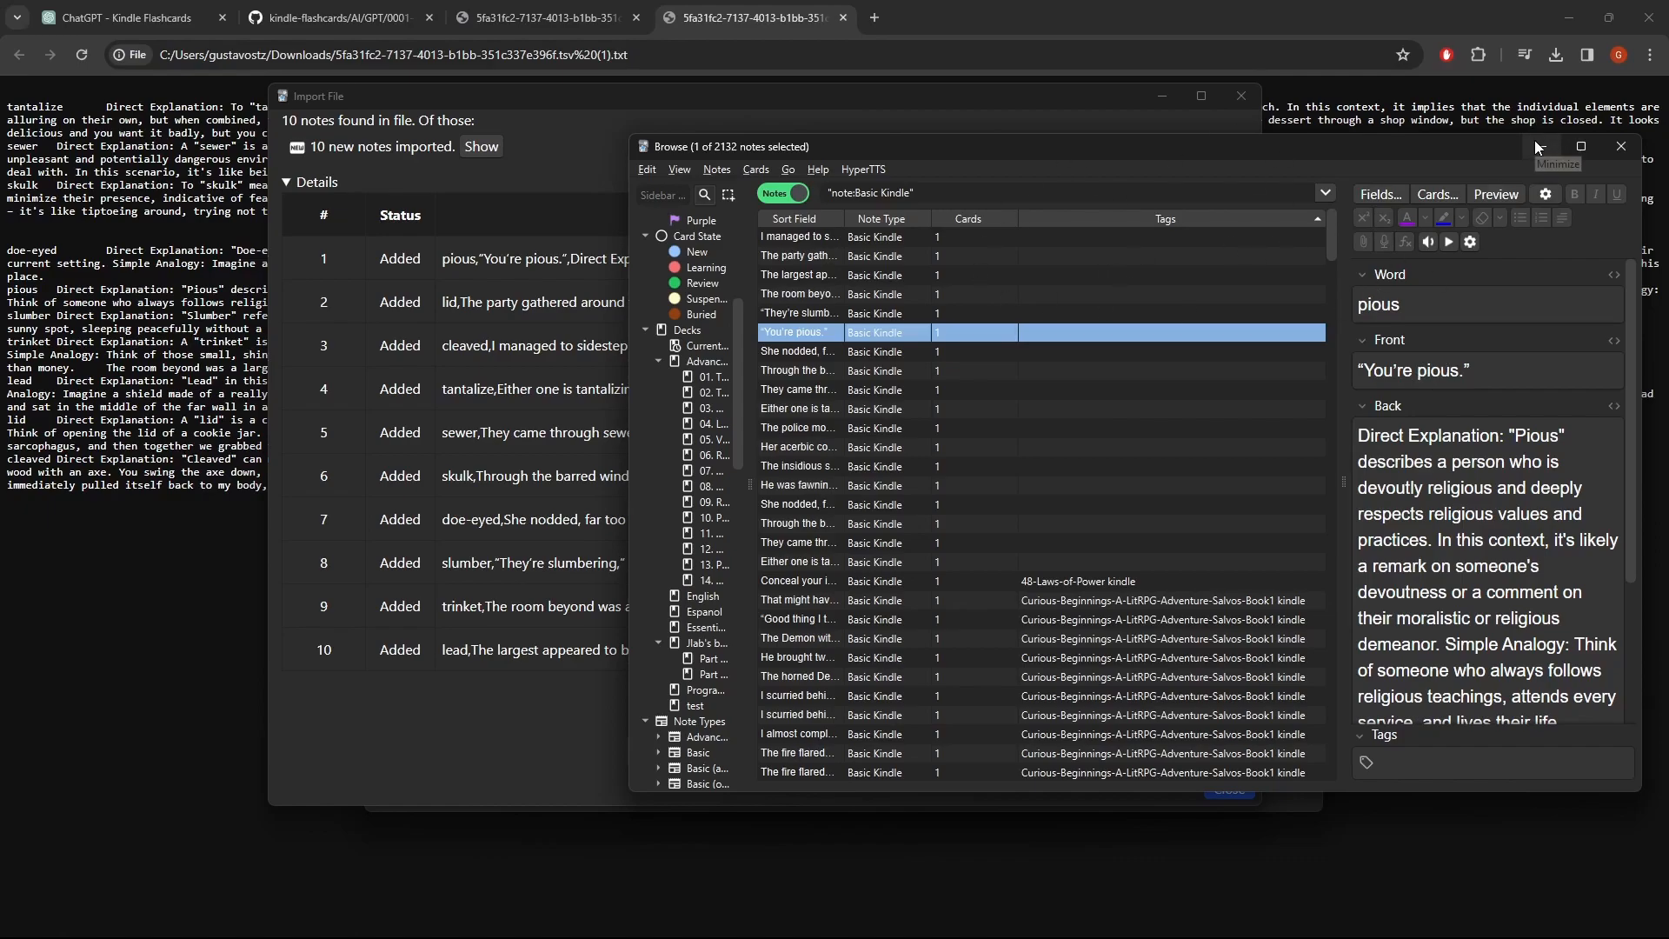
pyautogui.moveTo(1623, 147)
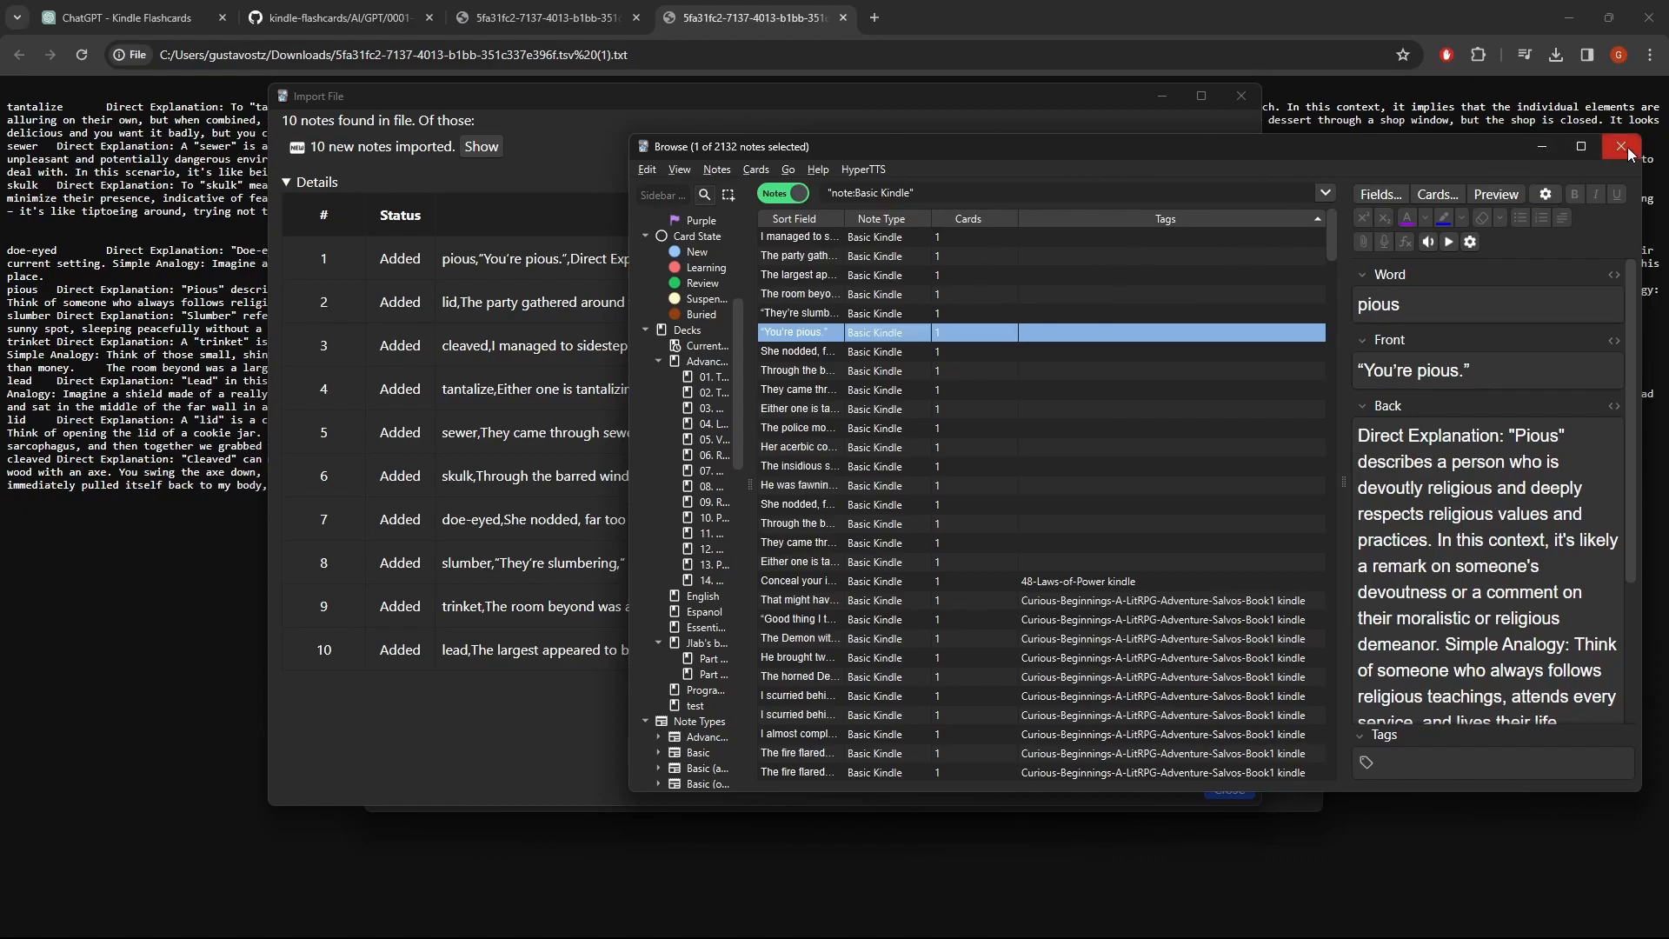
pyautogui.moveTo(1464, 437)
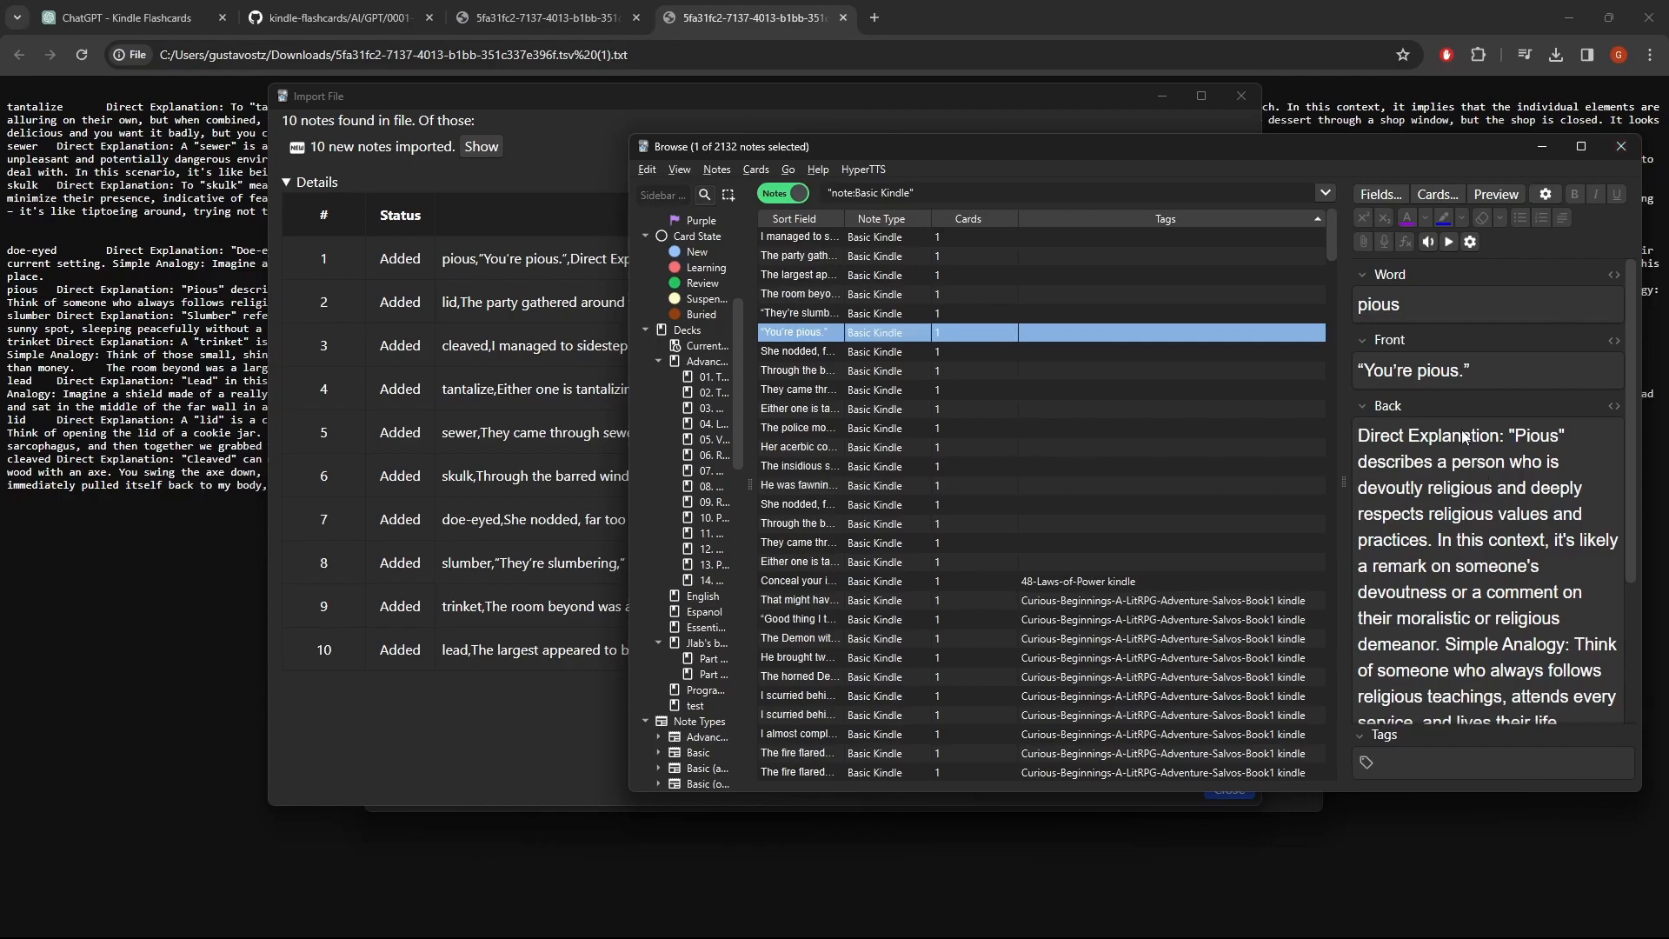
pyautogui.moveTo(1476, 371)
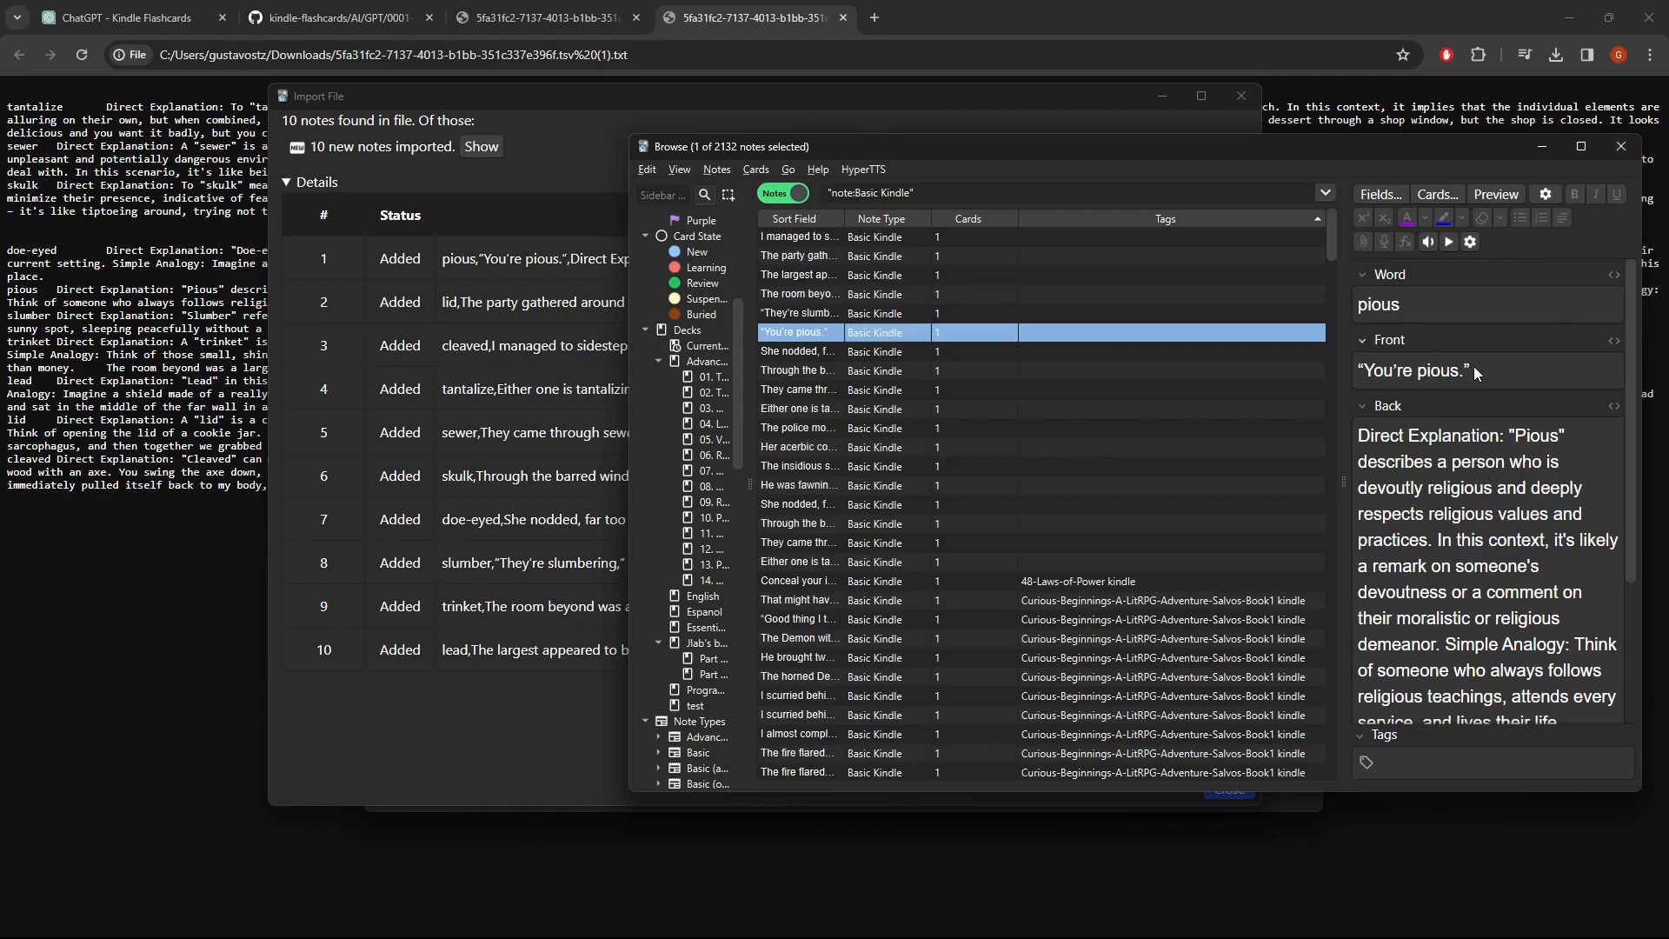
pyautogui.scroll(-3)
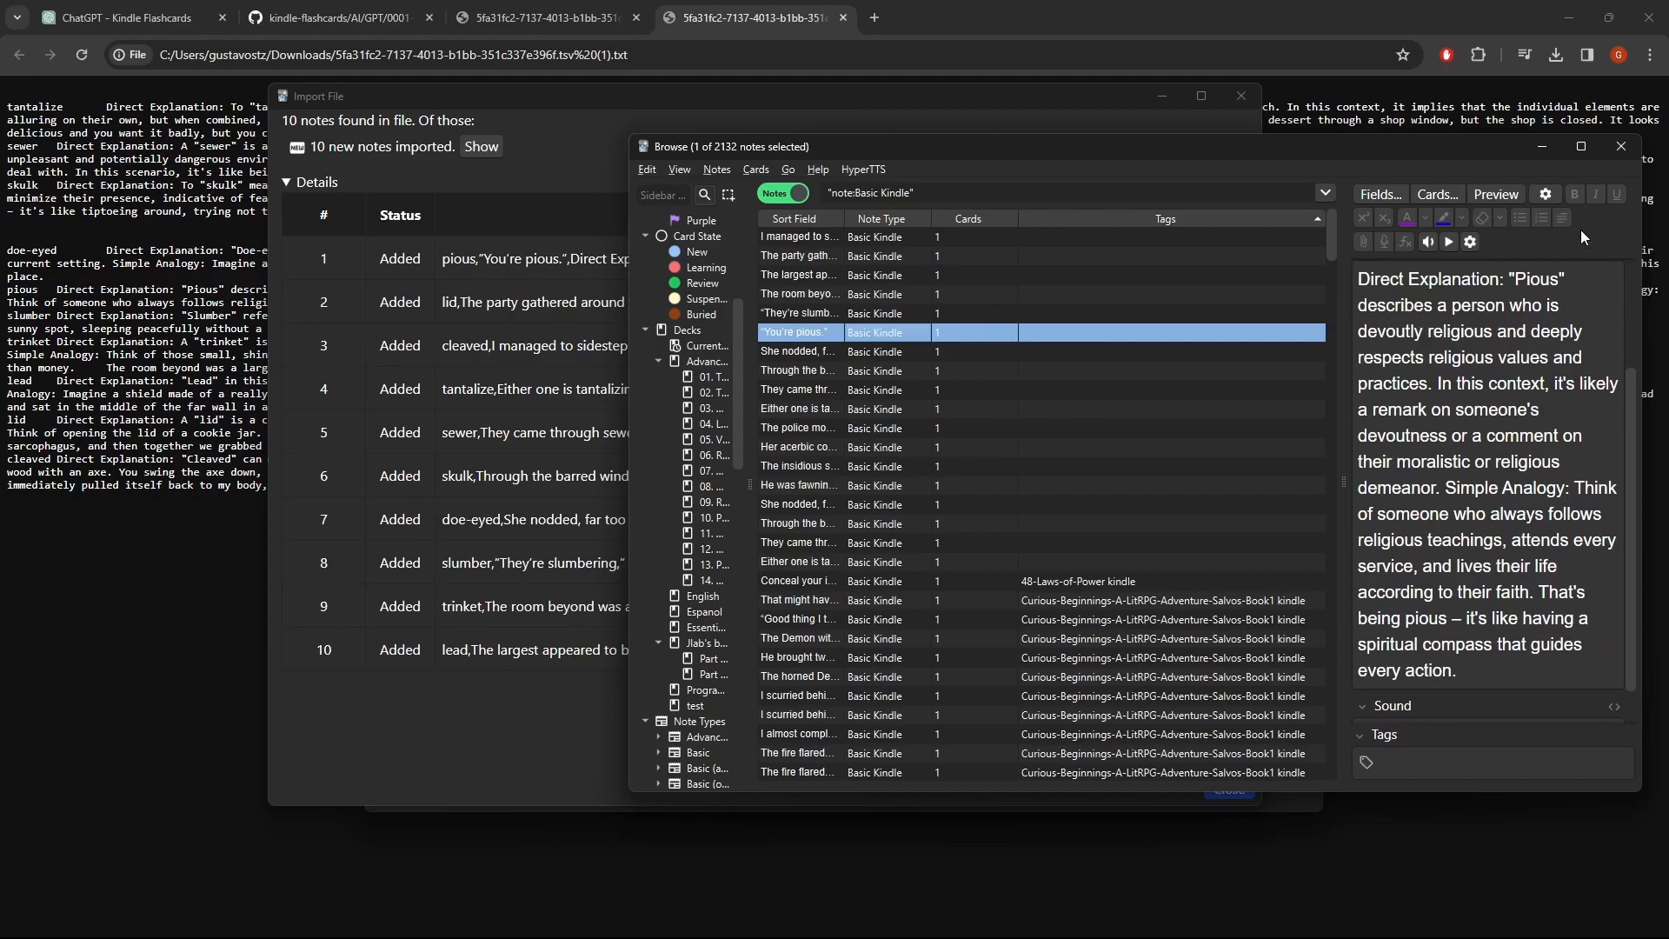
pyautogui.click(1619, 146)
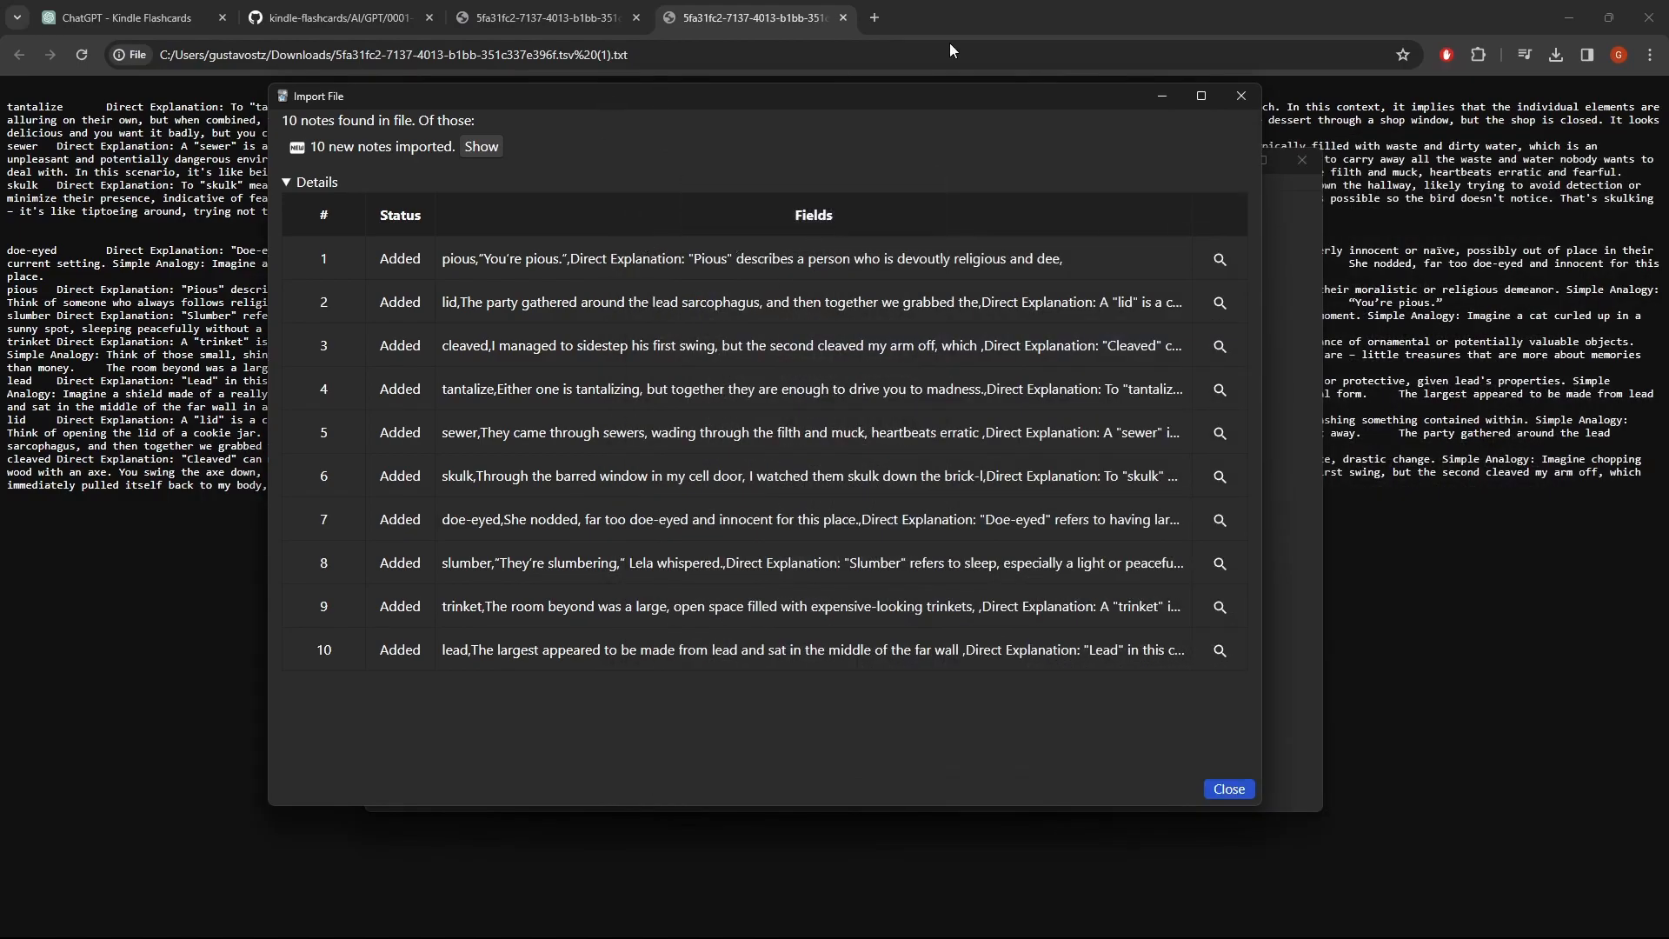
pyautogui.click(1228, 789)
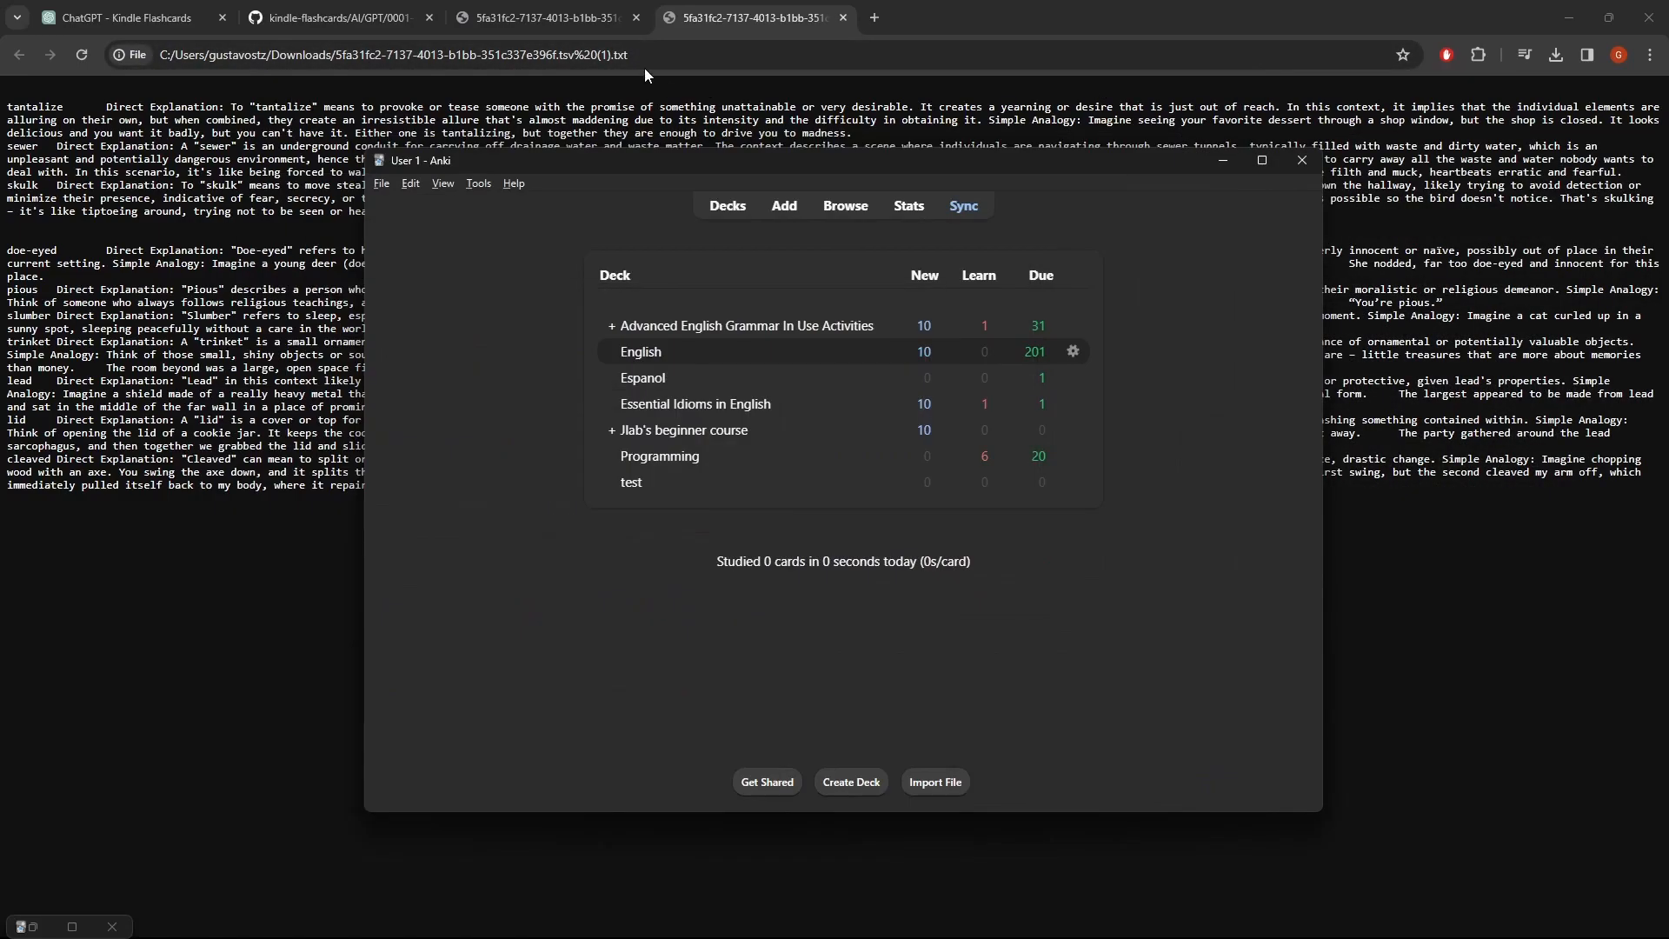
pyautogui.click(336, 17)
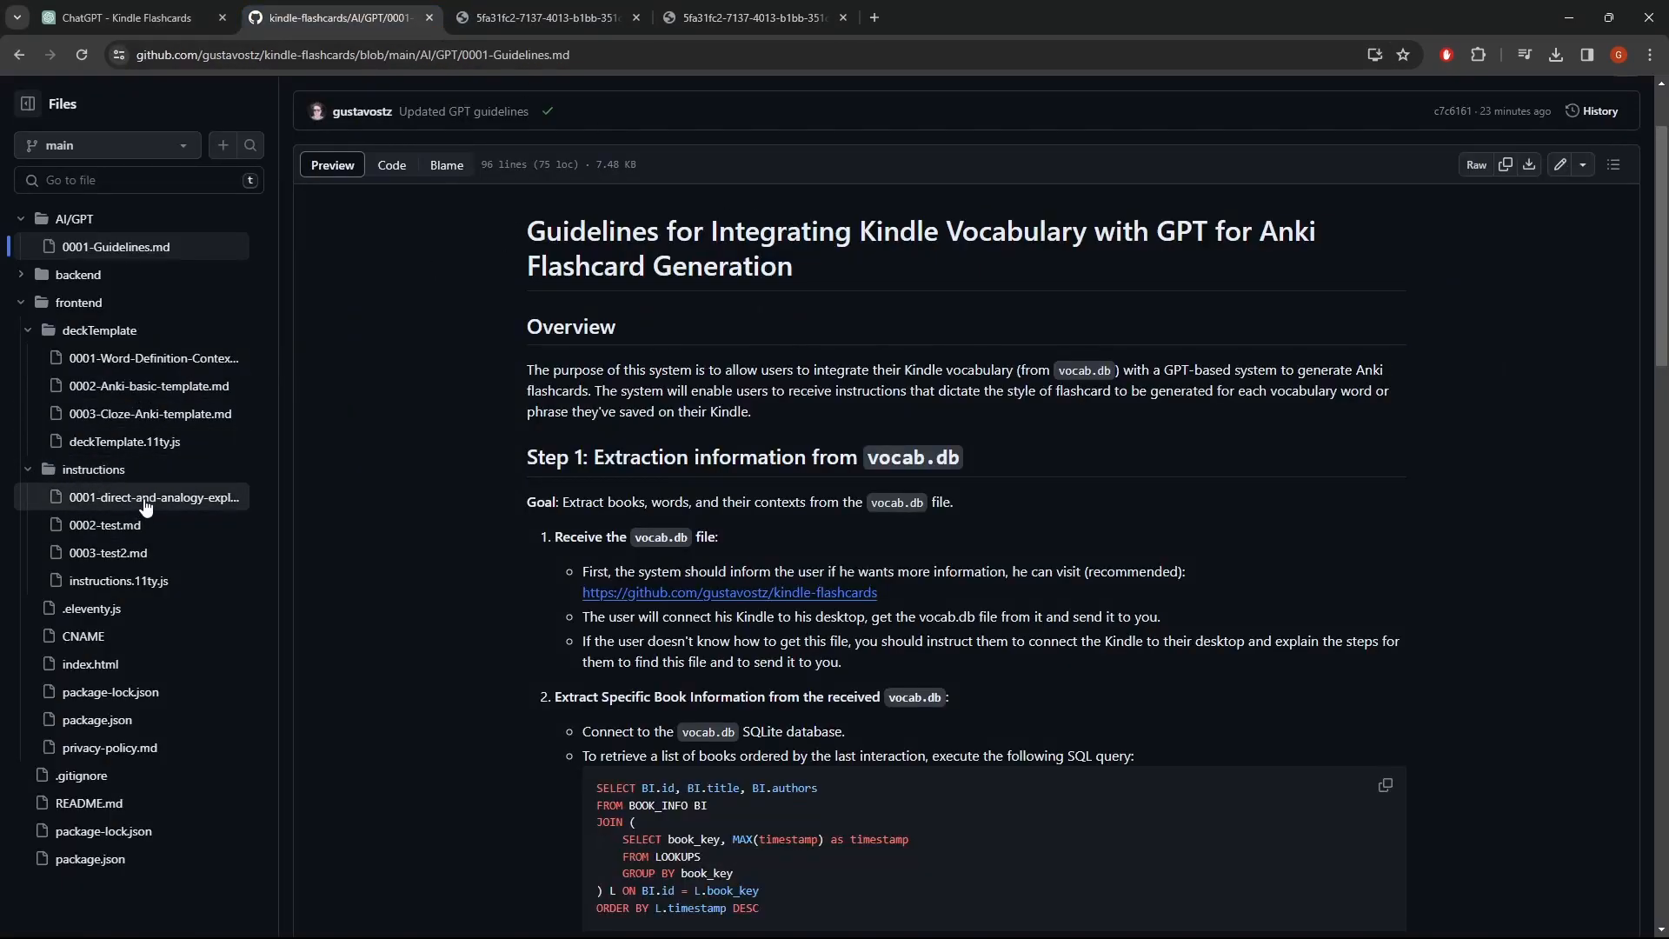
pyautogui.moveTo(86, 560)
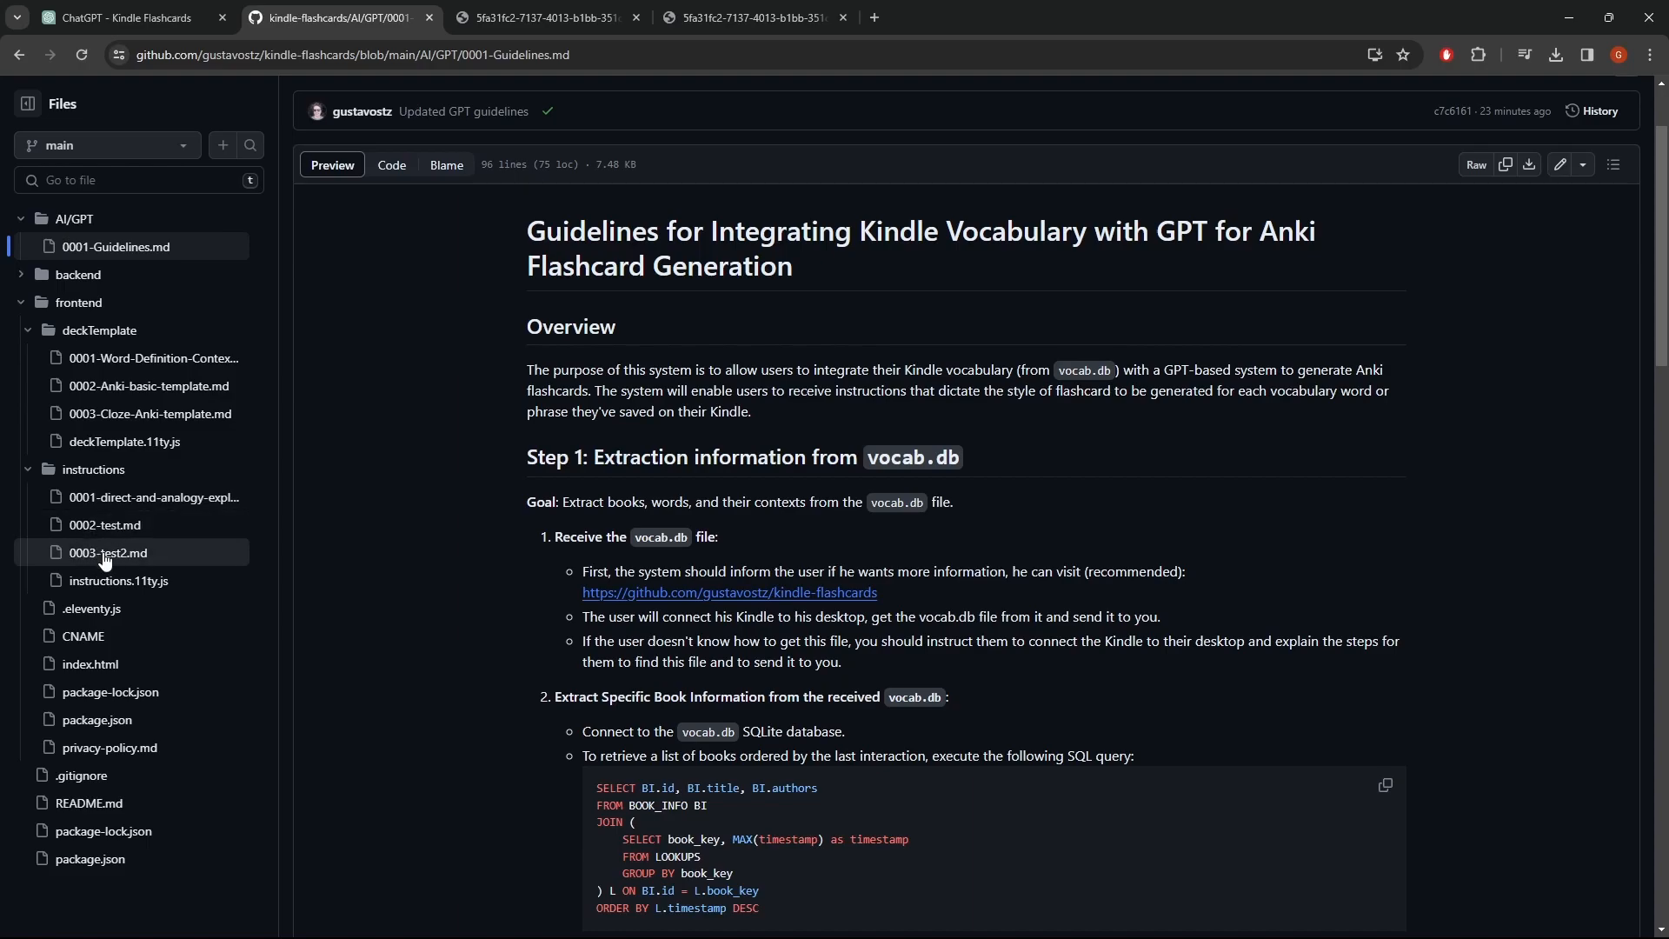
pyautogui.moveTo(103, 540)
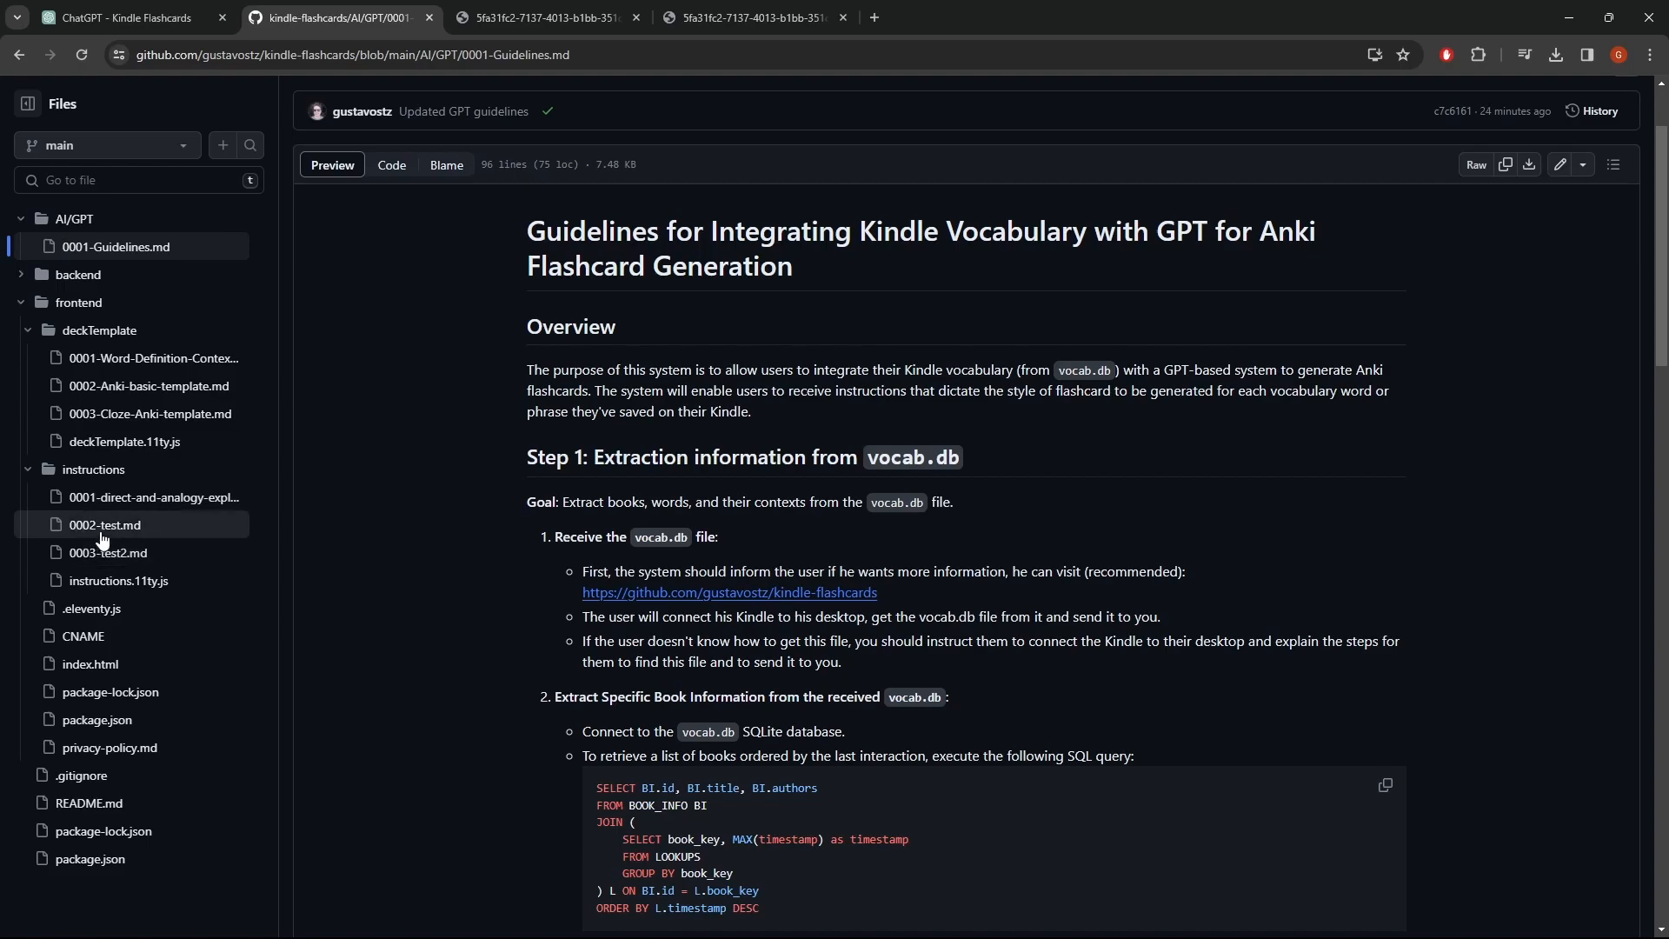
pyautogui.moveTo(112, 547)
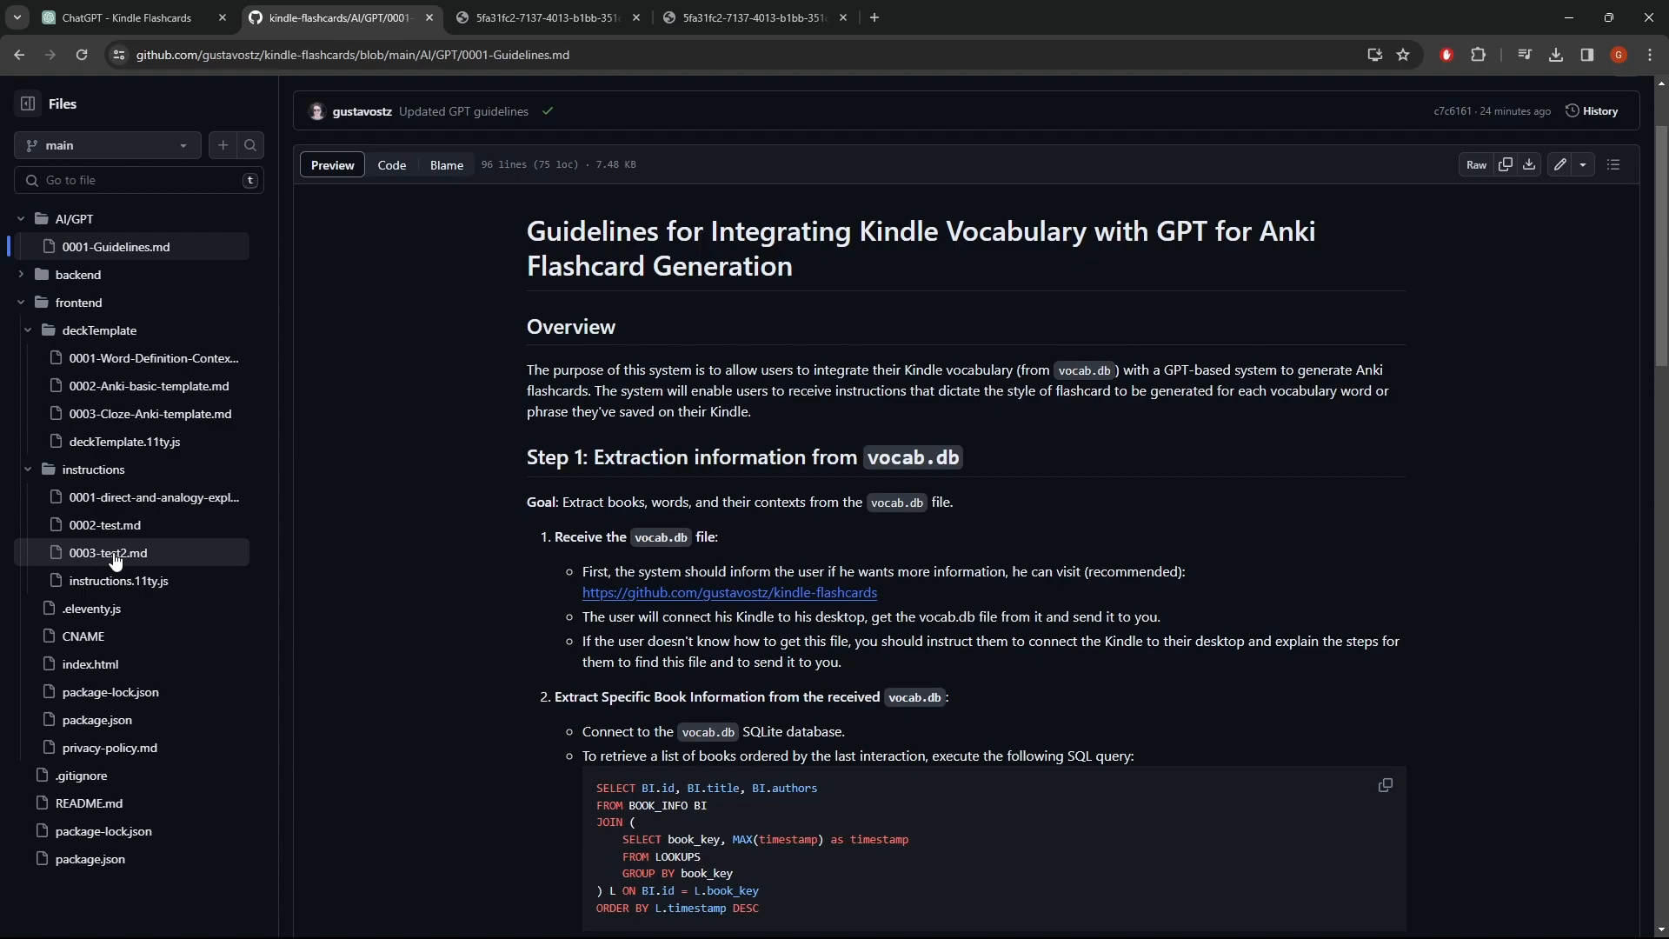
pyautogui.moveTo(186, 391)
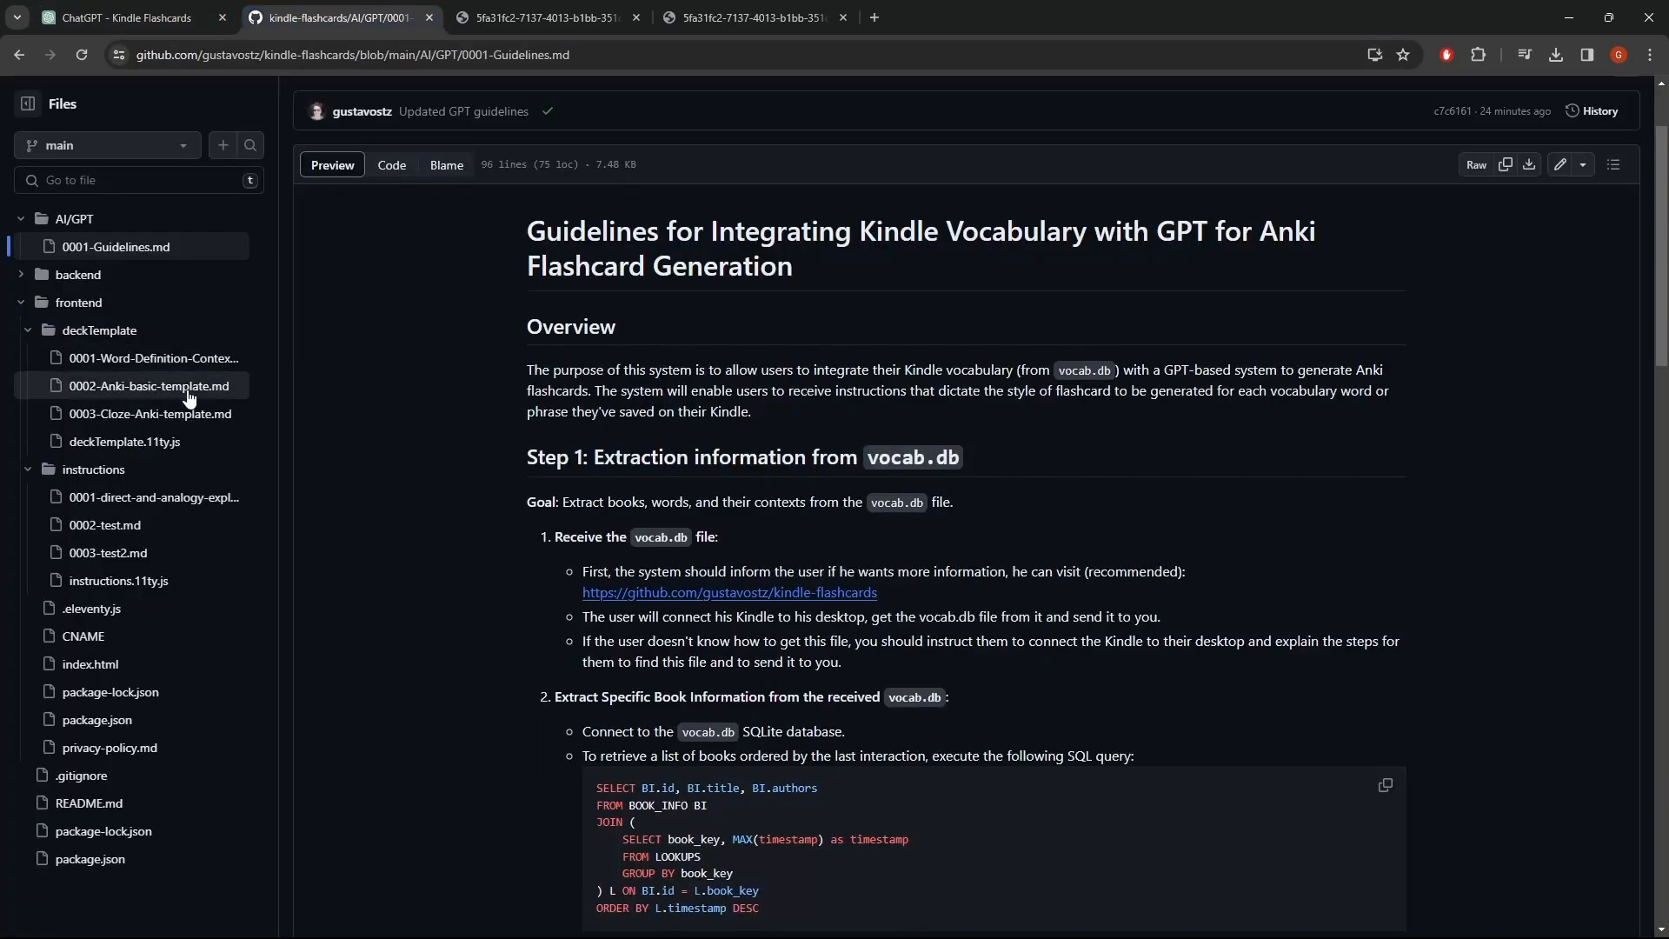
pyautogui.moveTo(114, 336)
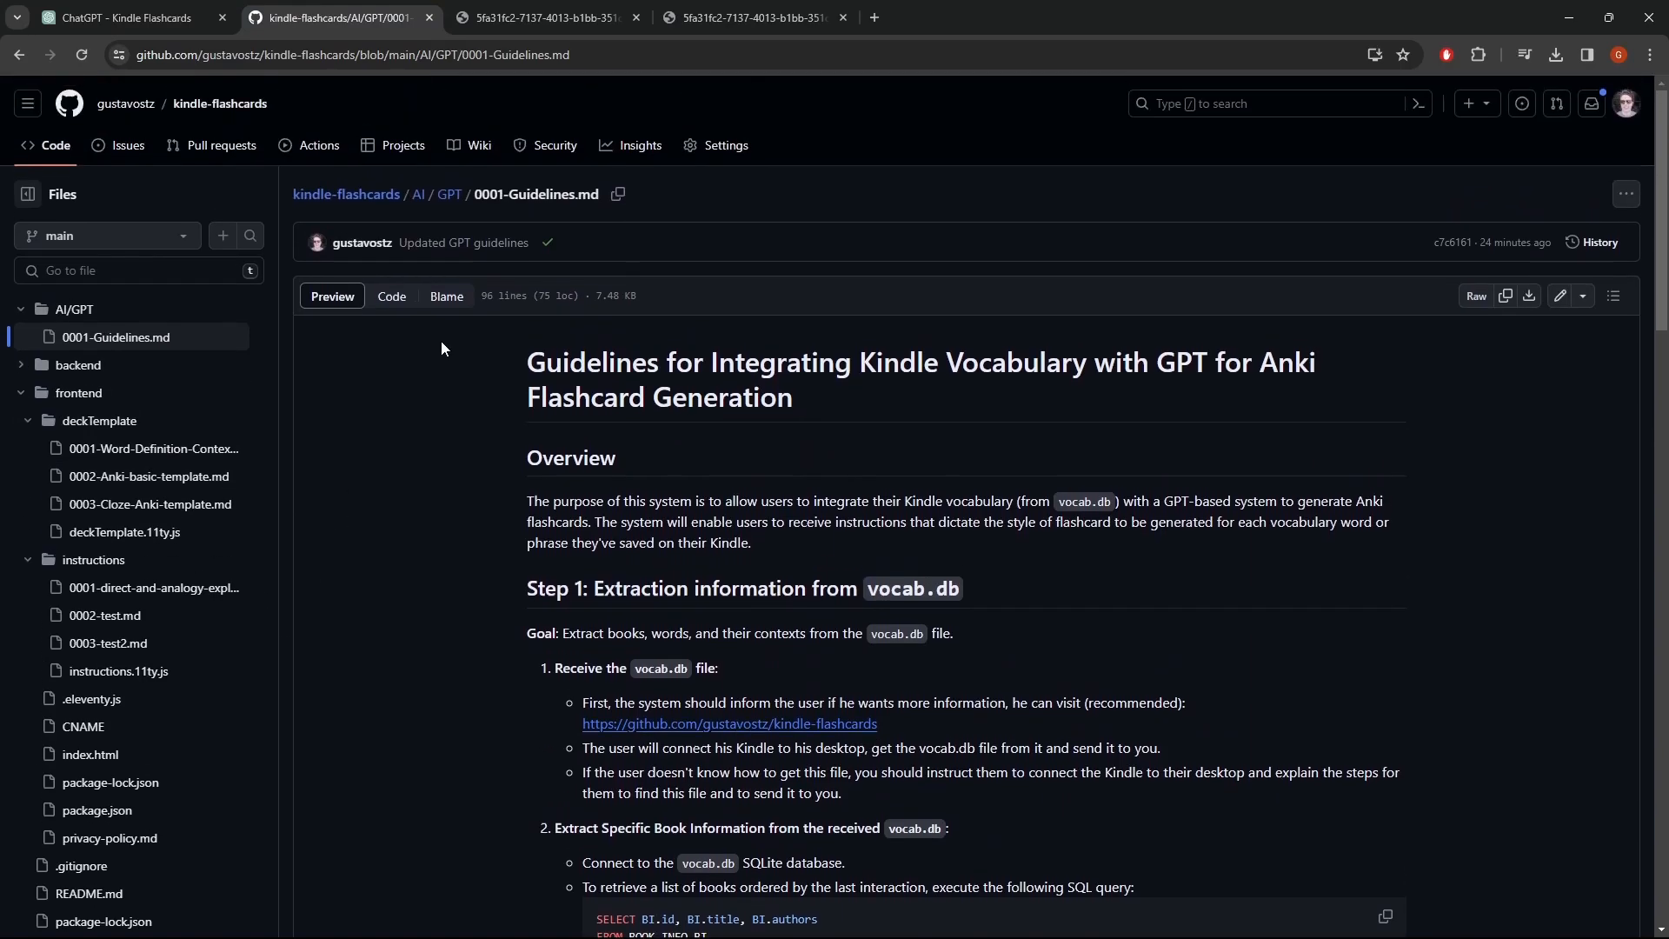
pyautogui.moveTo(390, 409)
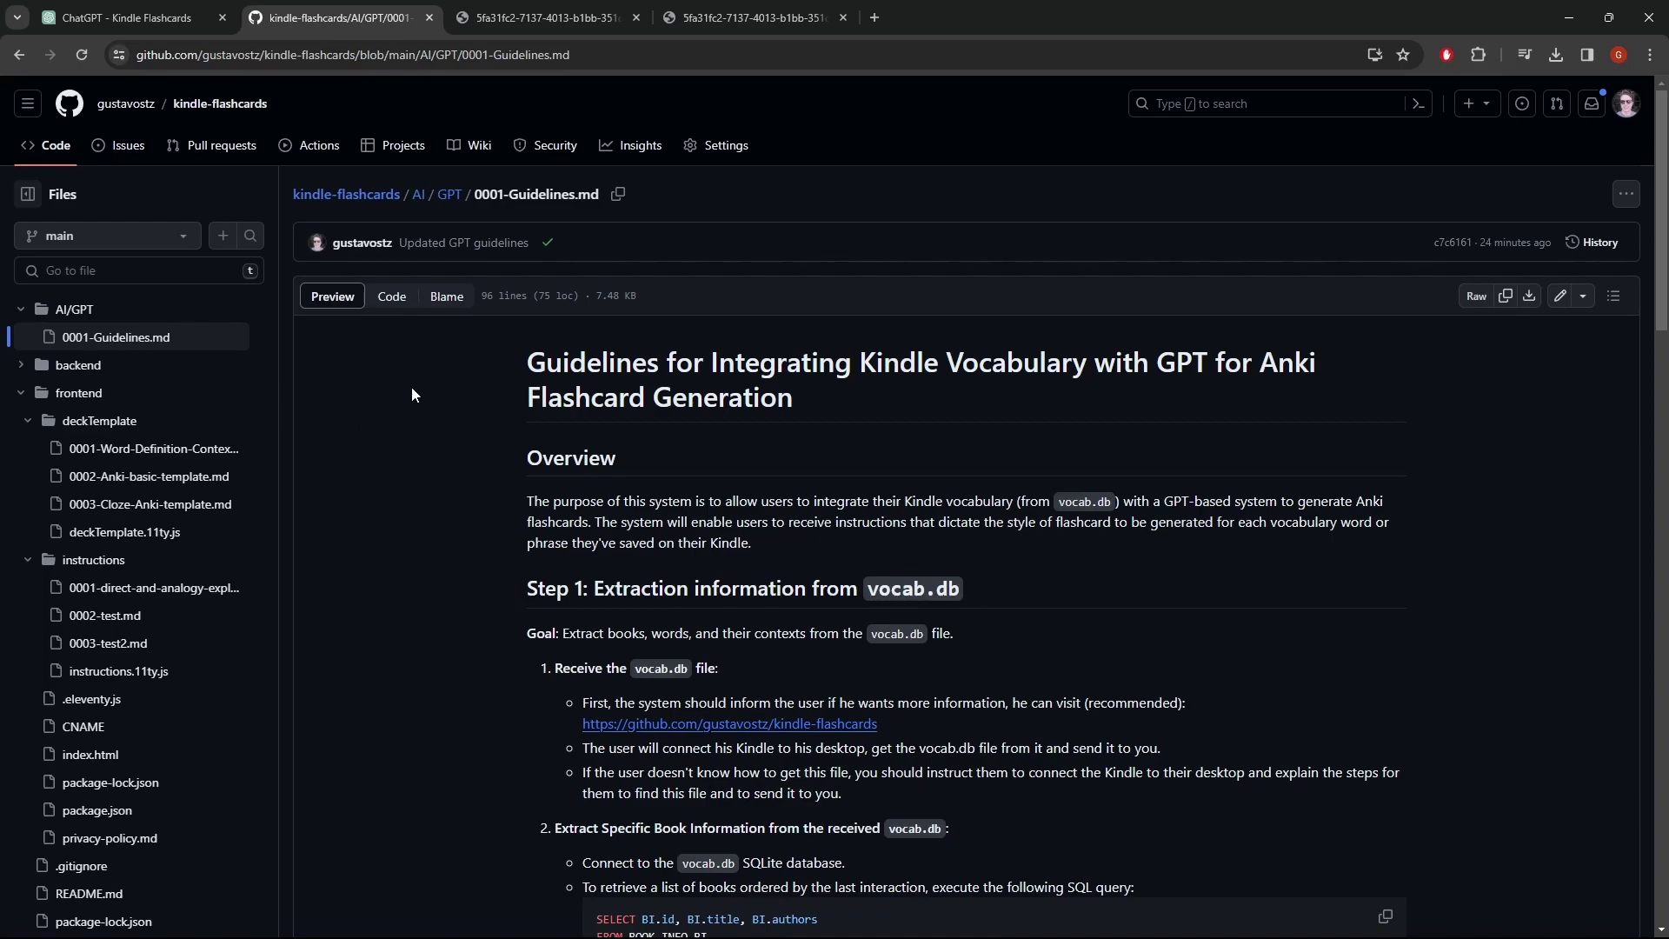
pyautogui.scroll(-3)
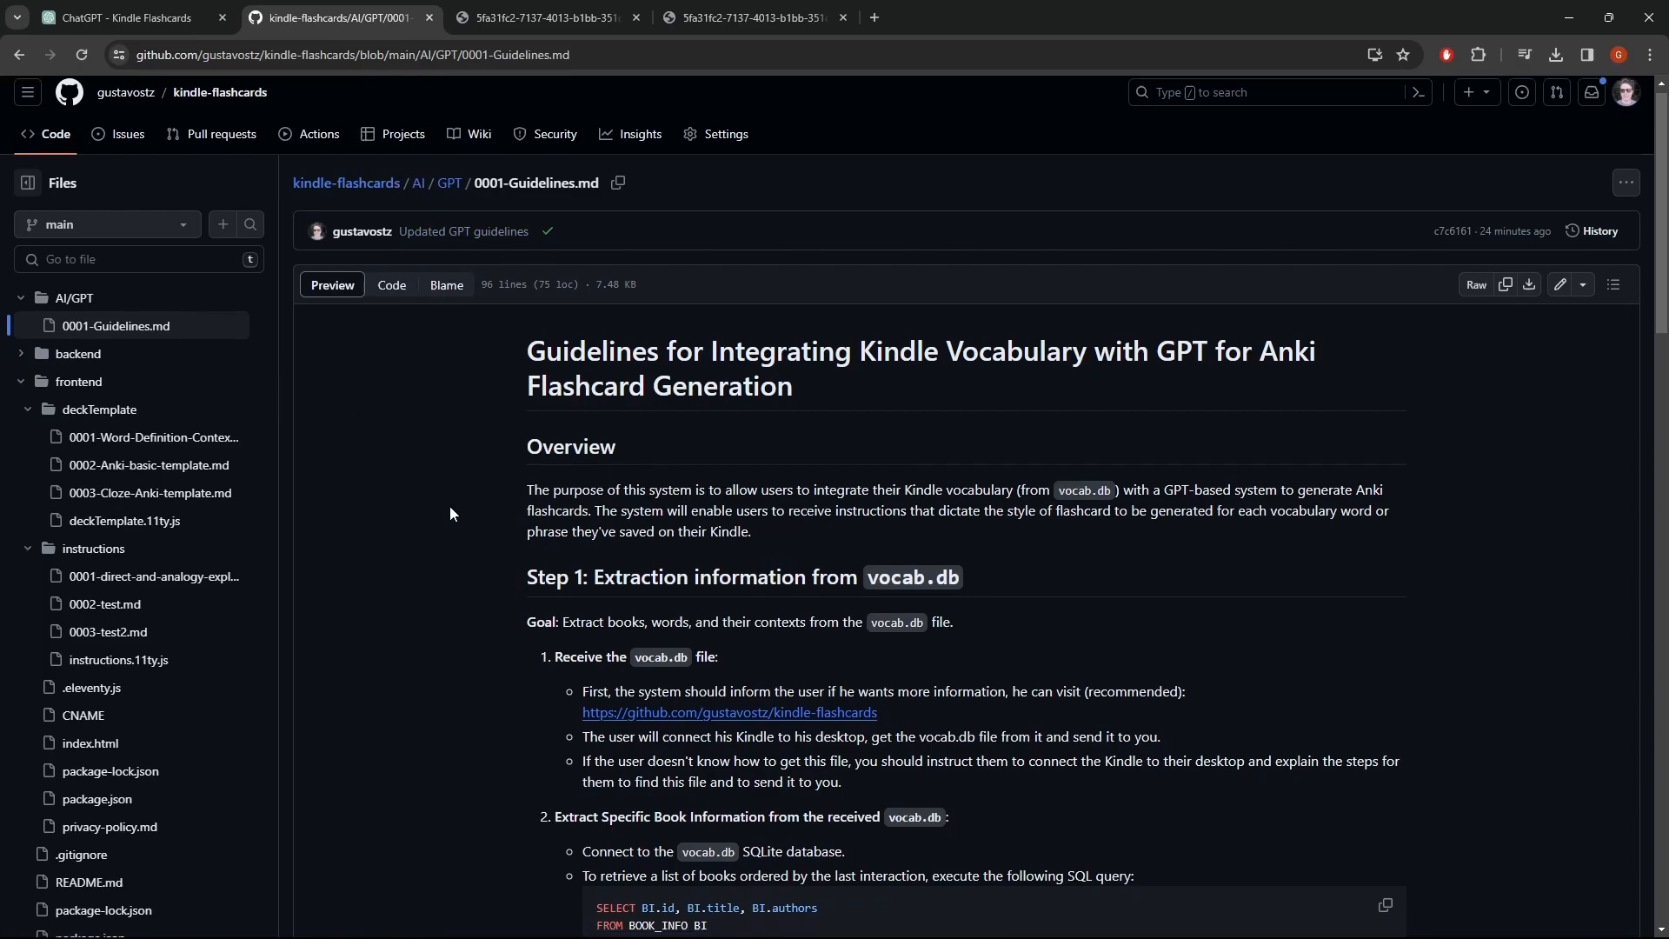
pyautogui.scroll(-3)
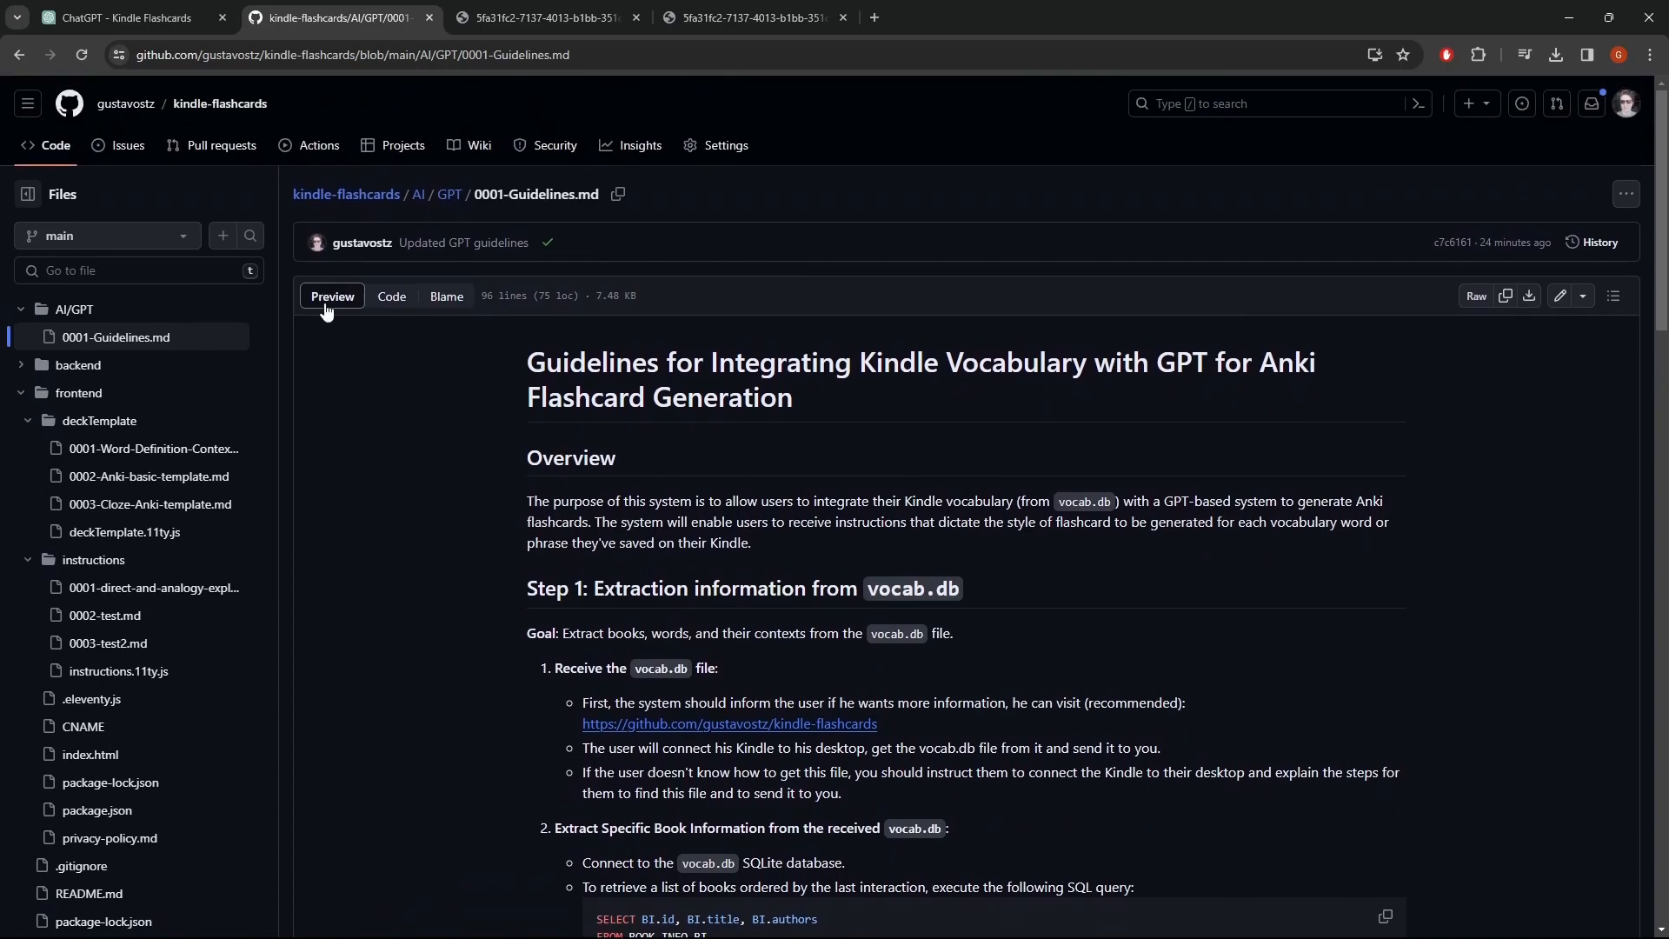
pyautogui.moveTo(153, 588)
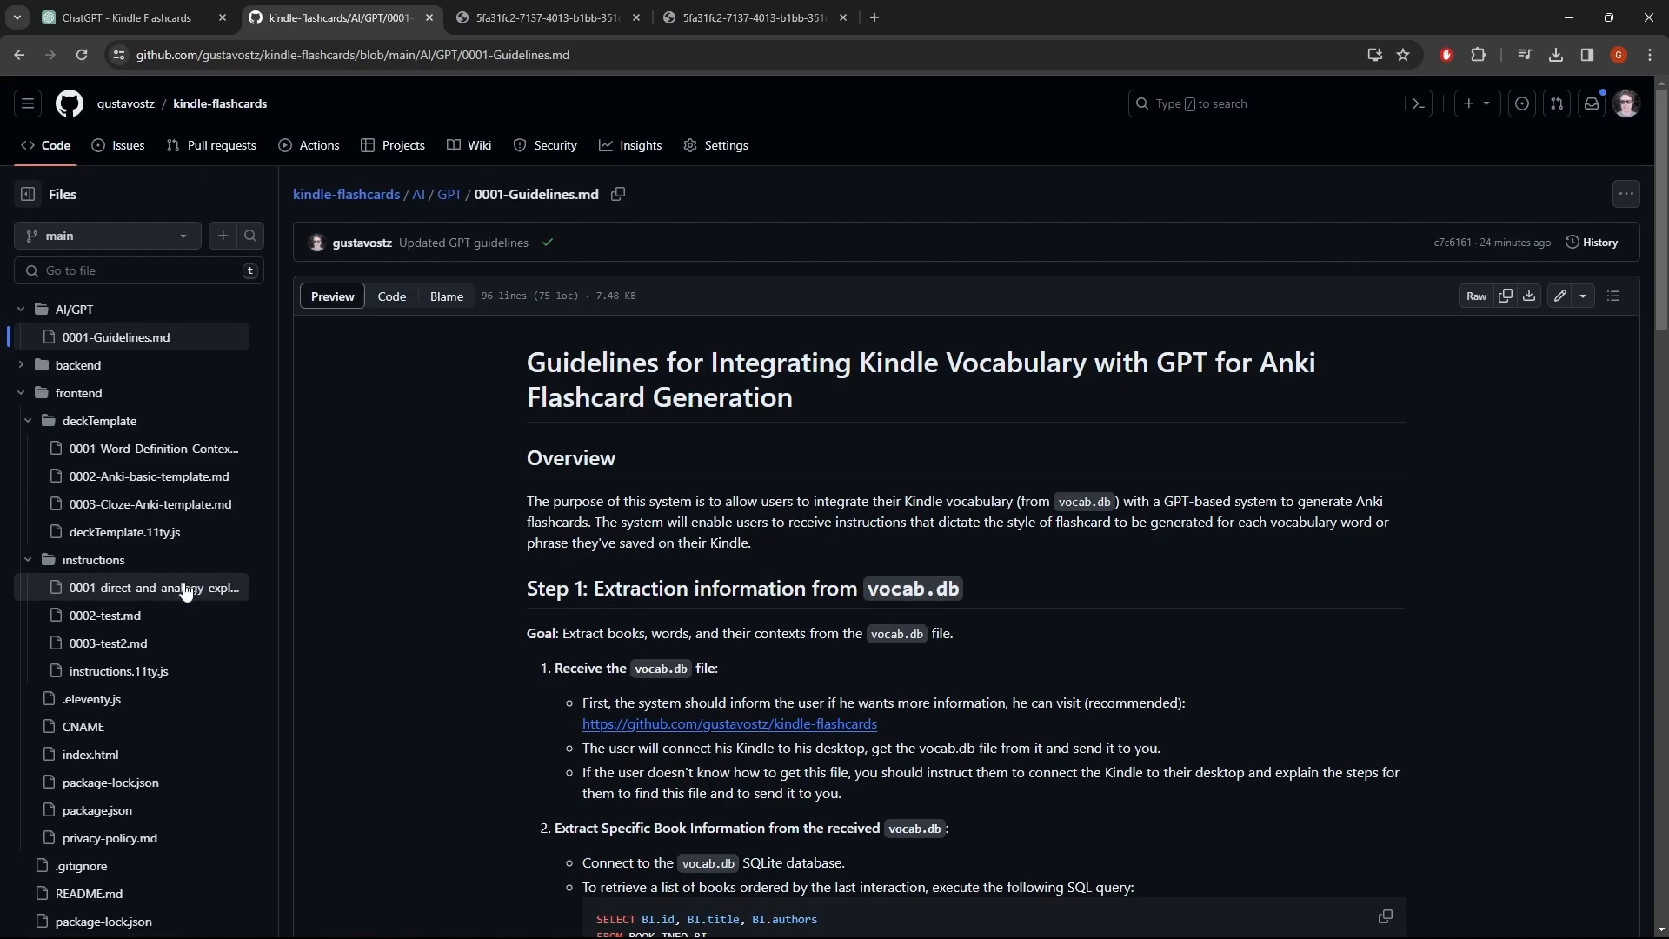
pyautogui.moveTo(270, 360)
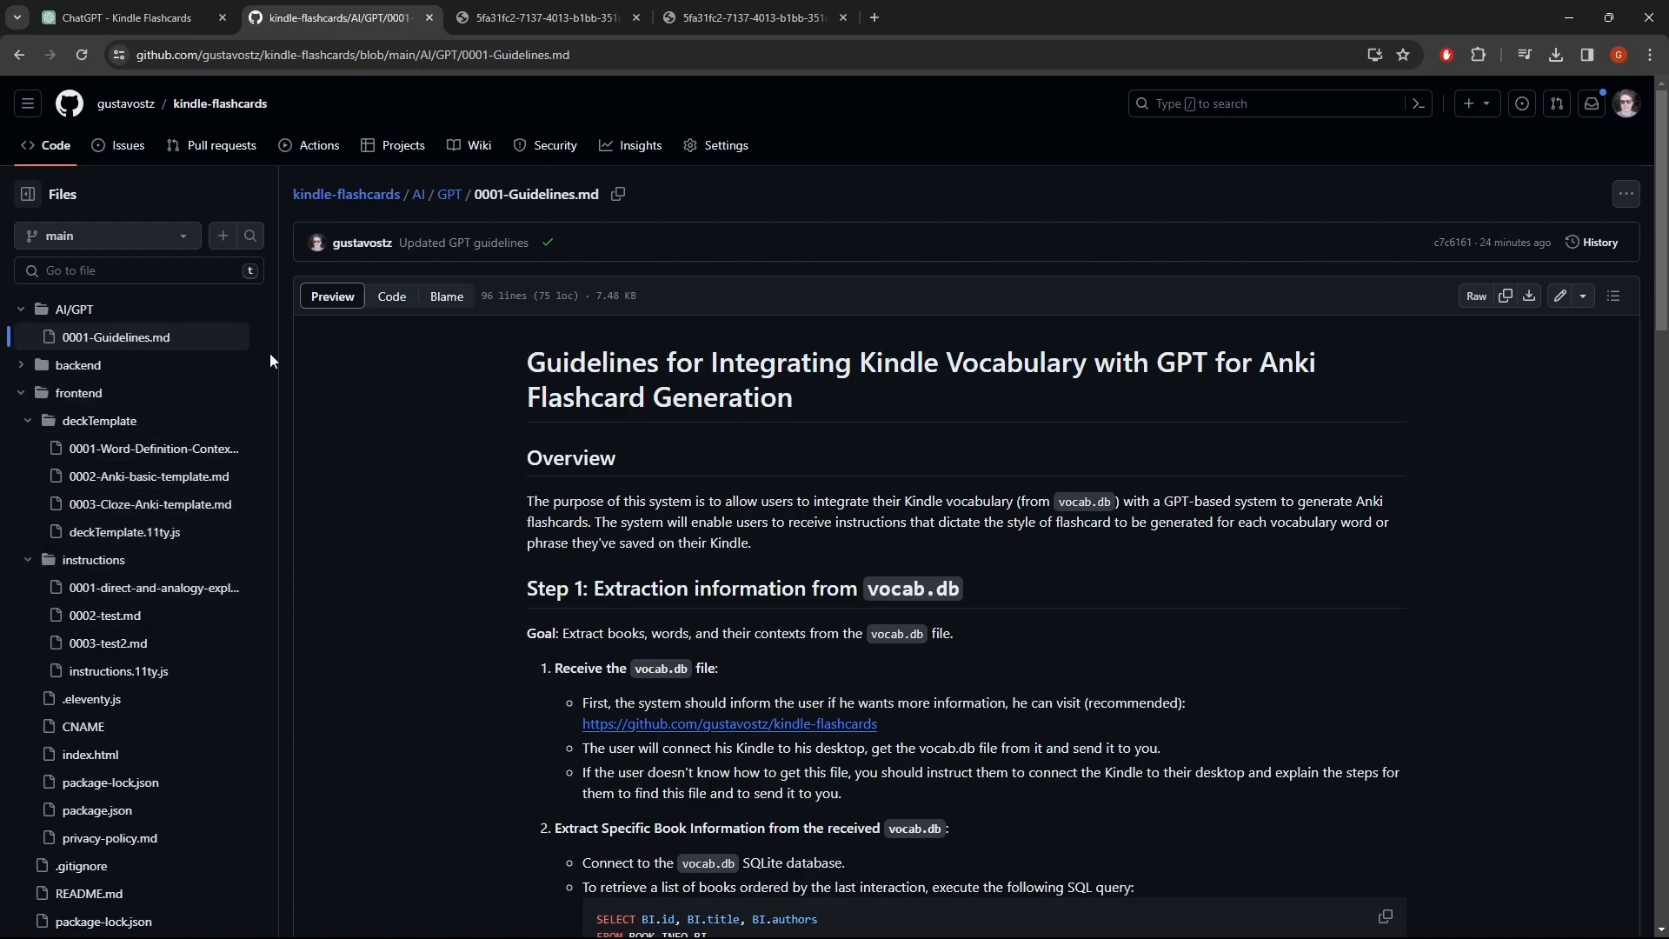
pyautogui.moveTo(573, 658)
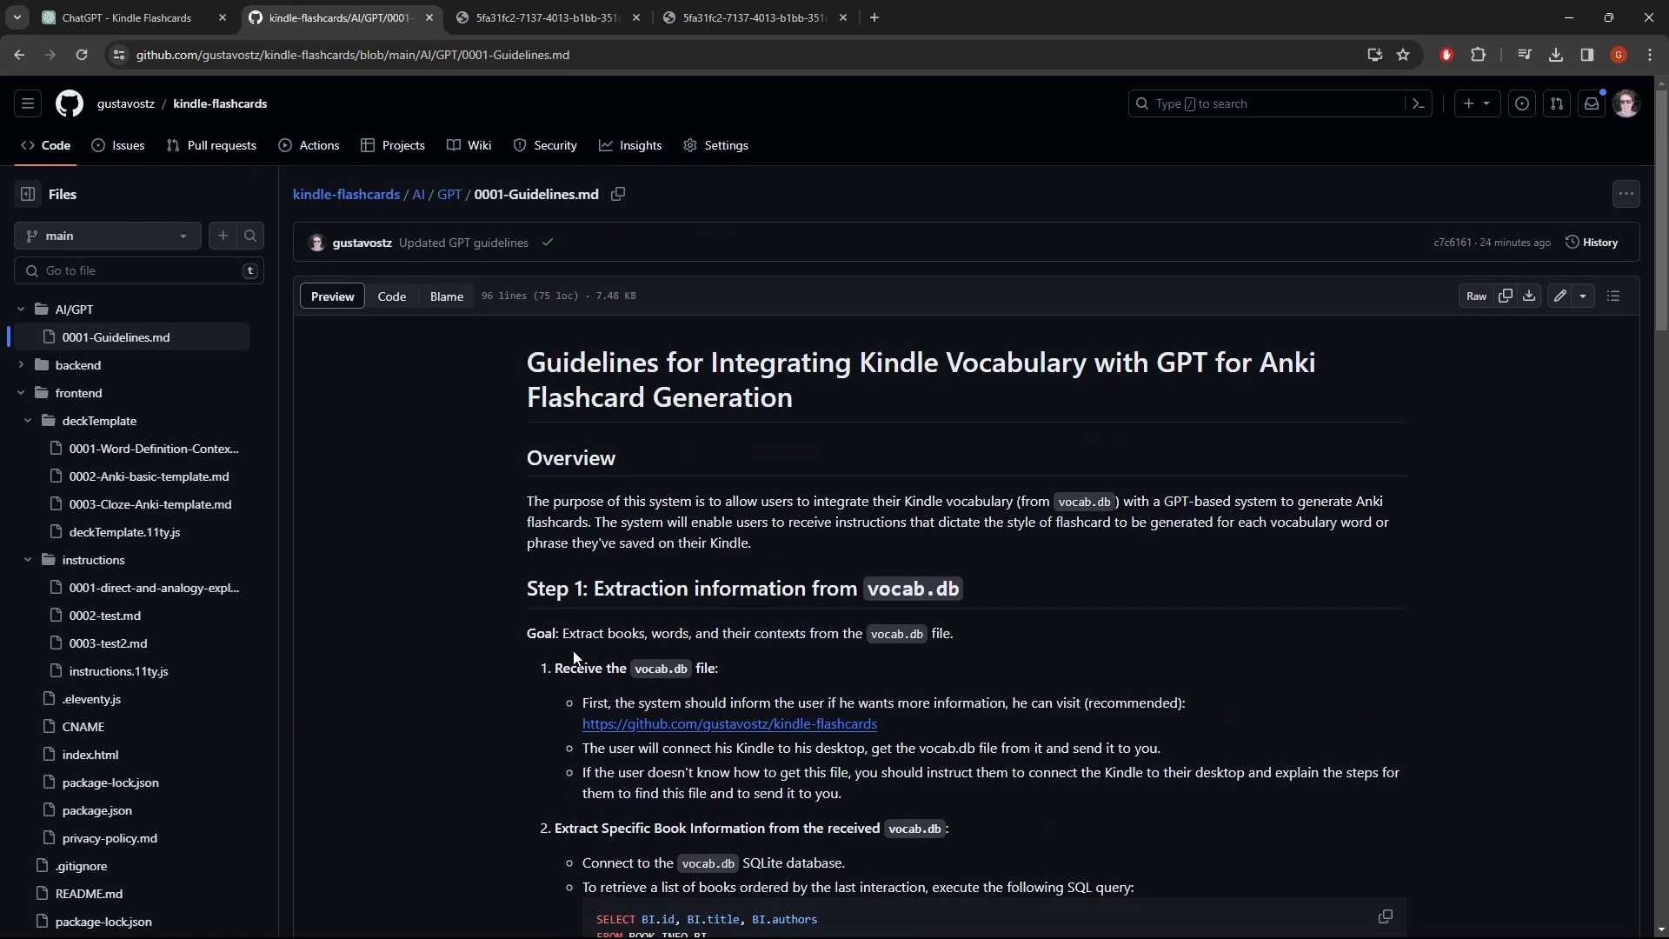
pyautogui.moveTo(379, 404)
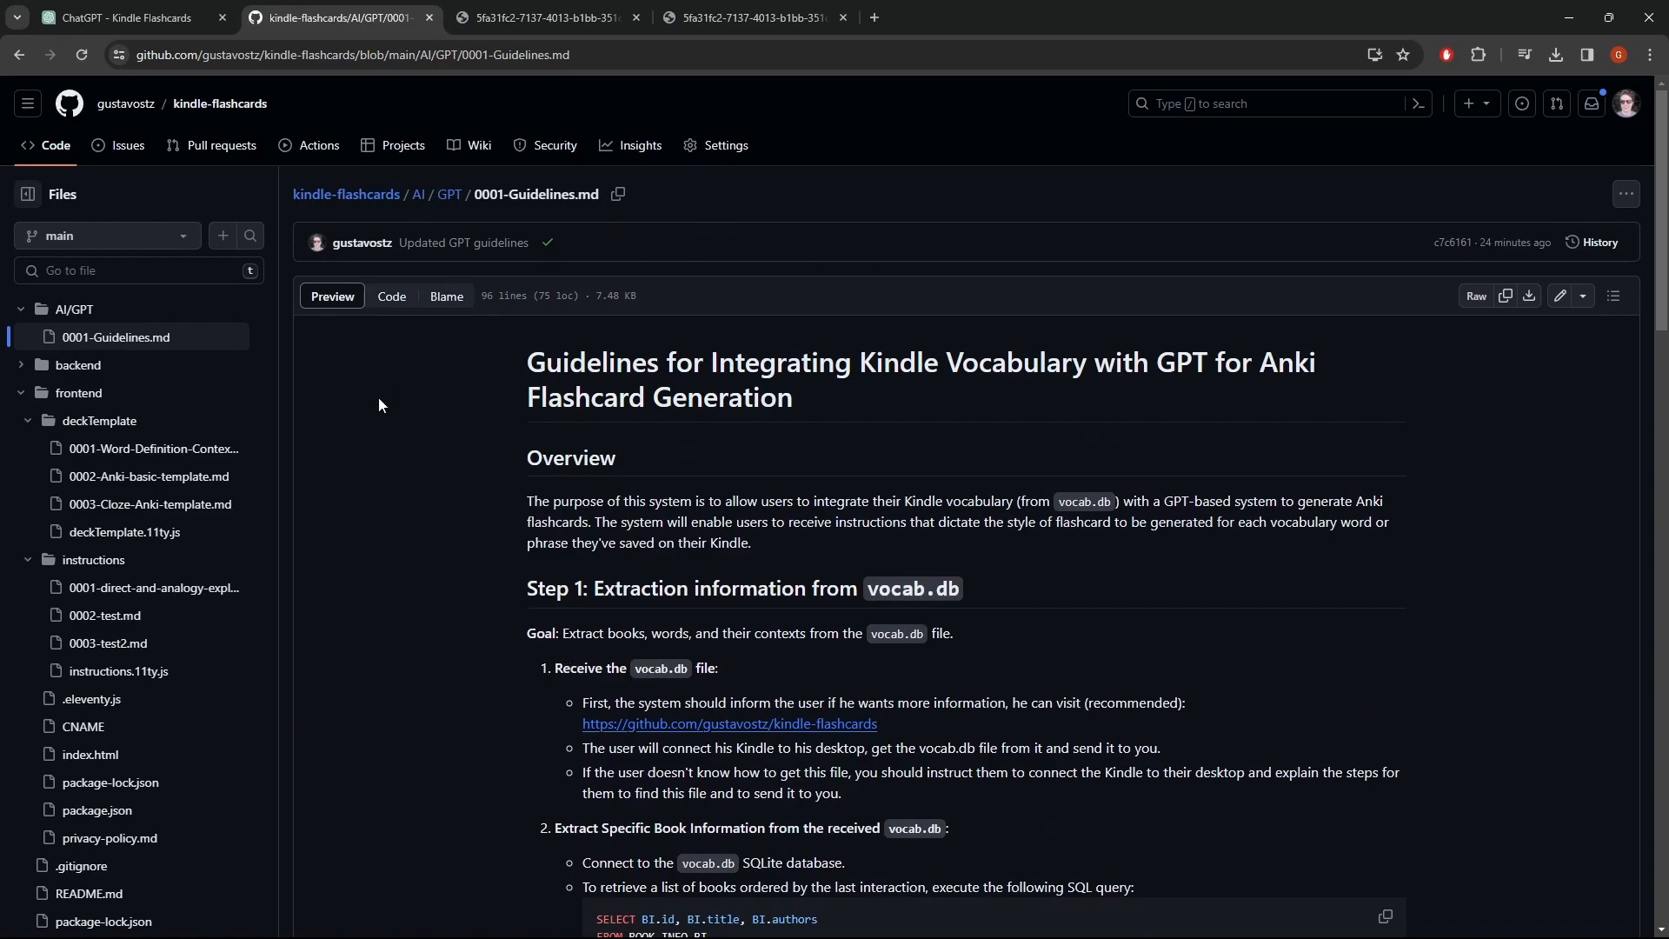
pyautogui.moveTo(360, 280)
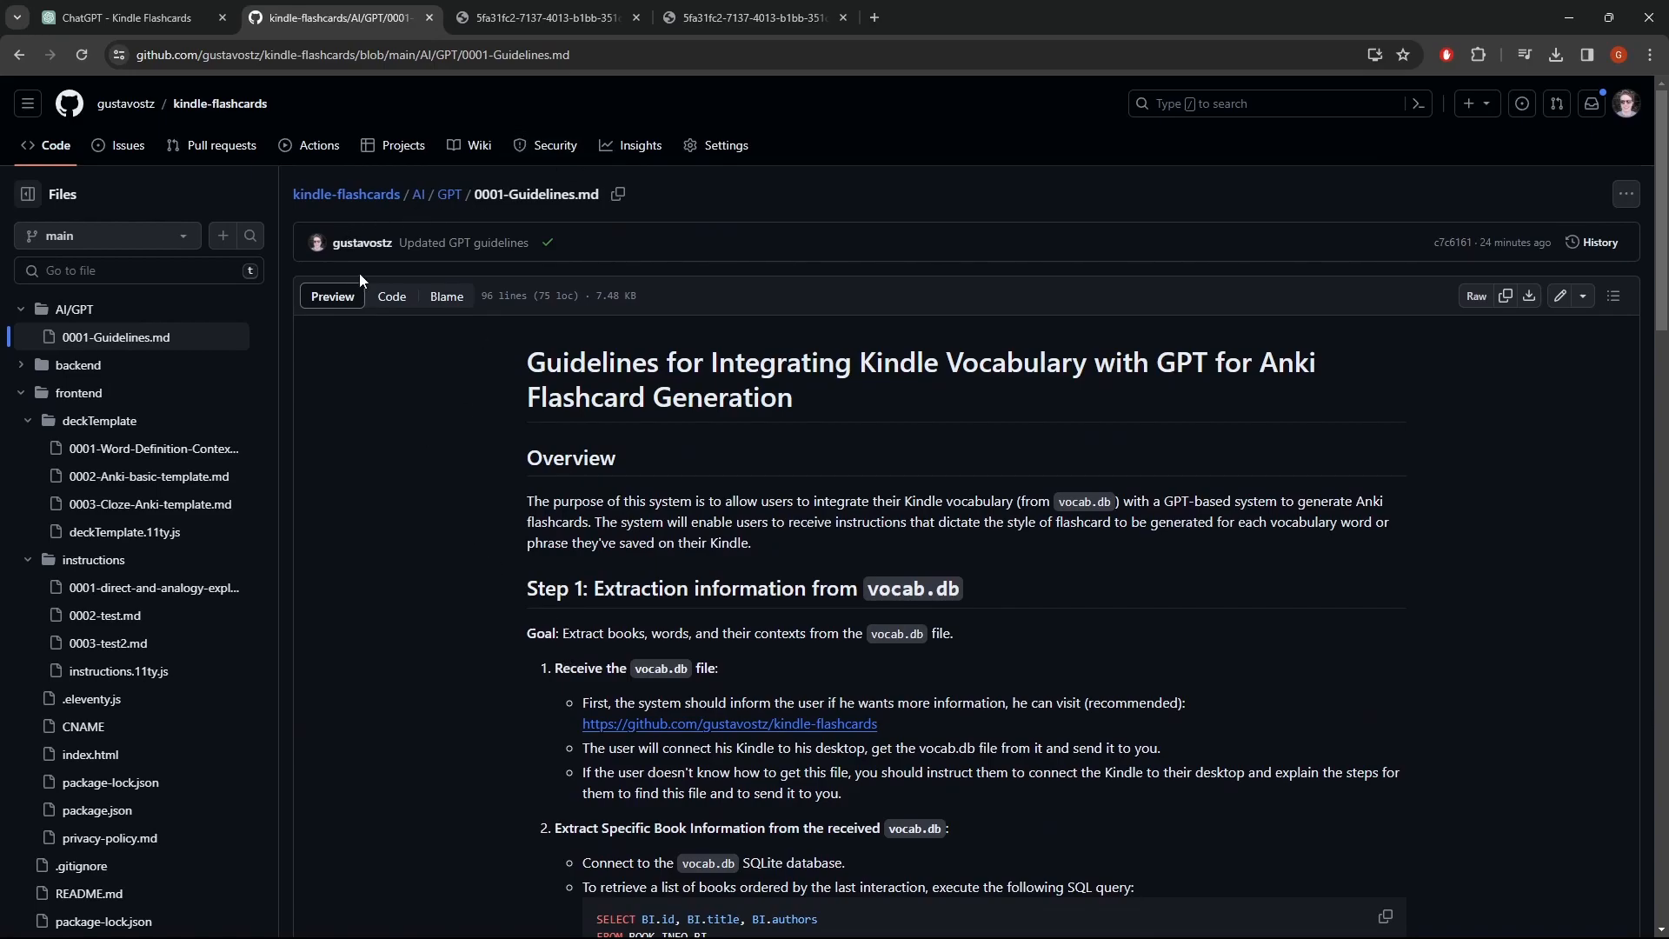
pyautogui.moveTo(373, 451)
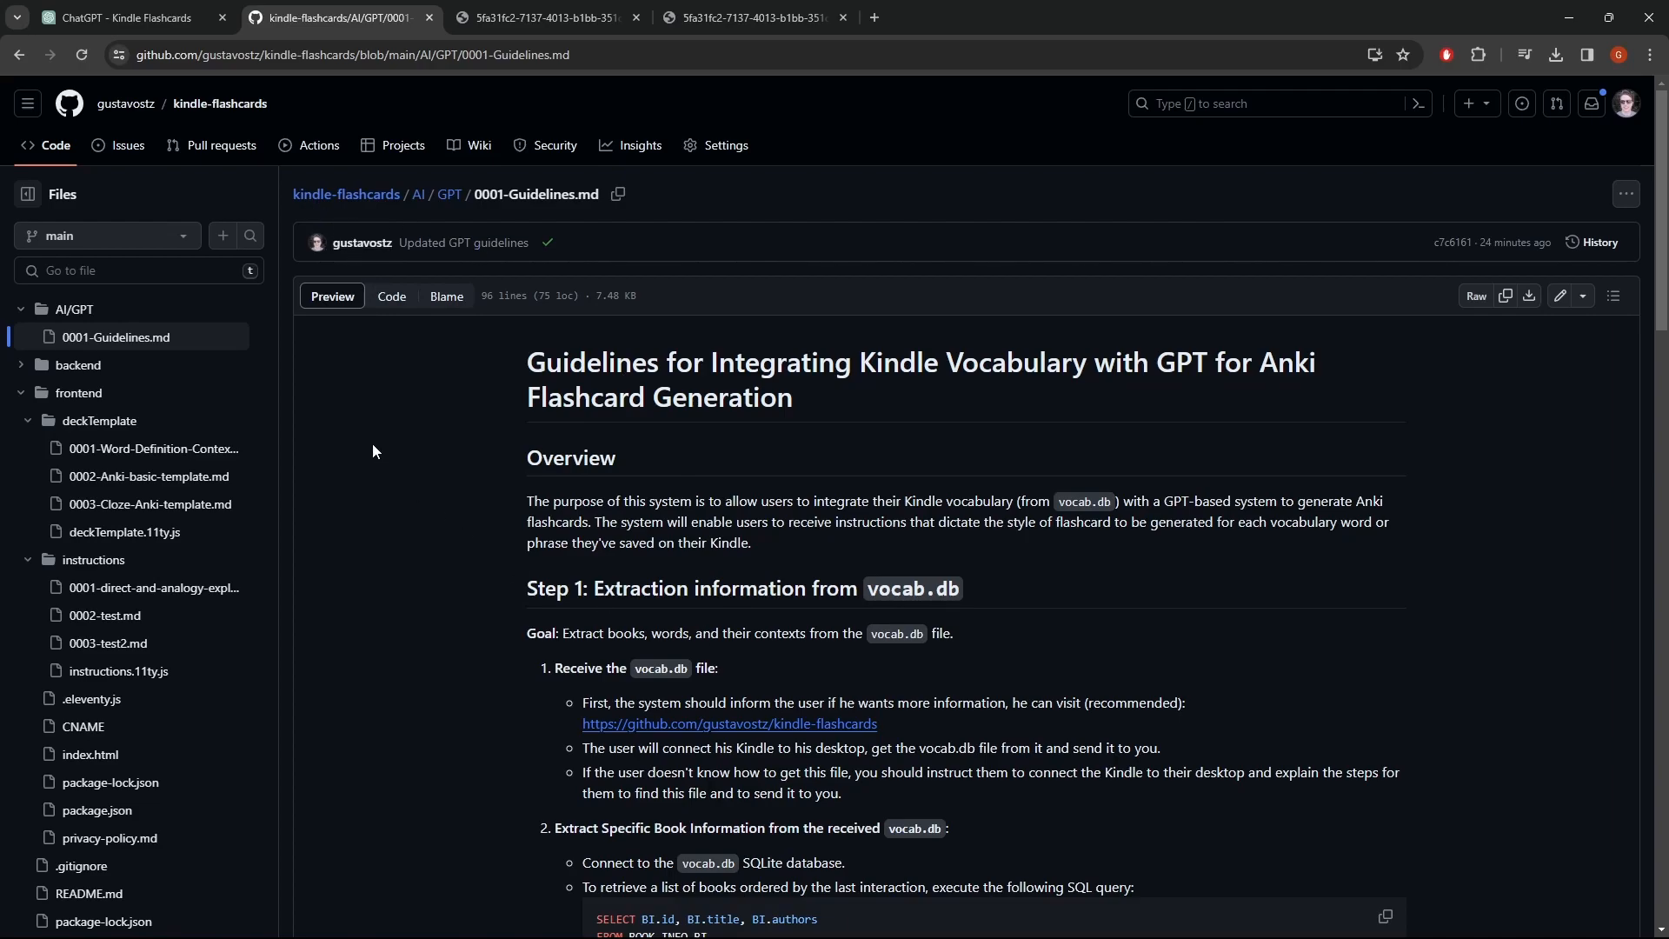